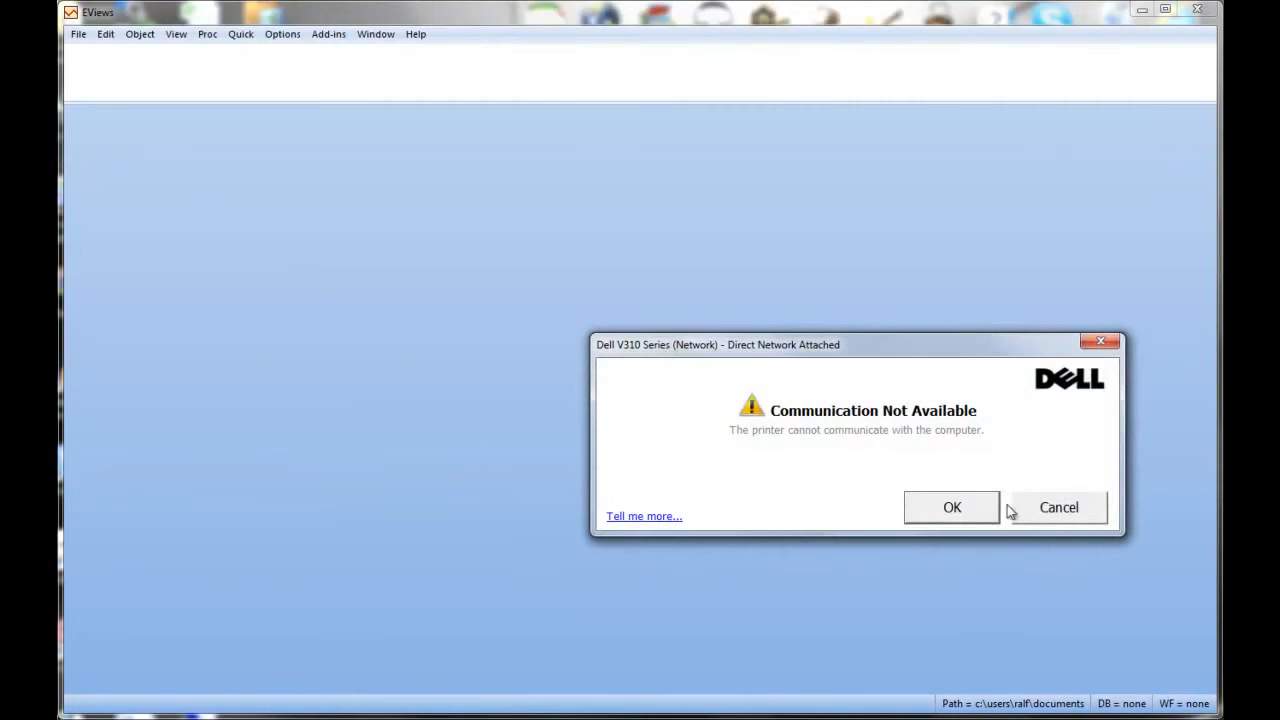
mouse_move(1036, 510)
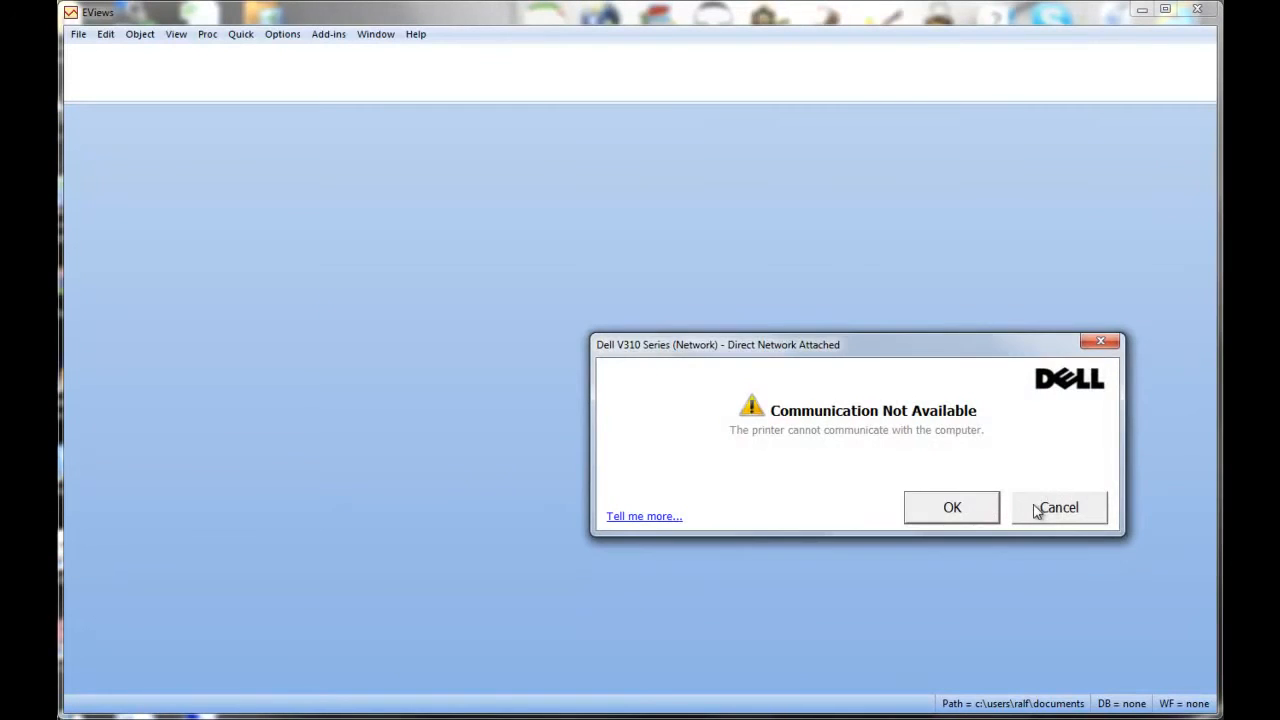
- Dismiss the printer warning, then create an unstructured/undated workfile with 182 observations
click(1058, 508)
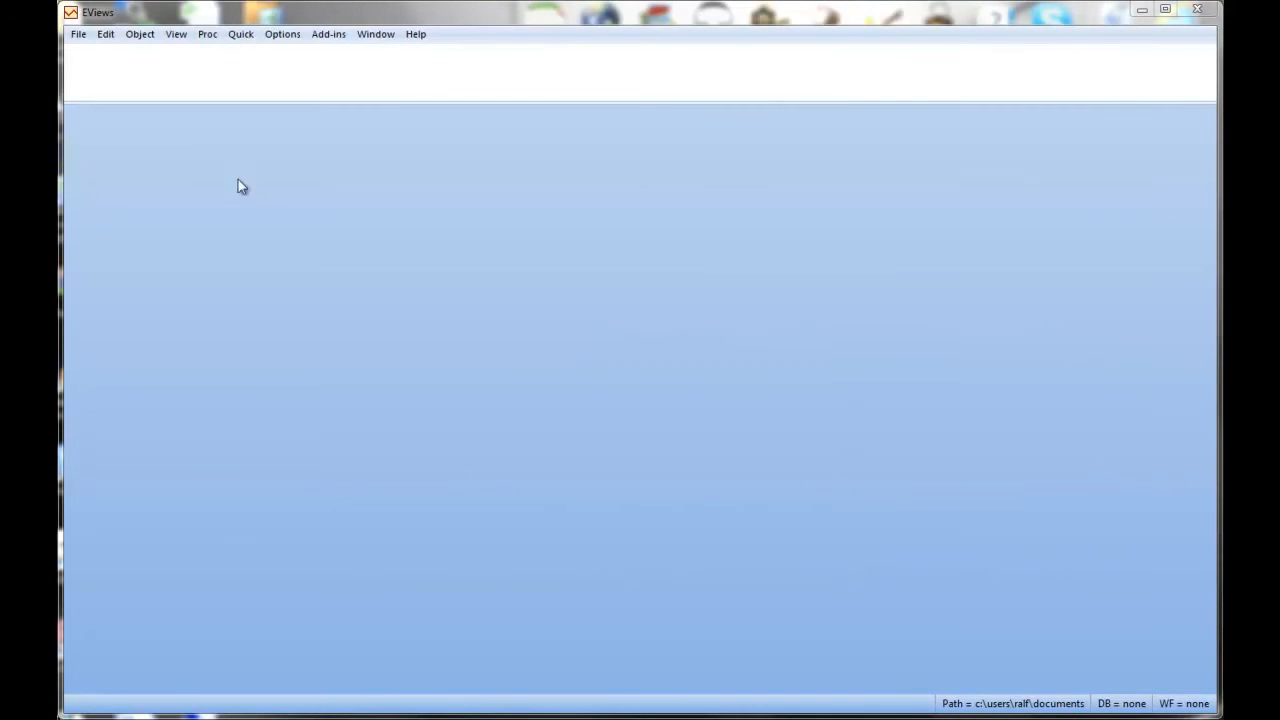
click(78, 32)
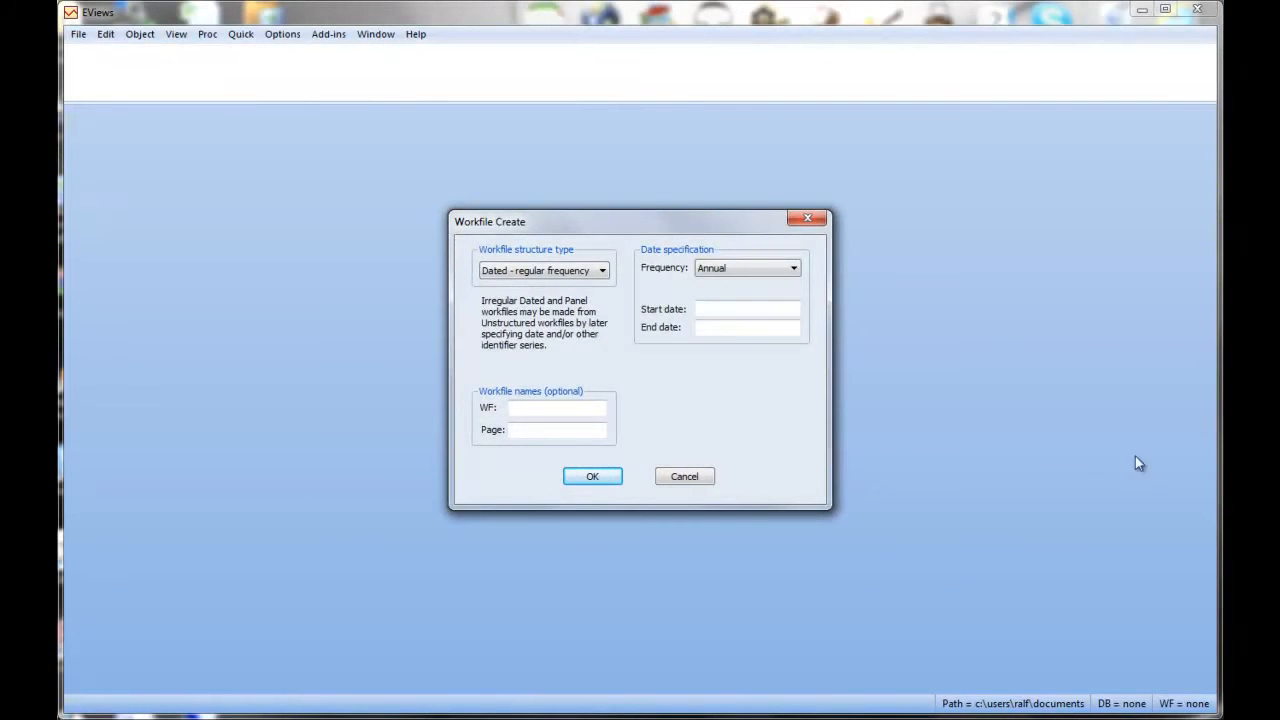
mouse_move(824, 488)
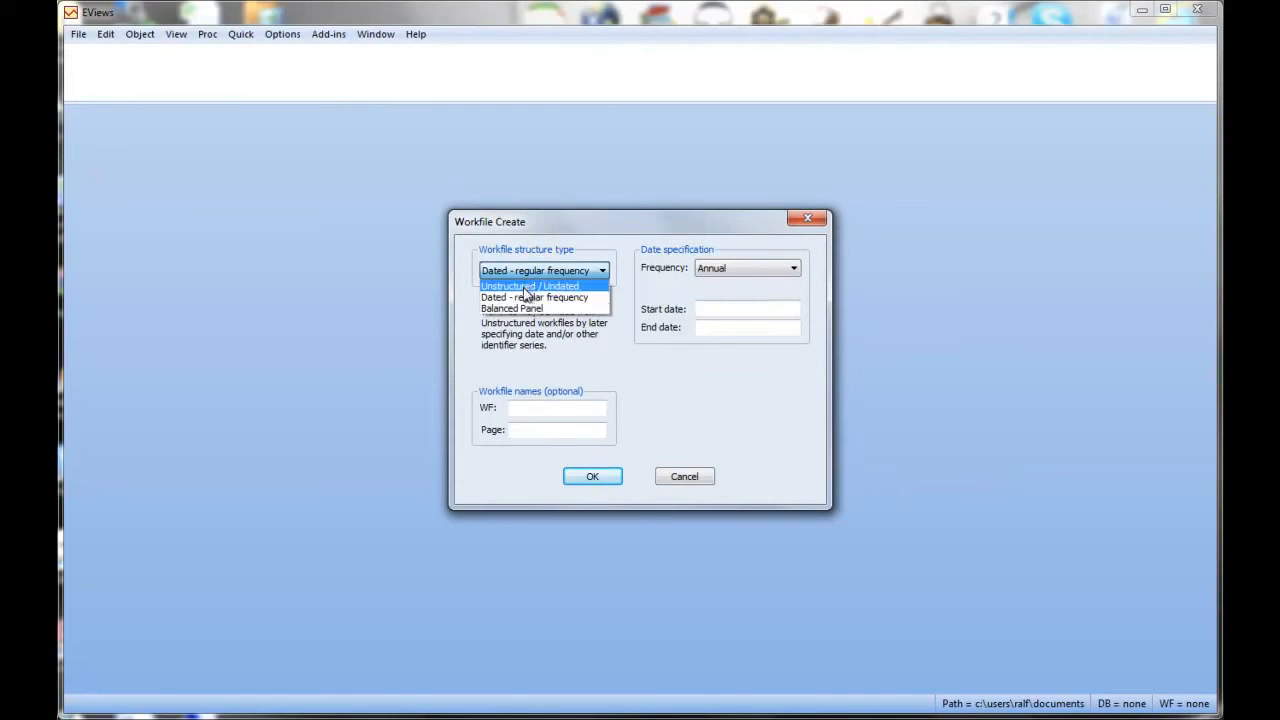
click(528, 286)
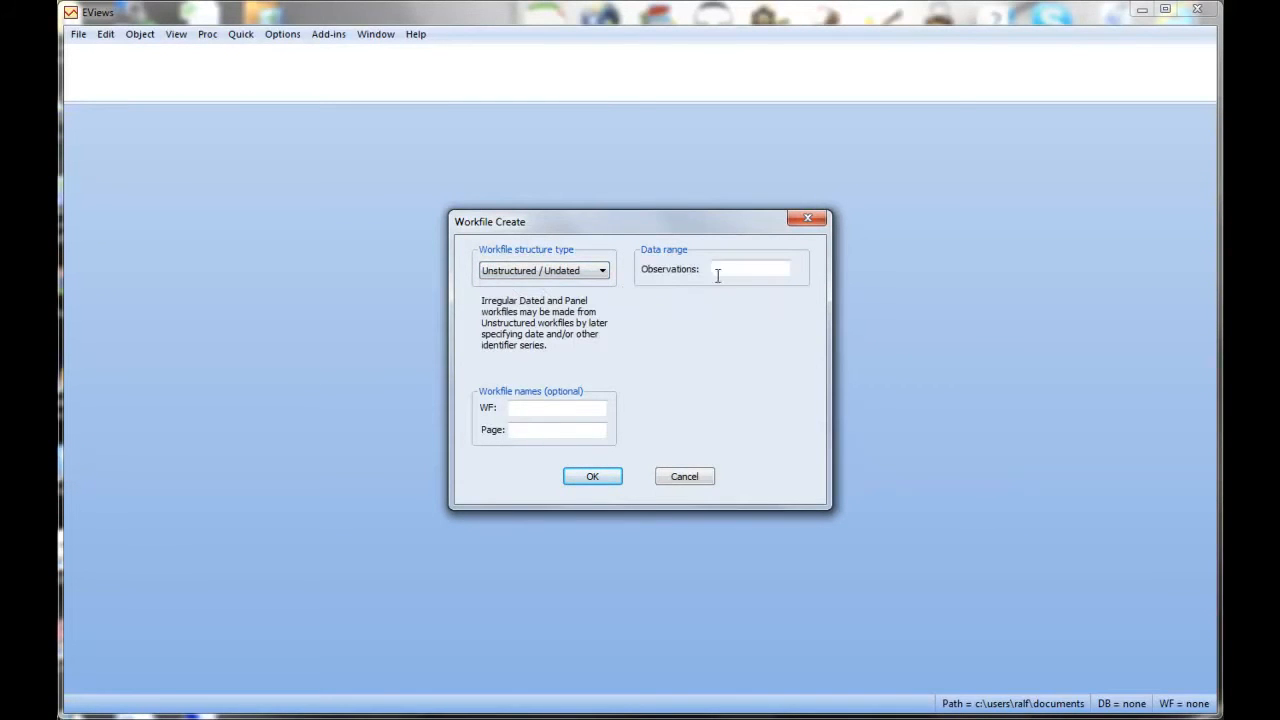
text(102)
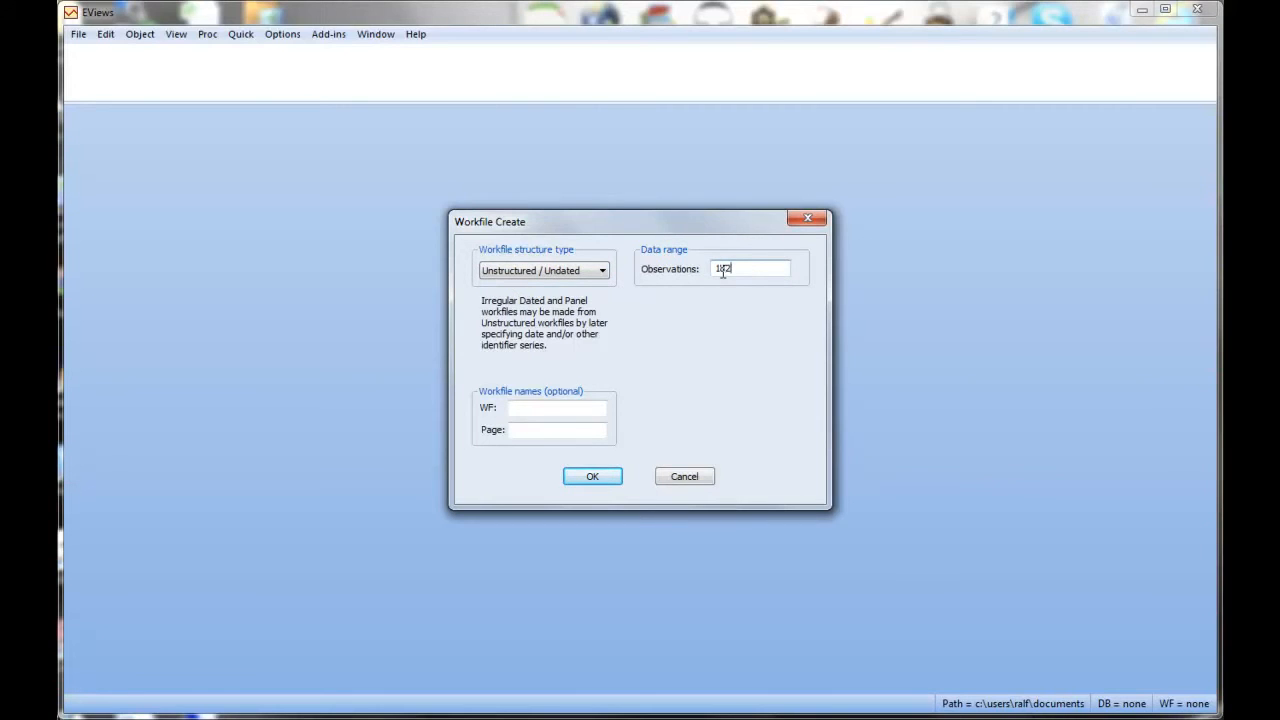
click(592, 476)
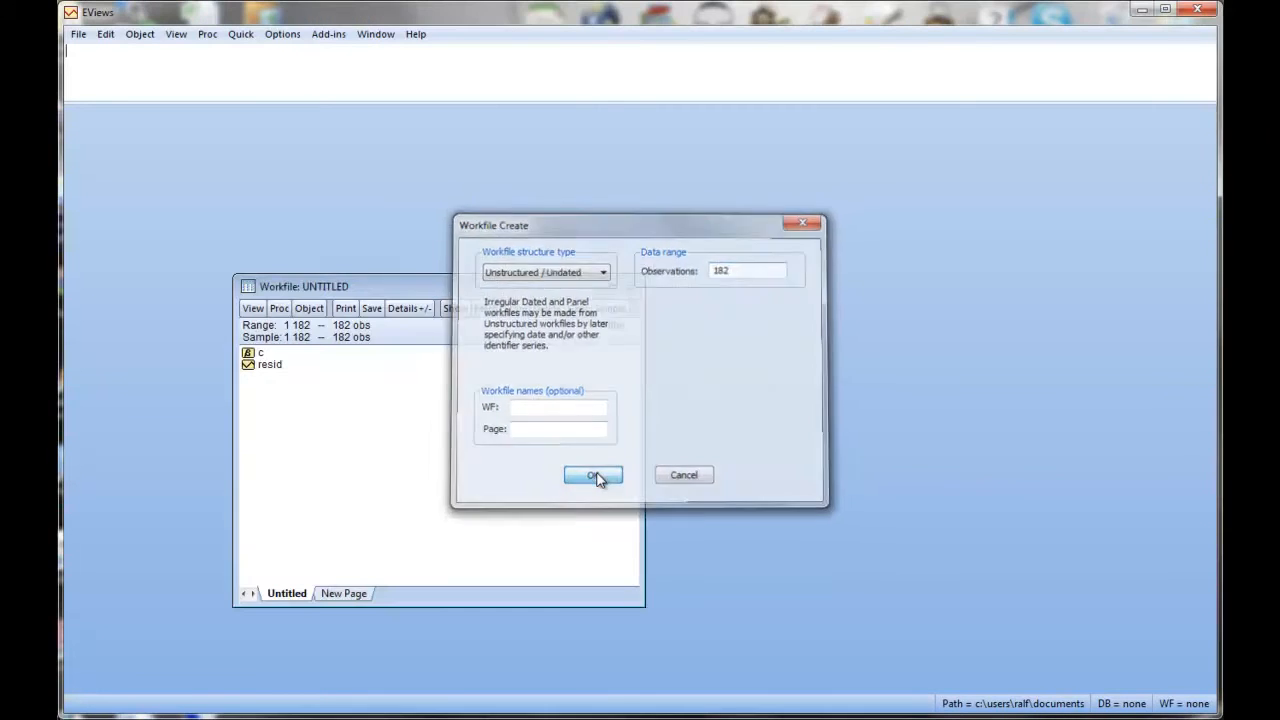
click(592, 474)
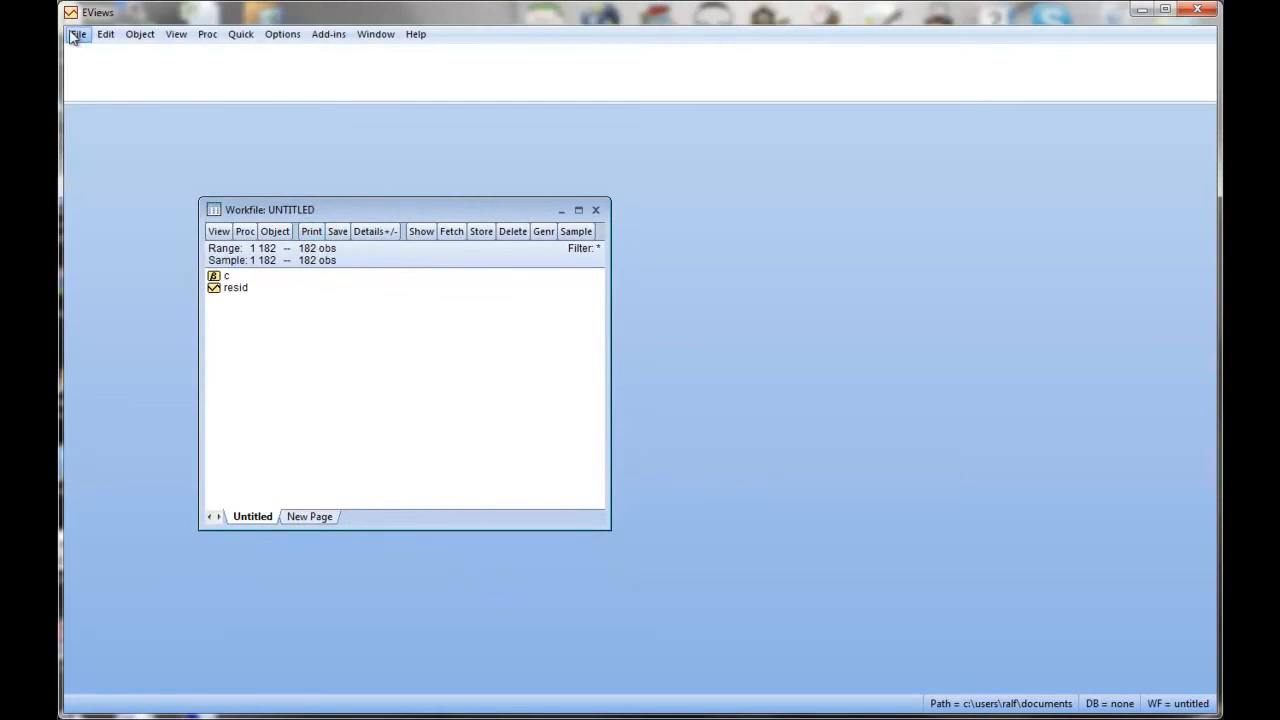
- Save the workfile as intro1 in the ECLR EVIEWS folder
click(76, 32)
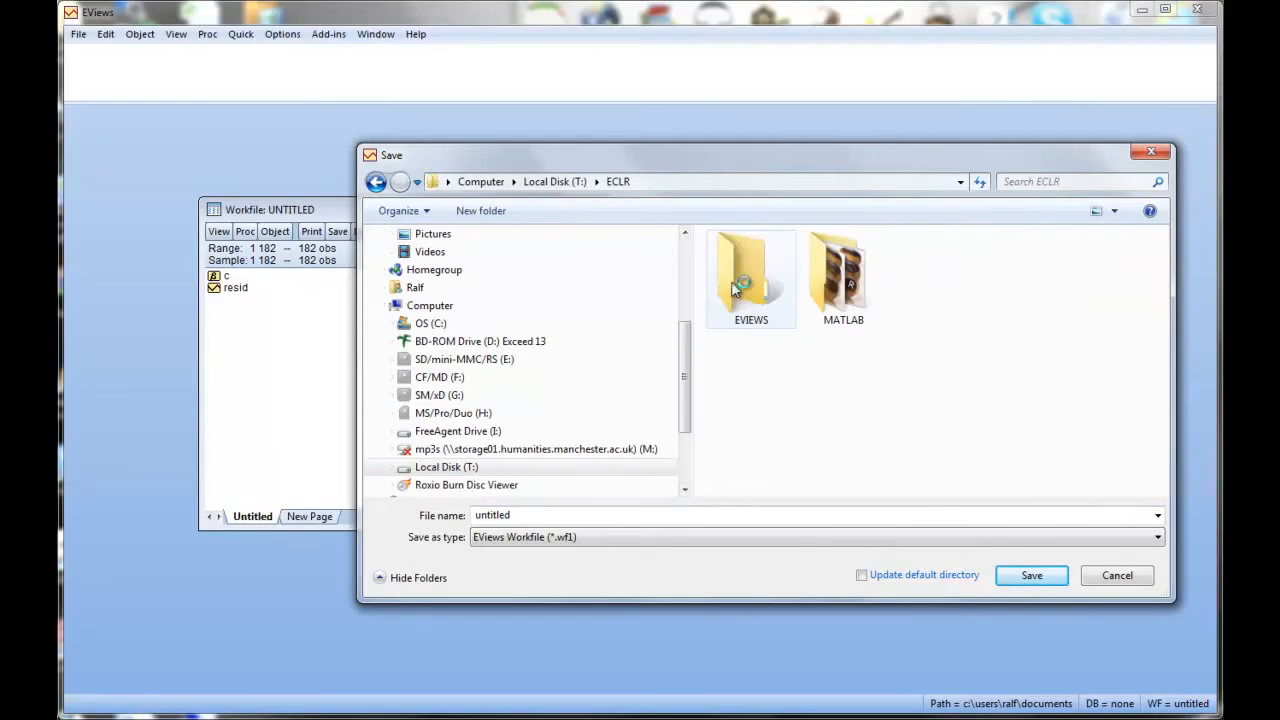
double_click(752, 276)
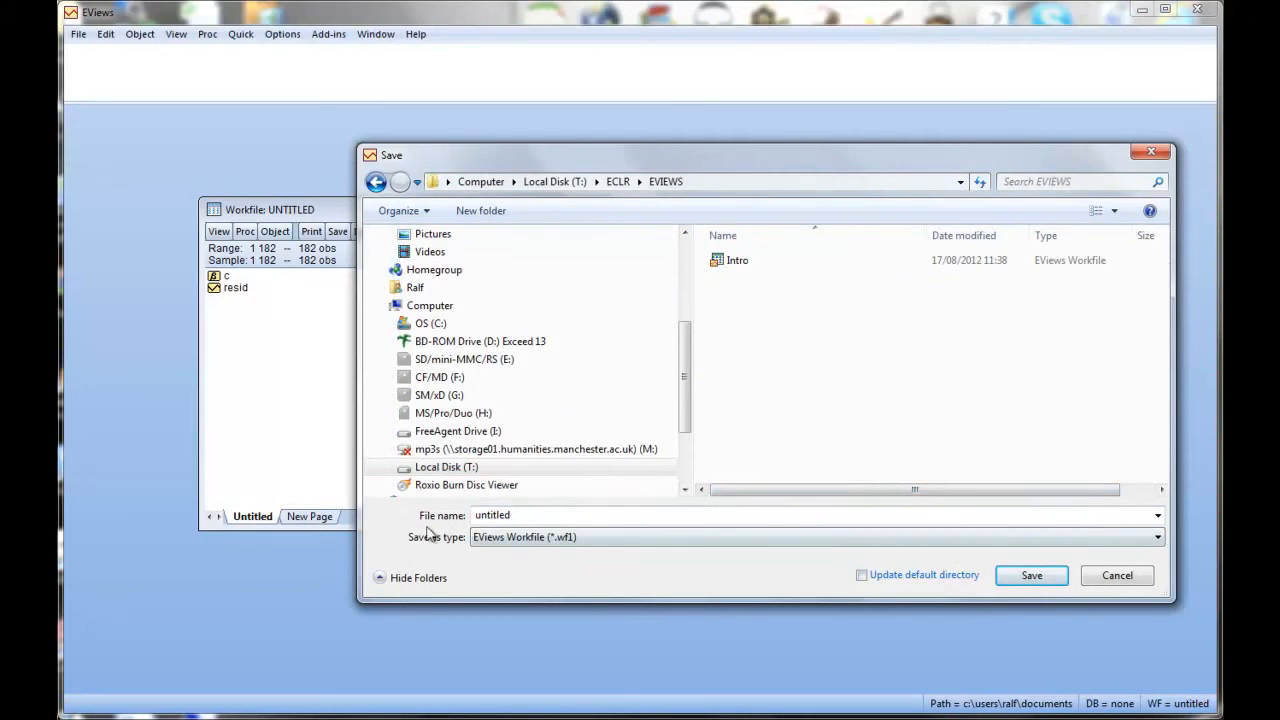
text(Intro)
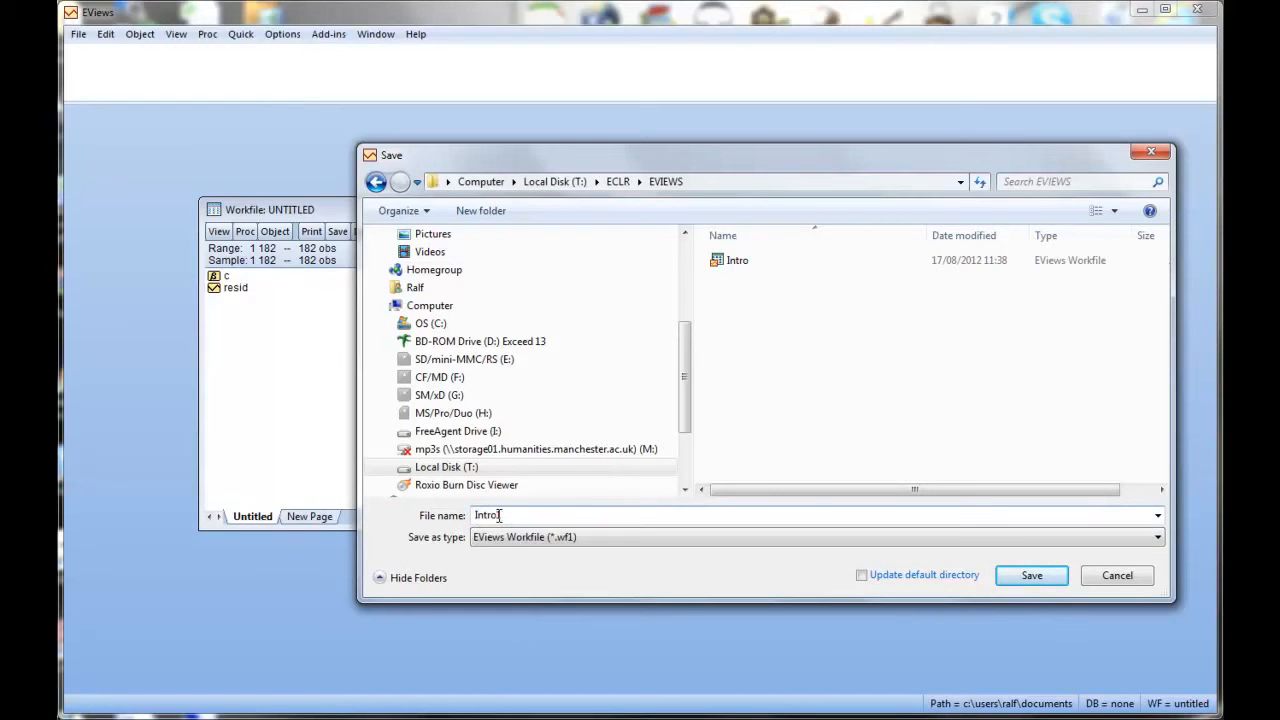
click(1032, 576)
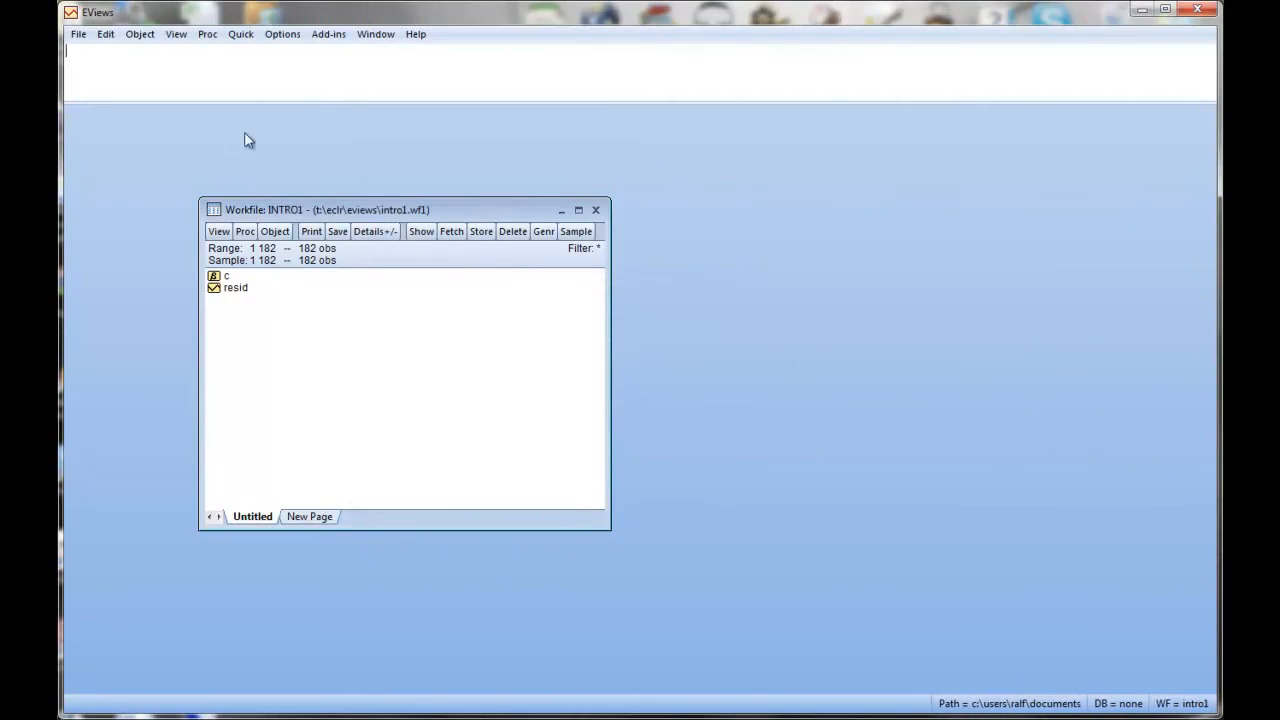
- Import the term structure Excel data from ECLR, adding series m1, m3, series01, y1, y10 and y3
click(240, 32)
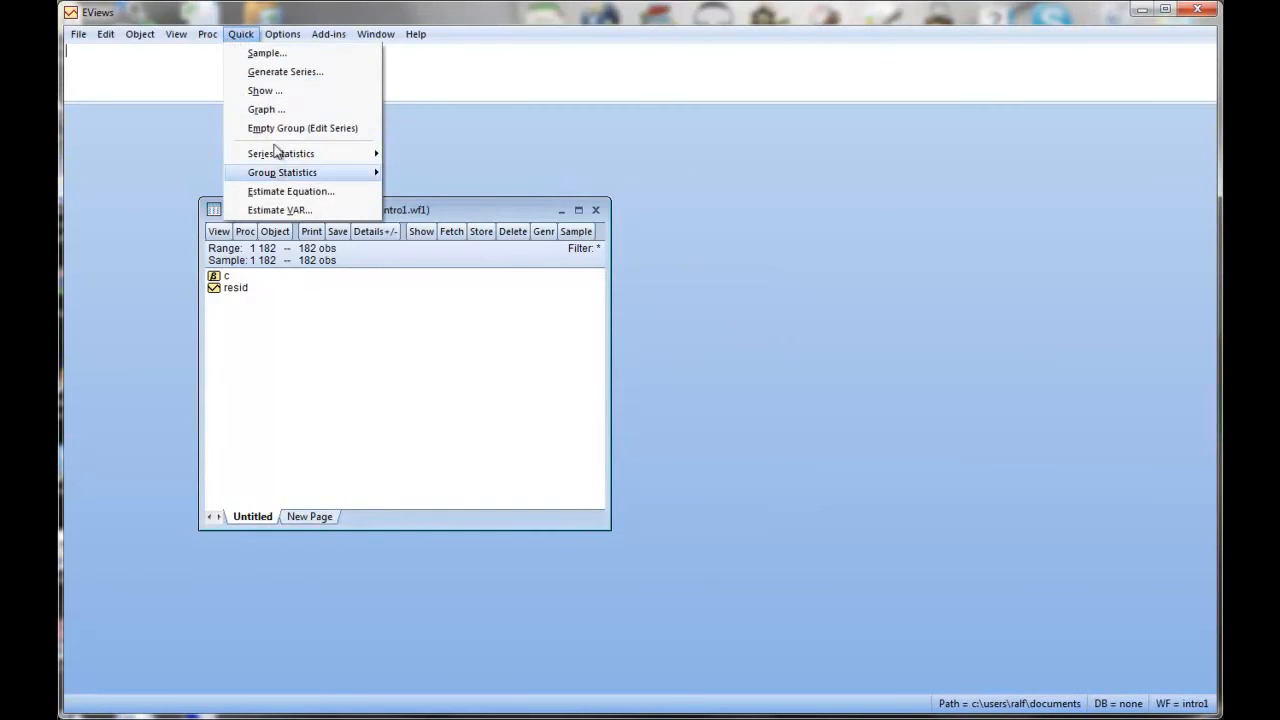
click(208, 32)
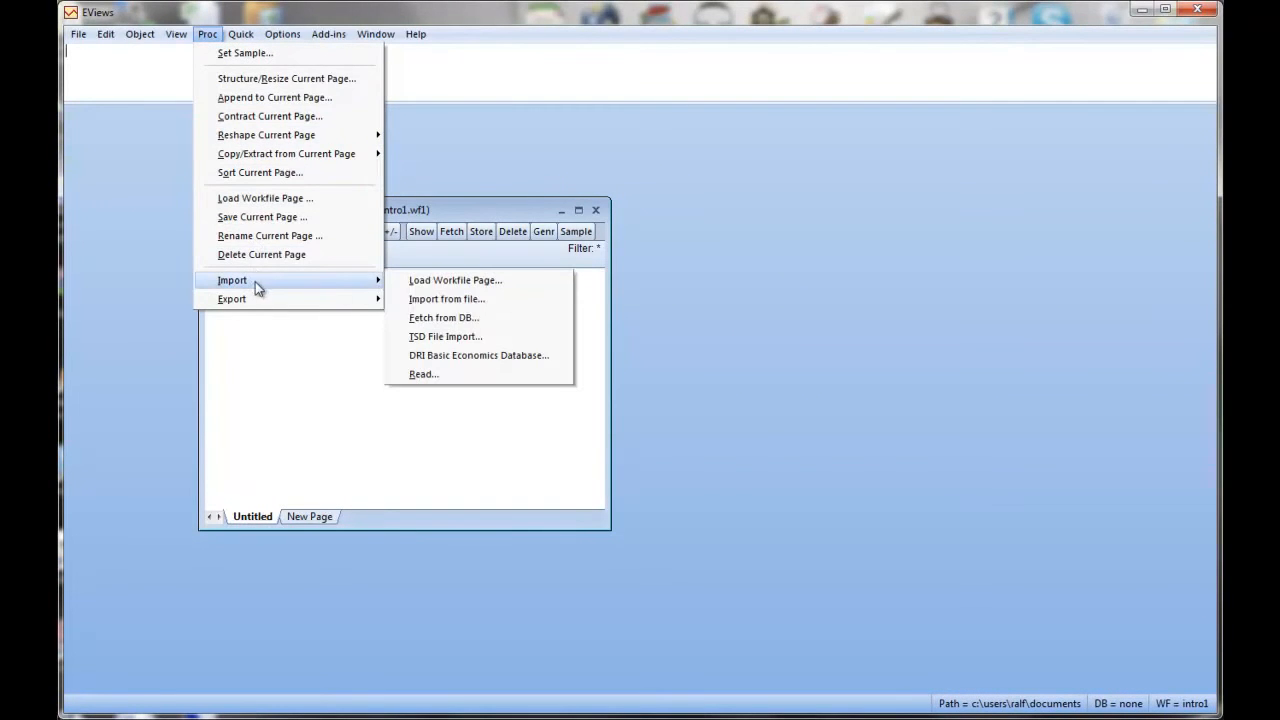
click(446, 300)
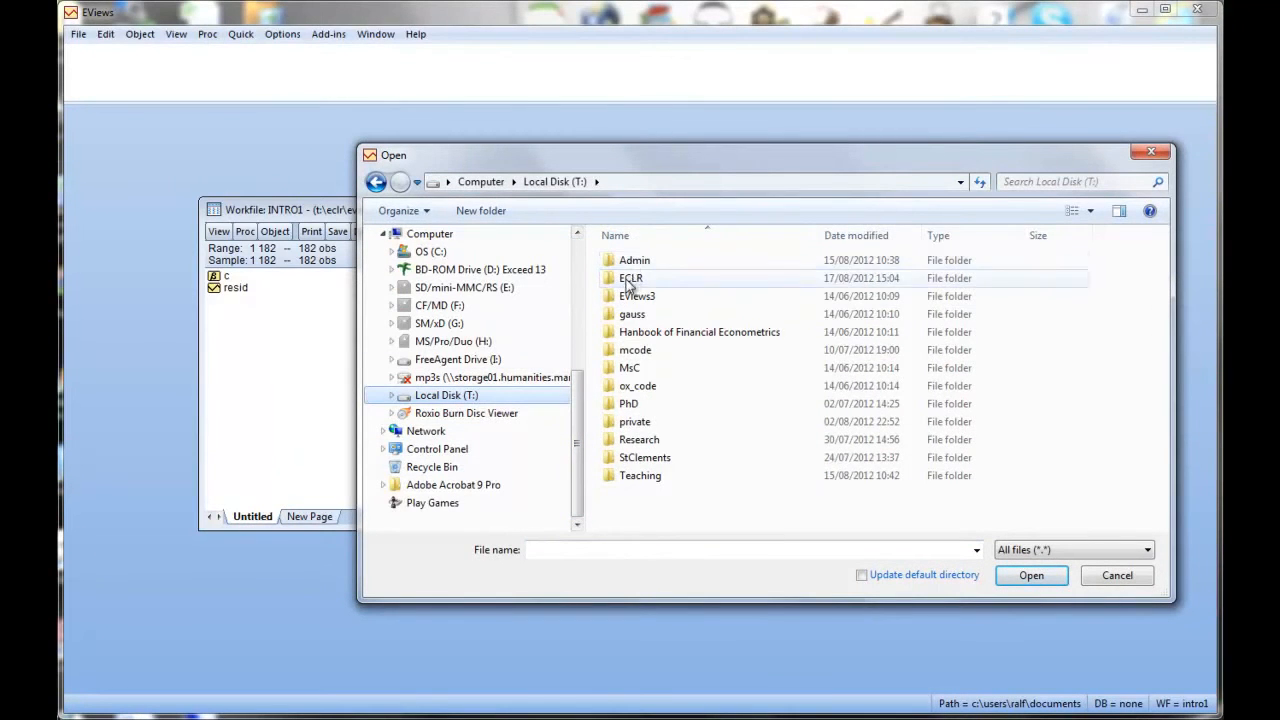
double_click(630, 276)
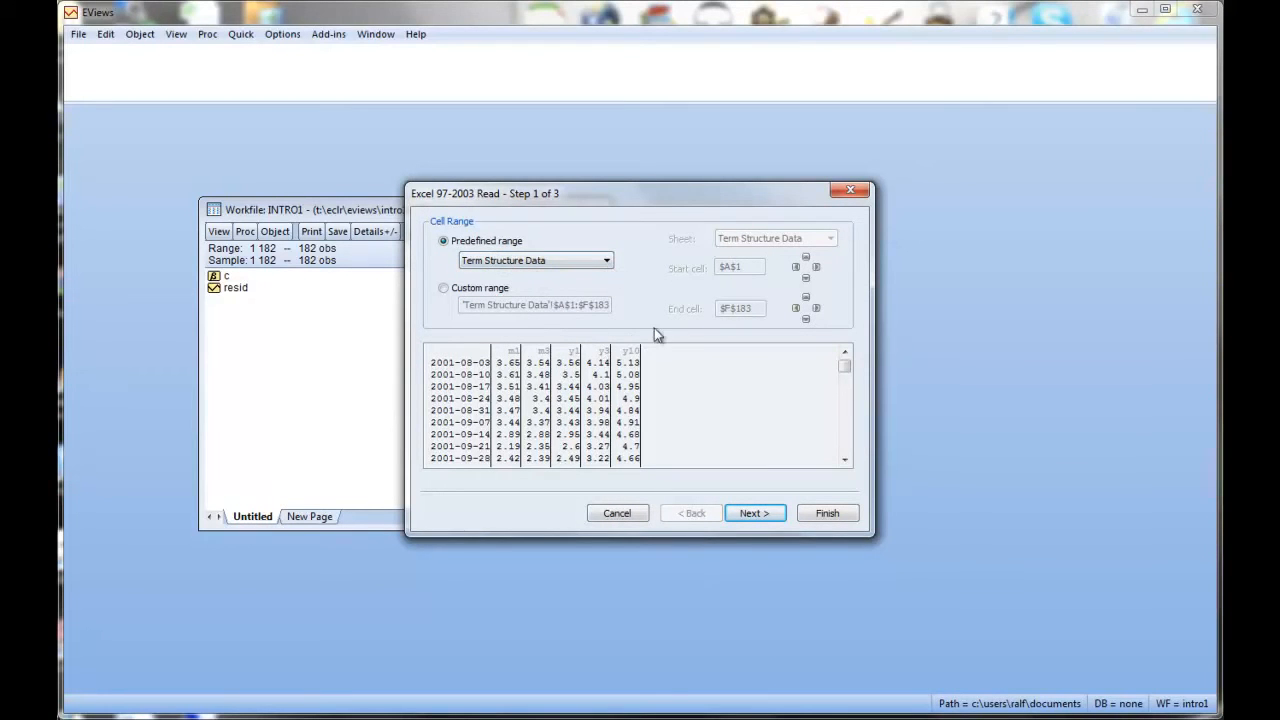
mouse_move(468, 396)
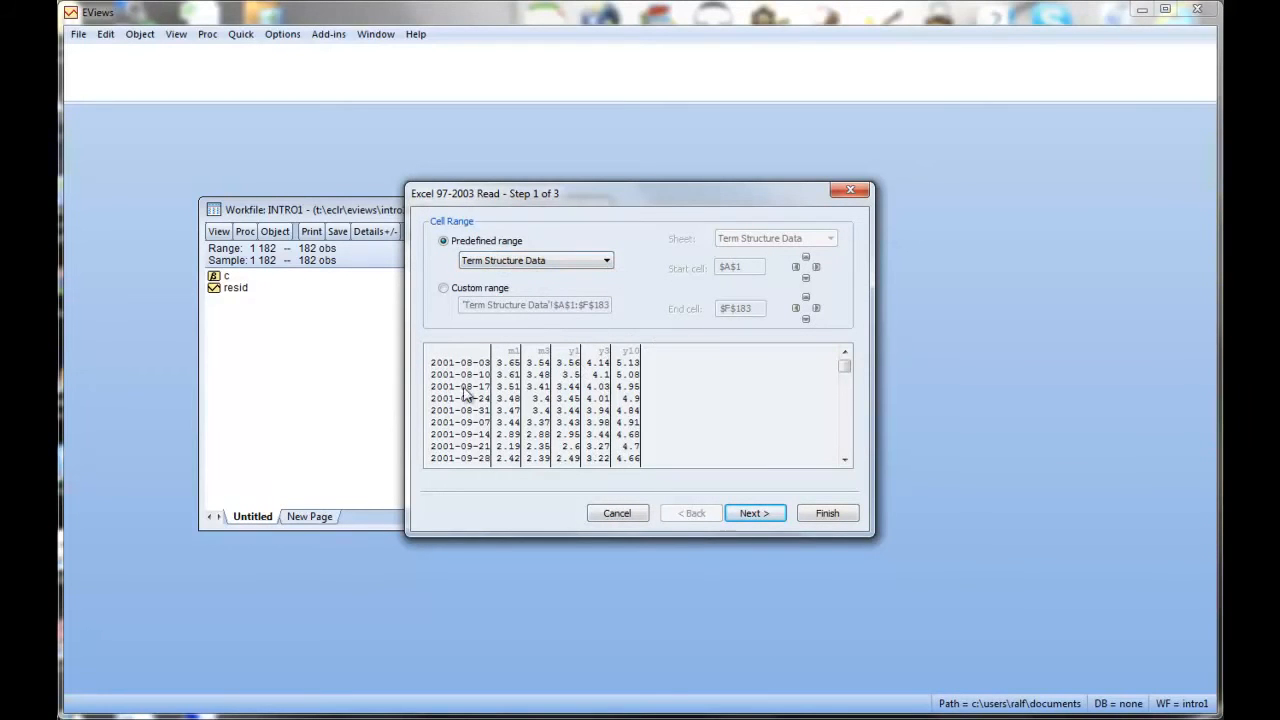
click(752, 512)
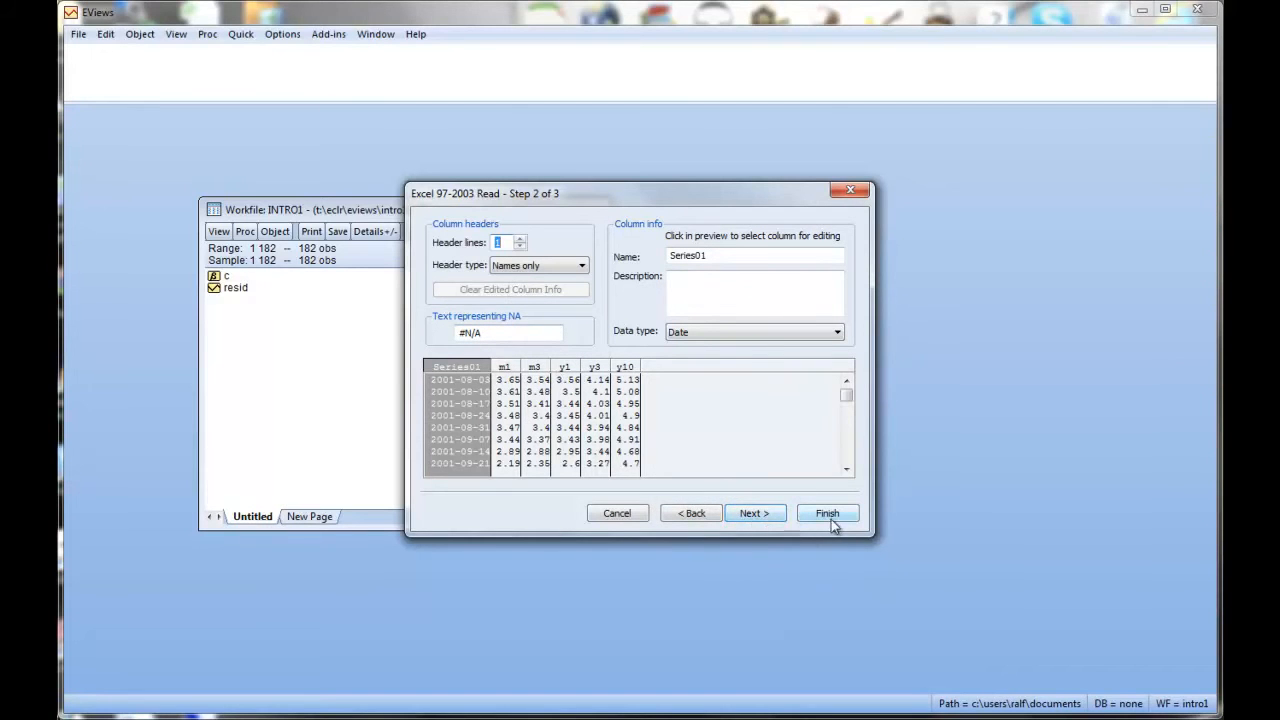
click(828, 512)
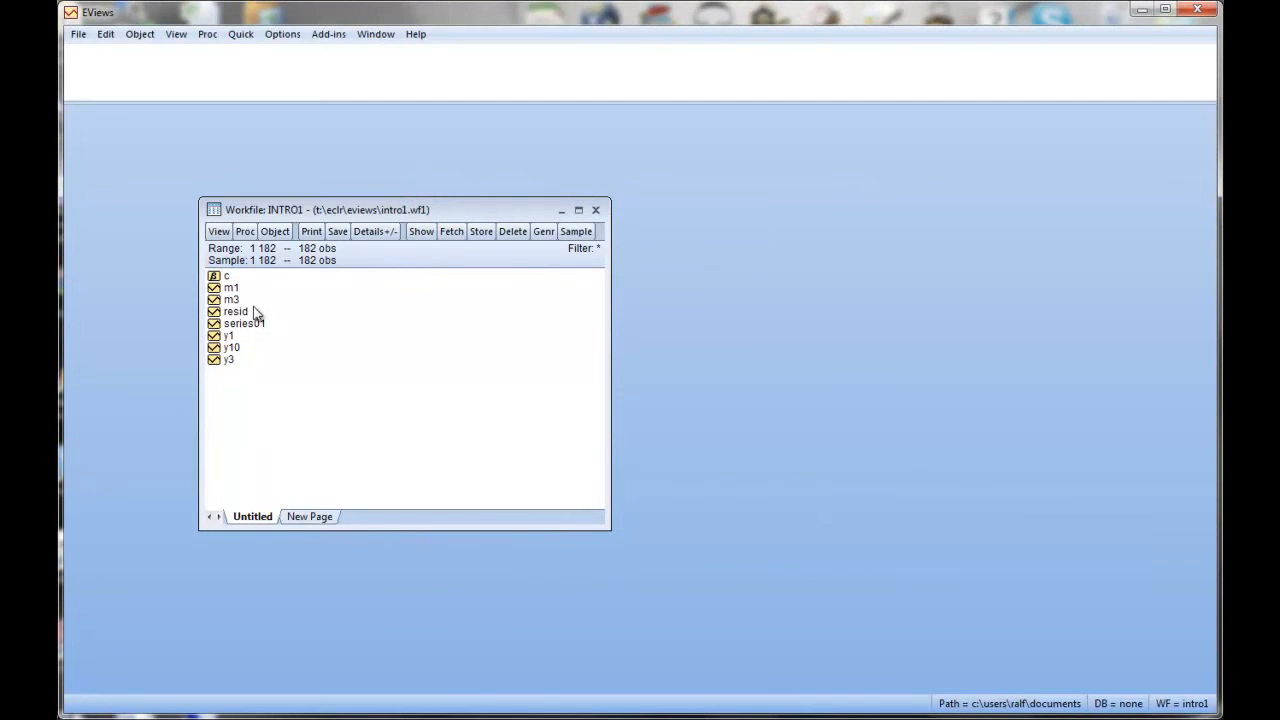
mouse_move(220, 328)
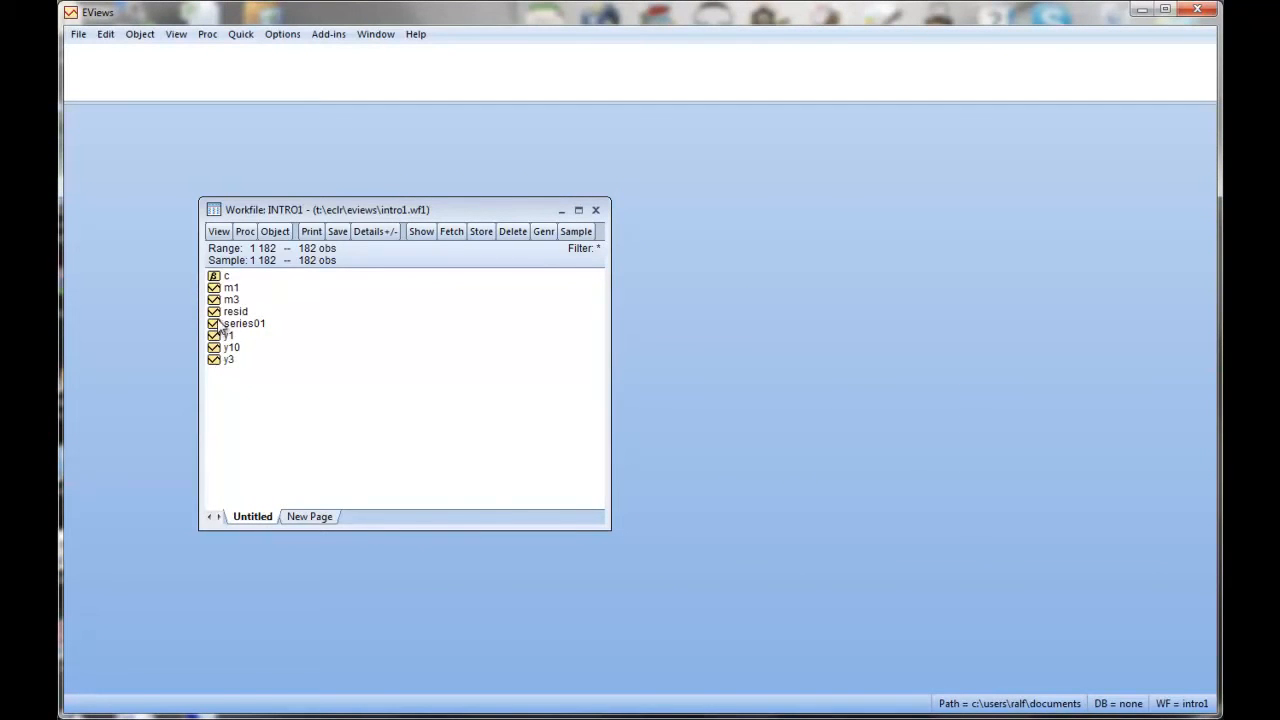
- Rename series01 to dates via its right-click Rename action
right_click(222, 324)
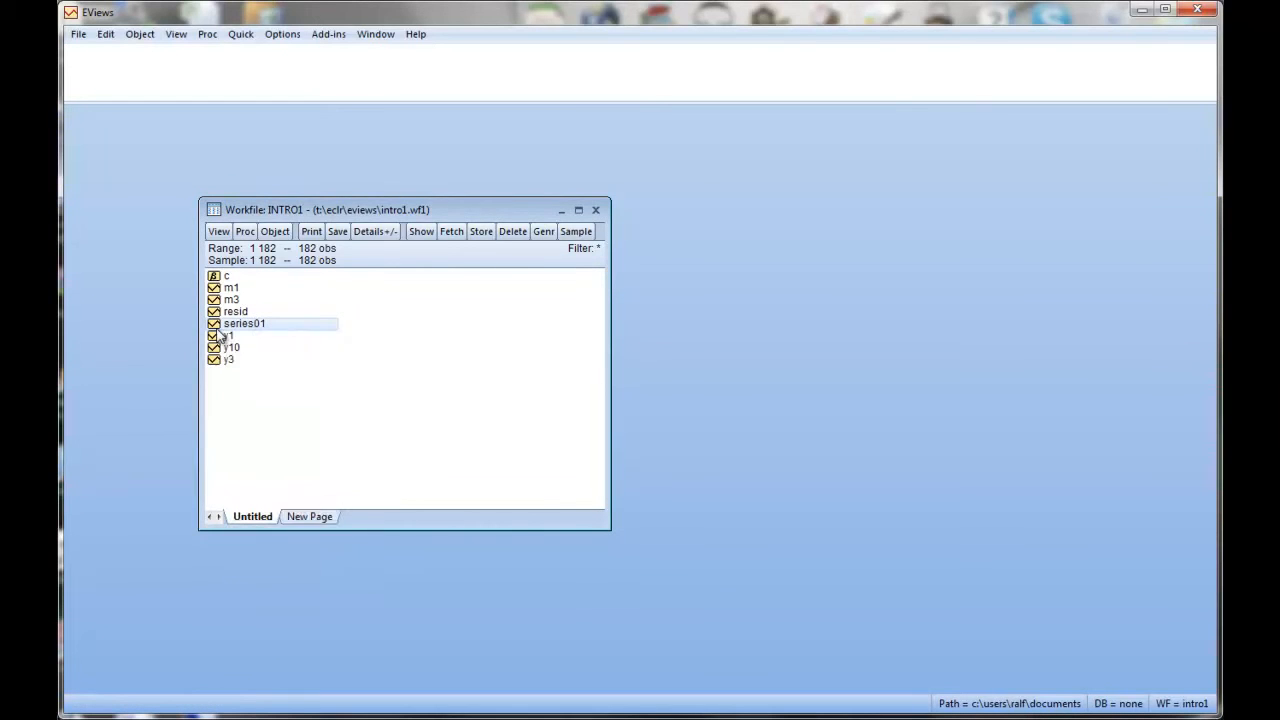
double_click(244, 324)
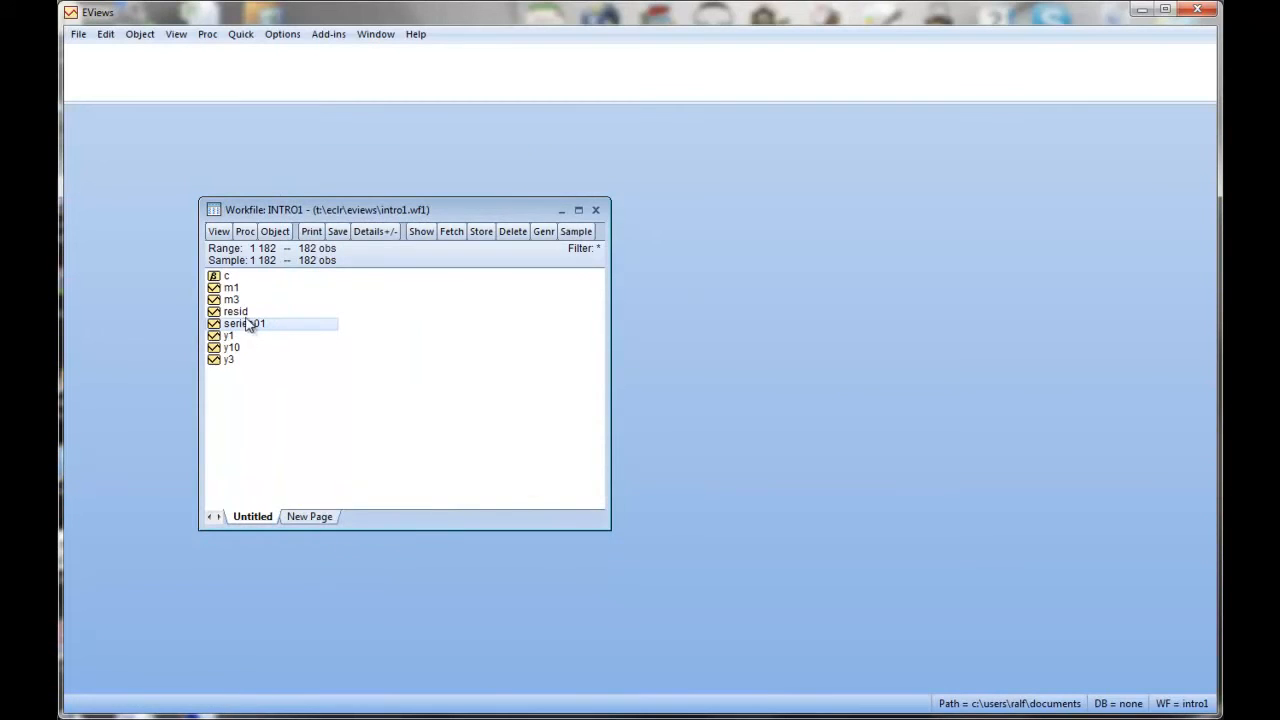
right_click(244, 324)
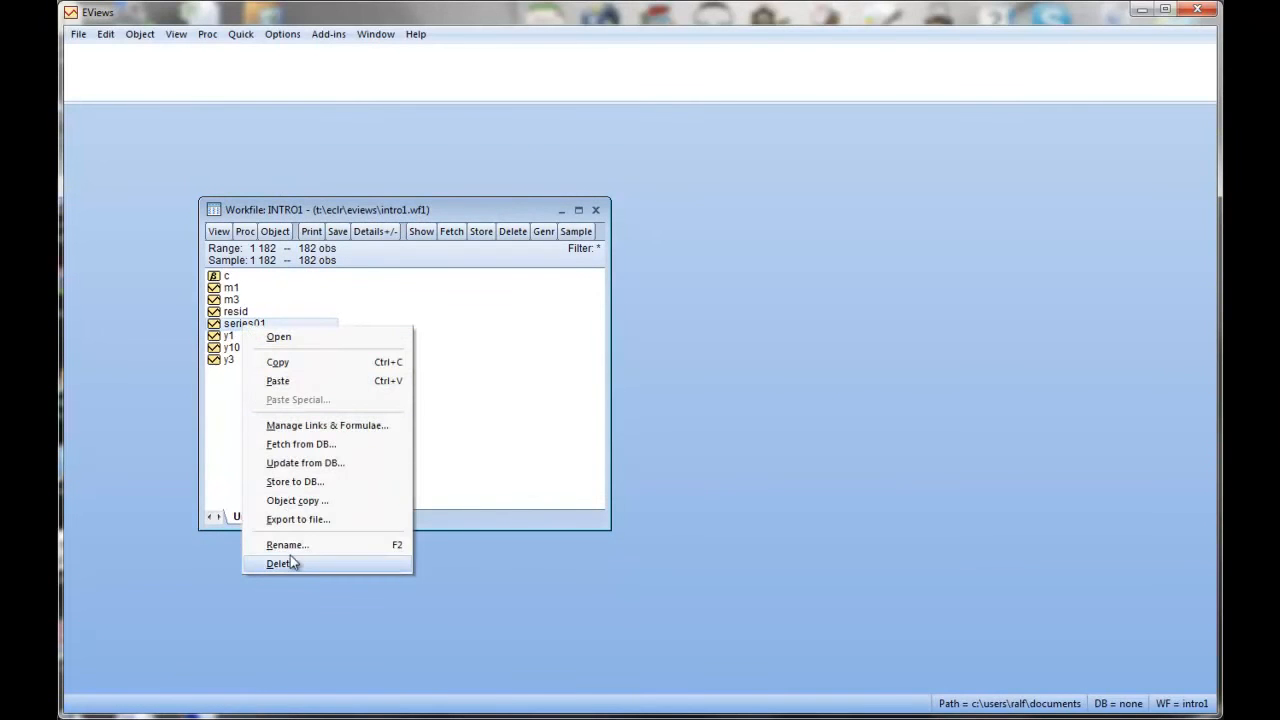
click(288, 544)
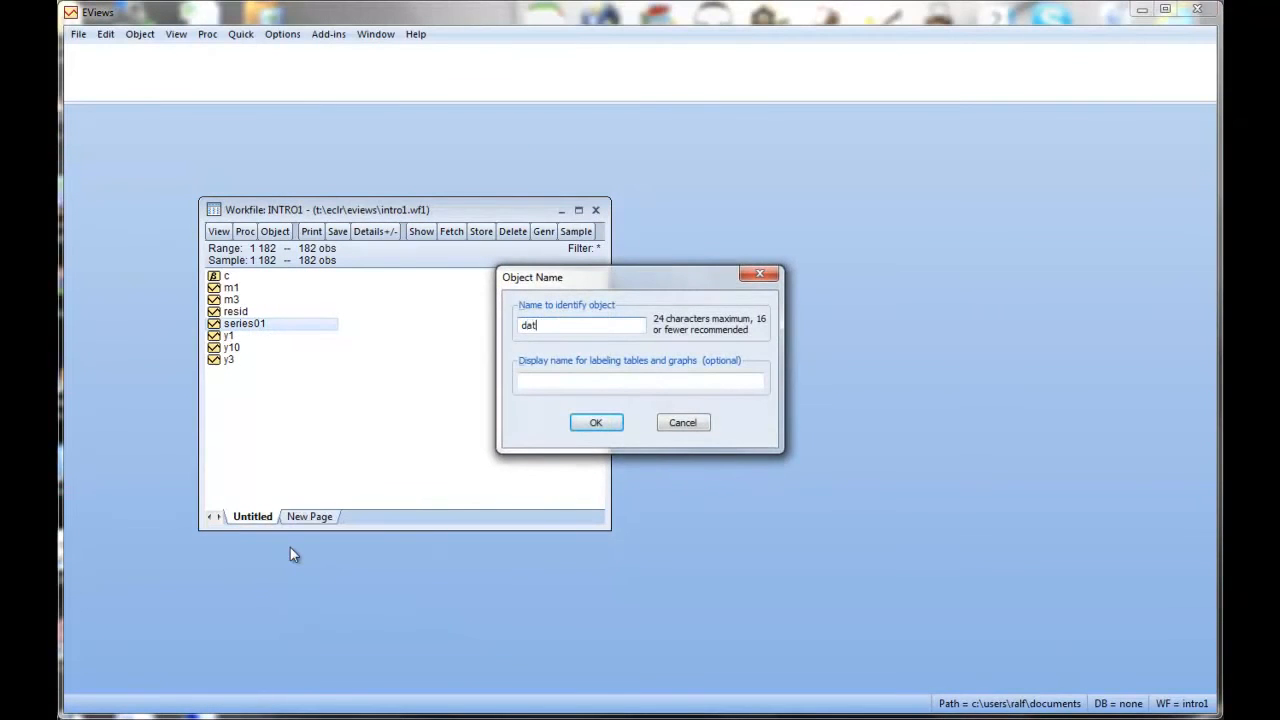
click(596, 422)
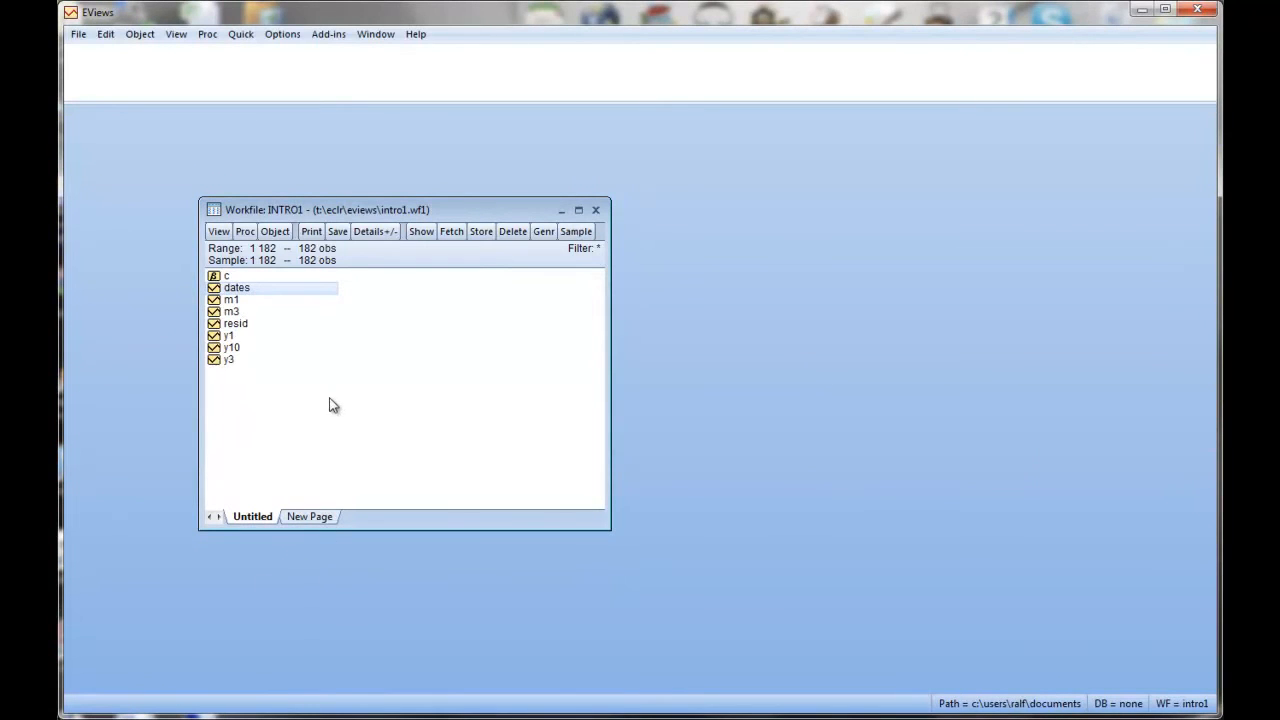
mouse_move(334, 404)
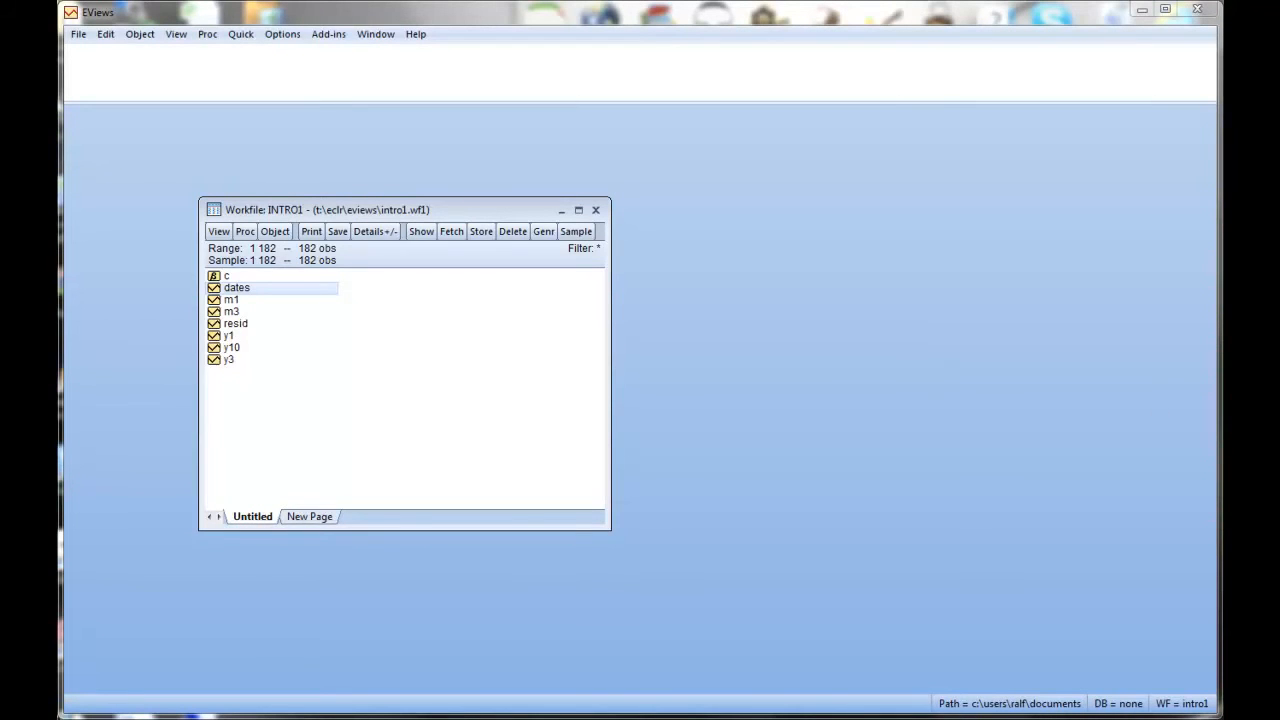
mouse_move(504, 468)
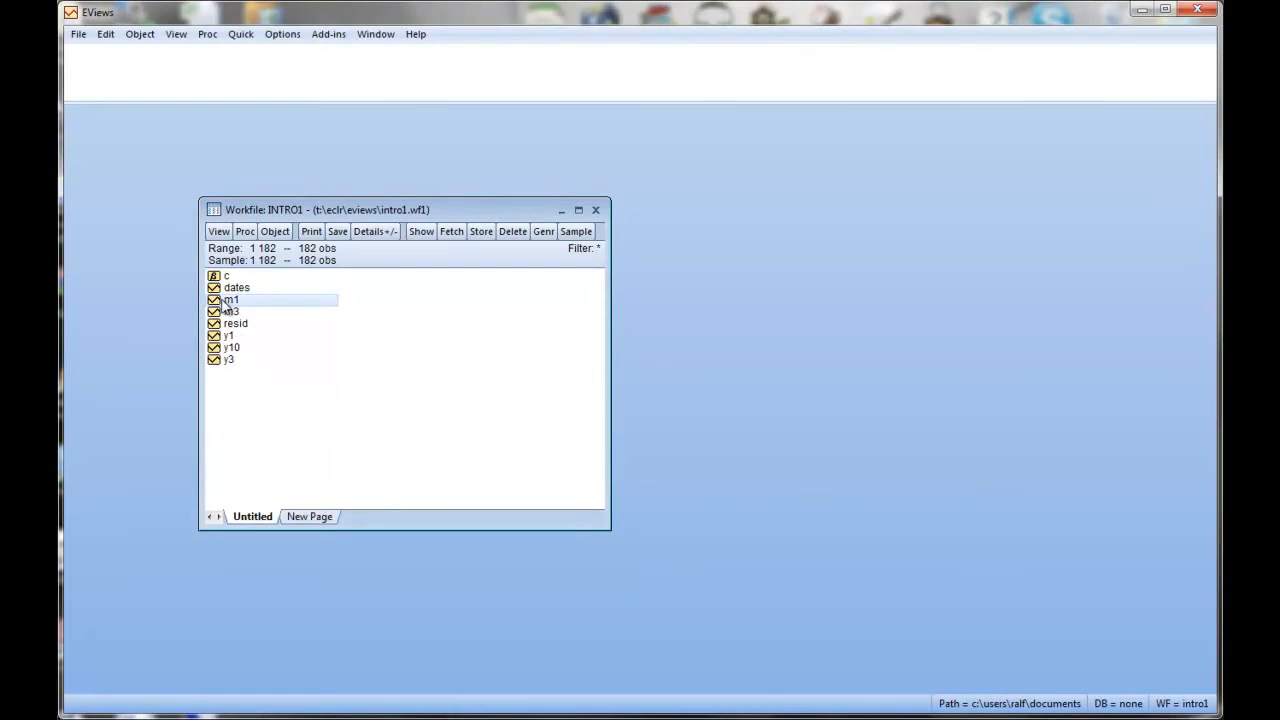
- Graph m1 as a Basic Line & Symbol plot after browsing the Frame, Color and Legend pages
double_click(232, 300)
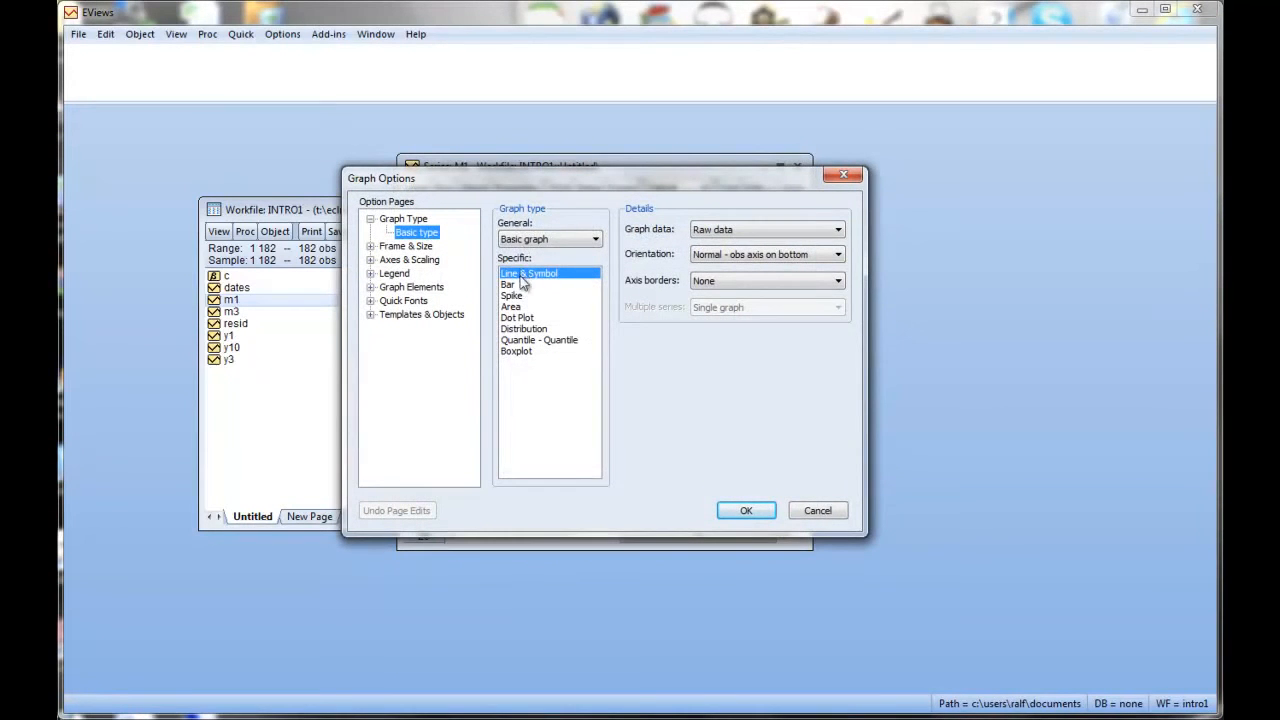
mouse_move(652, 236)
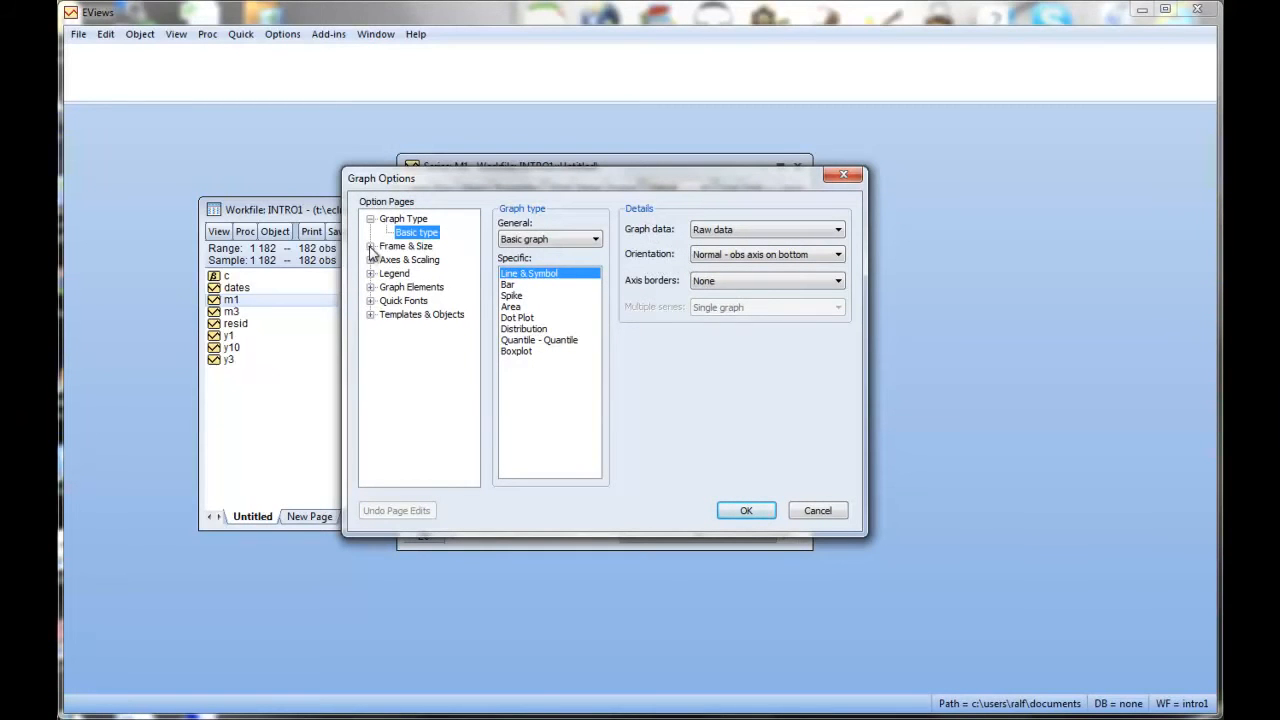
click(404, 246)
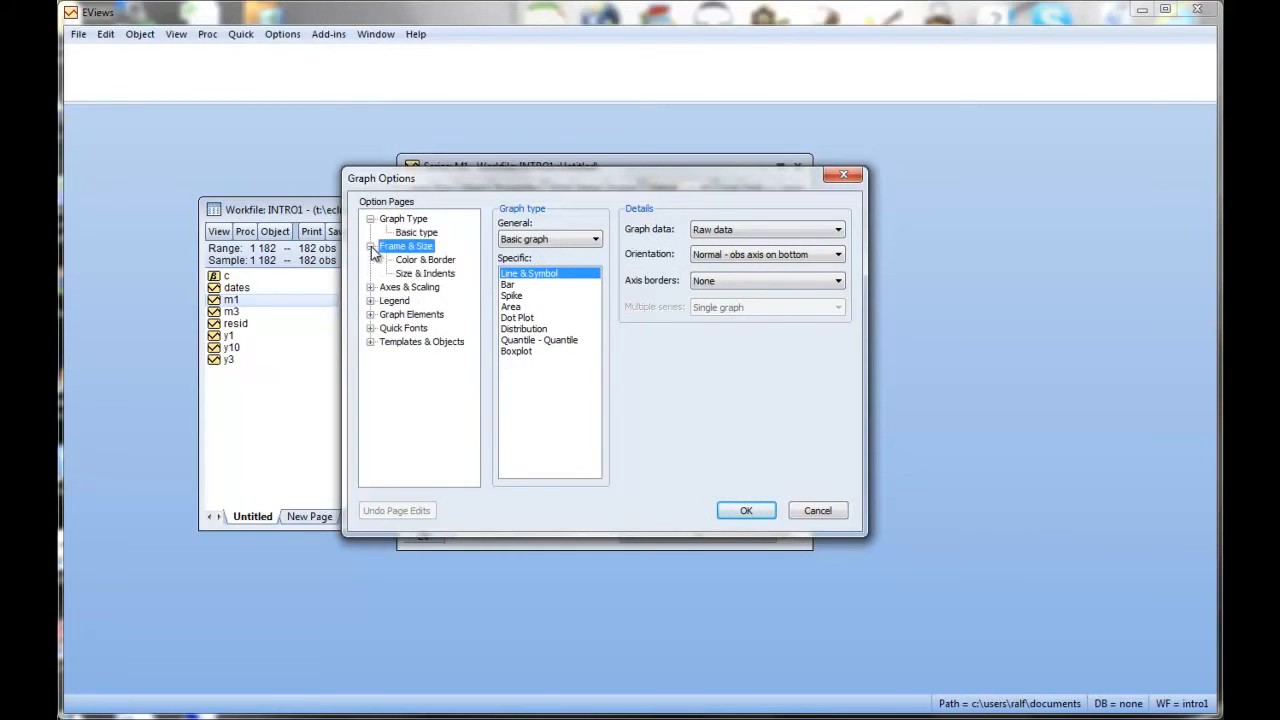
click(424, 272)
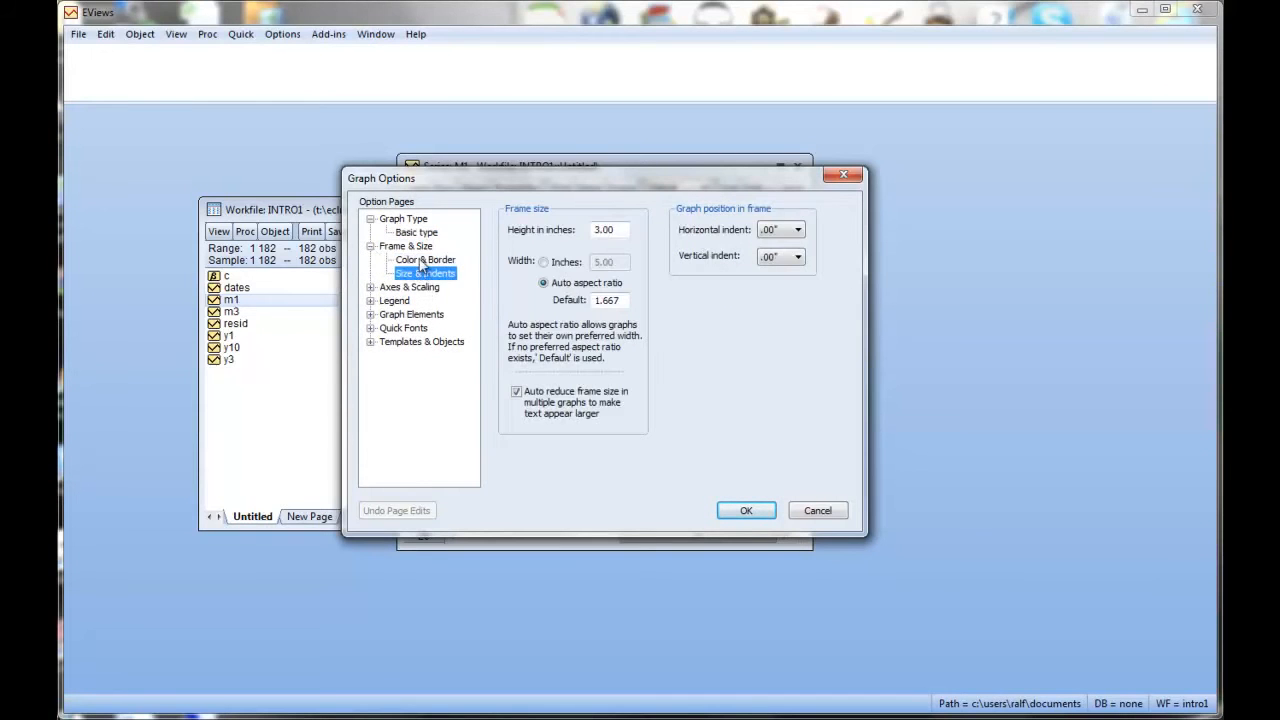
click(424, 260)
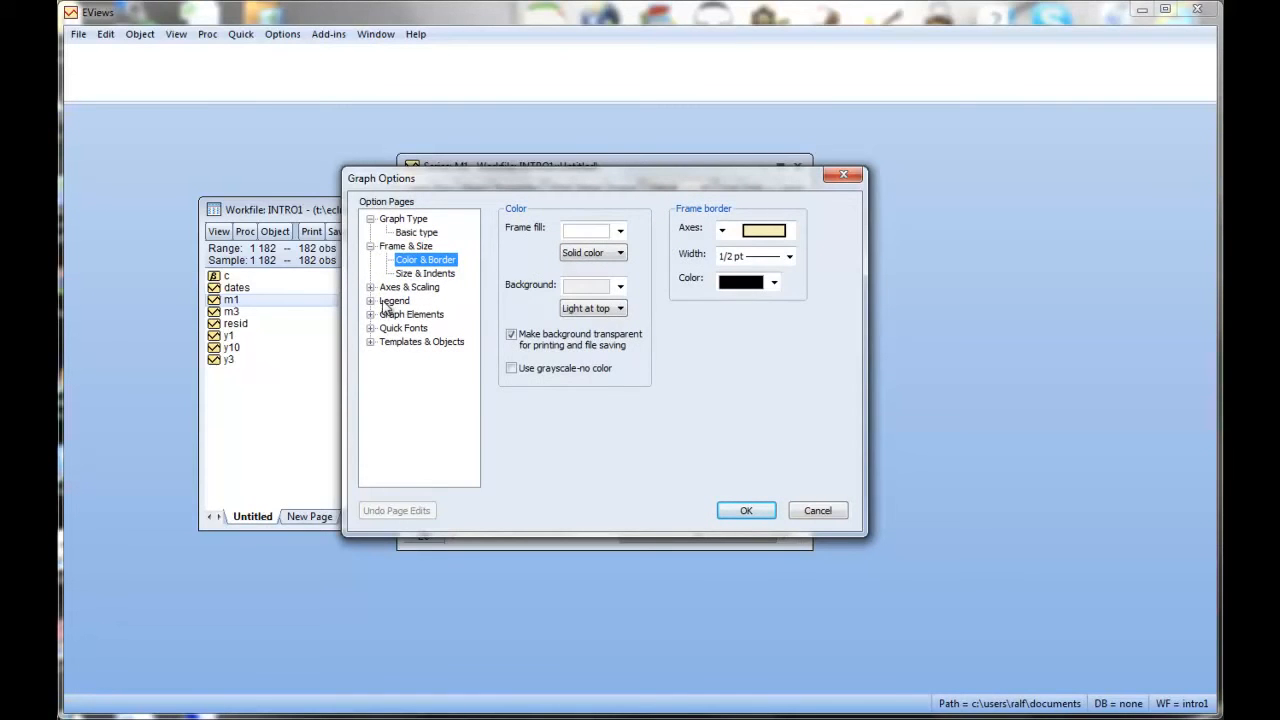
click(392, 300)
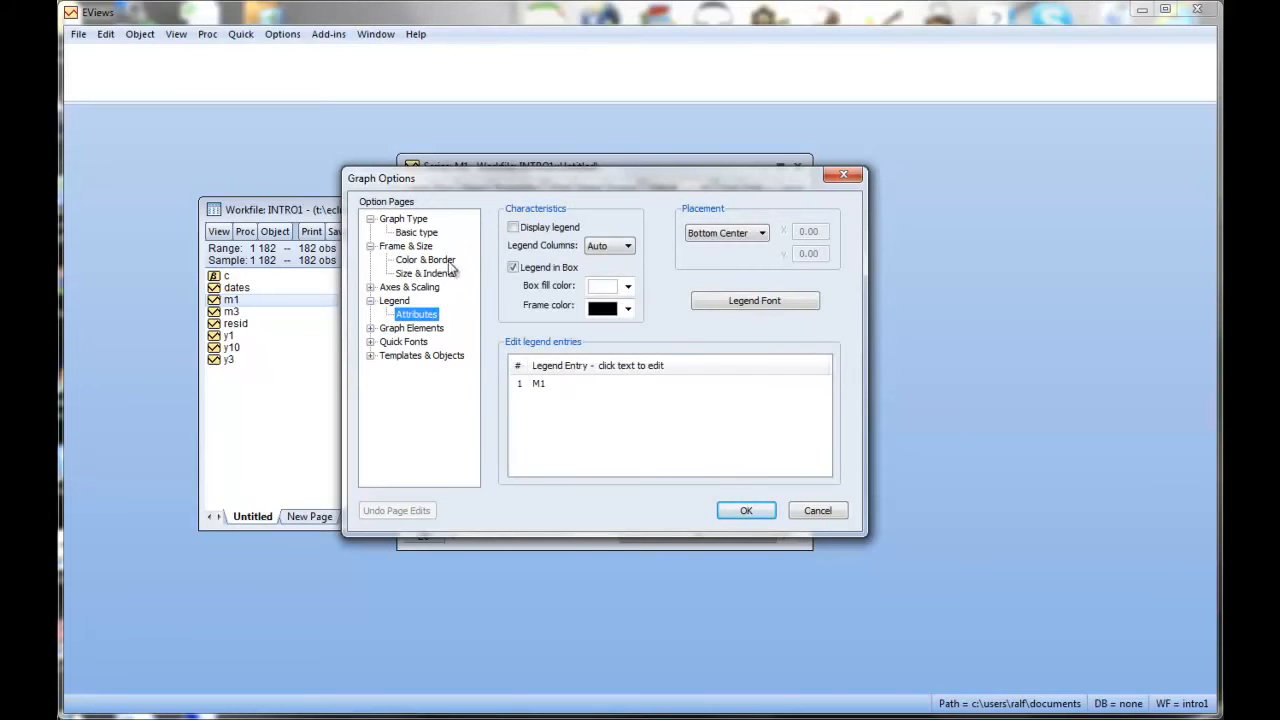
click(416, 232)
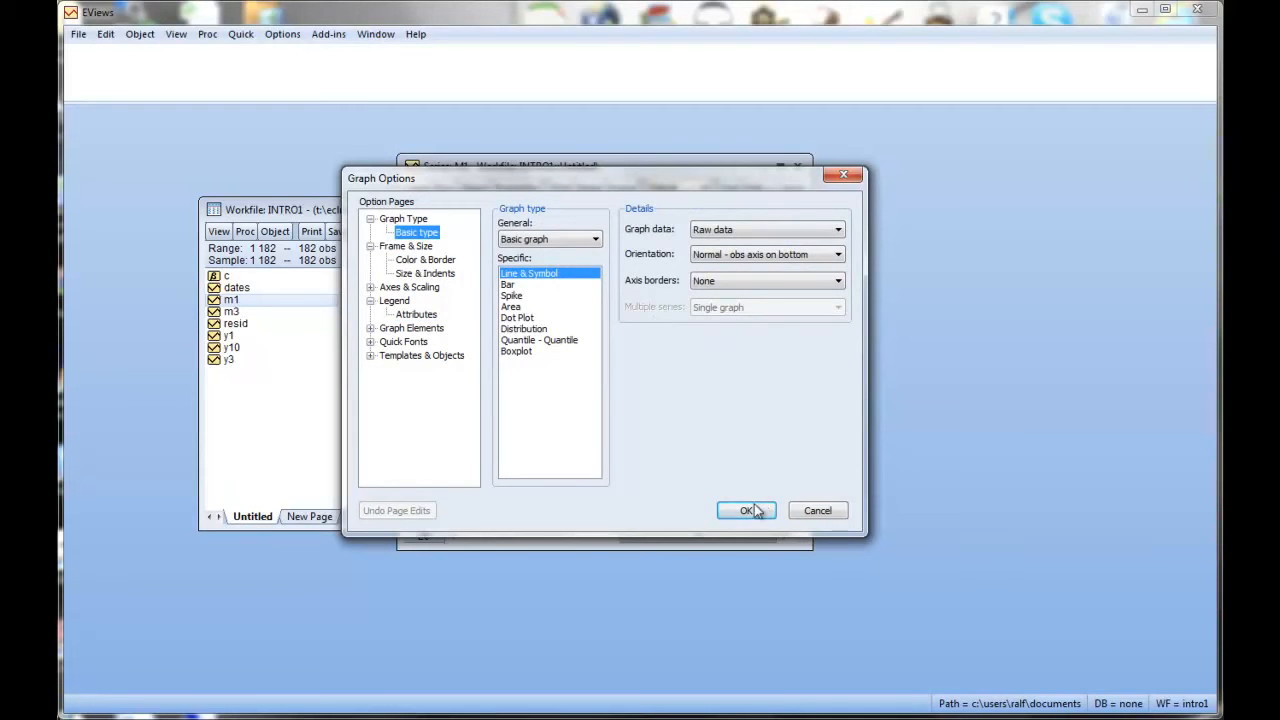
click(744, 510)
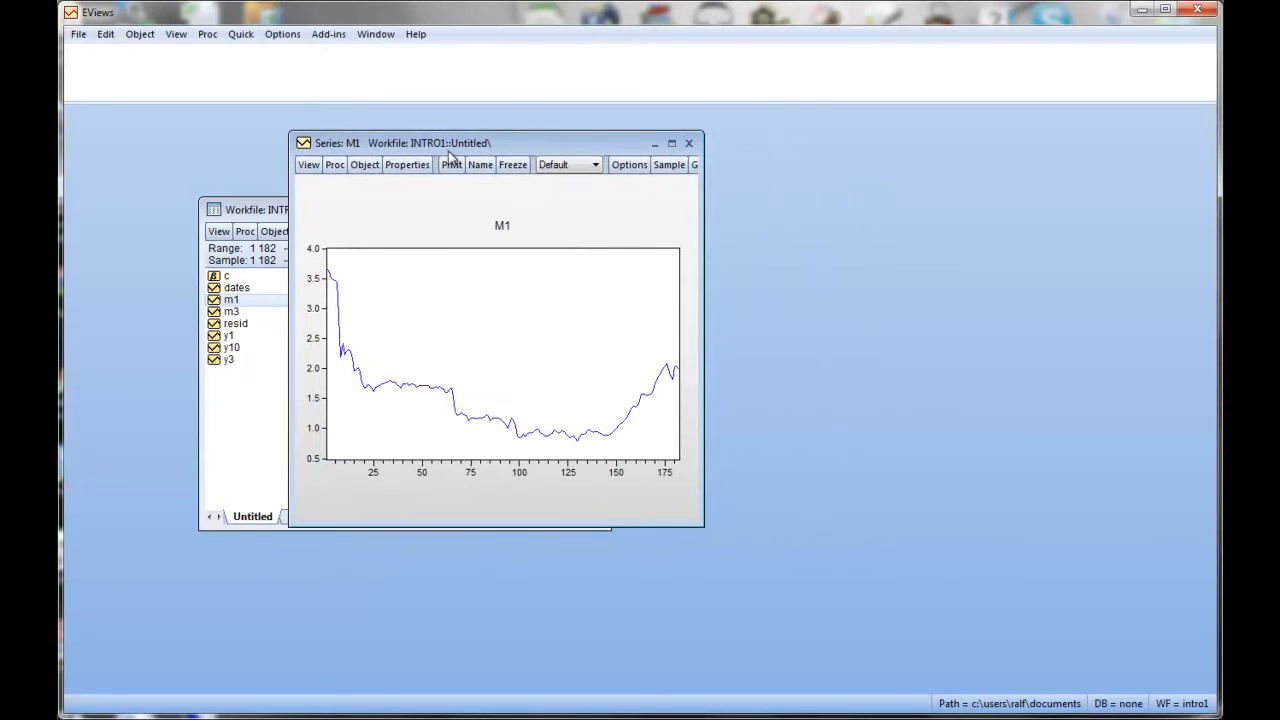
mouse_move(784, 574)
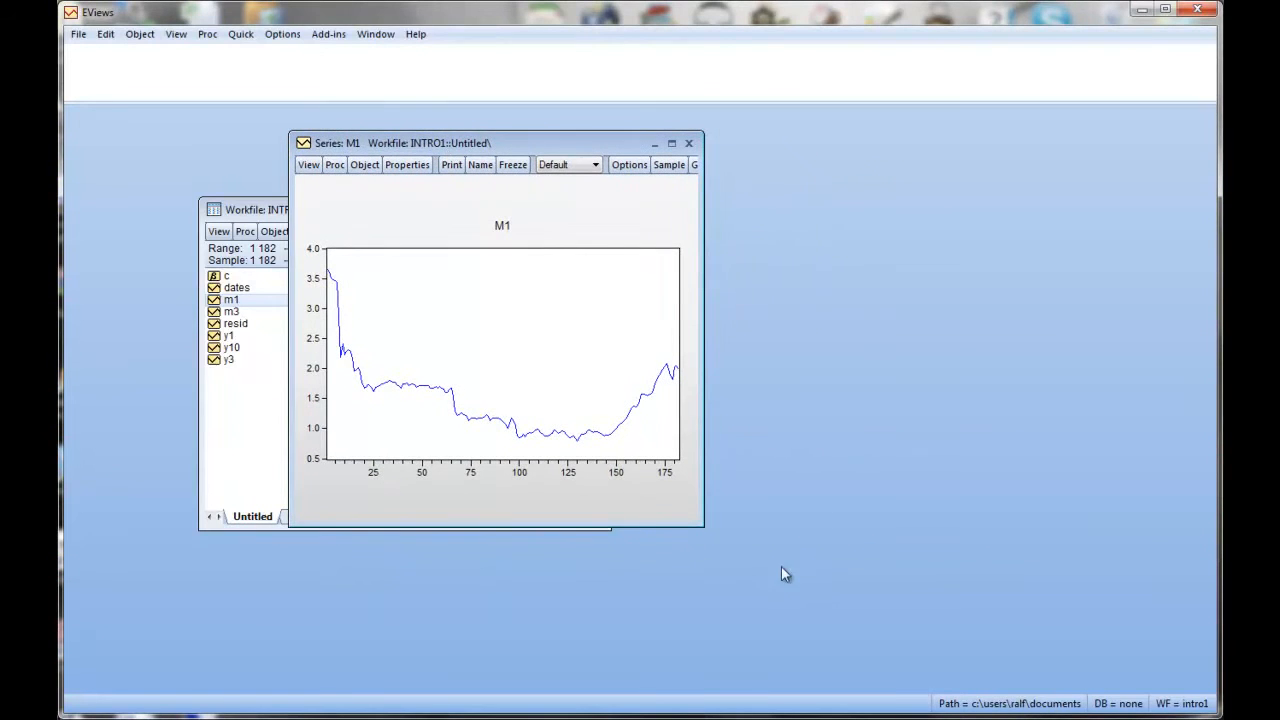
mouse_move(678, 384)
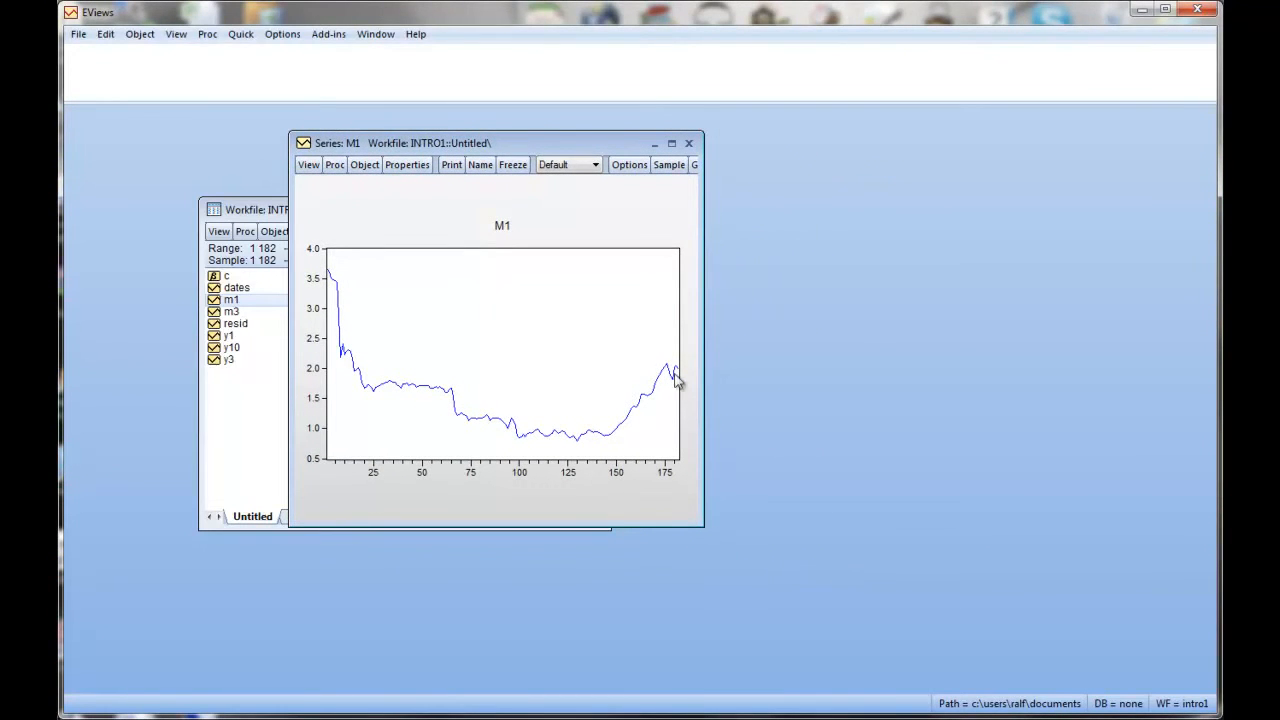
mouse_move(576, 148)
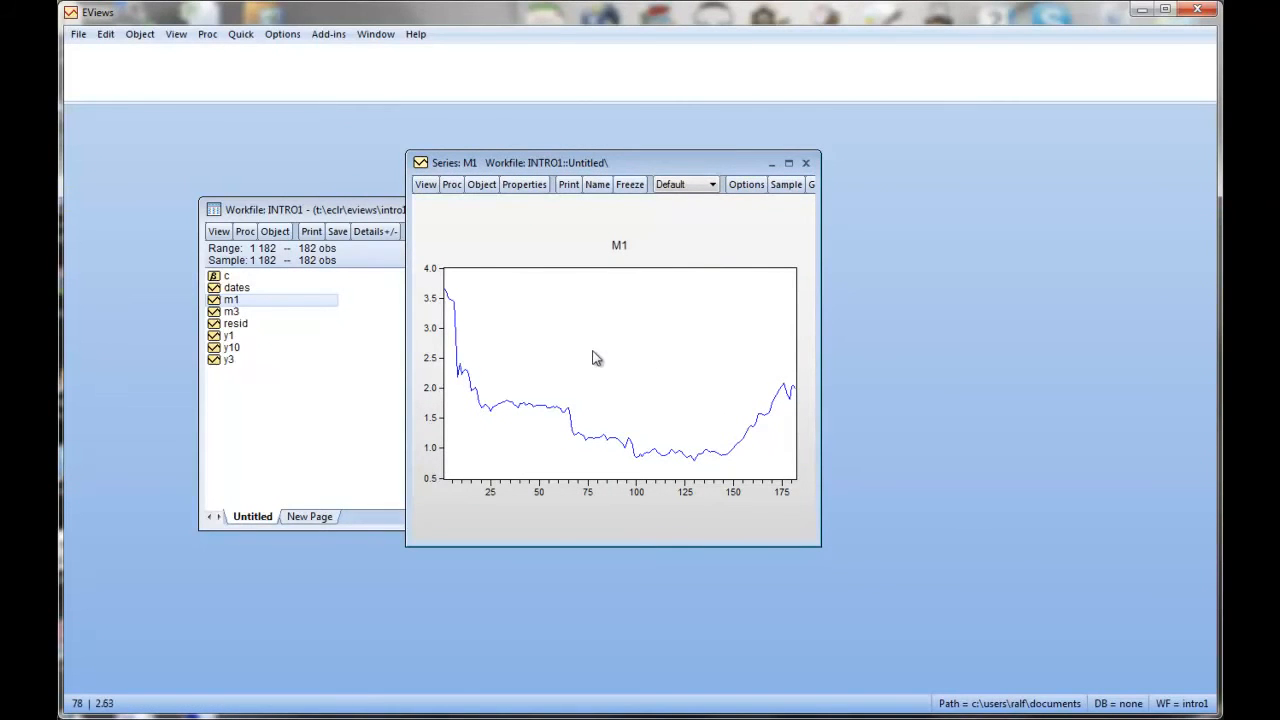
mouse_move(532, 458)
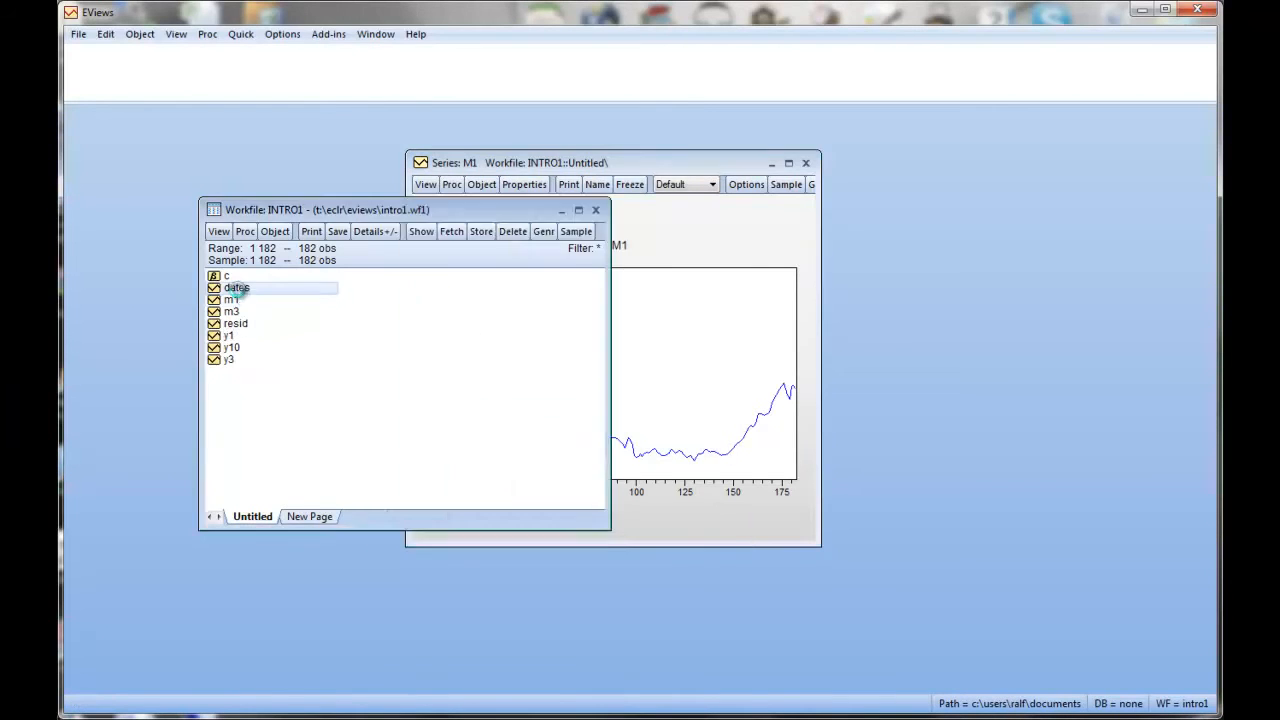
double_click(236, 288)
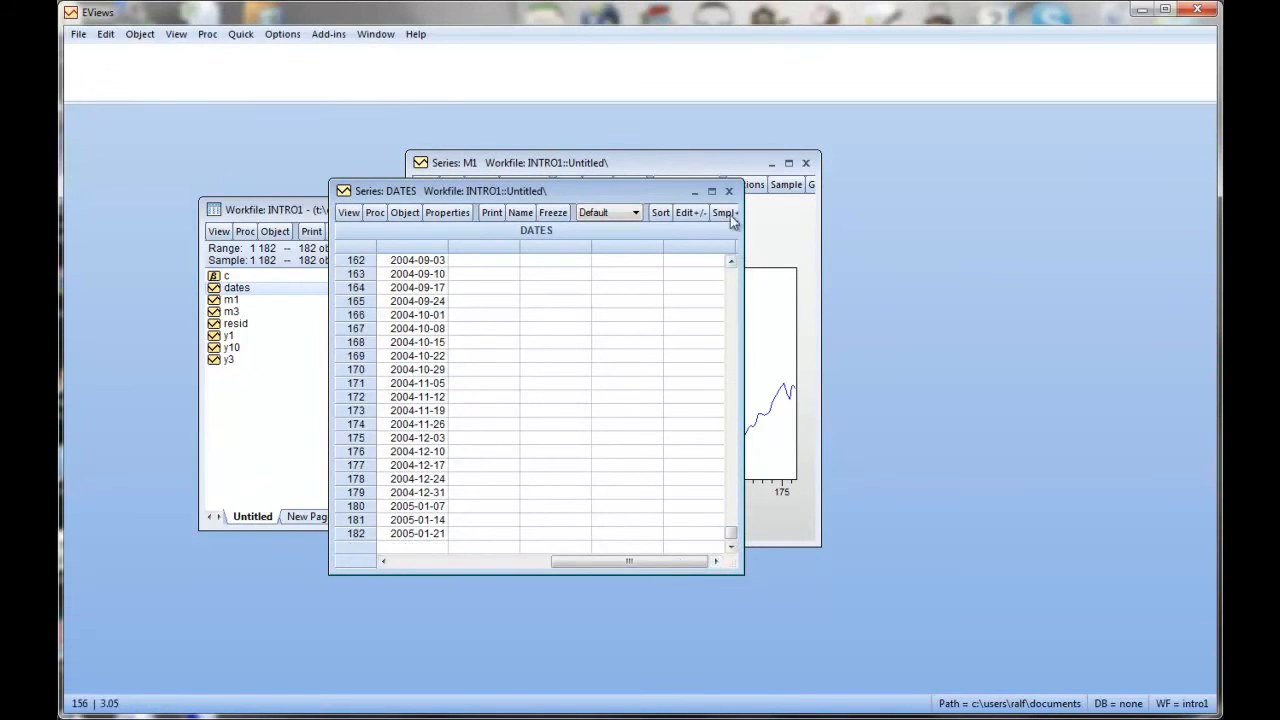
click(728, 192)
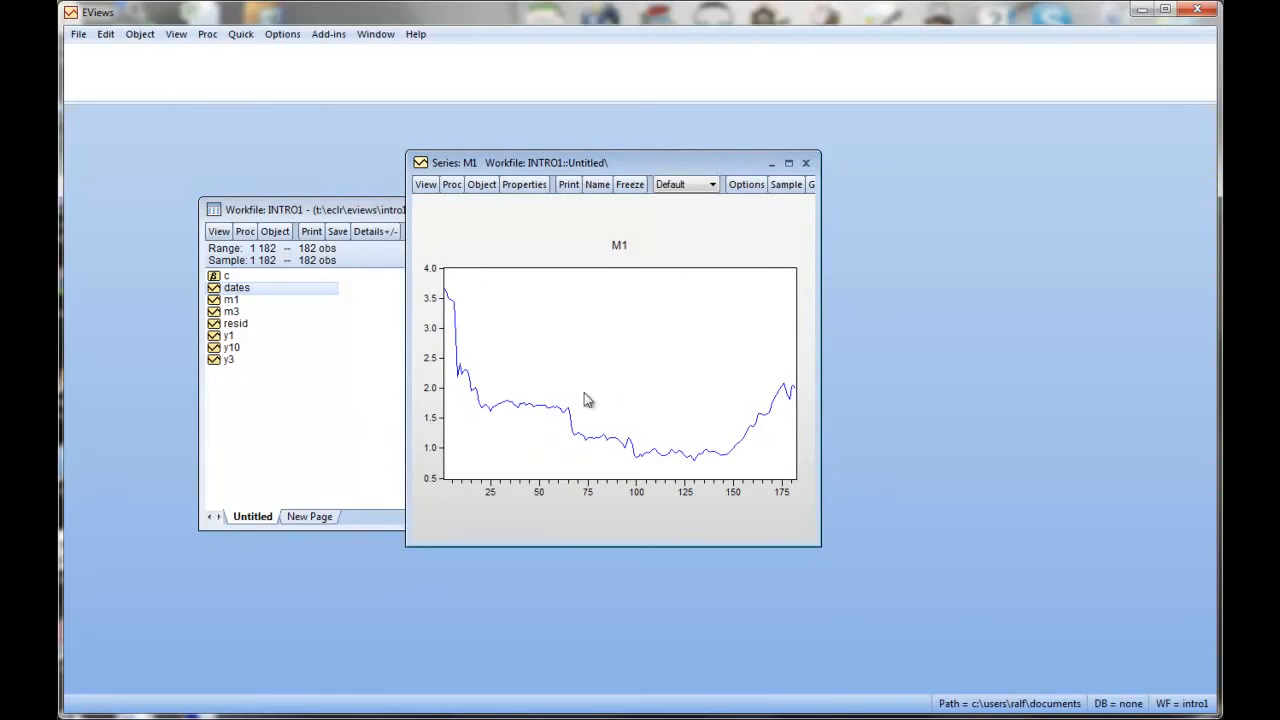
mouse_move(500, 340)
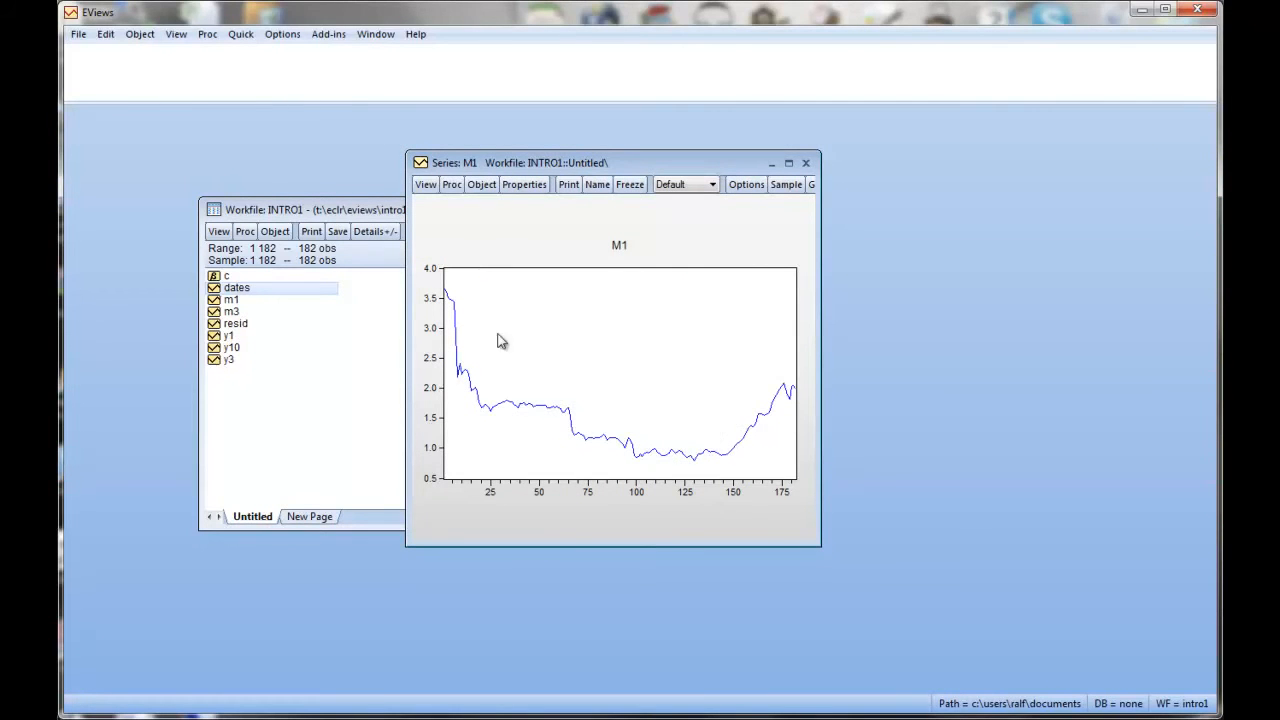
mouse_move(910, 290)
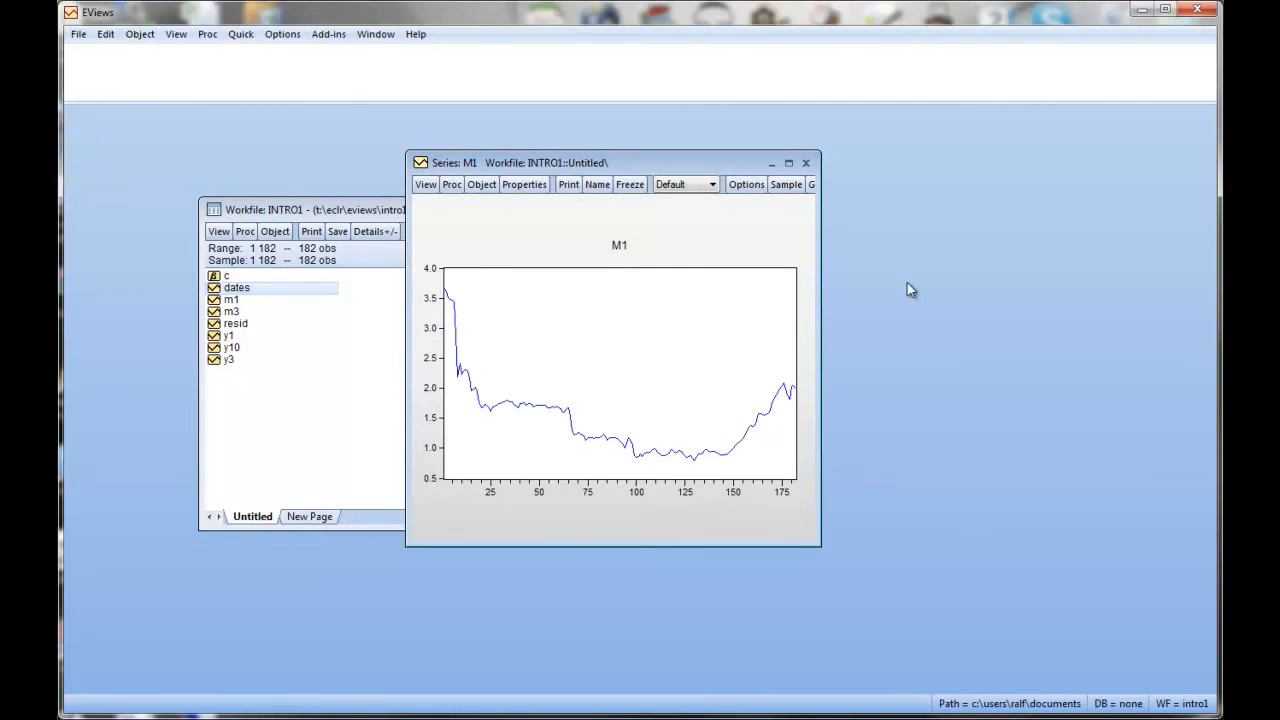
mouse_move(680, 168)
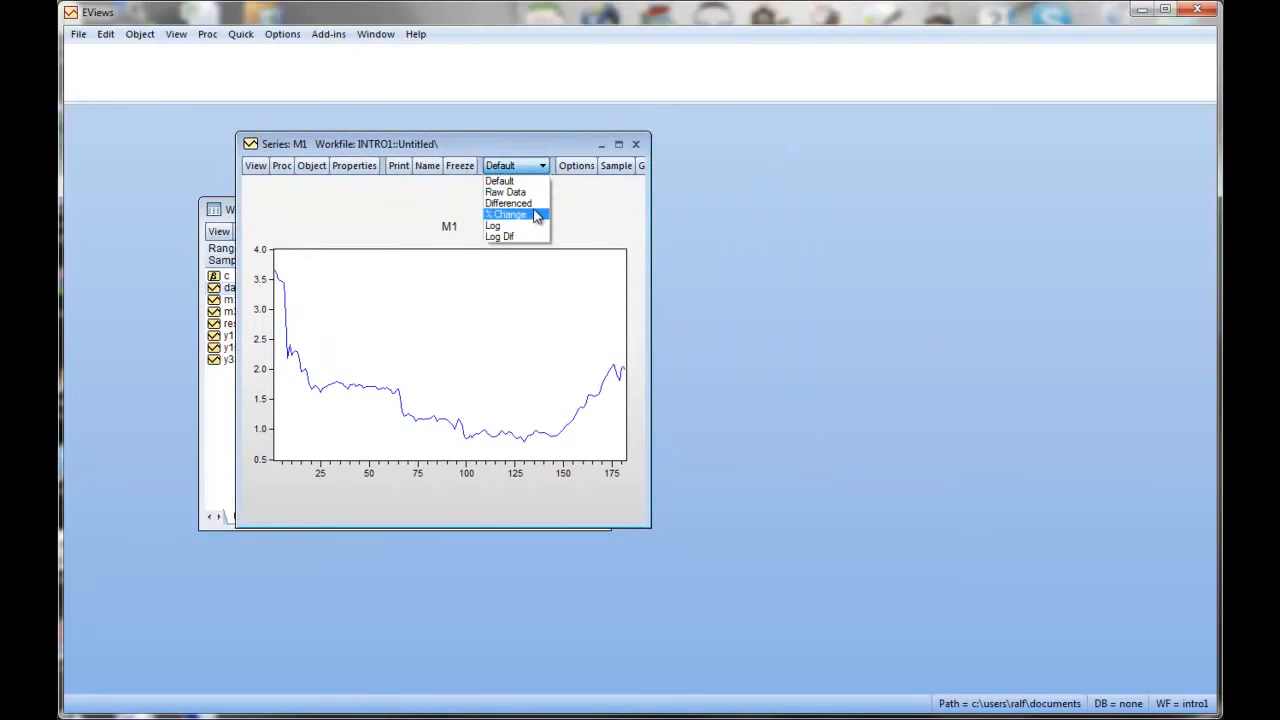
mouse_move(504, 192)
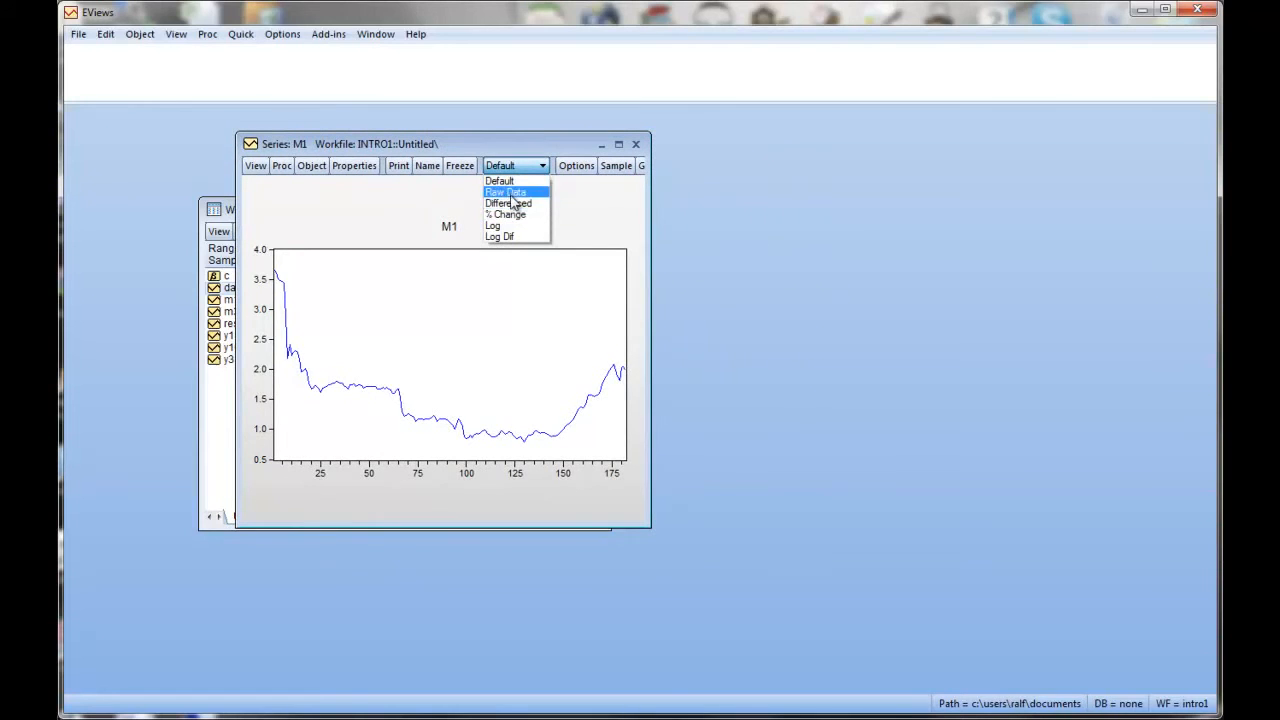
click(508, 204)
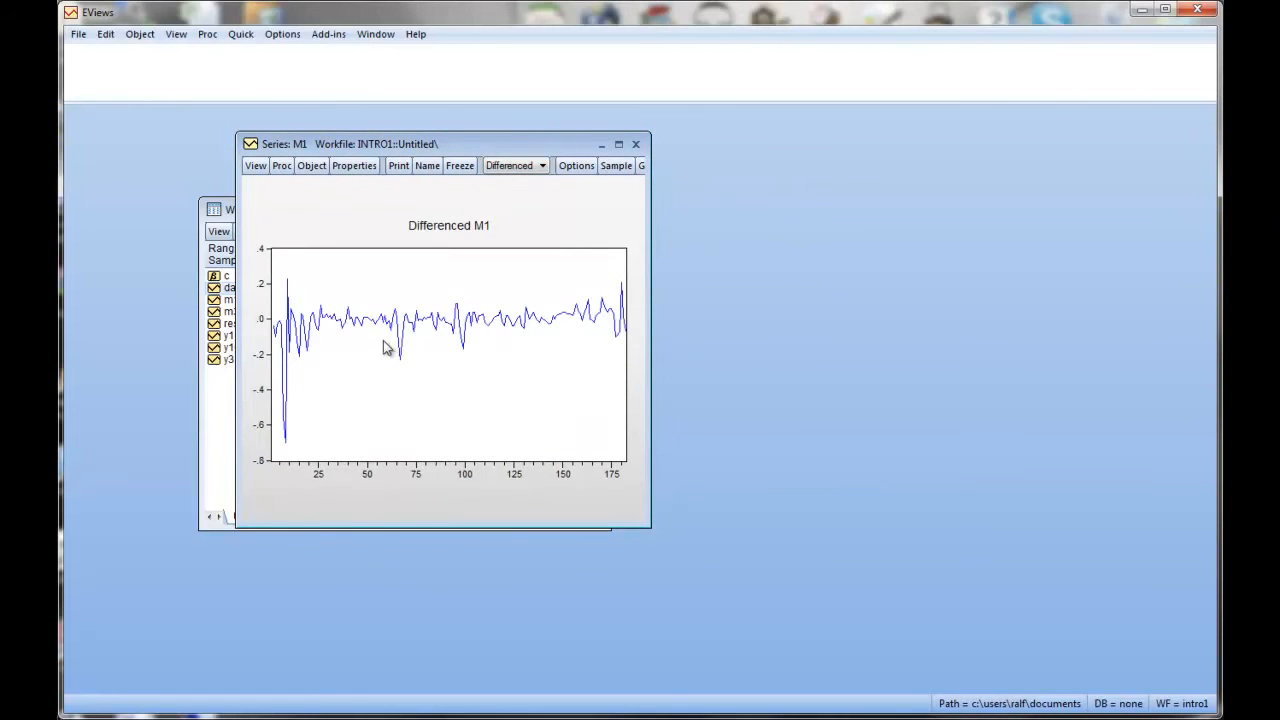
mouse_move(368, 388)
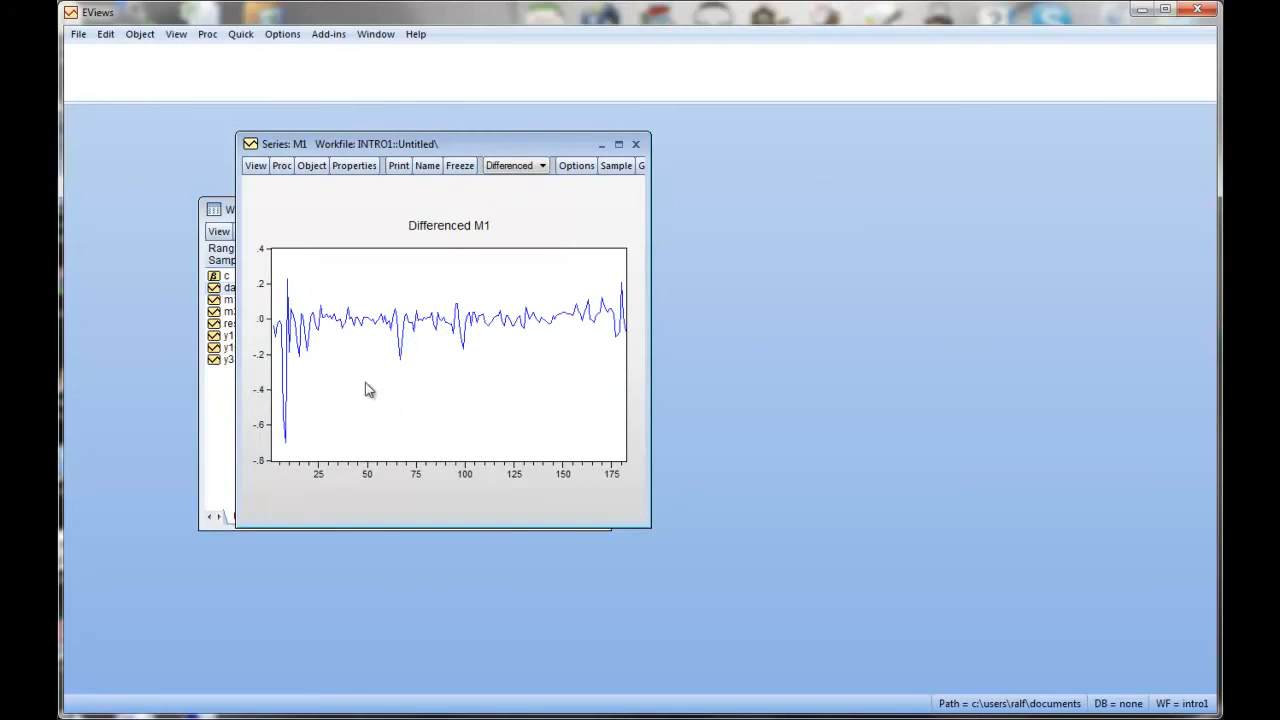
mouse_move(390, 330)
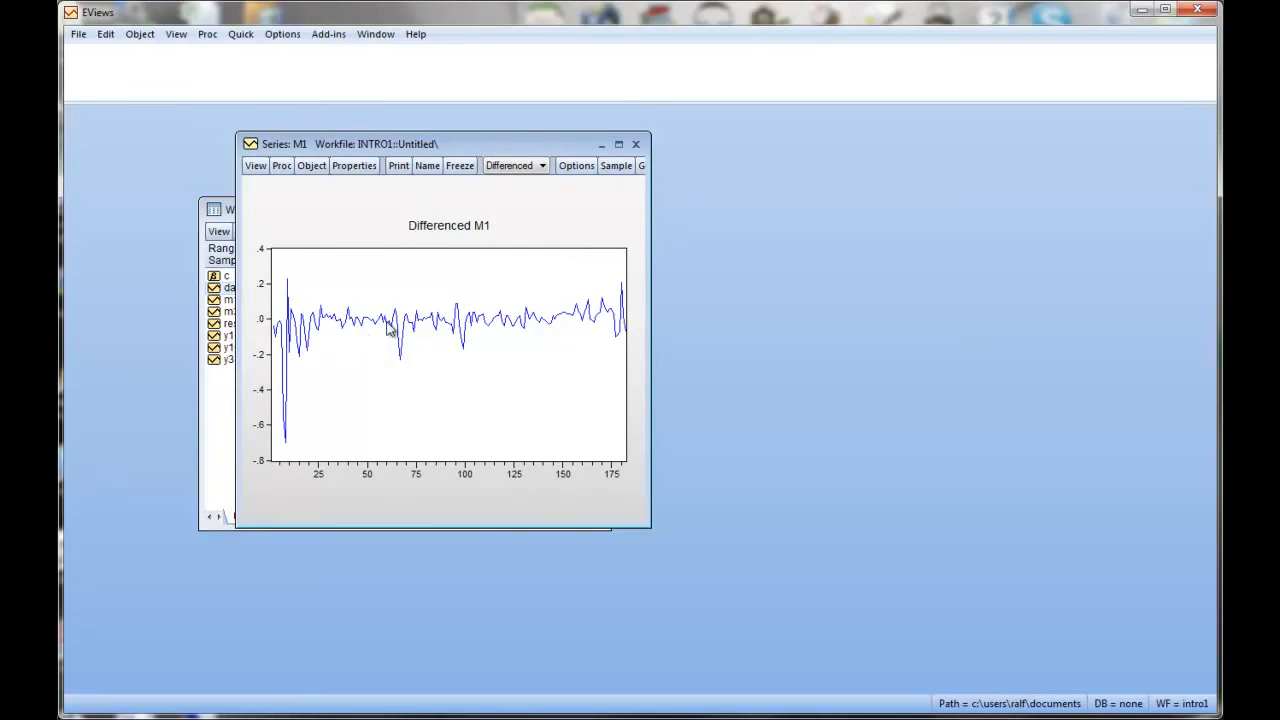
mouse_move(548, 200)
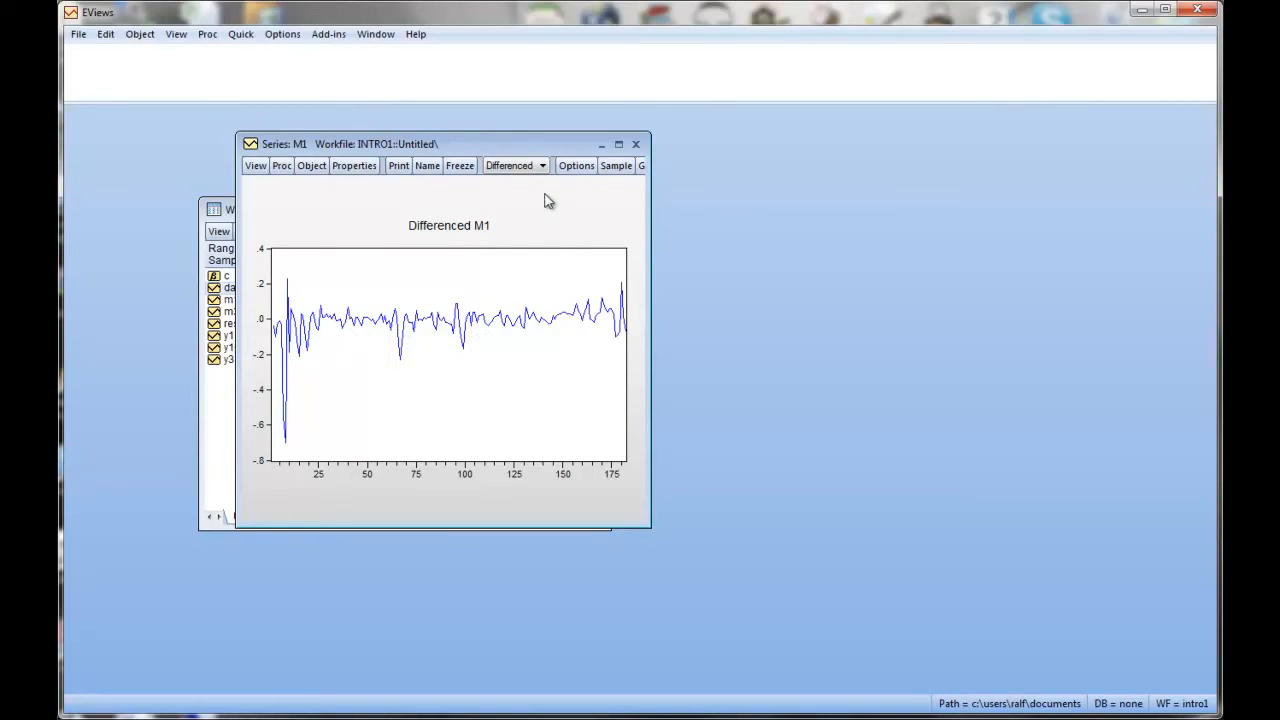
click(540, 164)
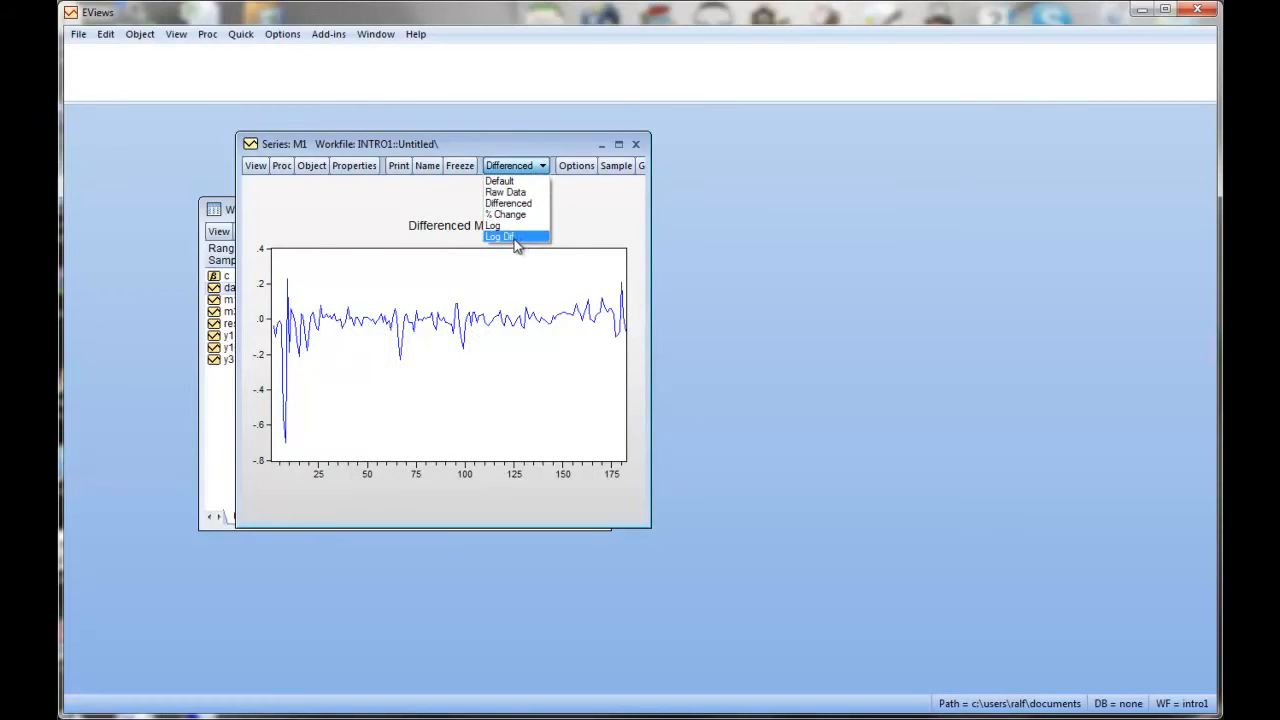
click(500, 236)
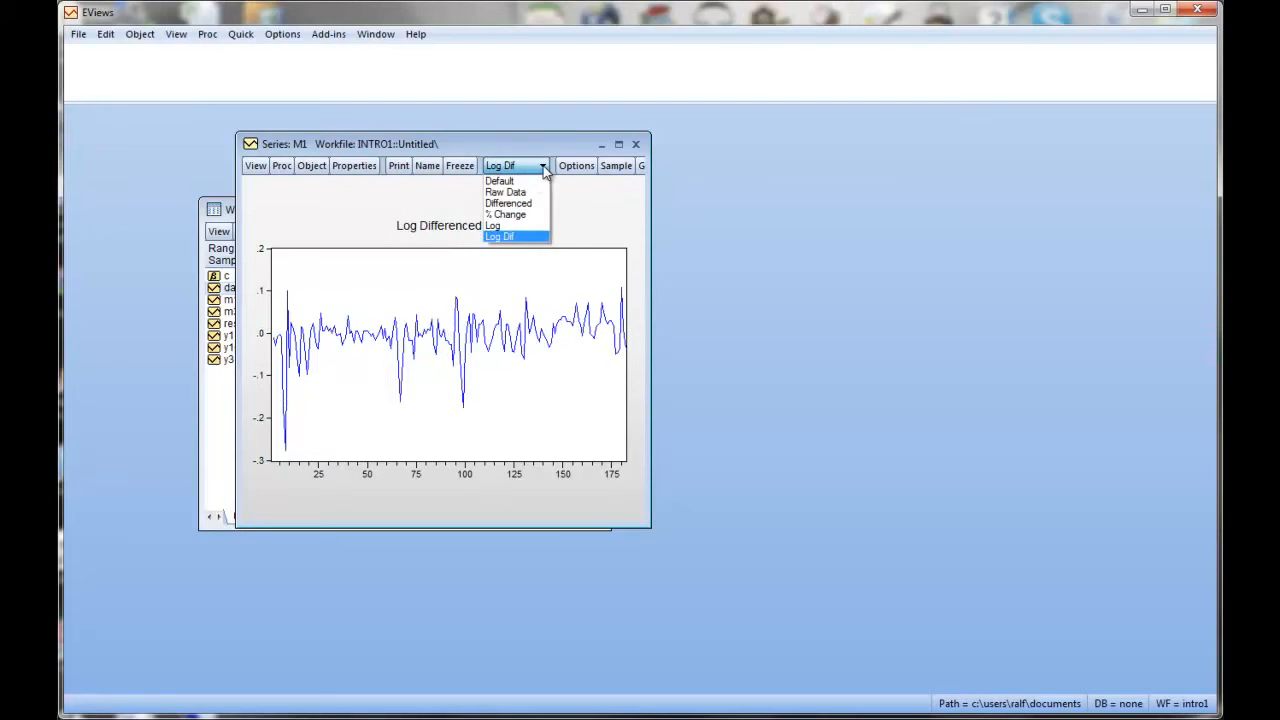
click(504, 192)
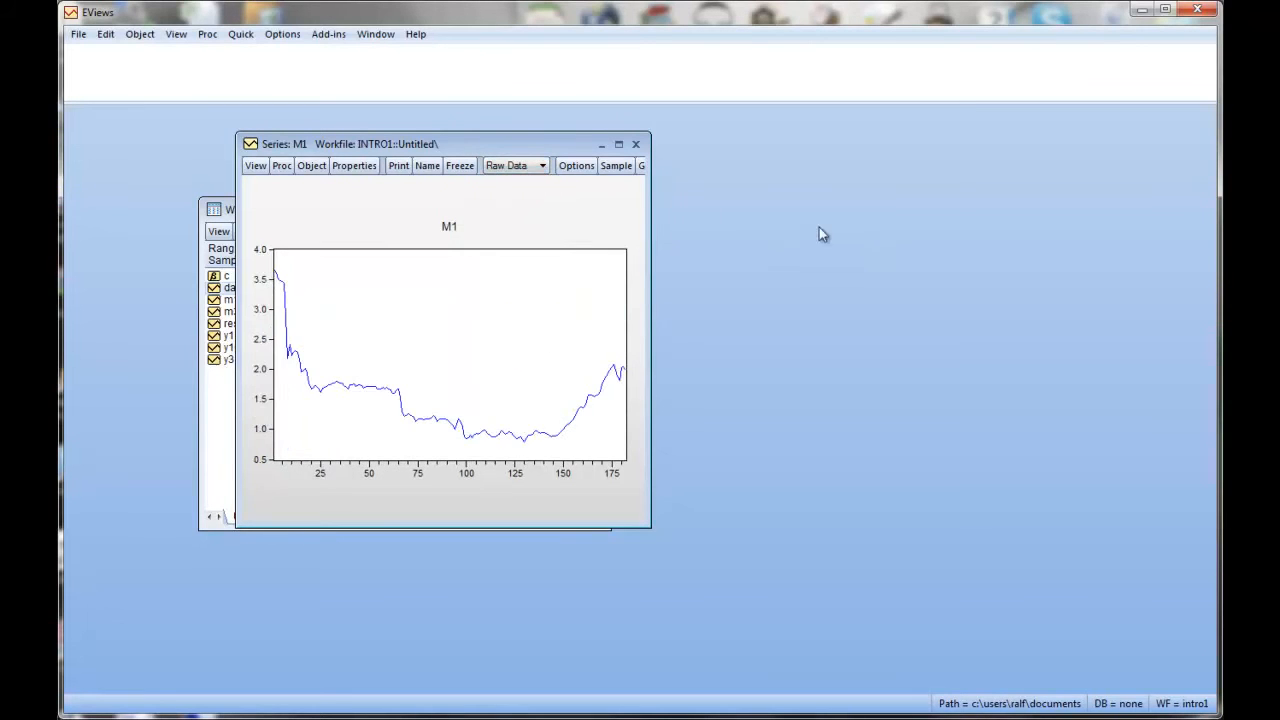
drag(440, 144, 608, 168)
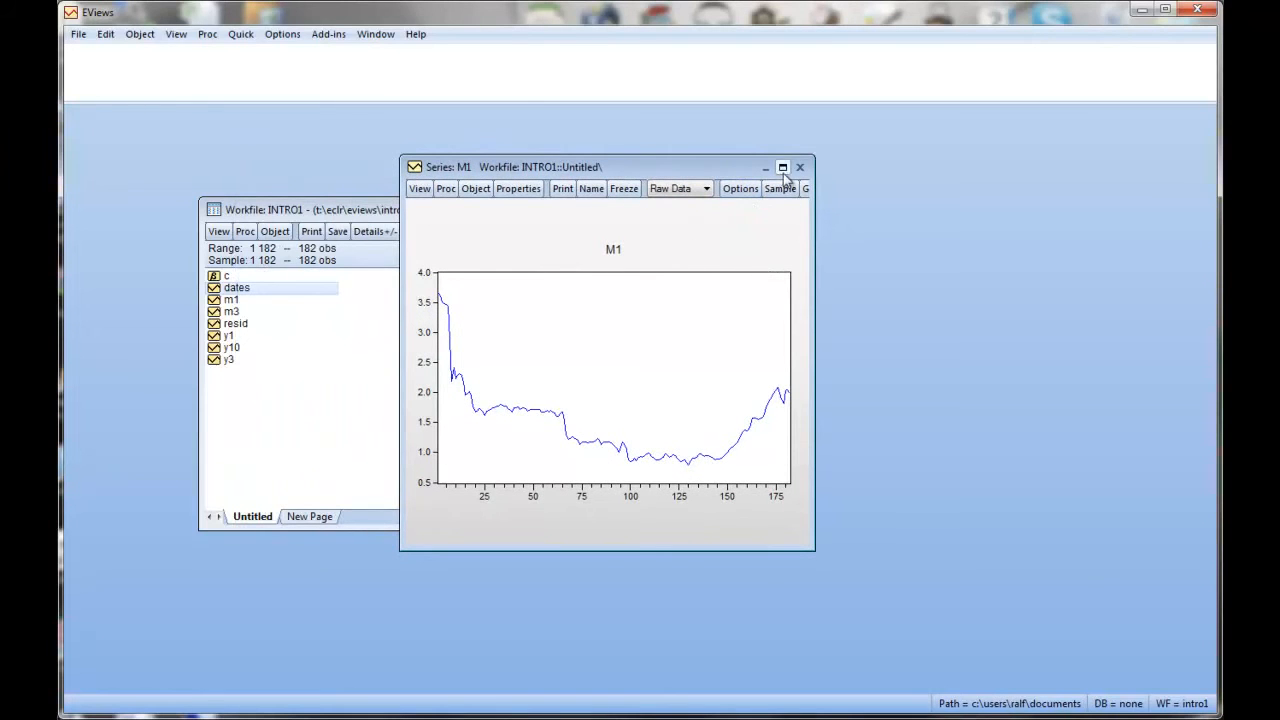
- Close the M1 graph and select m1, m3, y1, y3, y10 to open them as a group
click(800, 168)
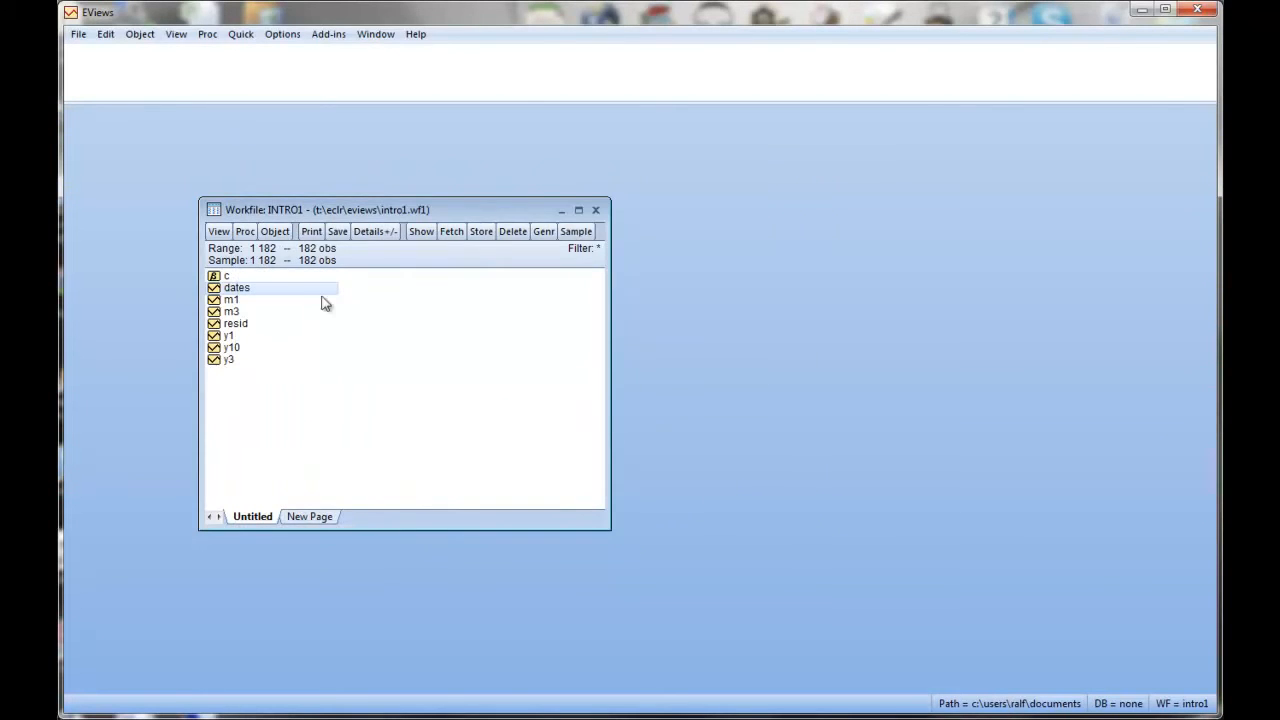
click(232, 300)
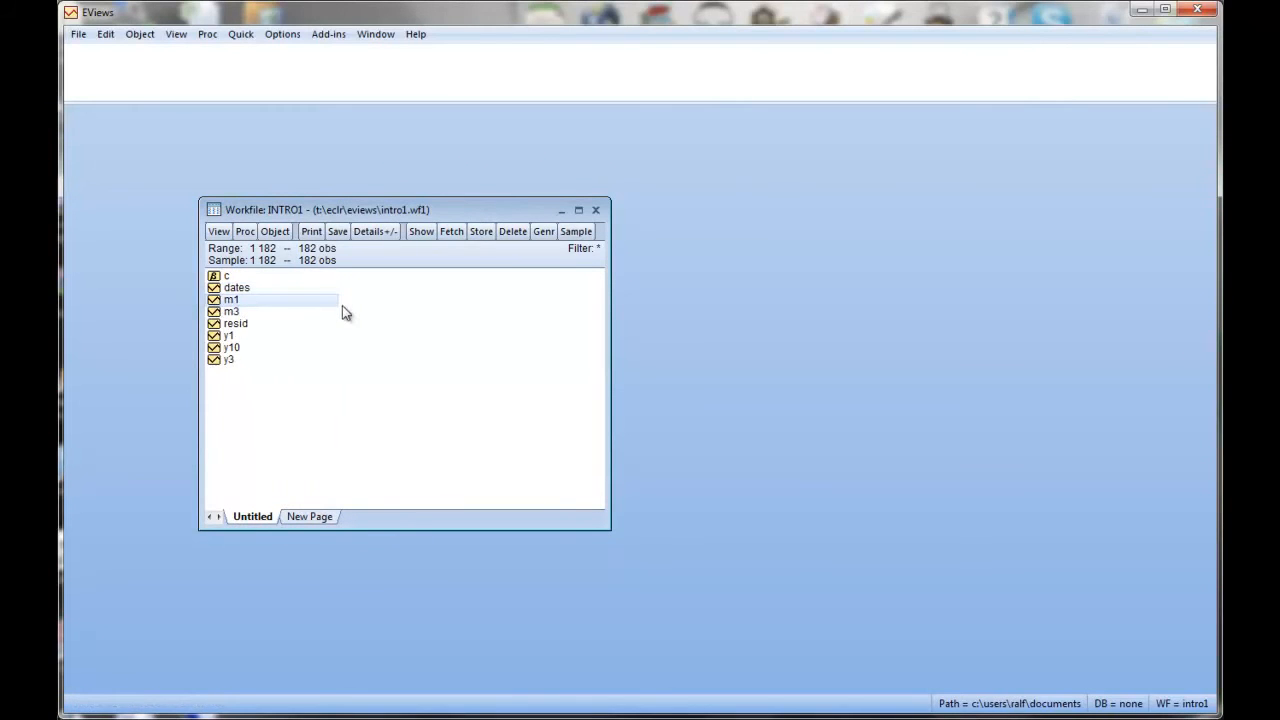
click(232, 312)
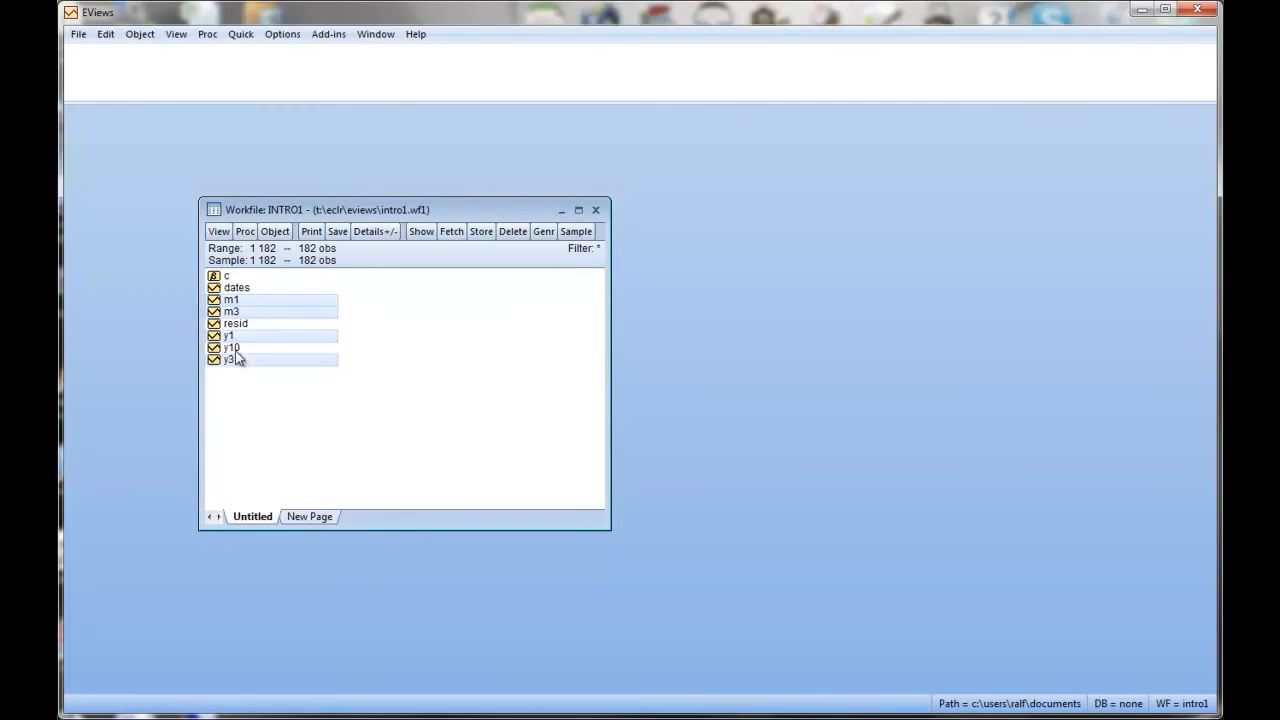
right_click(232, 360)
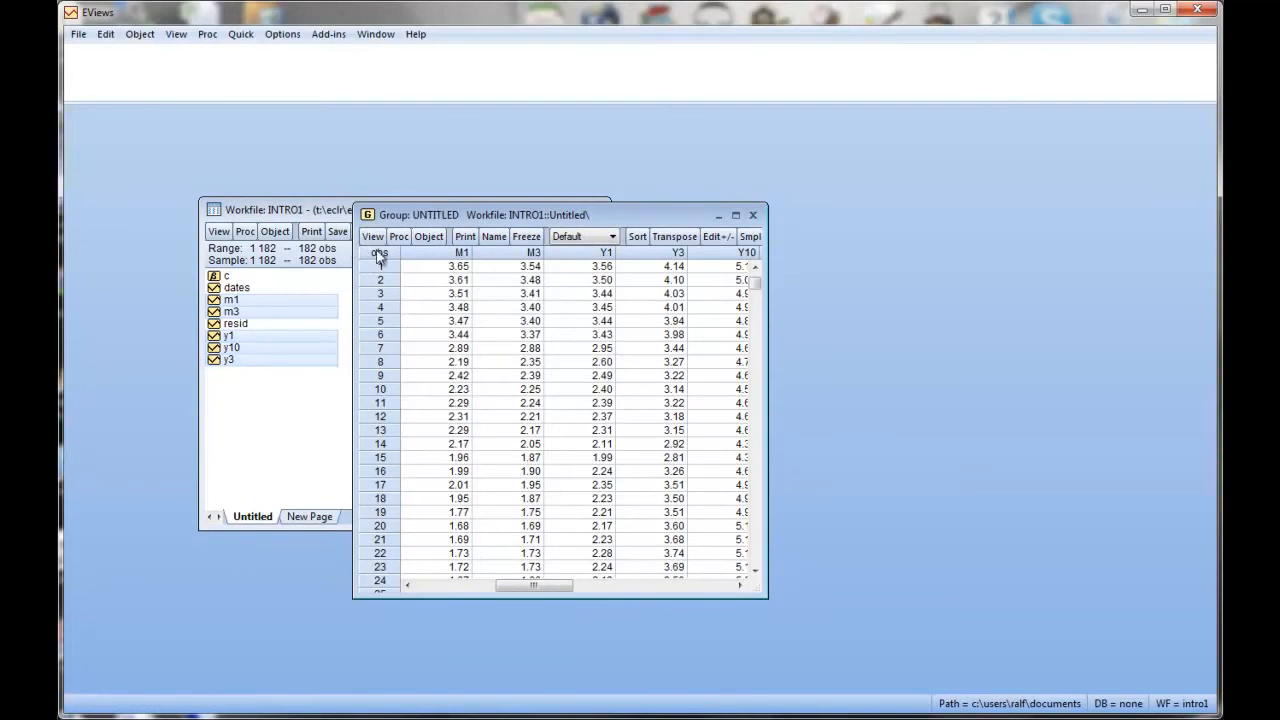
- Draw the group's M1, M3, Y1, Y3 and Y10 series as one Basic Line & Symbol graph
click(372, 236)
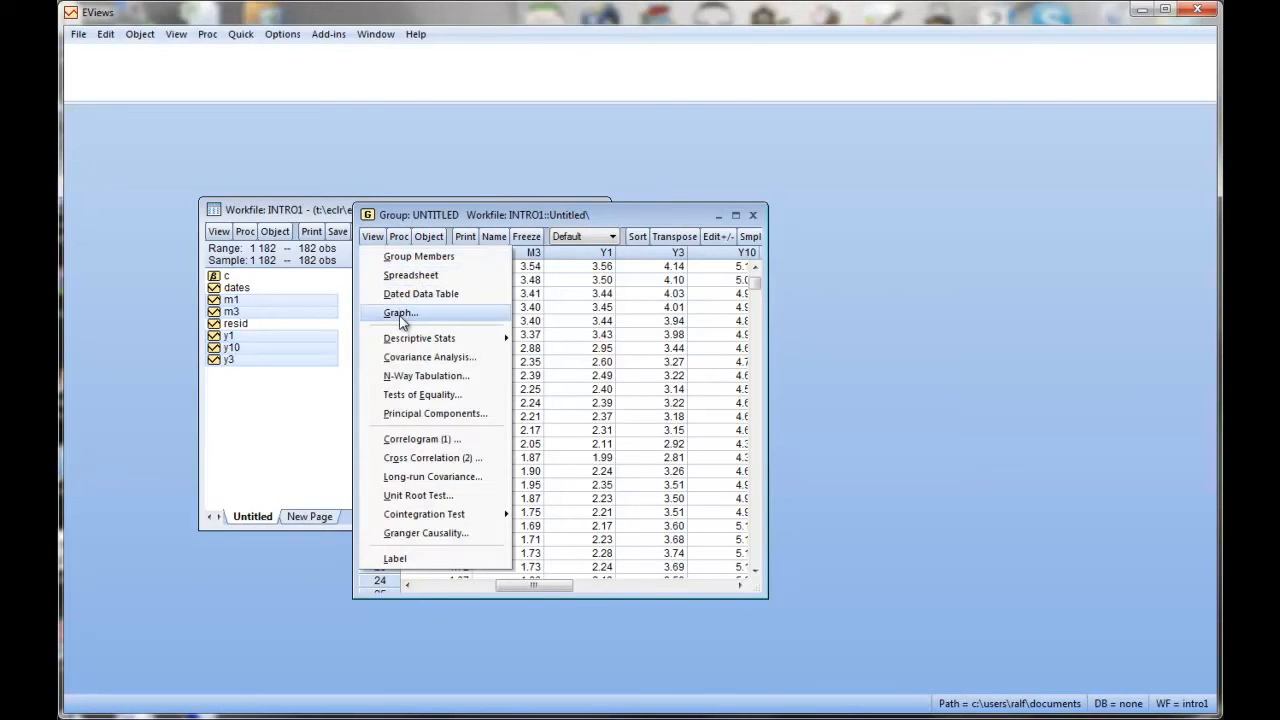
click(400, 312)
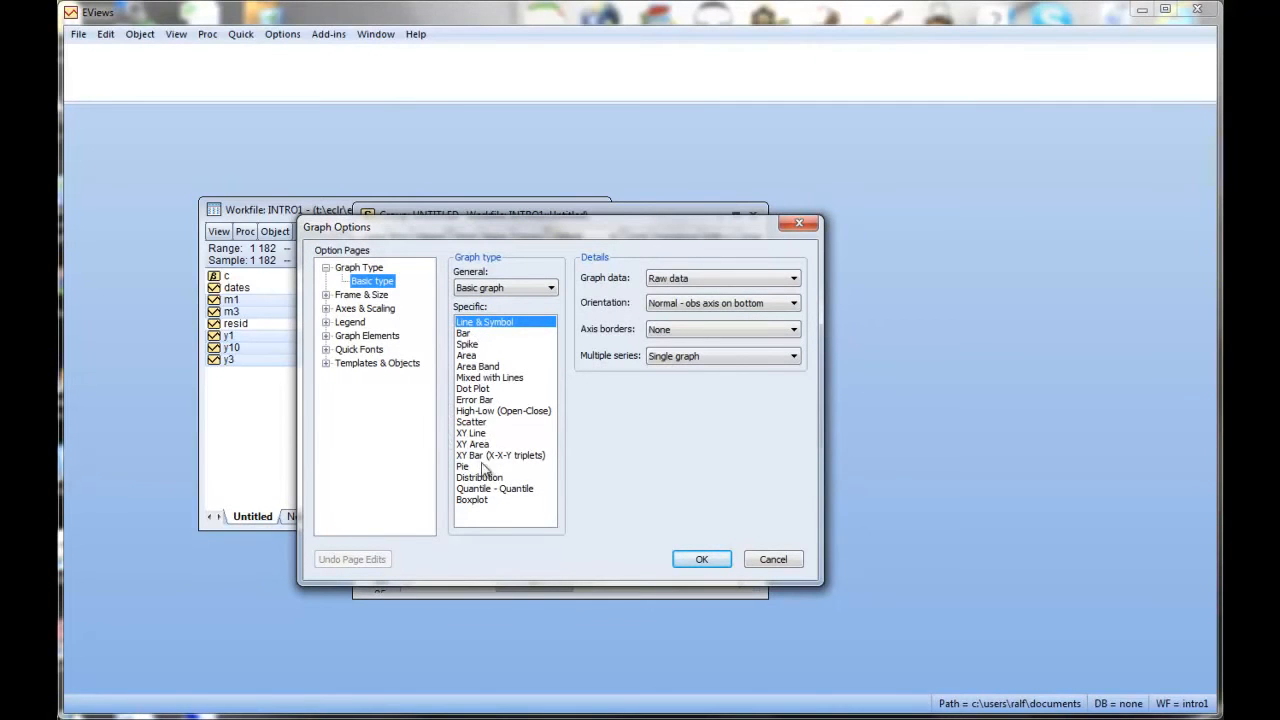
mouse_move(490, 424)
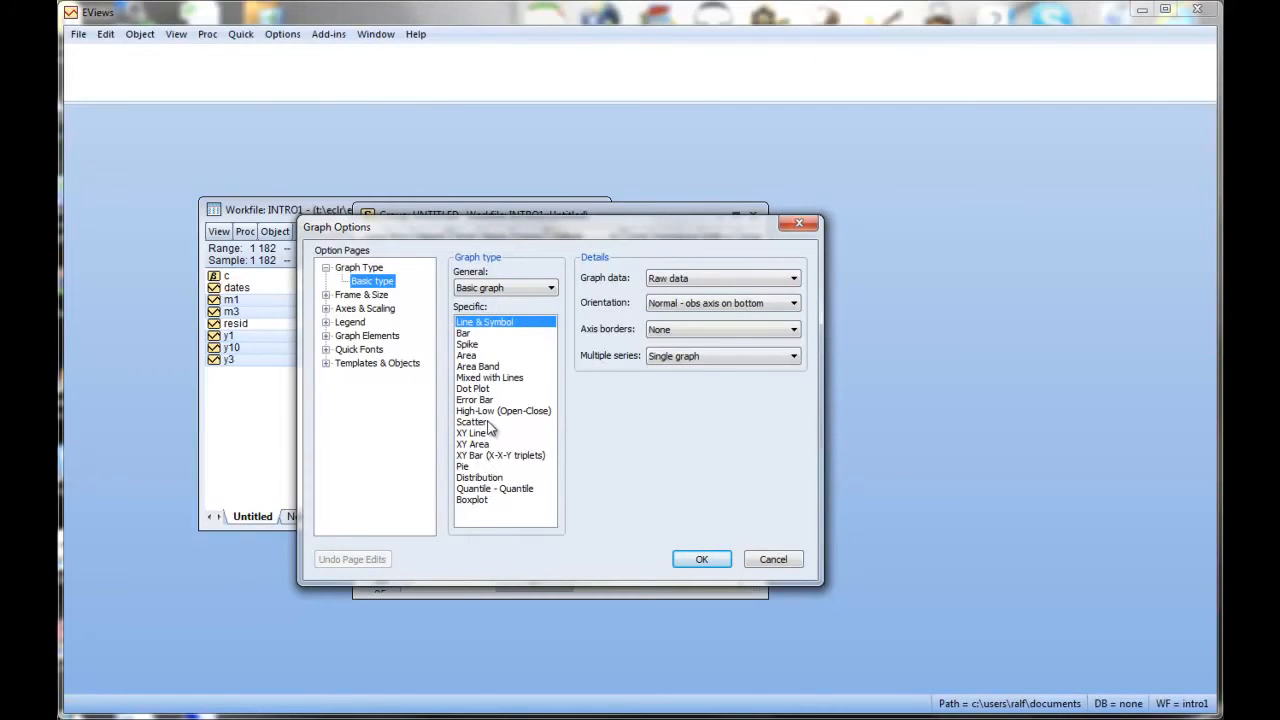
mouse_move(484, 444)
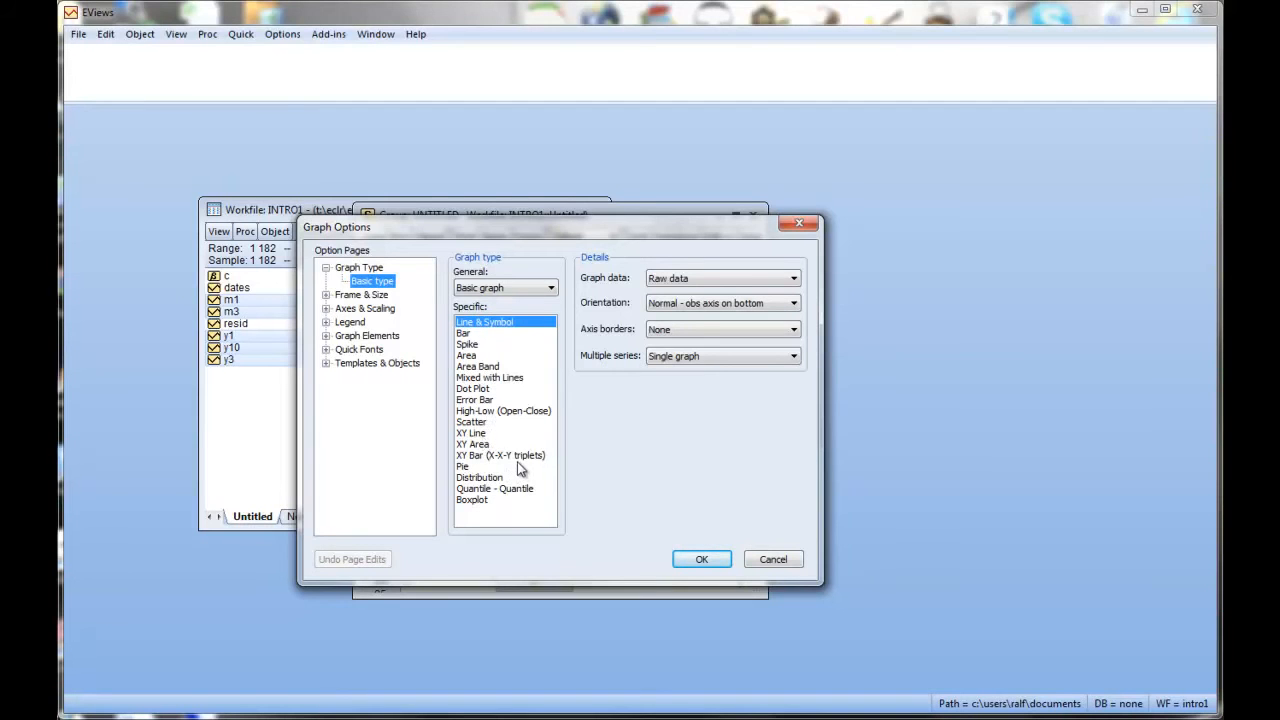
mouse_move(524, 398)
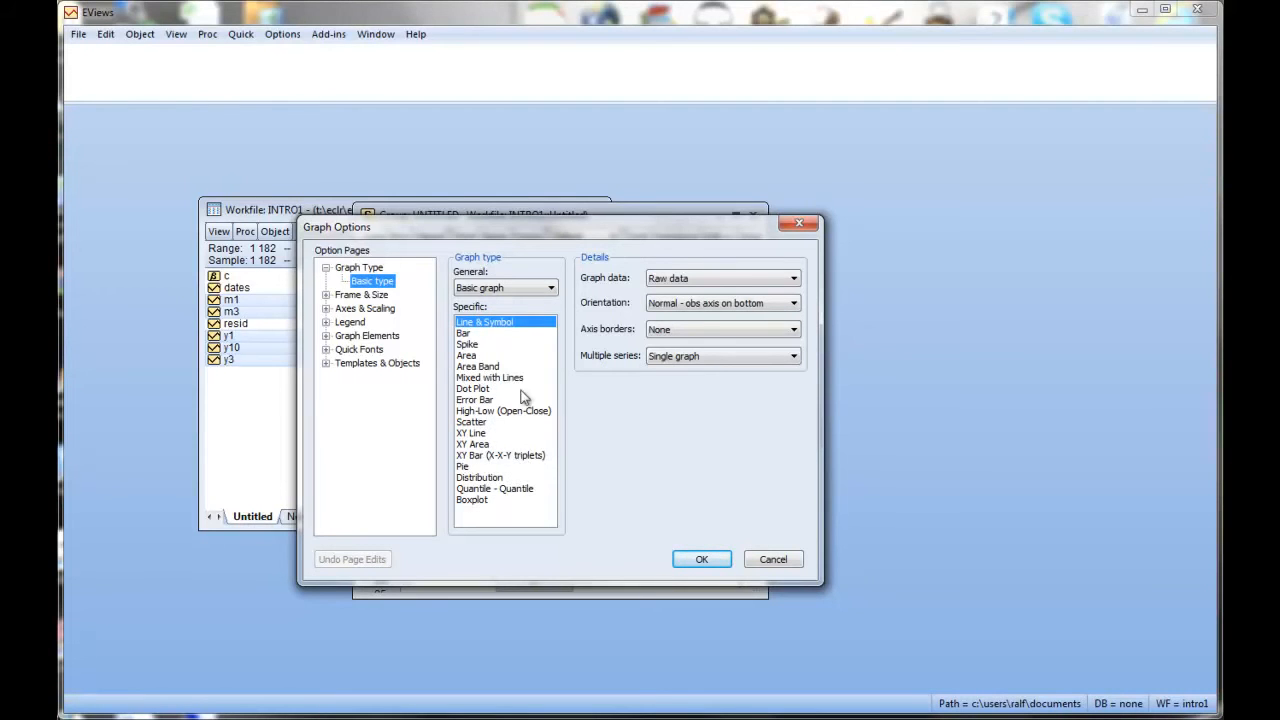
mouse_move(600, 308)
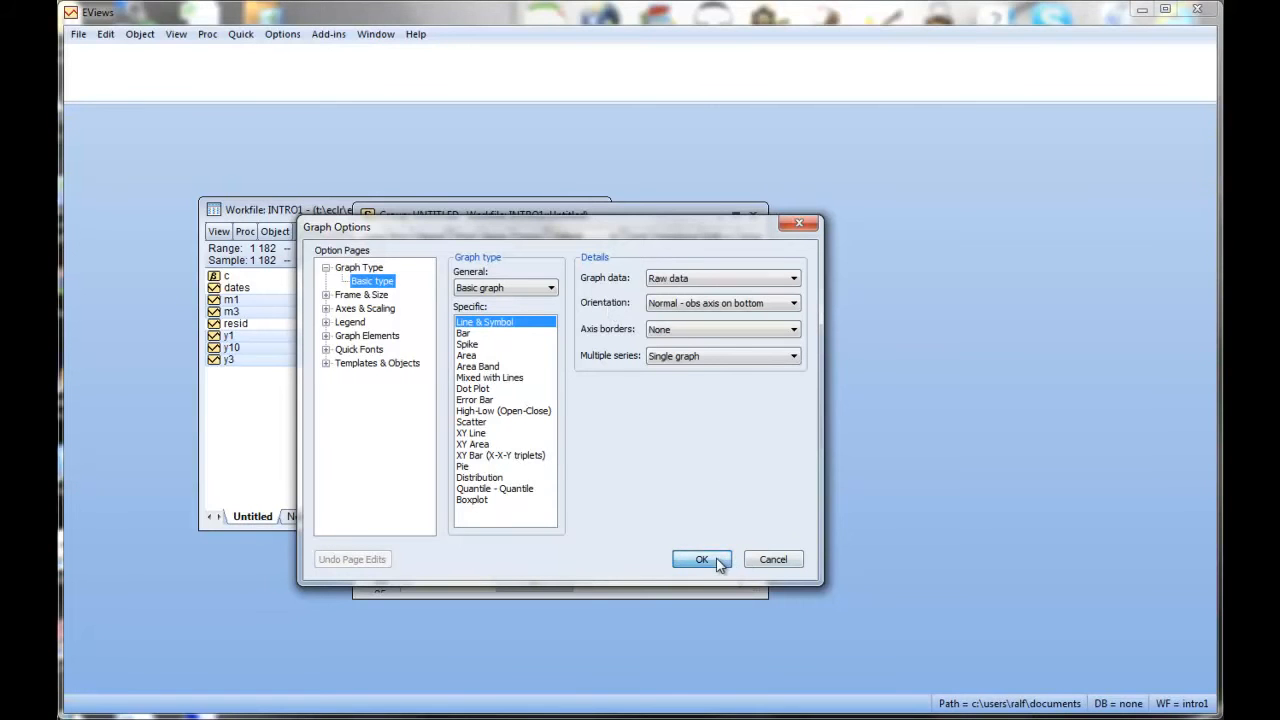
click(700, 560)
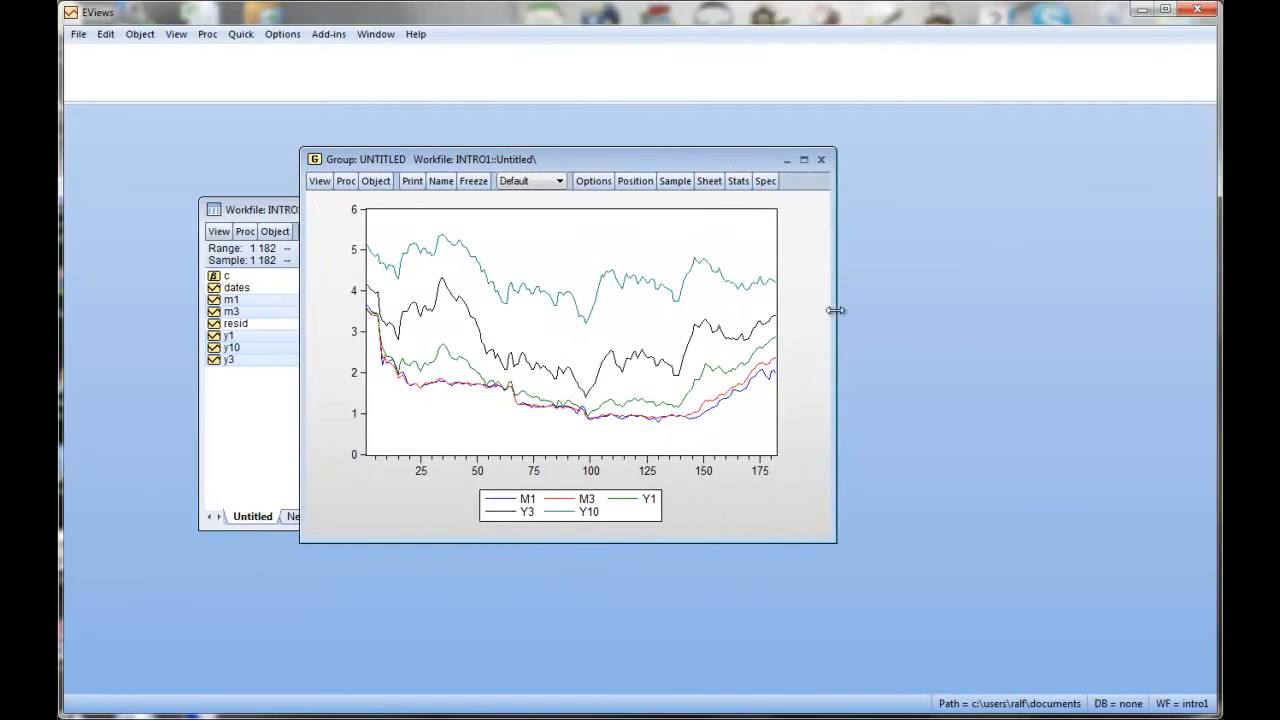
- Maximize the rate graph to read values, restore it, and close it to prompt group deletion
click(804, 160)
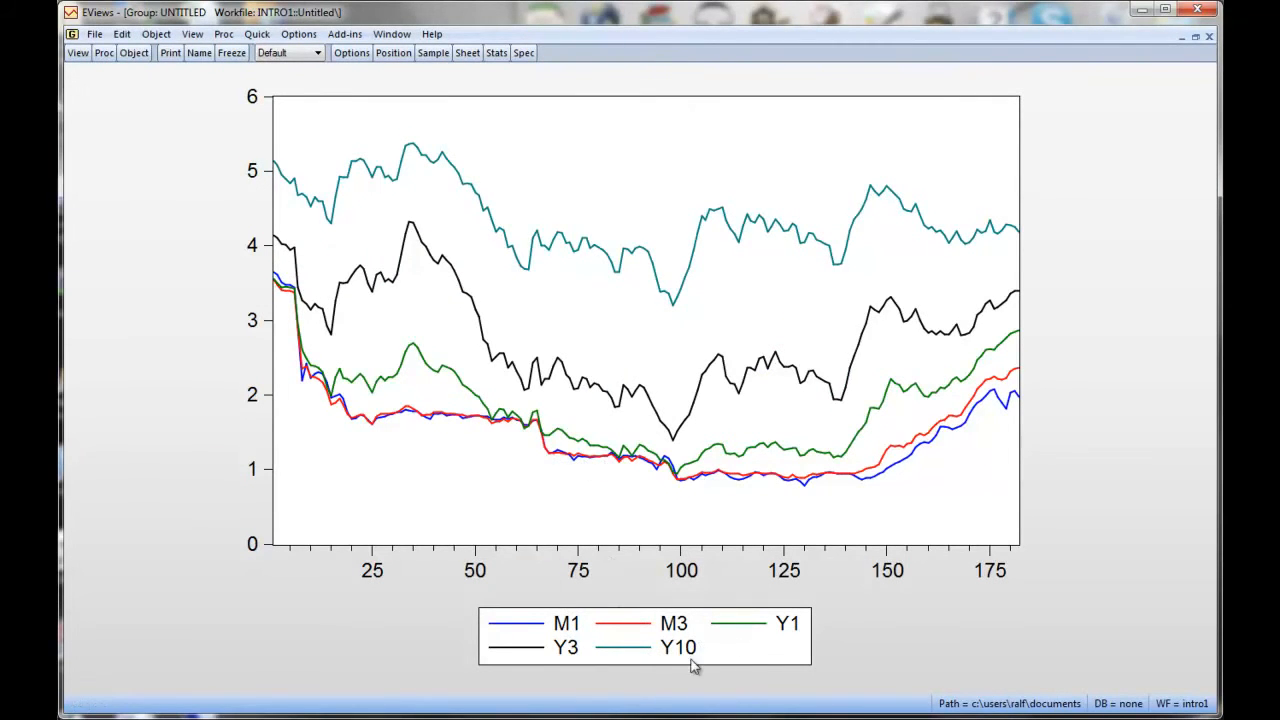
mouse_move(708, 678)
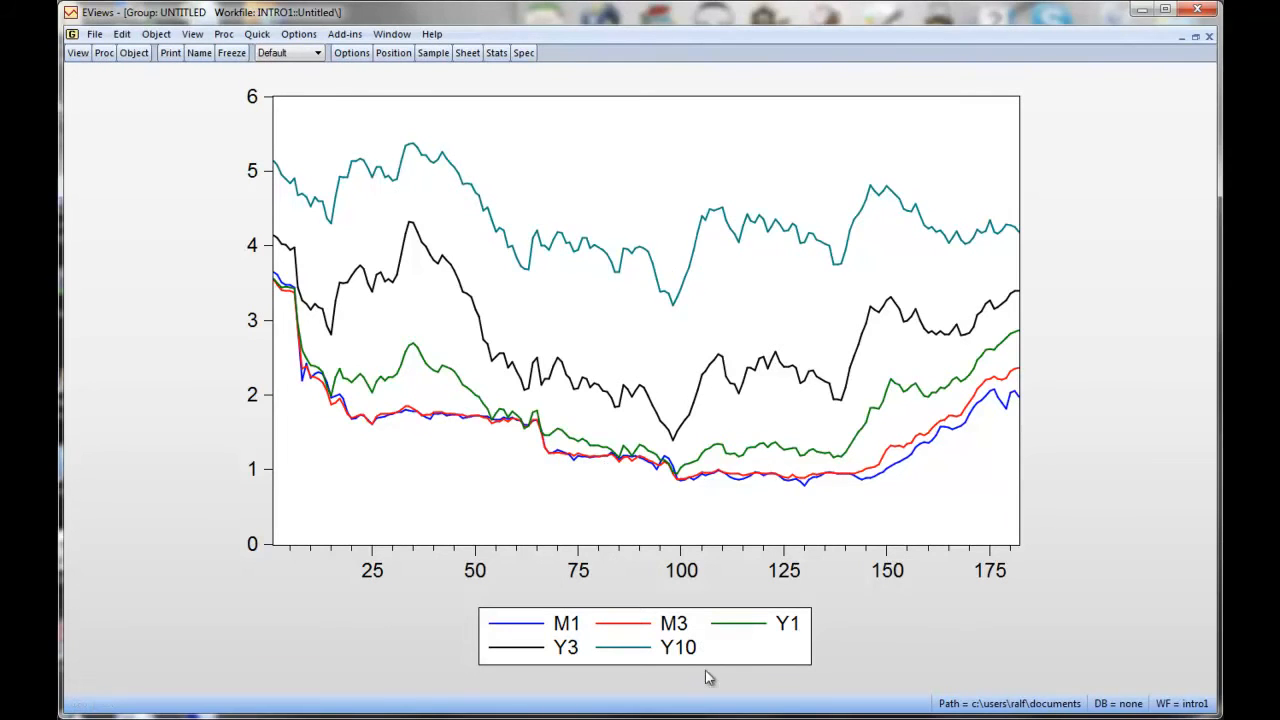
mouse_move(462, 476)
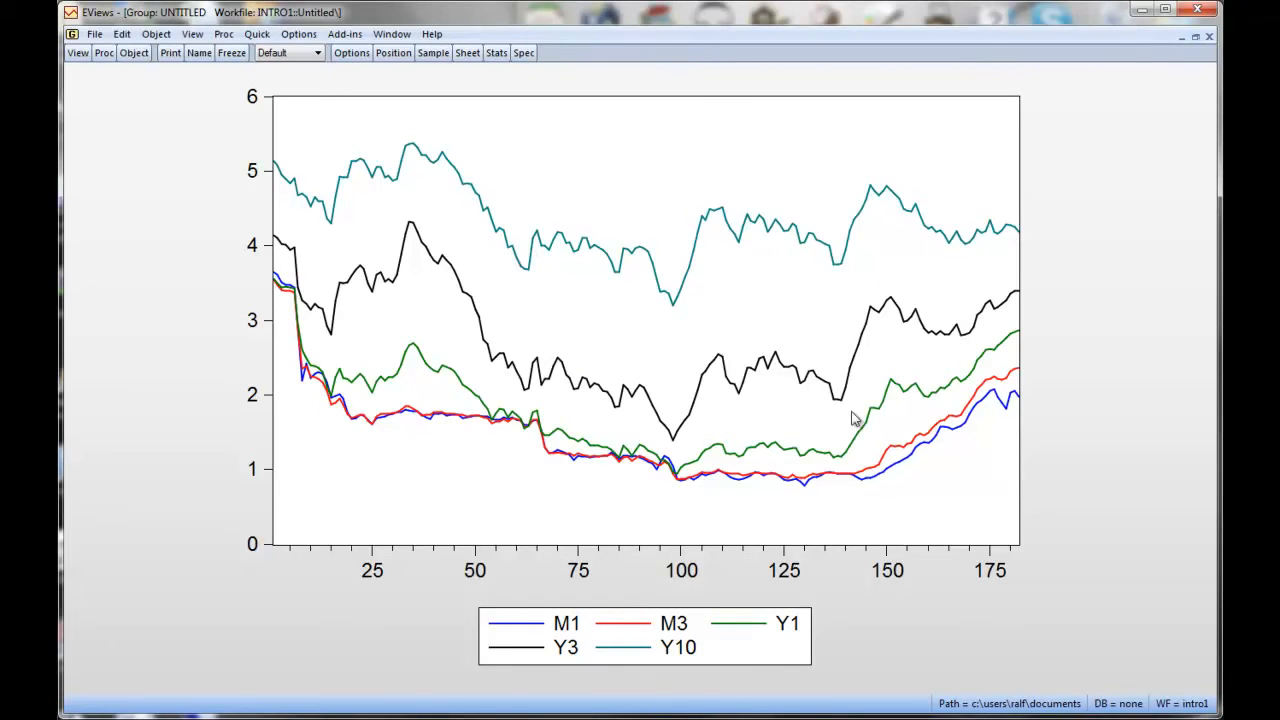
mouse_move(692, 324)
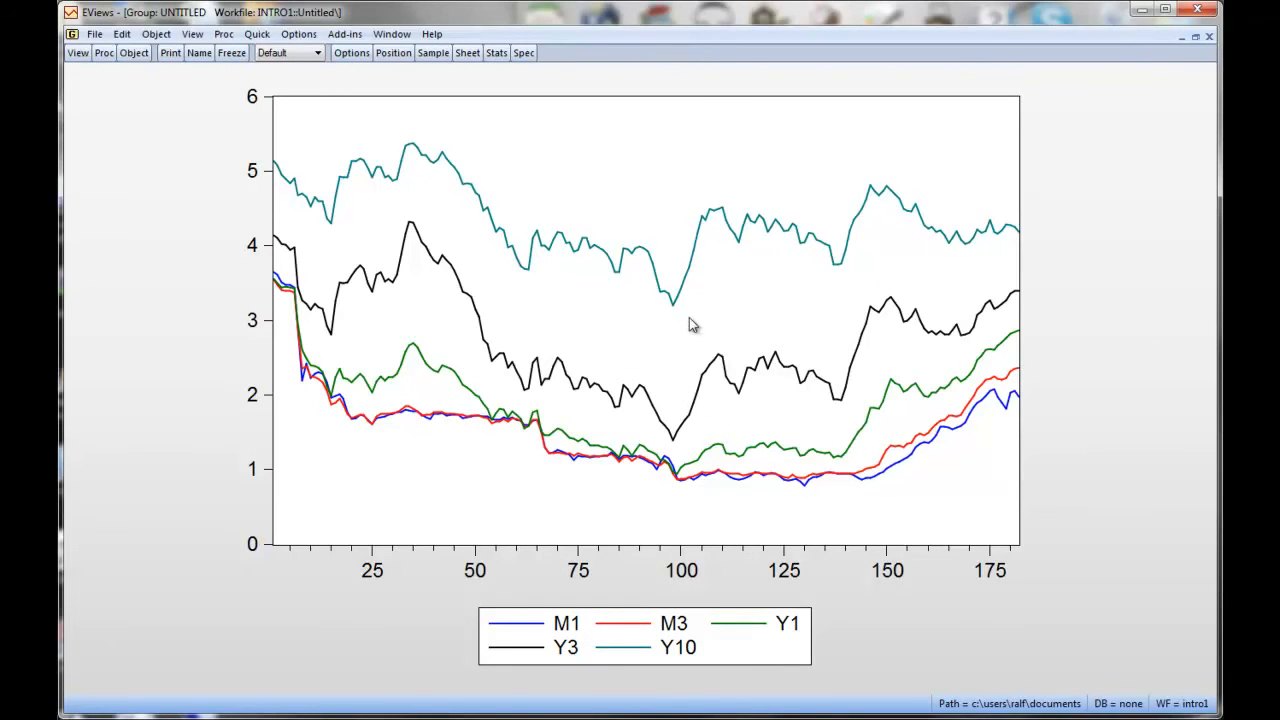
mouse_move(728, 268)
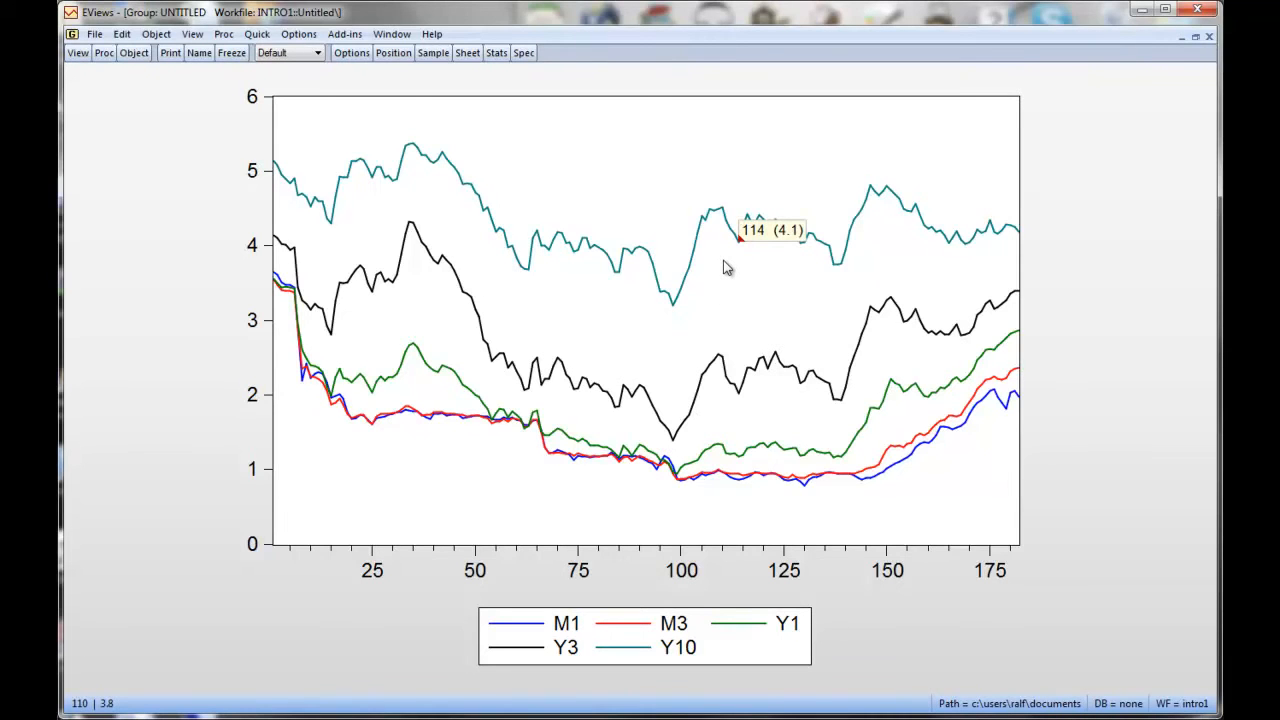
mouse_move(784, 256)
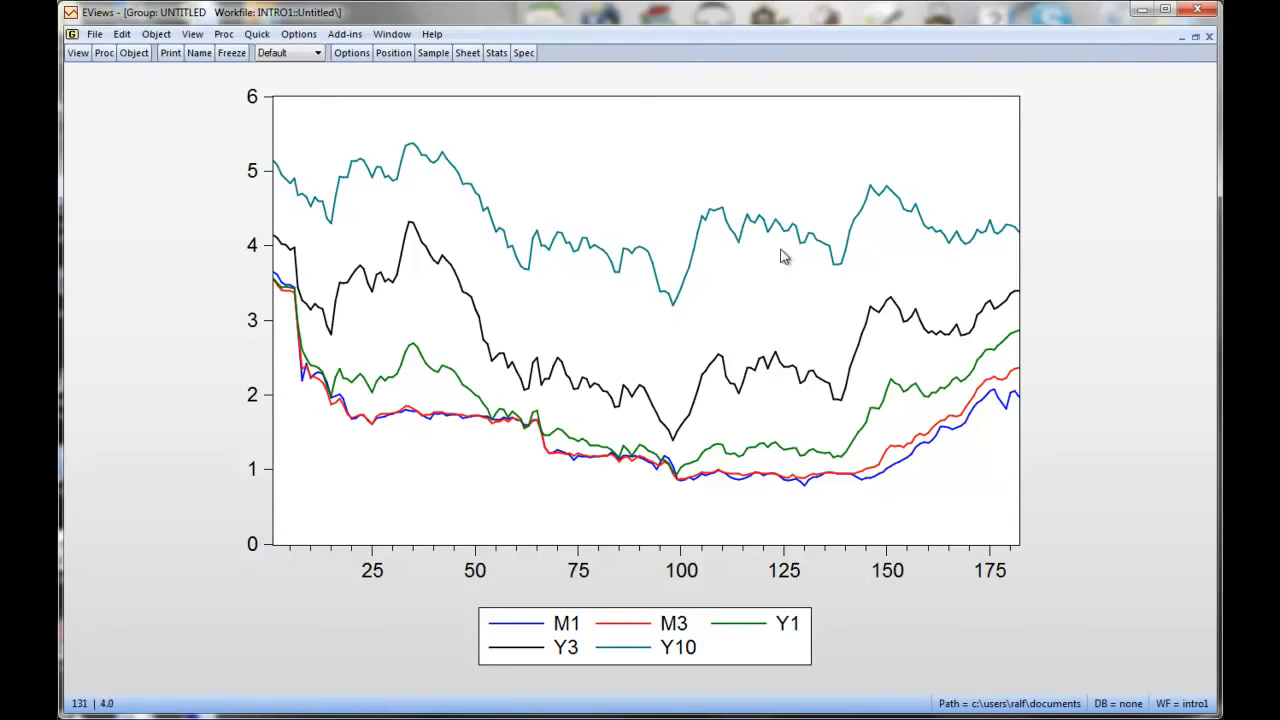
mouse_move(742, 248)
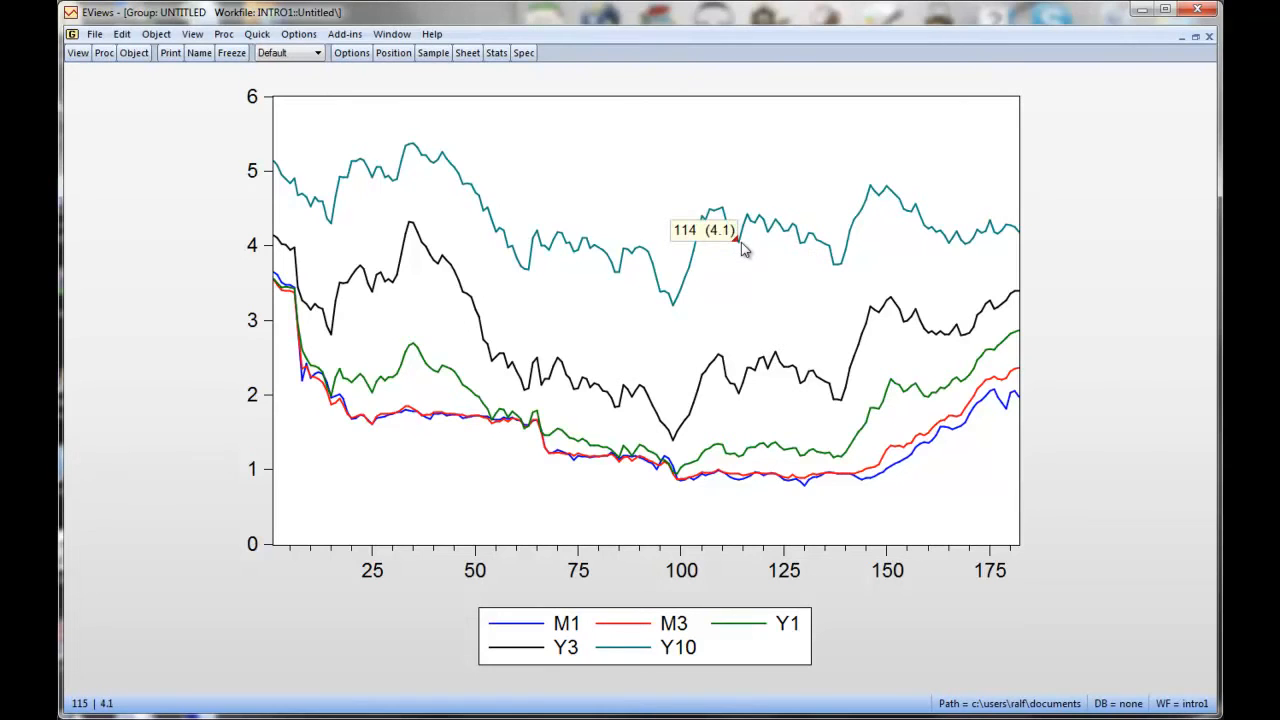
mouse_move(998, 238)
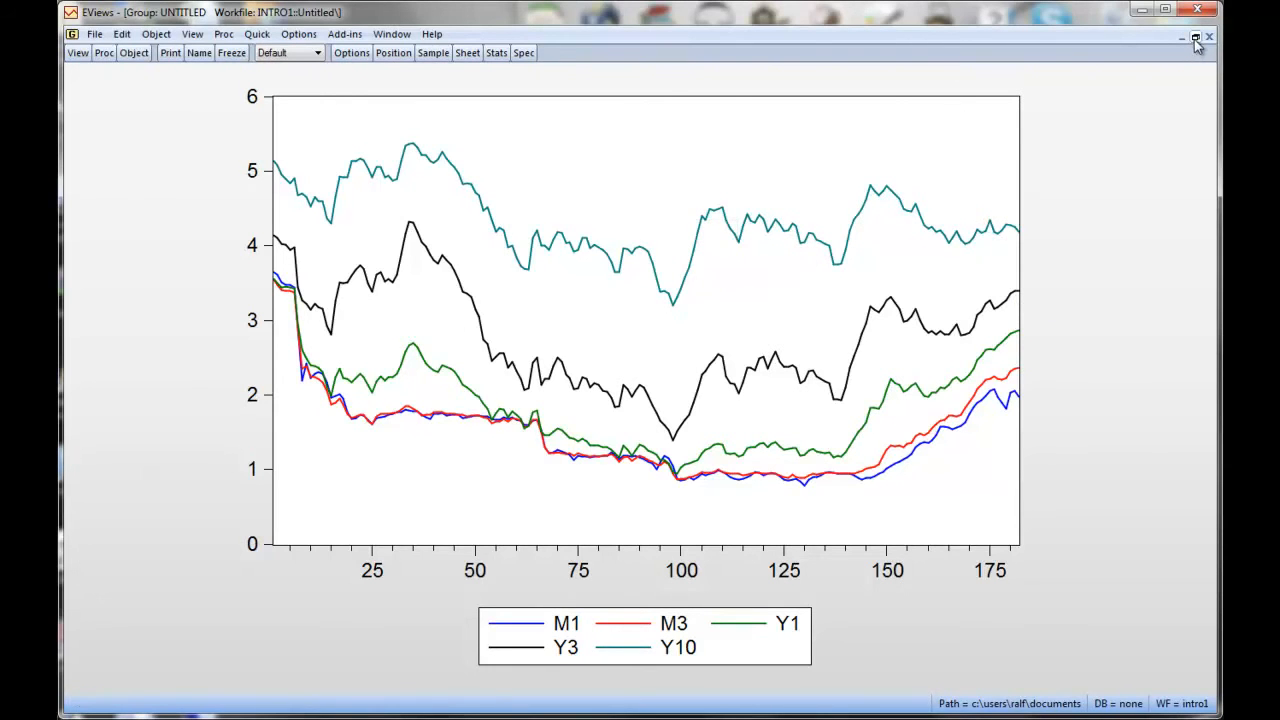
click(1196, 36)
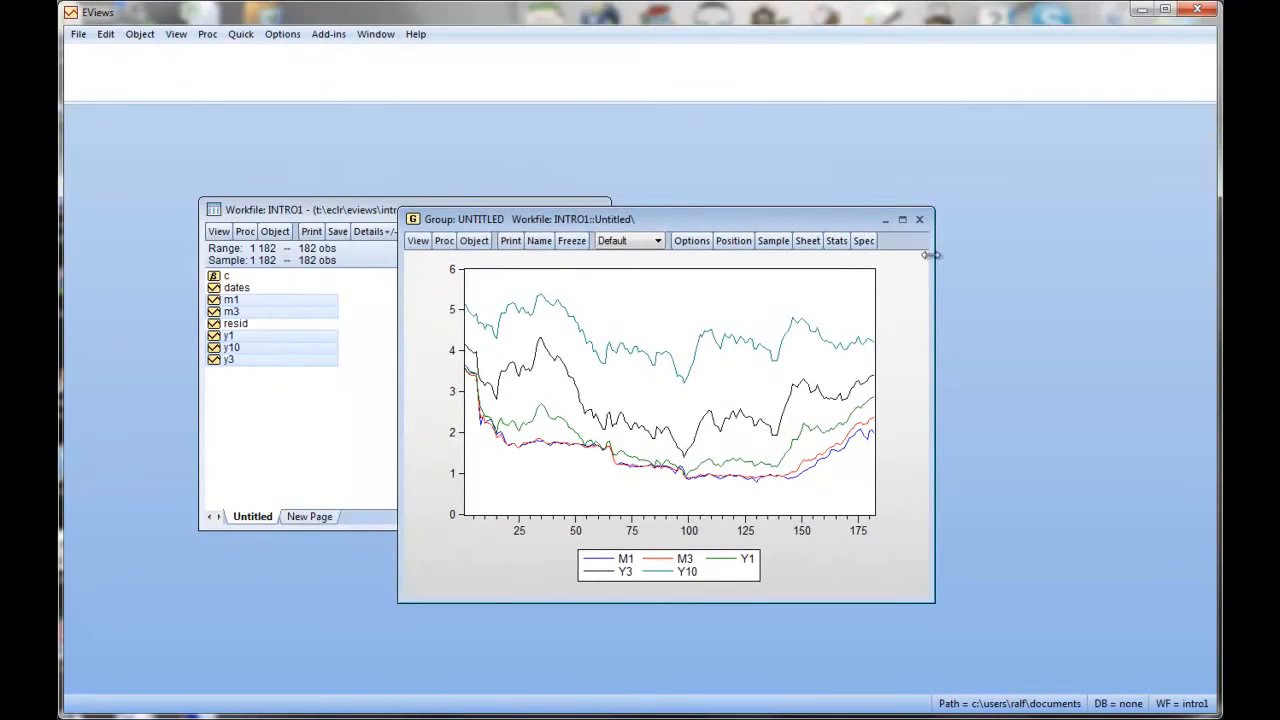
click(920, 218)
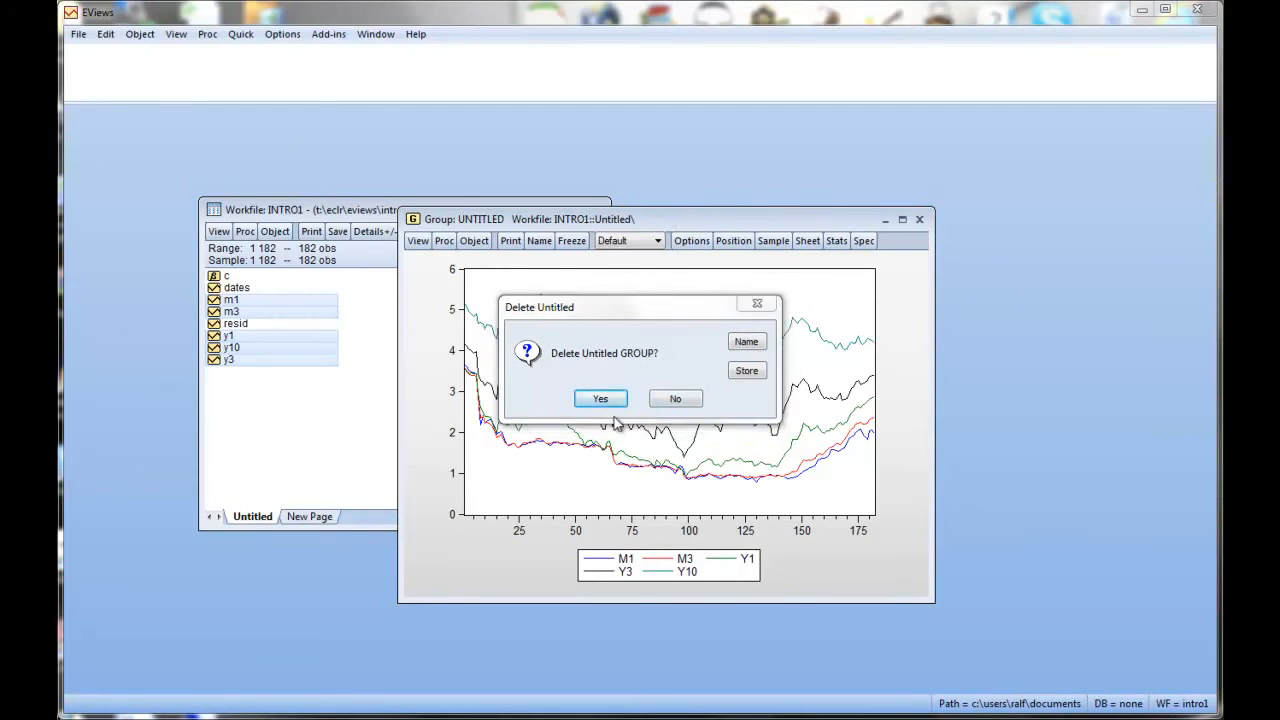
- Delete the untitled group and minimize the tutorial PDF in Acrobat
click(600, 398)
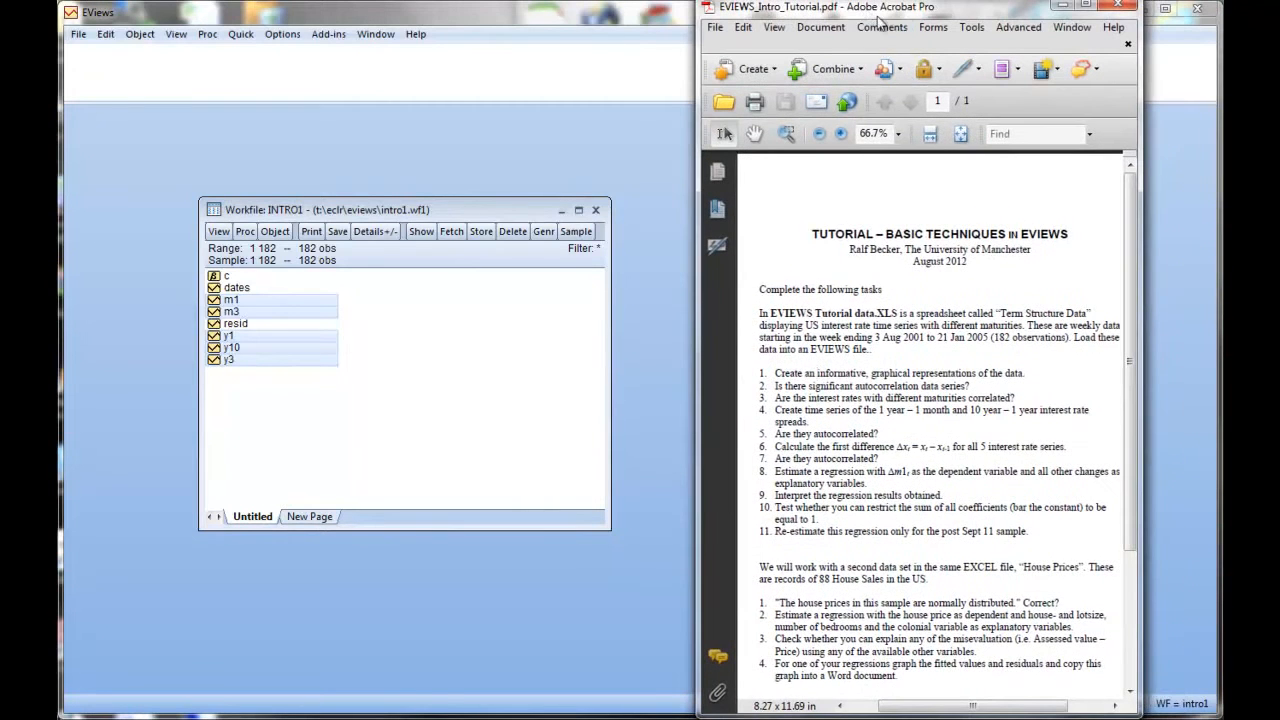
click(840, 132)
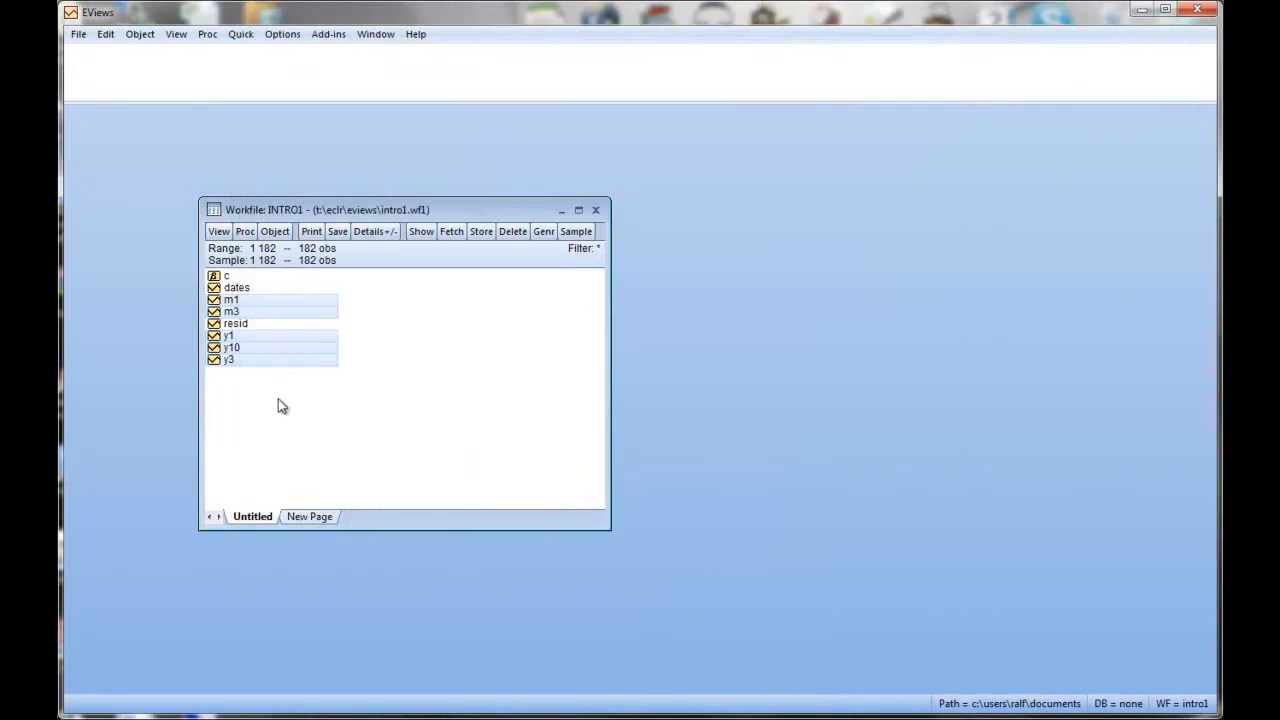
- Reopen the five rate series as a group and show M1's level correlogram with 36 lags
click(232, 300)
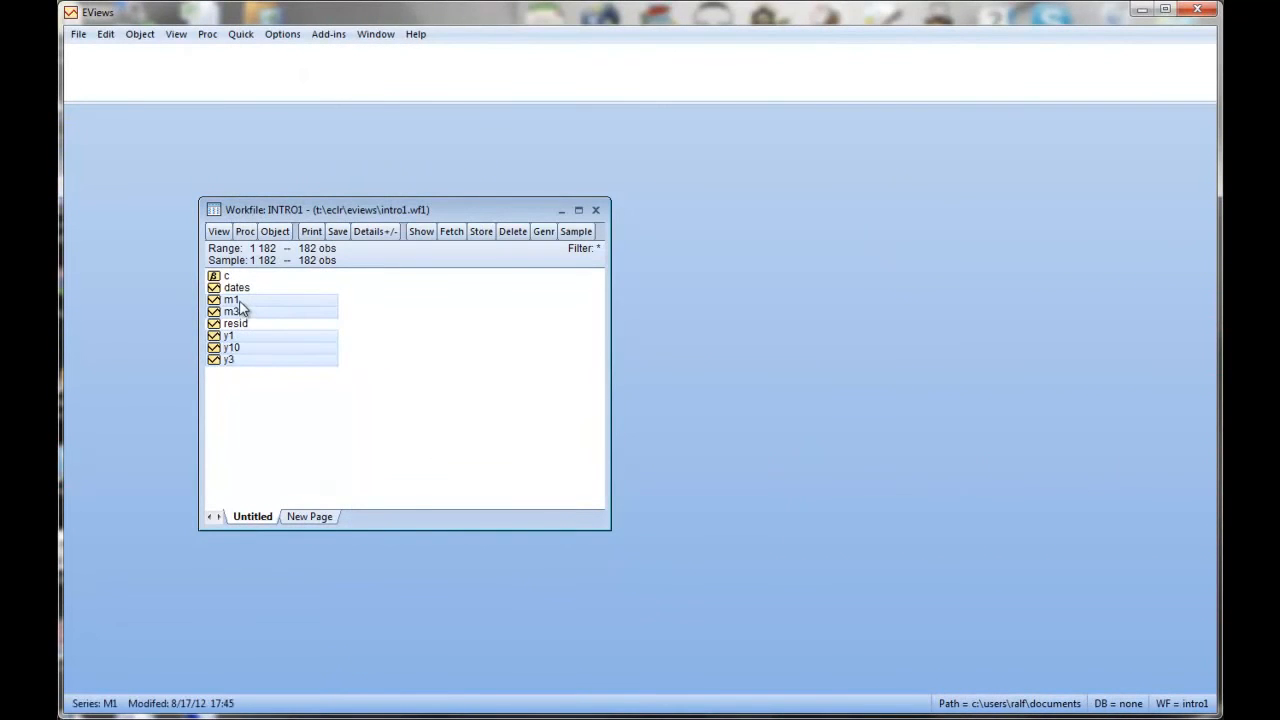
right_click(232, 312)
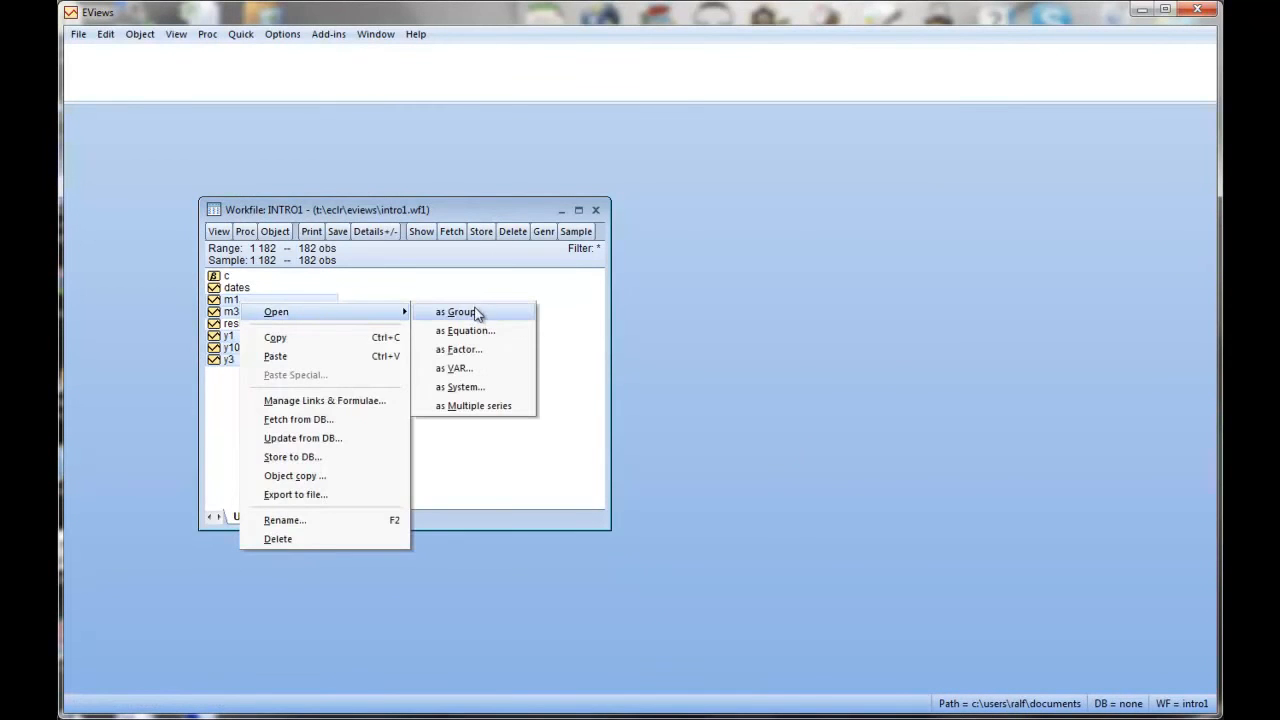
click(460, 312)
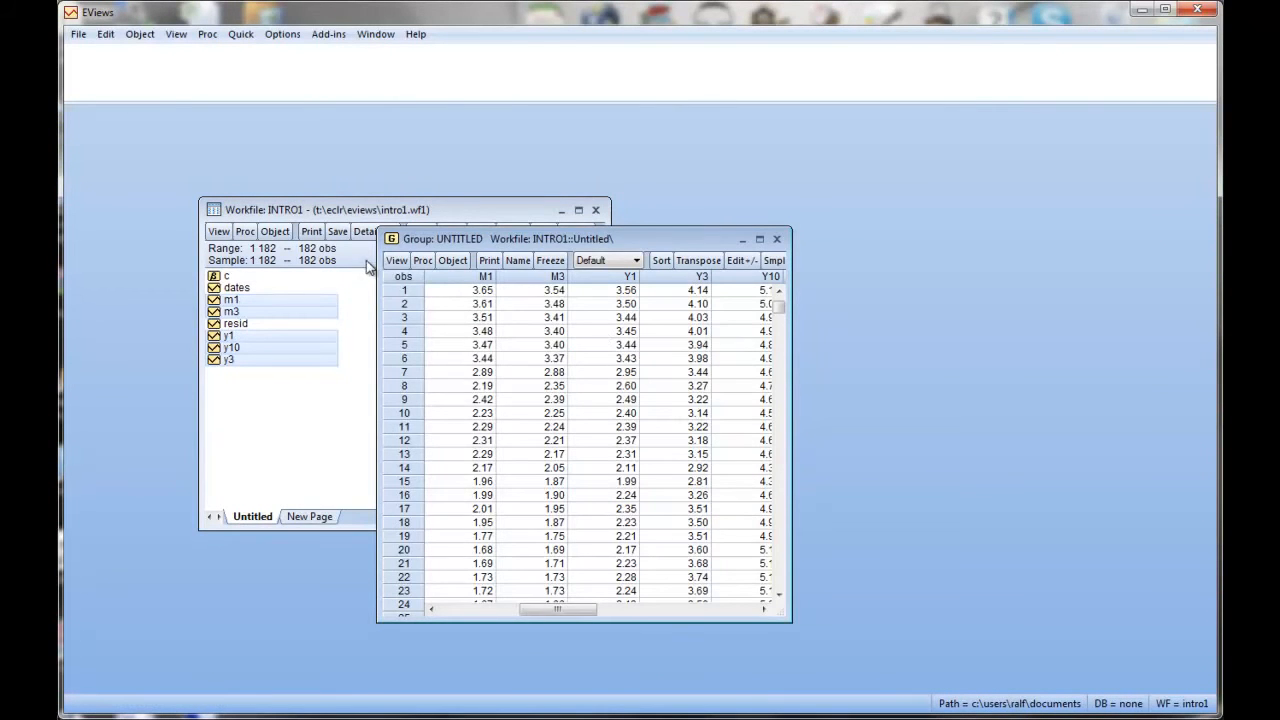
click(396, 260)
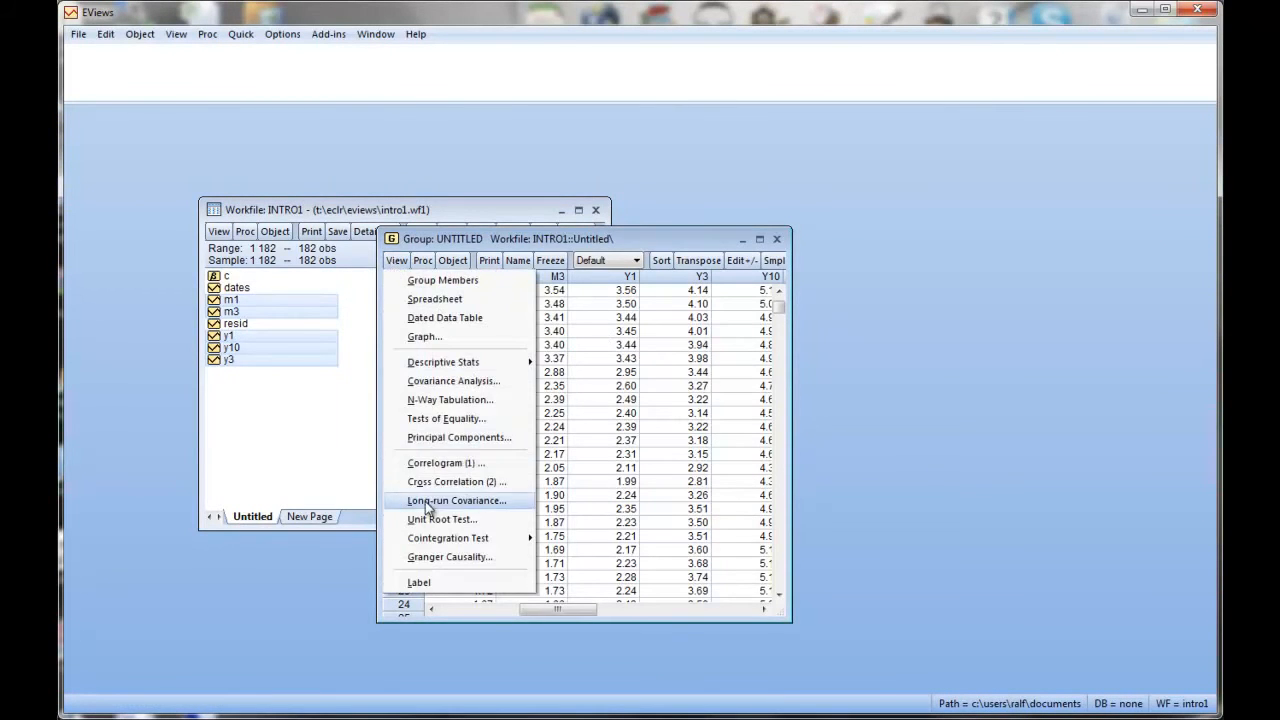
click(444, 462)
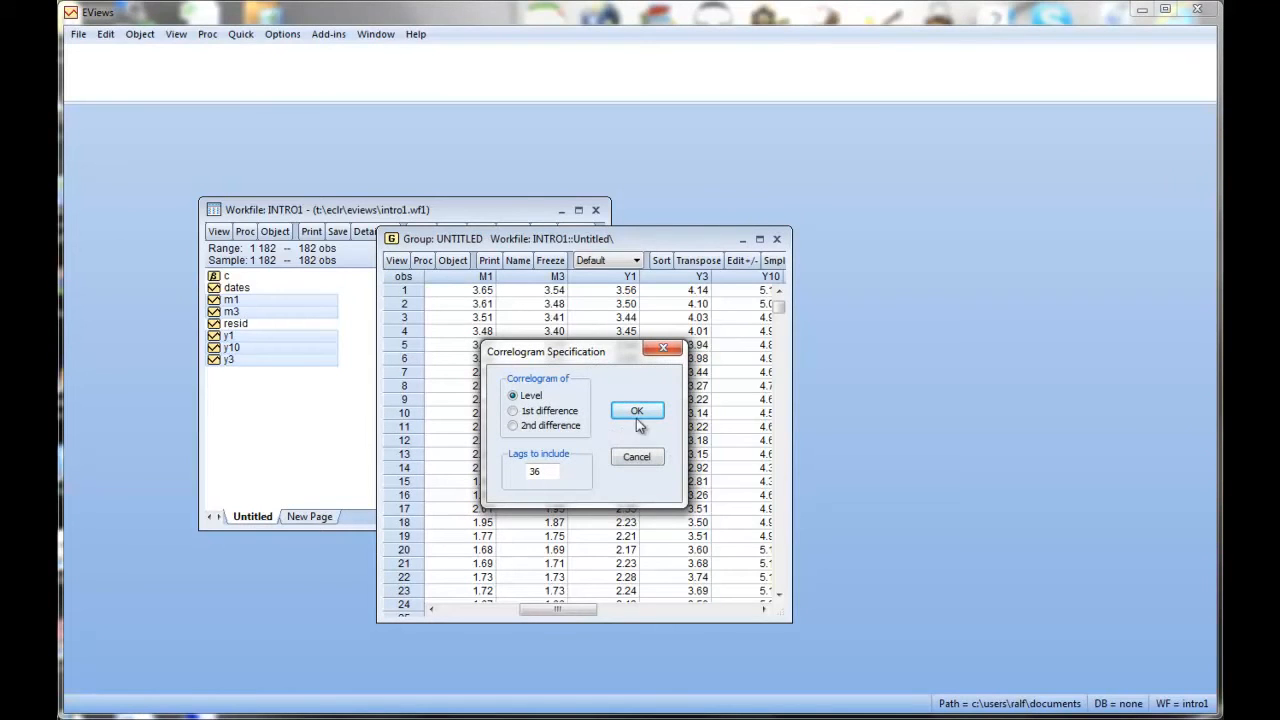
click(636, 412)
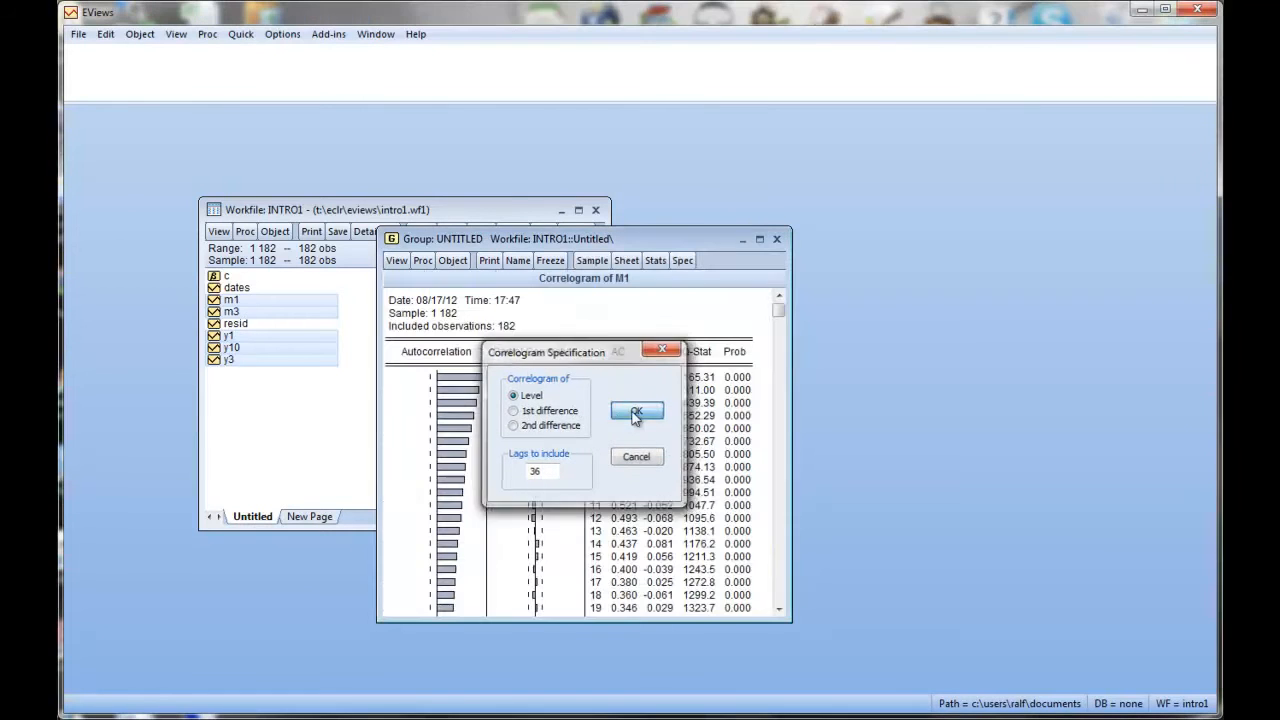
- Show the level correlogram of M1 and enlarge the window to see lags through 30
click(636, 412)
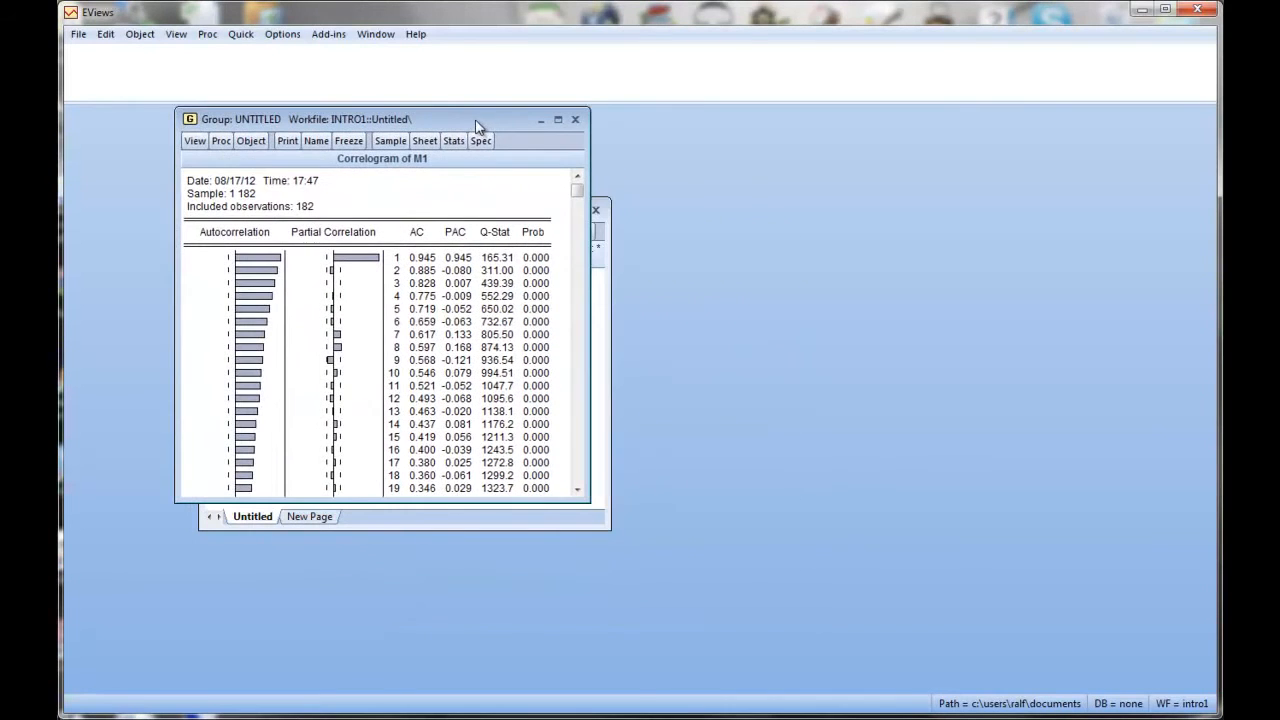
drag(608, 504, 648, 590)
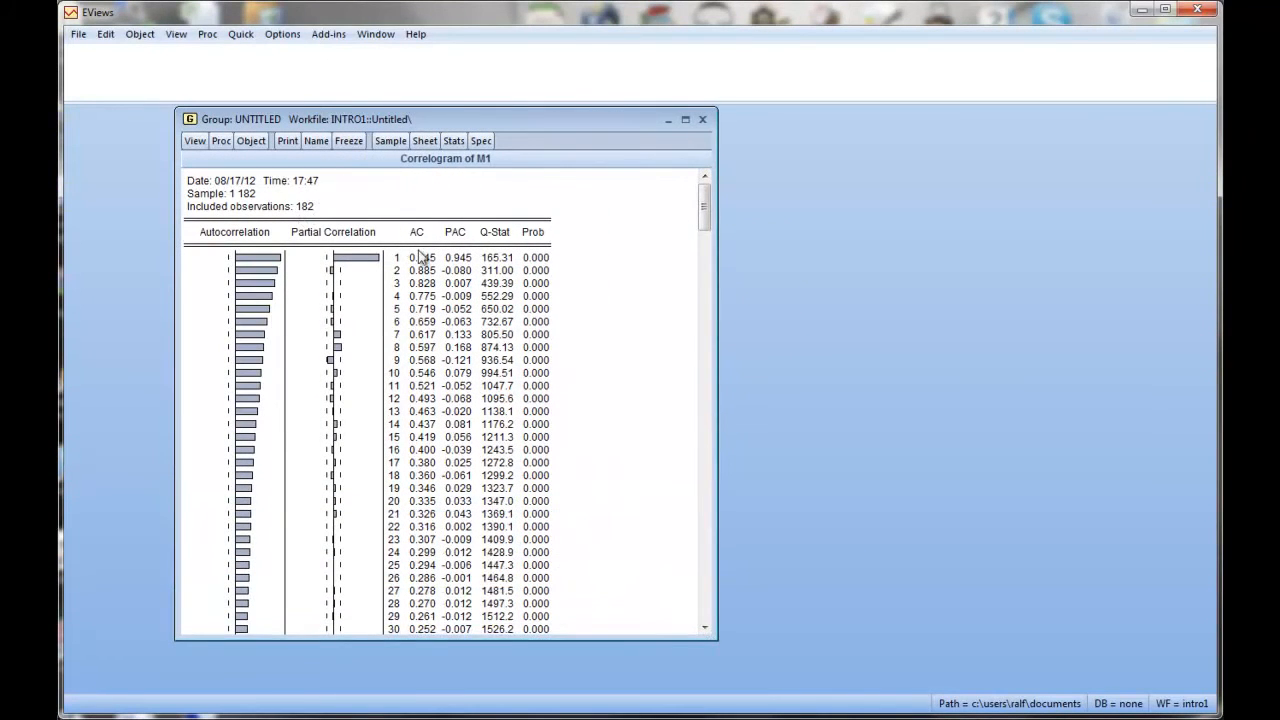
mouse_move(490, 170)
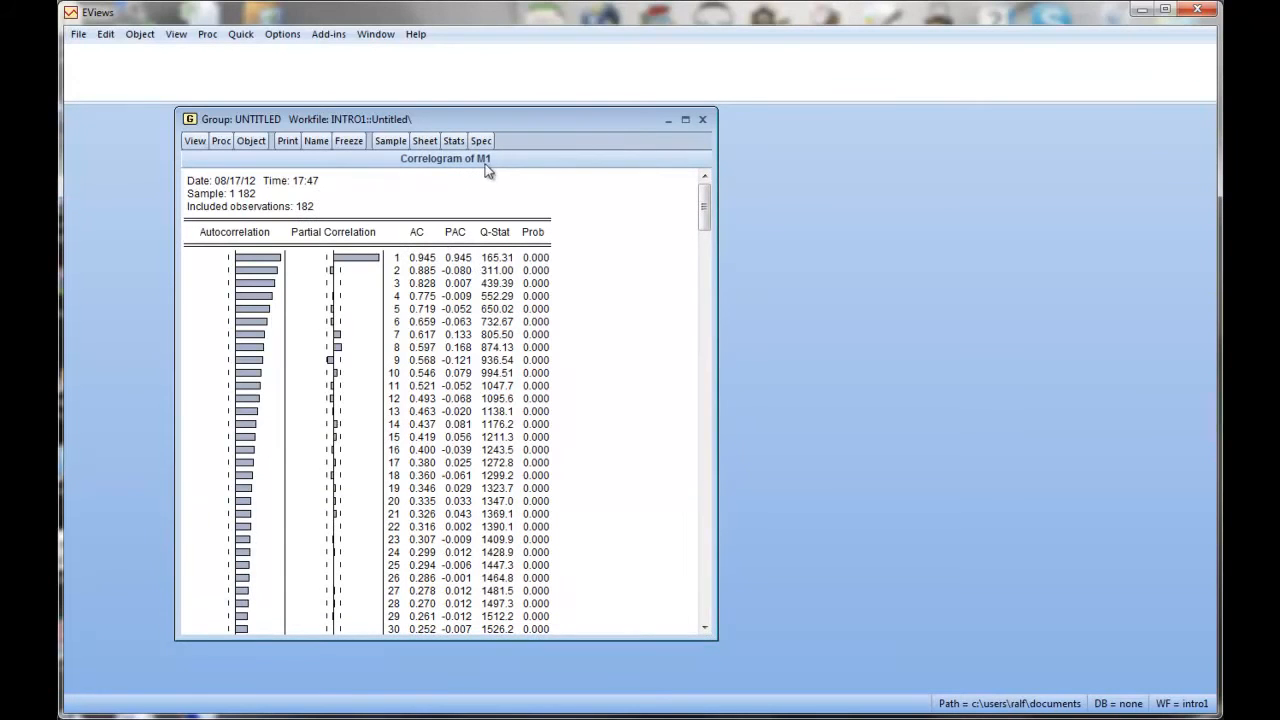
mouse_move(340, 268)
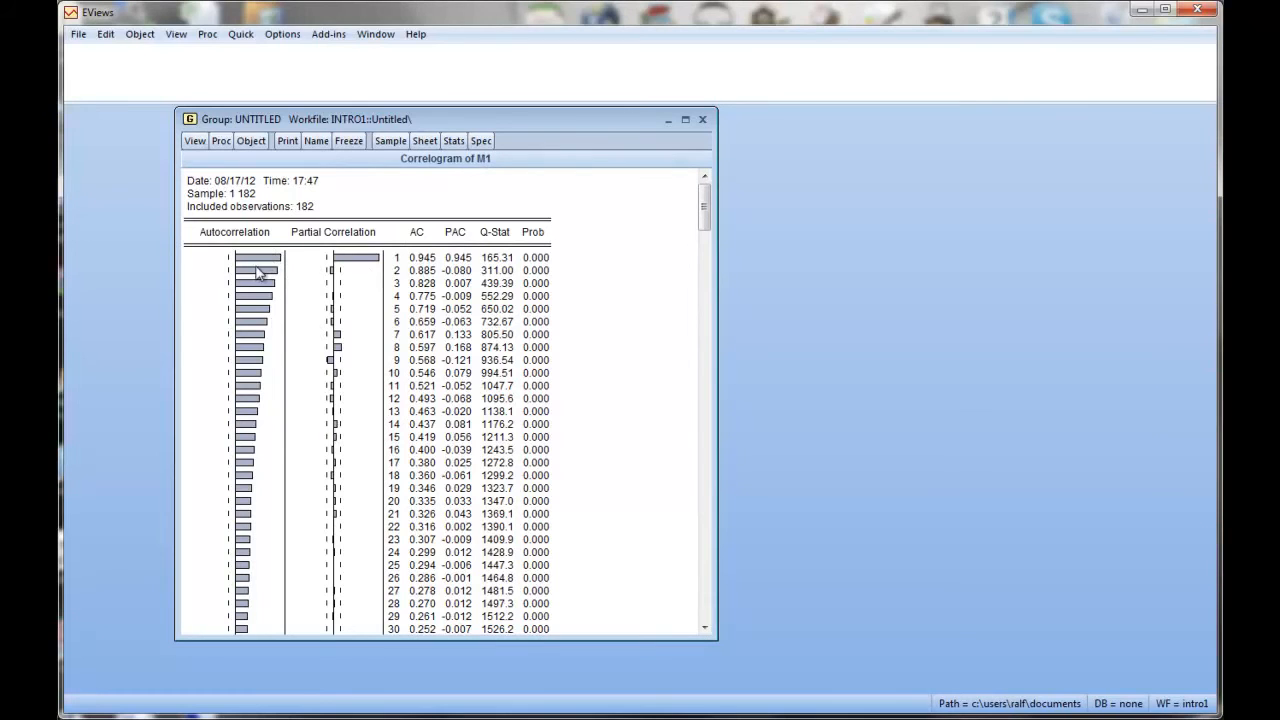
mouse_move(264, 276)
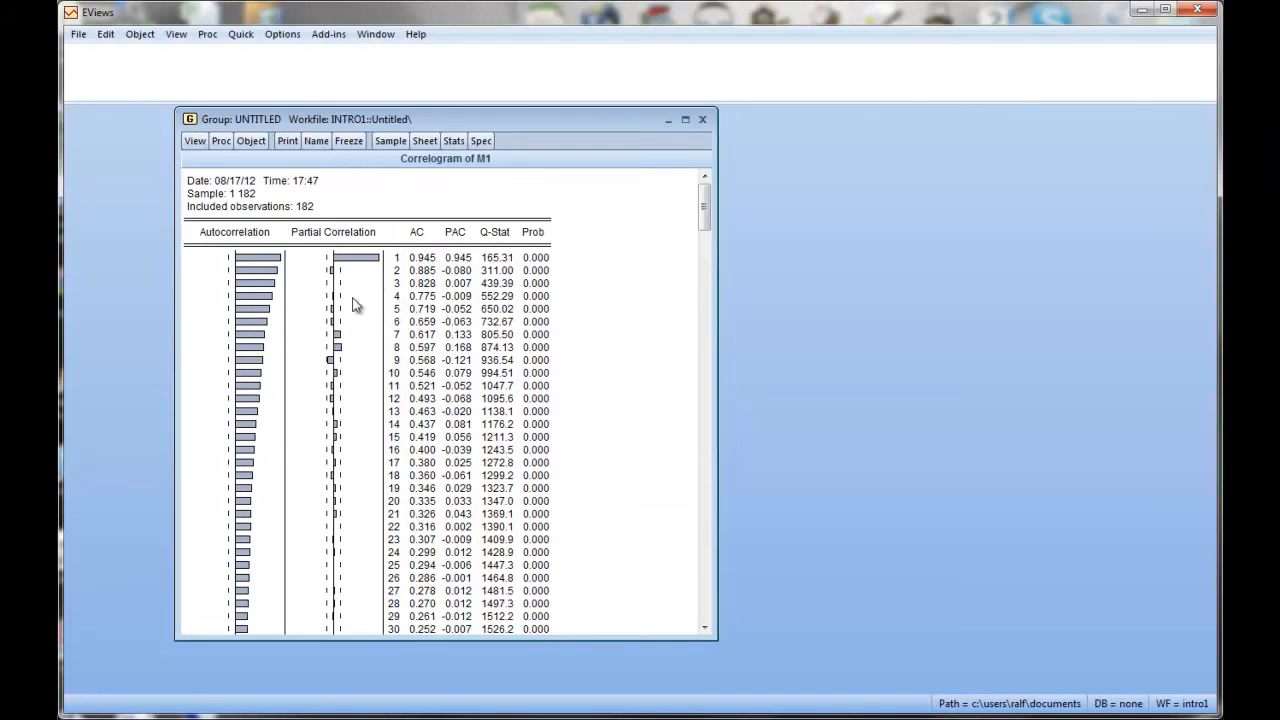
mouse_move(392, 404)
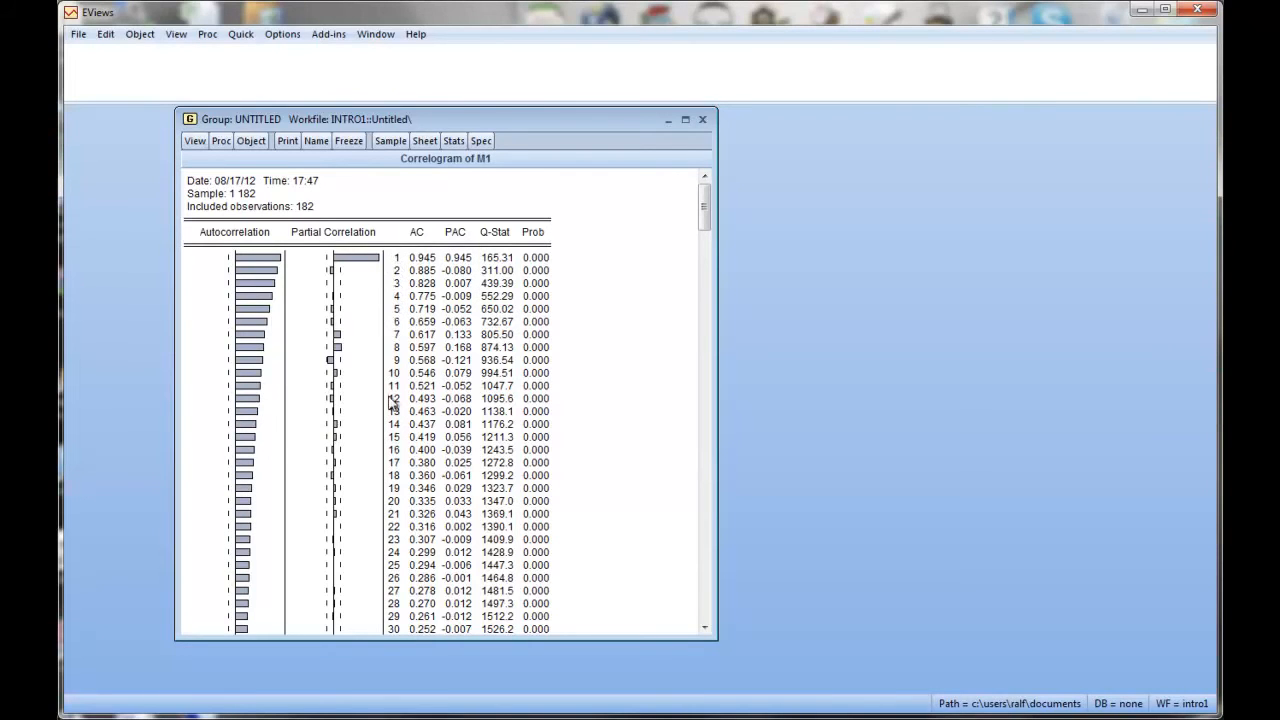
mouse_move(286, 266)
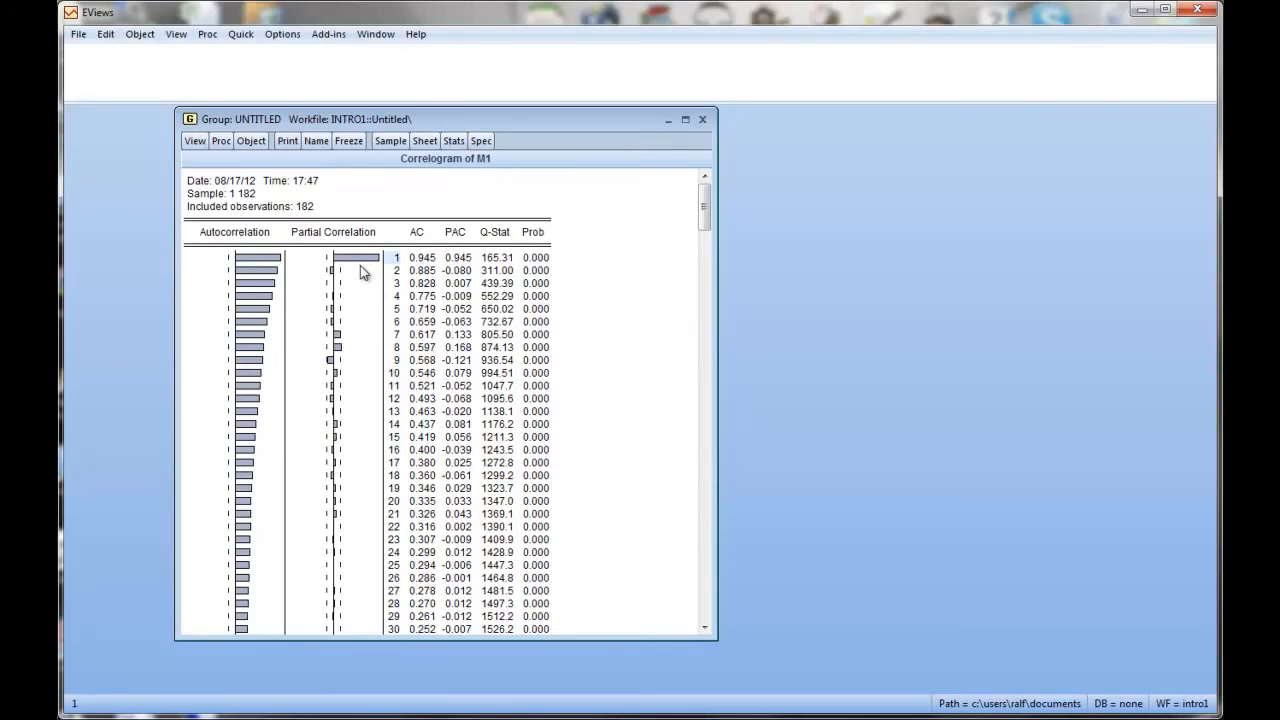
mouse_move(408, 260)
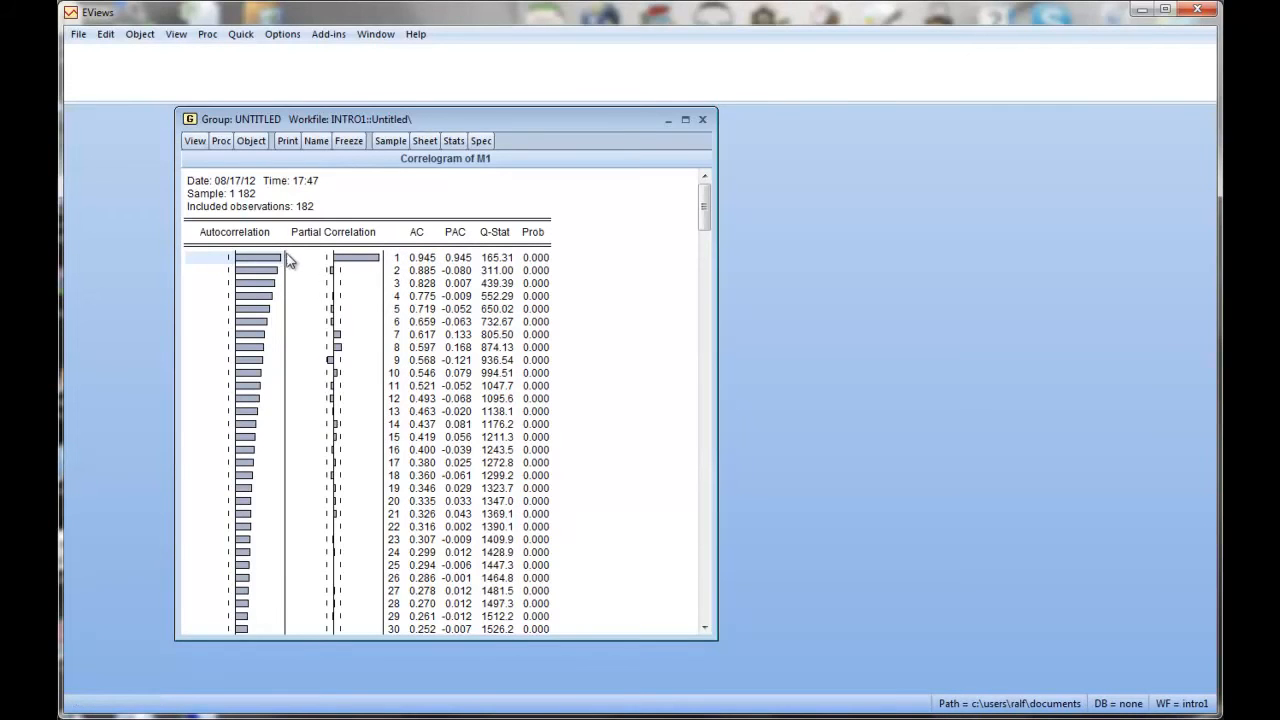
mouse_move(272, 312)
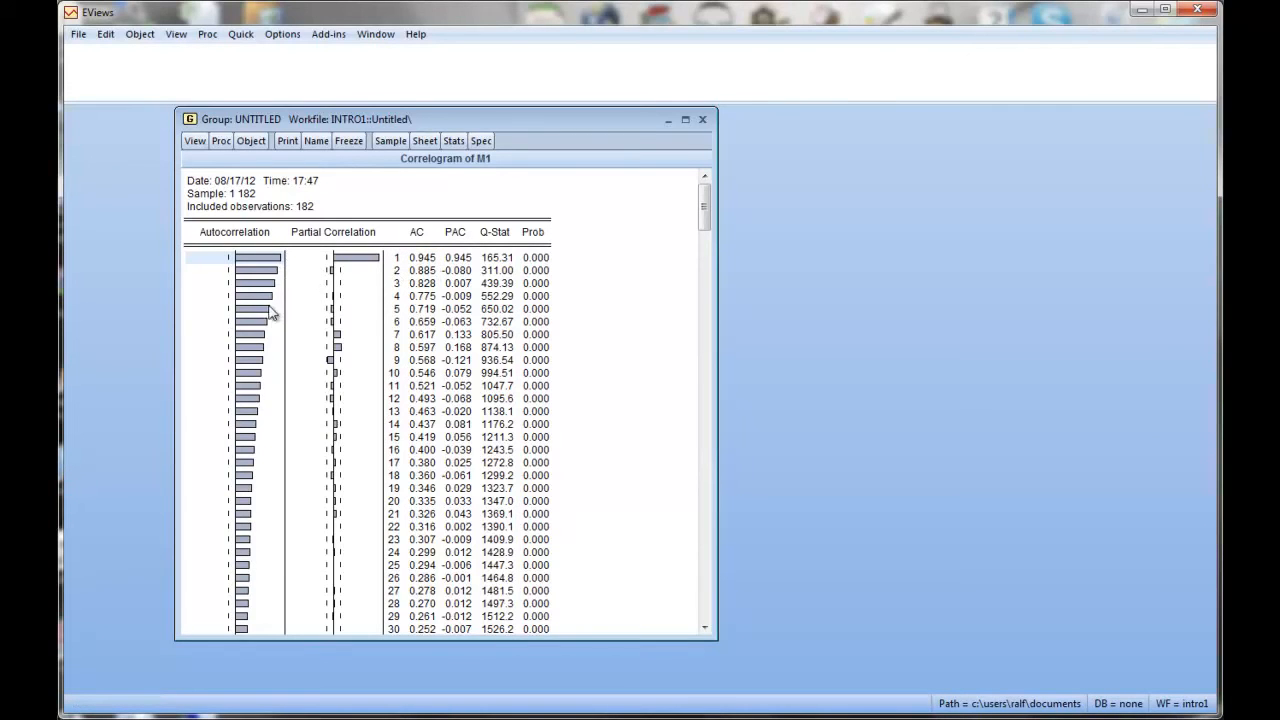
mouse_move(262, 358)
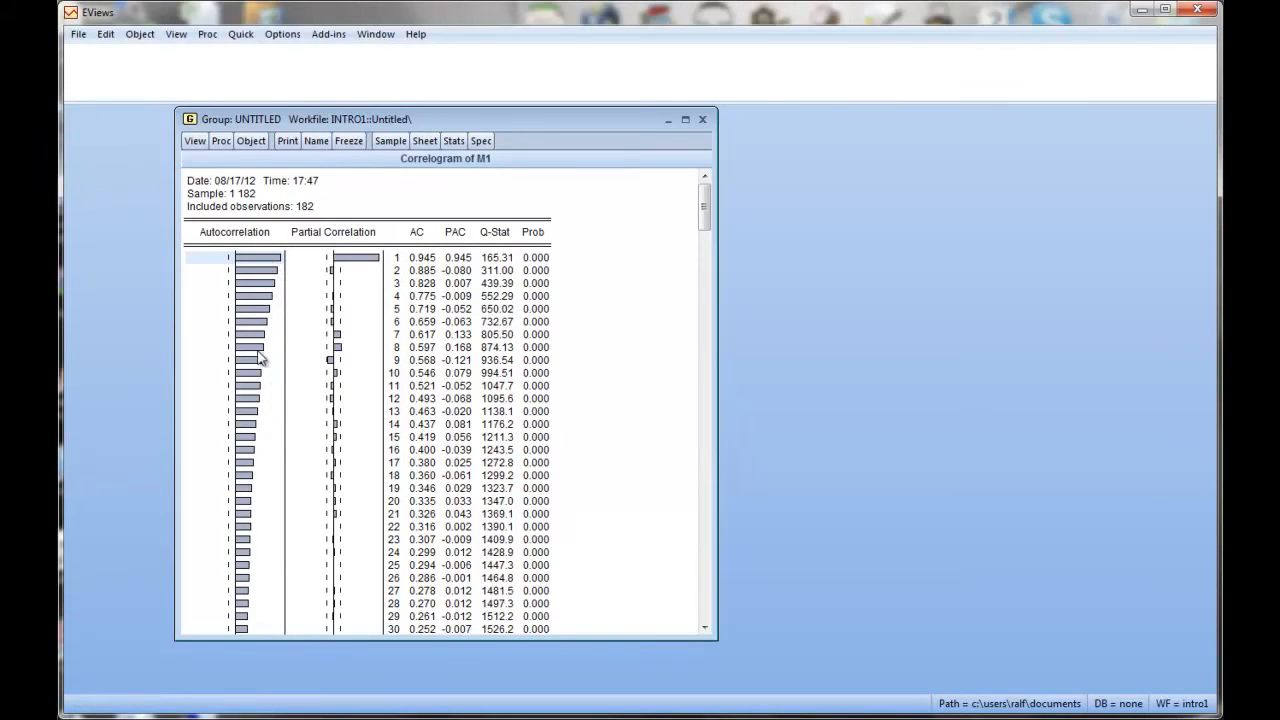
mouse_move(464, 636)
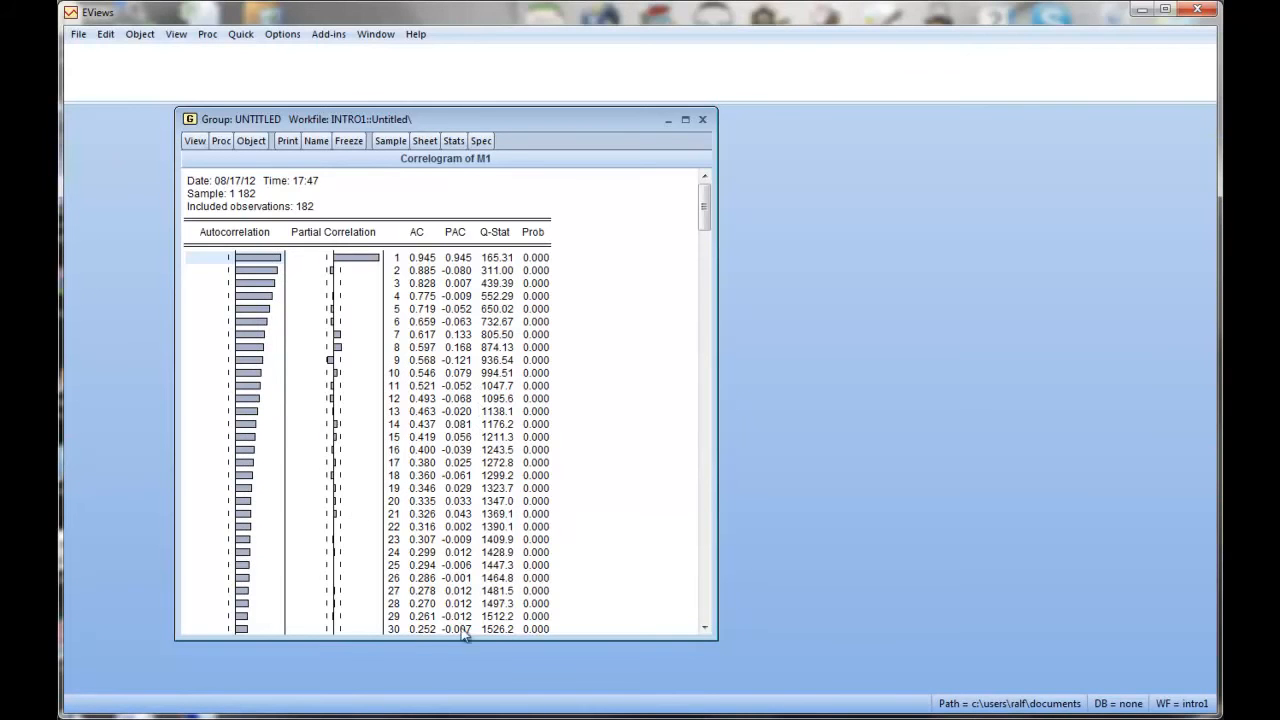
mouse_move(430, 636)
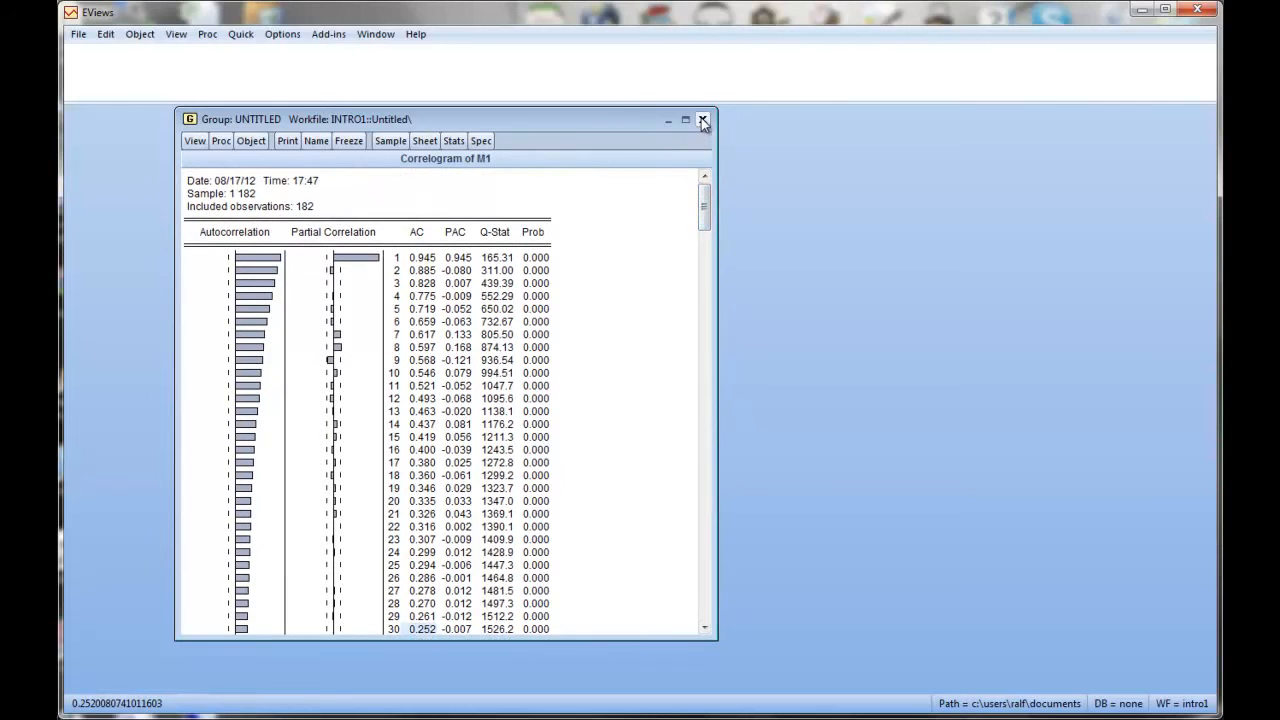
- Delete the untitled M1 group, view M3's level correlogram, then close it
click(704, 120)
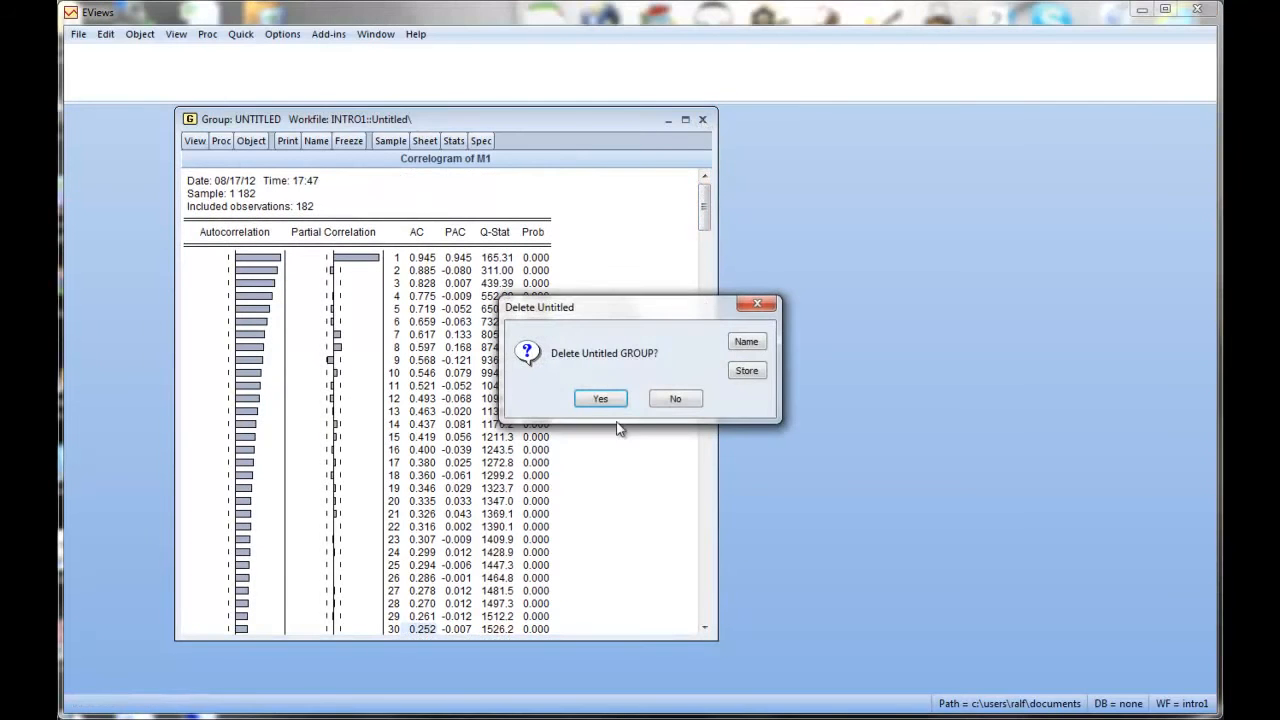
click(600, 398)
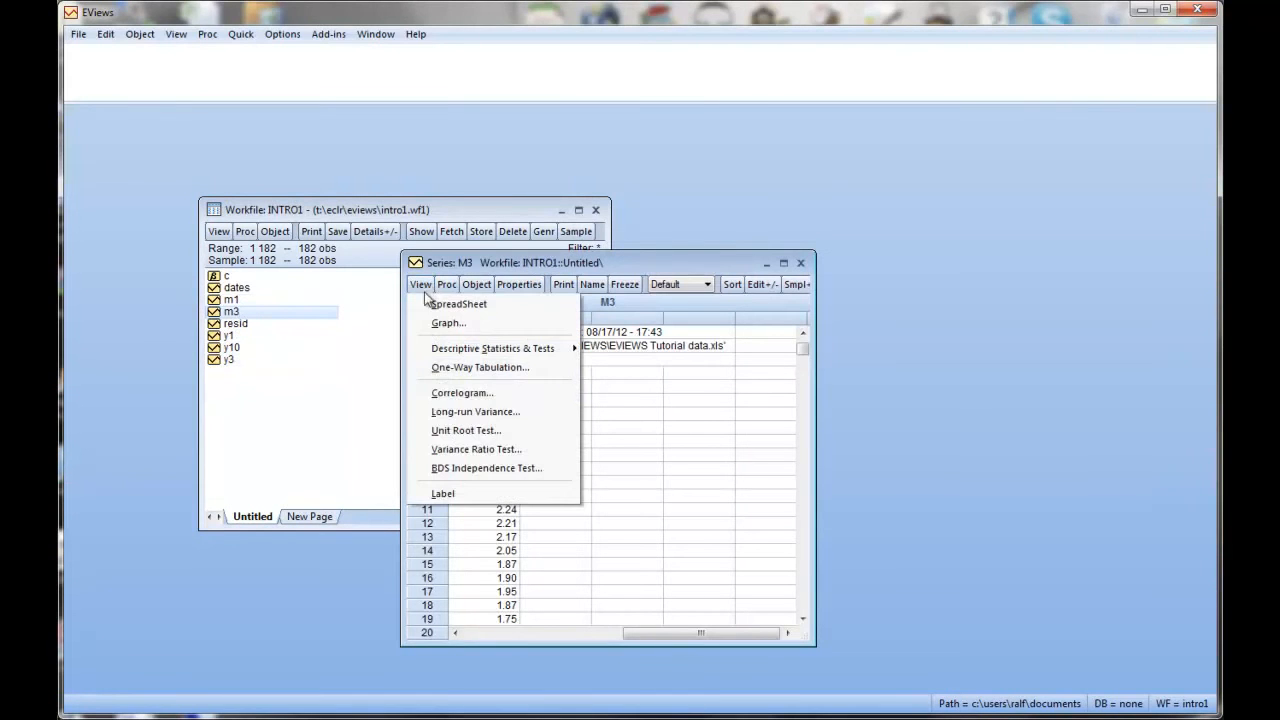
click(462, 392)
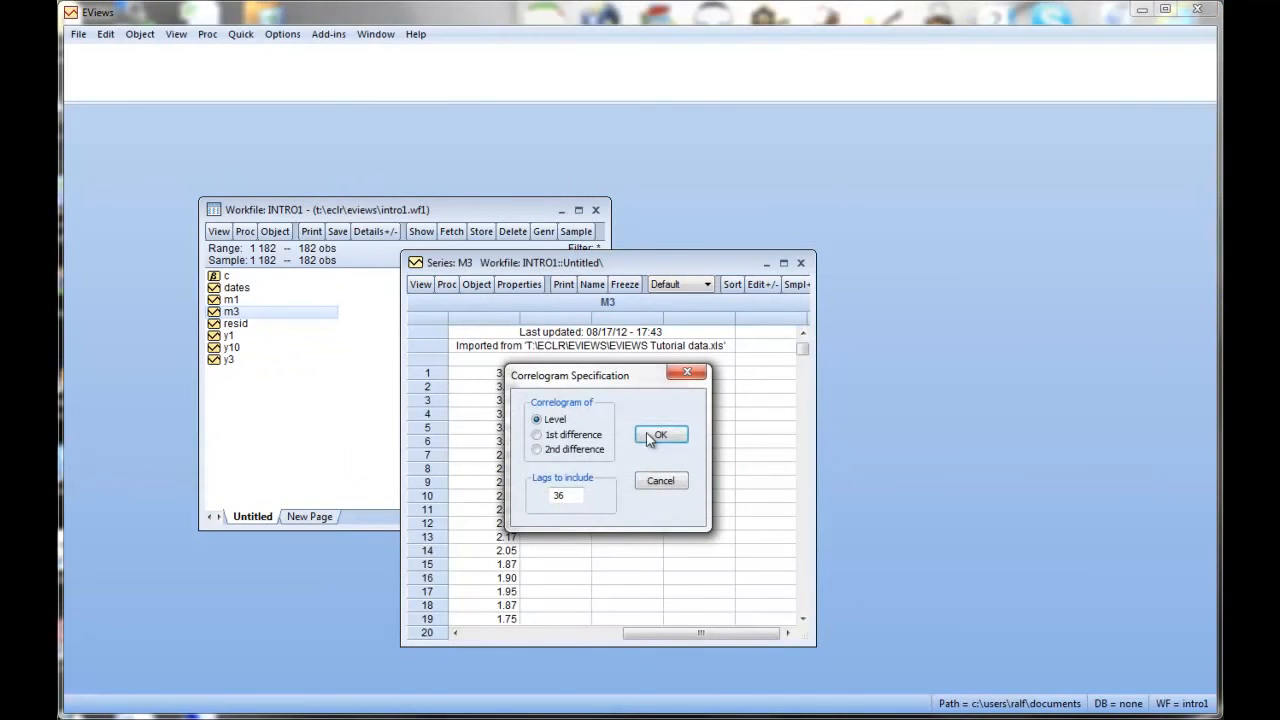
click(660, 434)
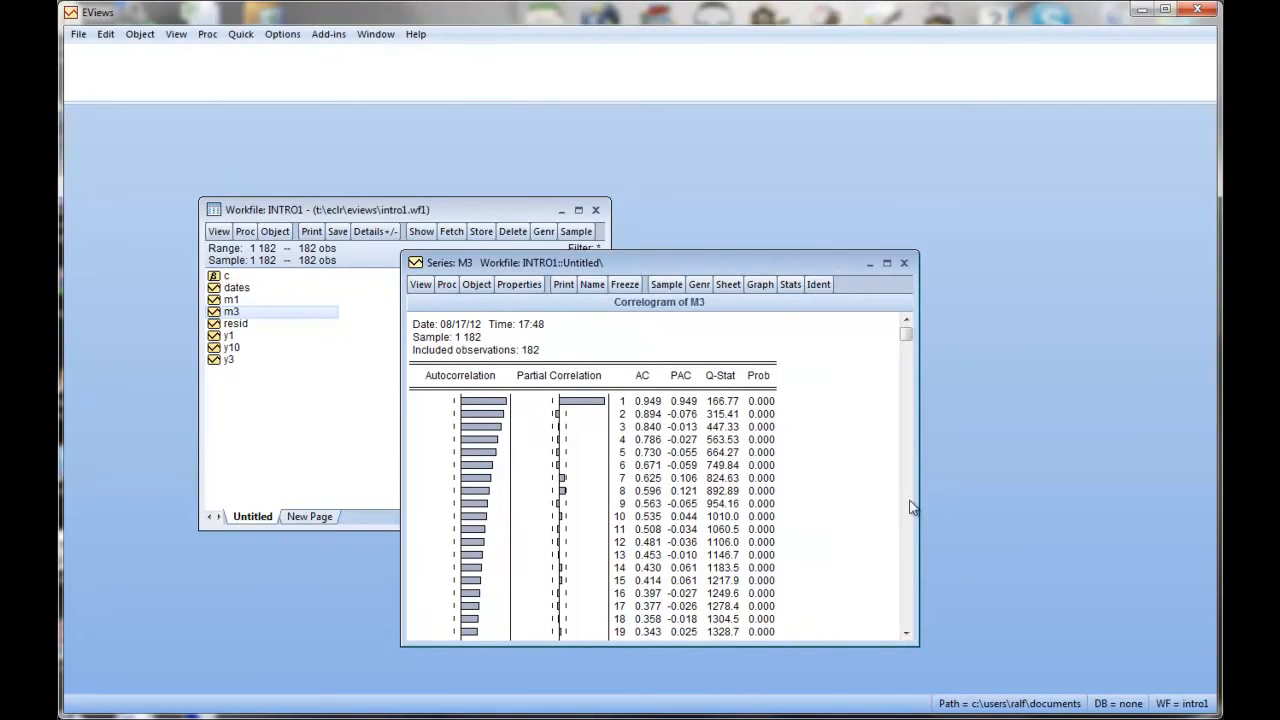
click(904, 262)
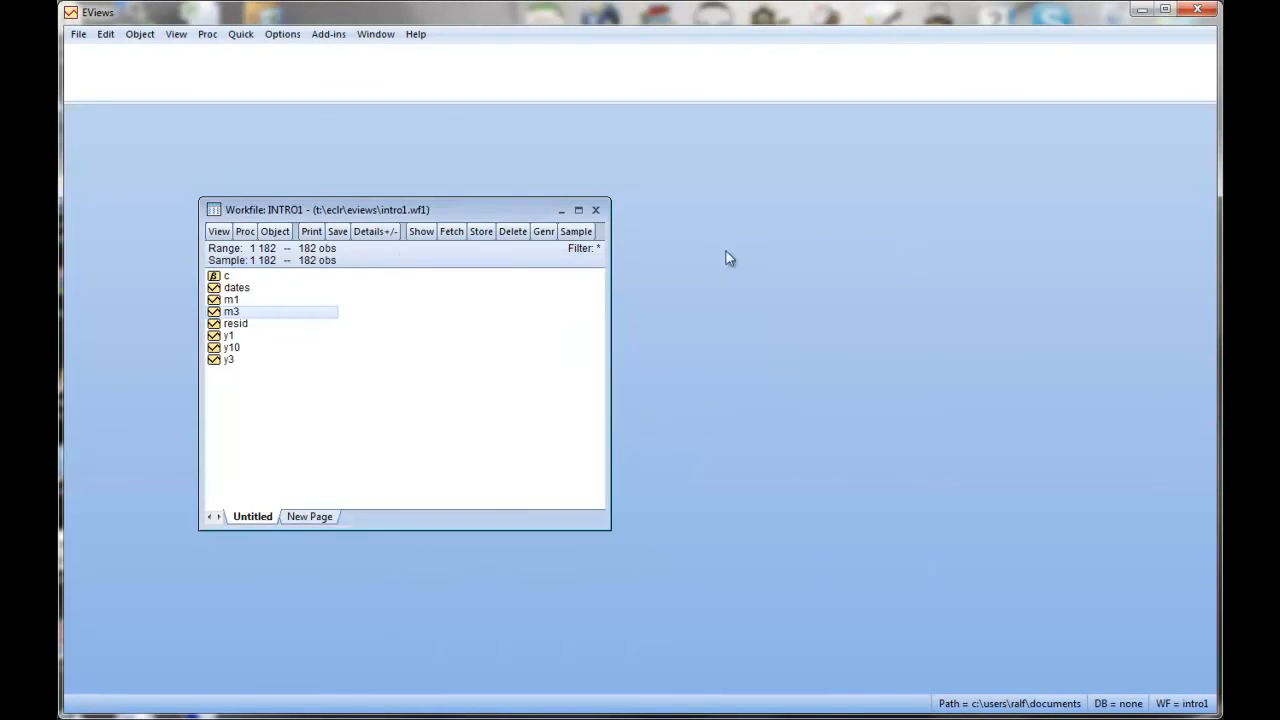
- View Y10's level correlogram over 36 lags and close the series window
double_click(232, 348)
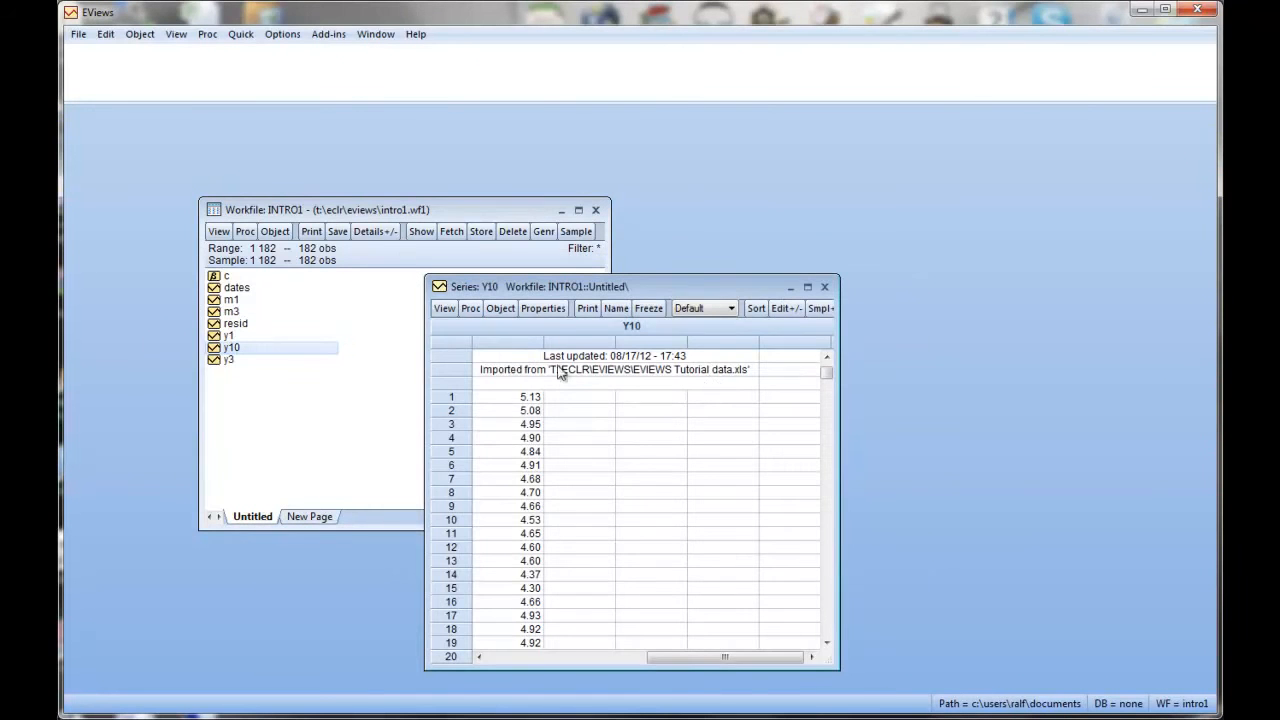
click(444, 308)
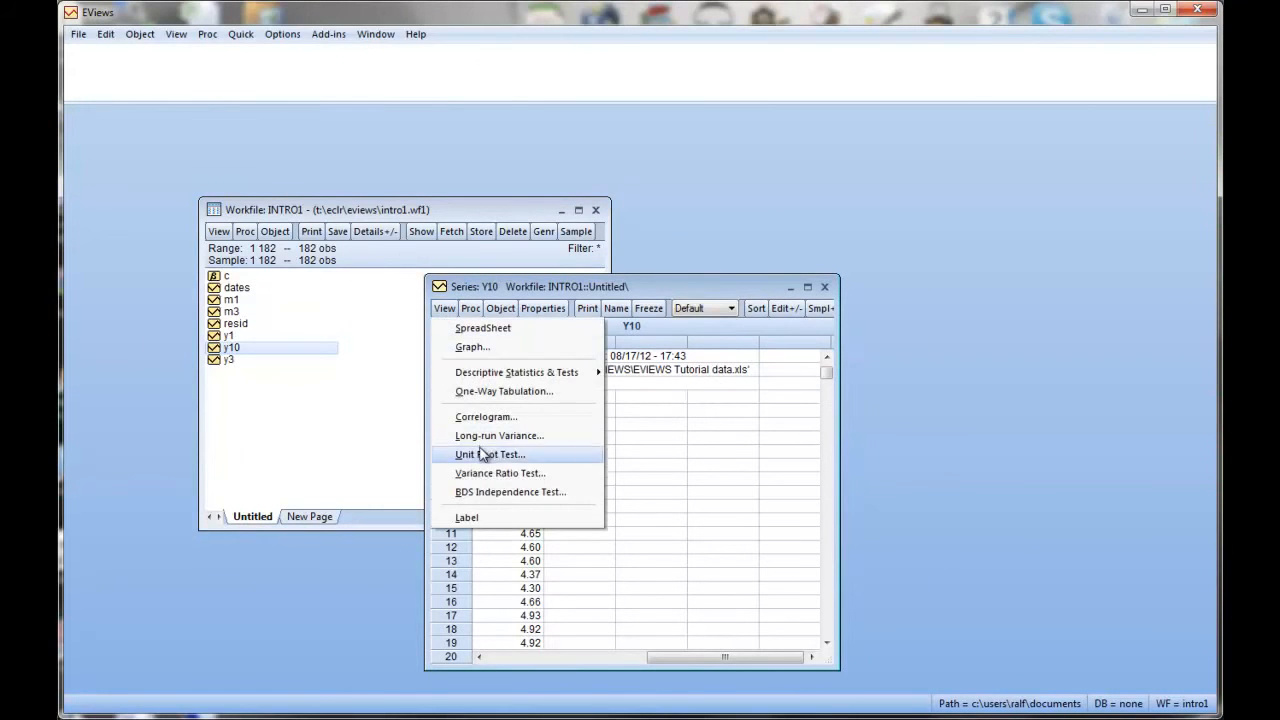
click(486, 416)
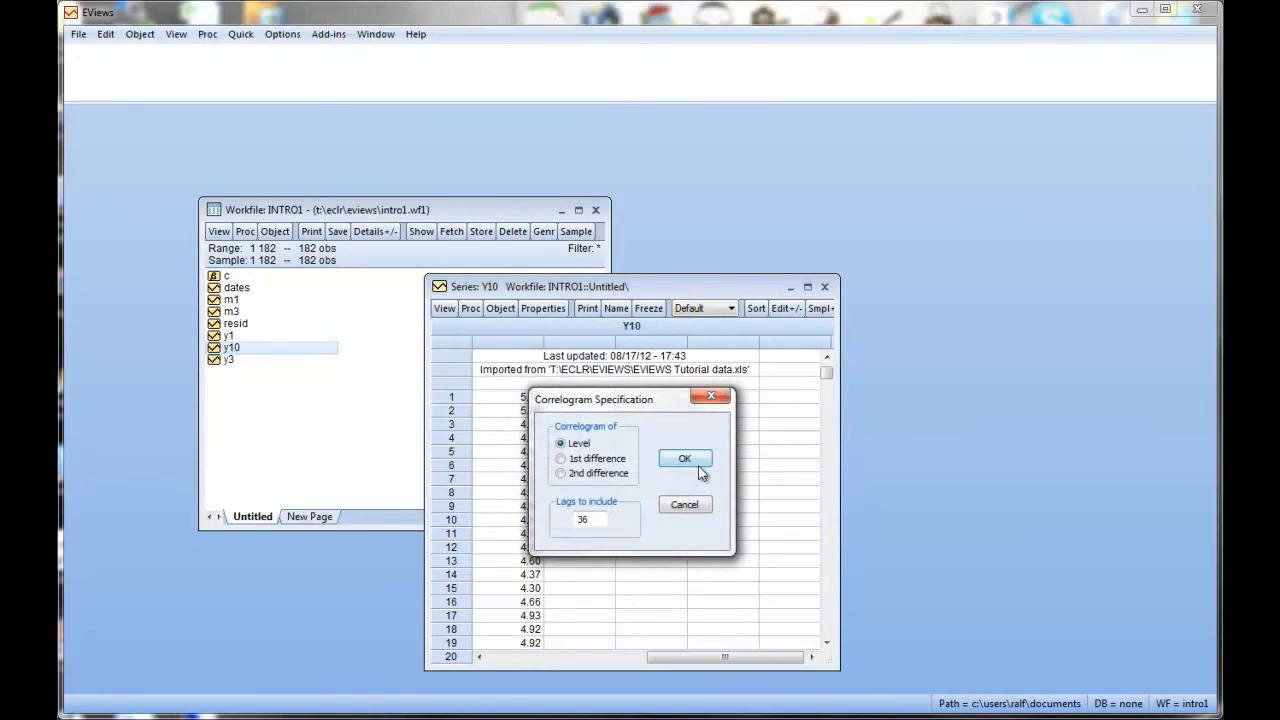
click(684, 458)
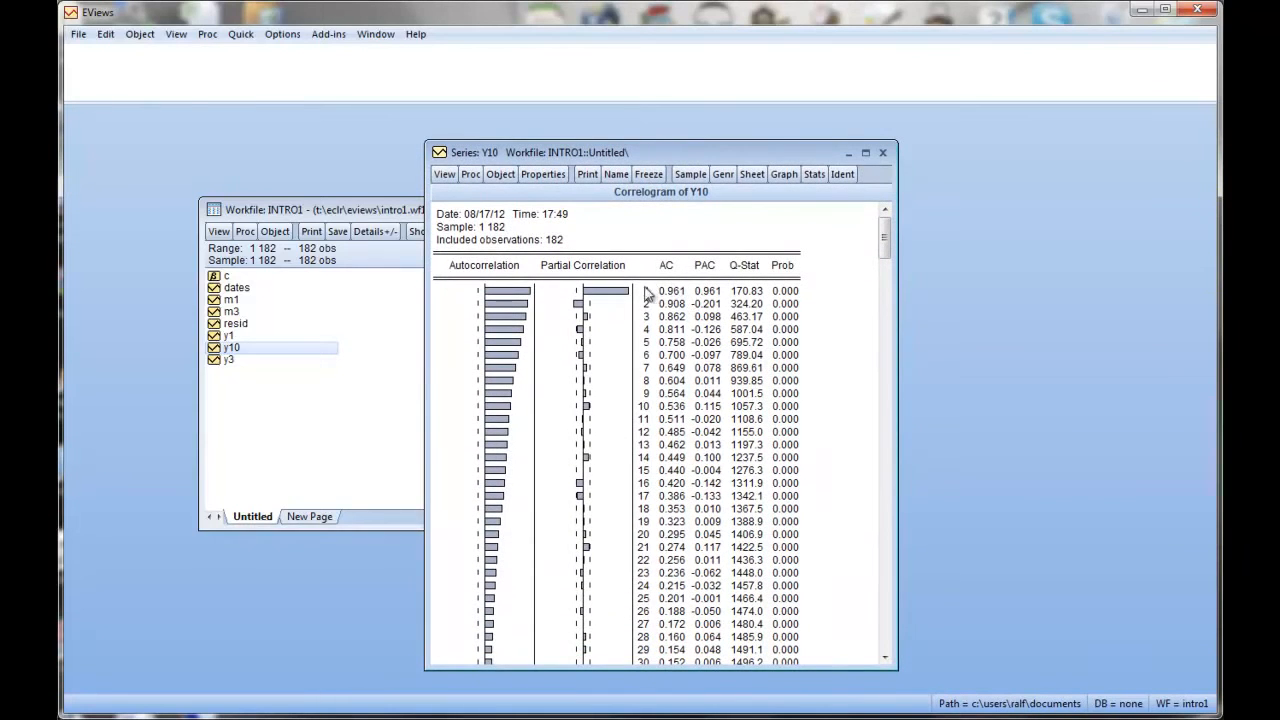
mouse_move(672, 300)
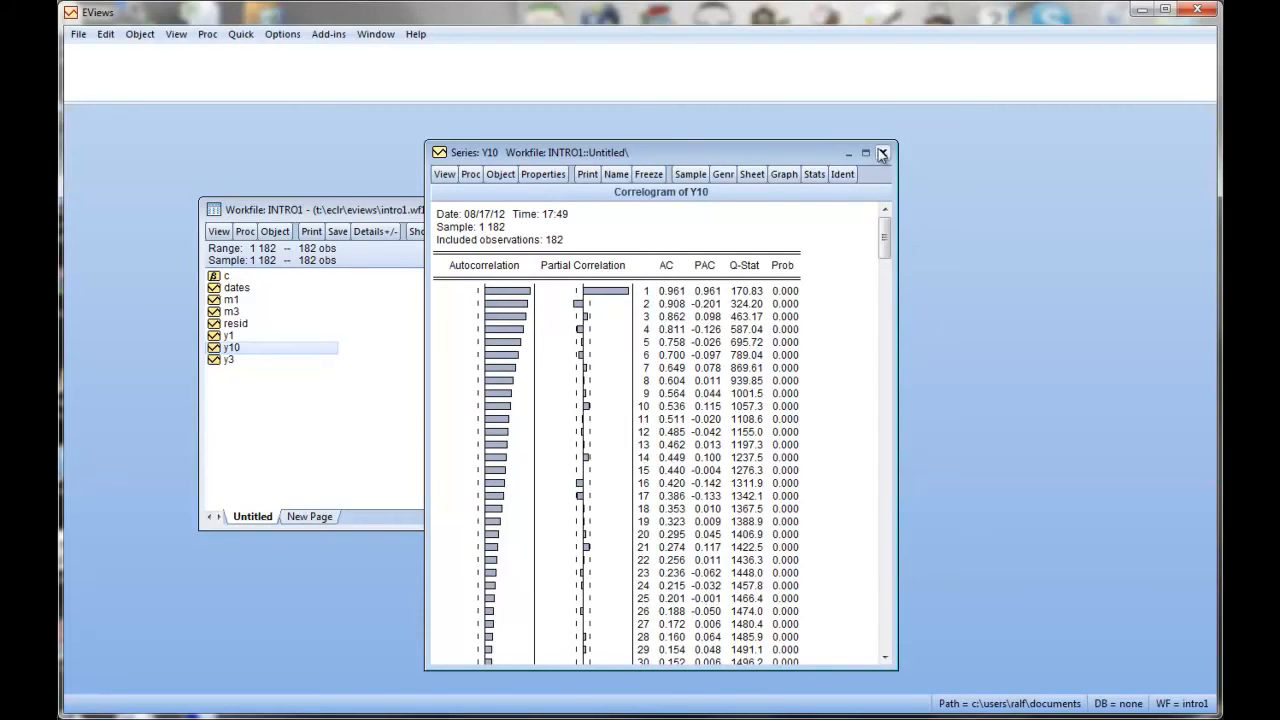
click(882, 152)
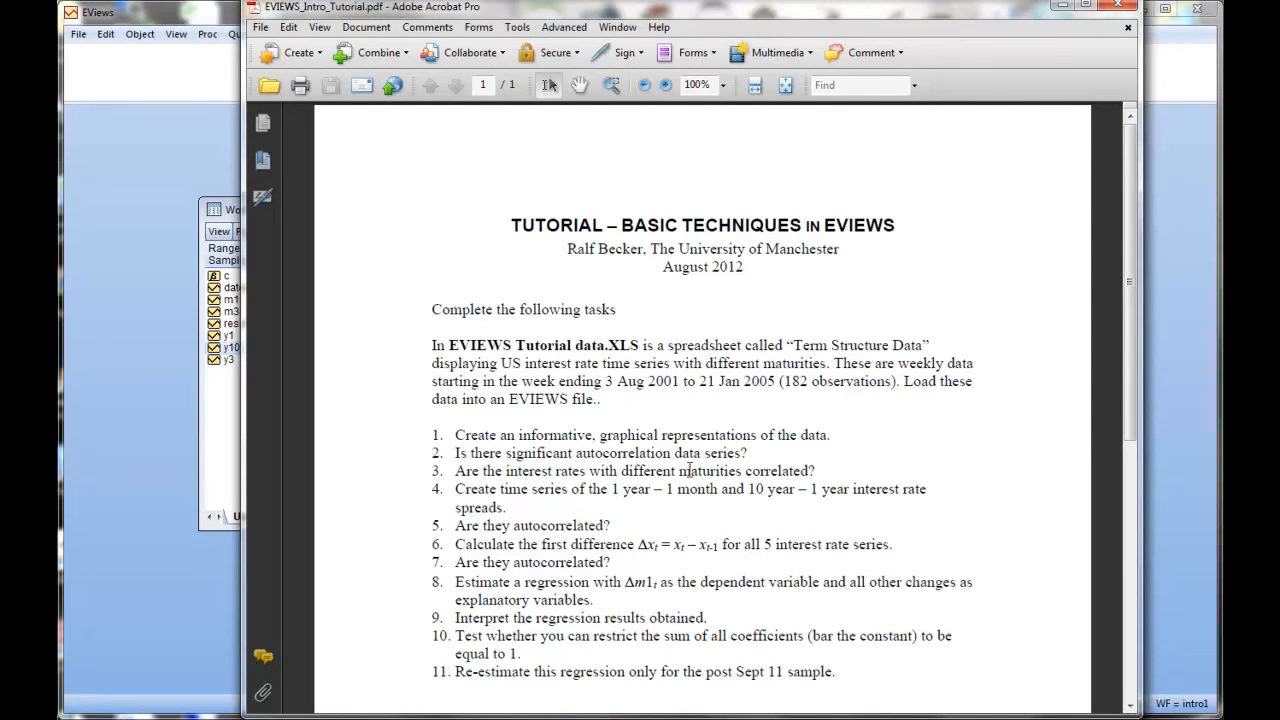
mouse_move(1114, 32)
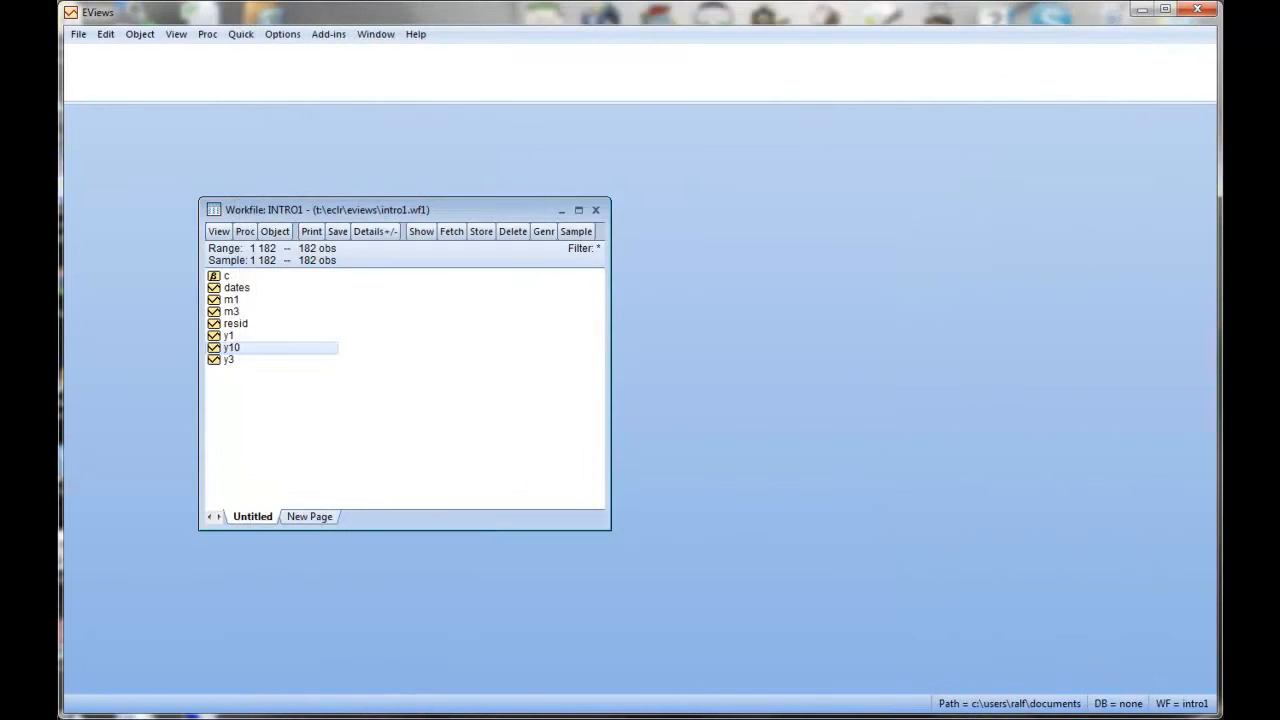
mouse_move(234, 366)
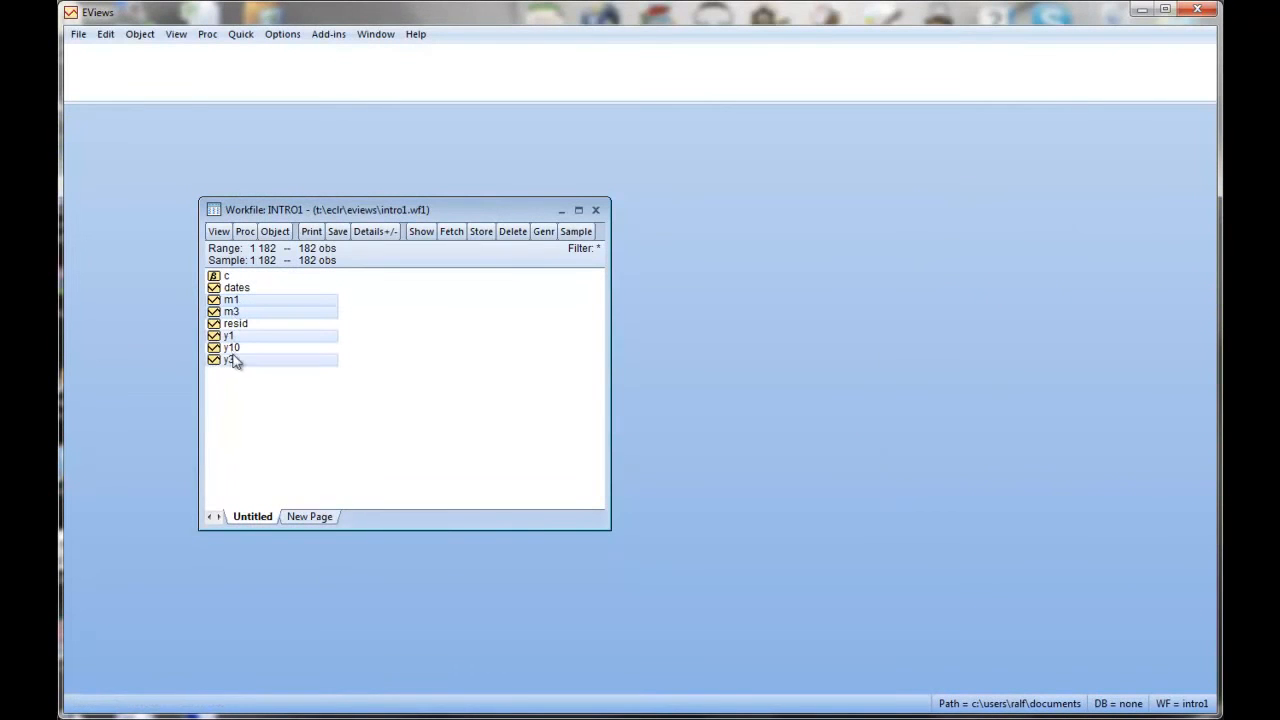
- Open M1, M3, Y1, Y3 and Y10 as a group and run covariance analysis with Correlation ticked
right_click(230, 360)
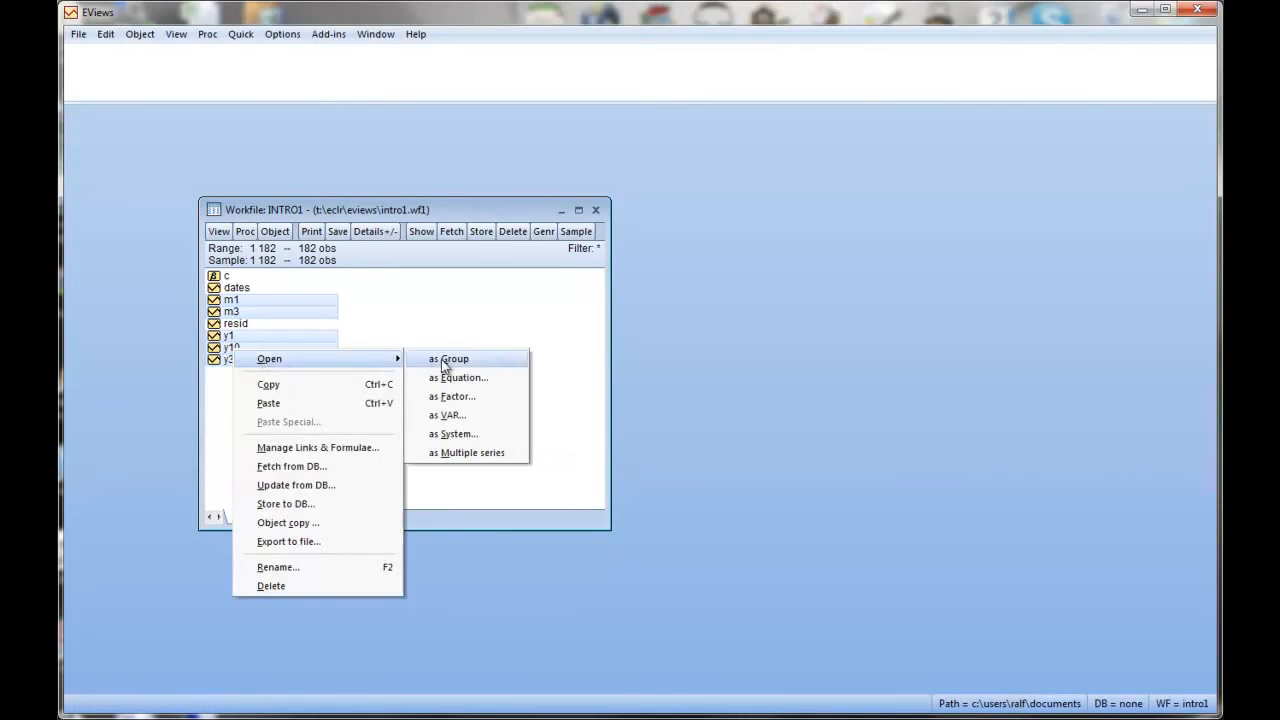
click(448, 358)
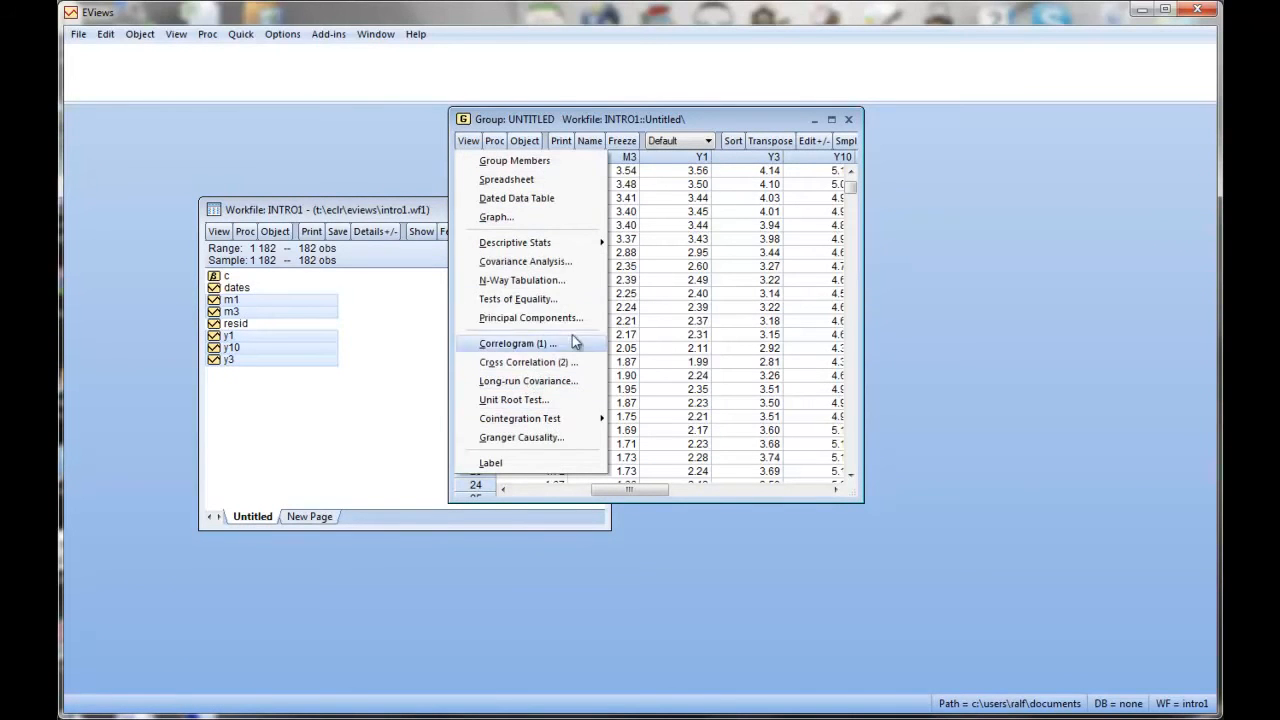
mouse_move(618, 256)
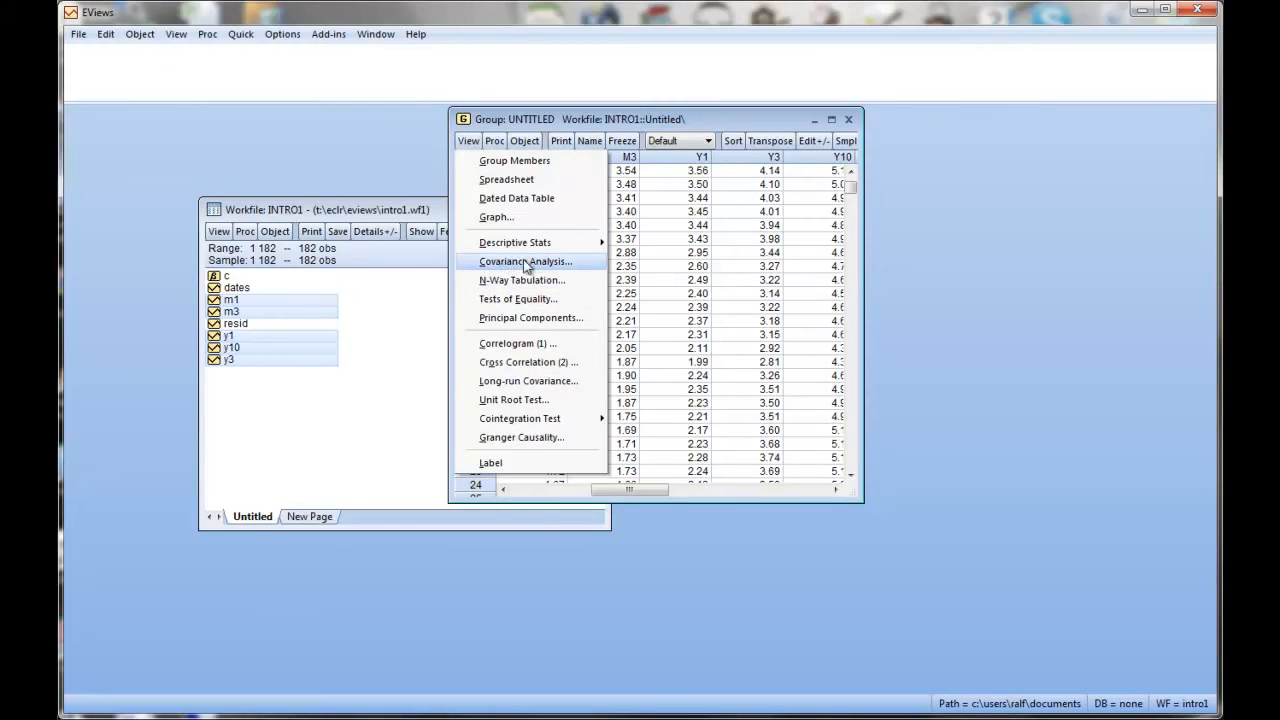
mouse_move(510, 264)
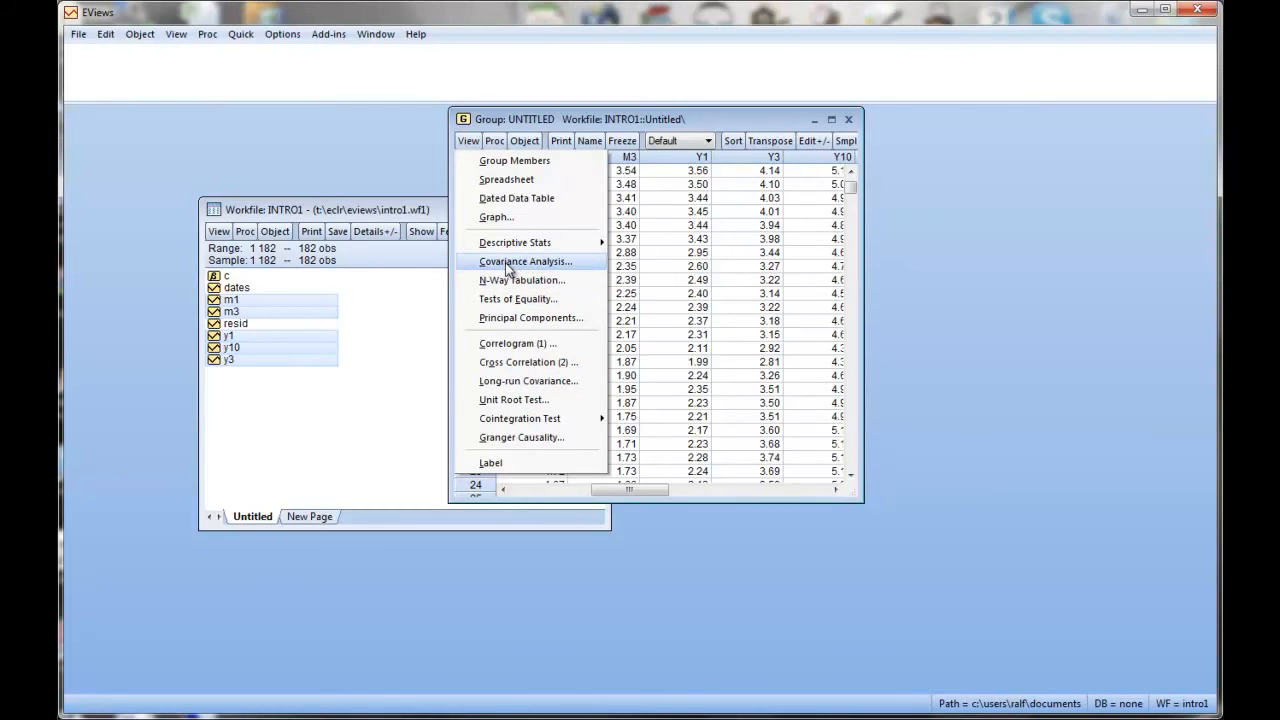
click(524, 260)
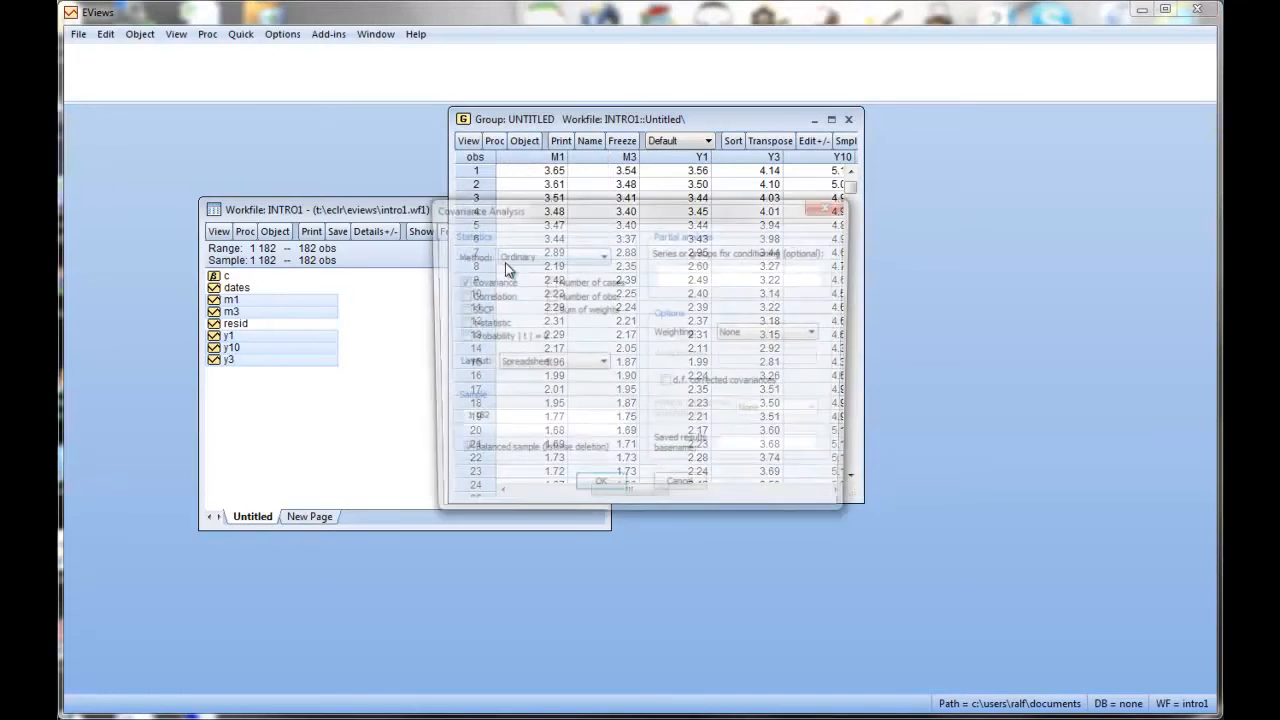
click(460, 296)
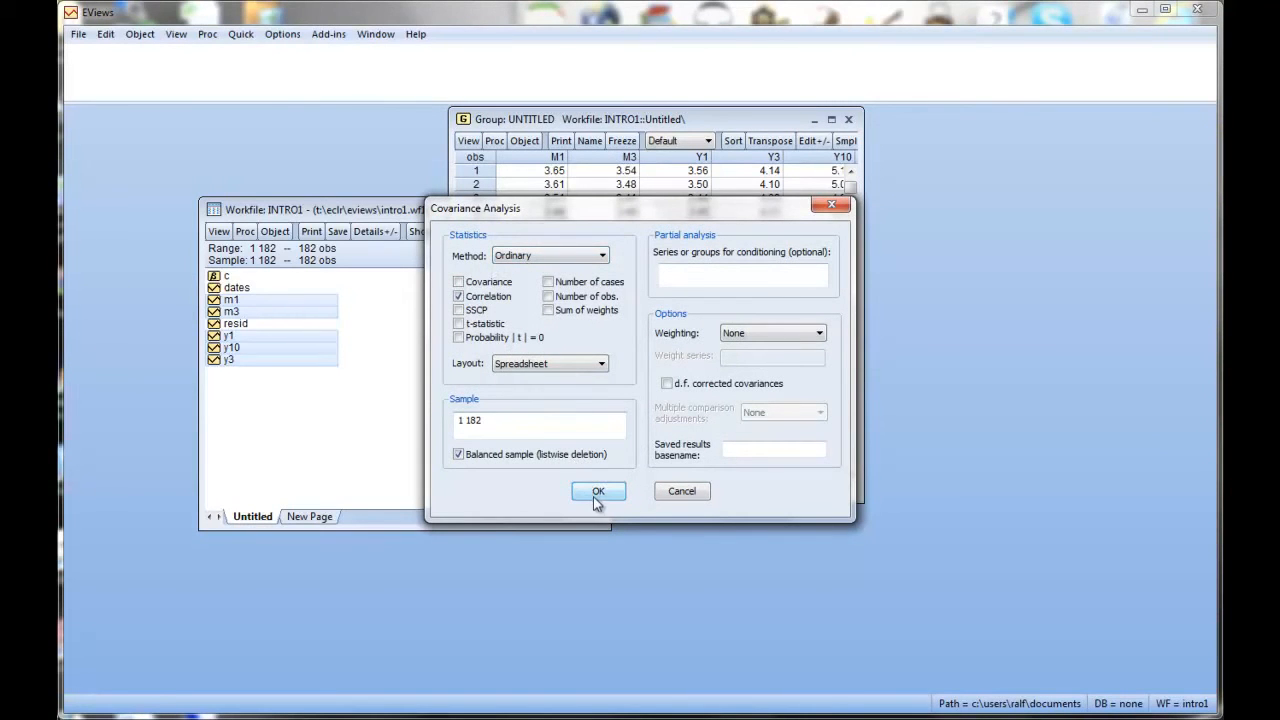
click(598, 492)
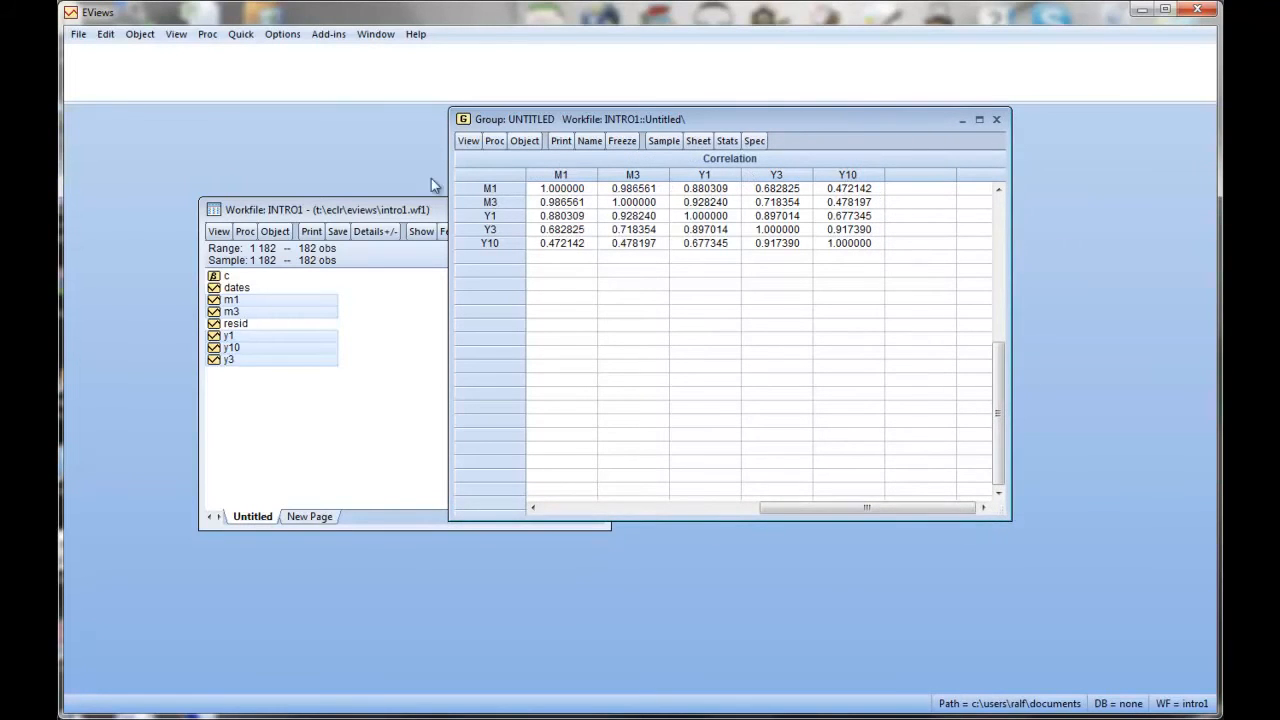
mouse_move(824, 218)
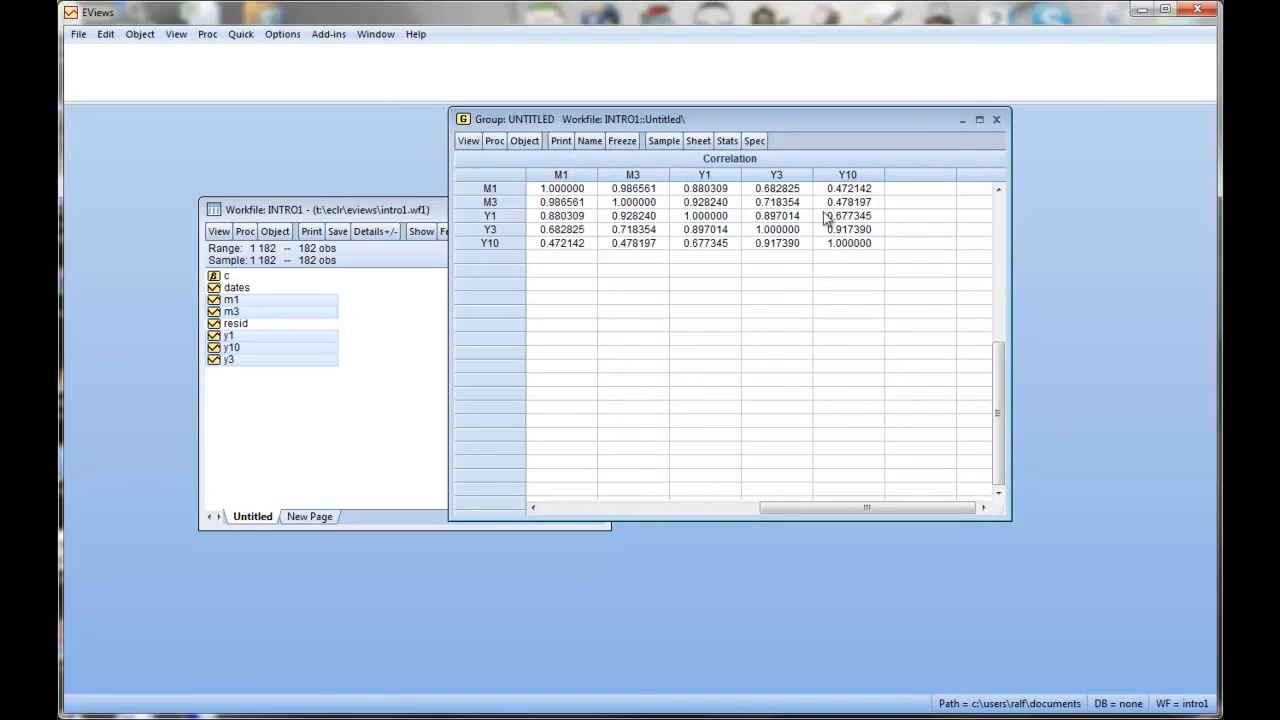
mouse_move(590, 210)
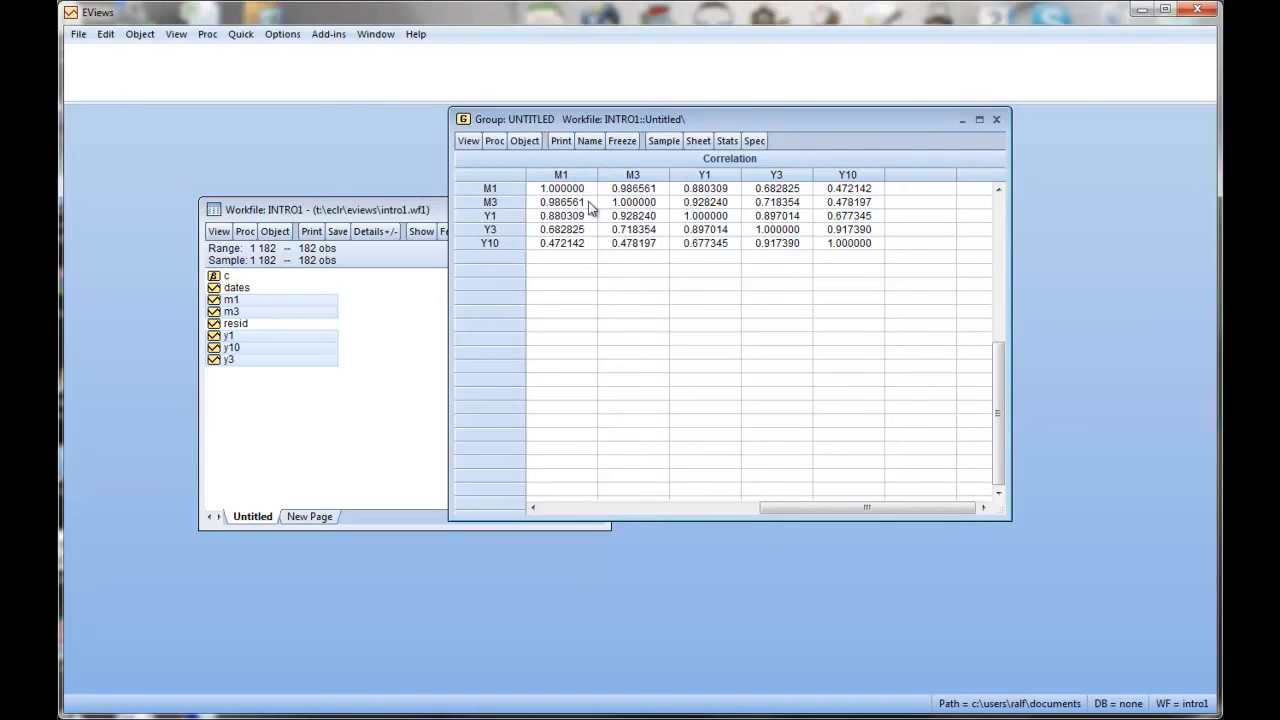
click(560, 188)
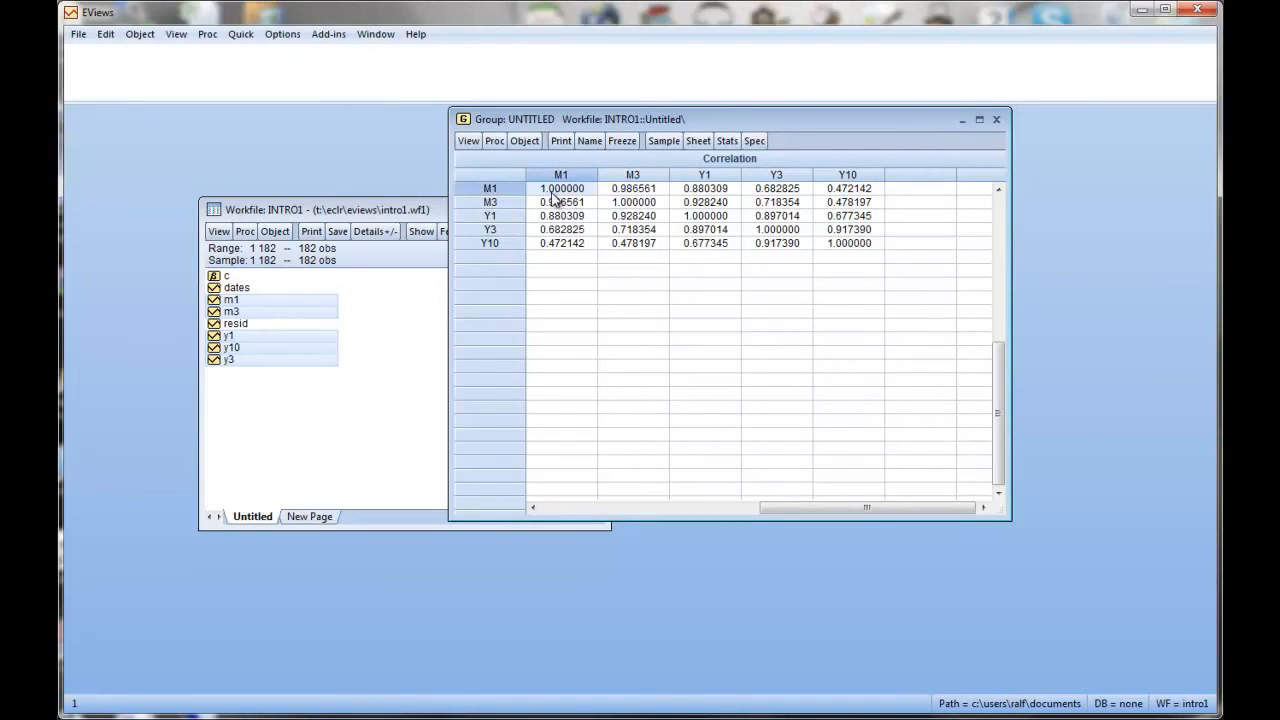
mouse_move(568, 204)
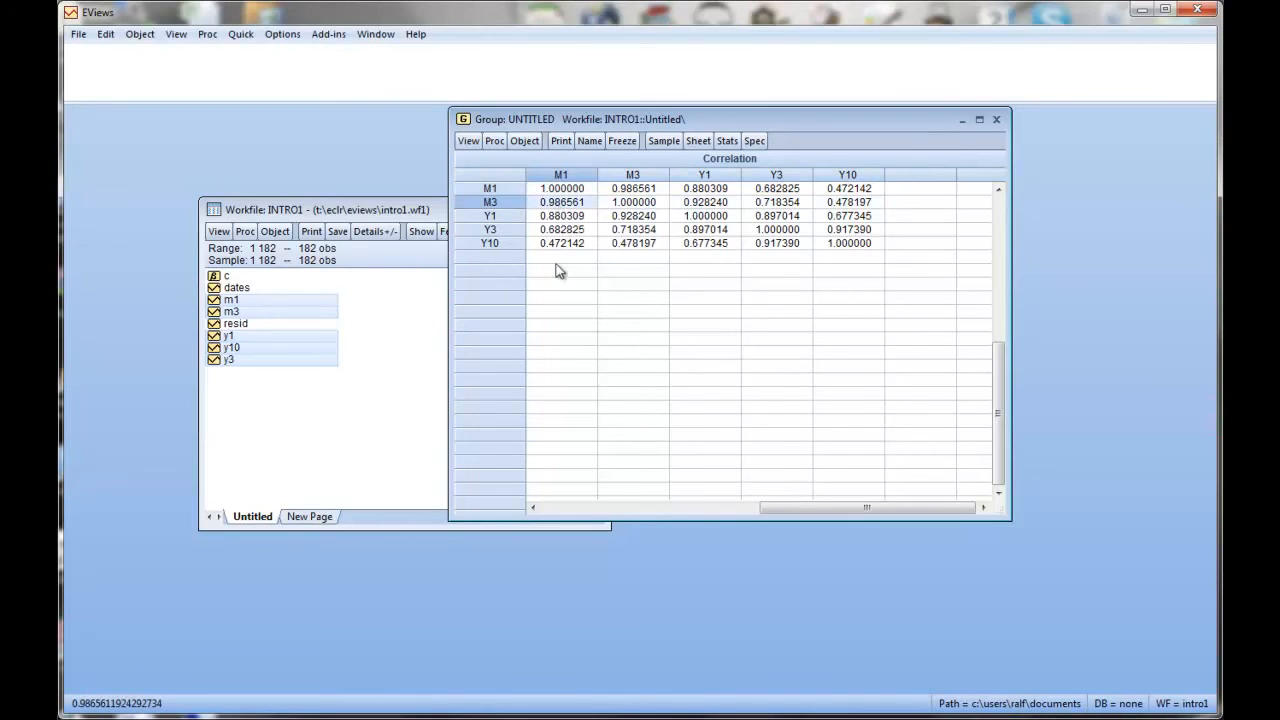
mouse_move(584, 244)
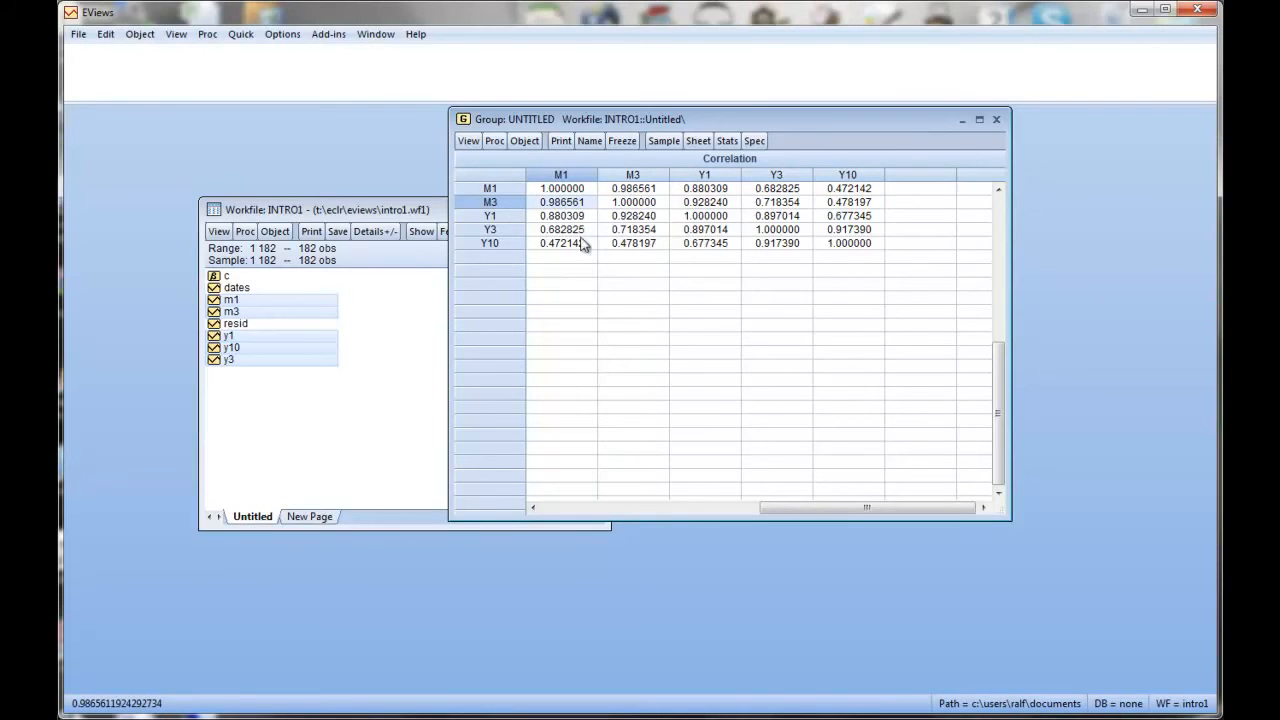
mouse_move(612, 196)
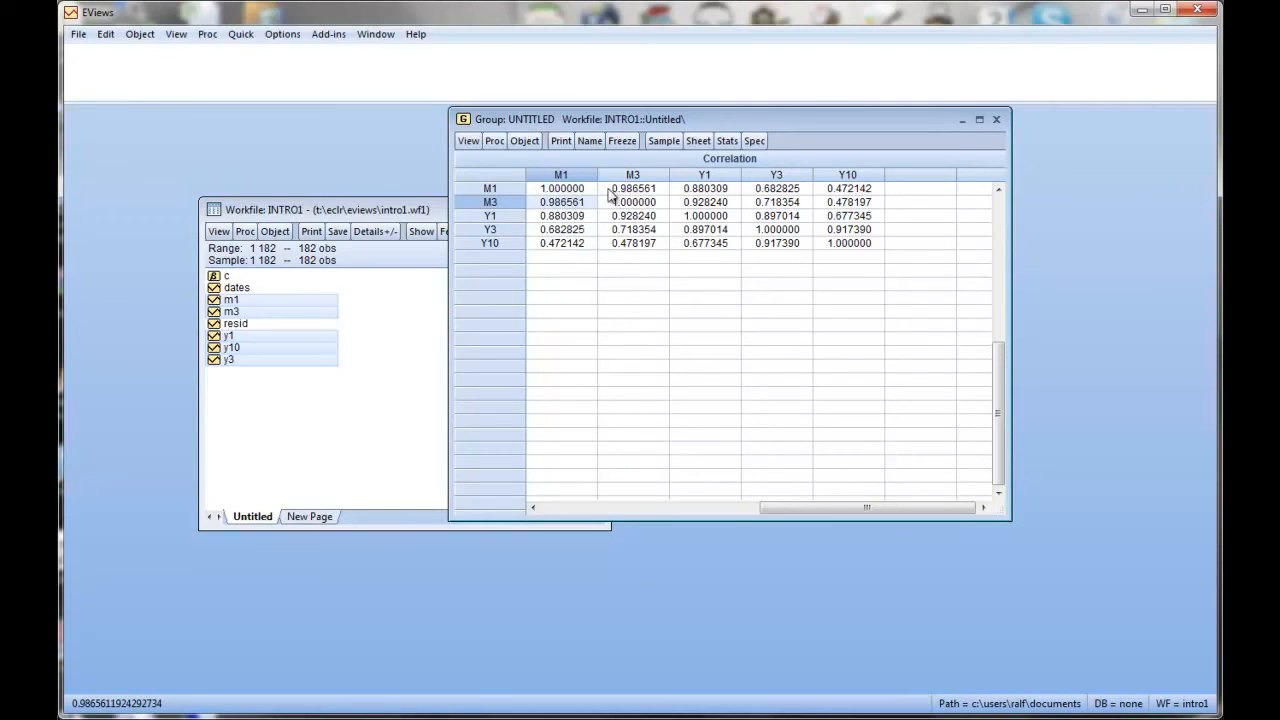
mouse_move(632, 190)
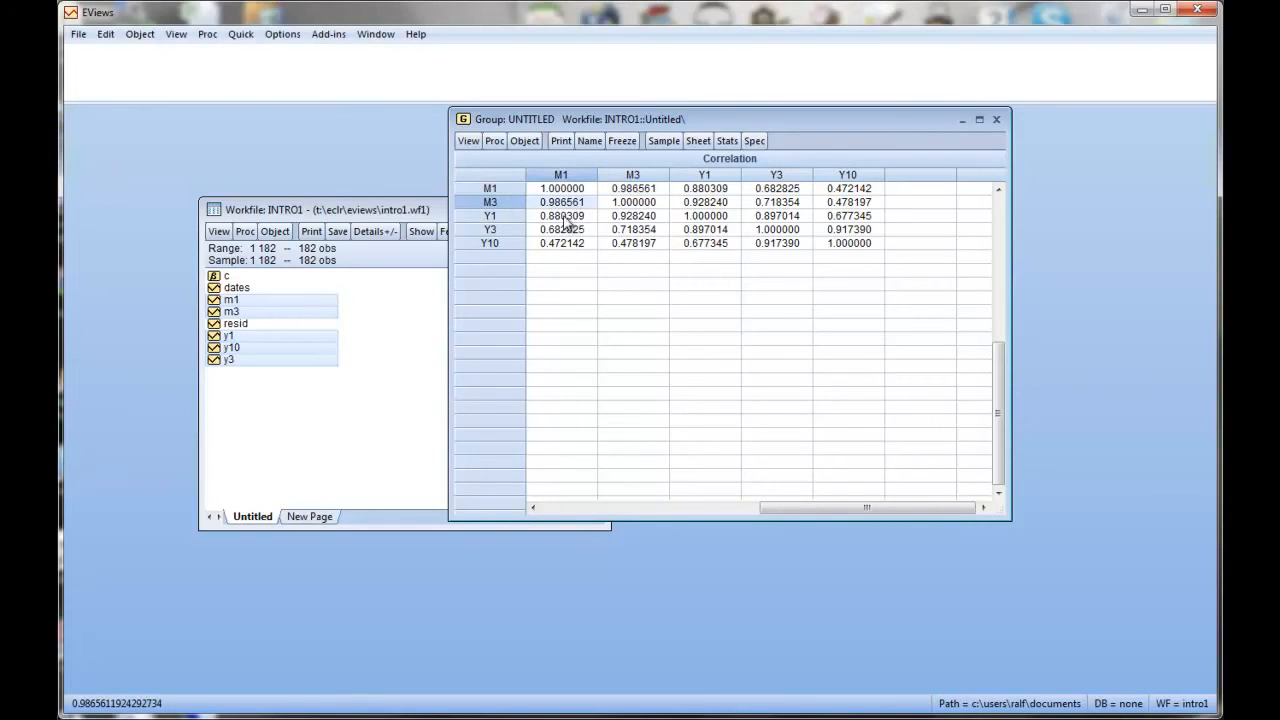
click(562, 216)
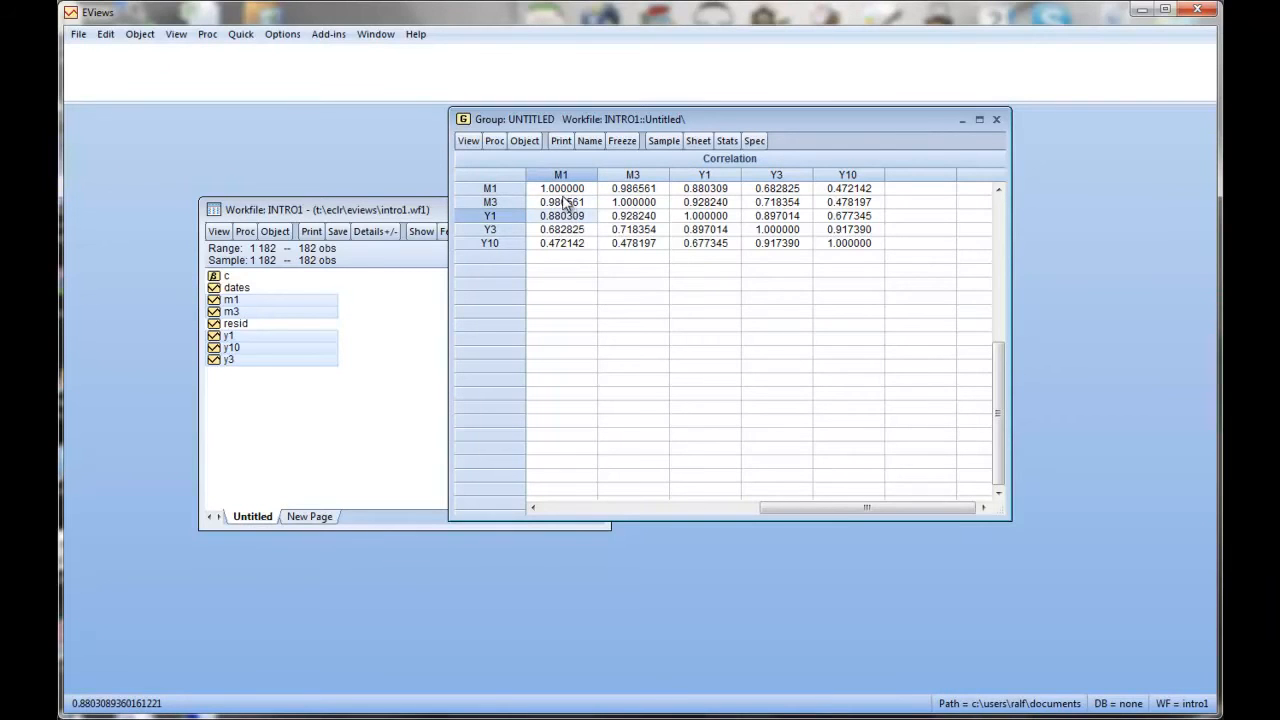
click(490, 200)
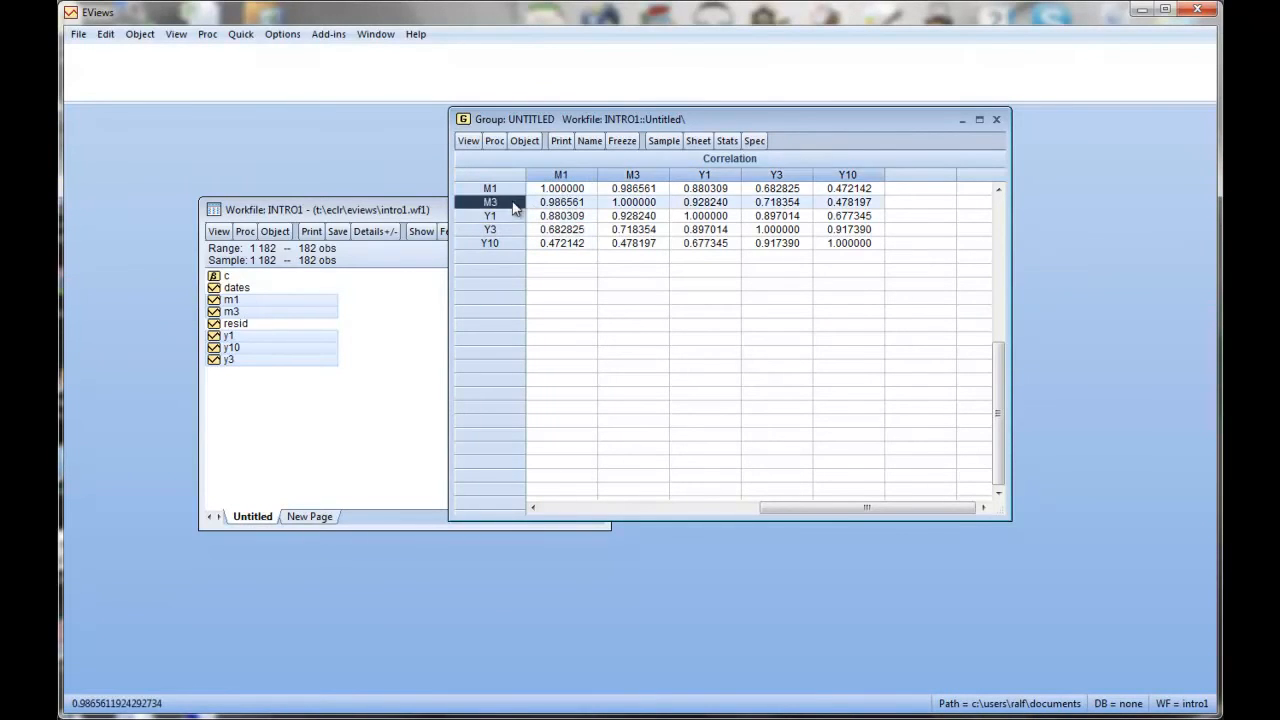
click(560, 188)
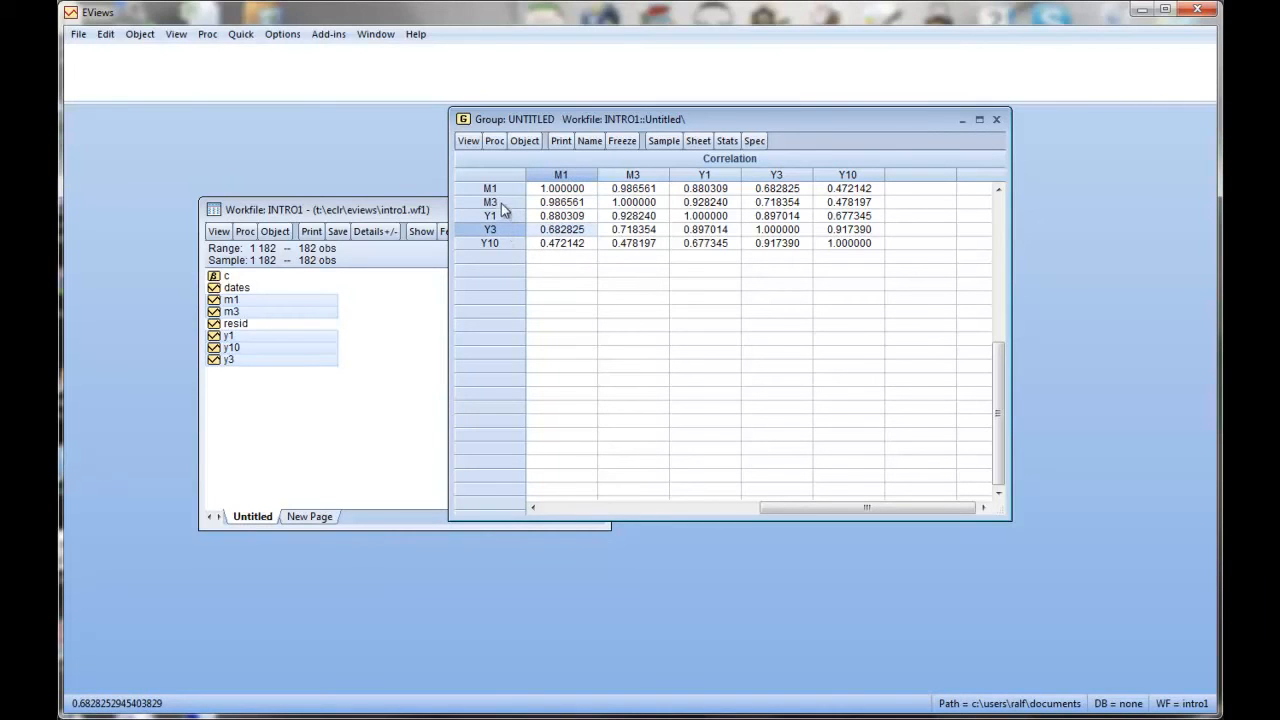
mouse_move(512, 216)
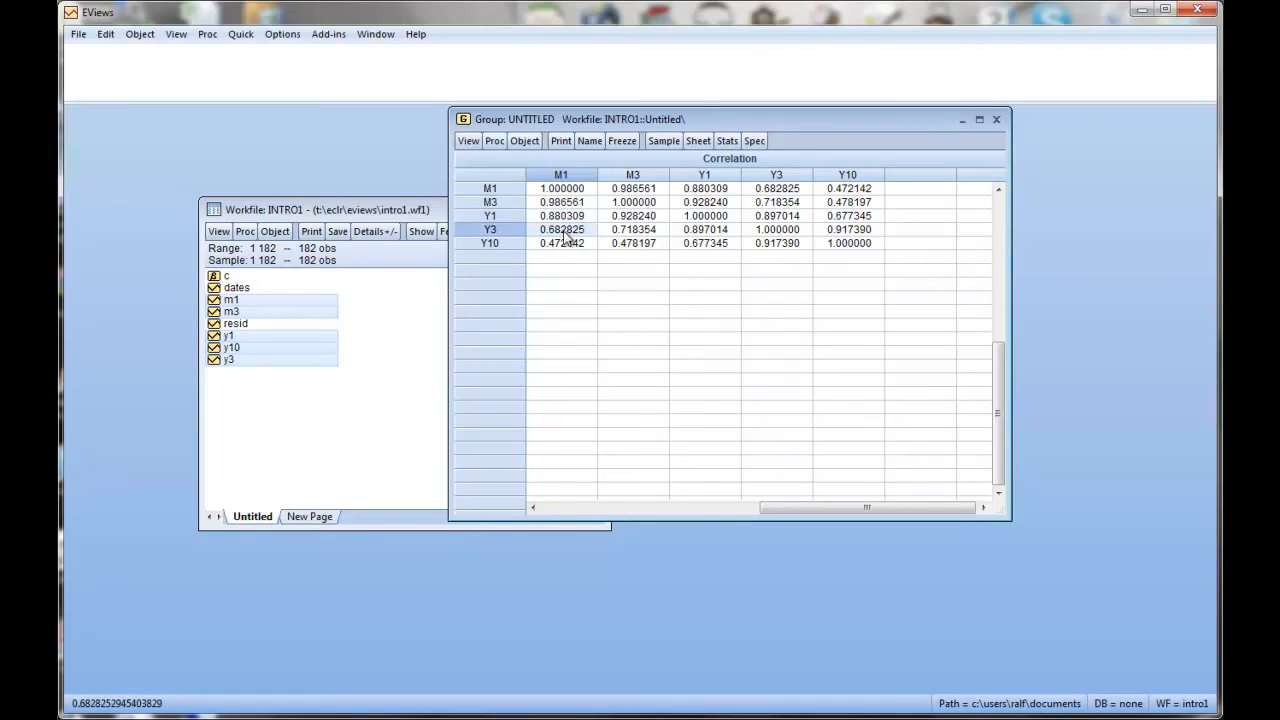
click(560, 244)
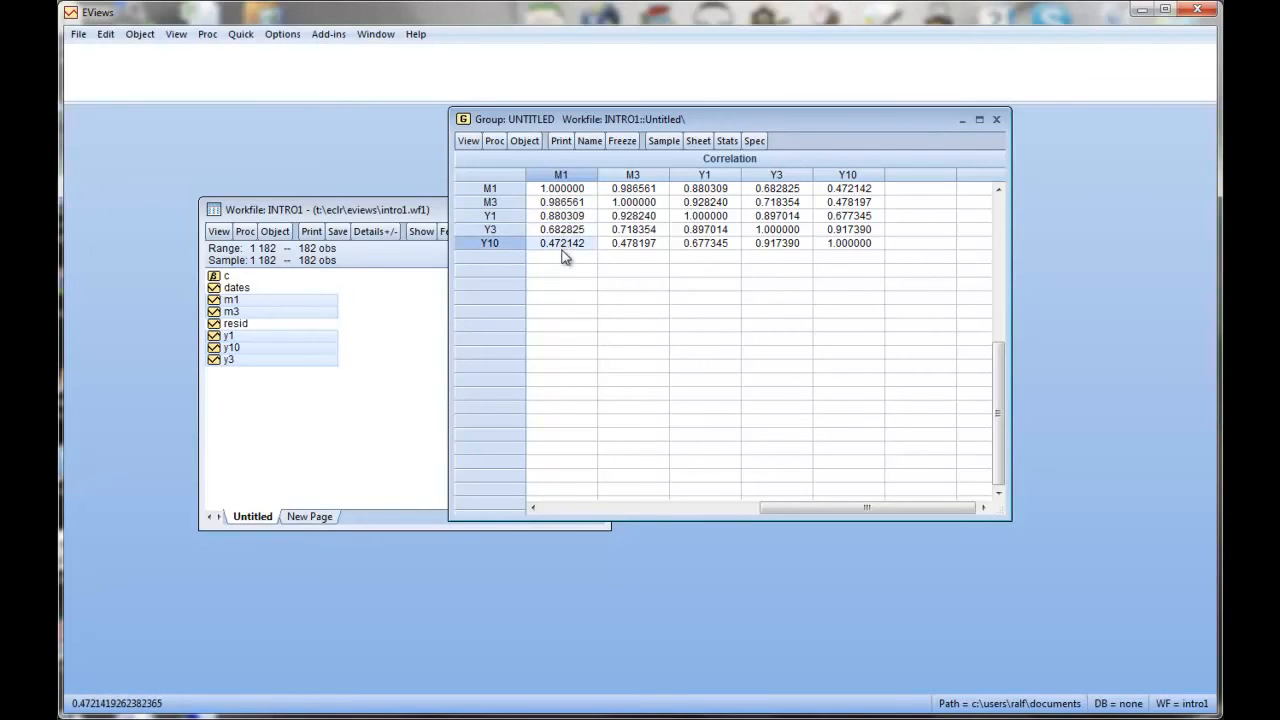
mouse_move(830, 216)
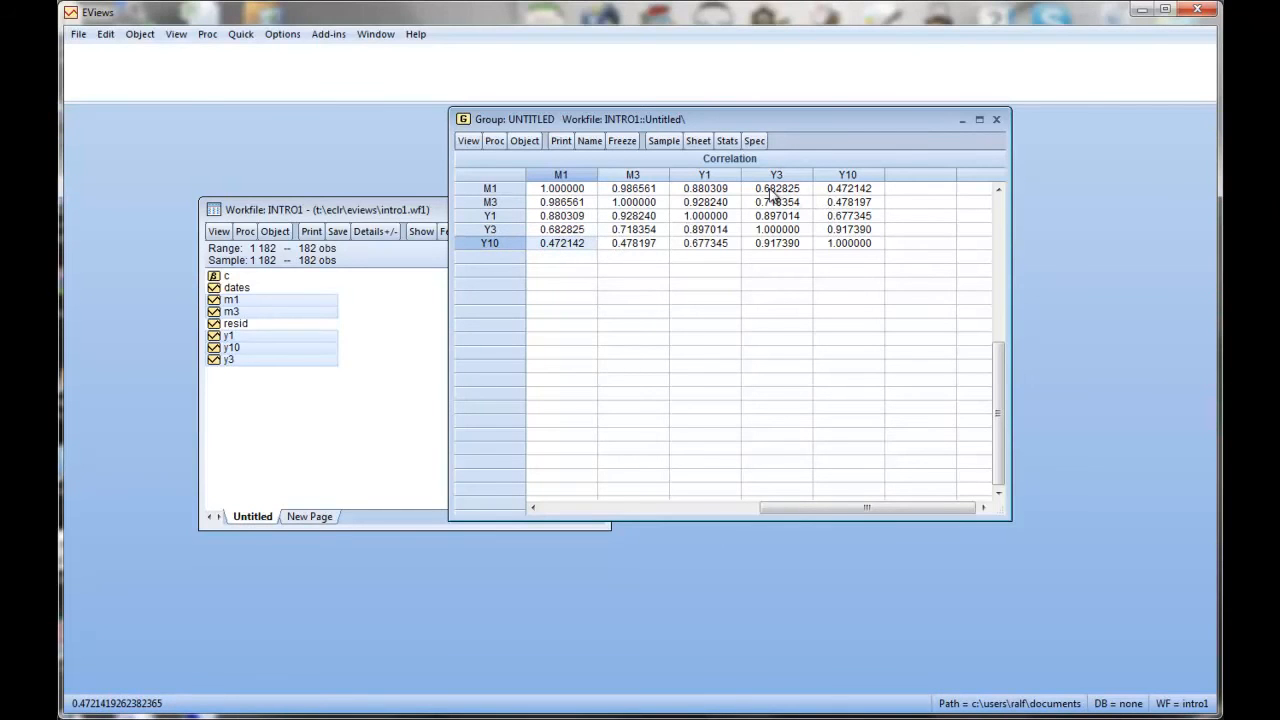
mouse_move(580, 170)
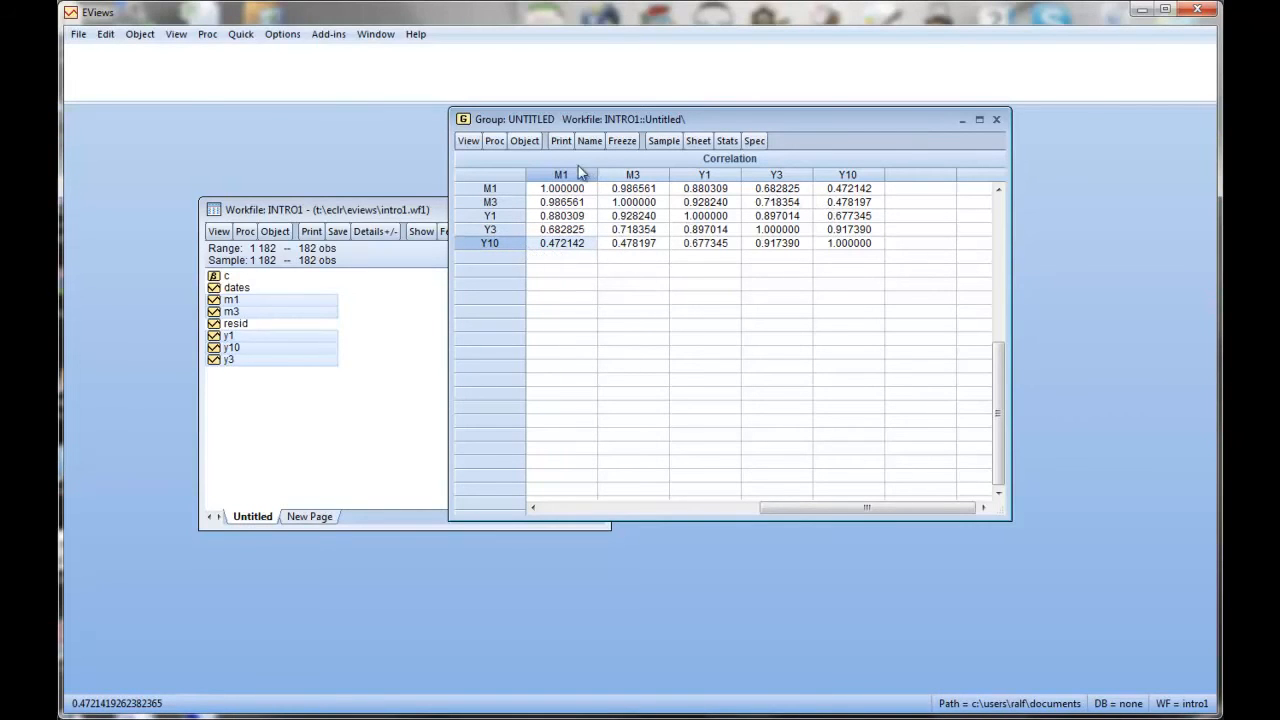
mouse_move(568, 186)
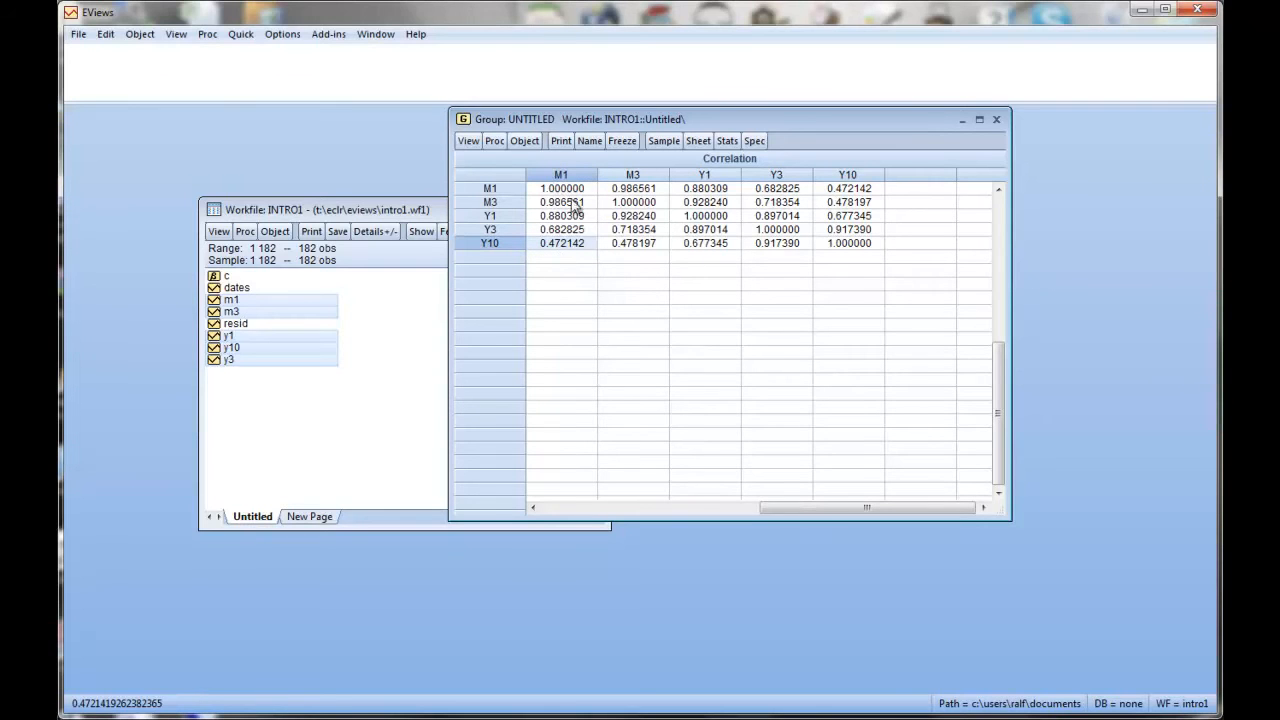
mouse_move(518, 252)
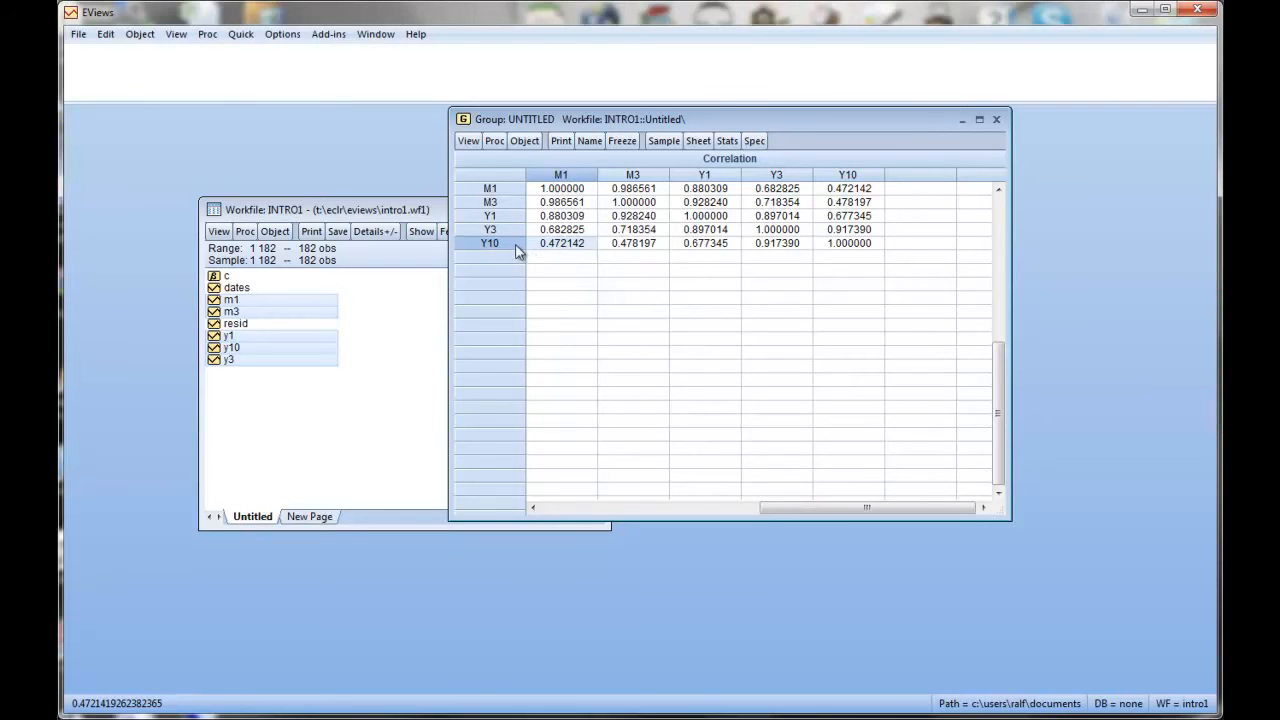
mouse_move(560, 256)
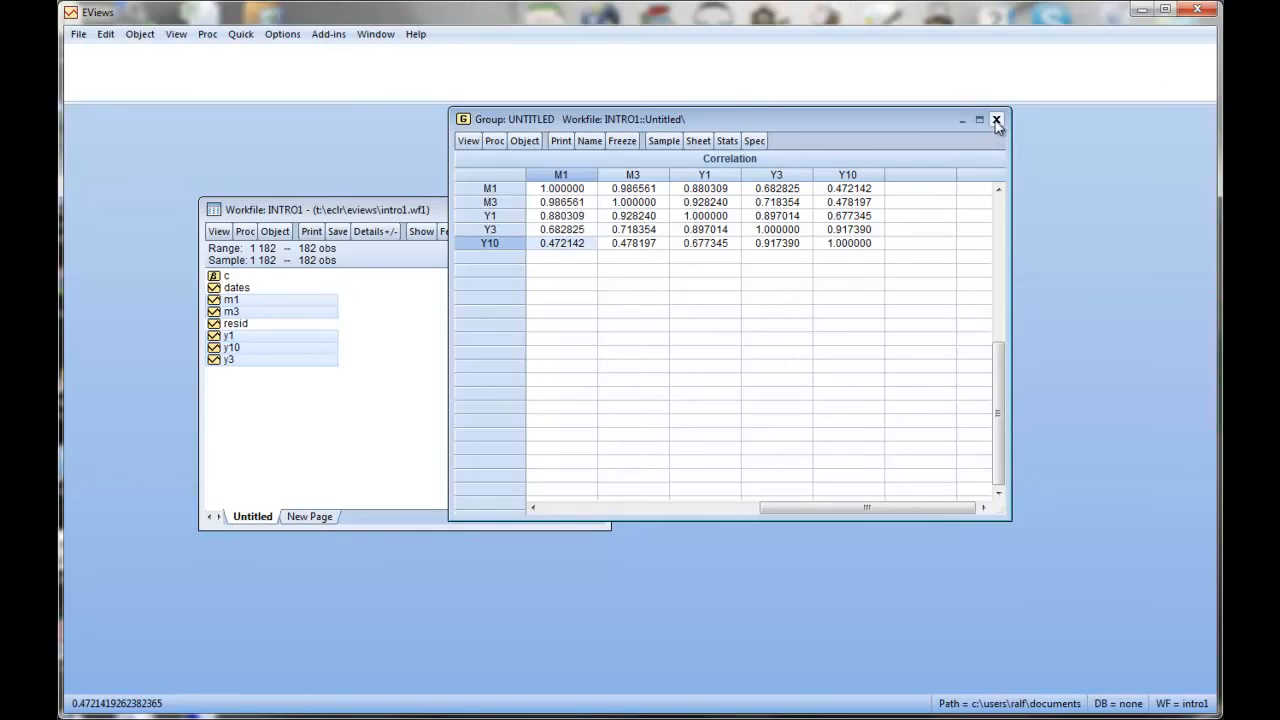
- Delete the untitled correlation group and reopen EVIEWS_Intro_Tutorial from T:\ECLR\EVIEWS
click(996, 120)
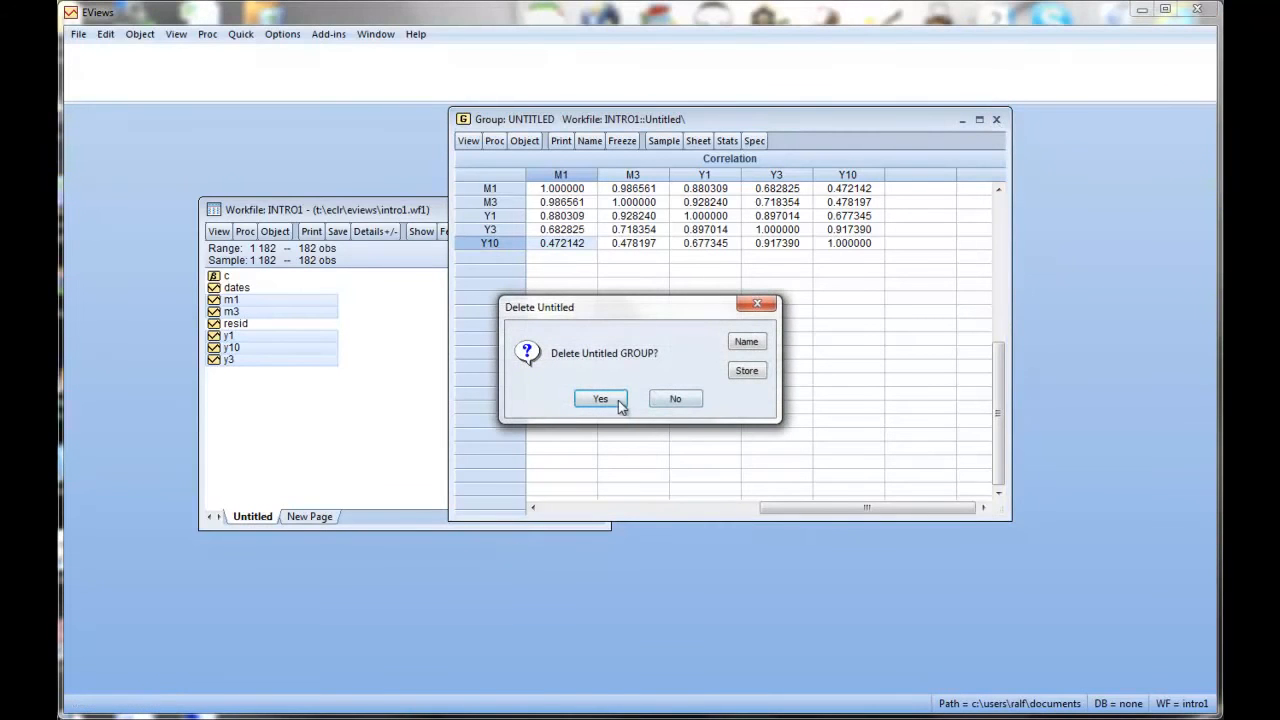
click(600, 400)
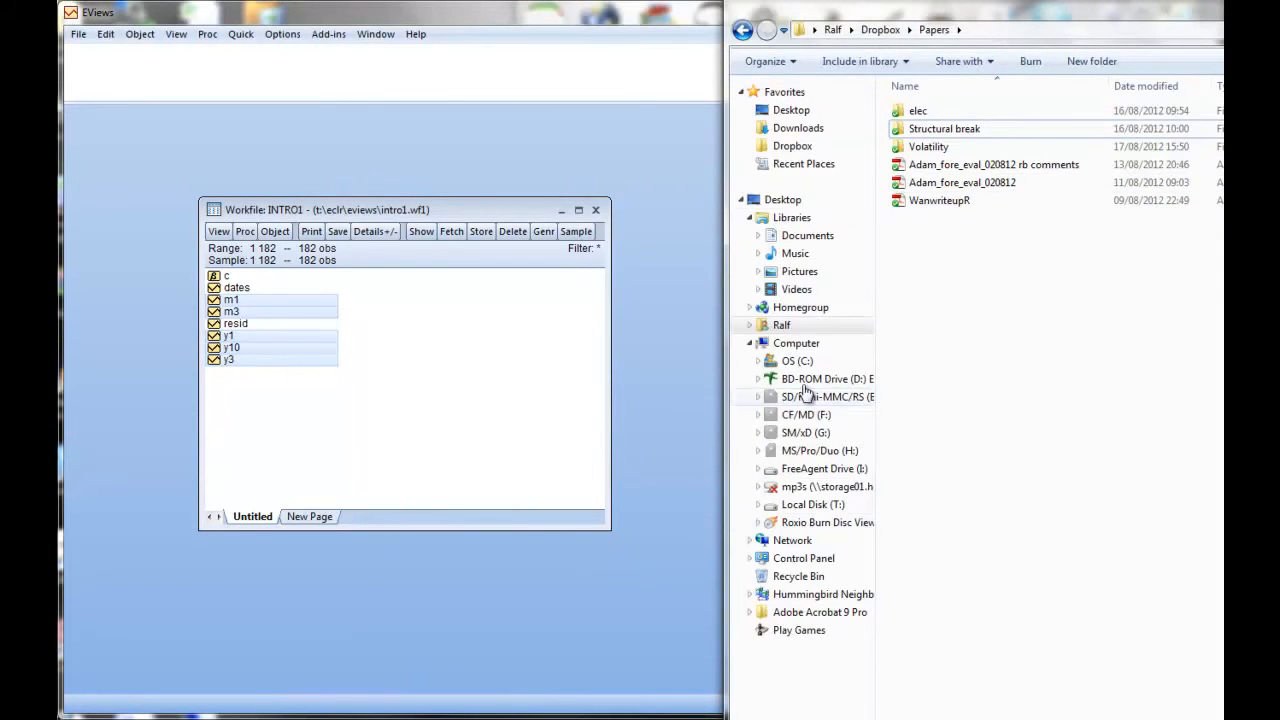
click(812, 504)
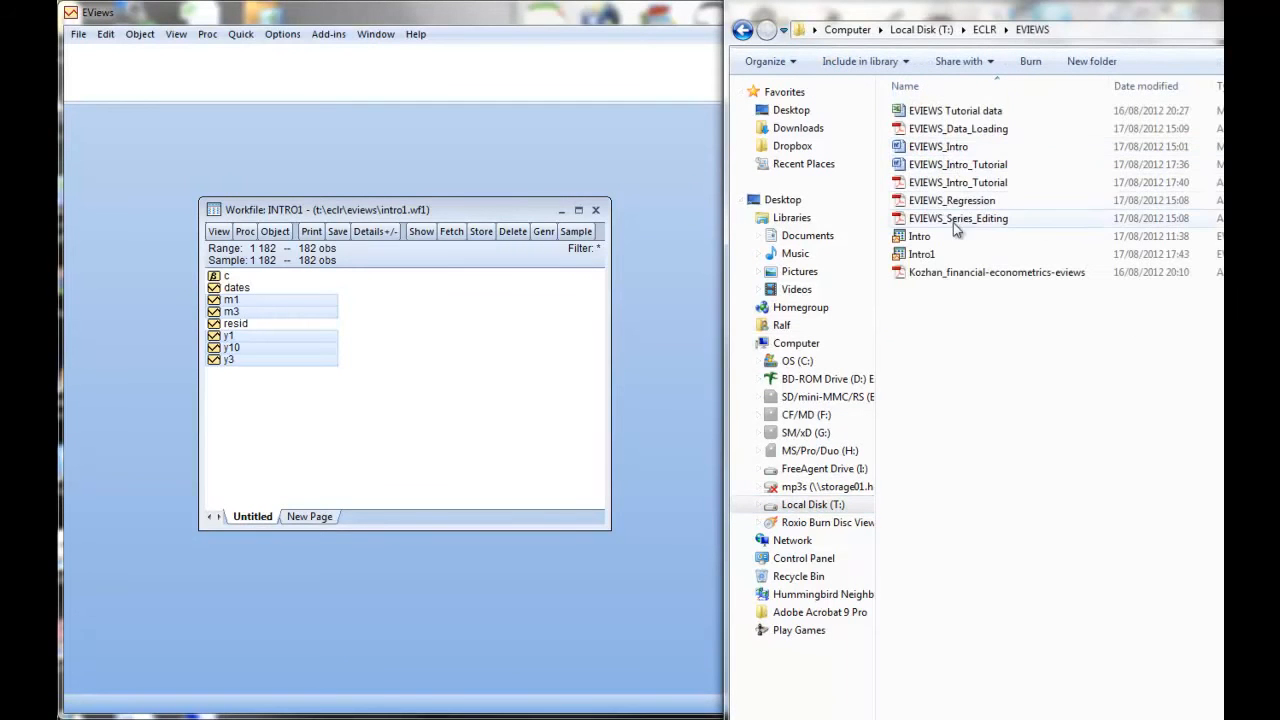
mouse_move(956, 184)
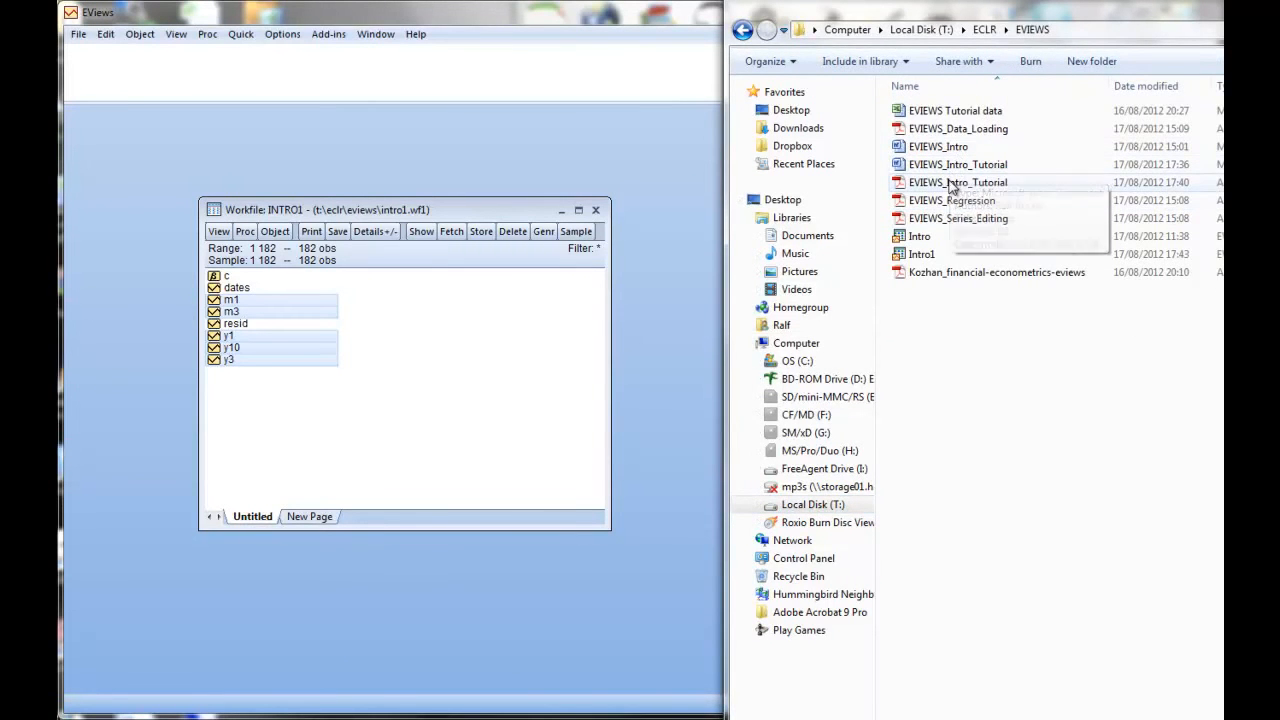
double_click(956, 182)
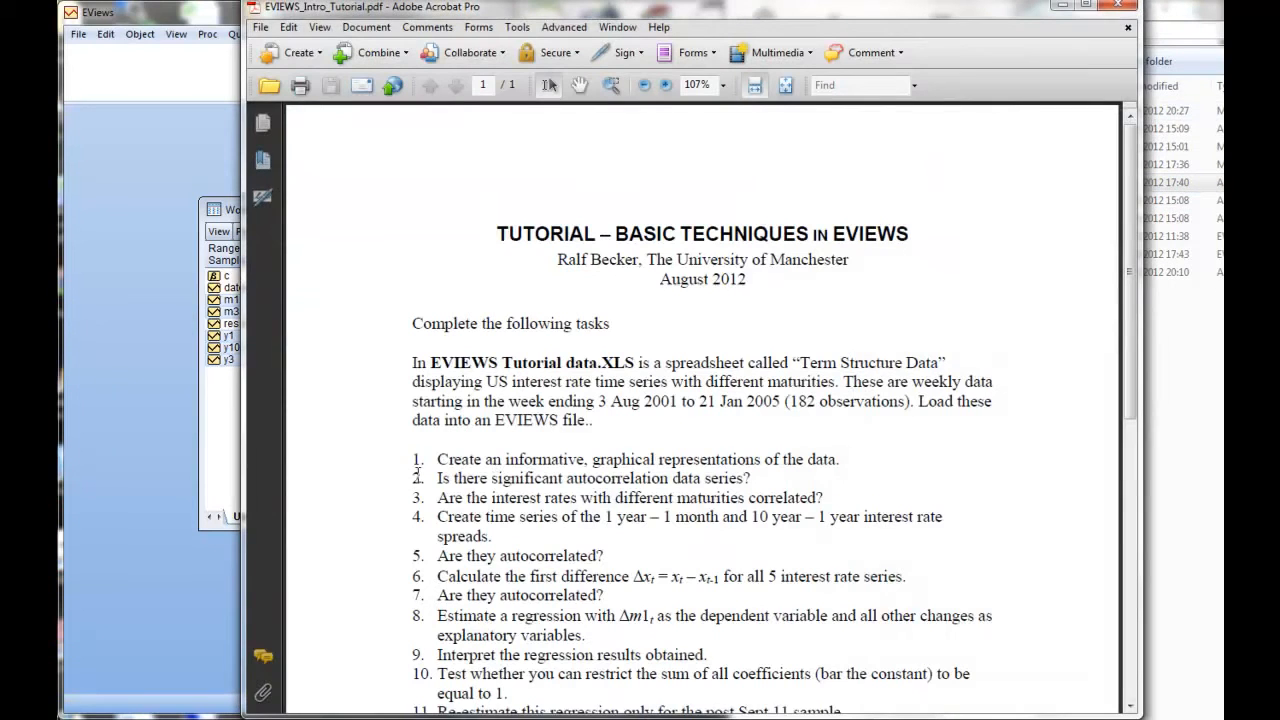
mouse_move(564, 532)
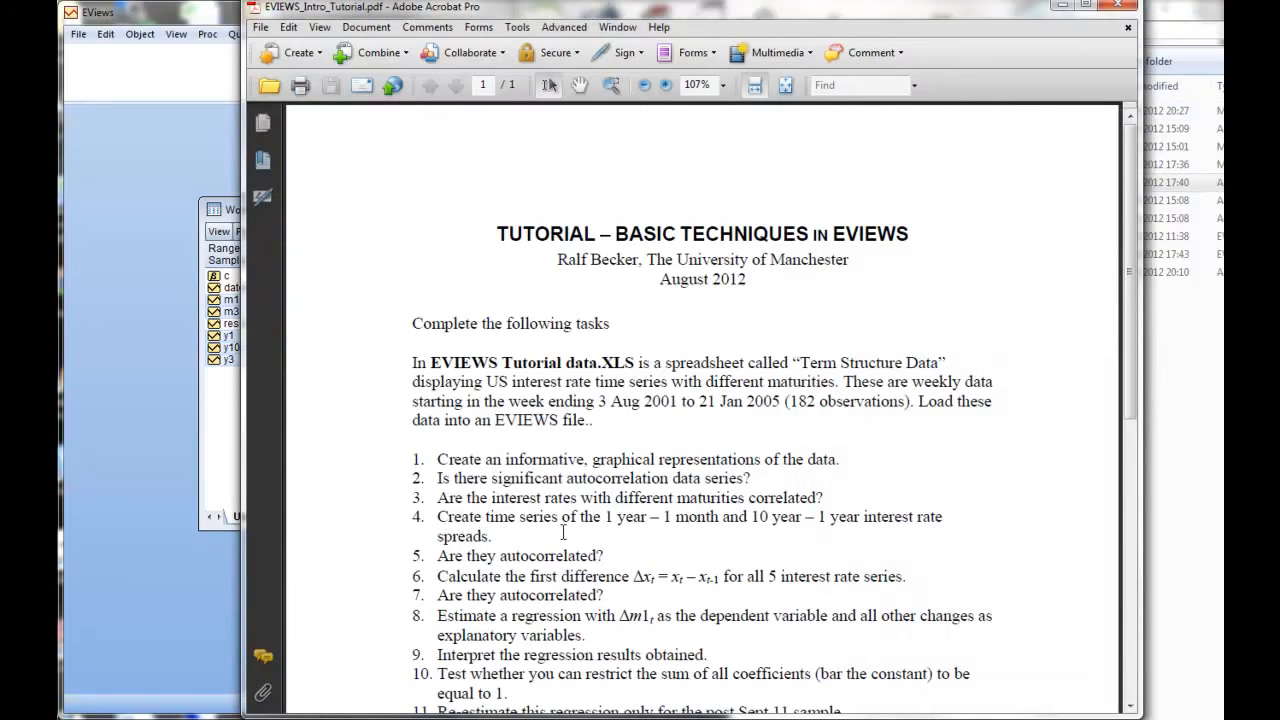
mouse_move(630, 516)
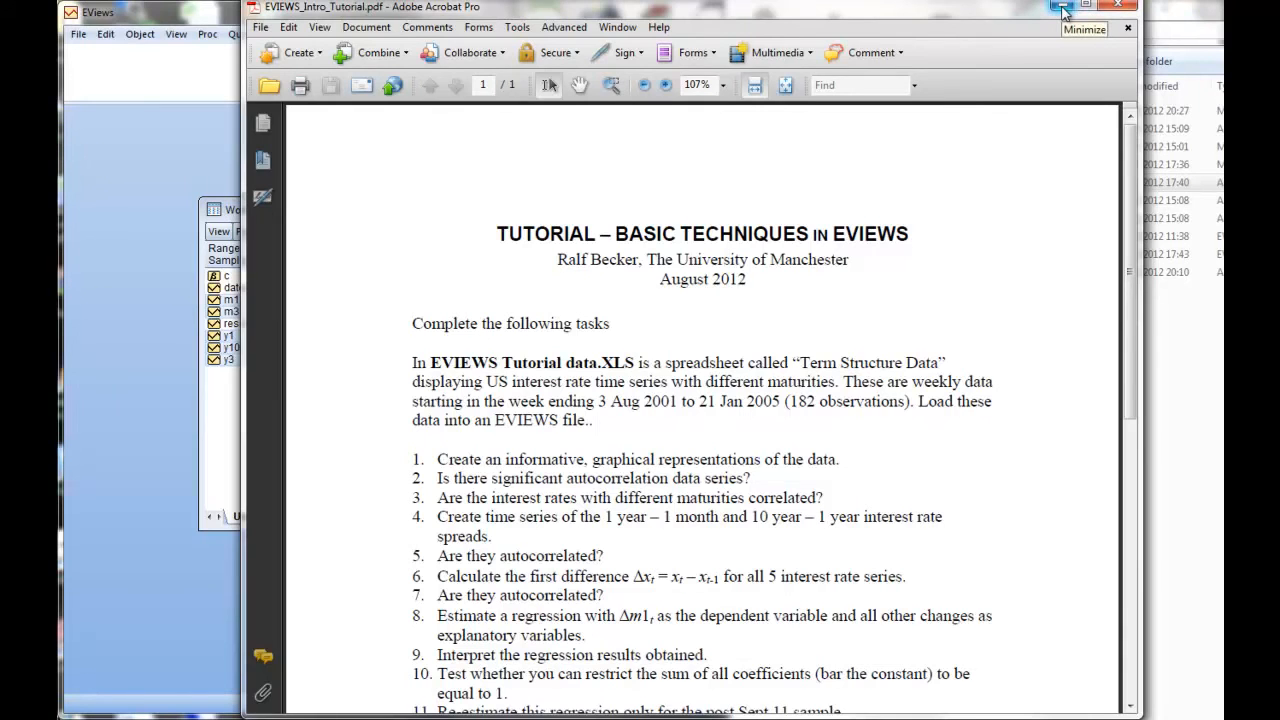
- Minimize the tutorial PDF to return to the intro1 workfile
click(1062, 8)
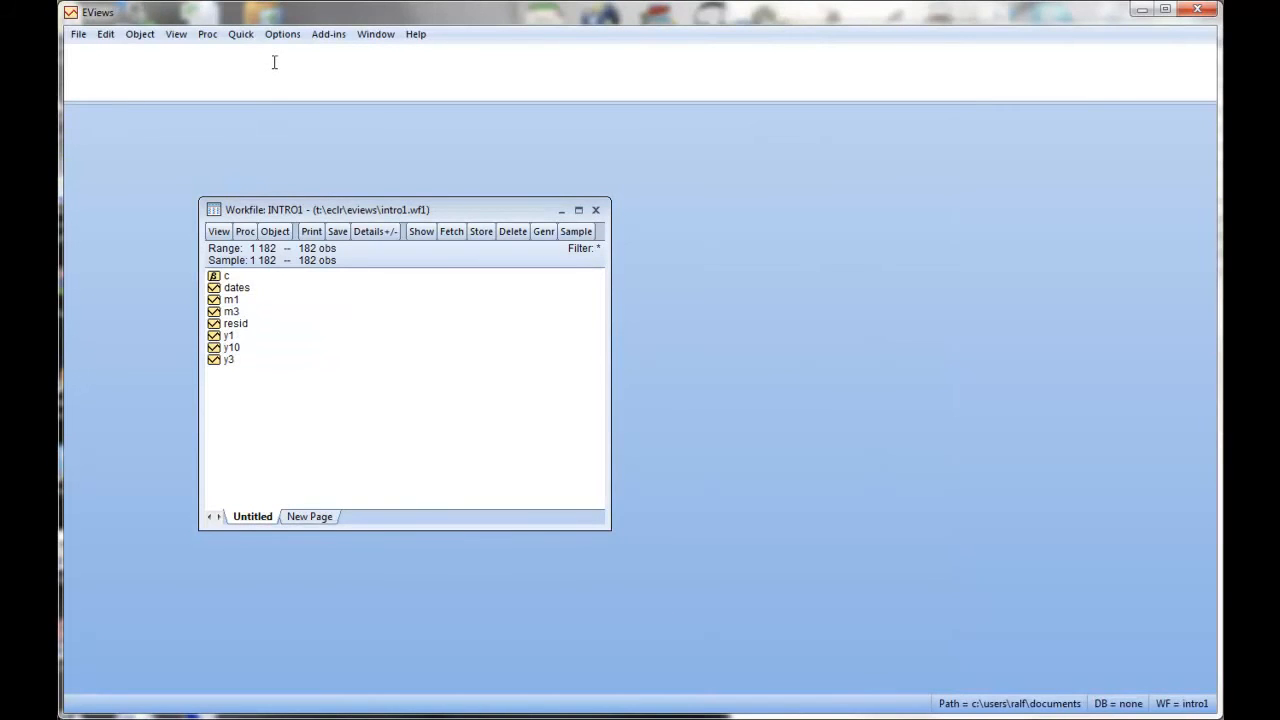
- Run the command 'series dy10y1 = y10 - y1' to create the yield spread series
text(series)
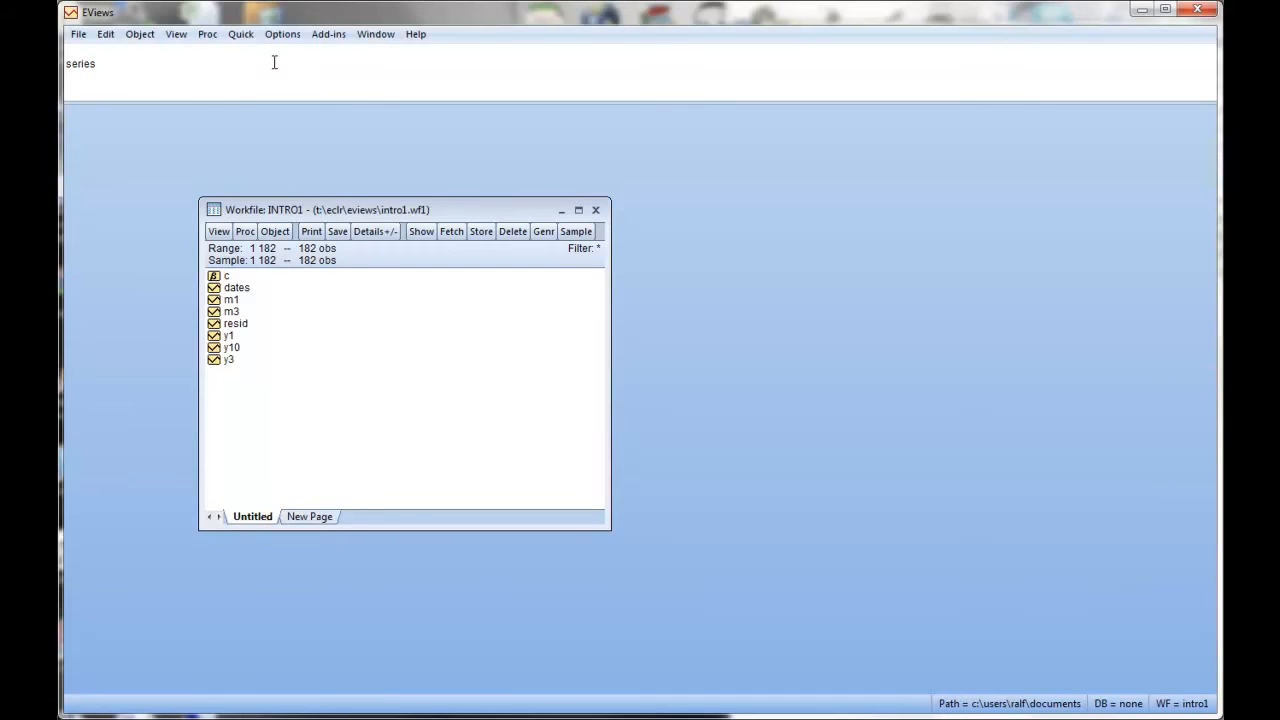
text(dy1)
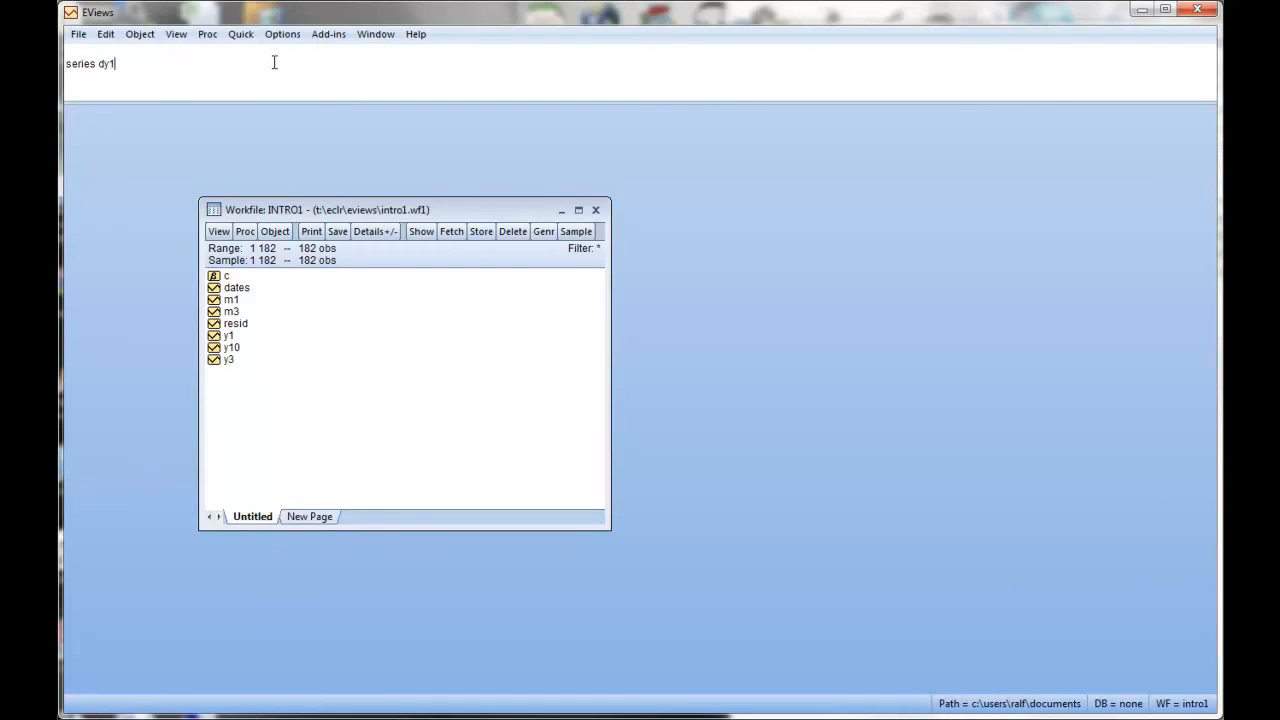
text(0)
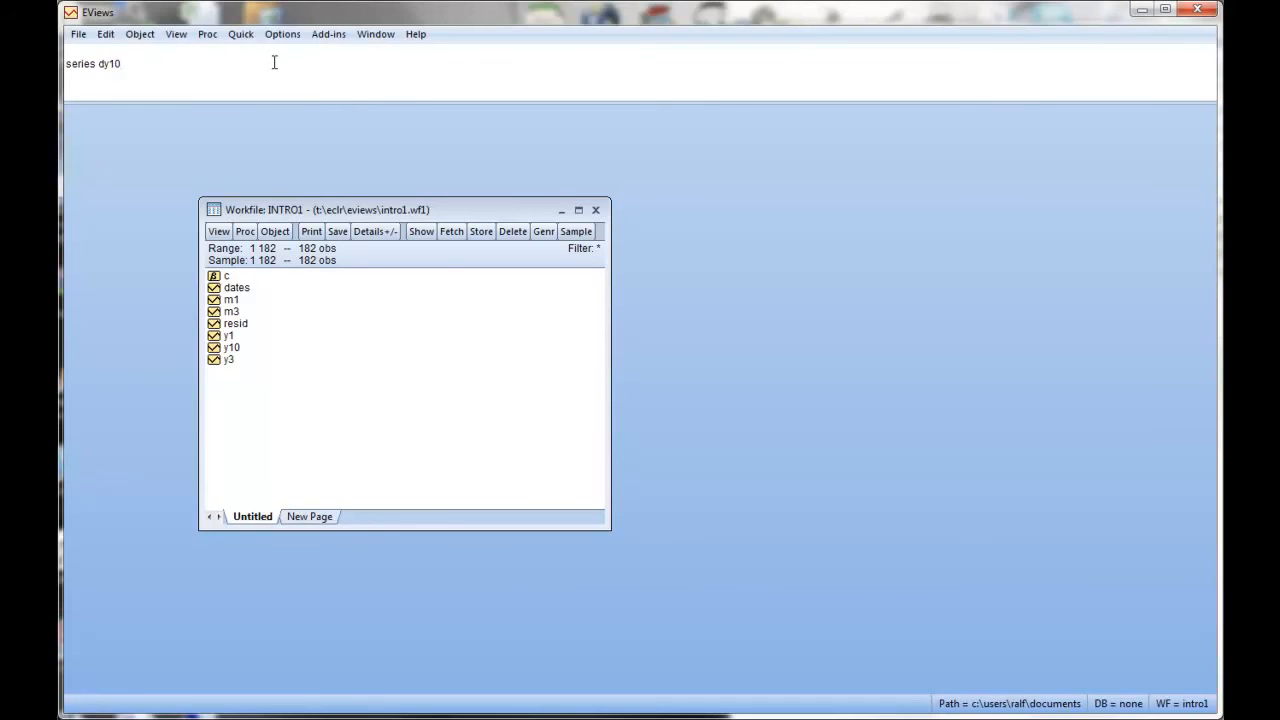
text(y1)
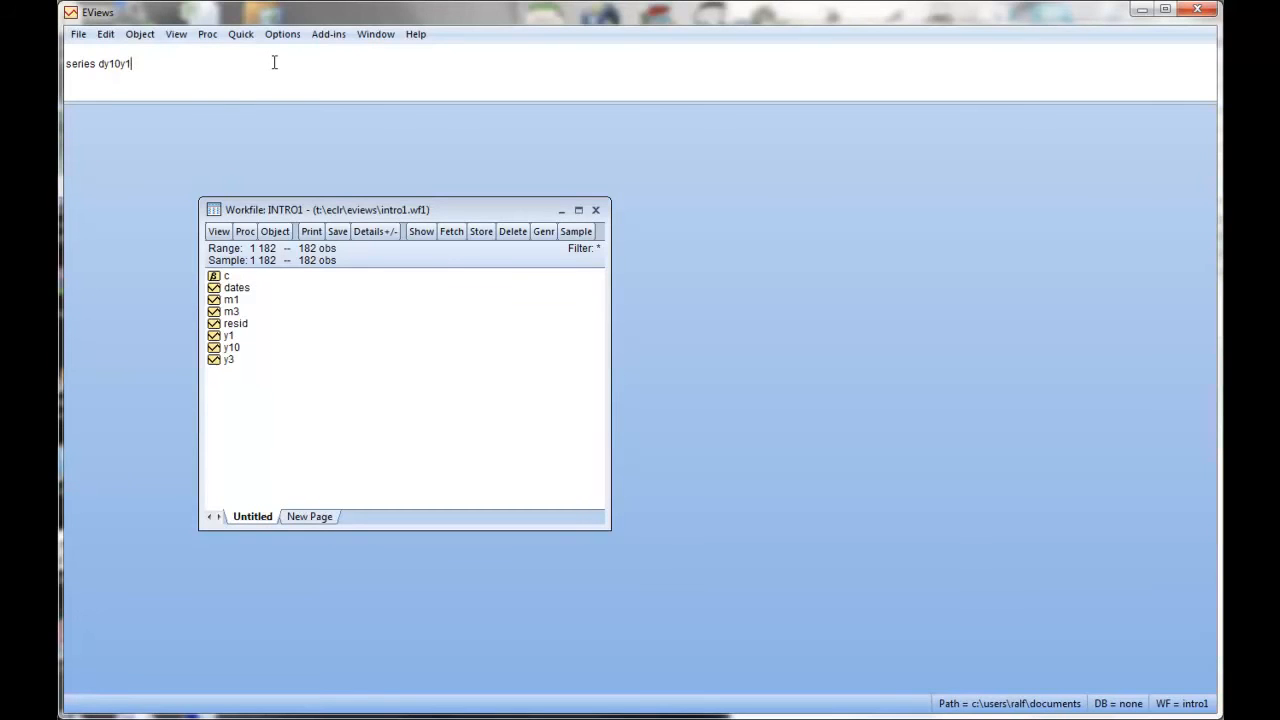
text(= y)
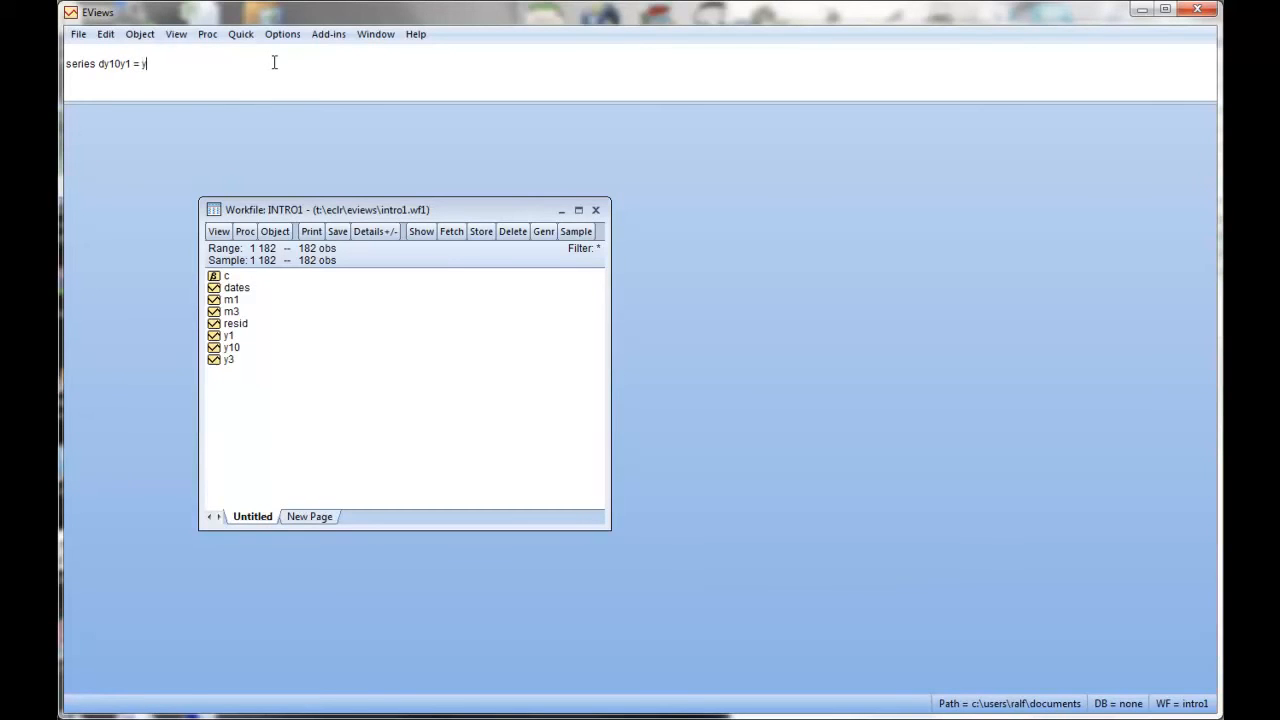
text(10-)
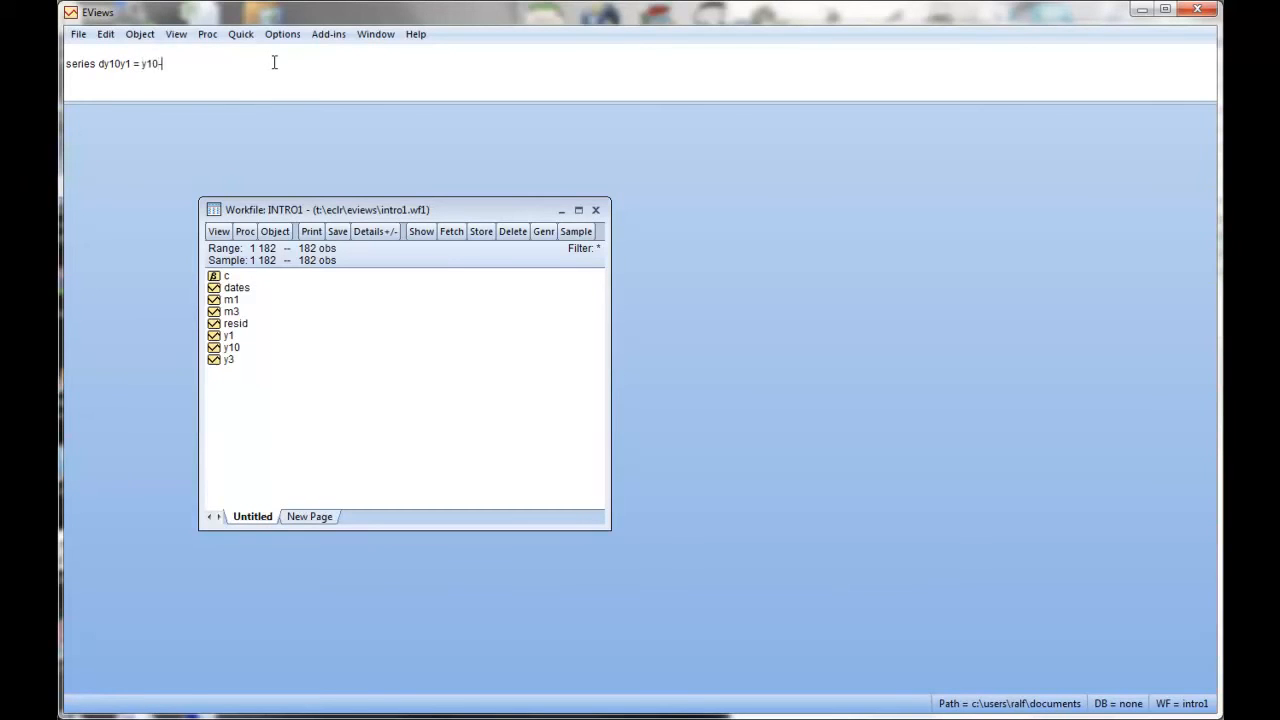
text(y1)
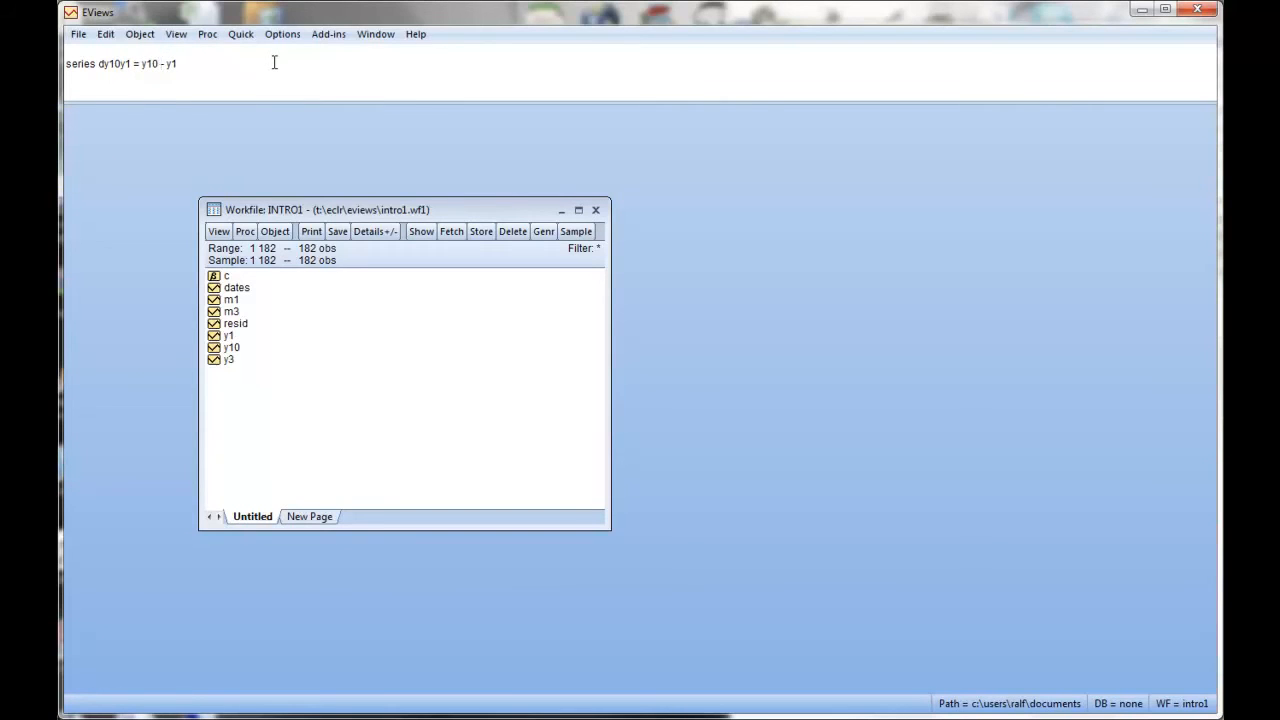
key(enter)
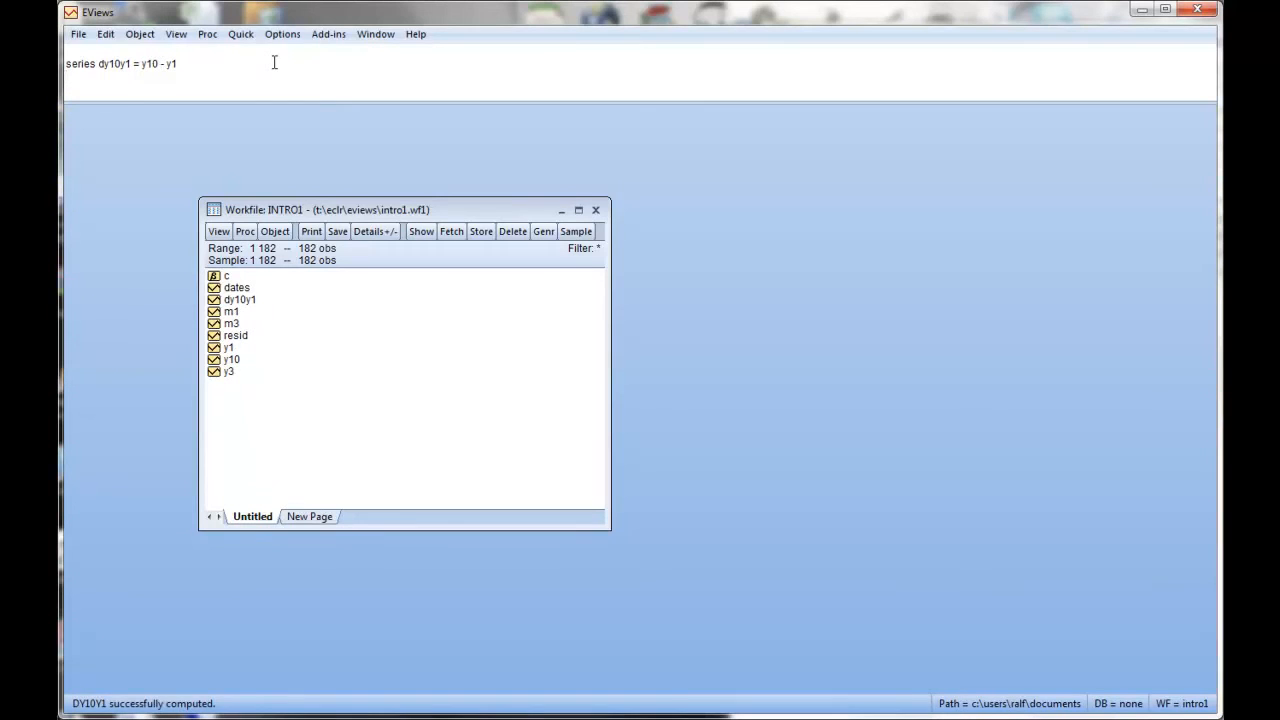
- Look over the values of the new dy10y1 series and close its window
double_click(240, 300)
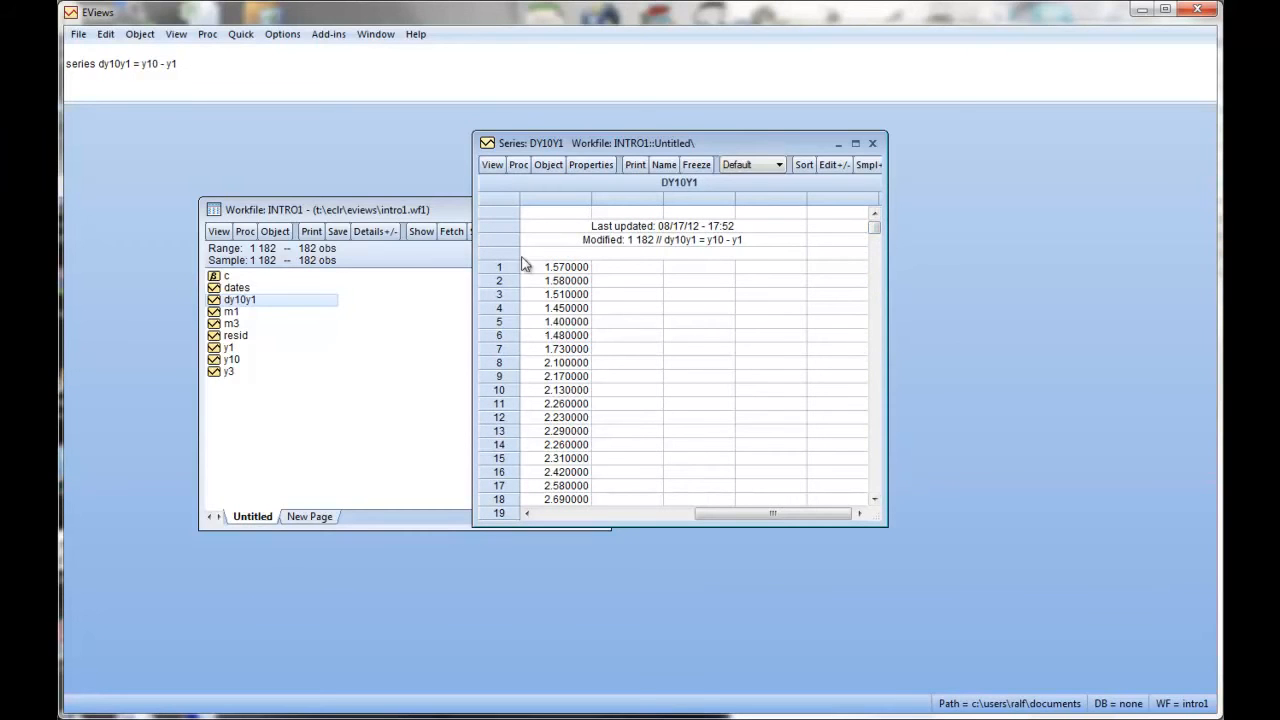
mouse_move(540, 188)
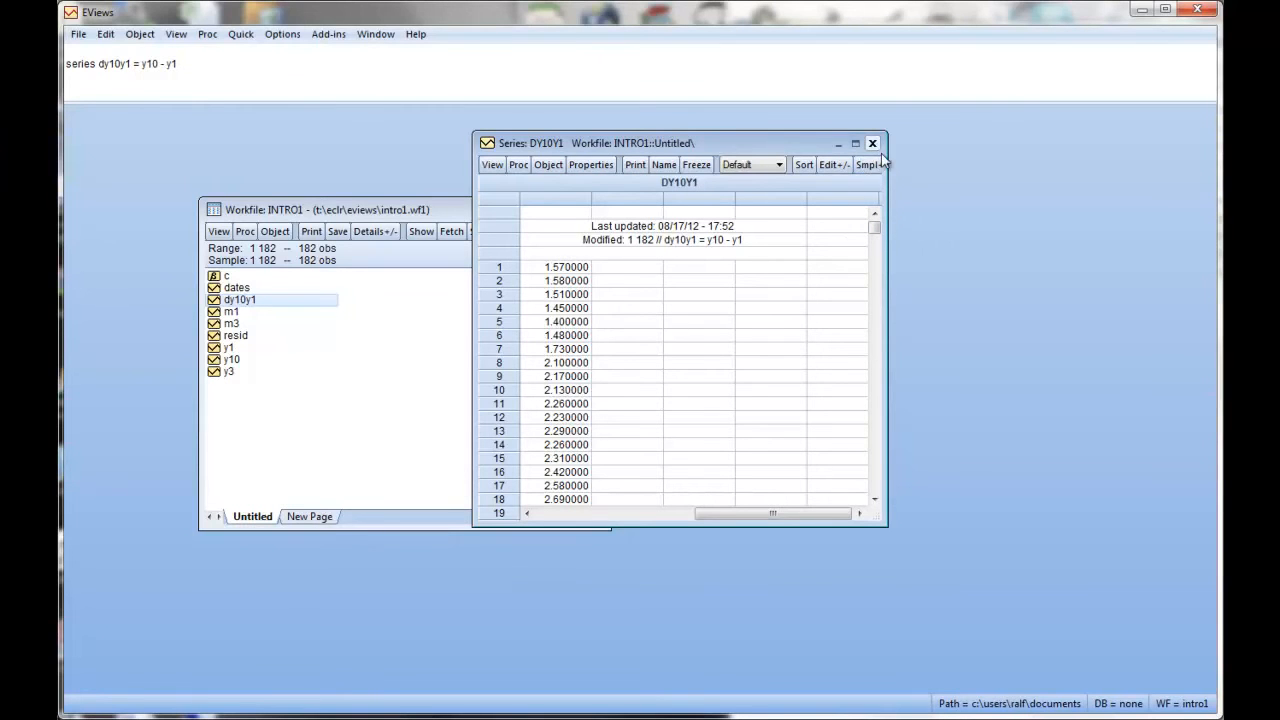
click(872, 142)
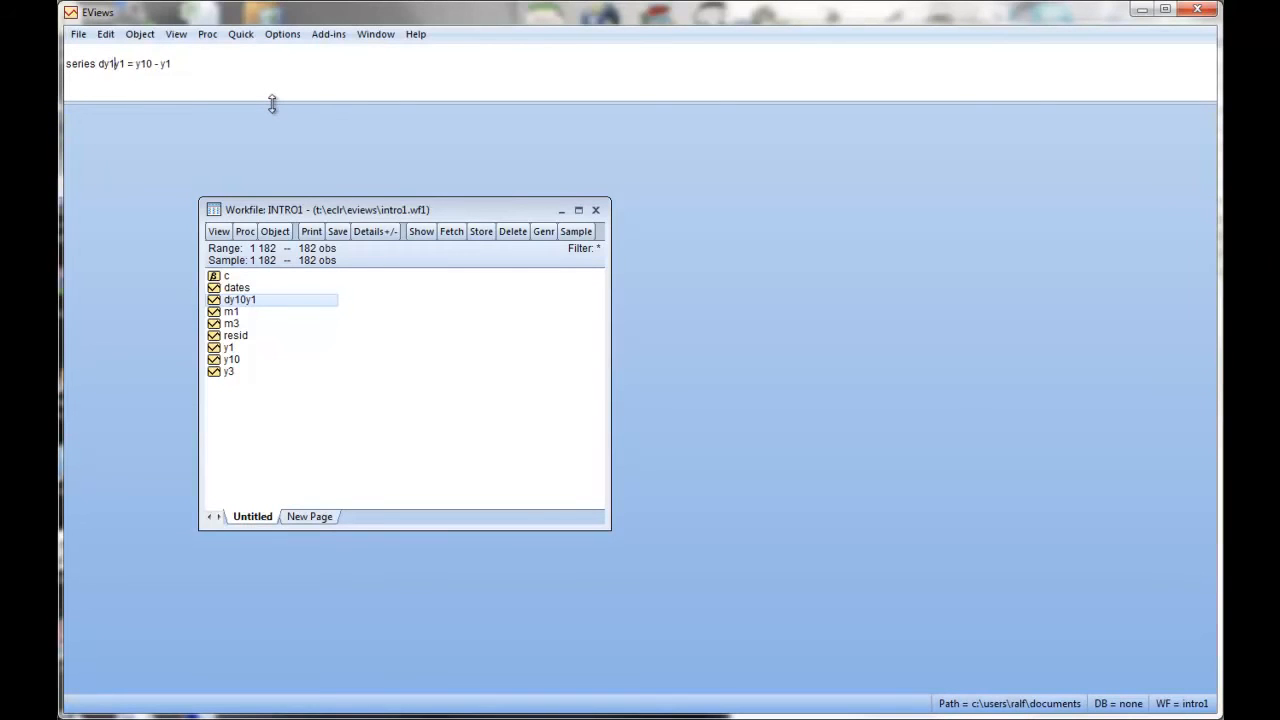
- Create dy1m1 = y1 - m1, scroll through its values, view its line graph, then close it
text(m1)
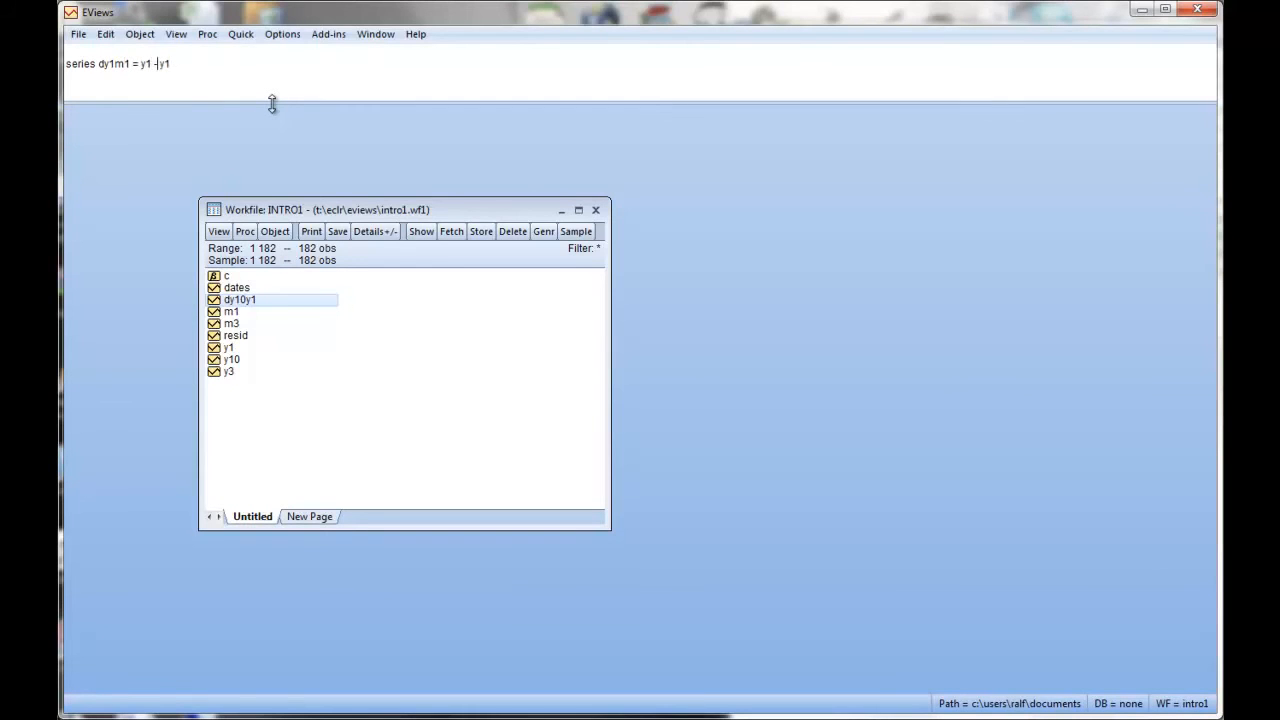
text(m1)
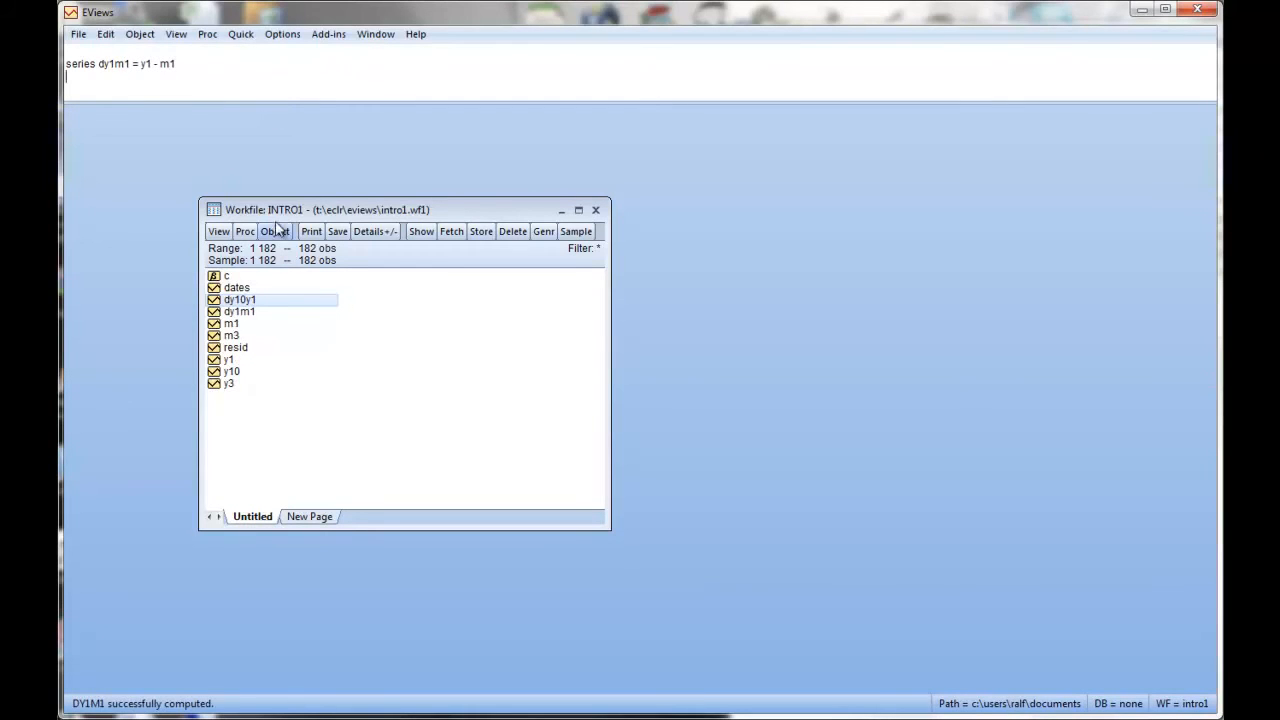
double_click(240, 312)
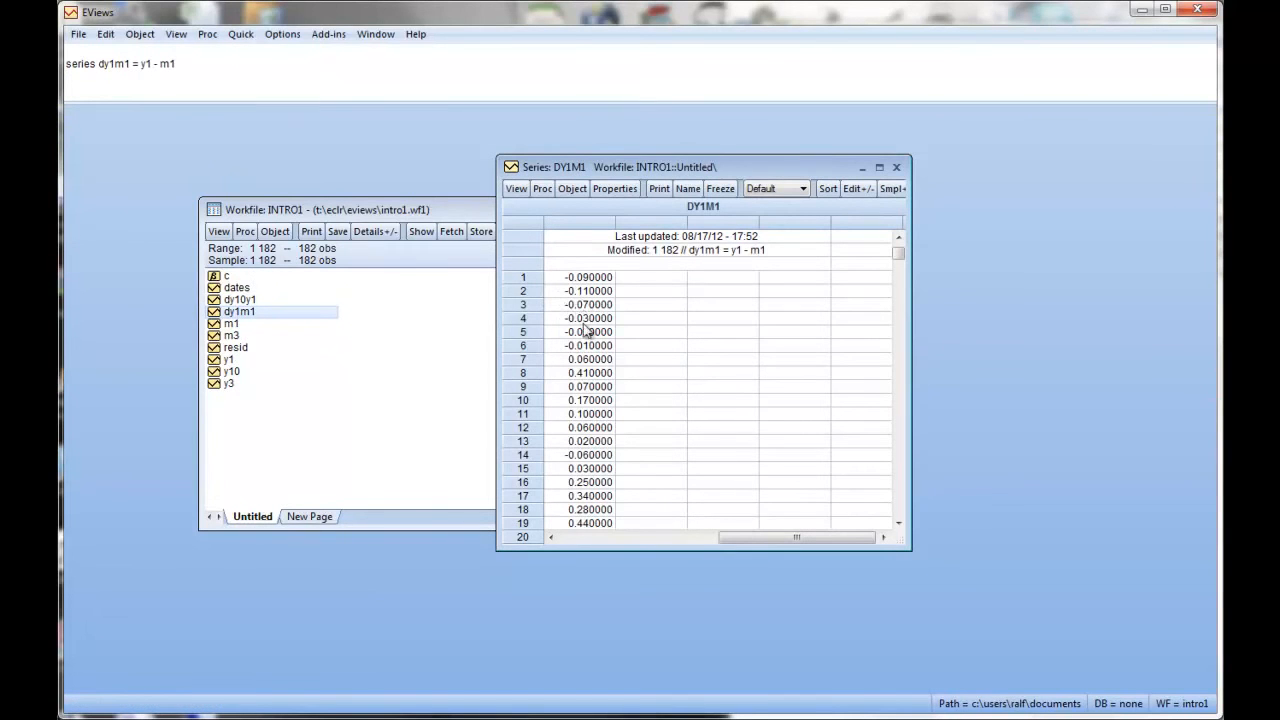
scroll(down, 3)
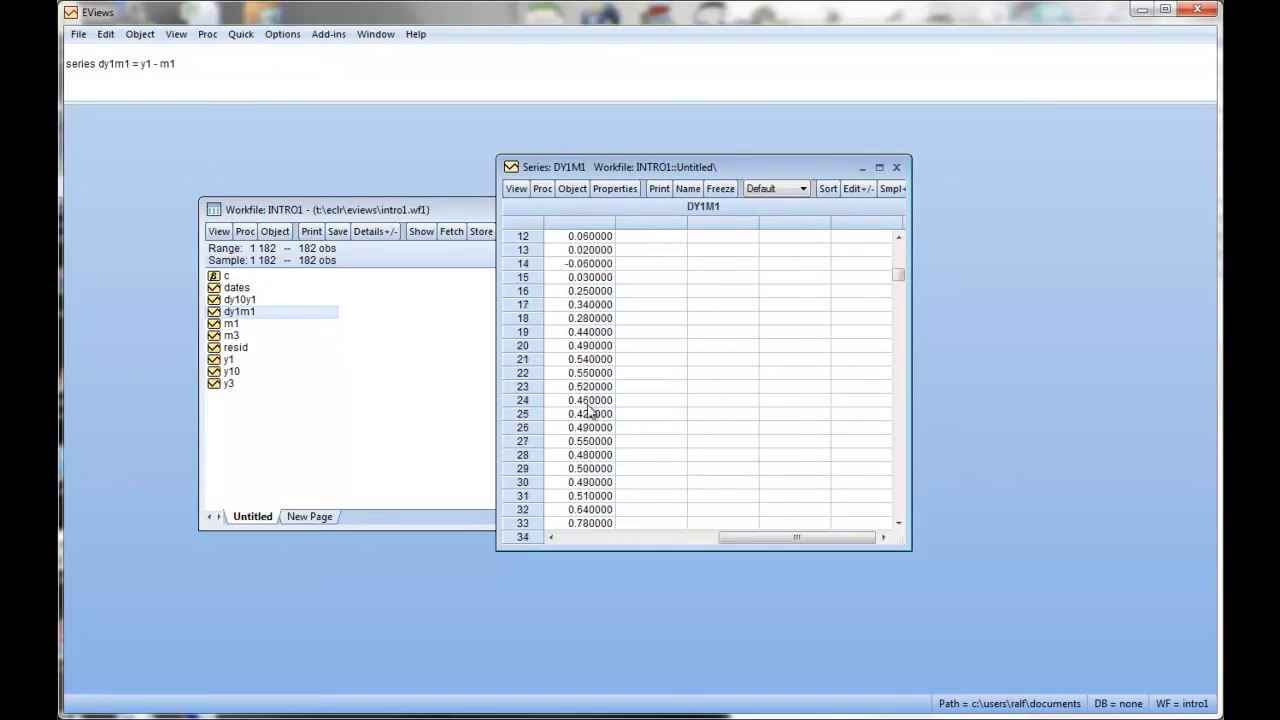
scroll(down, 3)
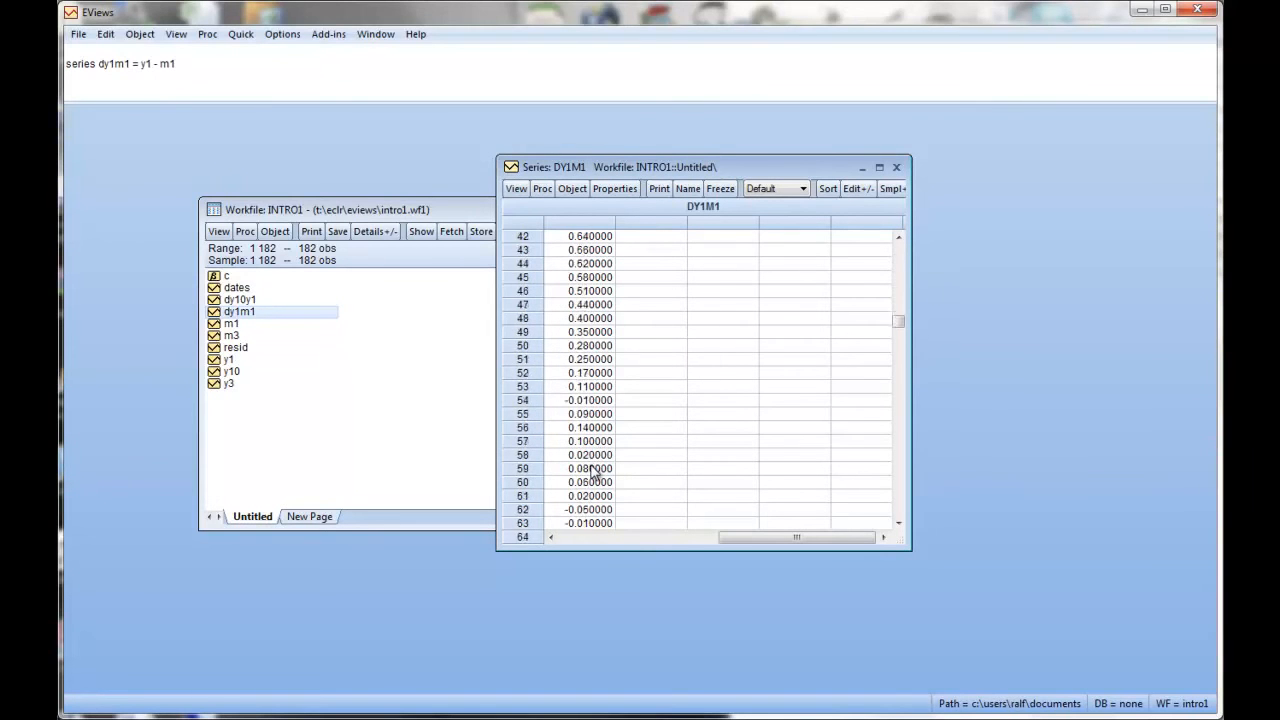
scroll(down, 3)
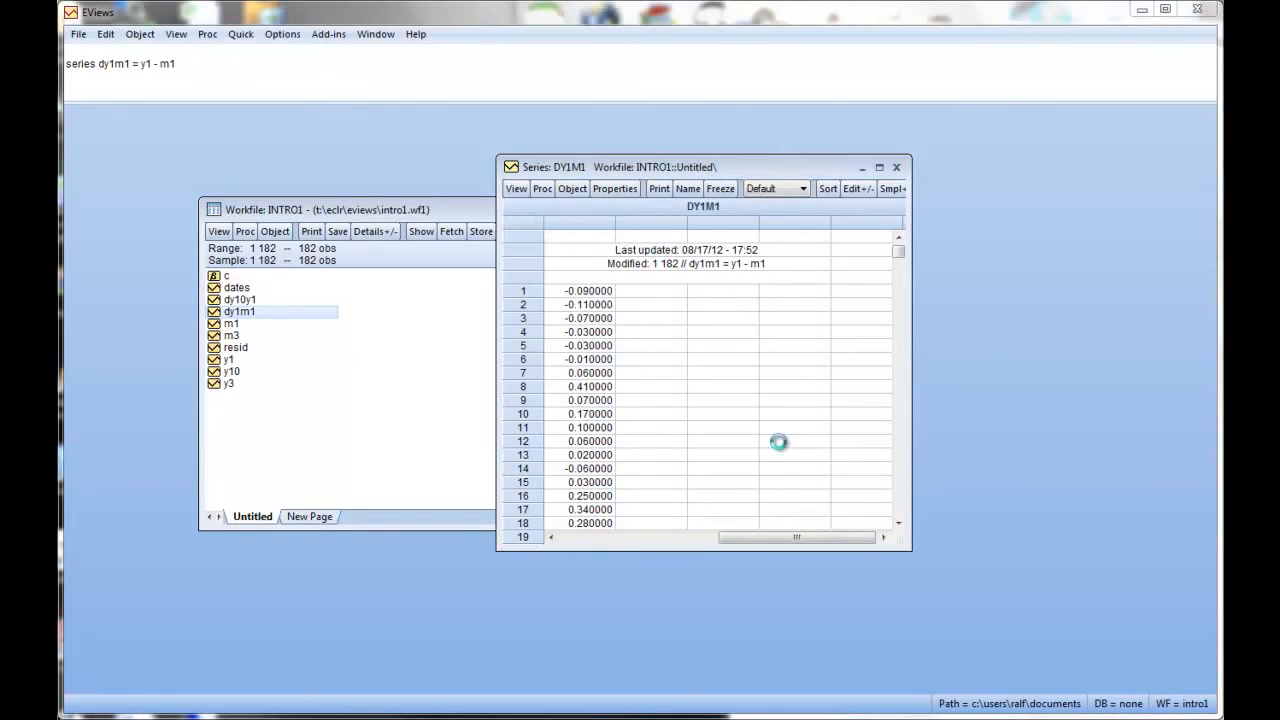
click(516, 188)
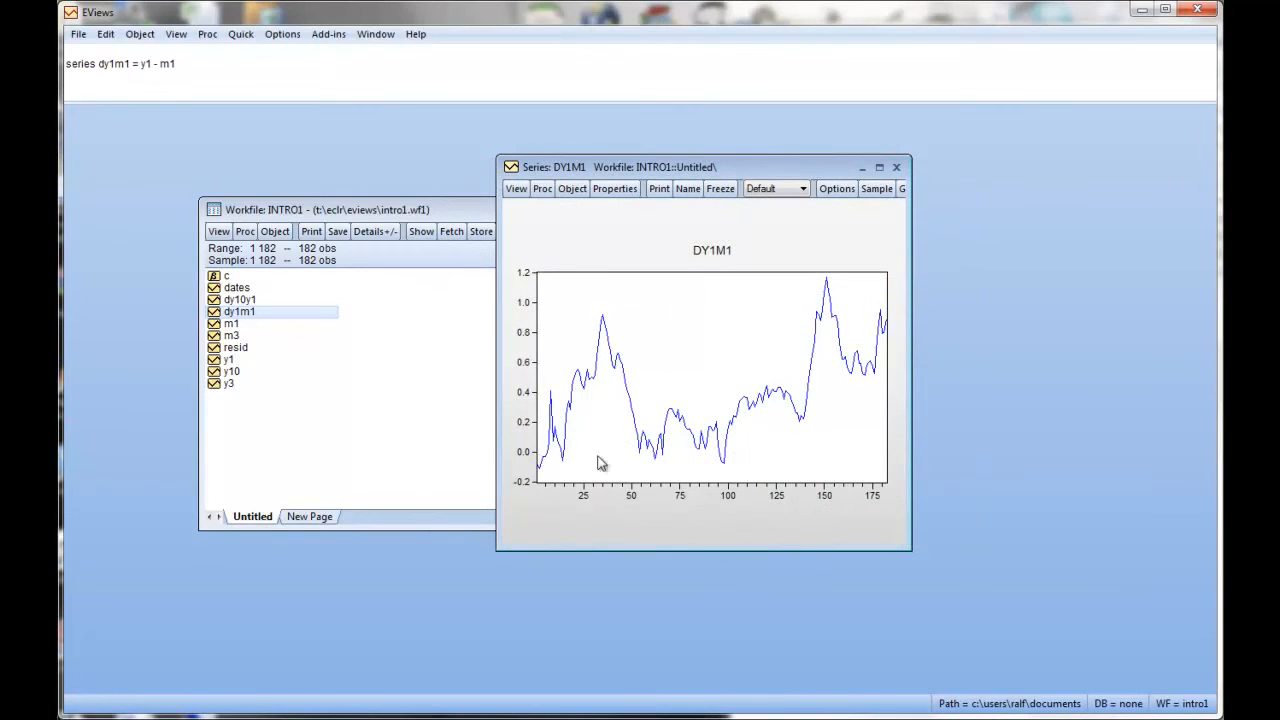
mouse_move(656, 432)
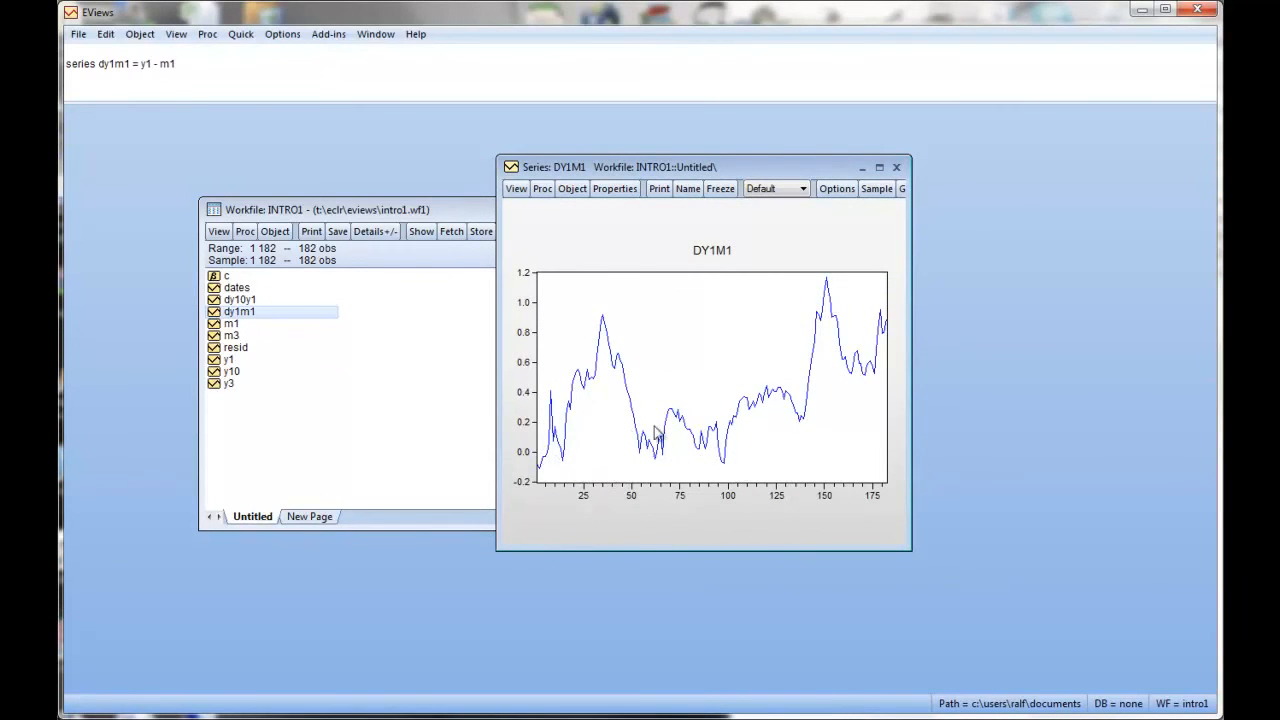
mouse_move(684, 466)
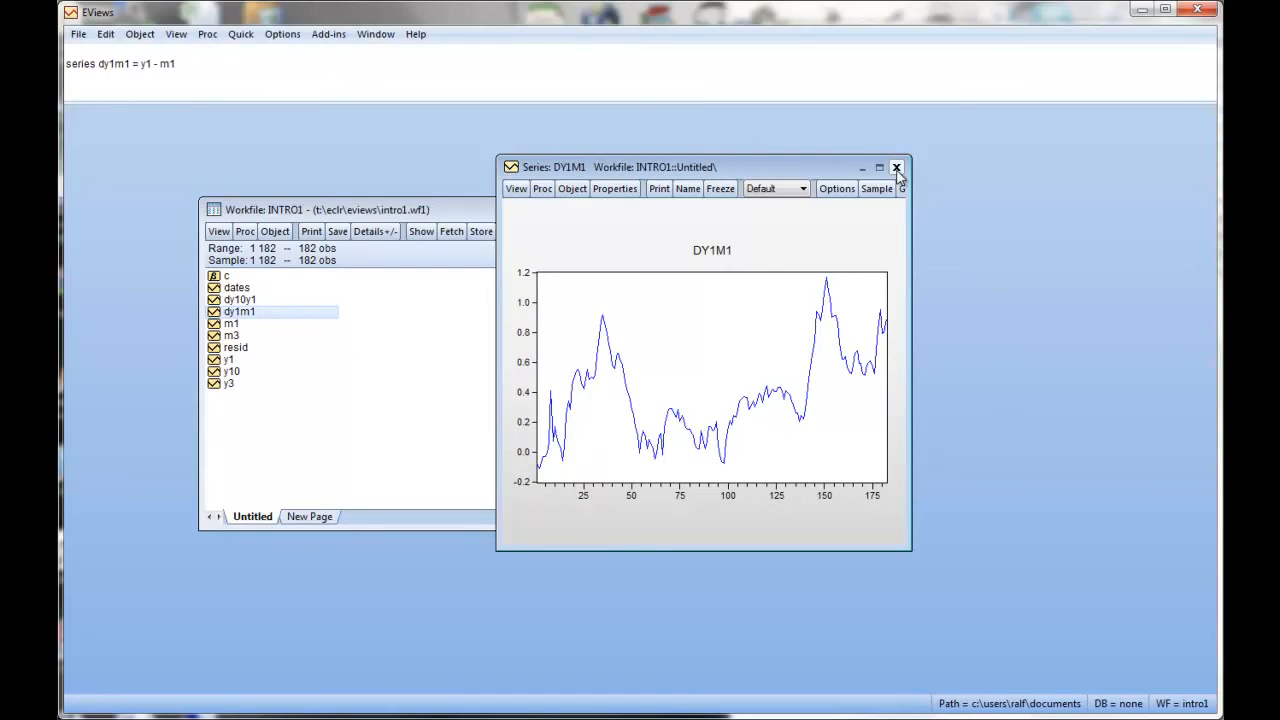
click(896, 168)
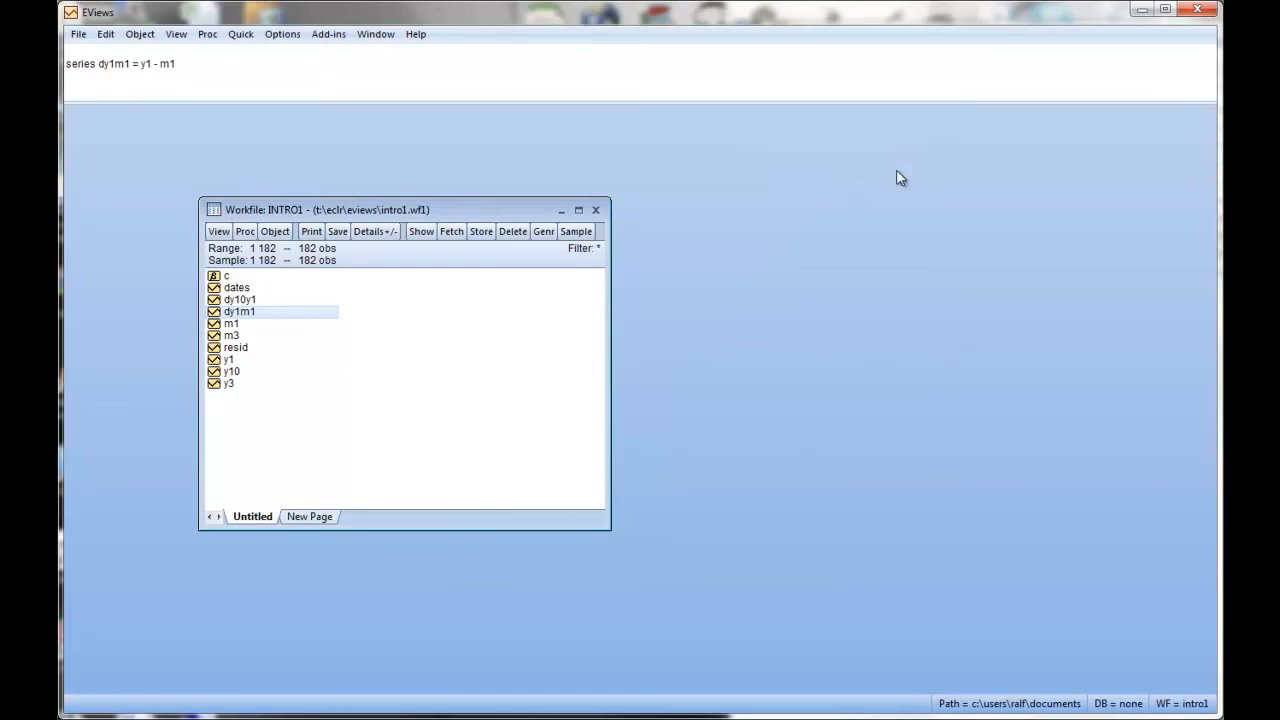
mouse_move(390, 430)
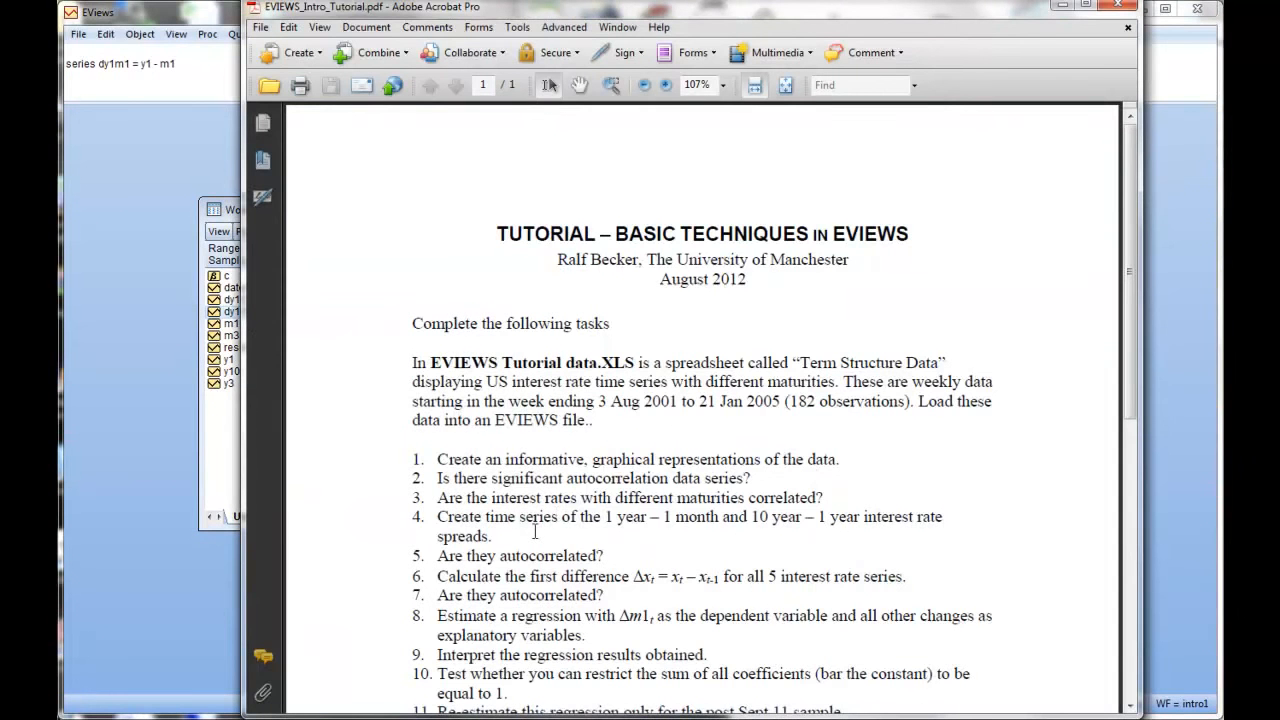
scroll(down, 3)
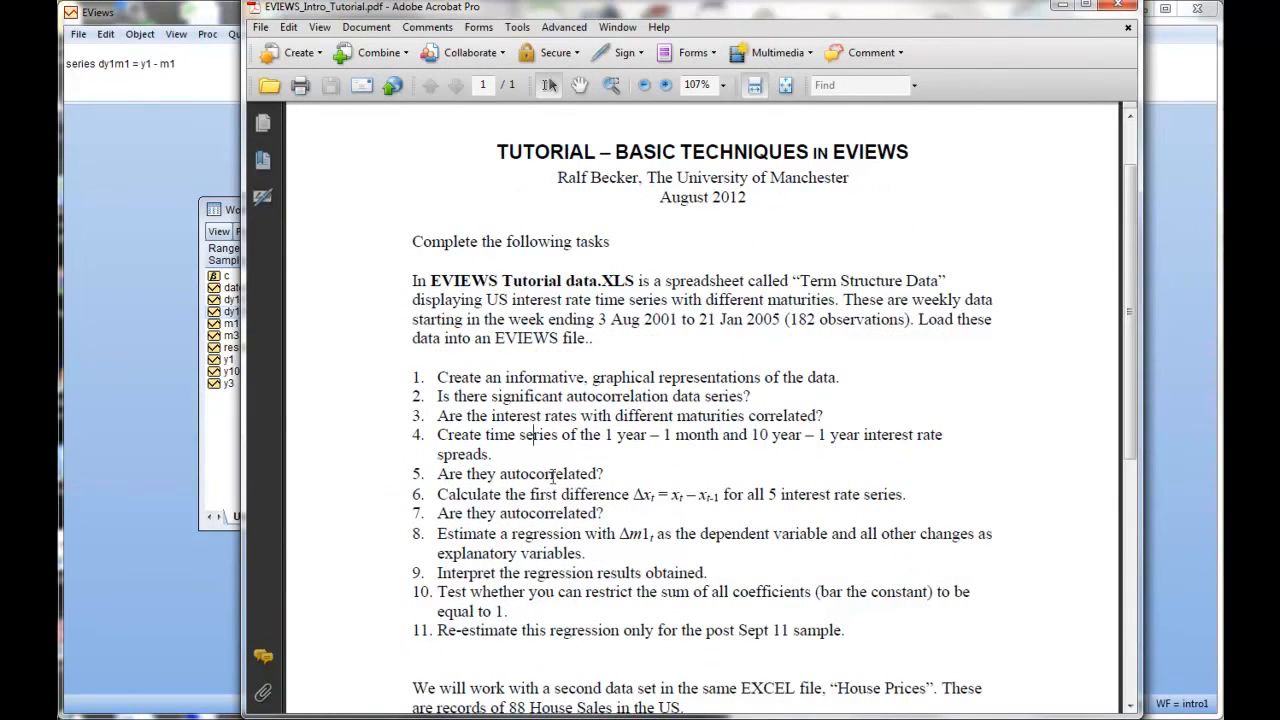
mouse_move(310, 476)
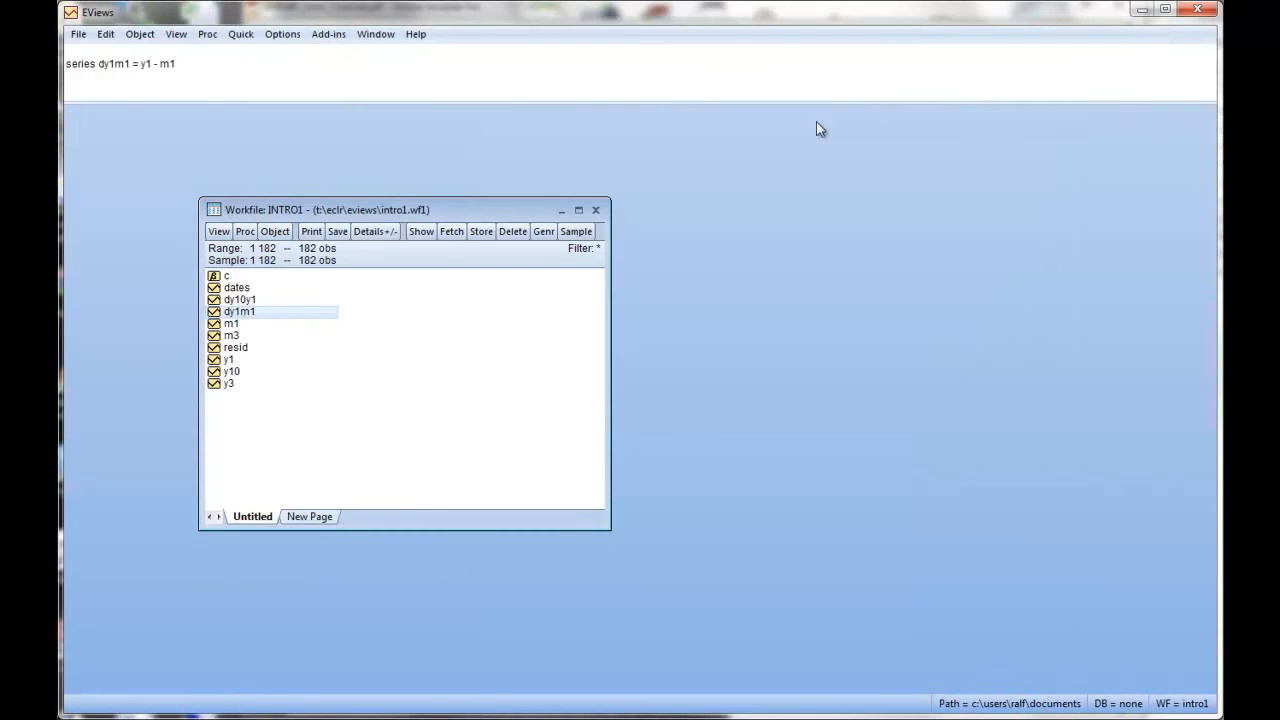
- Produce the level correlogram of dy1m1 with 36 lags
double_click(240, 312)
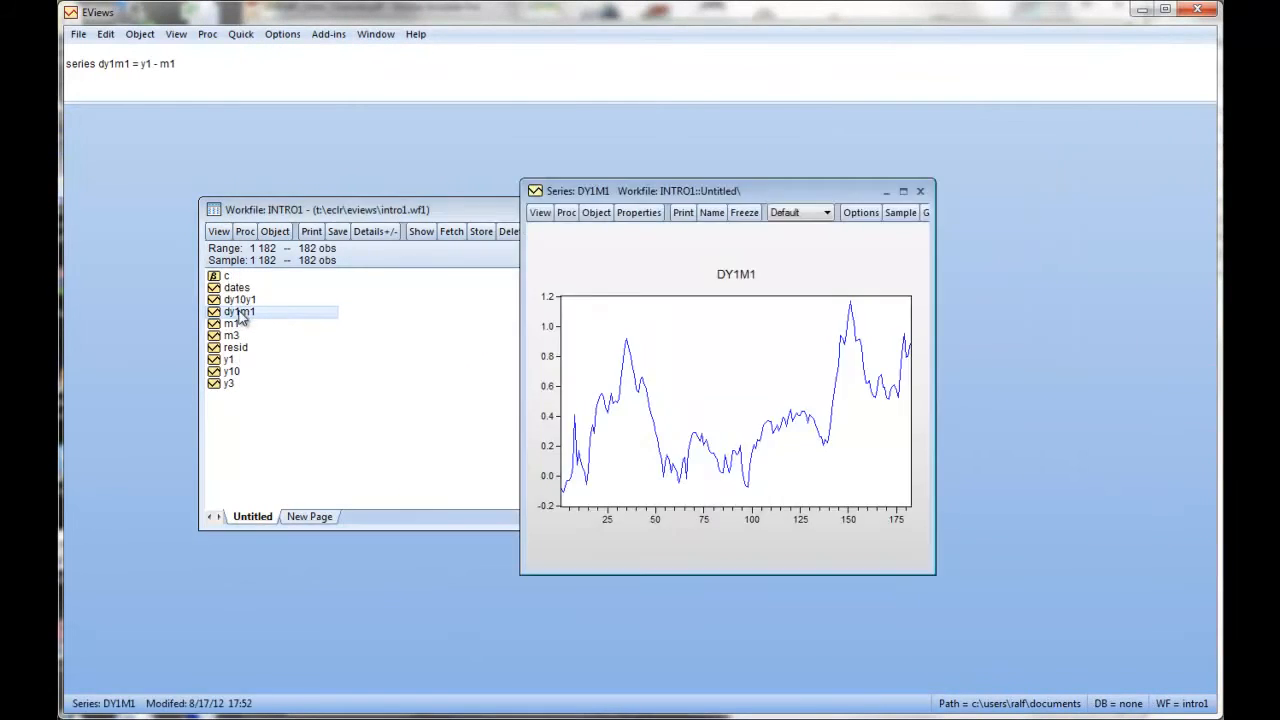
click(540, 212)
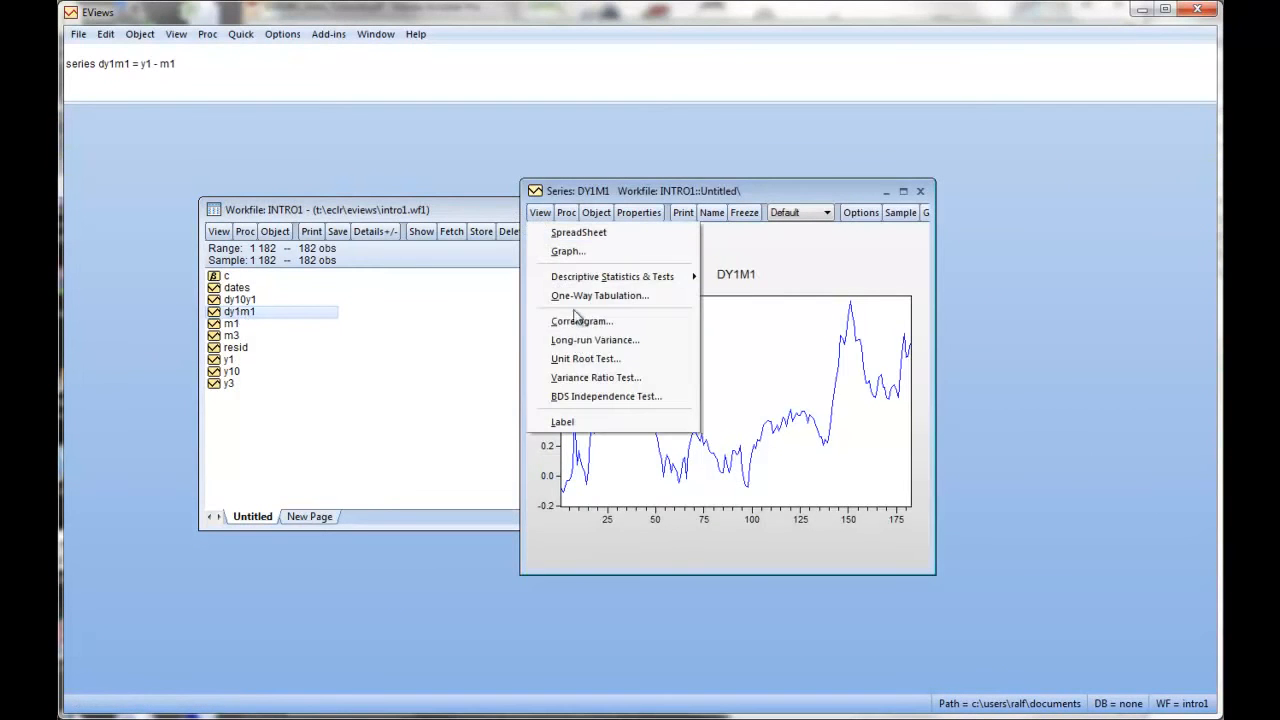
click(580, 320)
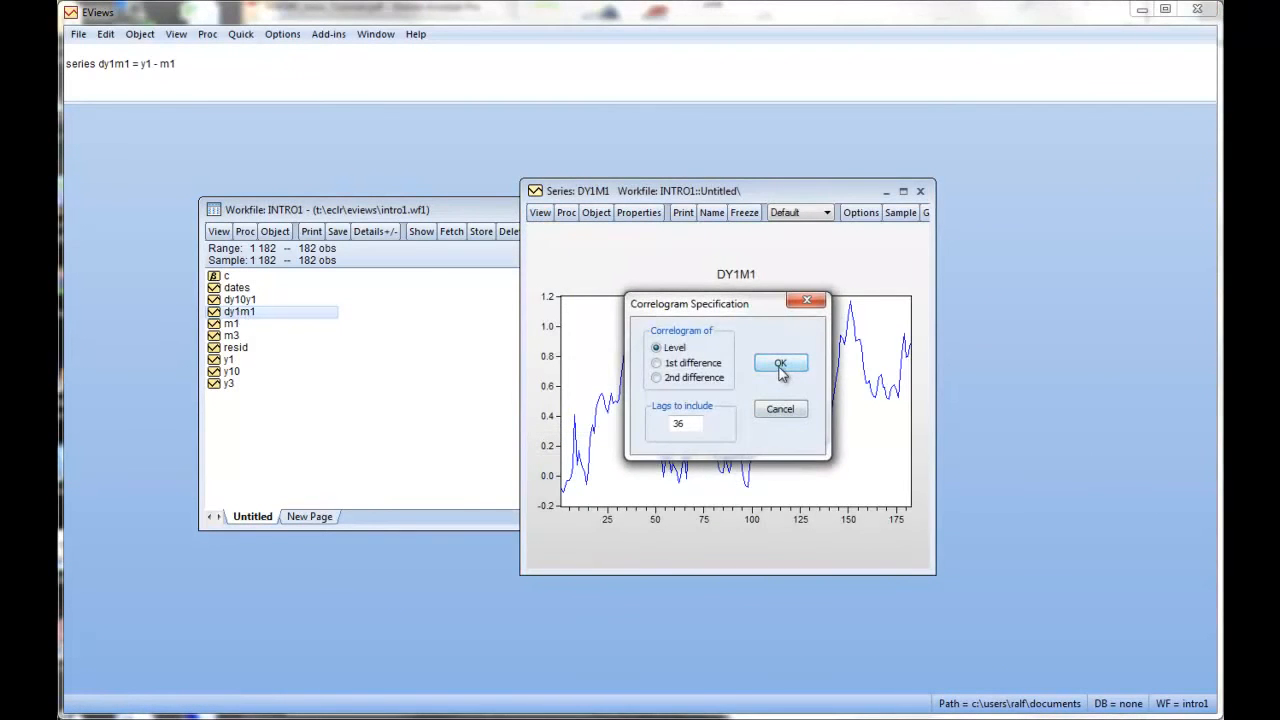
click(780, 364)
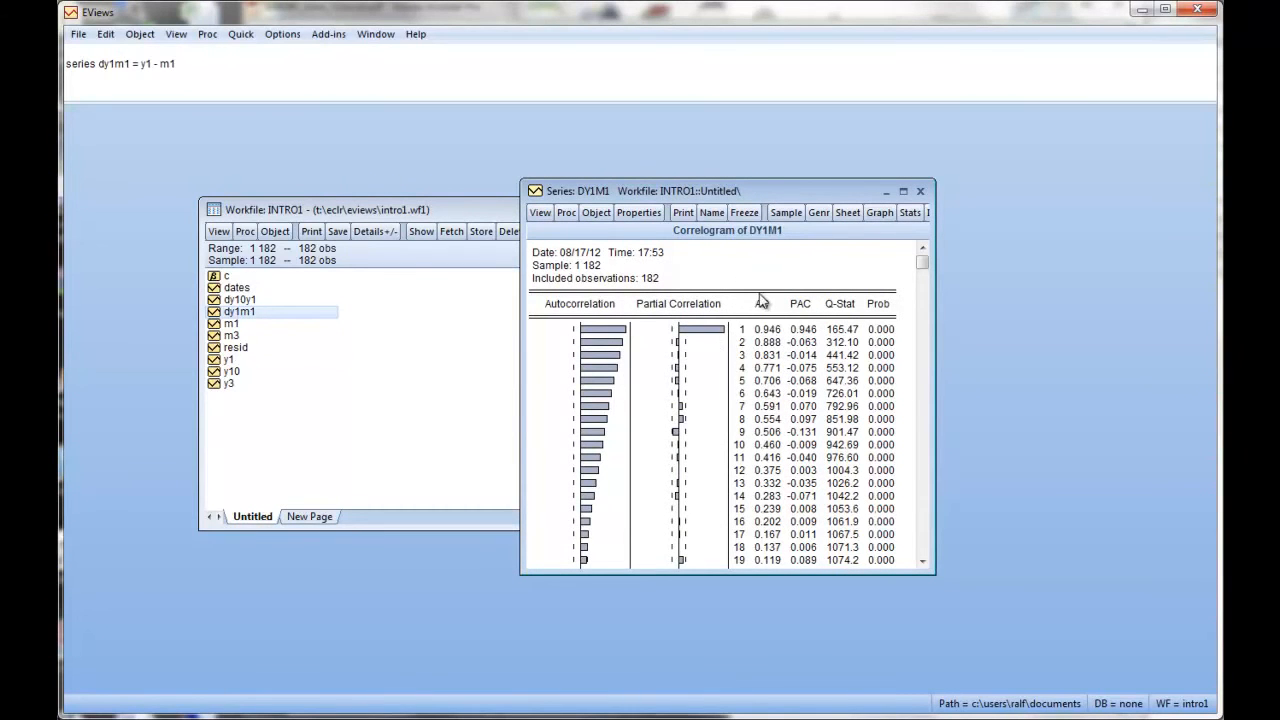
mouse_move(724, 356)
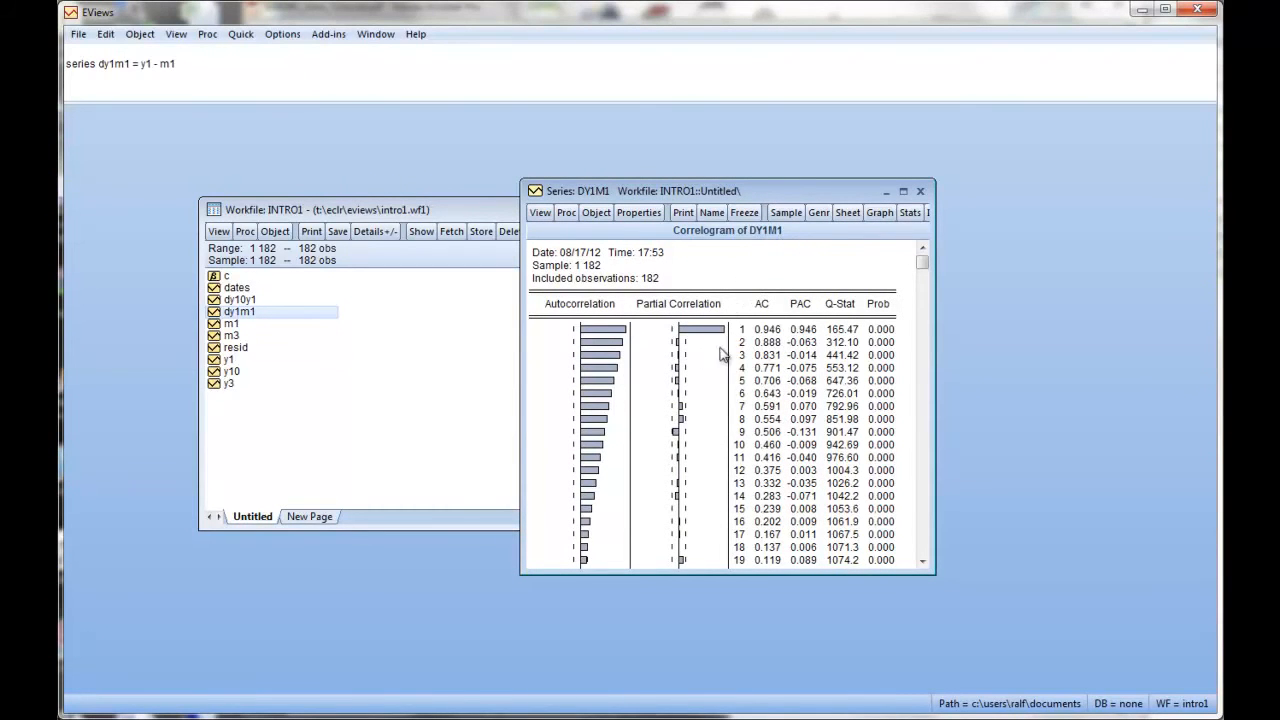
mouse_move(776, 492)
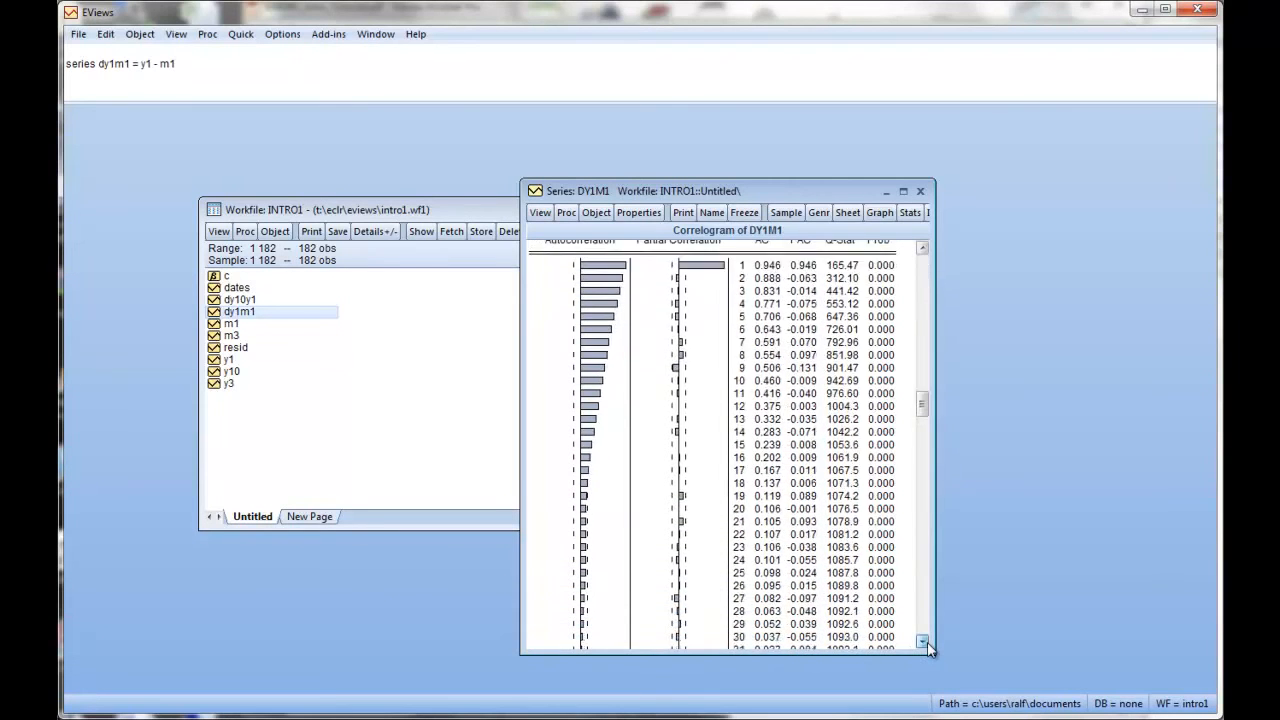
click(922, 642)
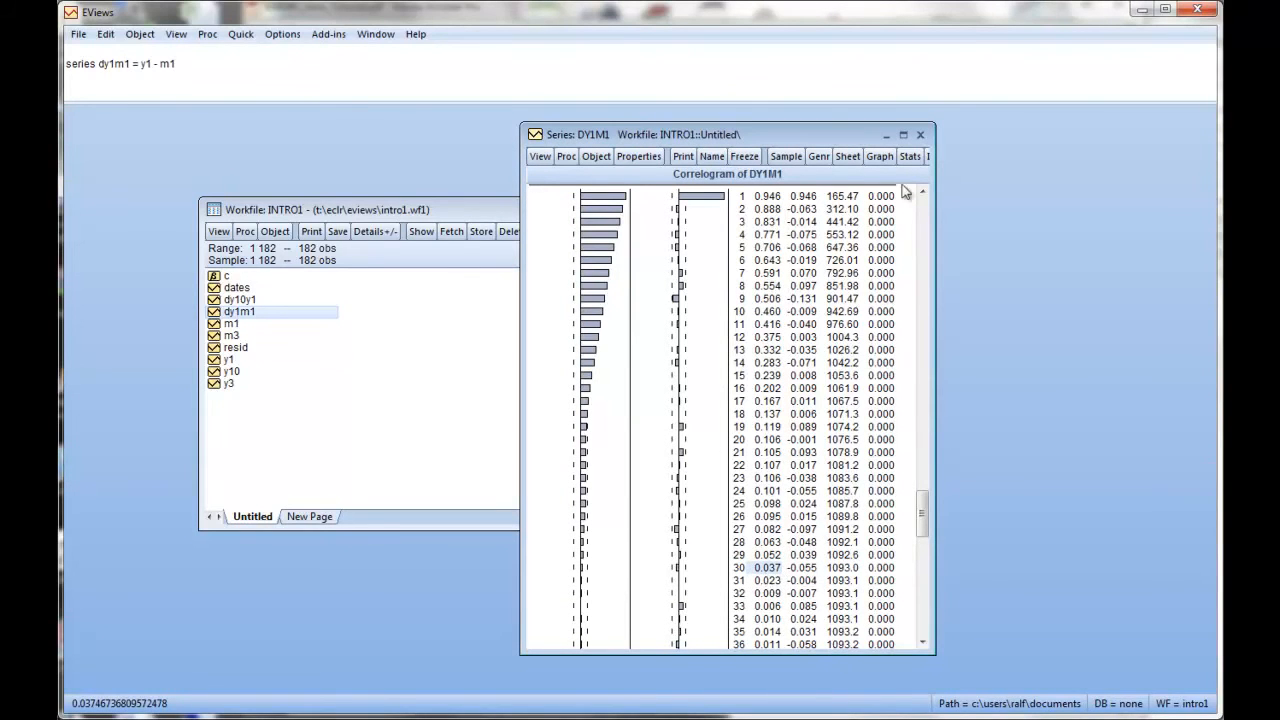
mouse_move(940, 160)
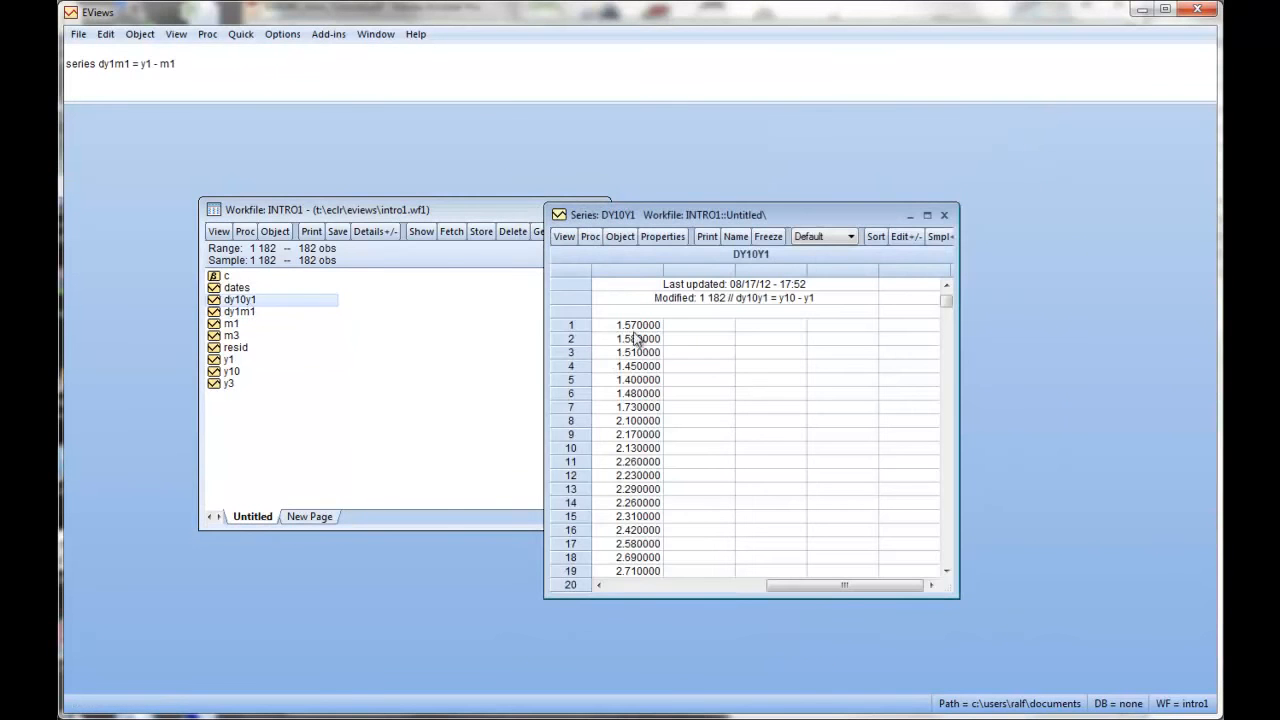
- Produce the level correlogram of dy10y1 with 36 lags and close it
click(564, 236)
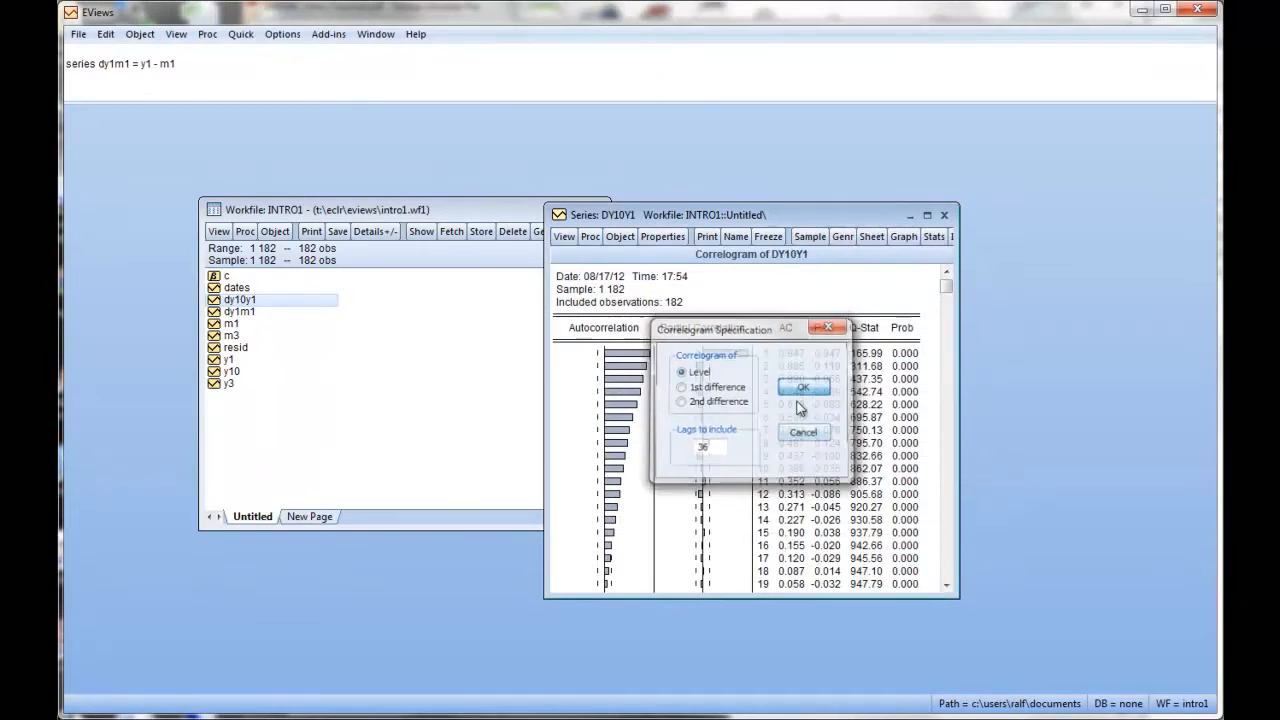
click(804, 388)
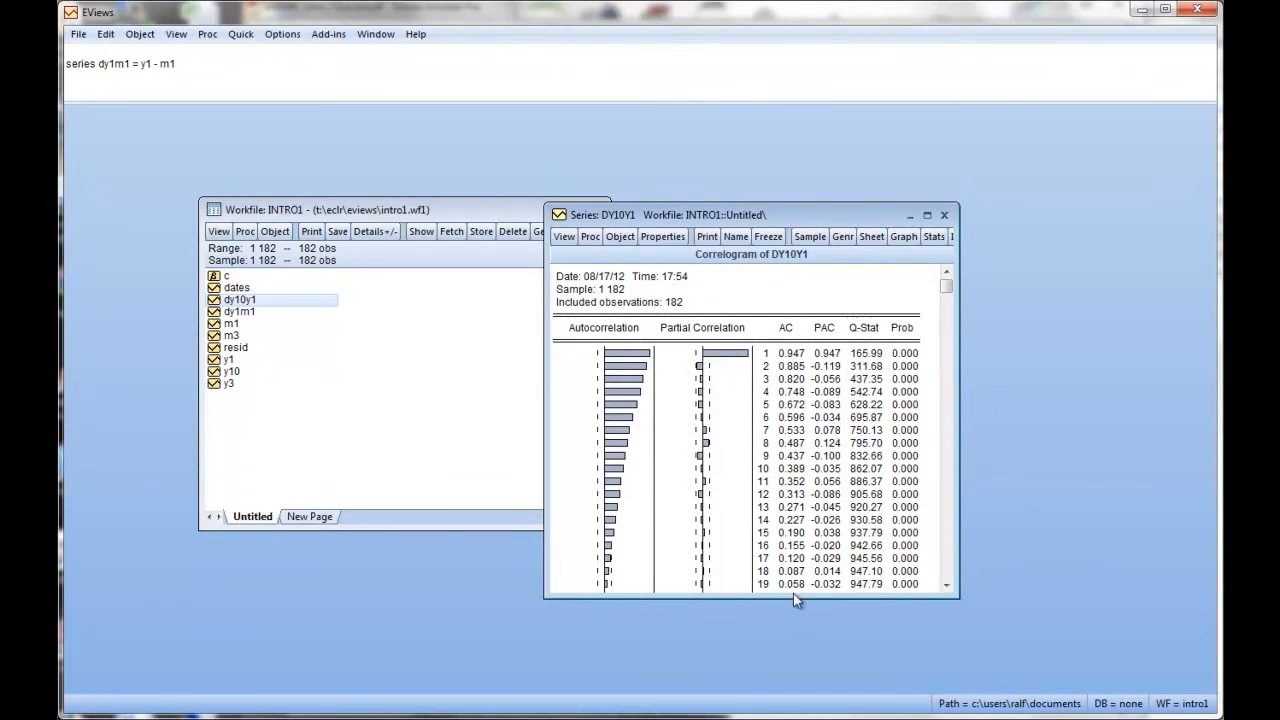
click(944, 214)
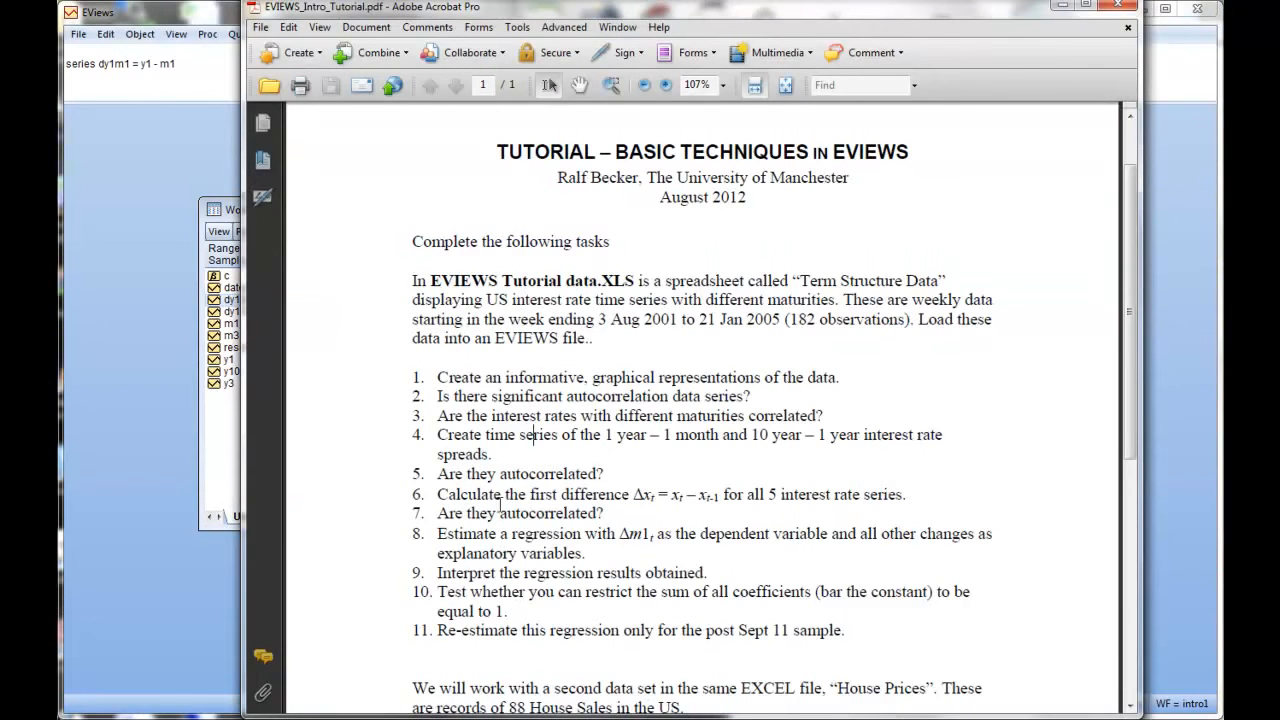
mouse_move(828, 512)
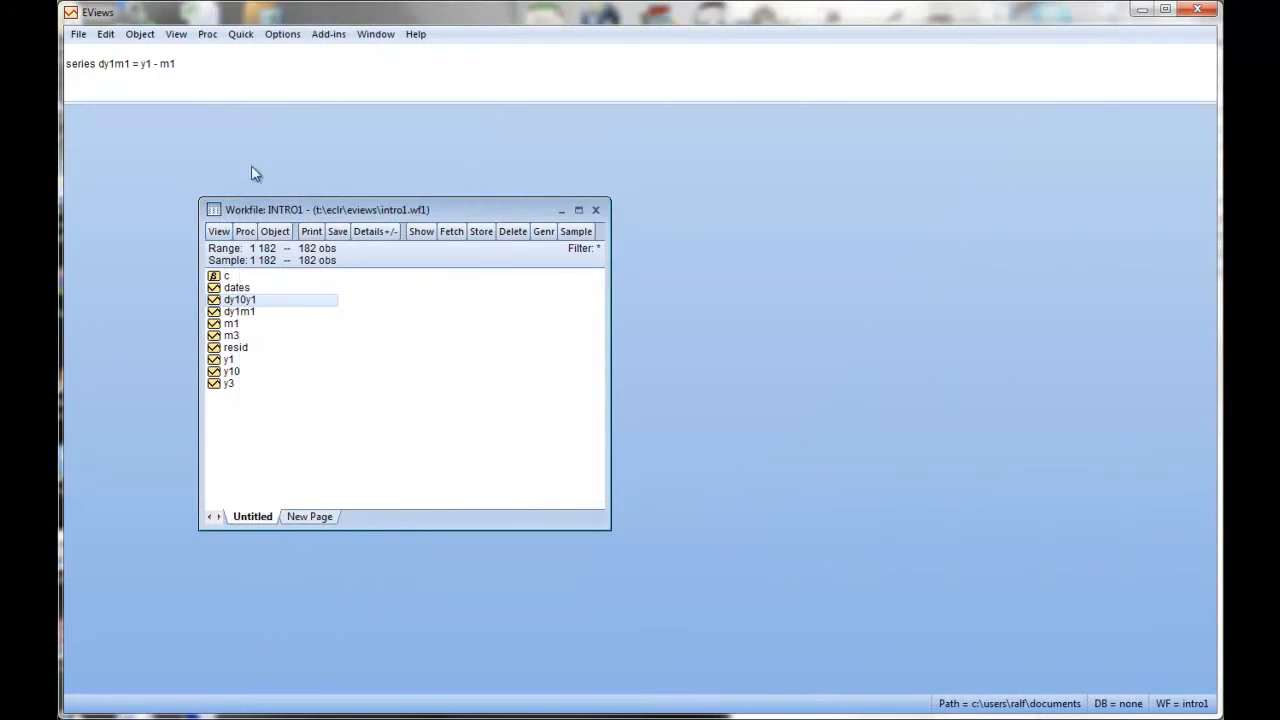
- Run 'series dm1 = m1 - m1(-1)' to create the first difference of m1
text(s)
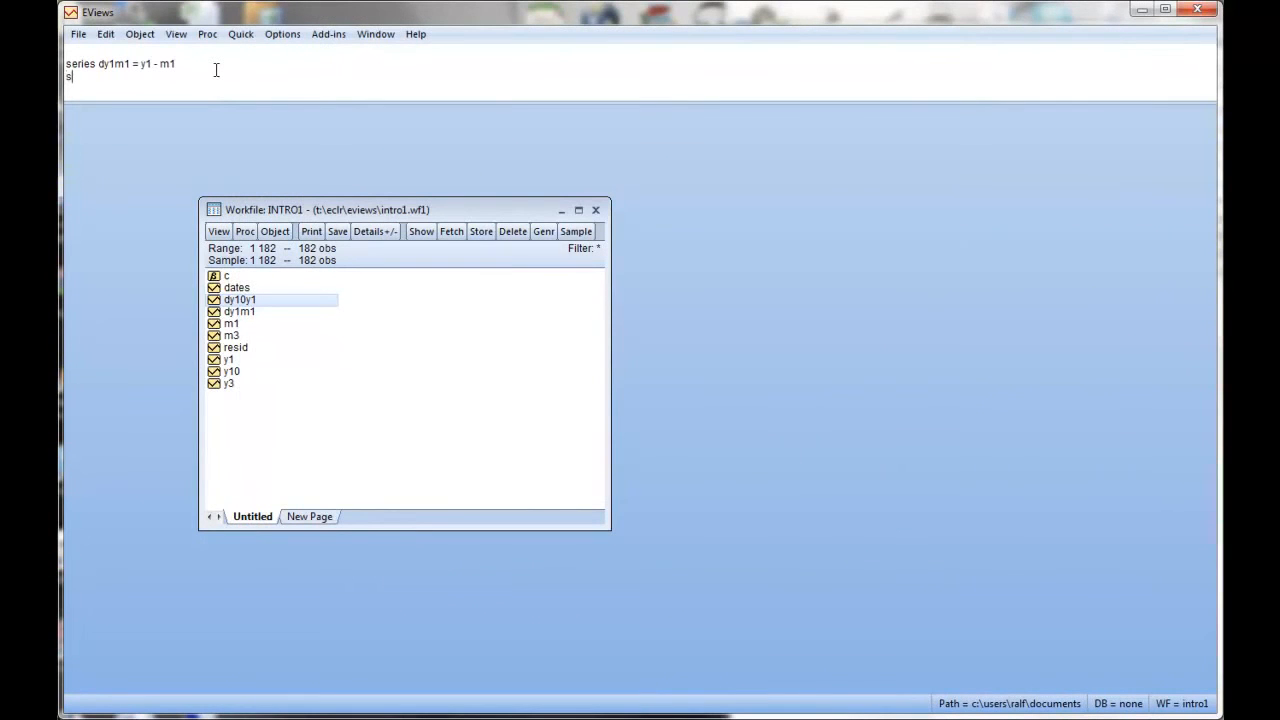
text(eries)
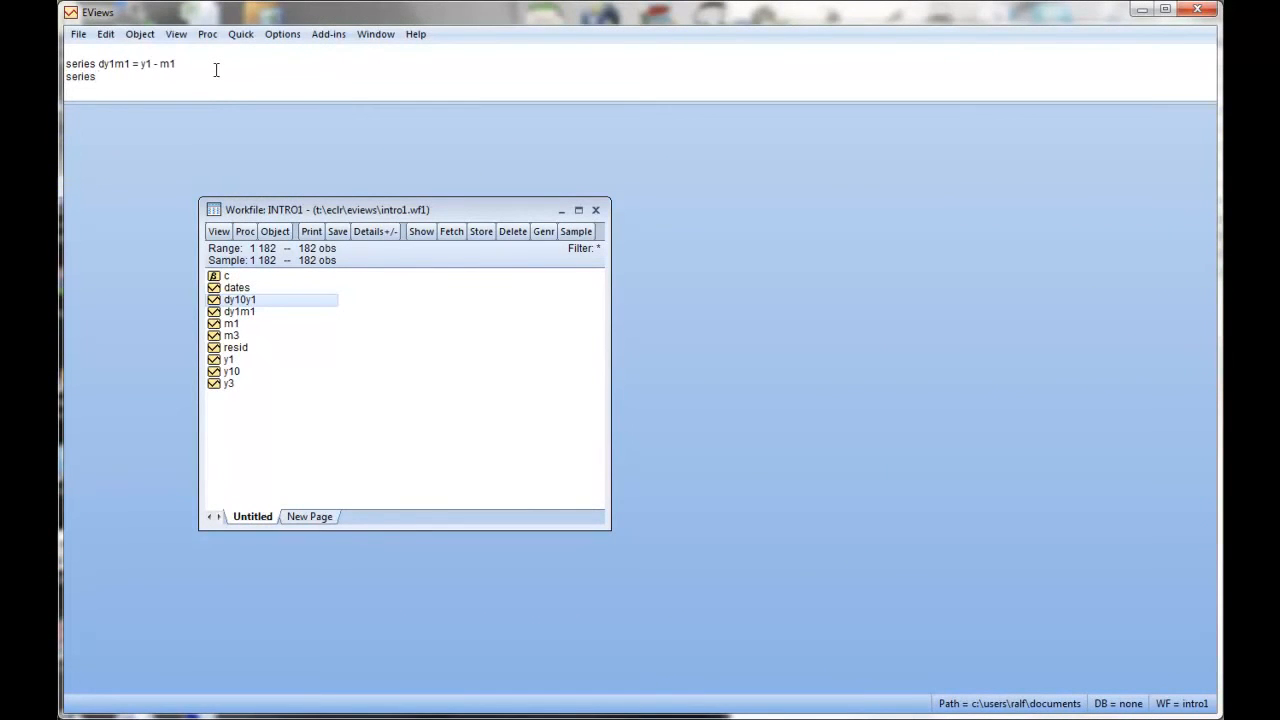
text(d)
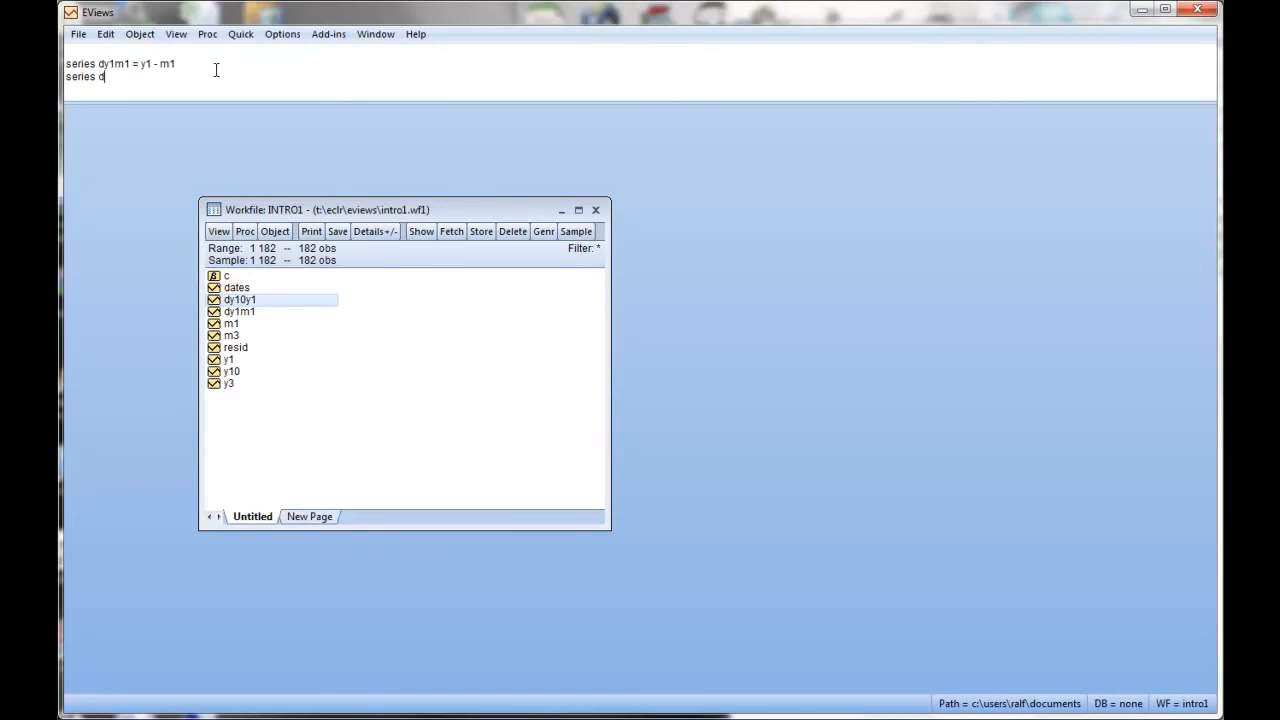
text(m1 =)
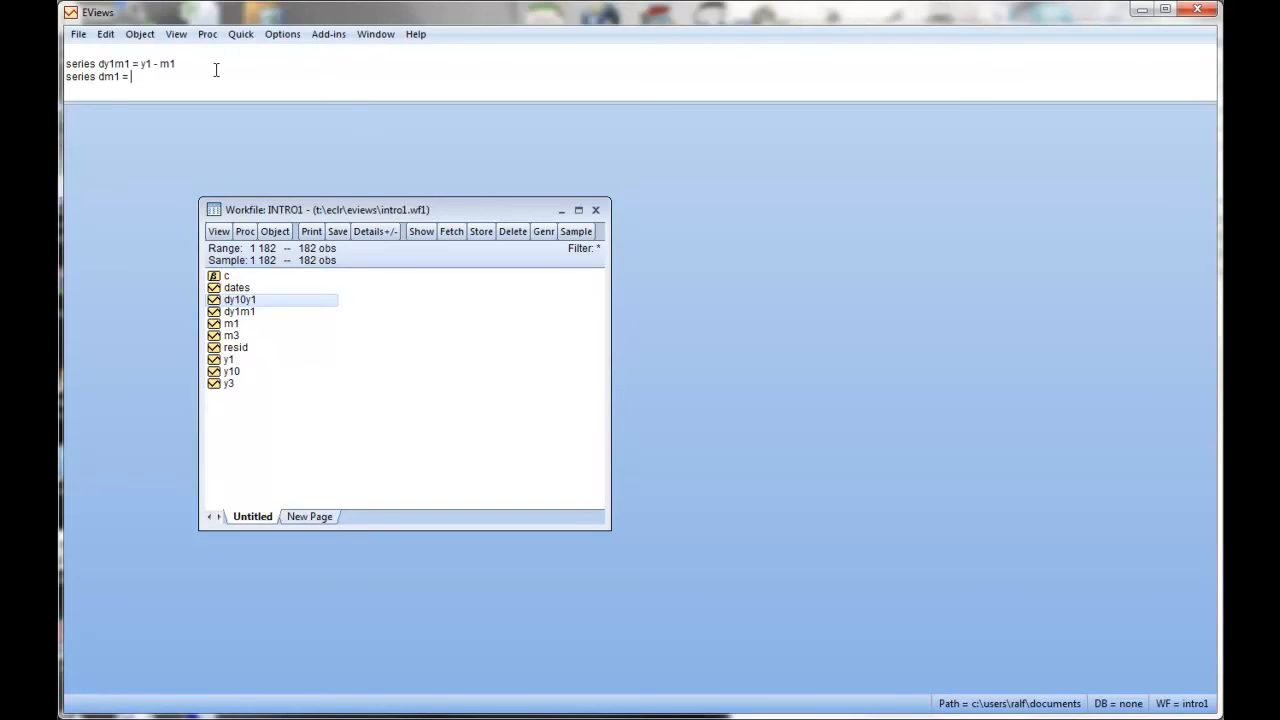
text(m1)
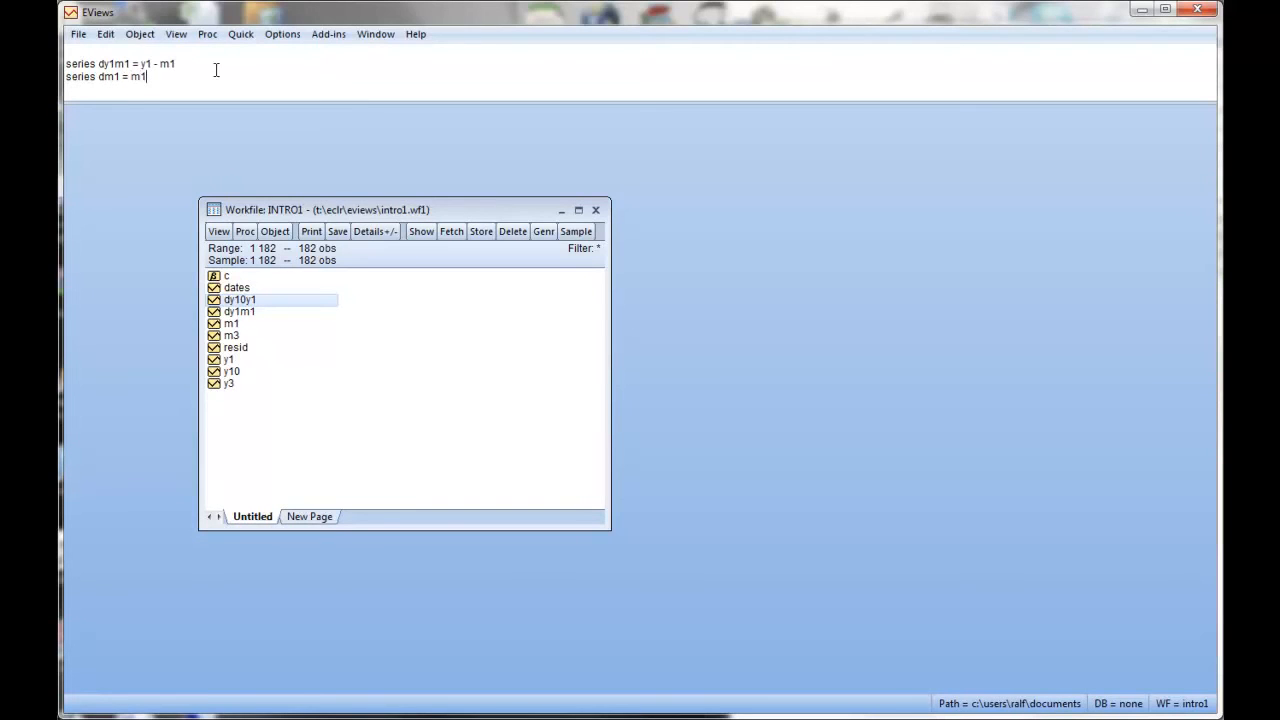
text(-)
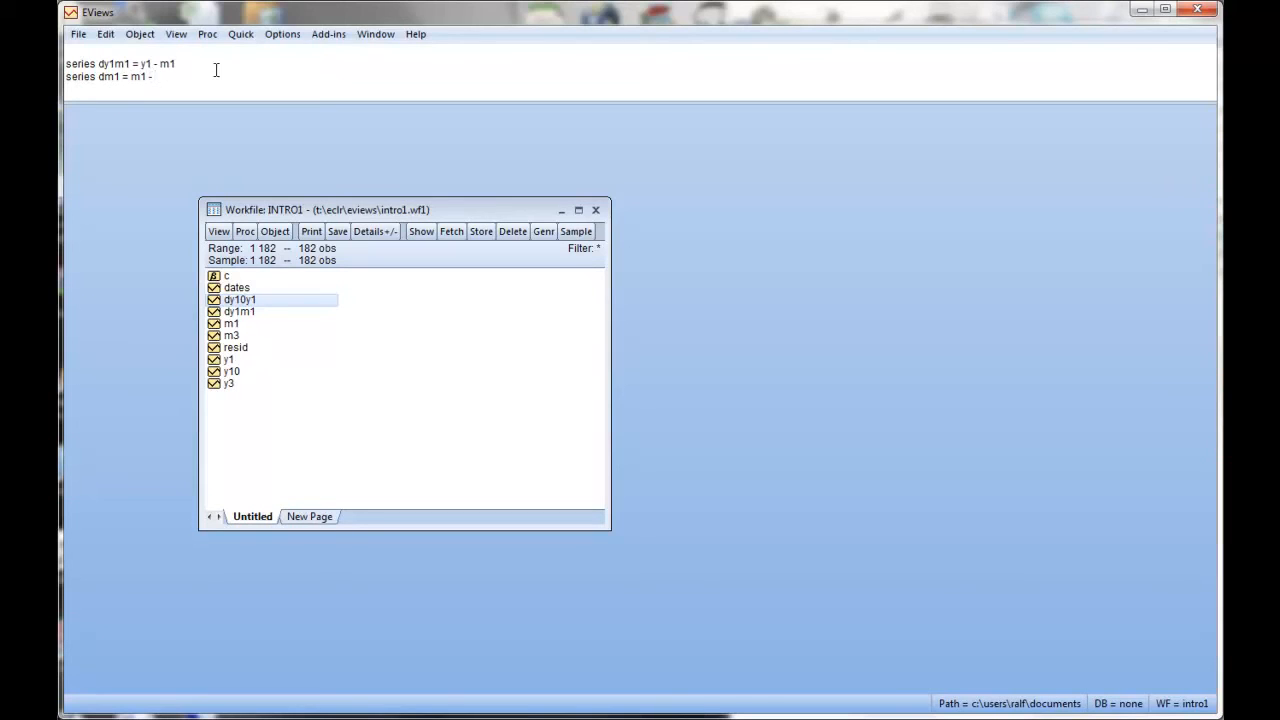
text(m1)
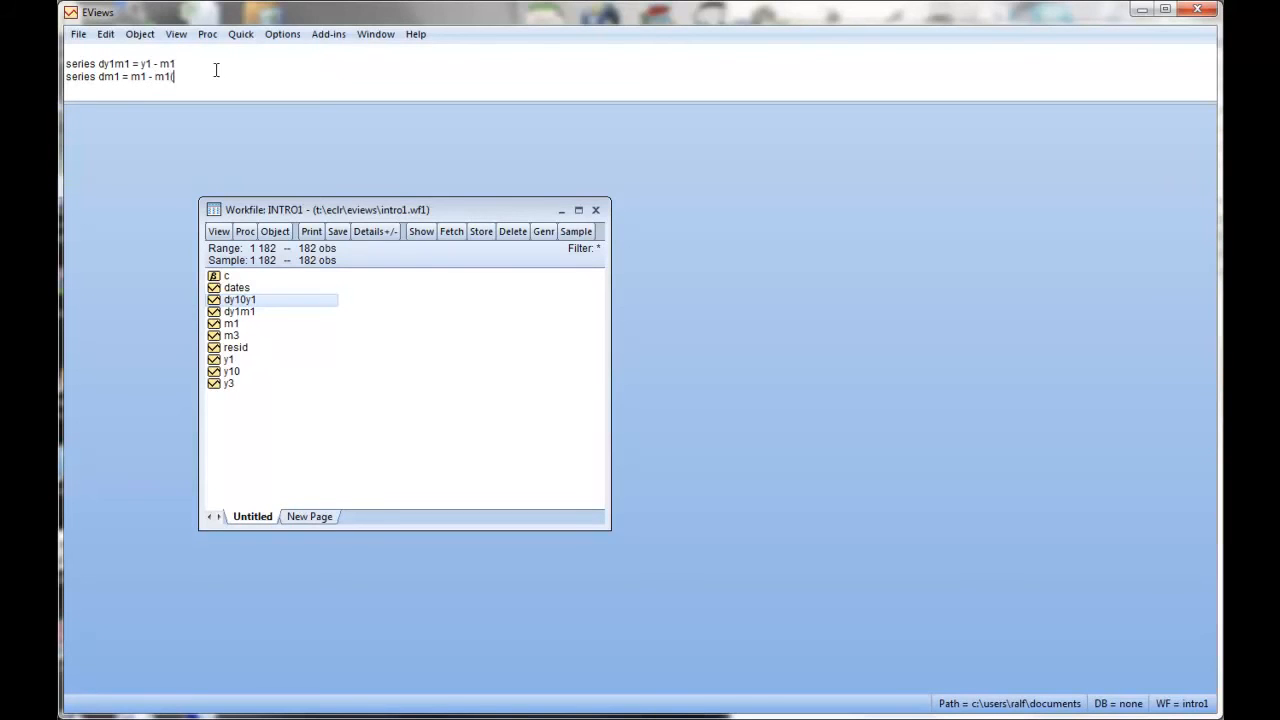
text((-1))
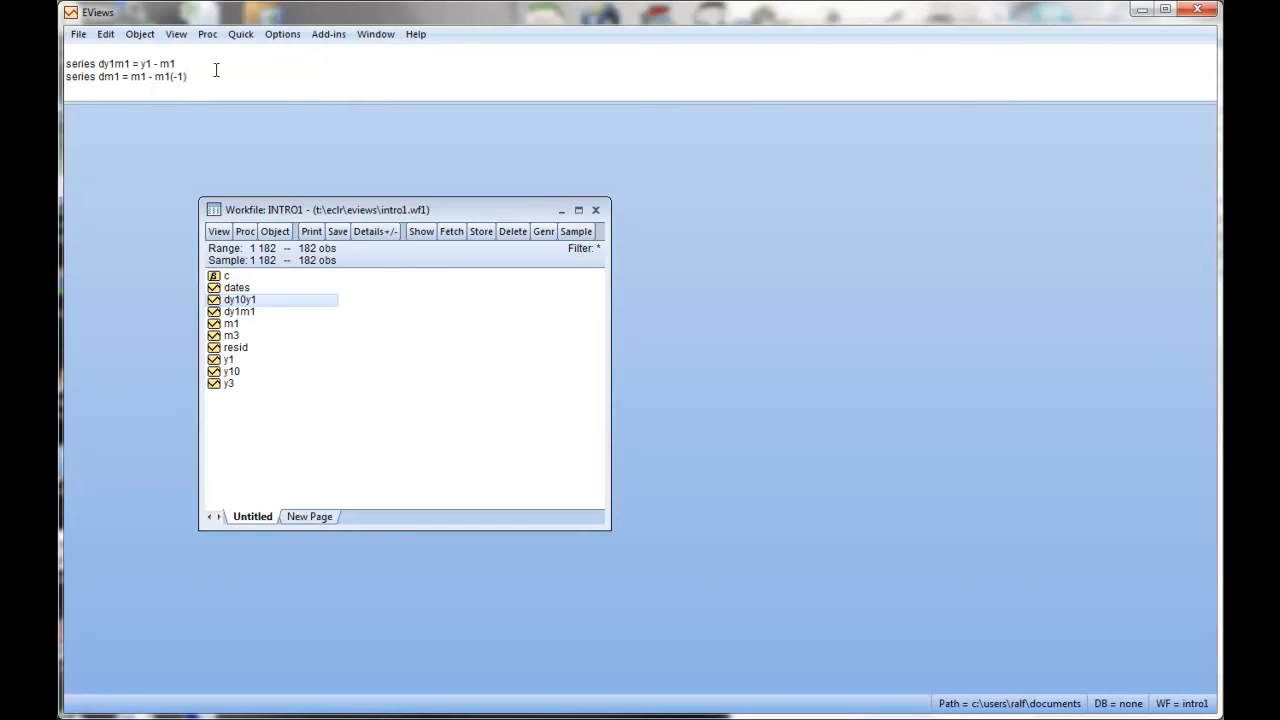
key(Return)
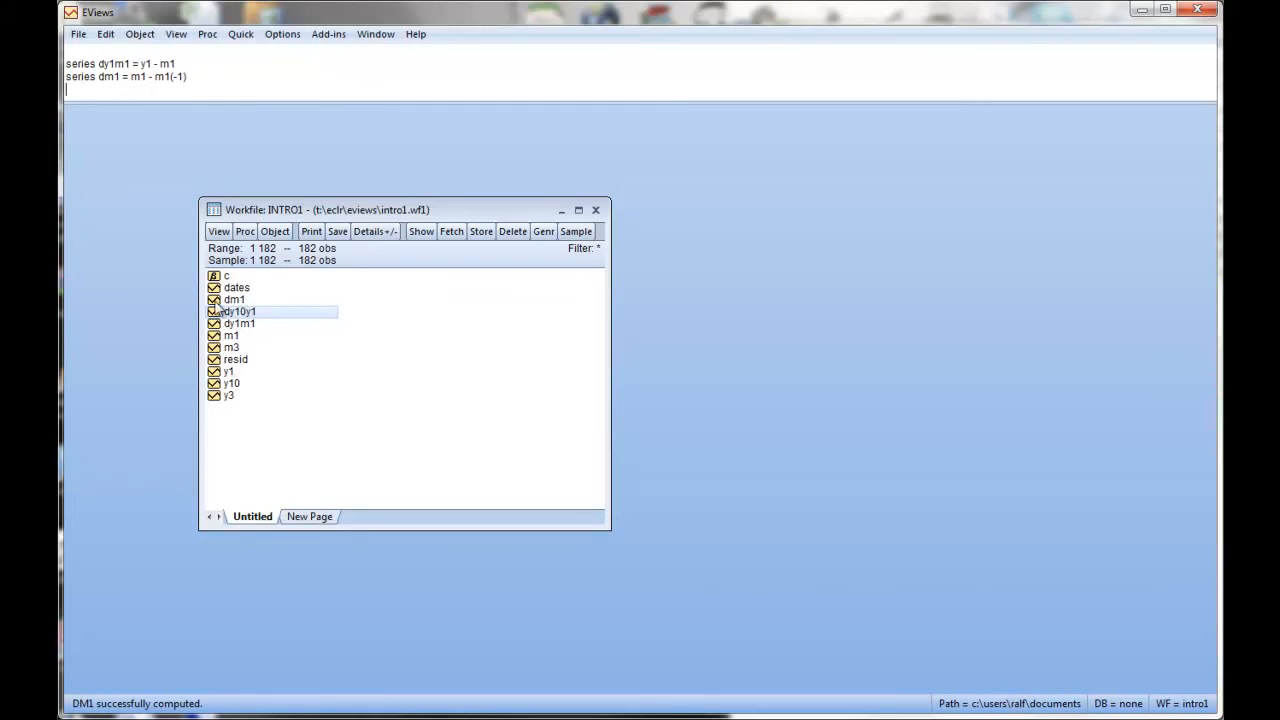
double_click(234, 300)
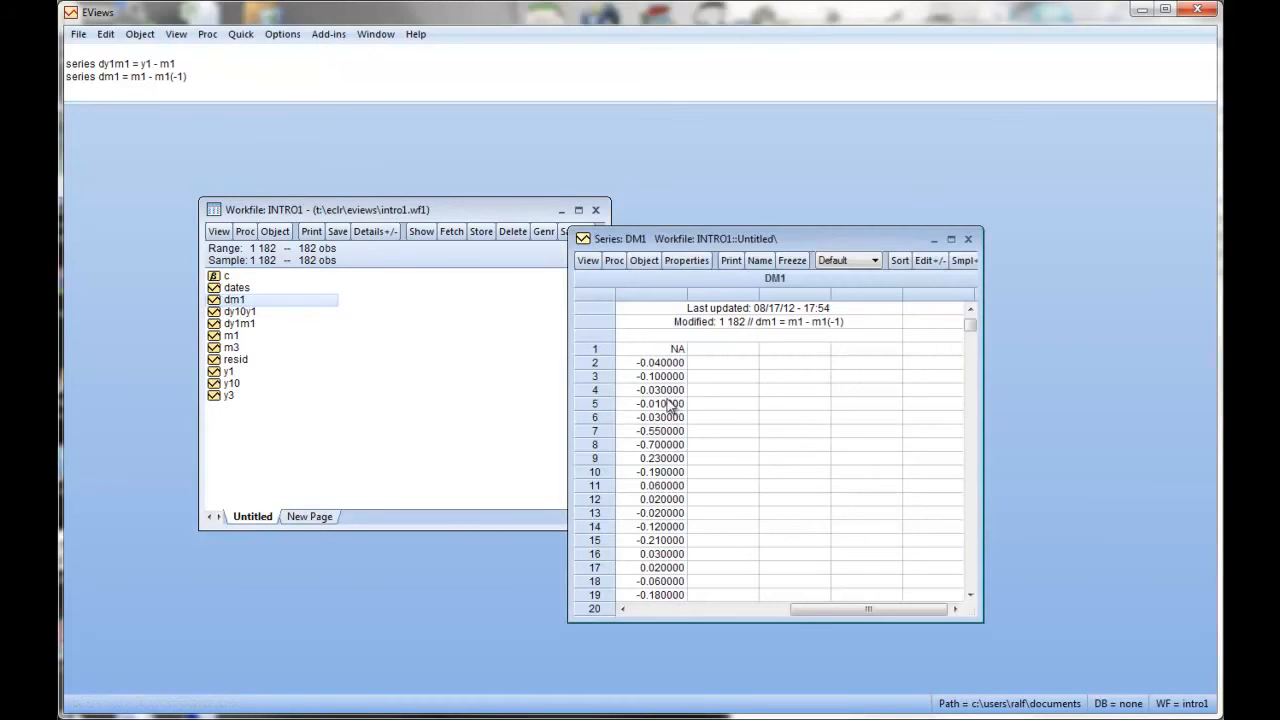
scroll(down, 3)
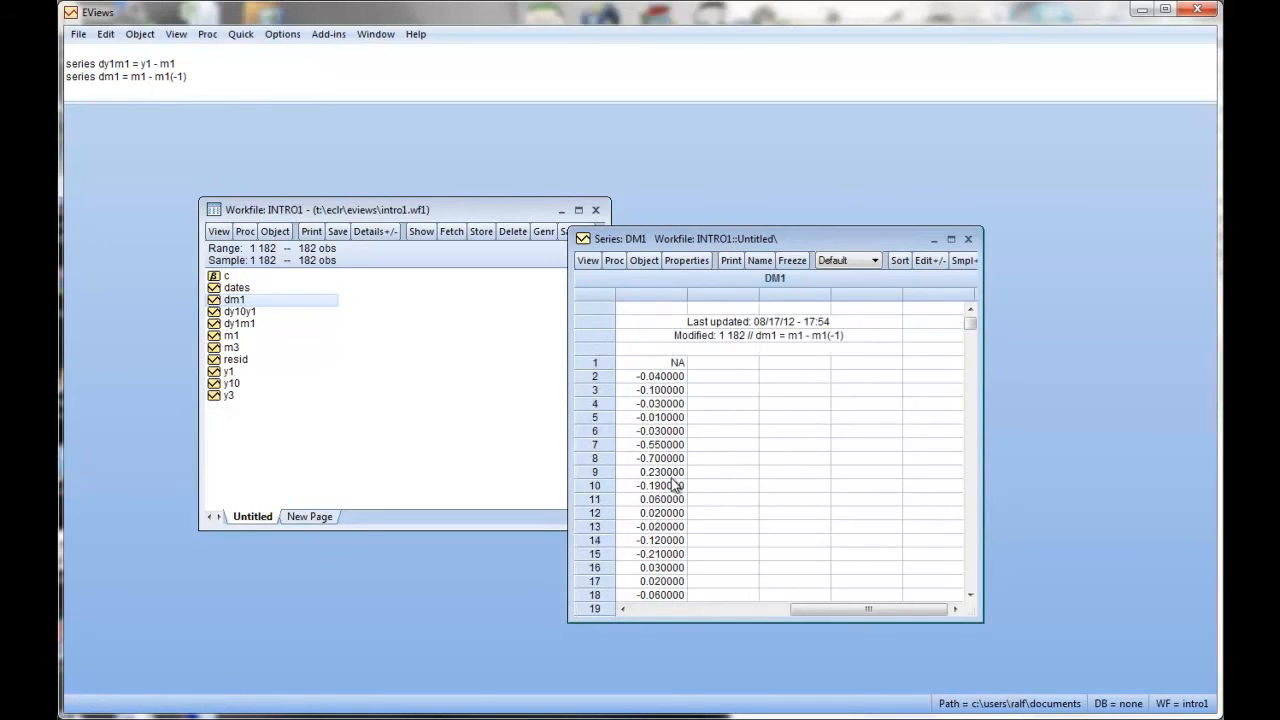
click(588, 260)
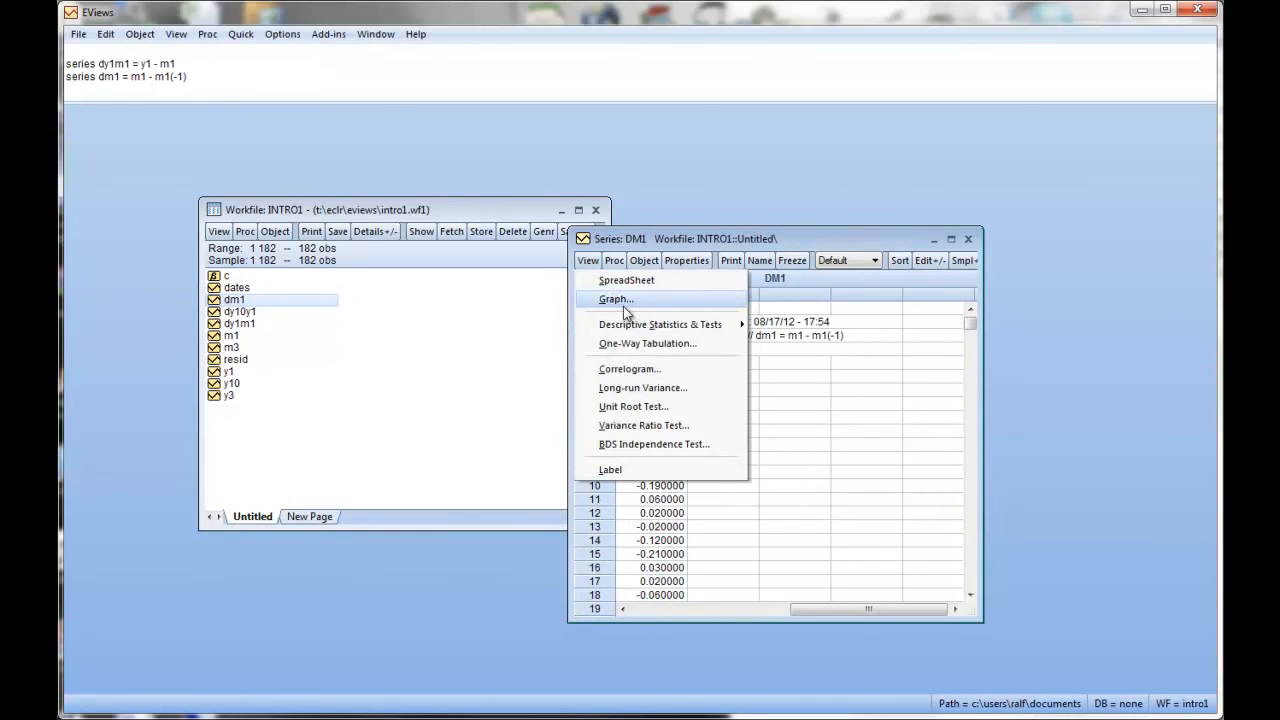
click(614, 300)
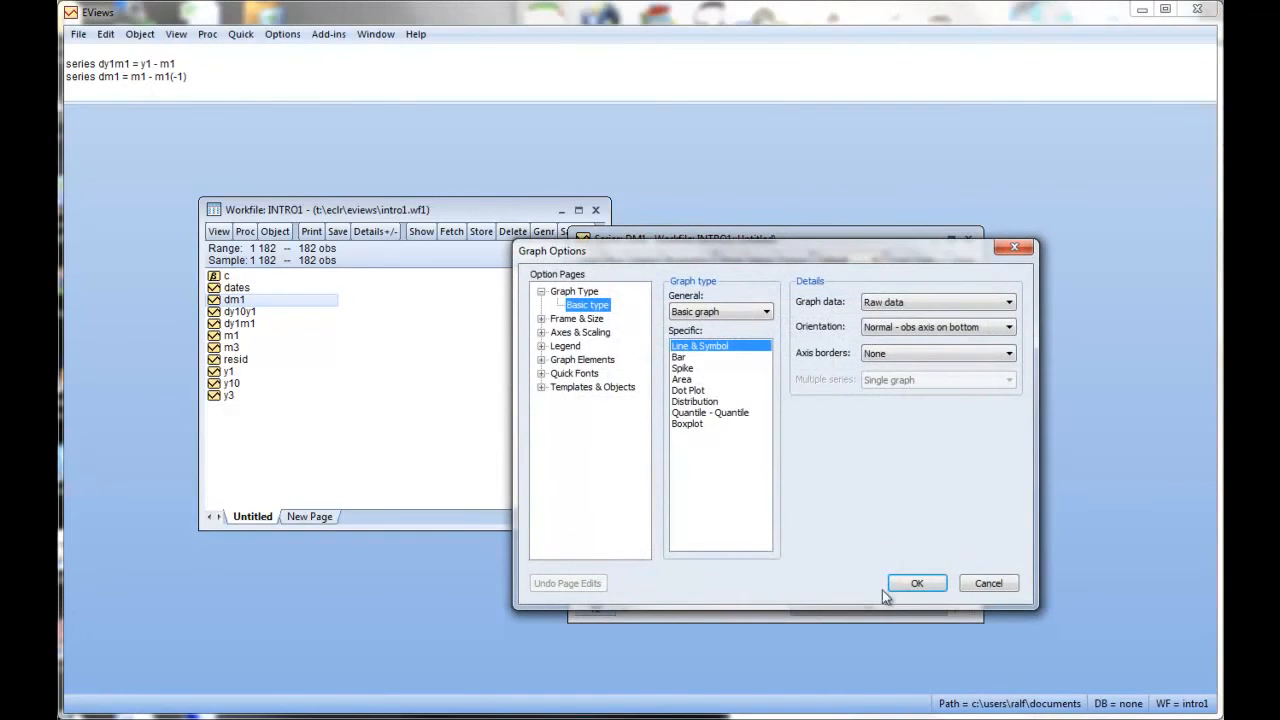
click(916, 584)
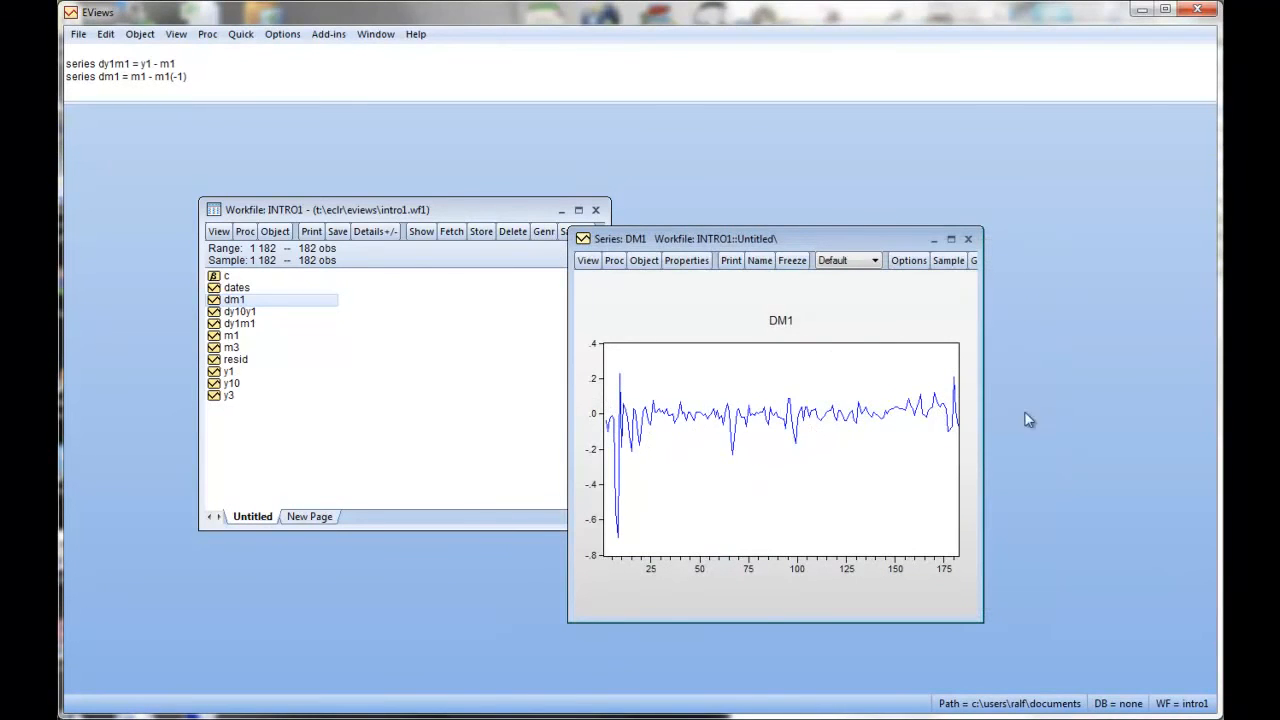
mouse_move(570, 412)
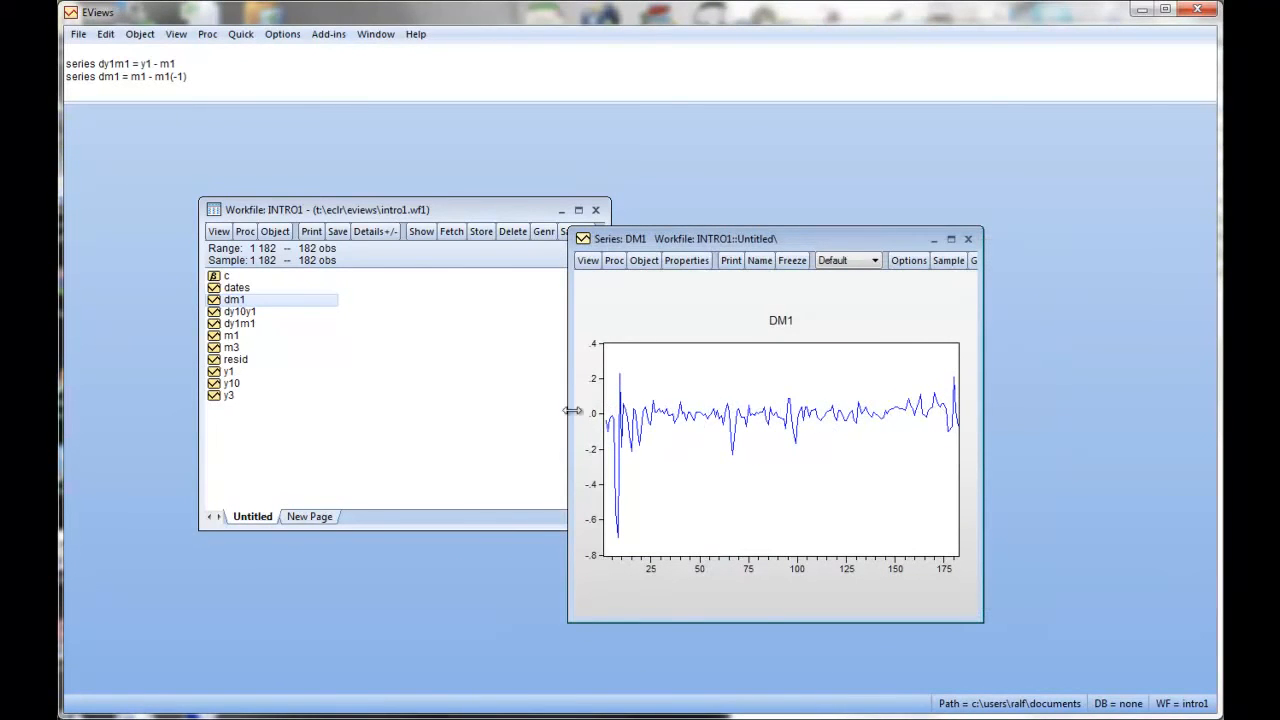
mouse_move(768, 418)
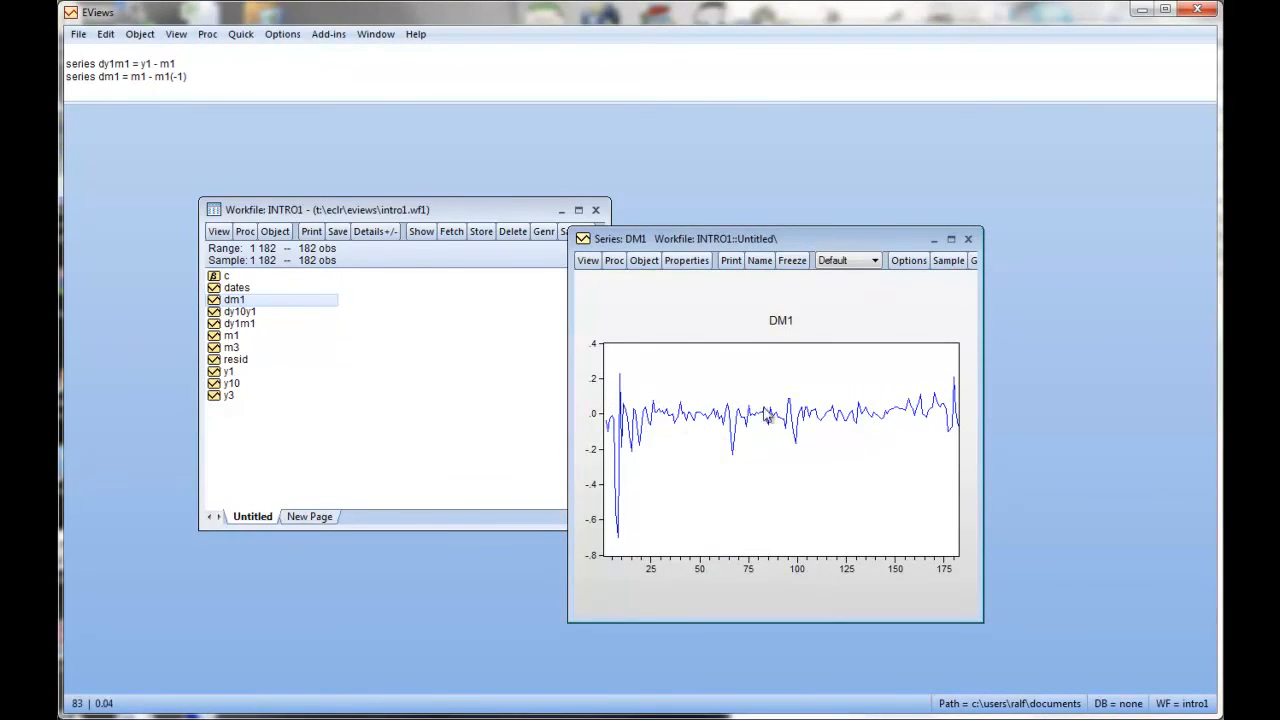
click(968, 238)
text(3)
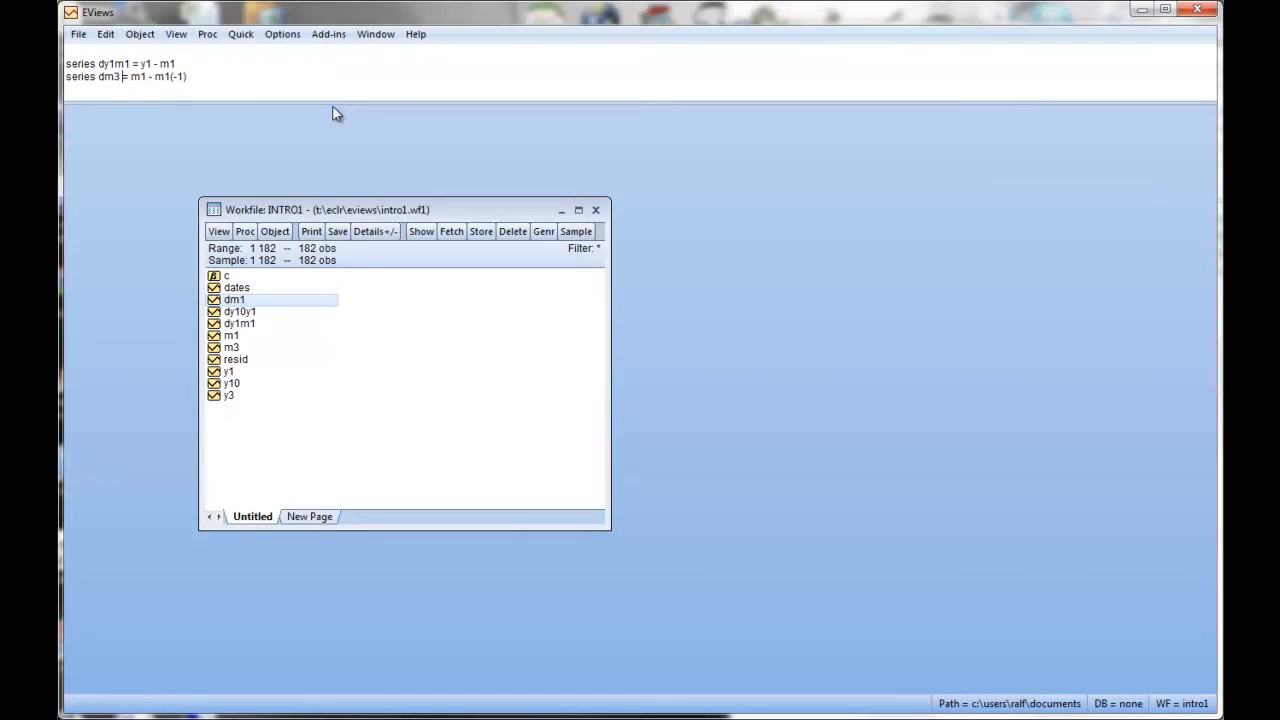
- Compute the first-difference series dm3 = m3 - m3(-1) along with dy1, dy3 and dy10
text(m3)
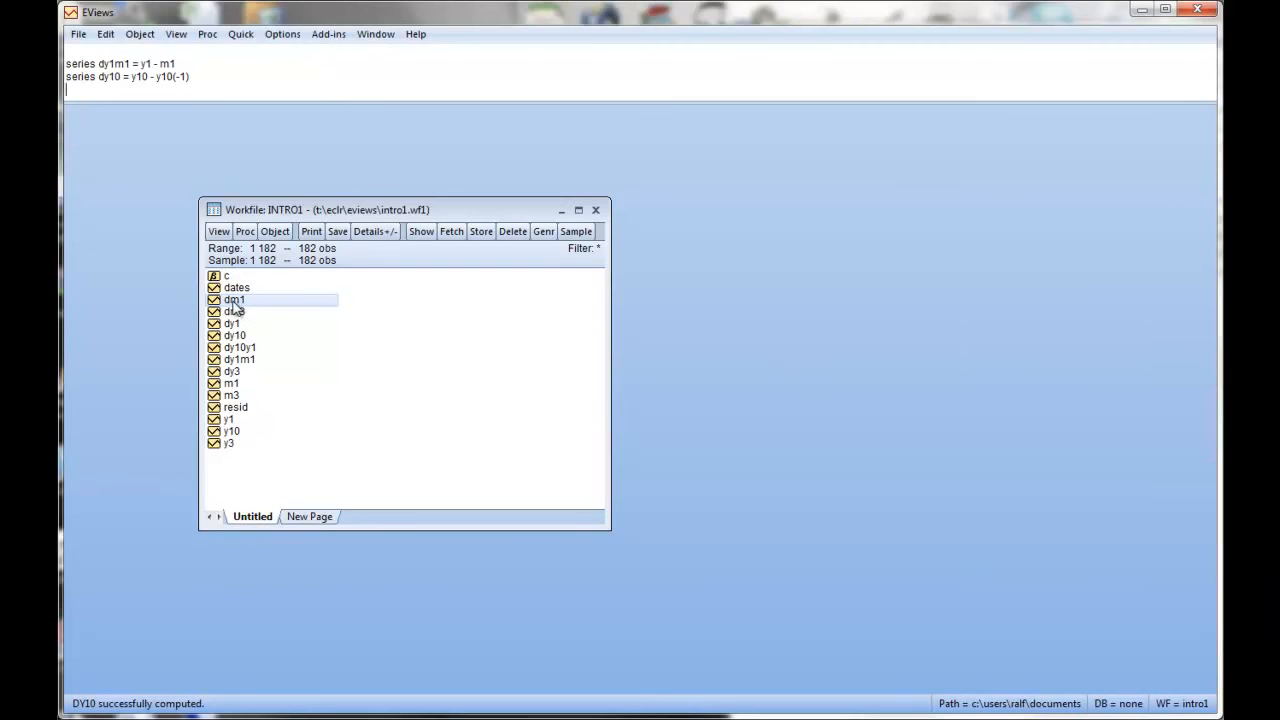
double_click(234, 300)
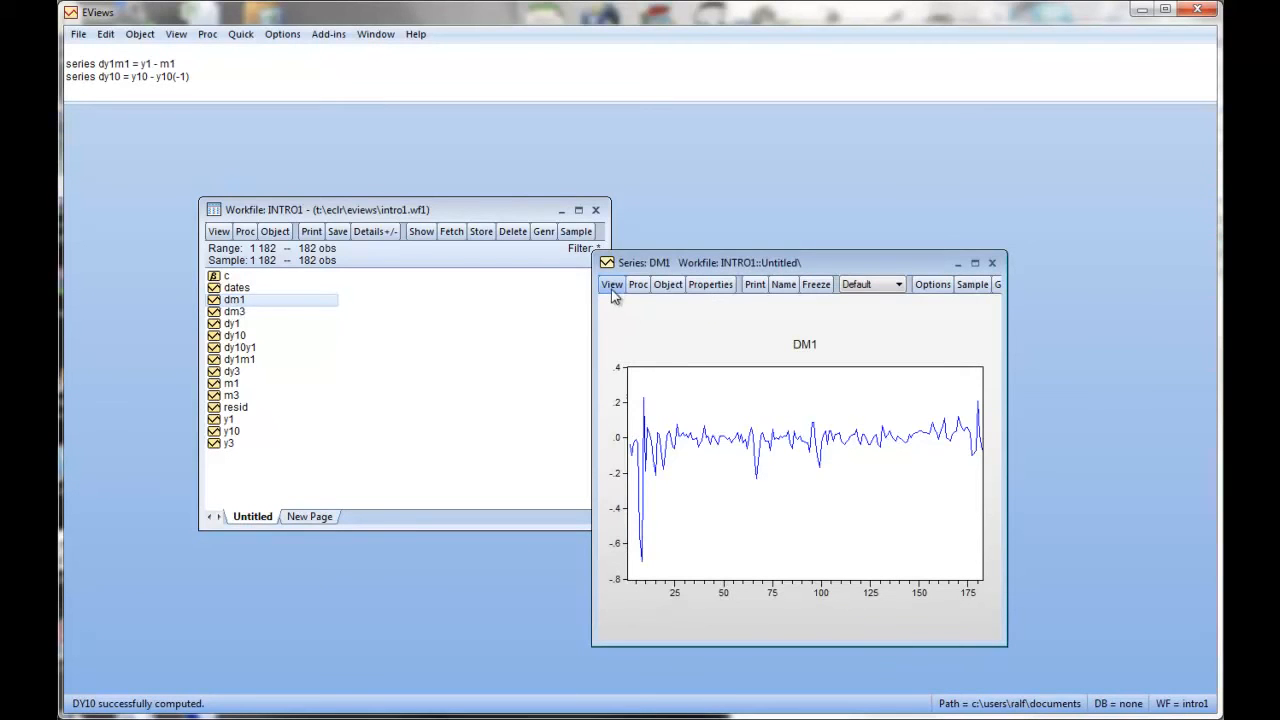
click(612, 284)
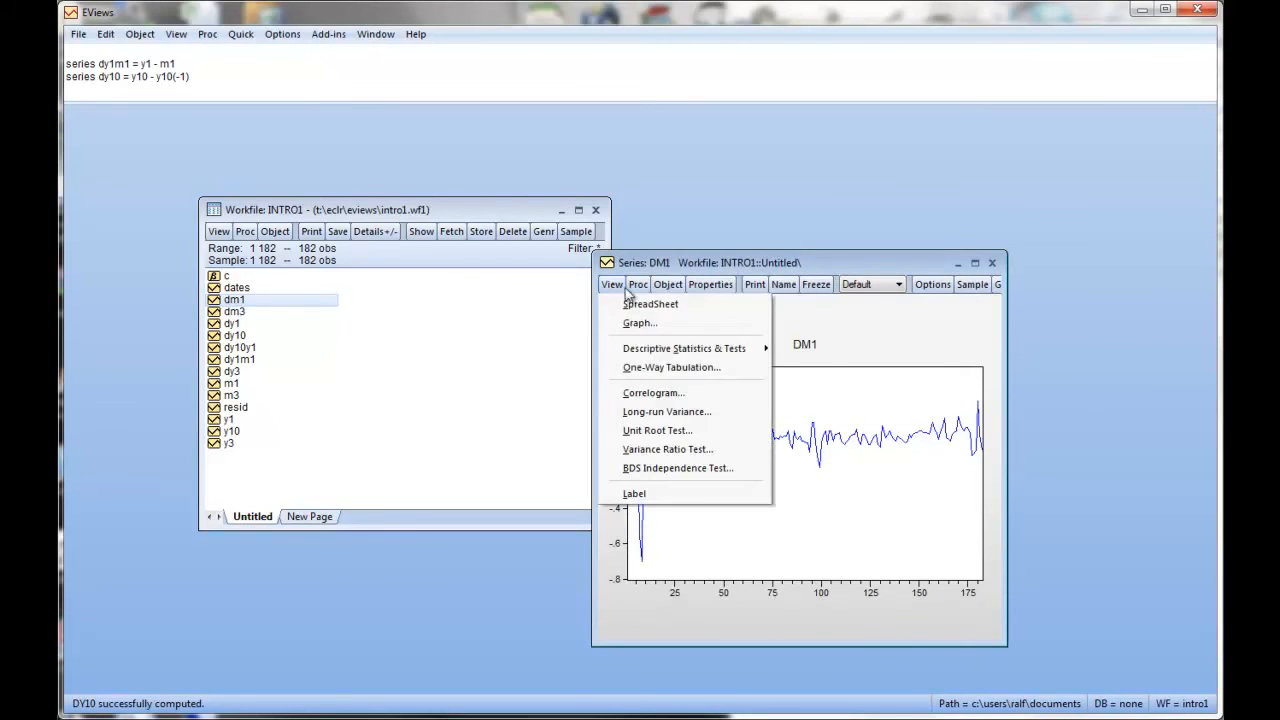
click(654, 392)
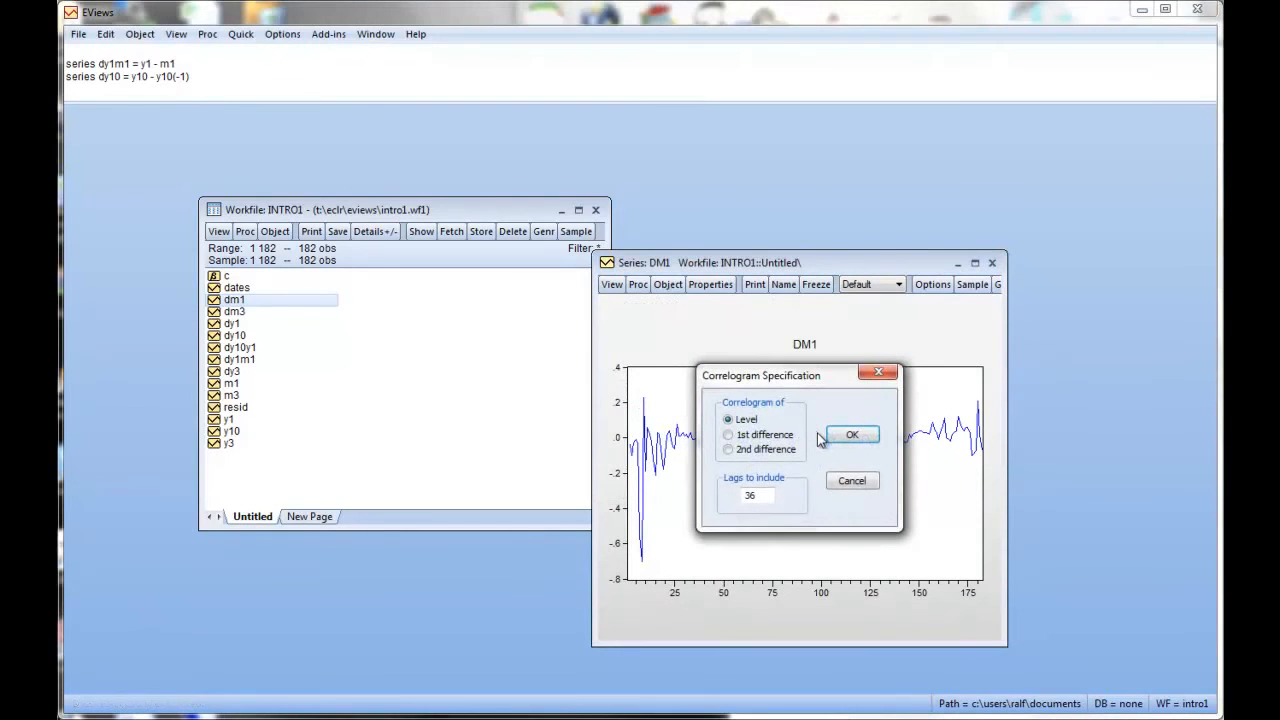
click(852, 434)
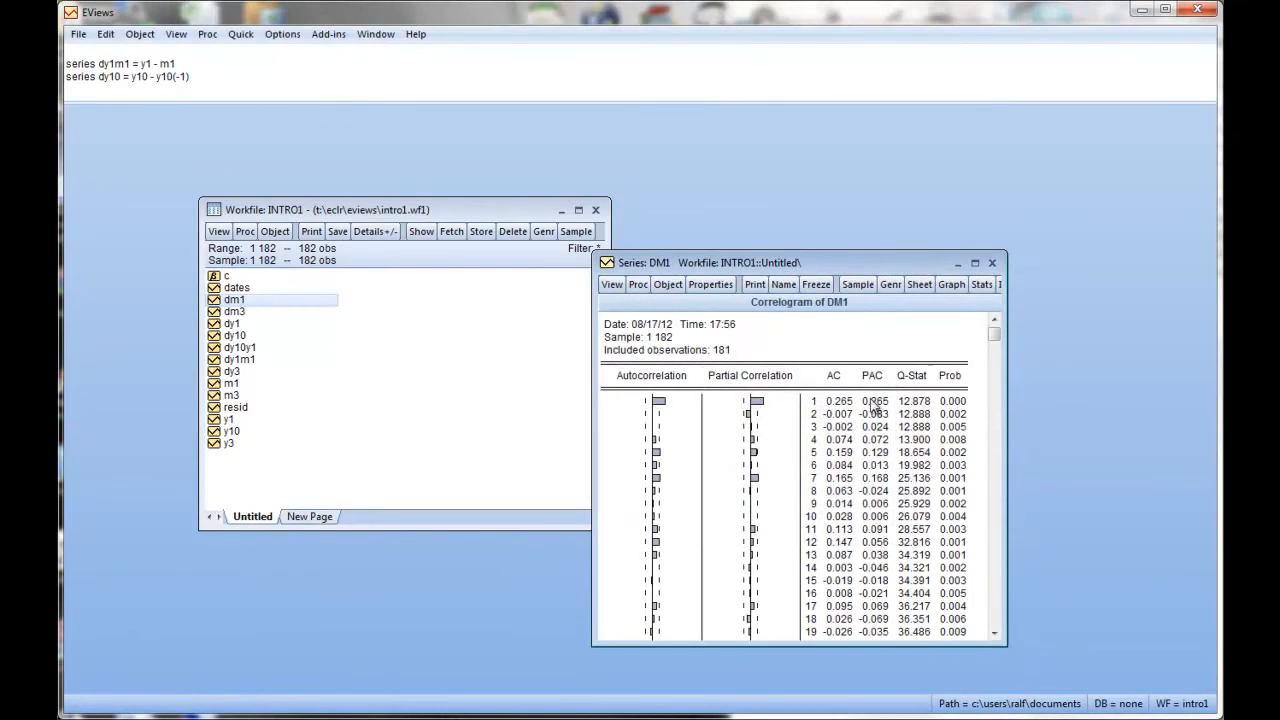
mouse_move(850, 512)
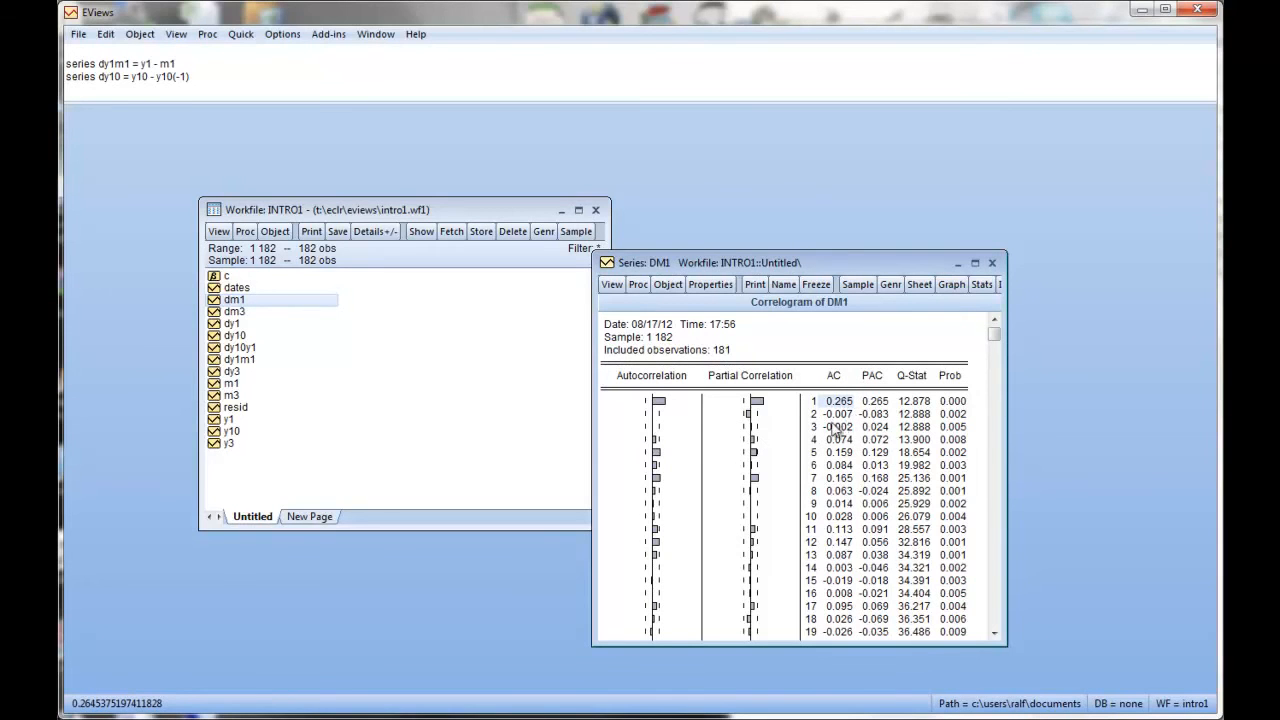
mouse_move(660, 448)
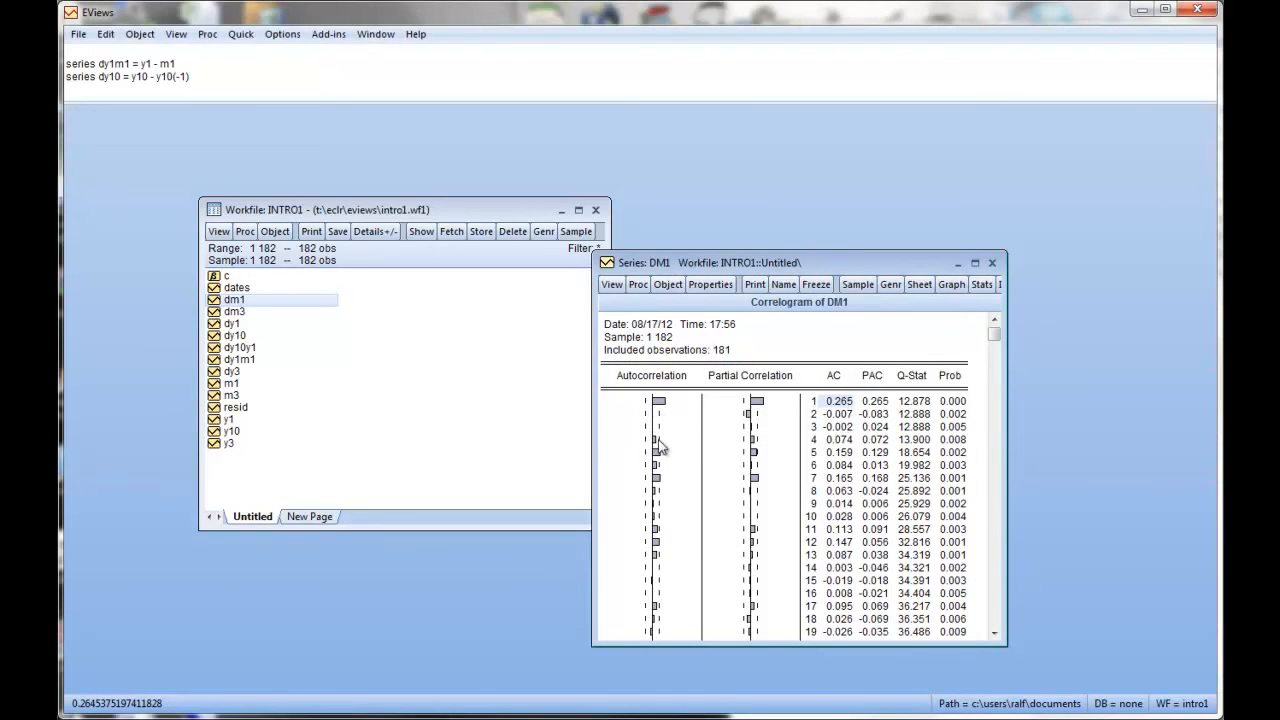
click(992, 262)
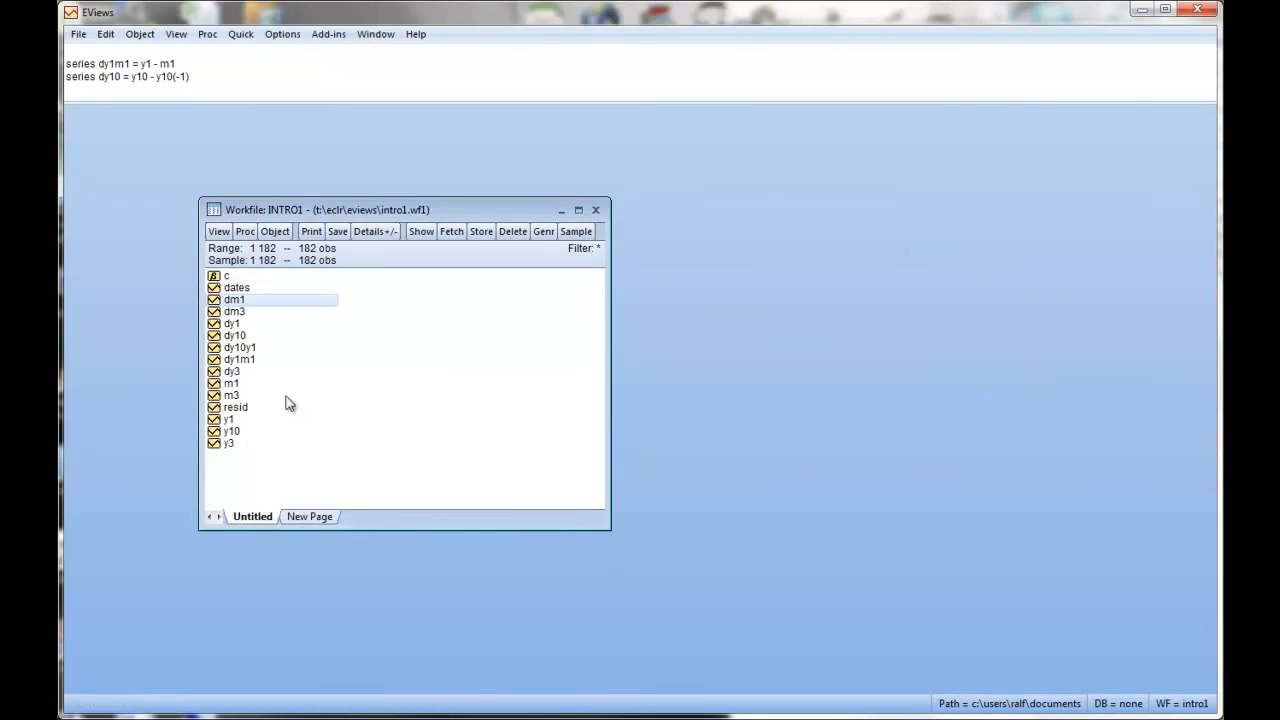
double_click(234, 312)
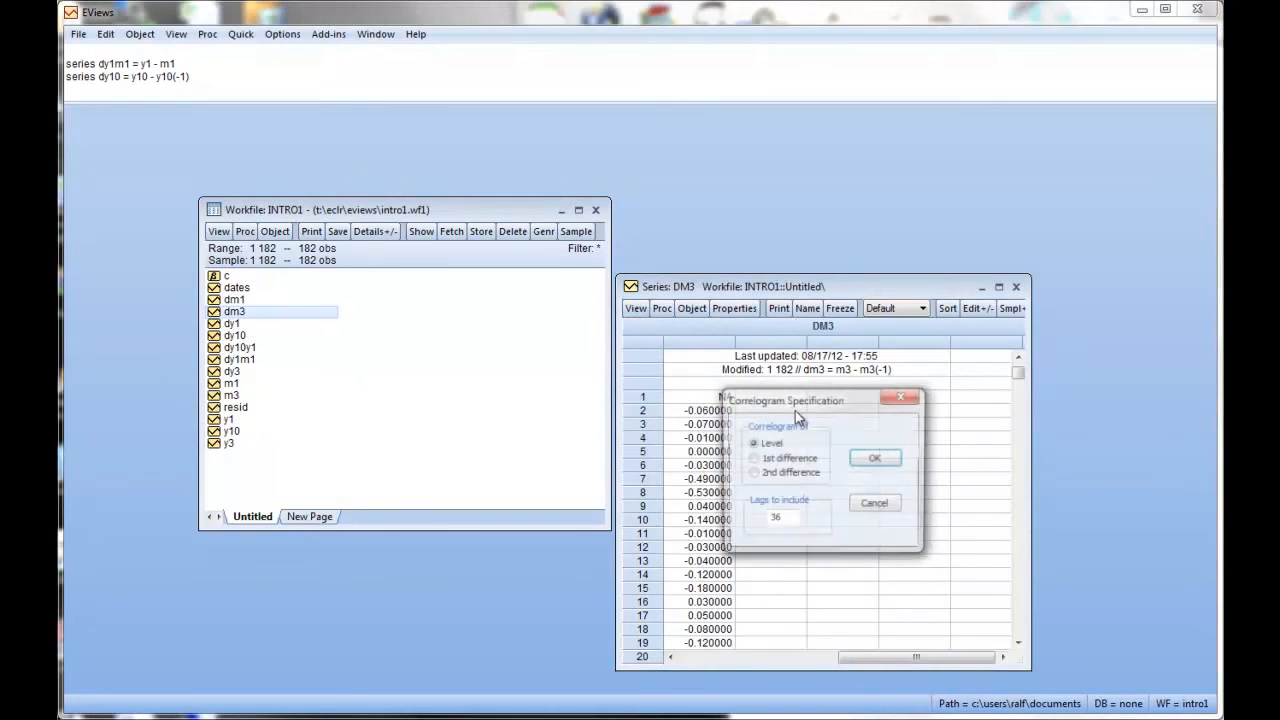
click(874, 456)
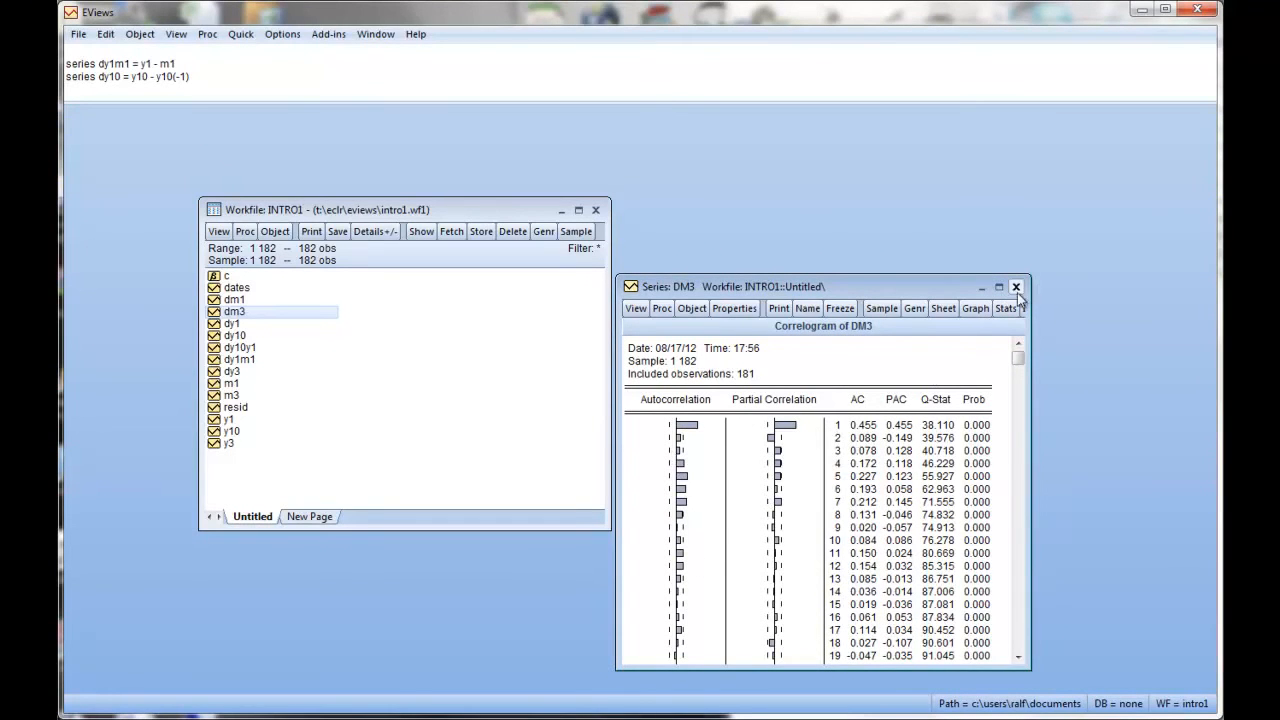
click(1016, 288)
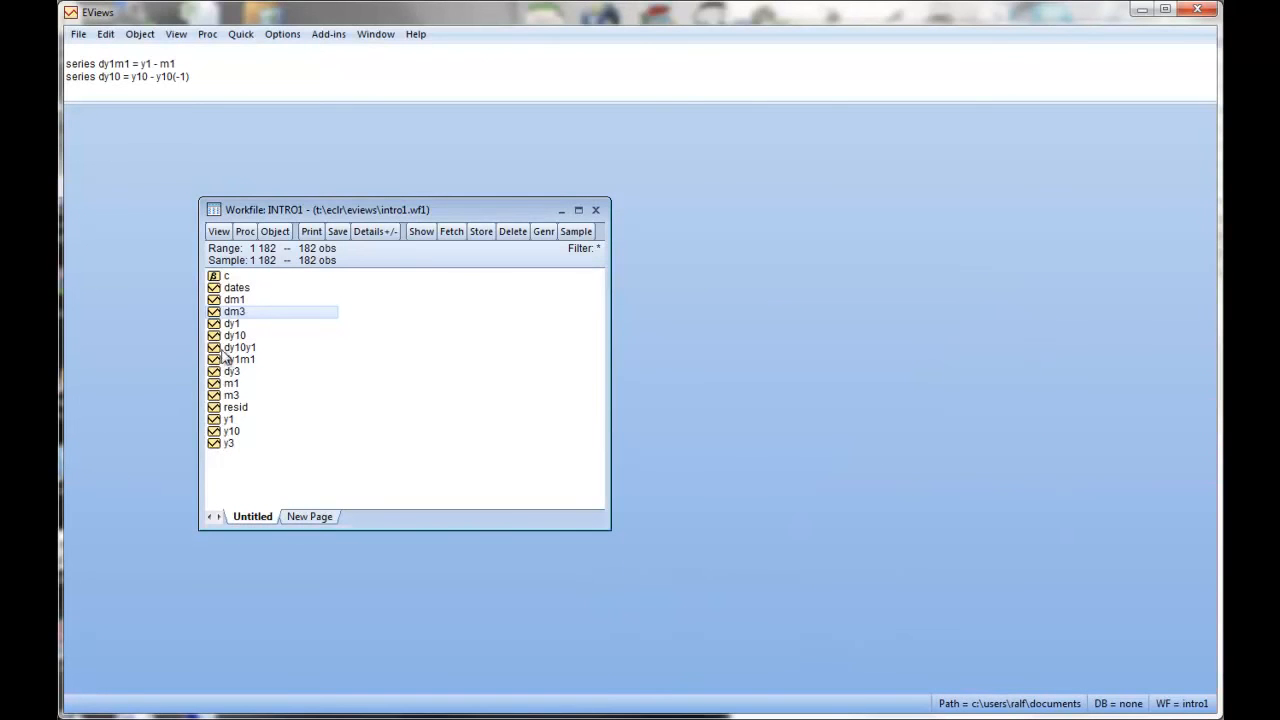
double_click(232, 336)
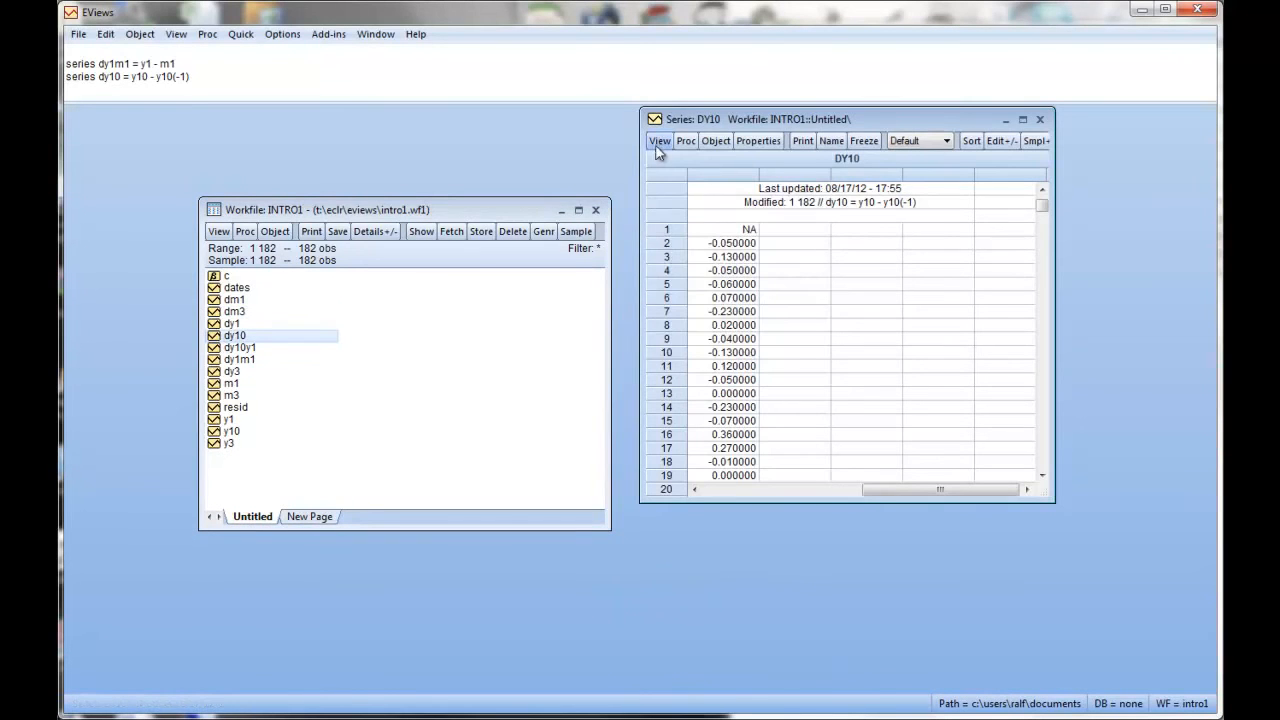
click(660, 140)
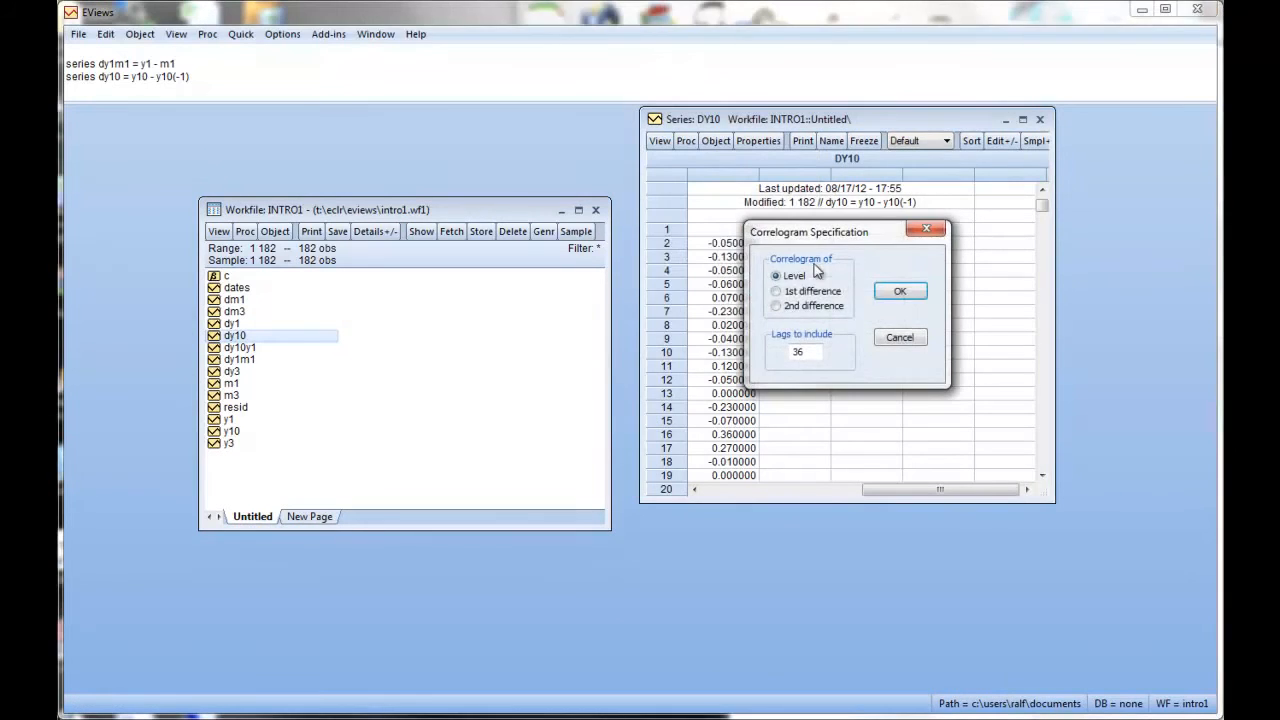
click(898, 292)
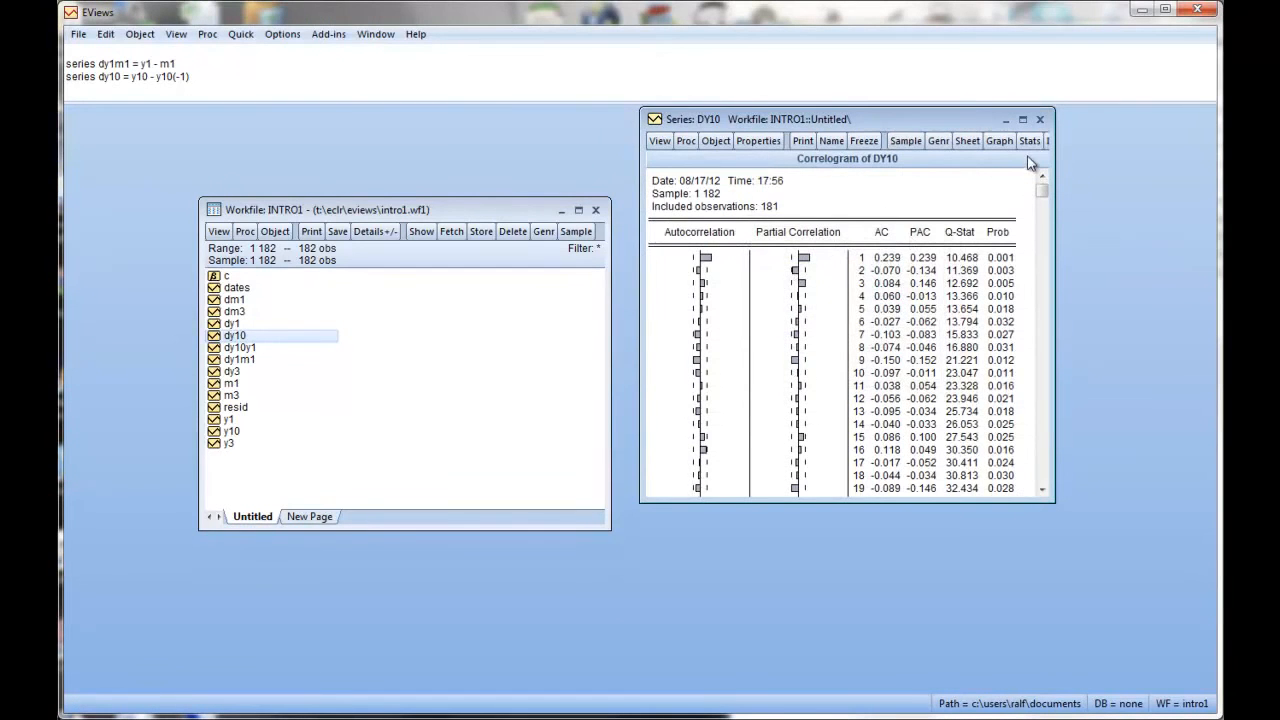
click(1040, 120)
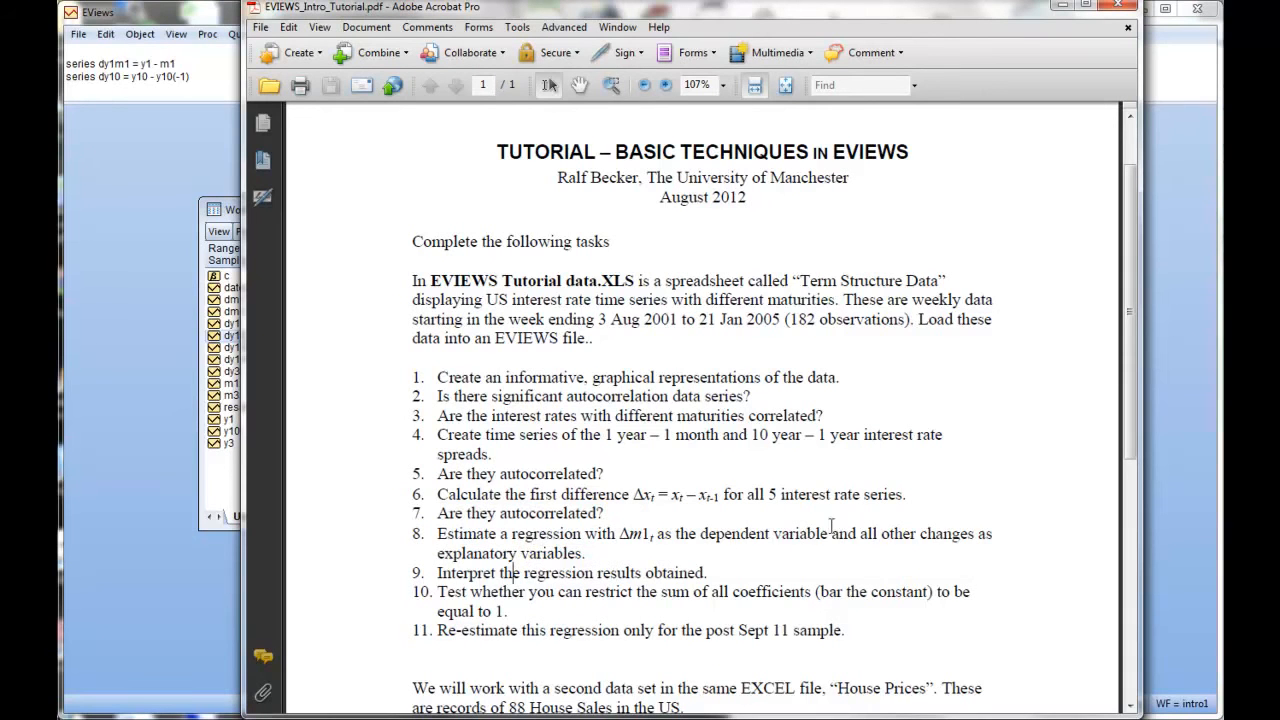
mouse_move(964, 156)
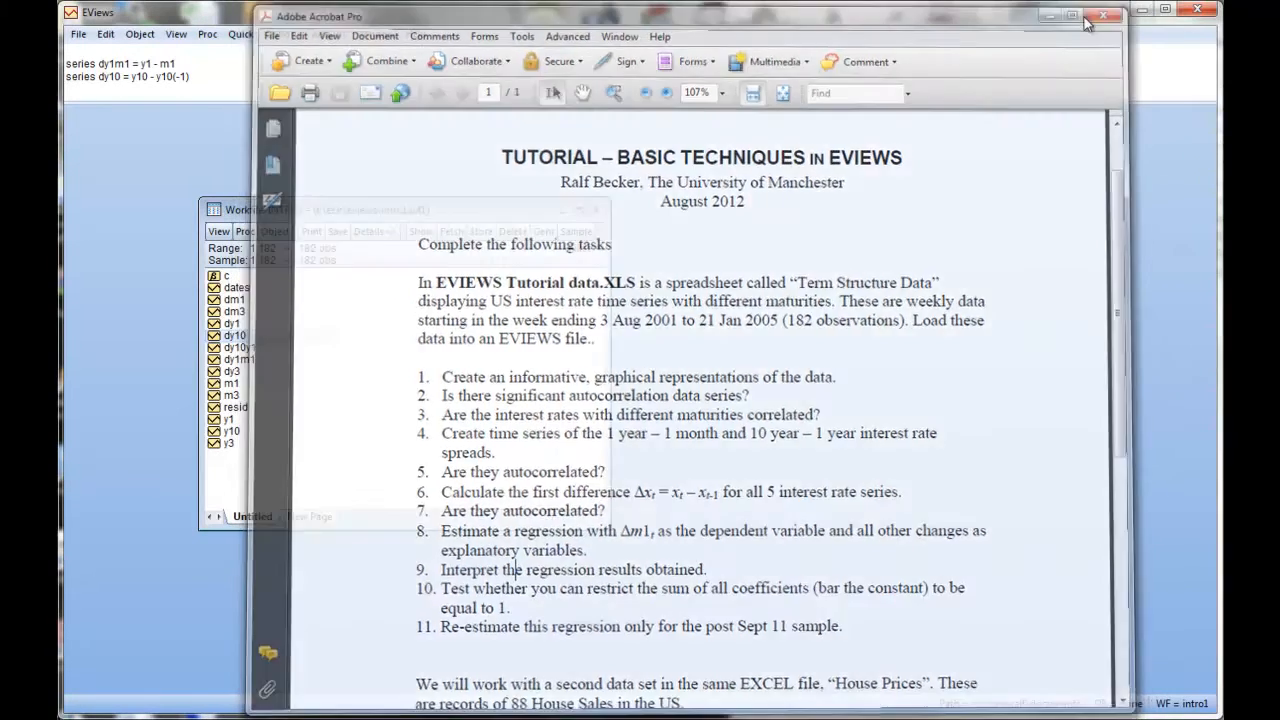
- Minimize the tutorial PDF in Acrobat so the intro1 workfile is visible
click(1104, 16)
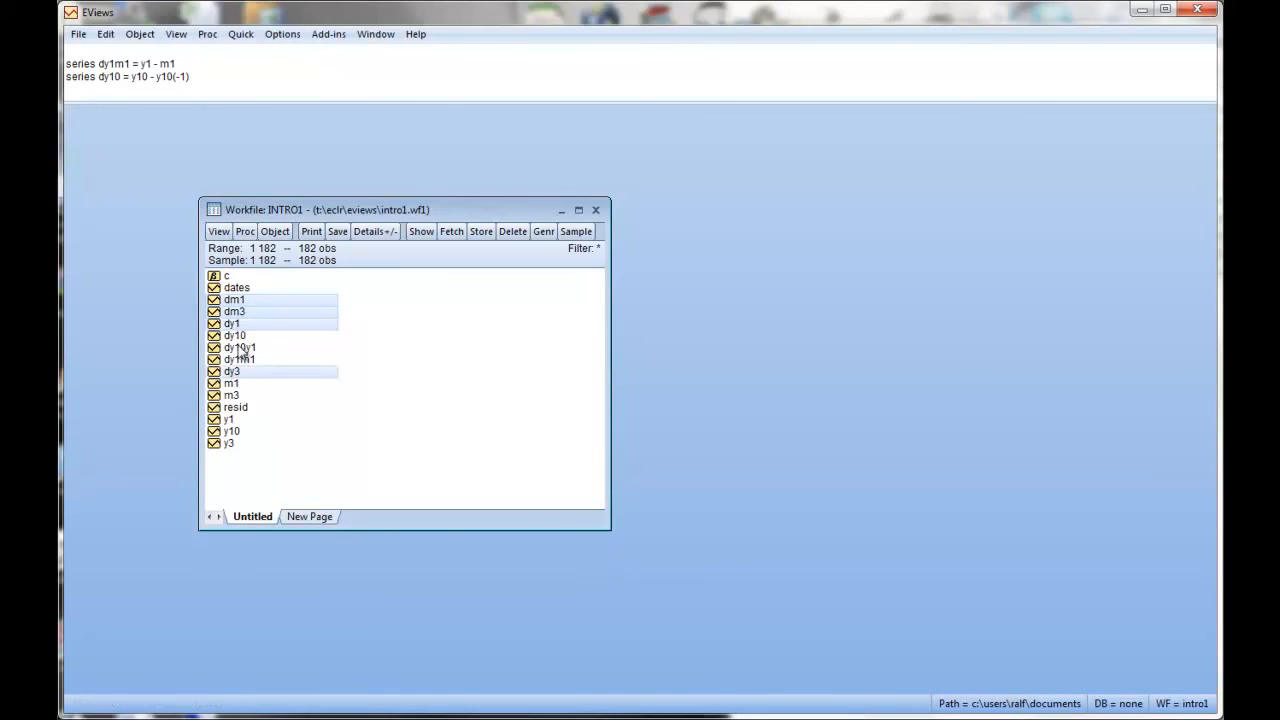
- Open the selected series dm1, dm3, dy1, dy3, dy10 as an equation and run least squares with a constant
right_click(240, 348)
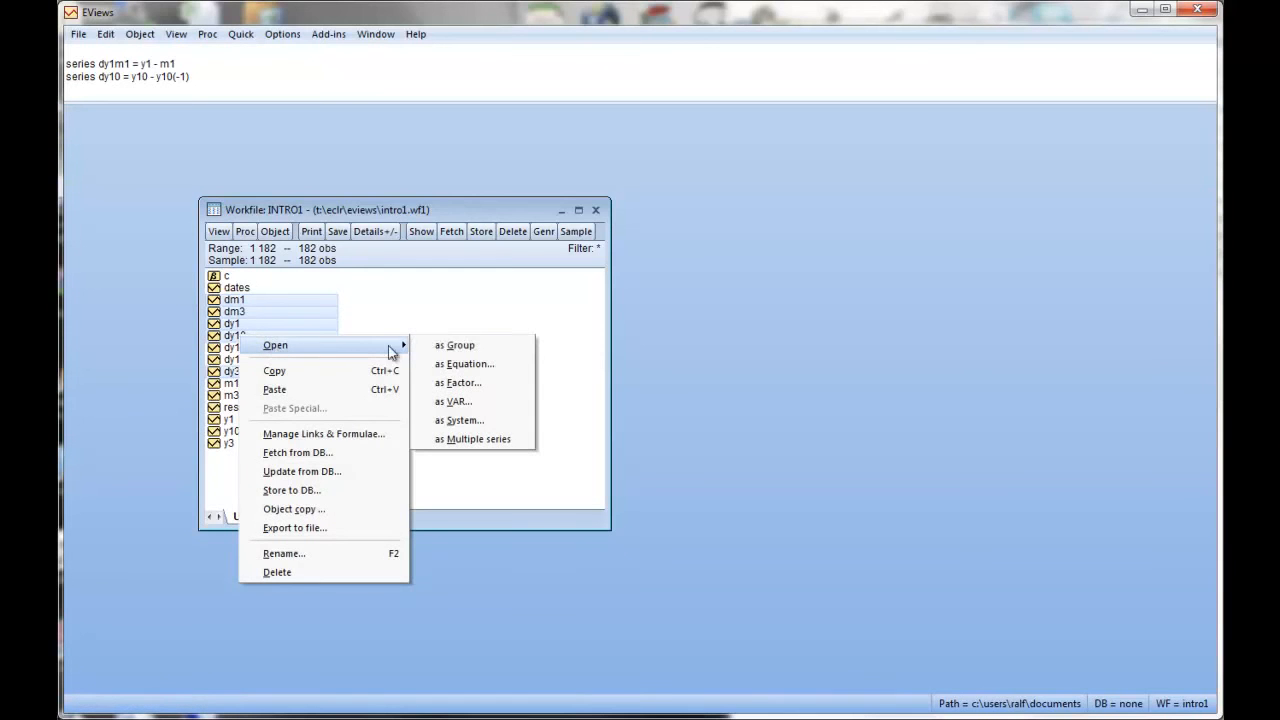
mouse_move(464, 364)
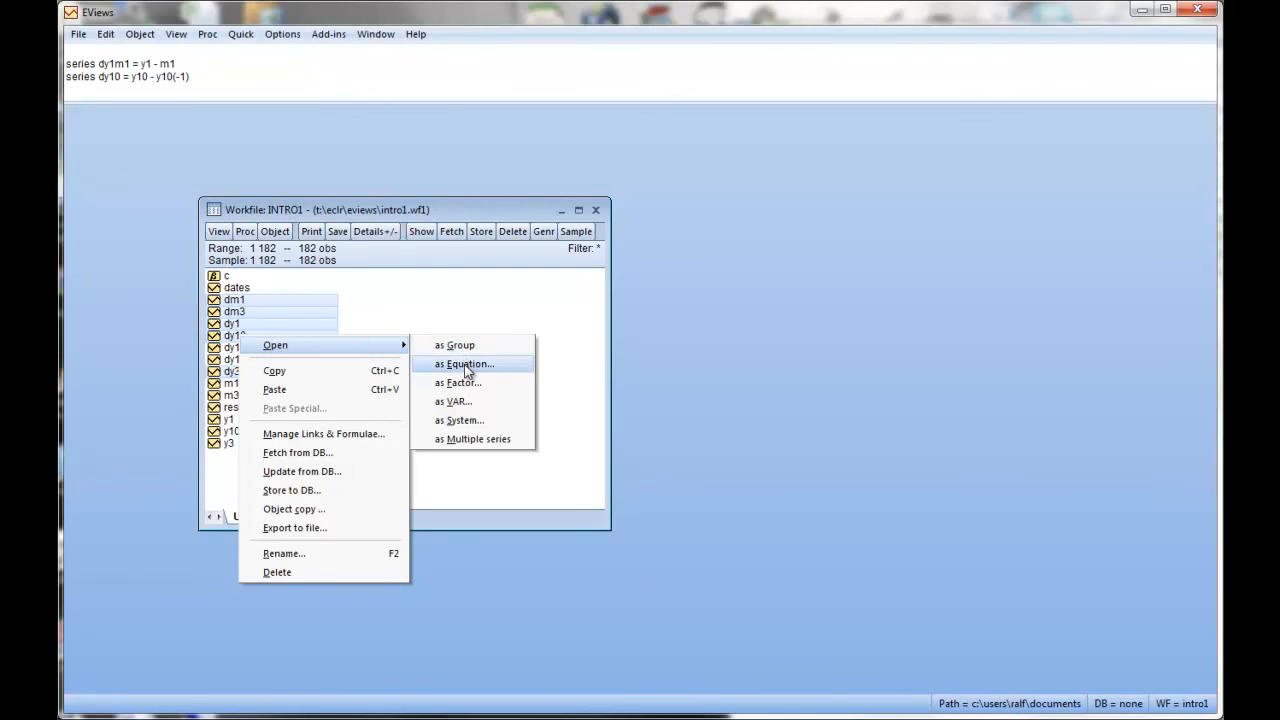
click(464, 364)
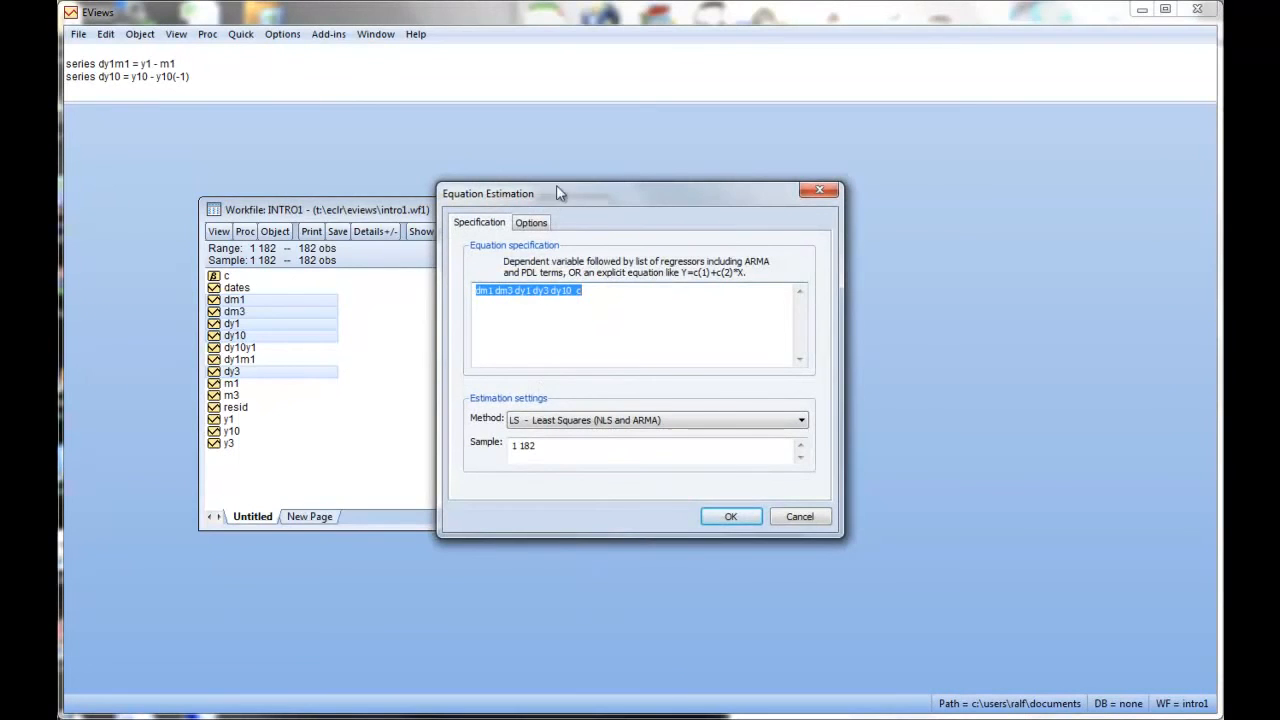
drag(556, 192, 620, 184)
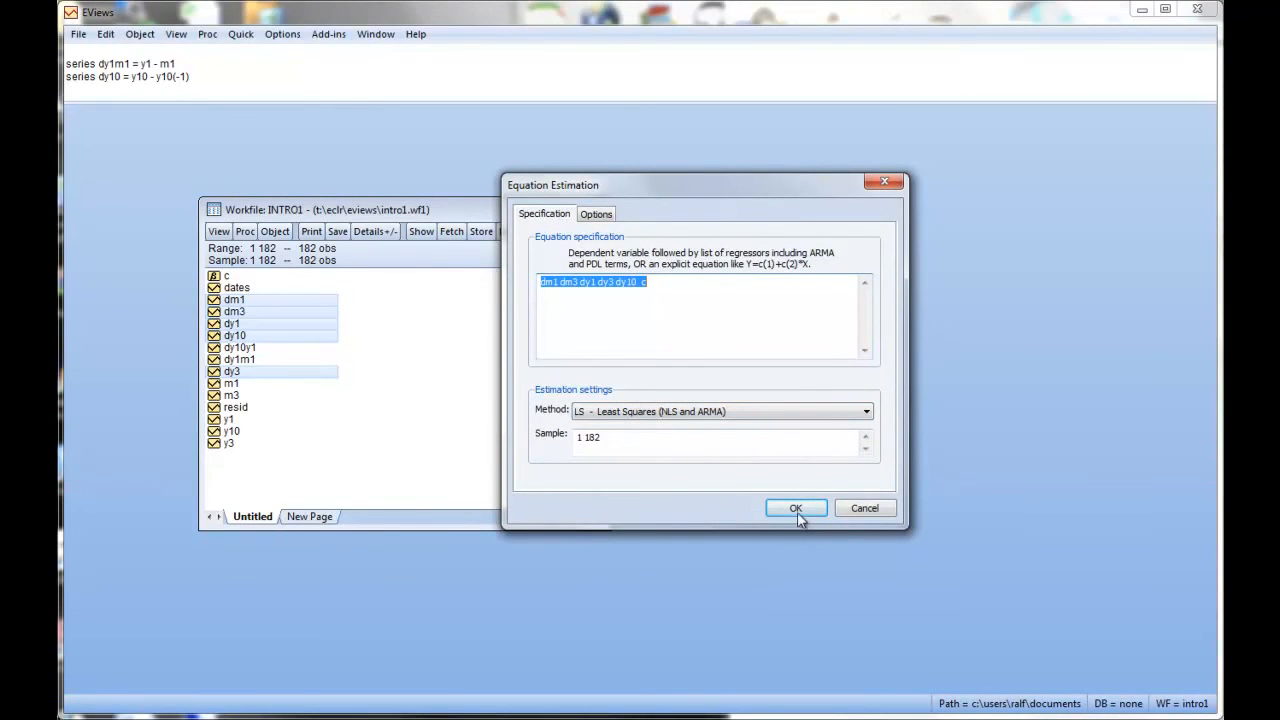
click(796, 508)
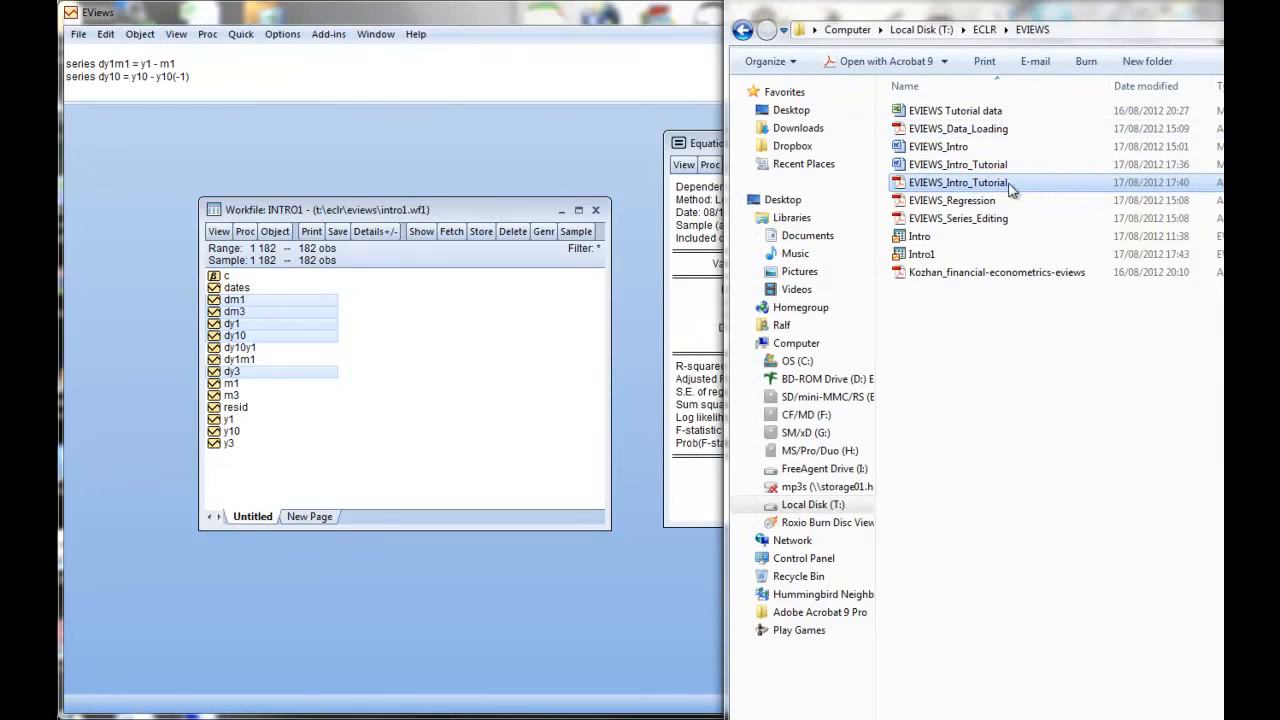
- Open the EVIEWS_Intro_Tutorial document from the EVIEWS folder
double_click(956, 182)
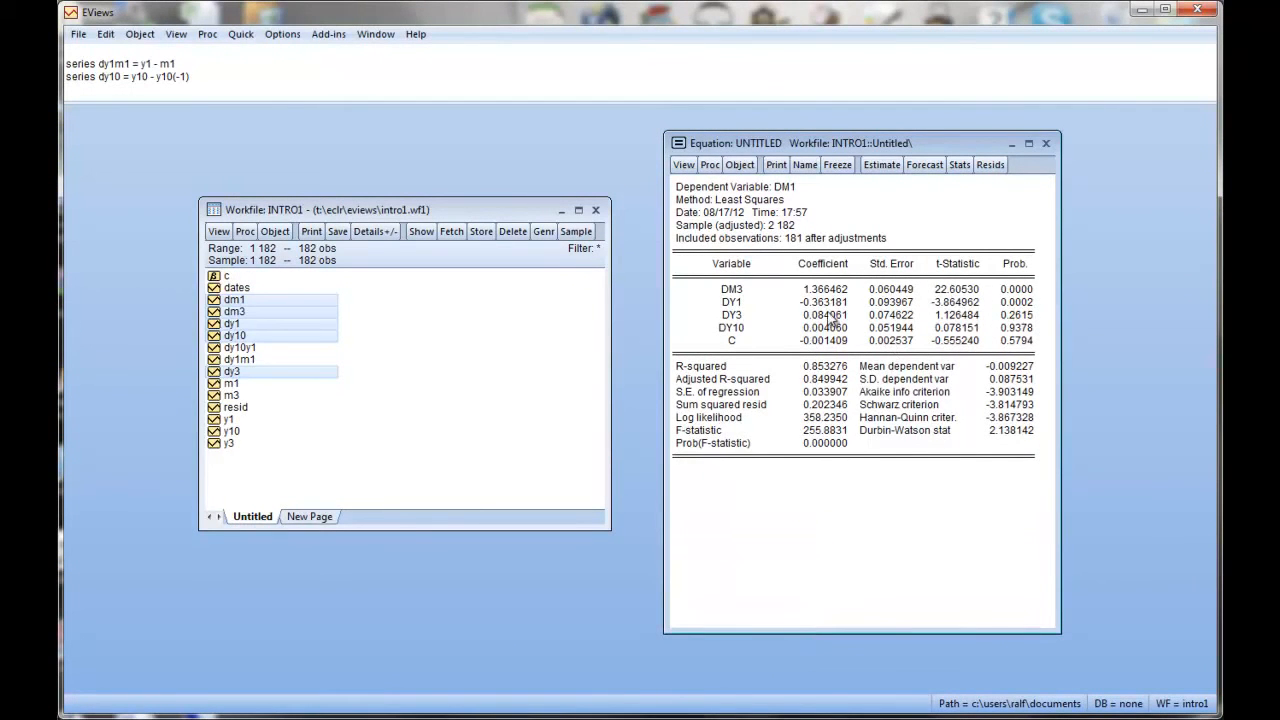
mouse_move(996, 344)
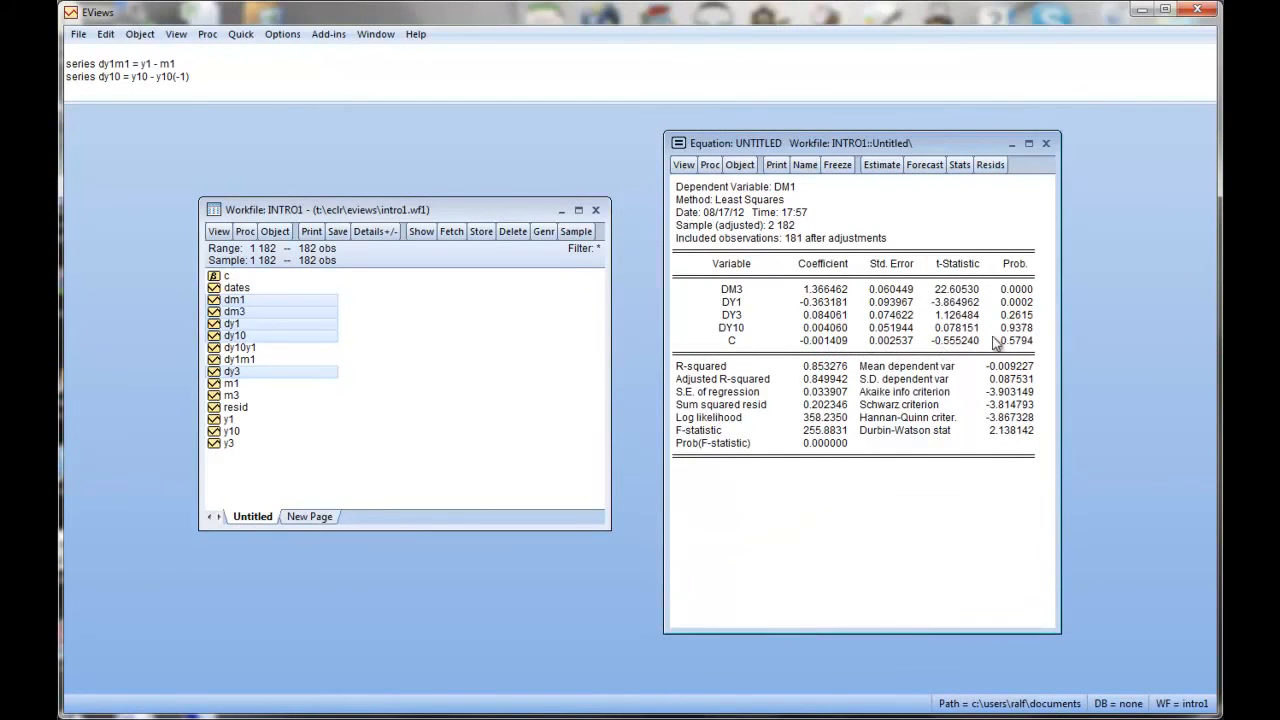
mouse_move(800, 268)
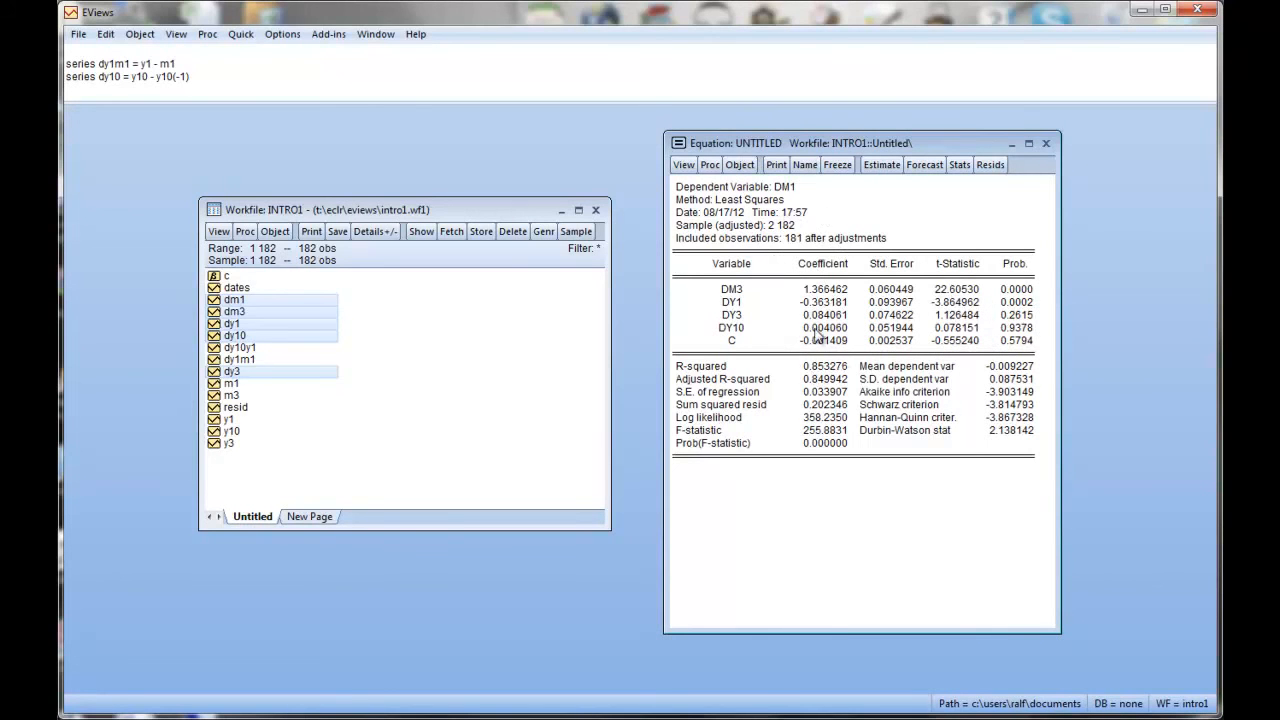
mouse_move(920, 370)
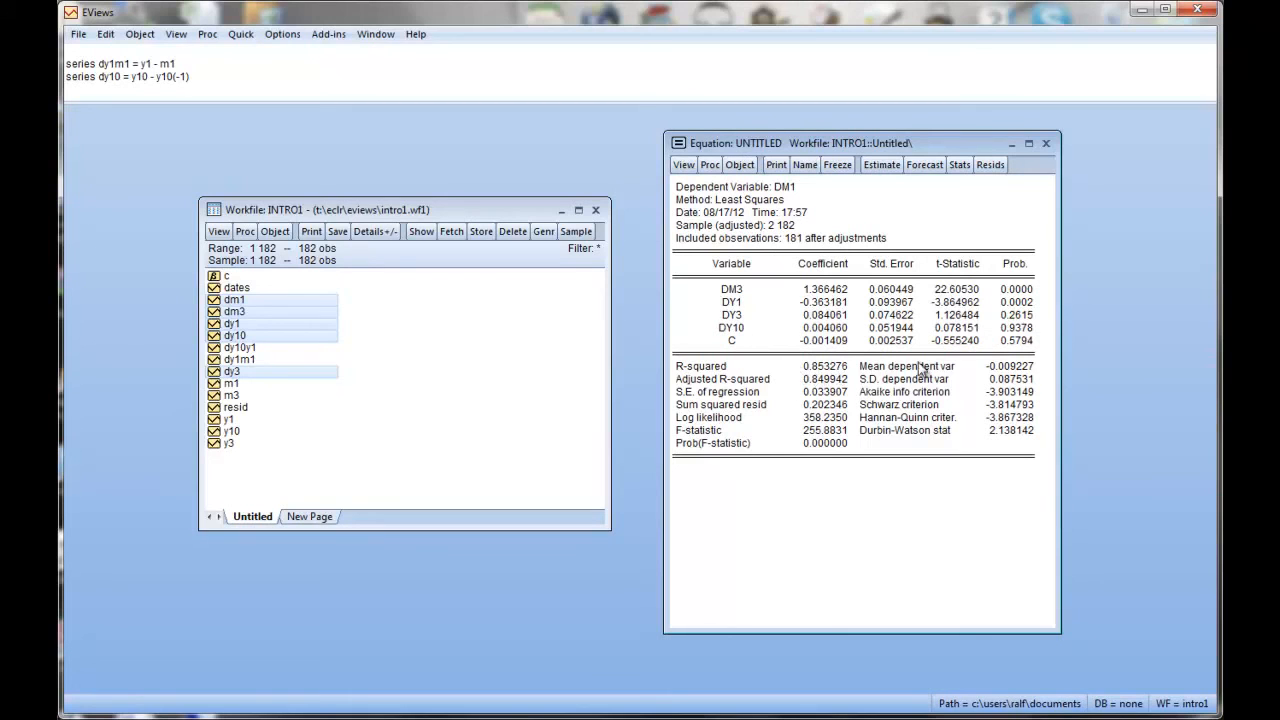
mouse_move(810, 376)
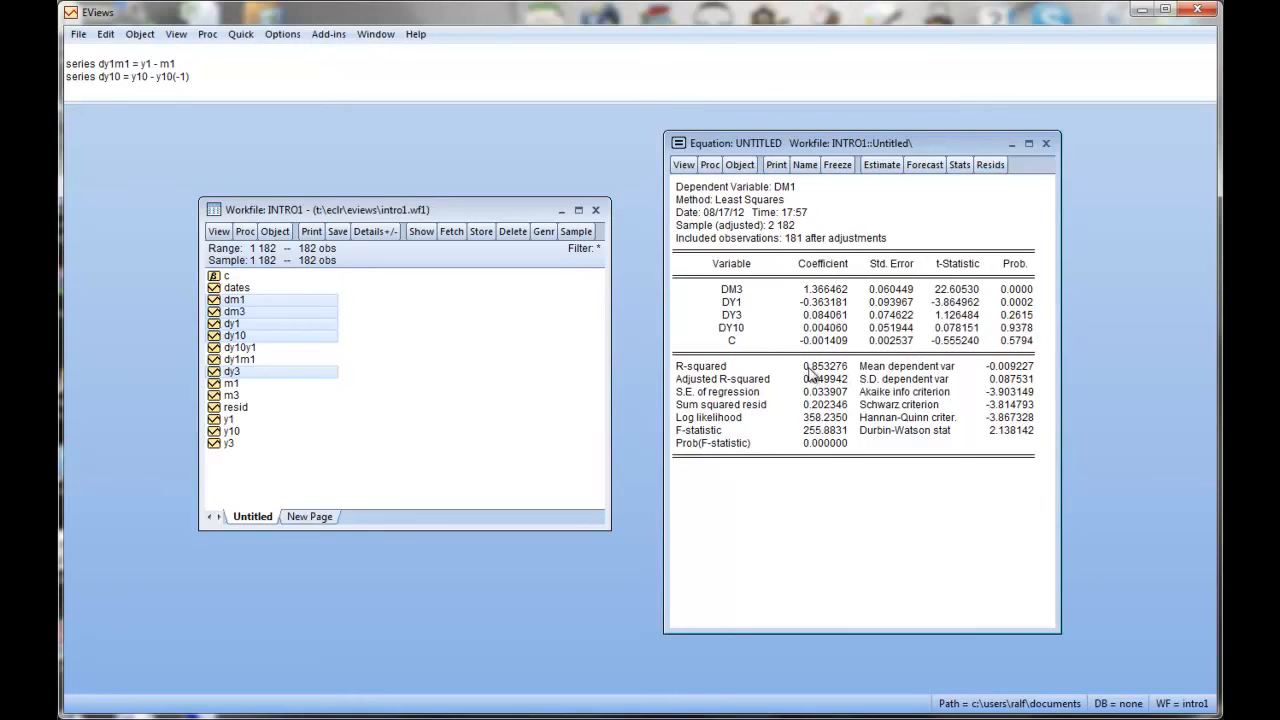
mouse_move(904, 336)
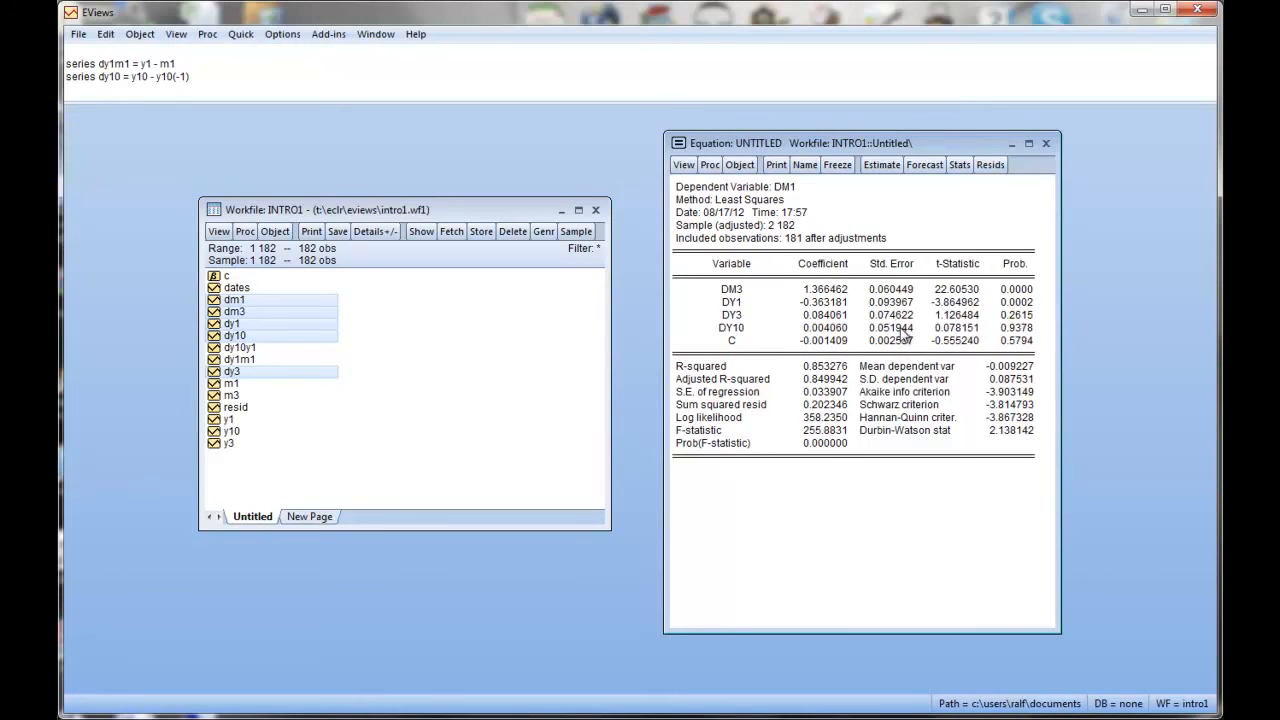
mouse_move(764, 210)
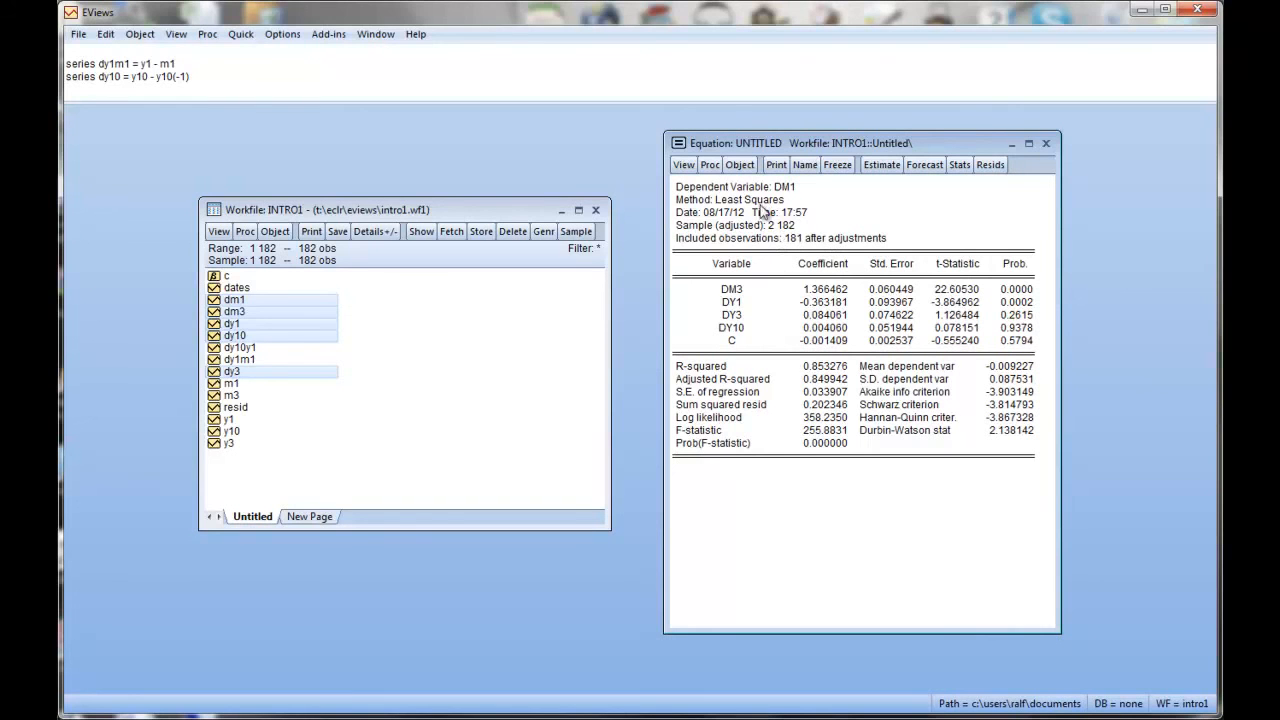
mouse_move(866, 204)
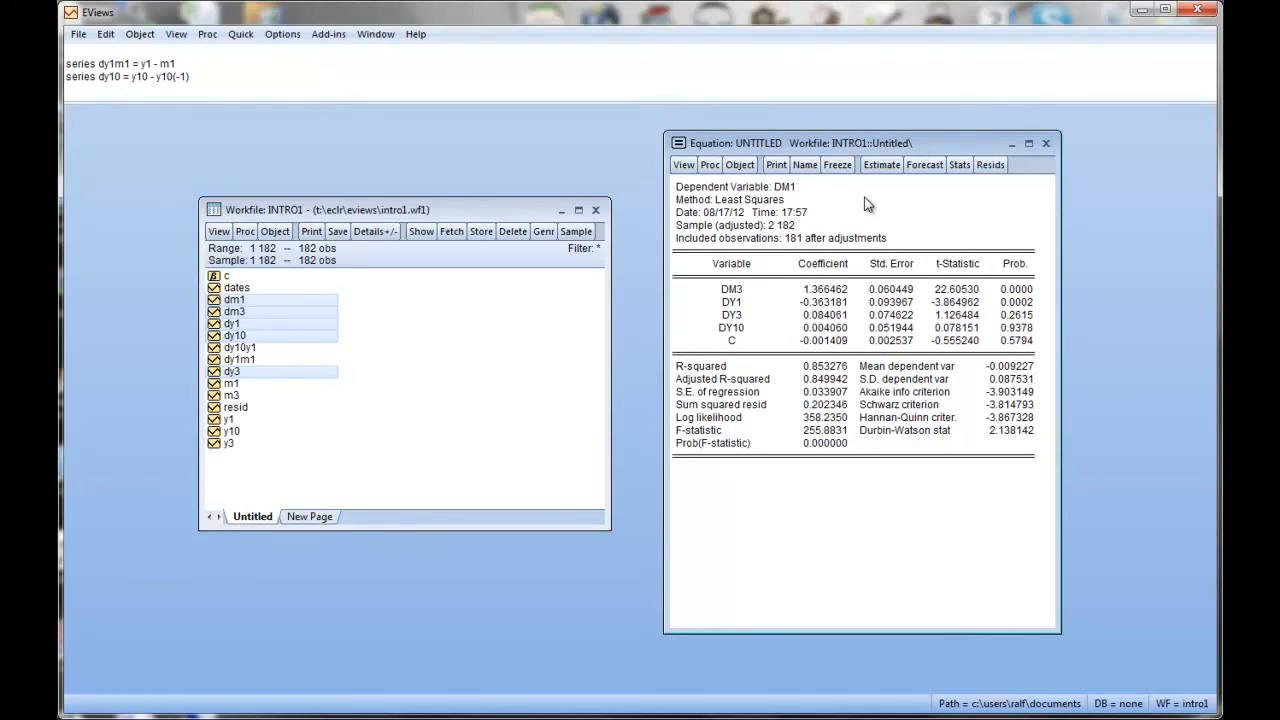
mouse_move(790, 328)
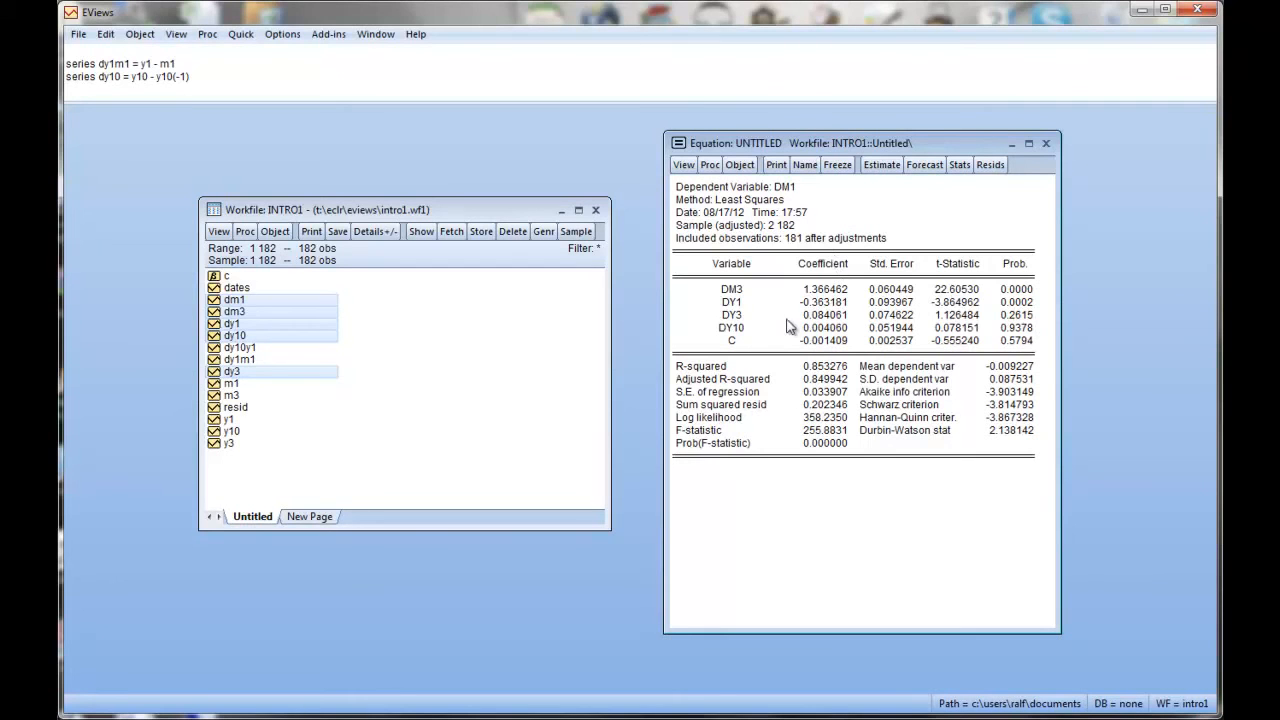
mouse_move(778, 316)
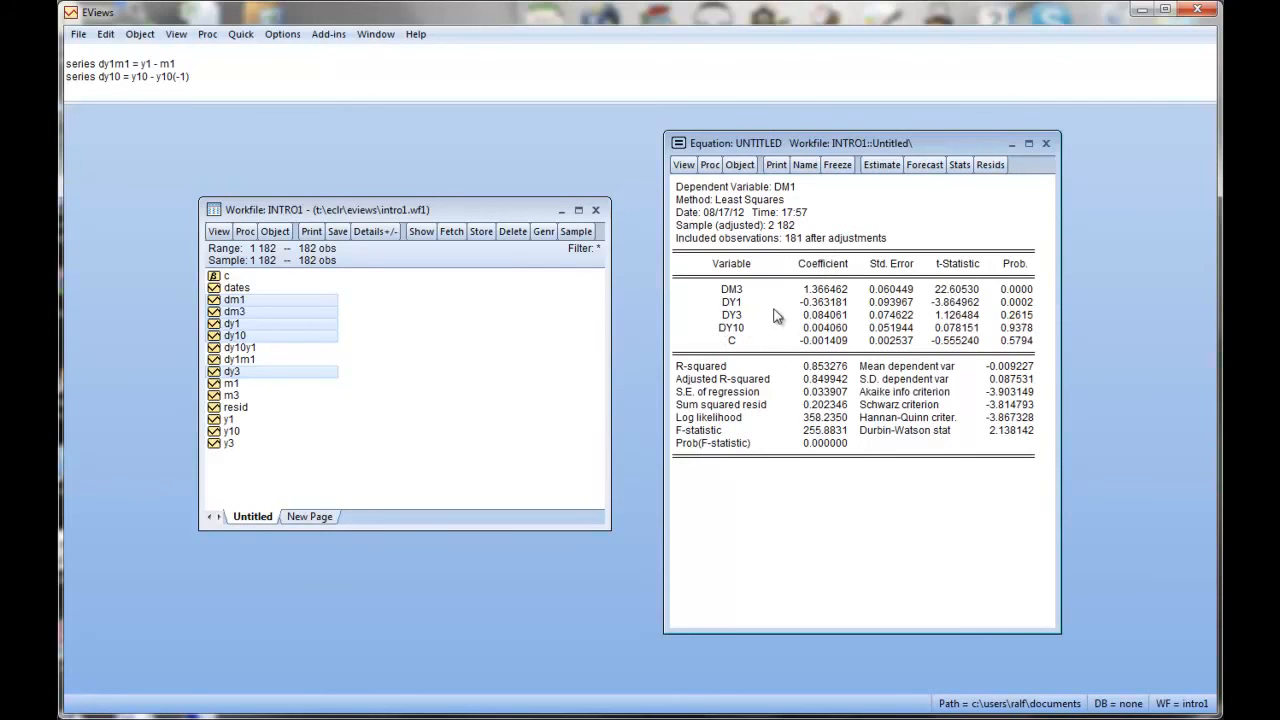
mouse_move(820, 308)
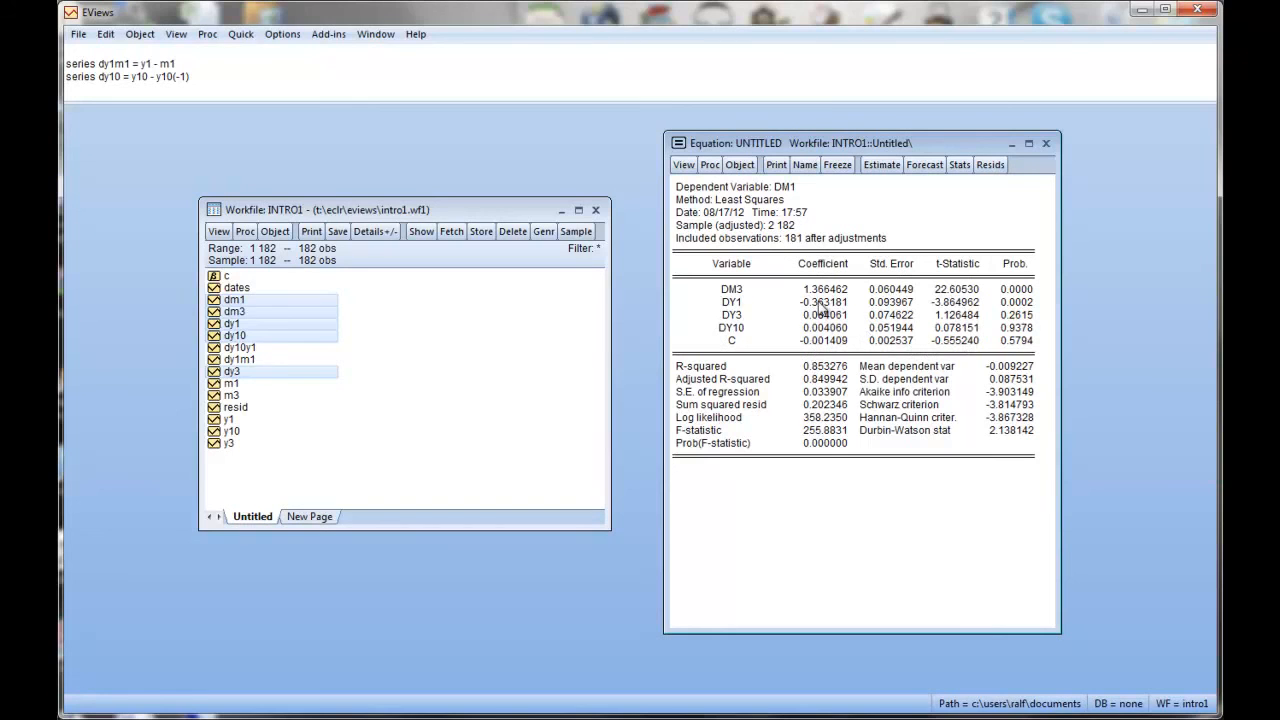
- Inspect the dm1 regression output: DM3 and DY10 coefficients, observation count, SSR, F-statistic 255.88 and Durbin-Watson 2.138
click(822, 288)
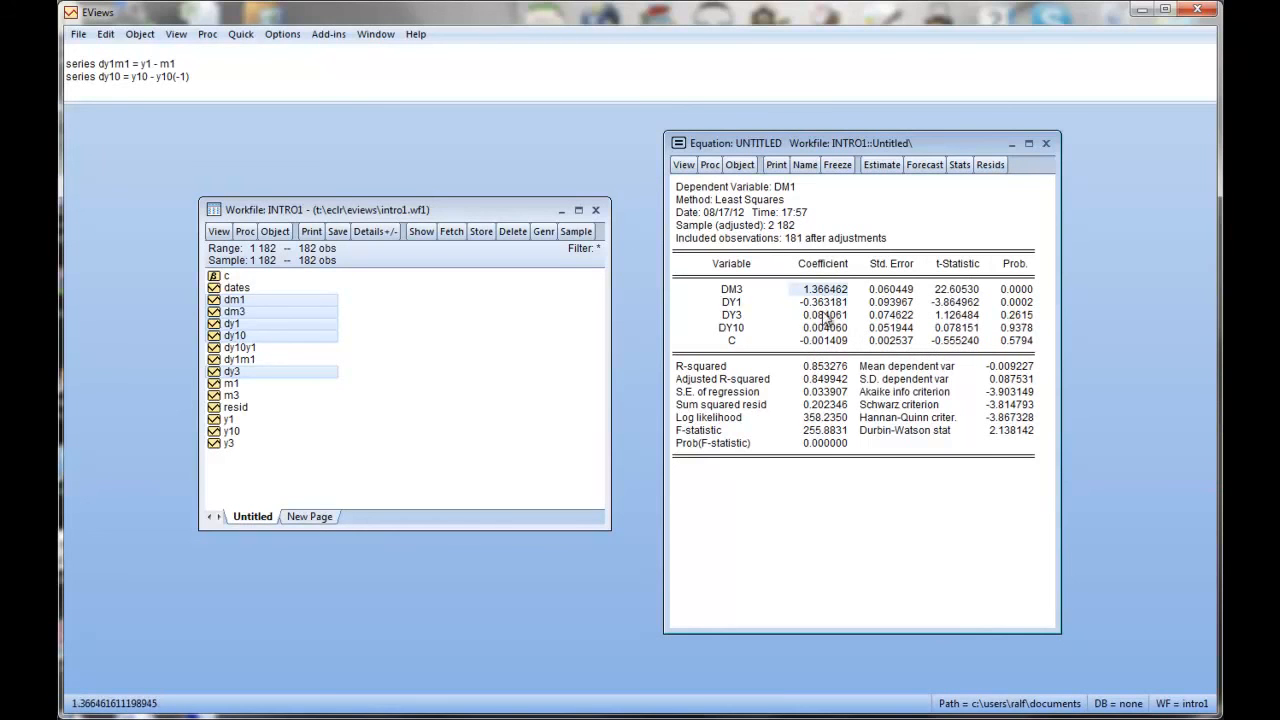
click(824, 328)
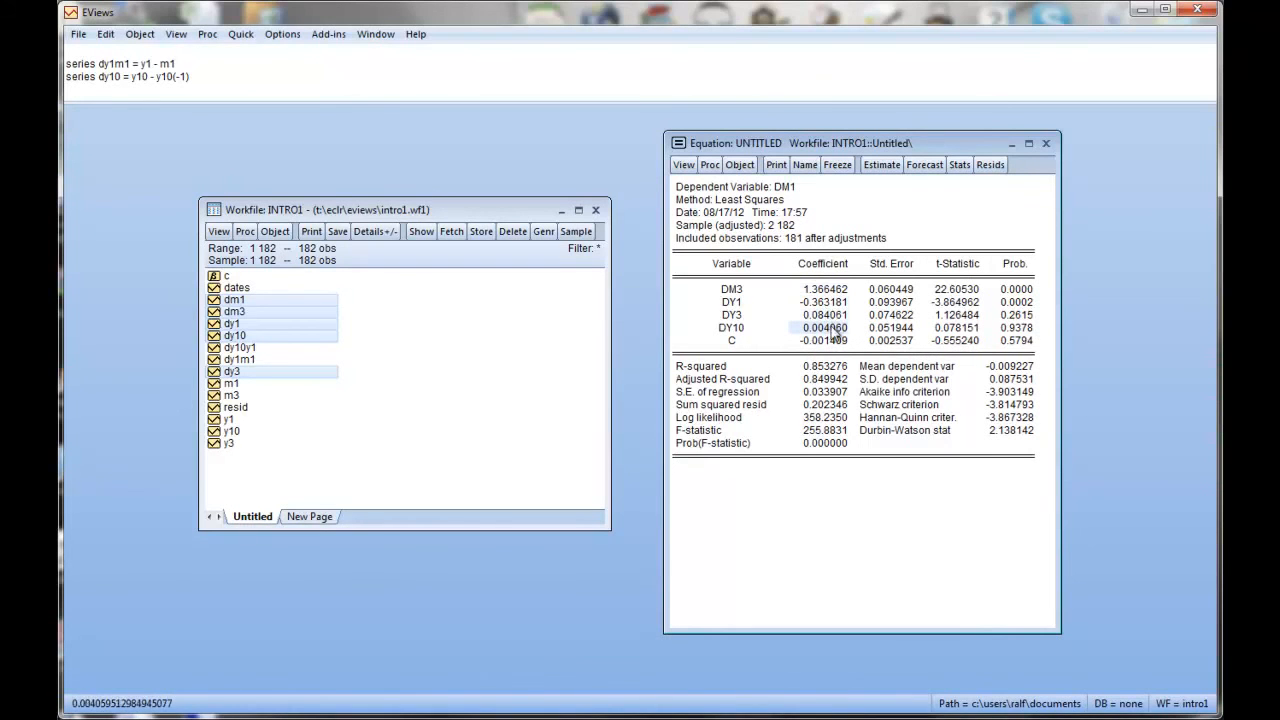
mouse_move(992, 302)
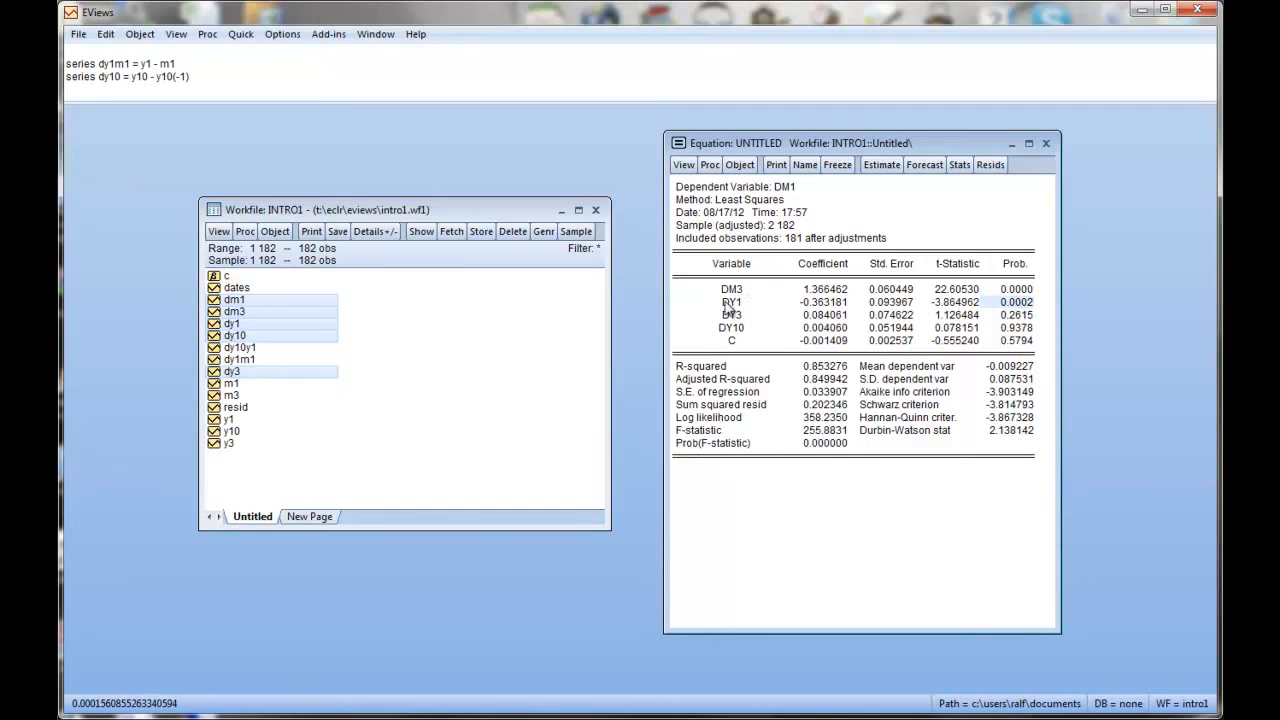
mouse_move(1018, 316)
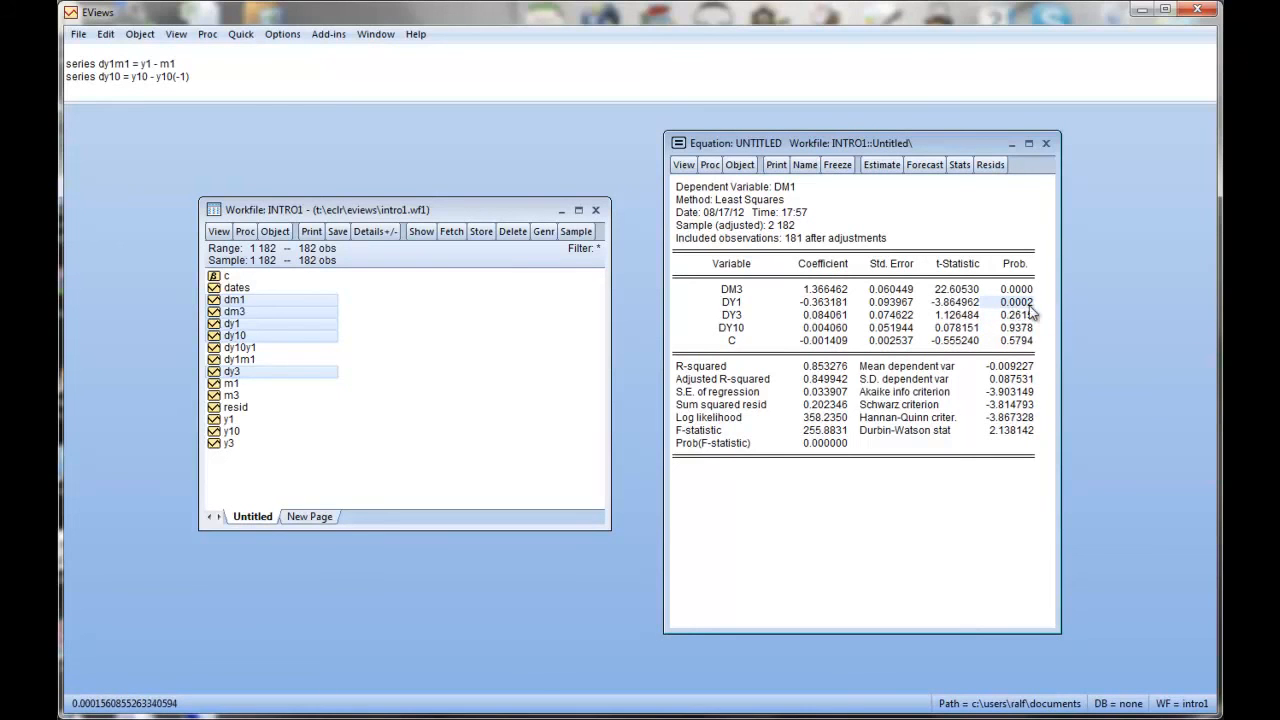
mouse_move(1044, 344)
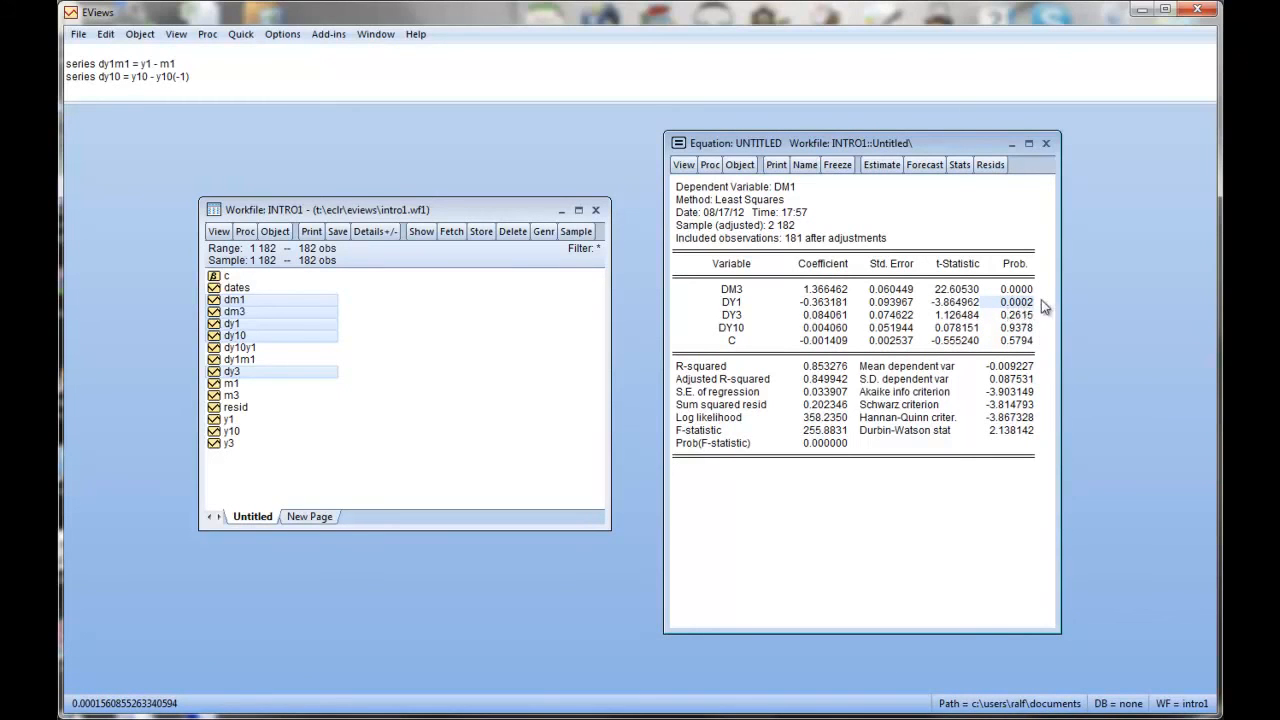
mouse_move(840, 300)
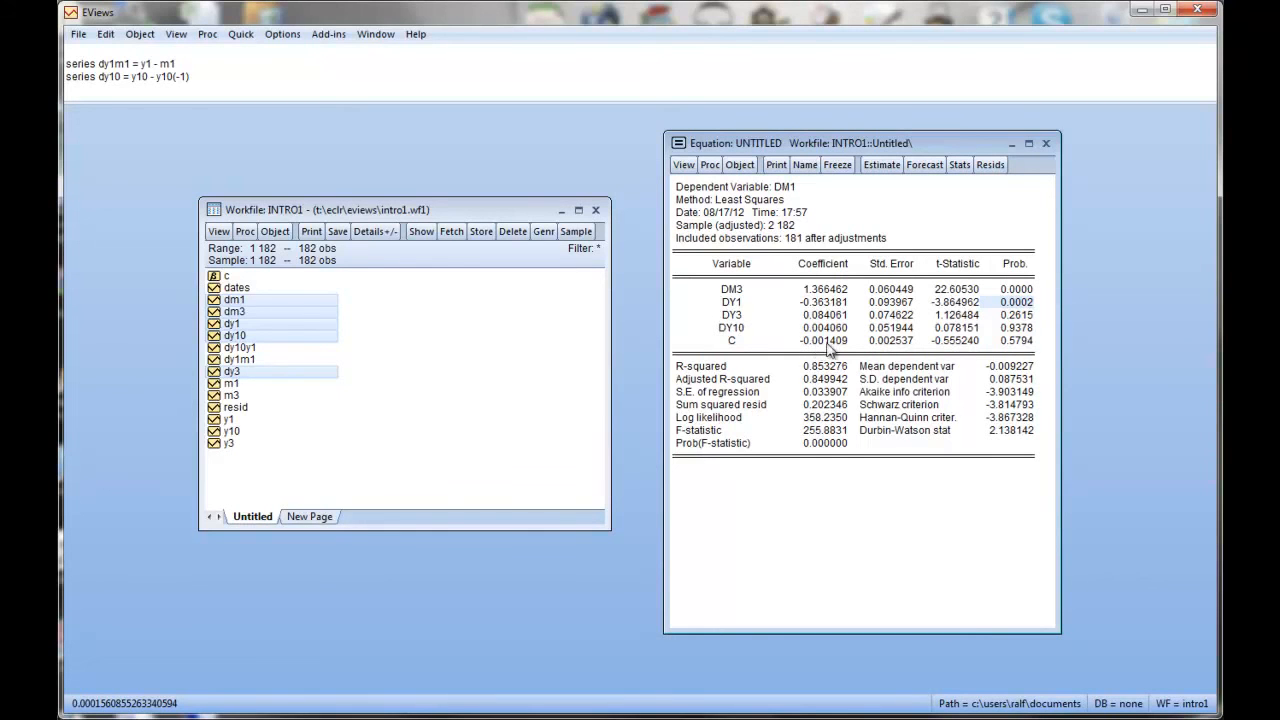
mouse_move(792, 240)
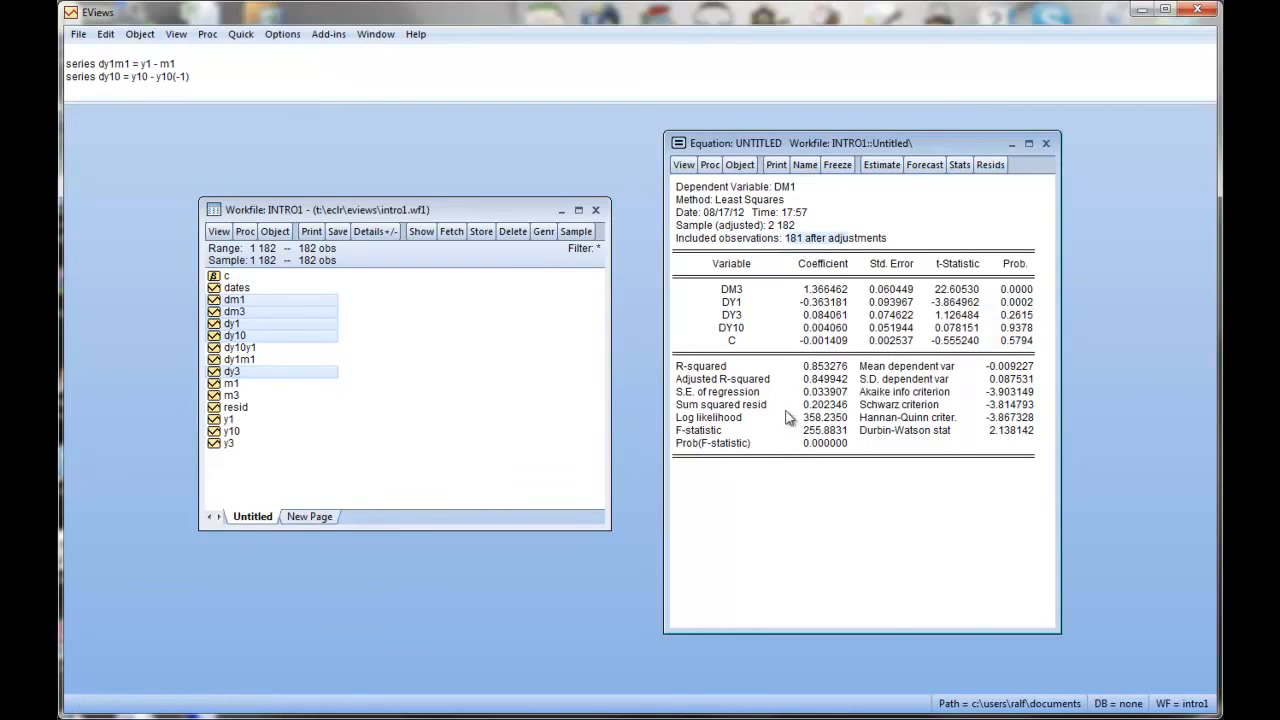
click(824, 390)
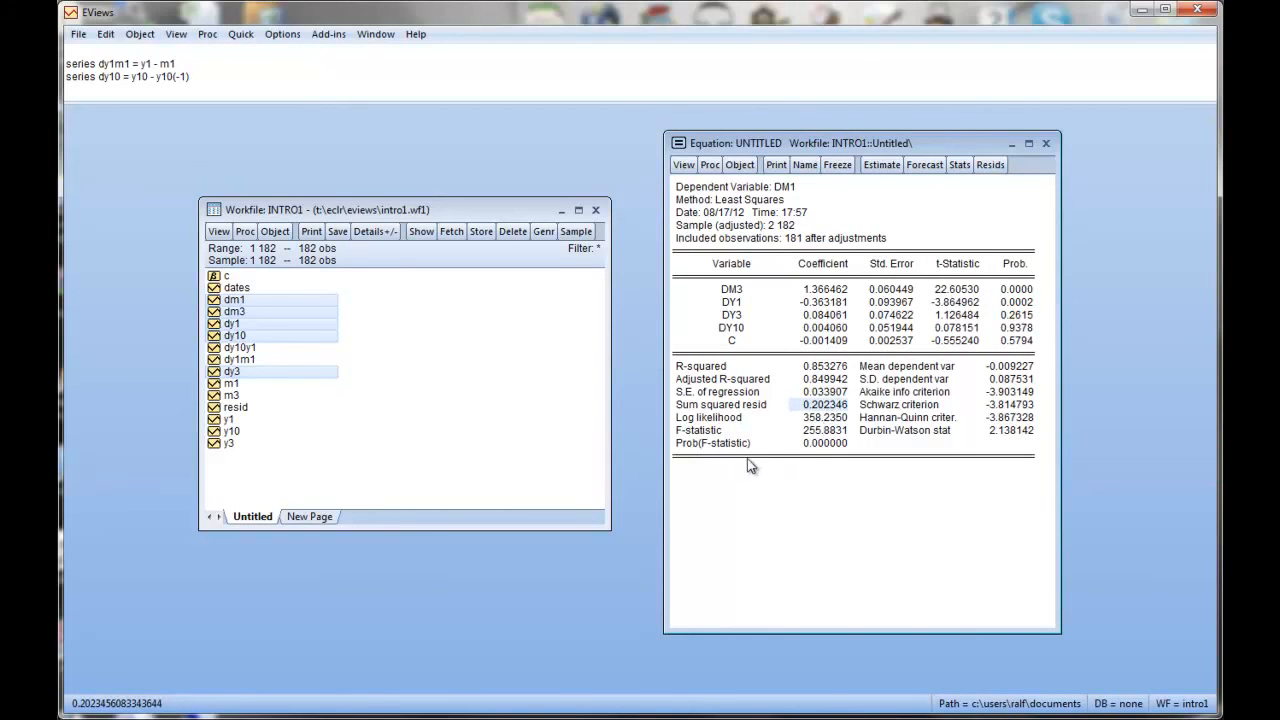
click(824, 430)
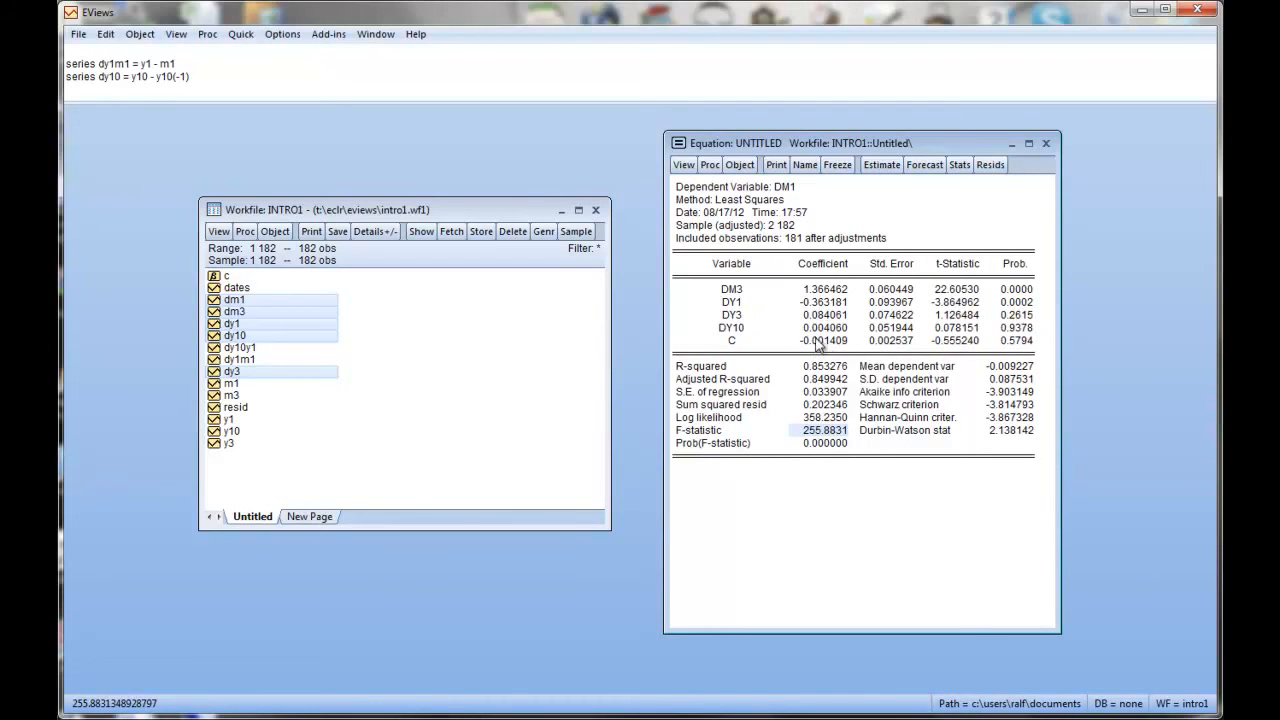
click(824, 444)
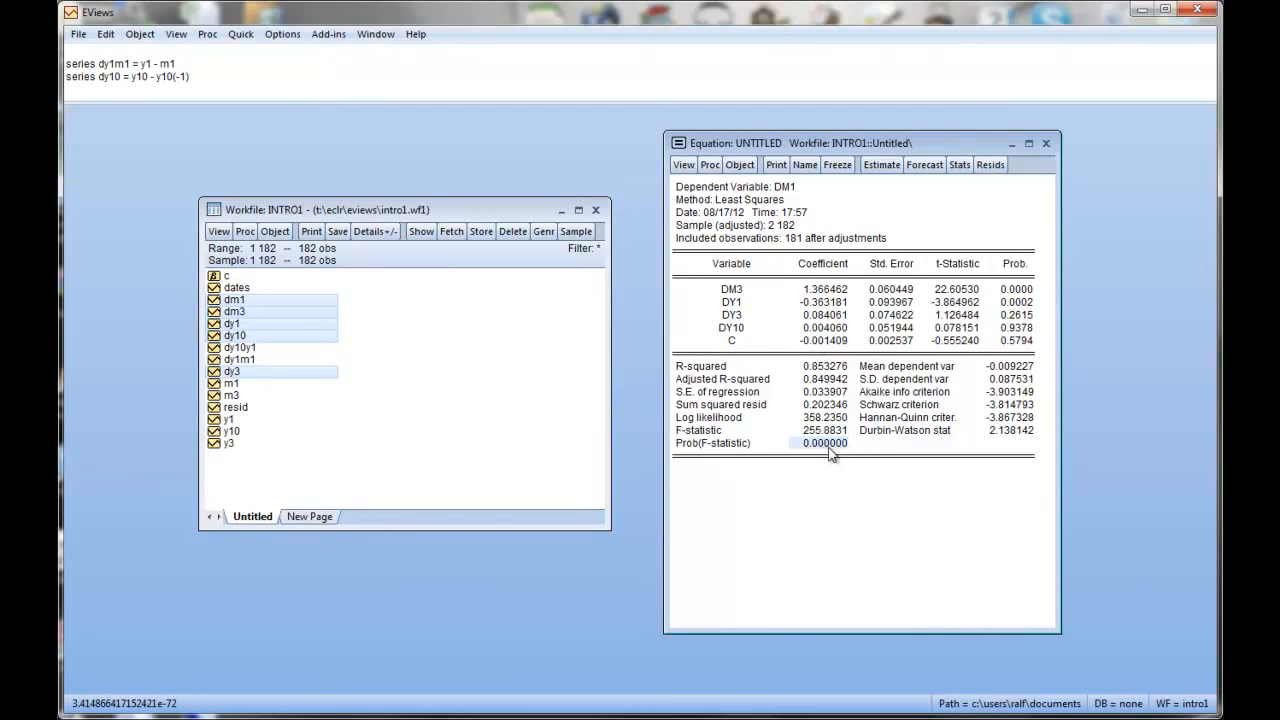
mouse_move(904, 410)
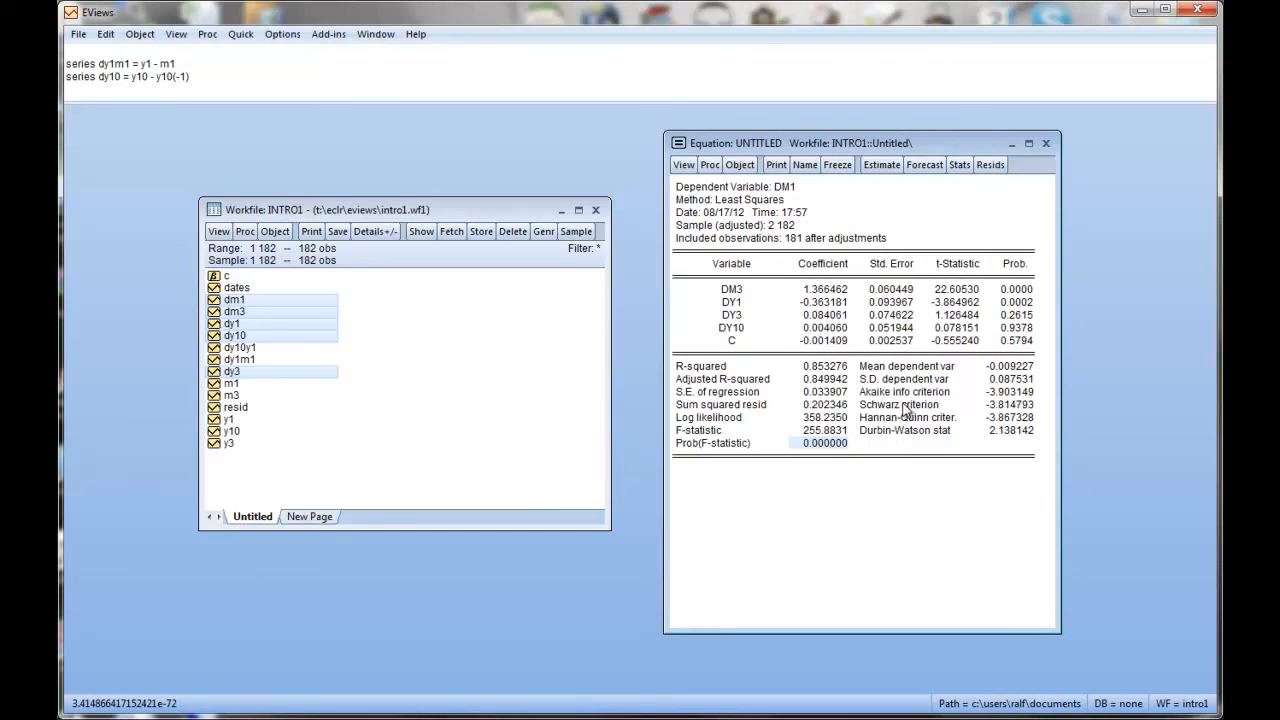
mouse_move(930, 432)
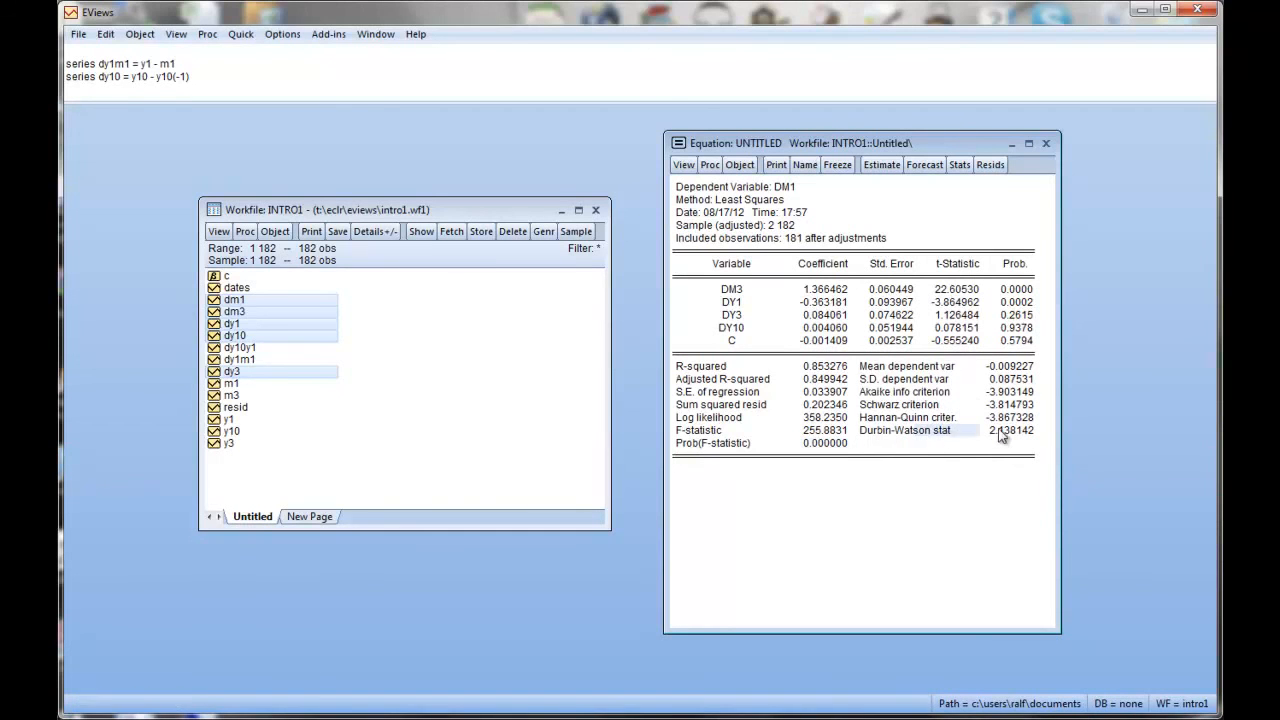
click(1010, 430)
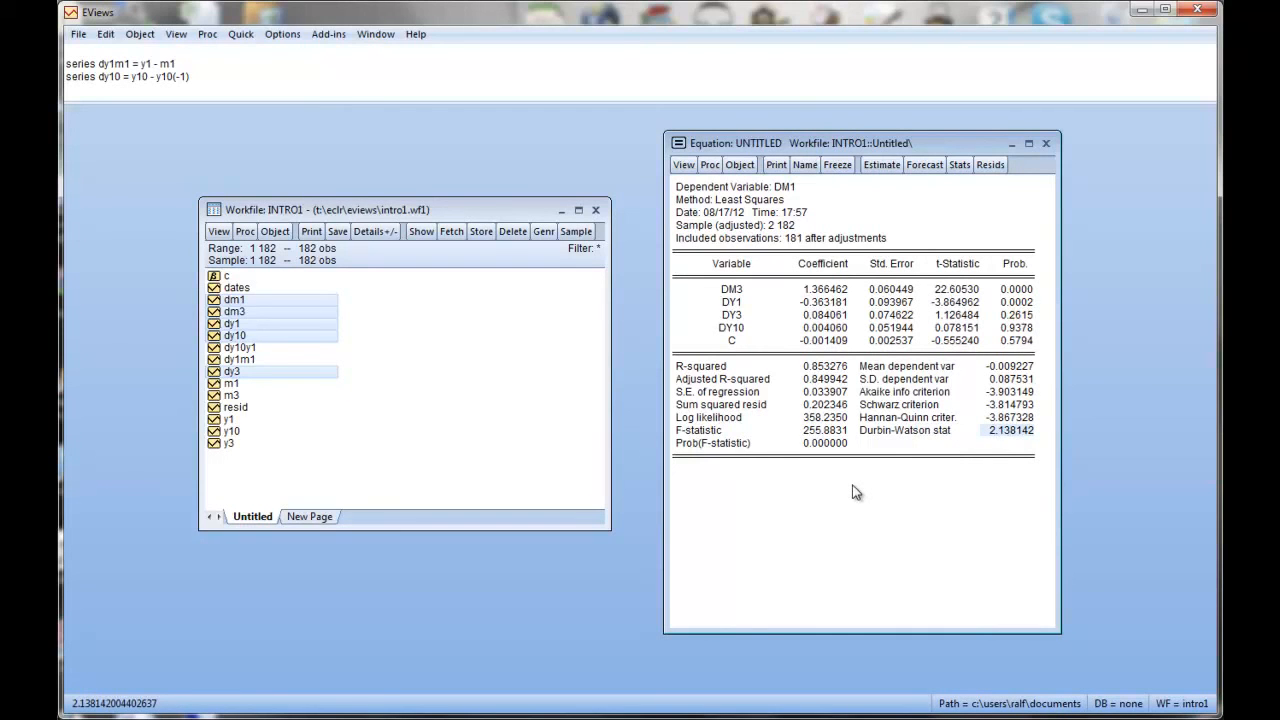
mouse_move(1004, 444)
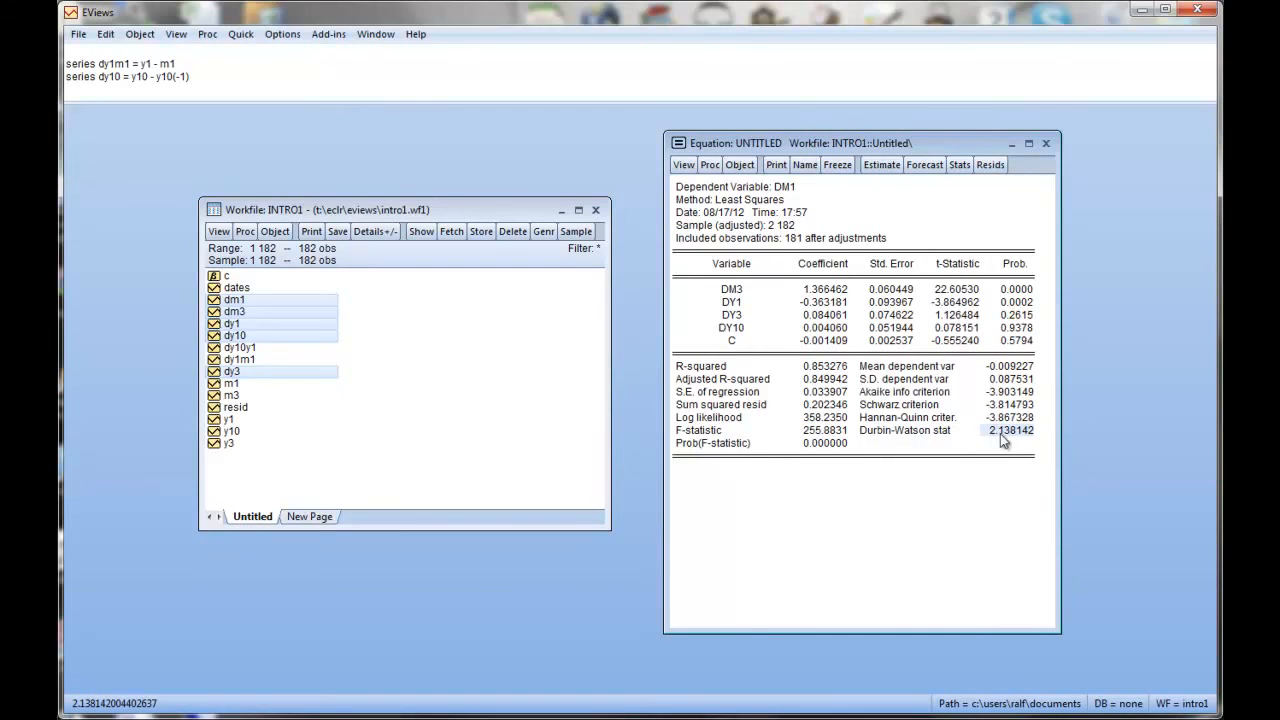
mouse_move(798, 458)
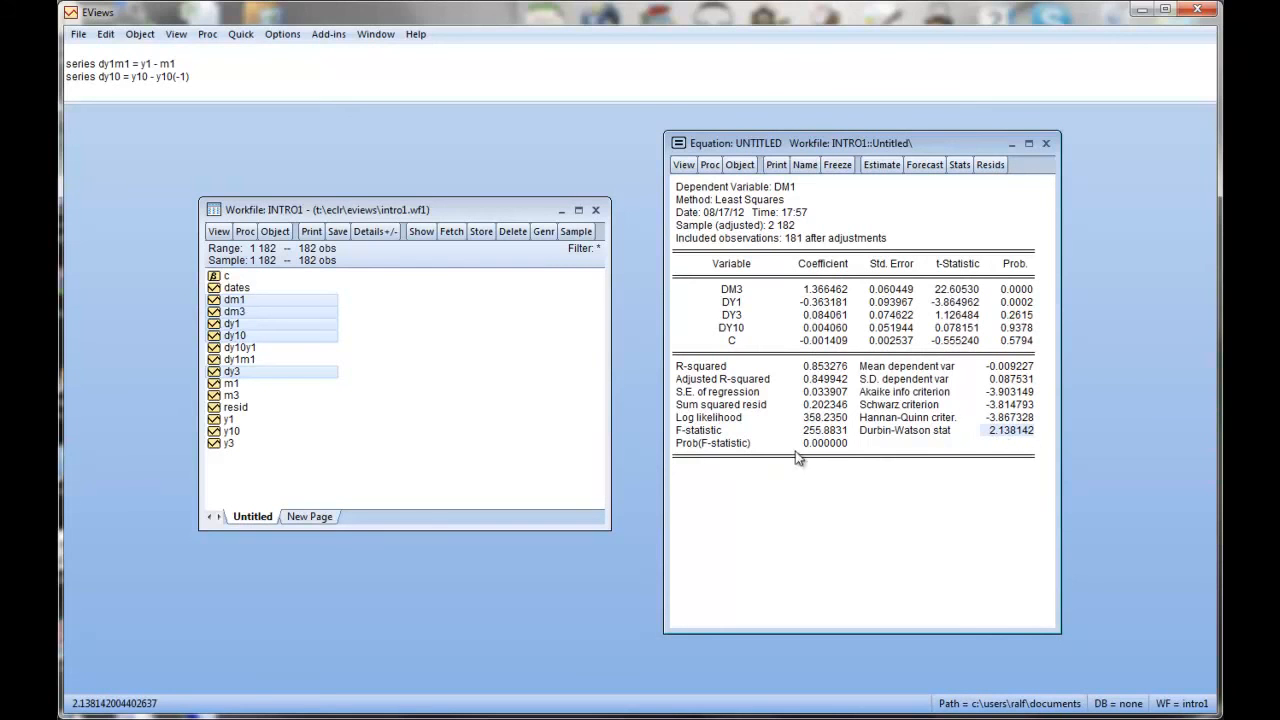
mouse_move(816, 422)
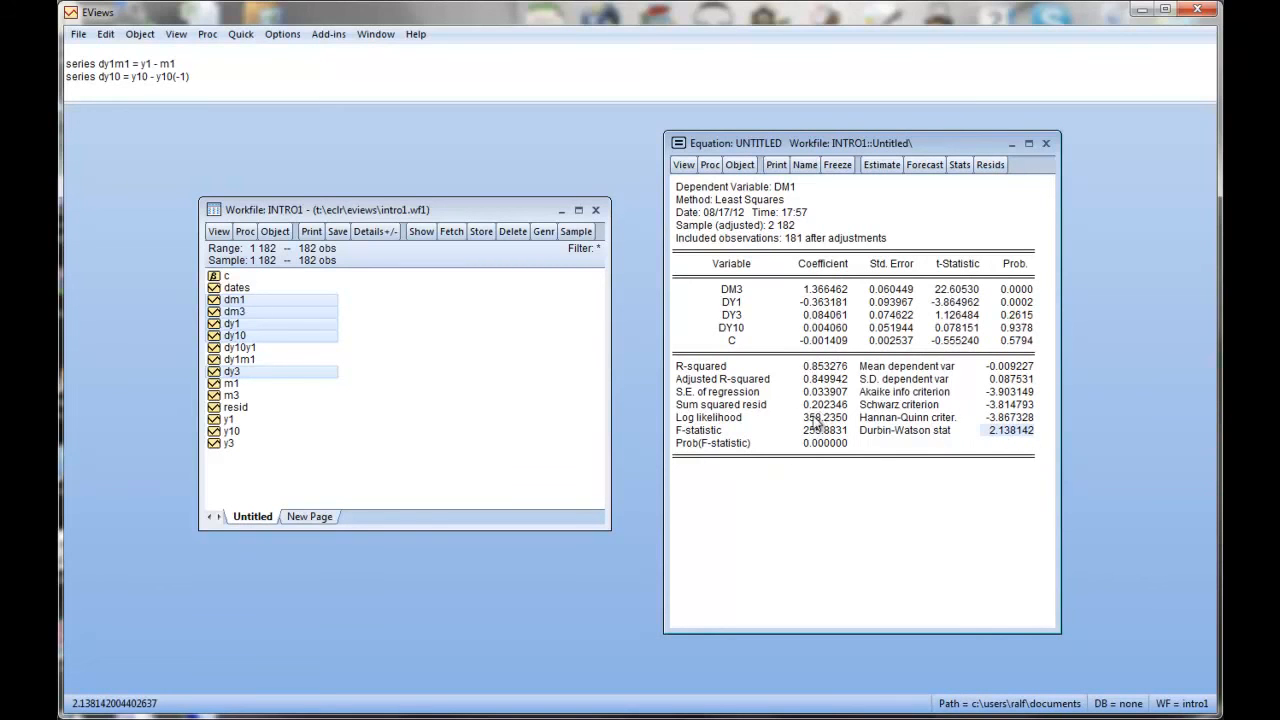
mouse_move(816, 418)
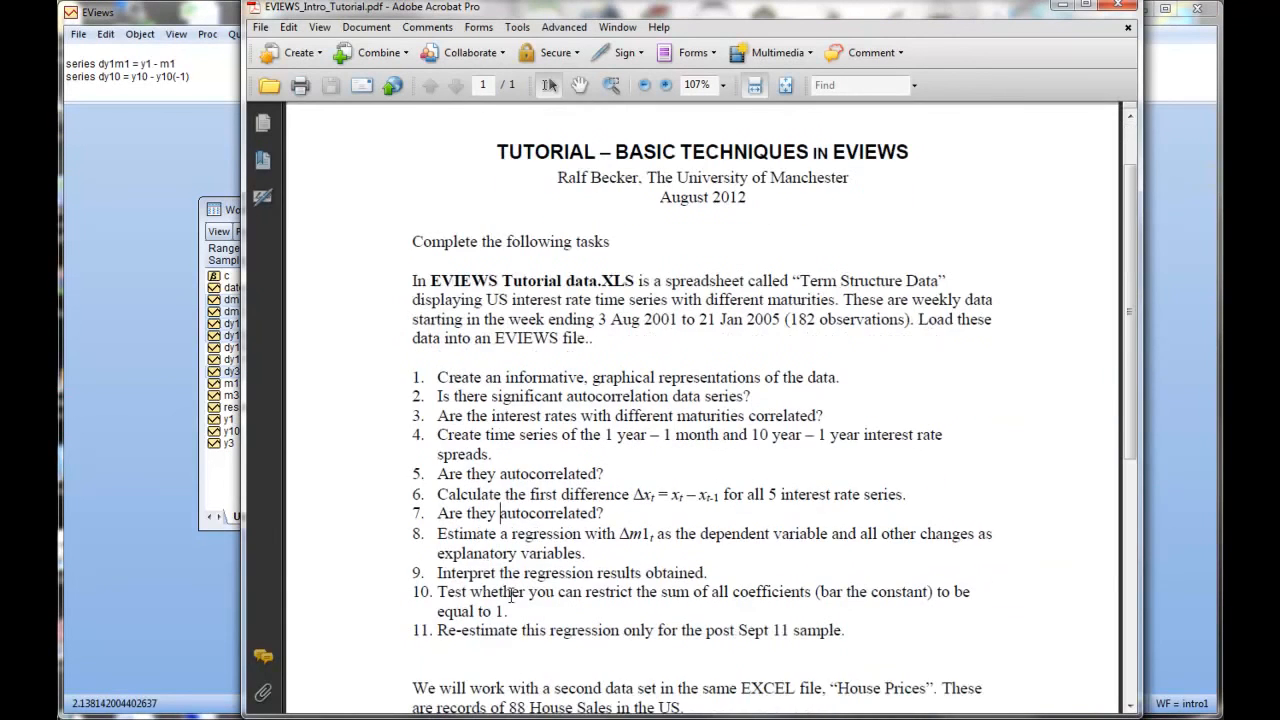
mouse_move(736, 608)
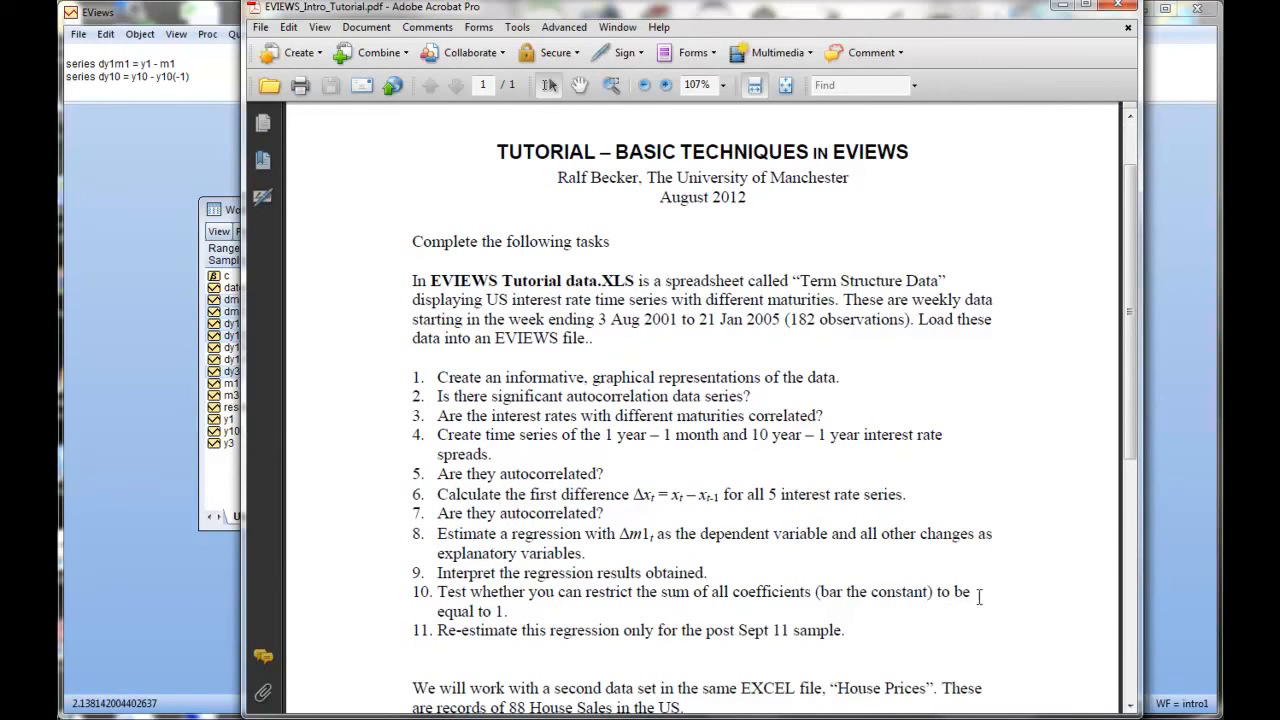
mouse_move(428, 28)
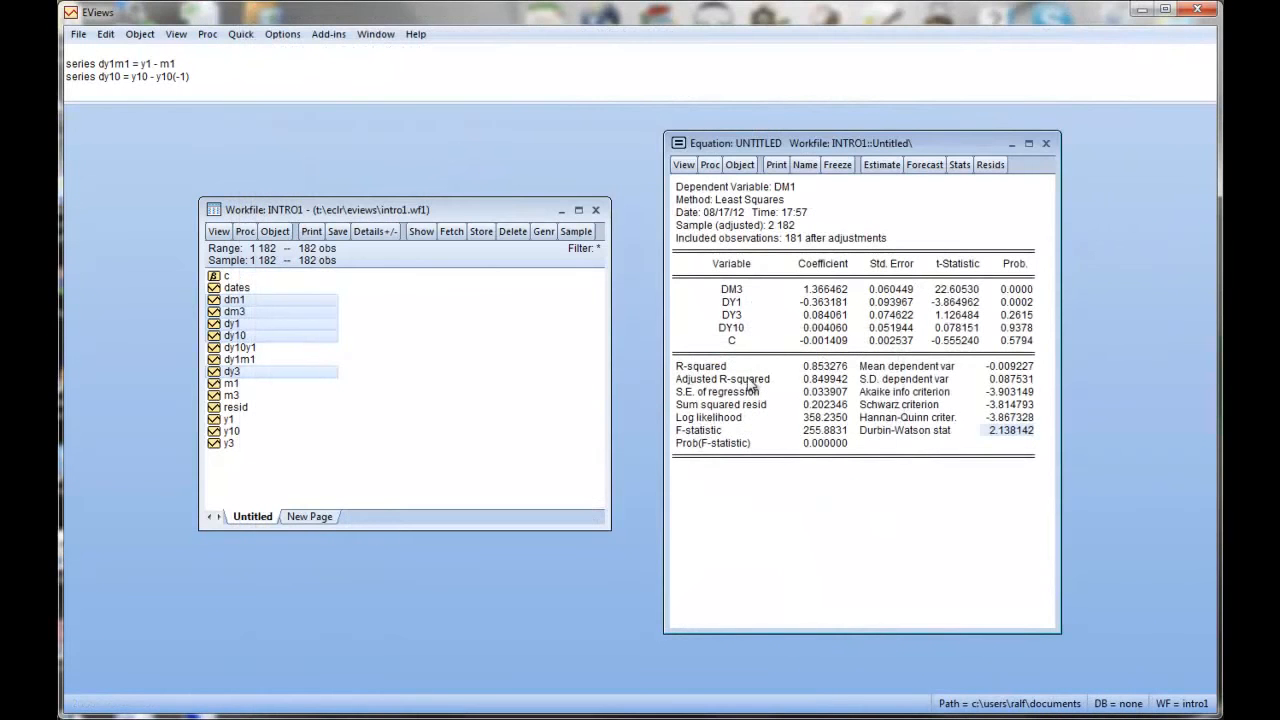
click(684, 164)
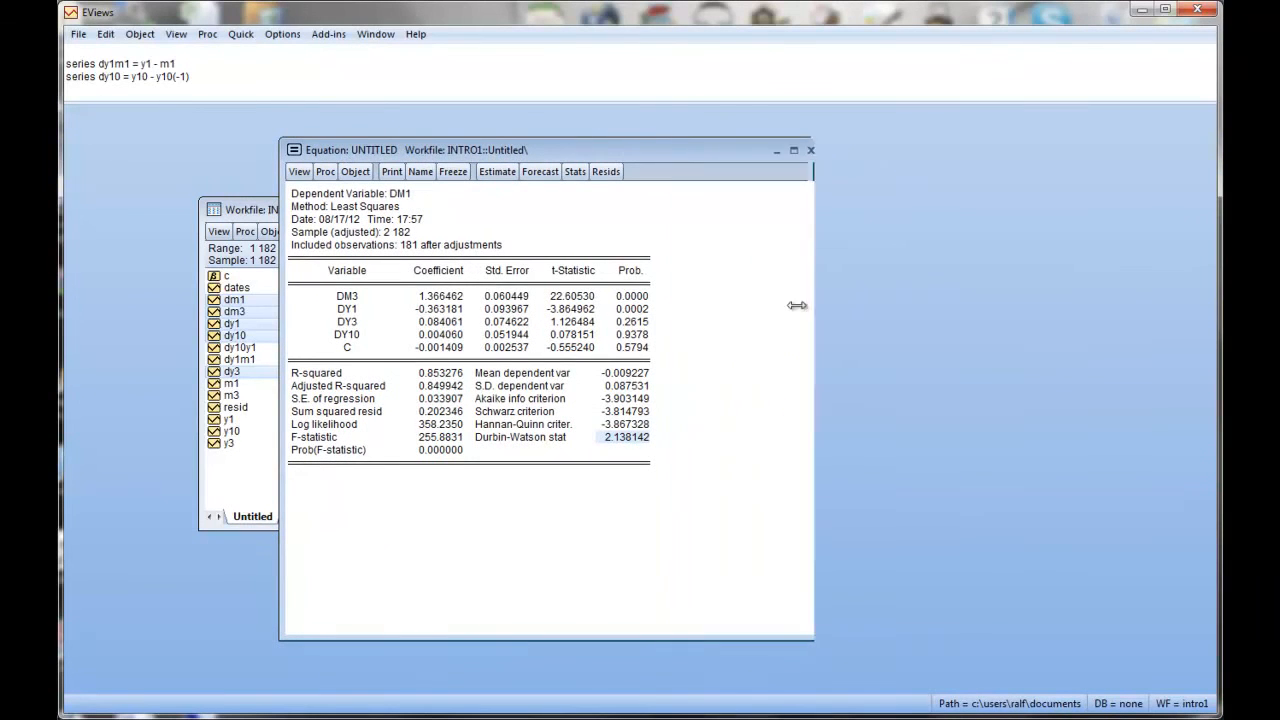
drag(812, 304, 852, 304)
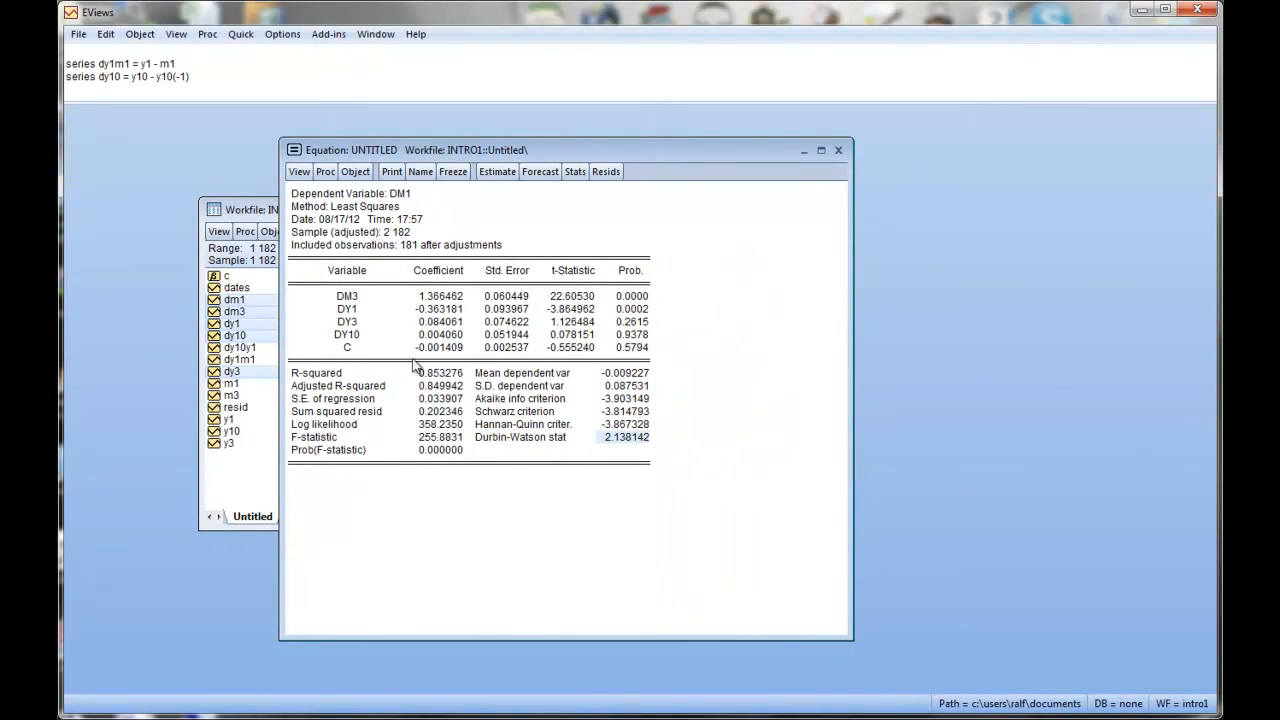
click(300, 172)
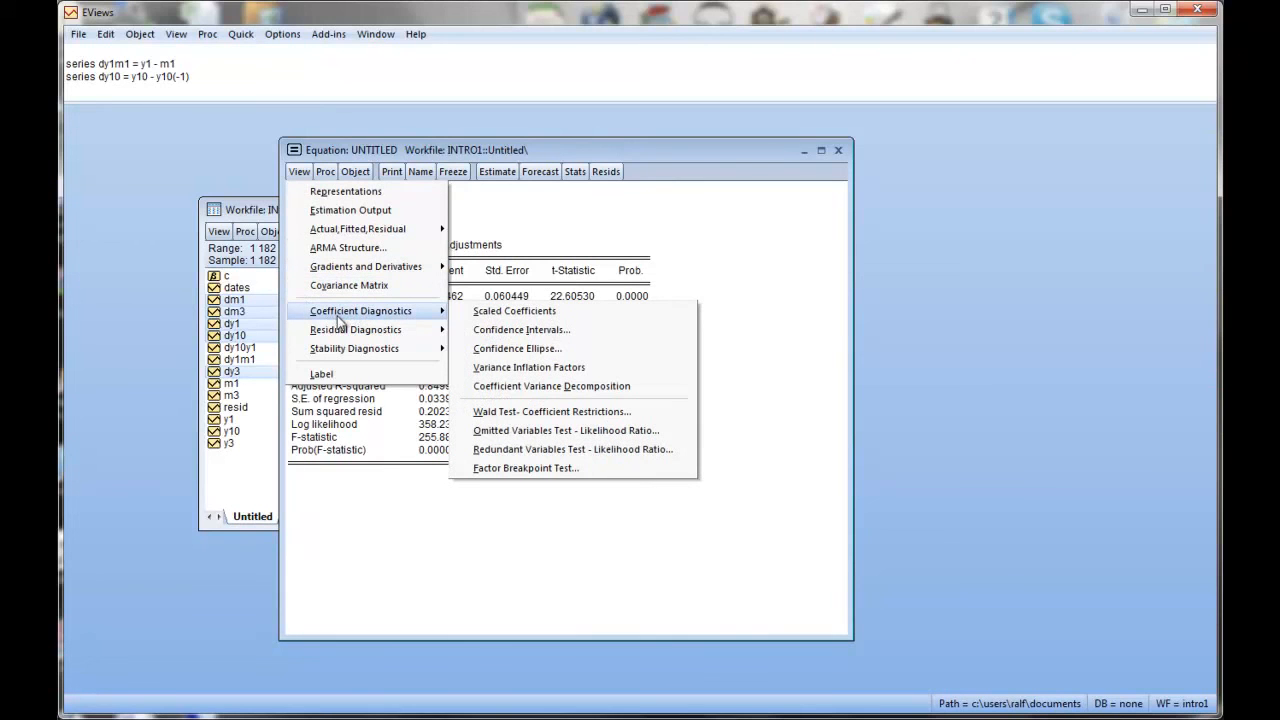
mouse_move(514, 312)
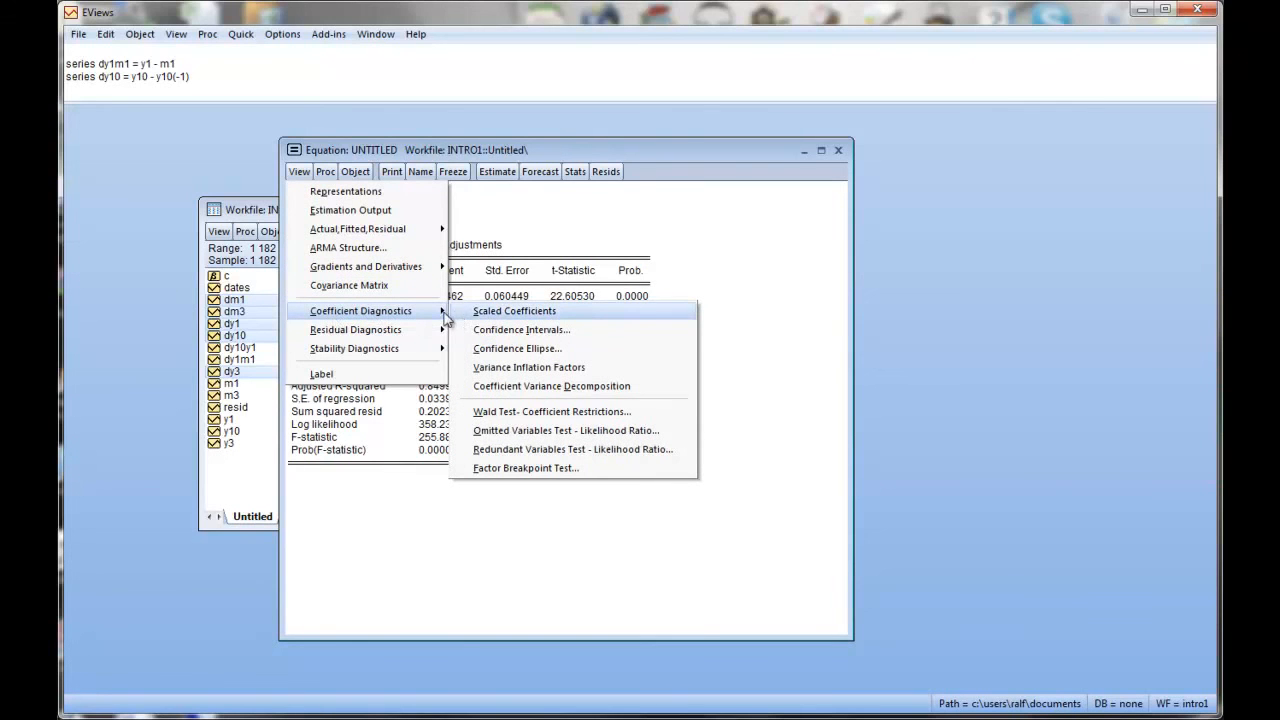
mouse_move(510, 336)
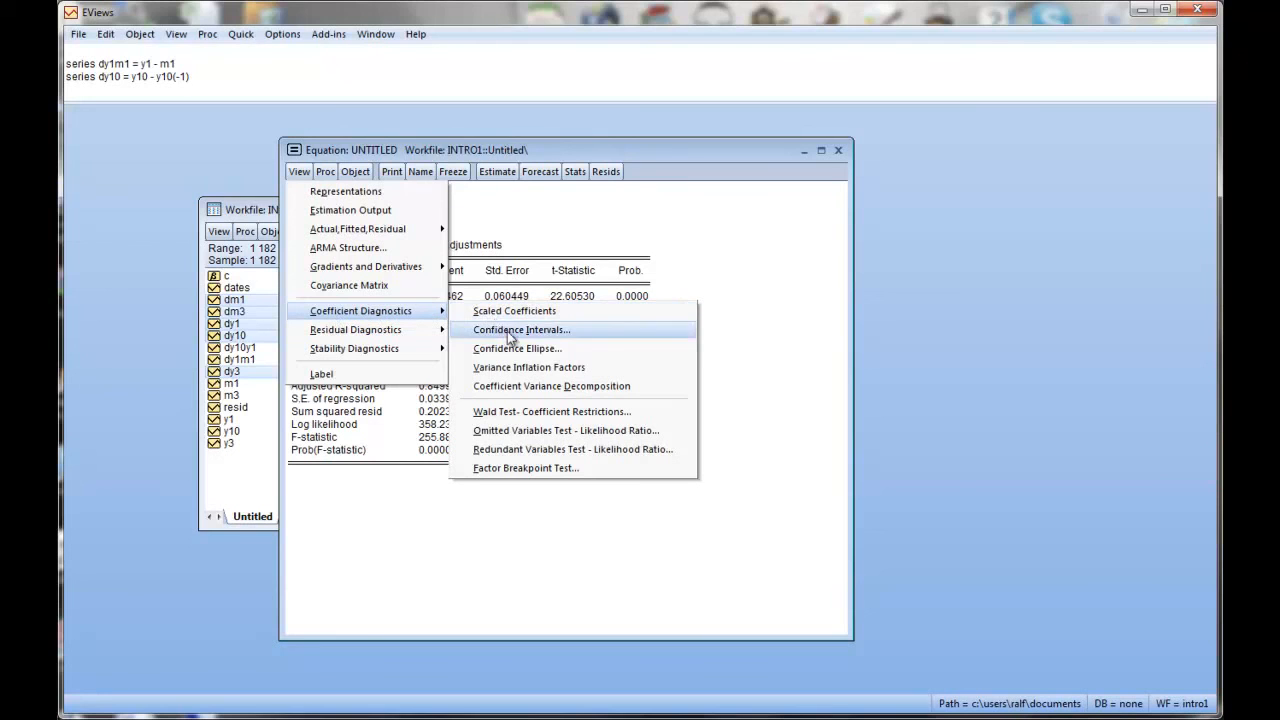
mouse_move(584, 370)
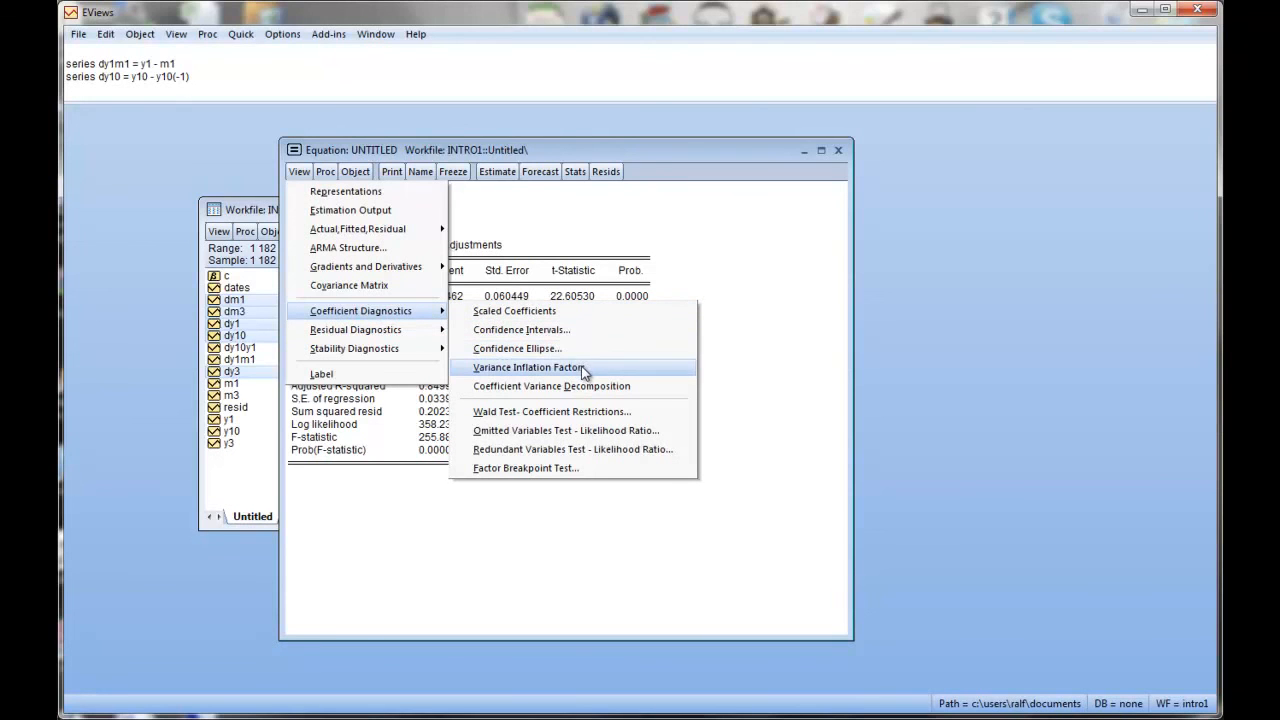
mouse_move(560, 430)
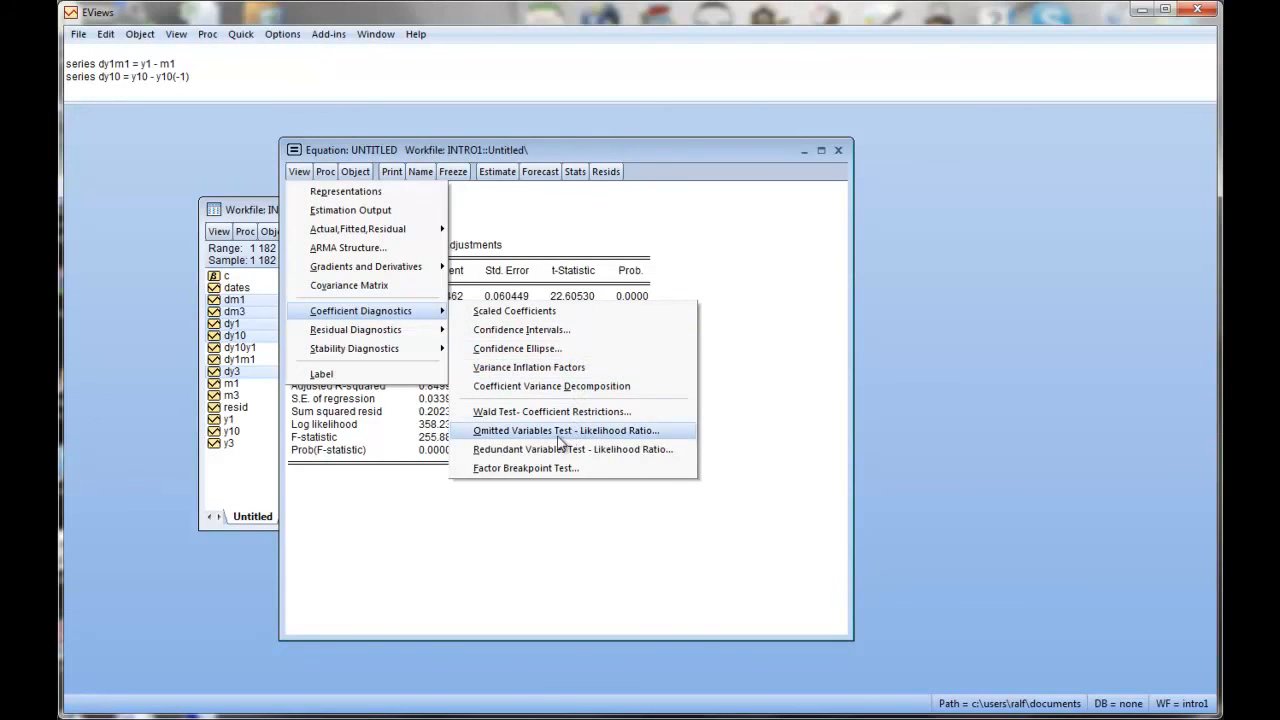
mouse_move(552, 412)
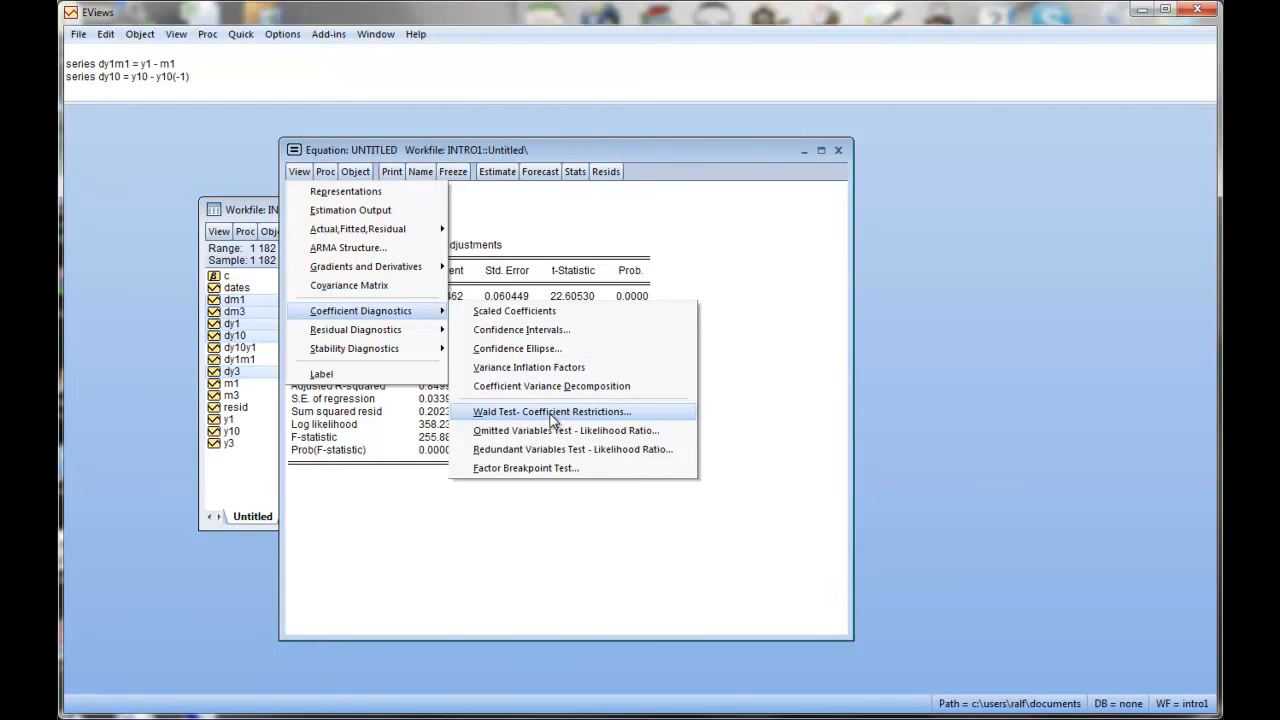
click(552, 412)
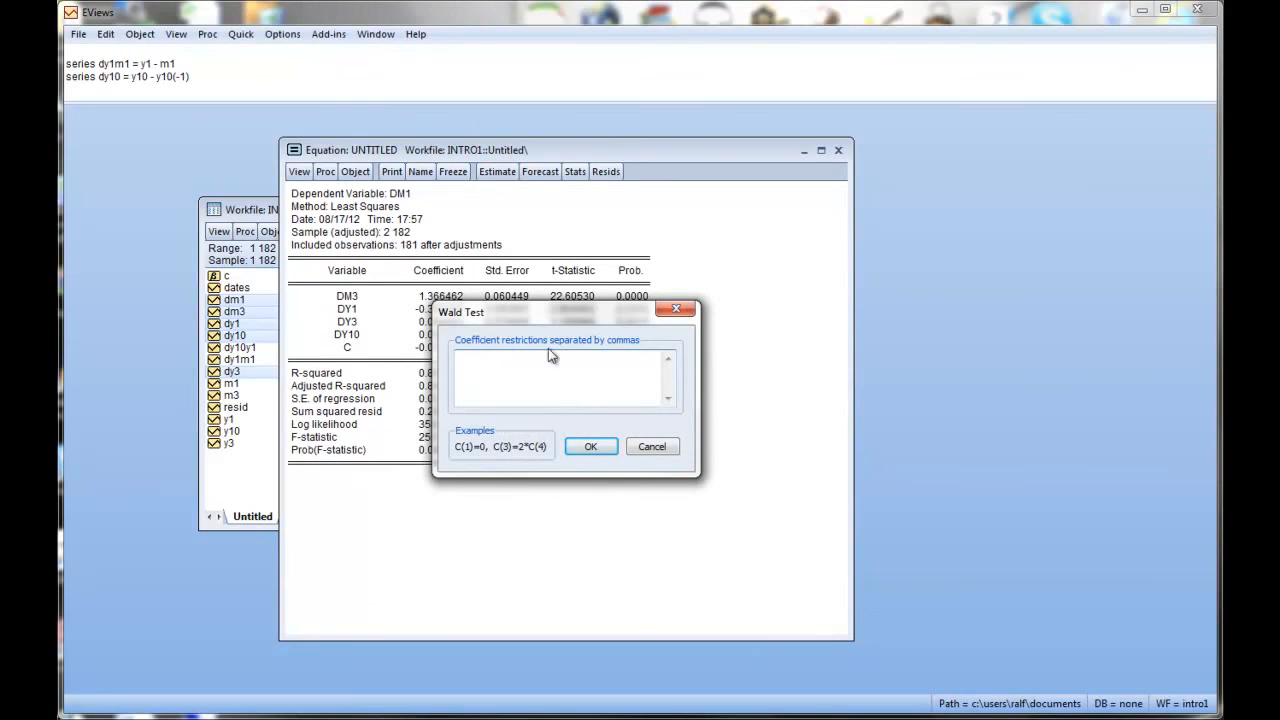
mouse_move(496, 450)
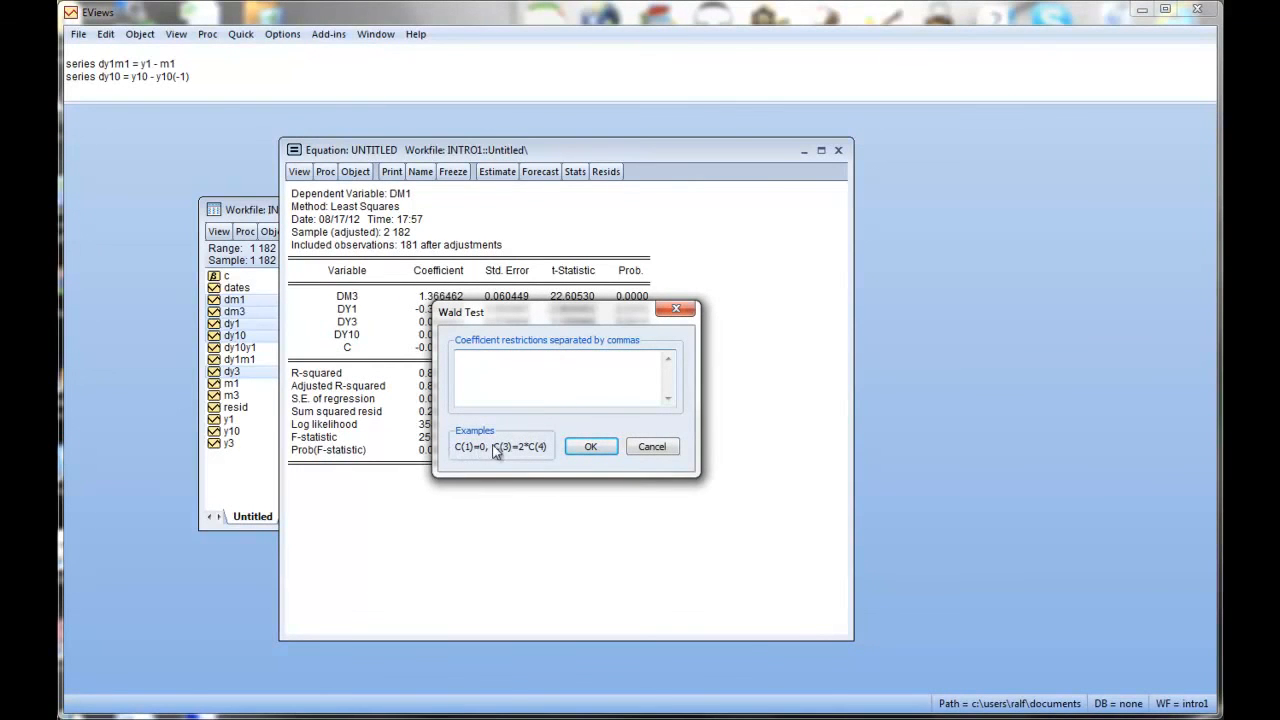
drag(460, 312, 838, 364)
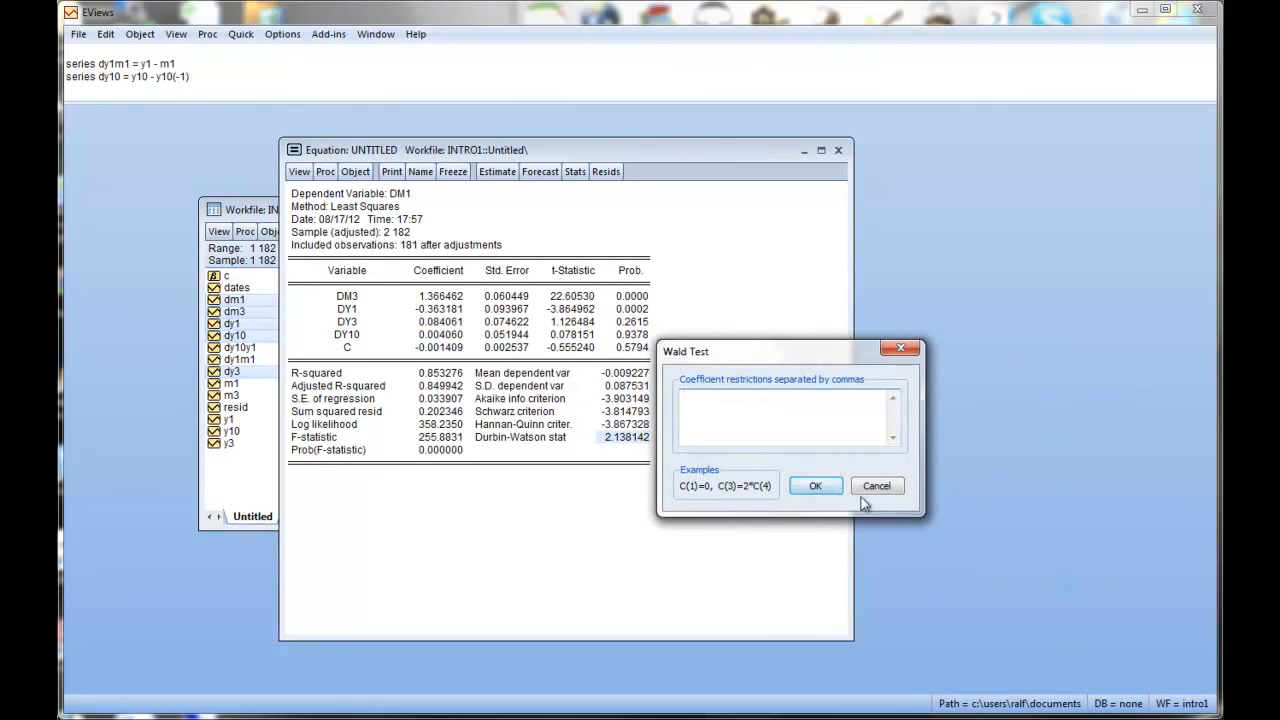
click(876, 486)
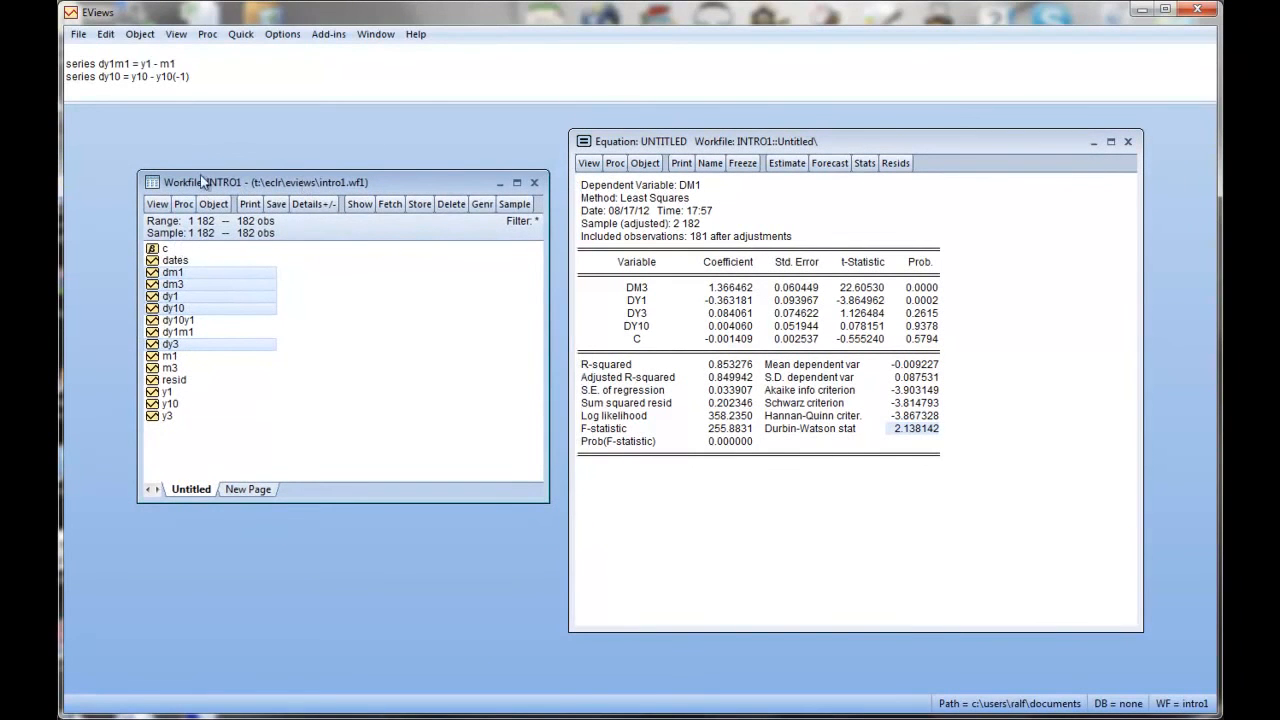
mouse_move(470, 464)
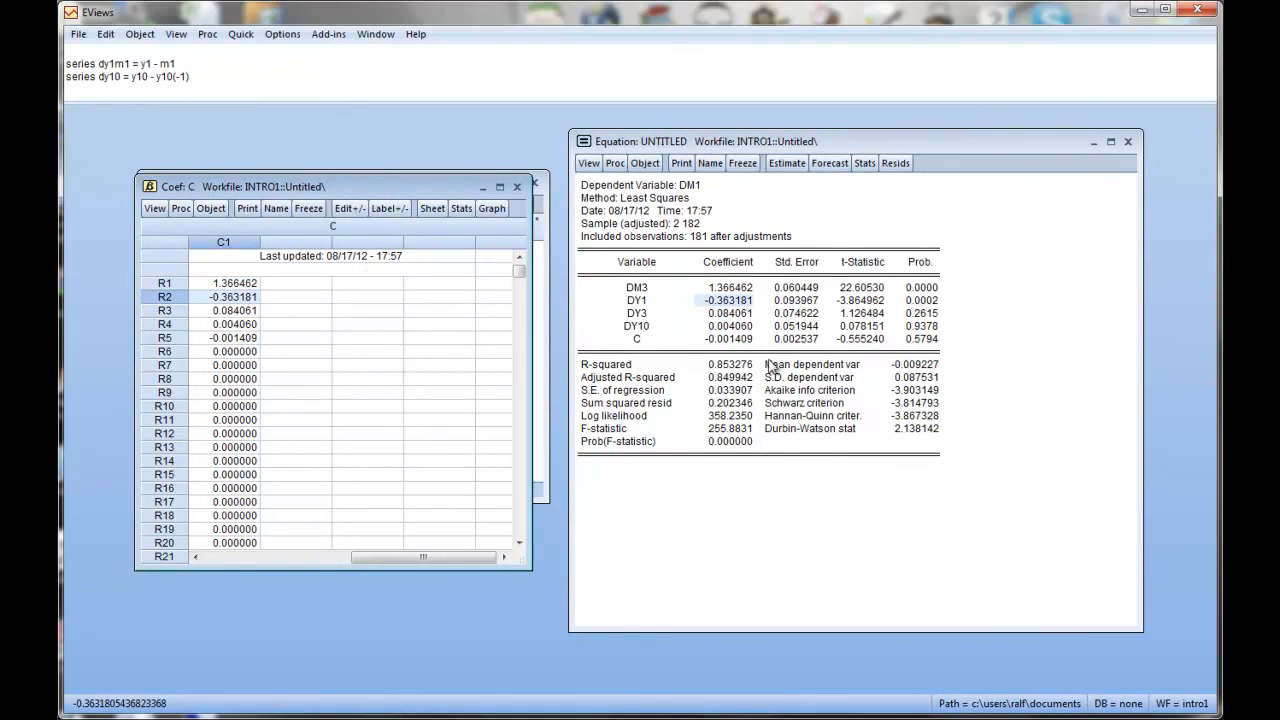
- Open the coefficient vector c with the stored estimates, then the equation's procedures list
click(224, 310)
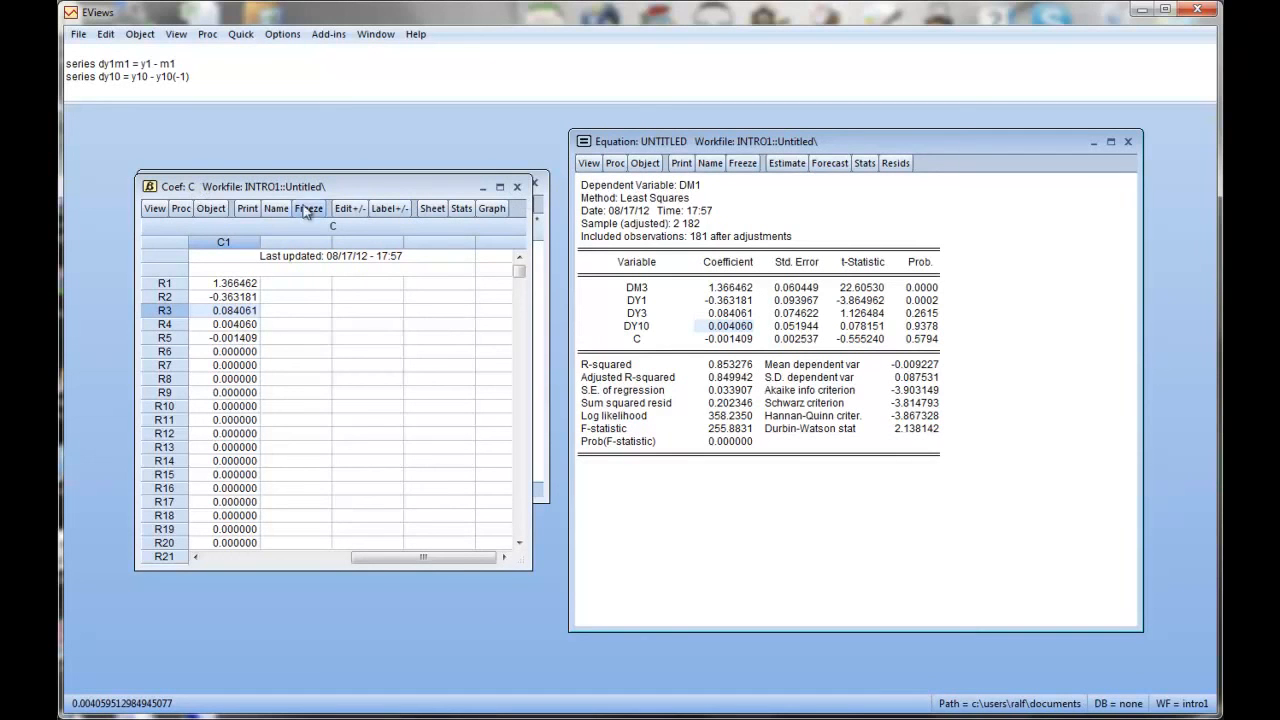
click(588, 164)
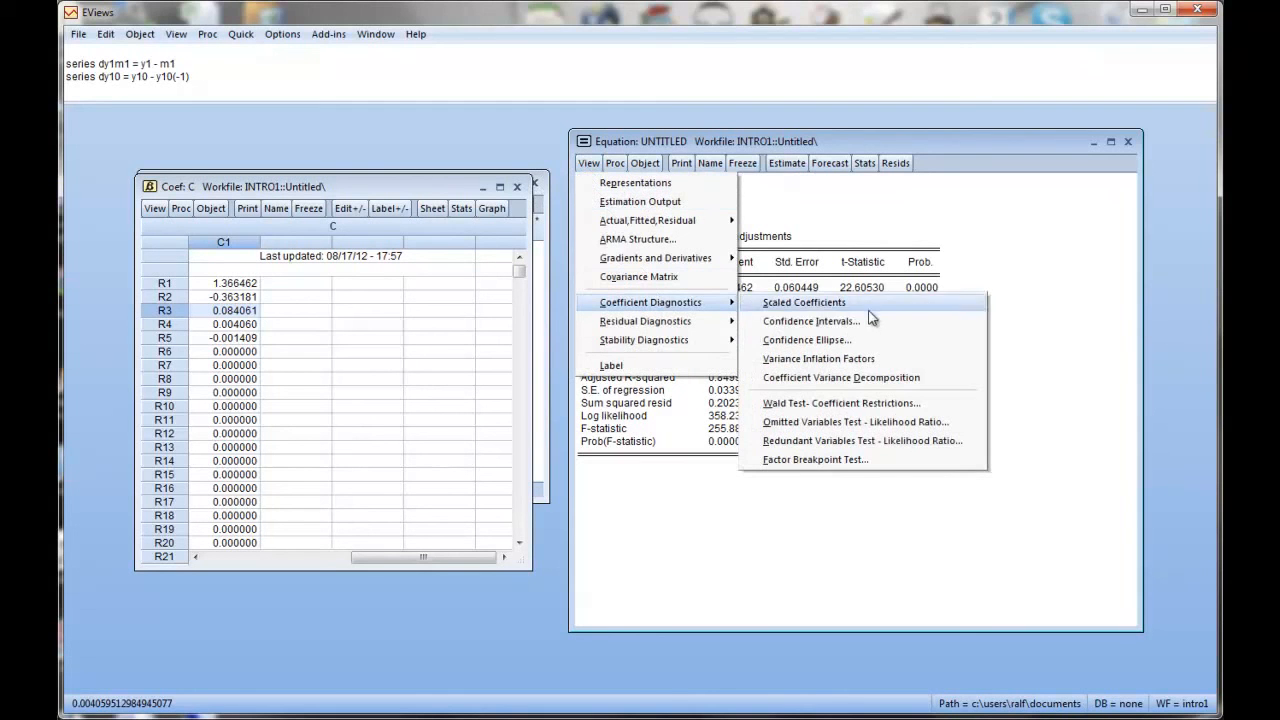
mouse_move(840, 404)
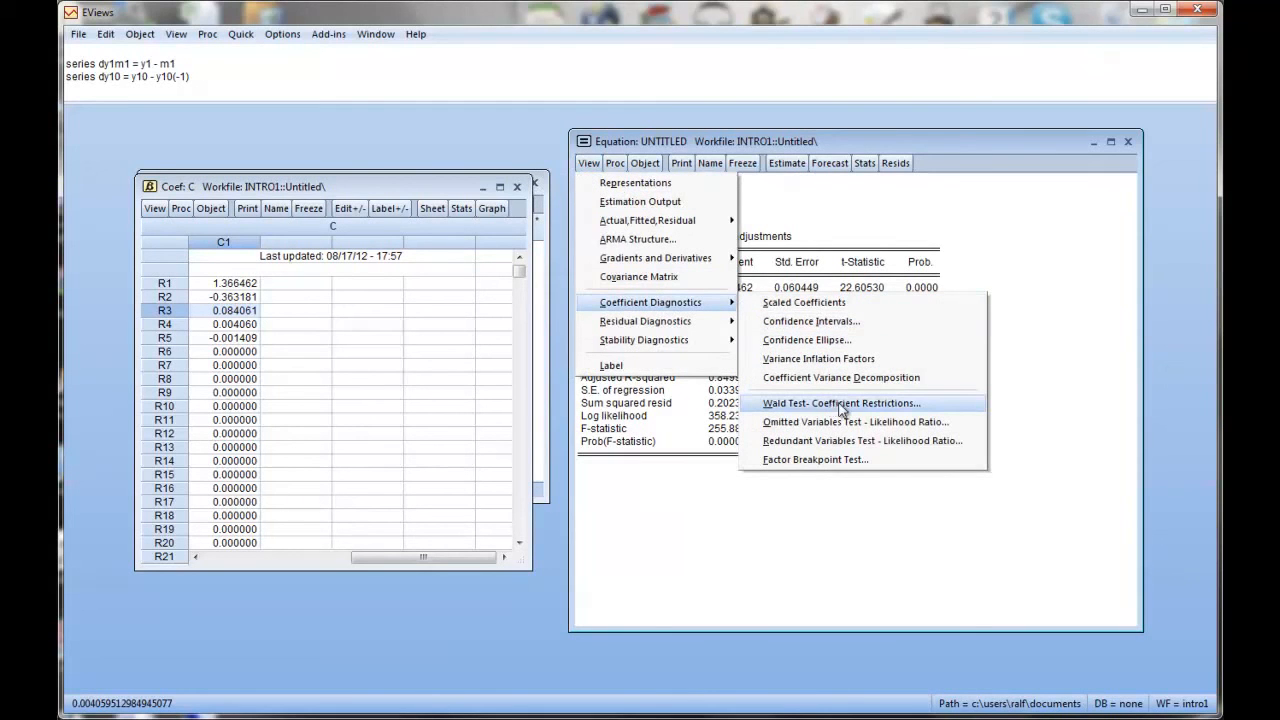
mouse_move(850, 408)
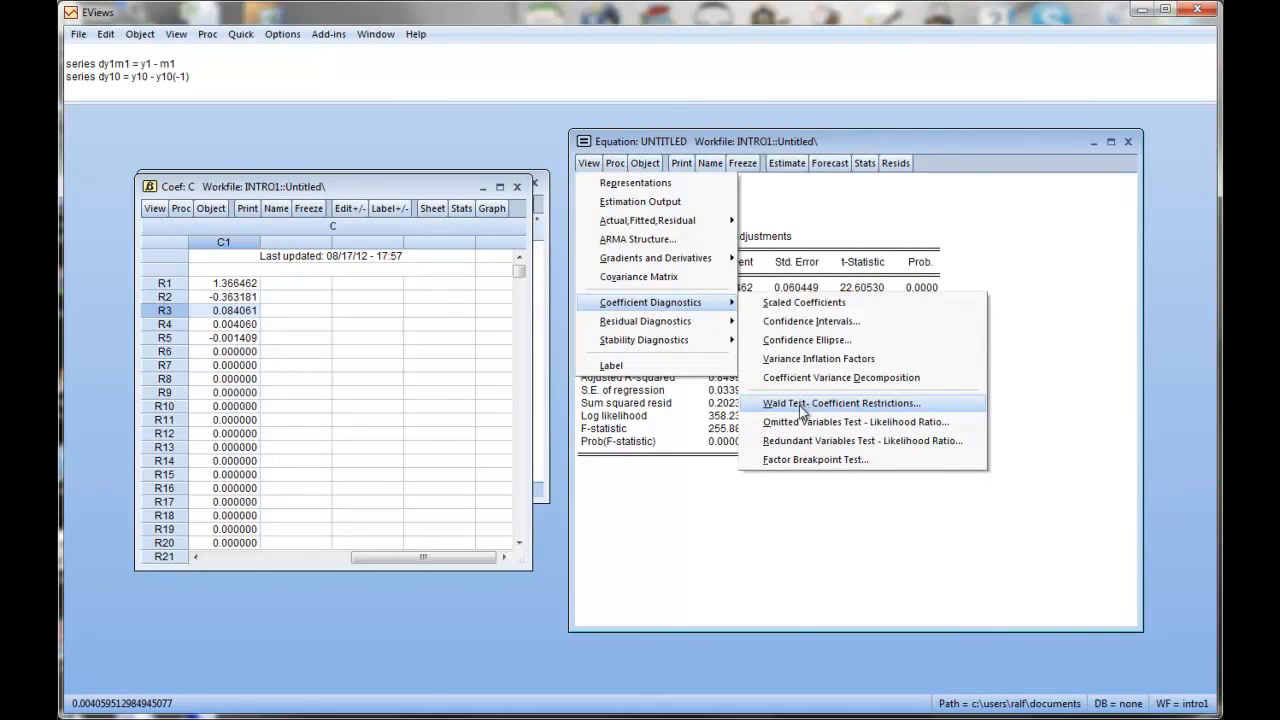
- Run a Wald test of the restriction c(1)+c(2)+c(3)+c(4)=1, giving F-statistic 4.624 and probability 0.0329
click(842, 402)
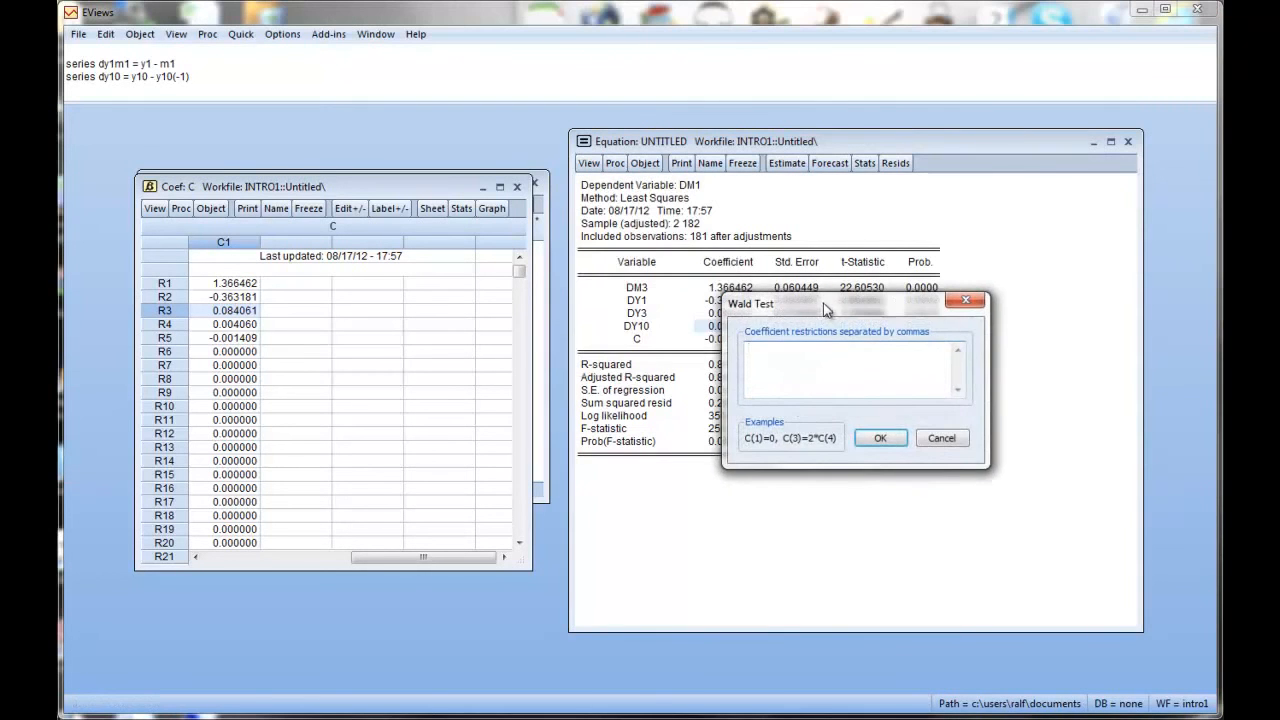
drag(752, 304, 644, 440)
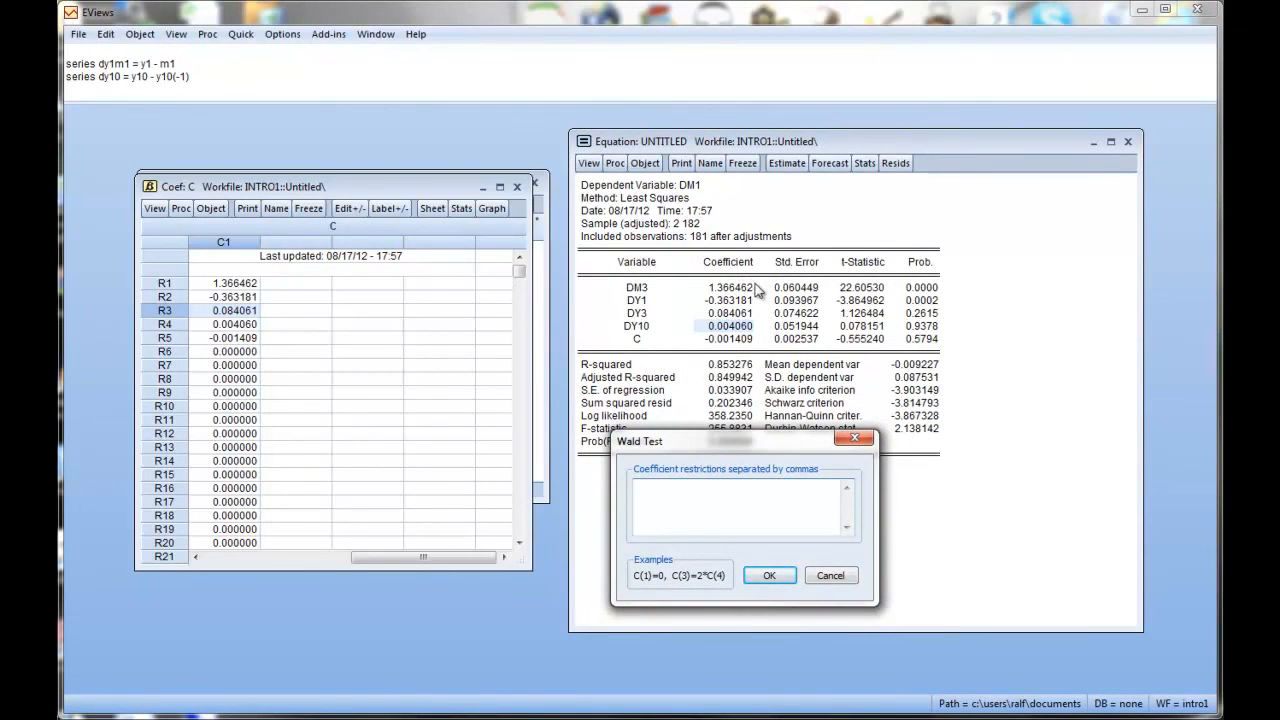
click(740, 500)
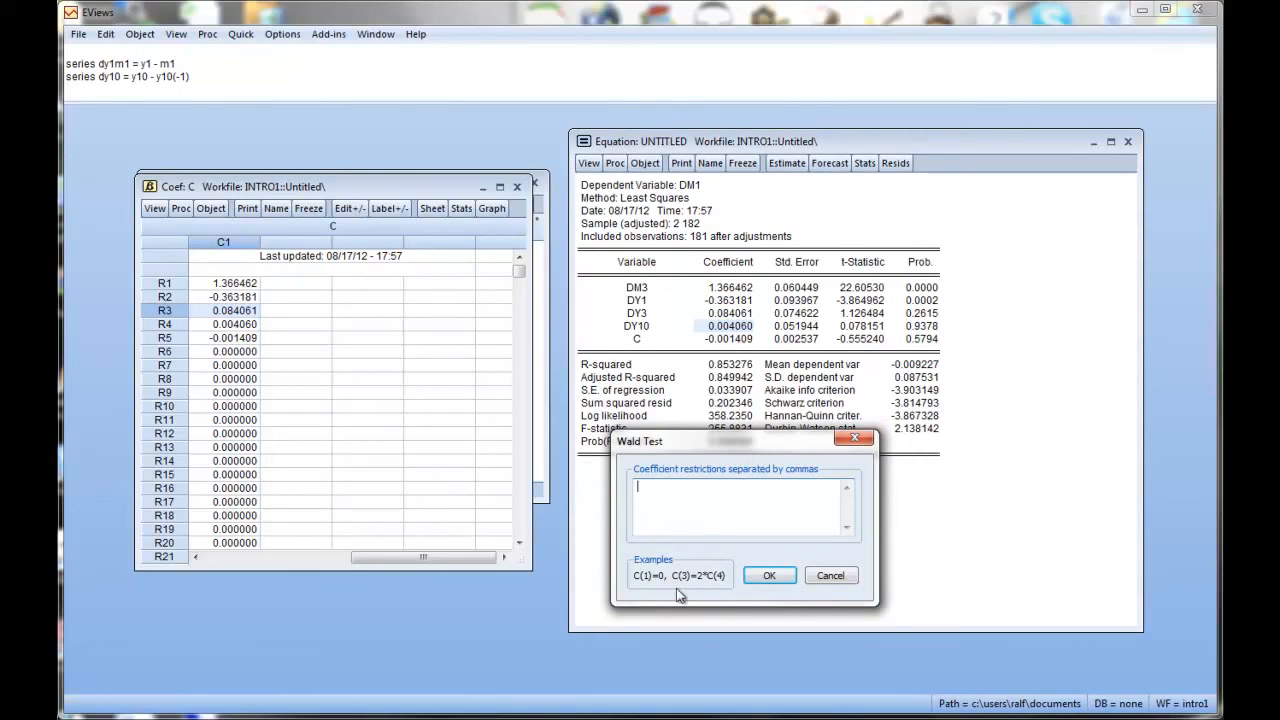
mouse_move(678, 582)
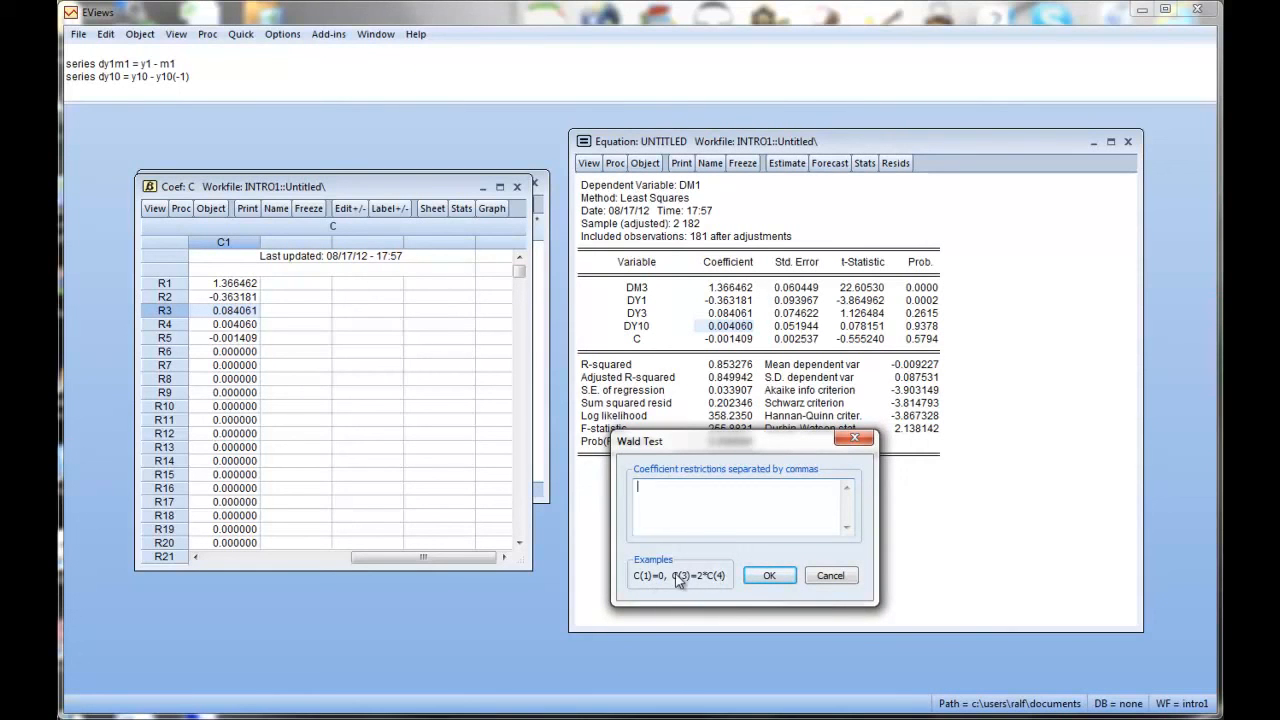
mouse_move(716, 520)
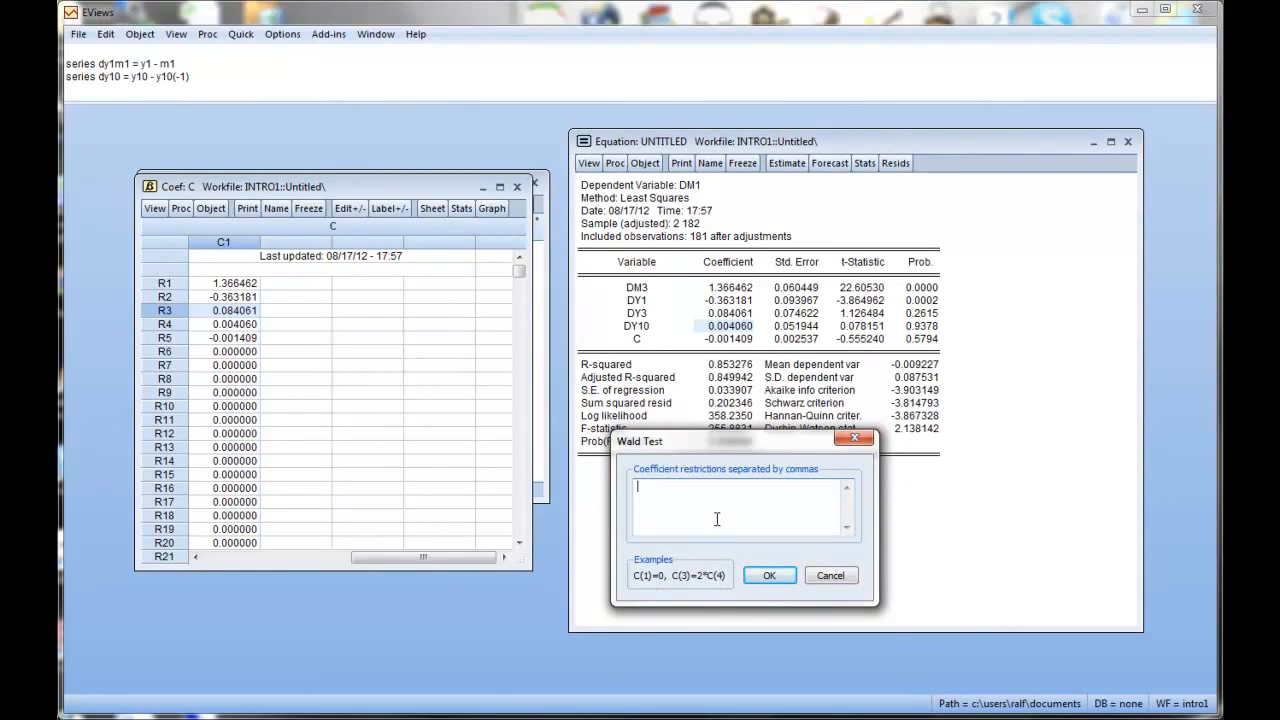
text(c(1)+)
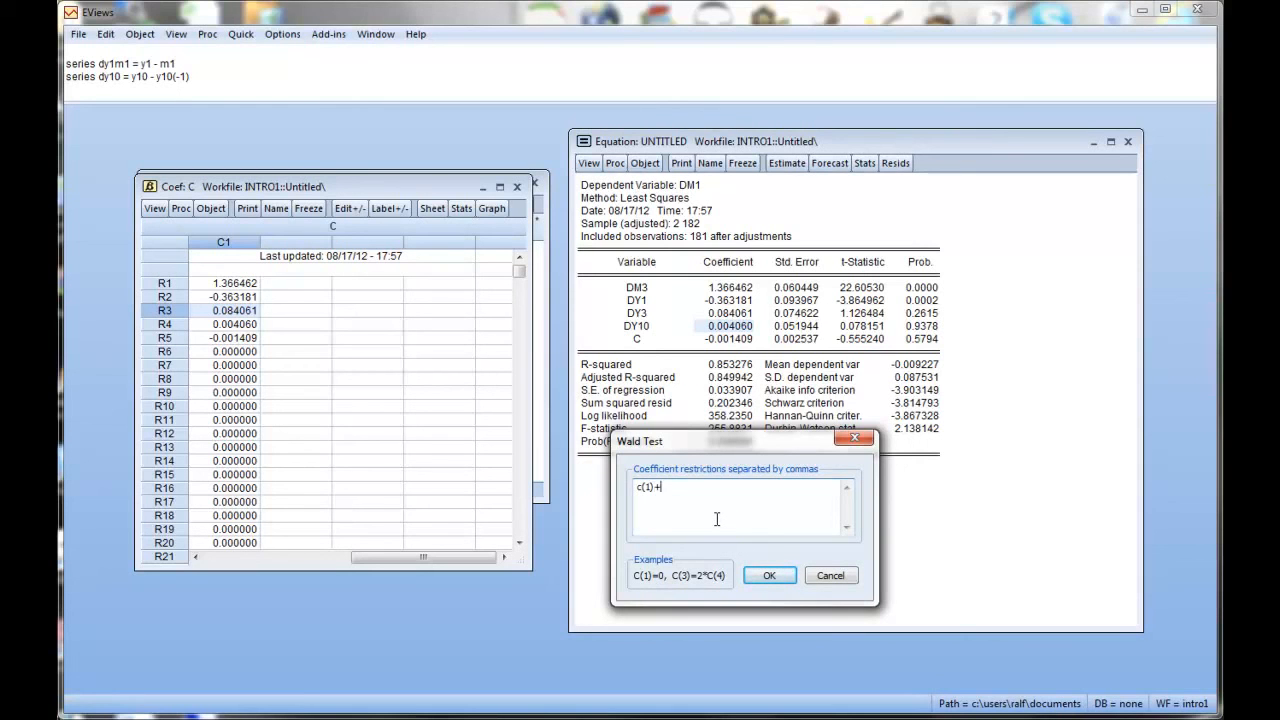
text(c(2)+c)
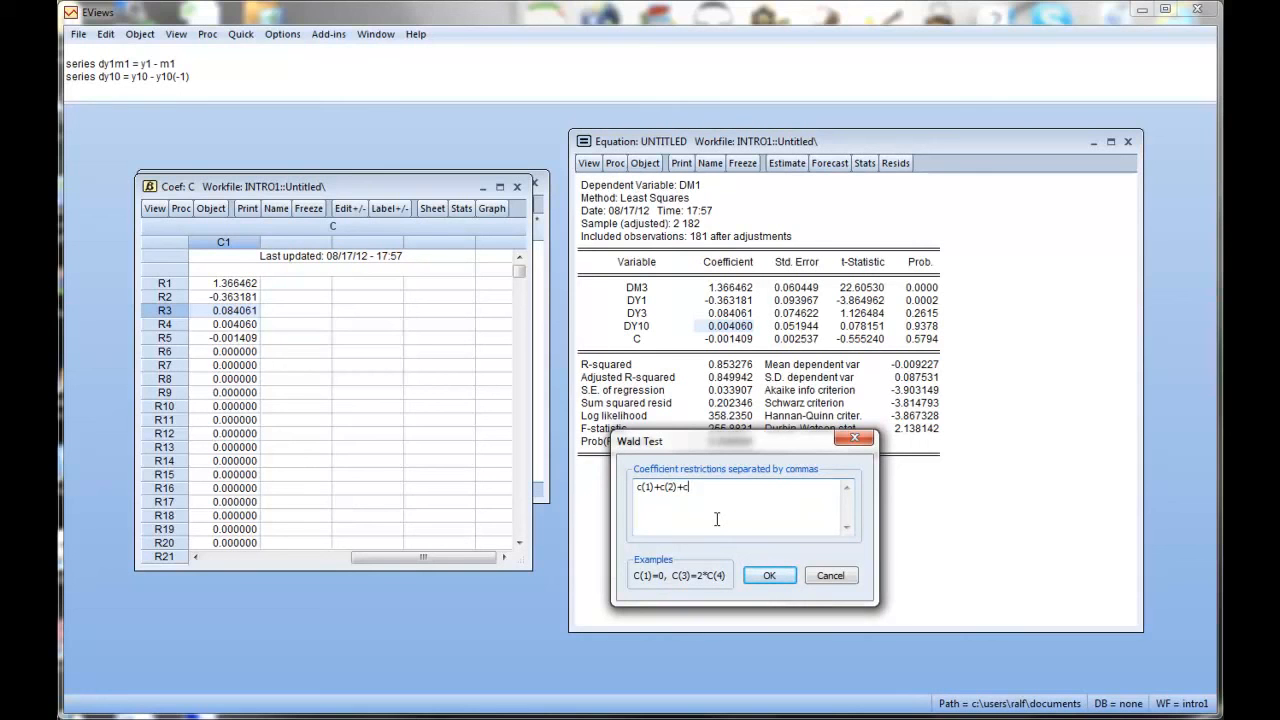
text((3))
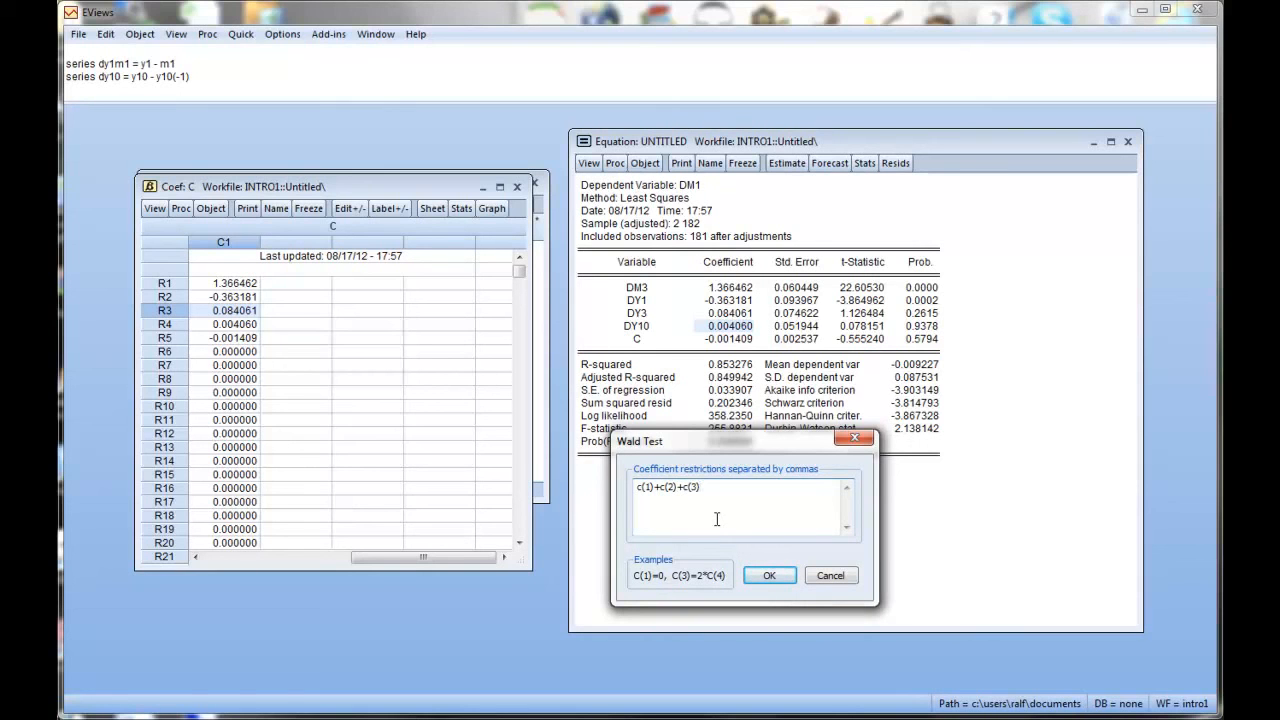
text(+c(4)
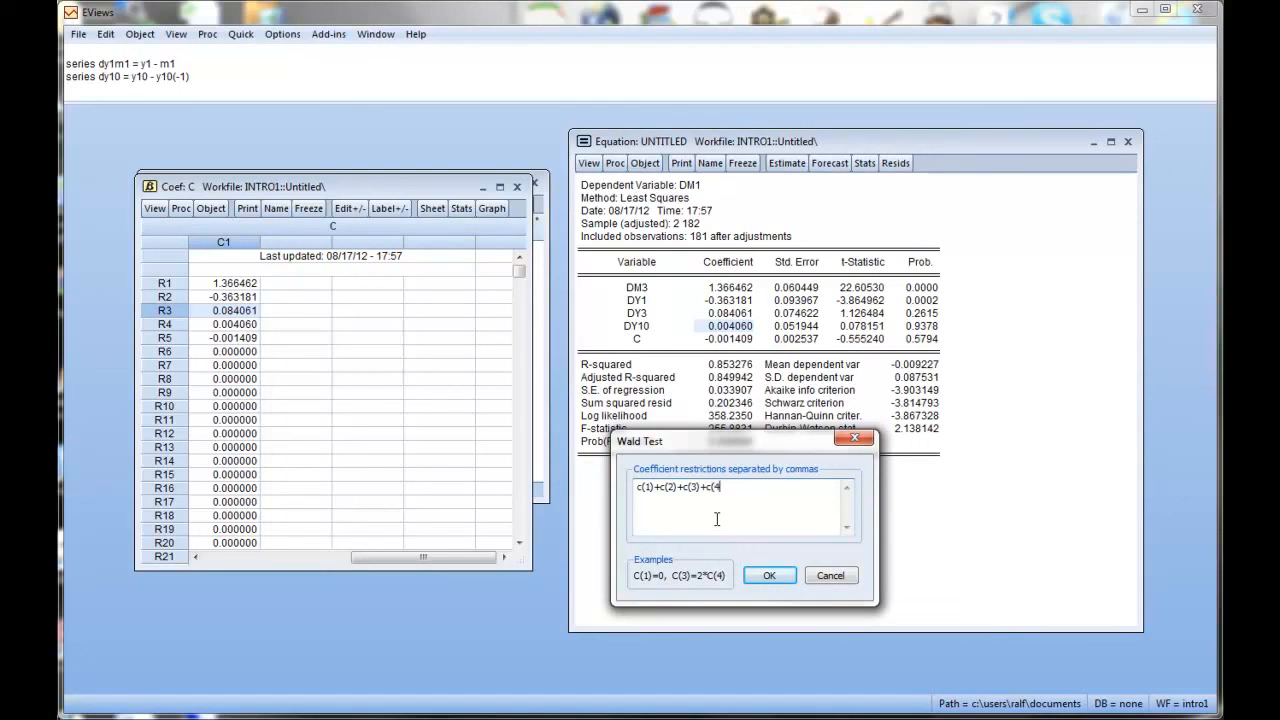
text()=1)
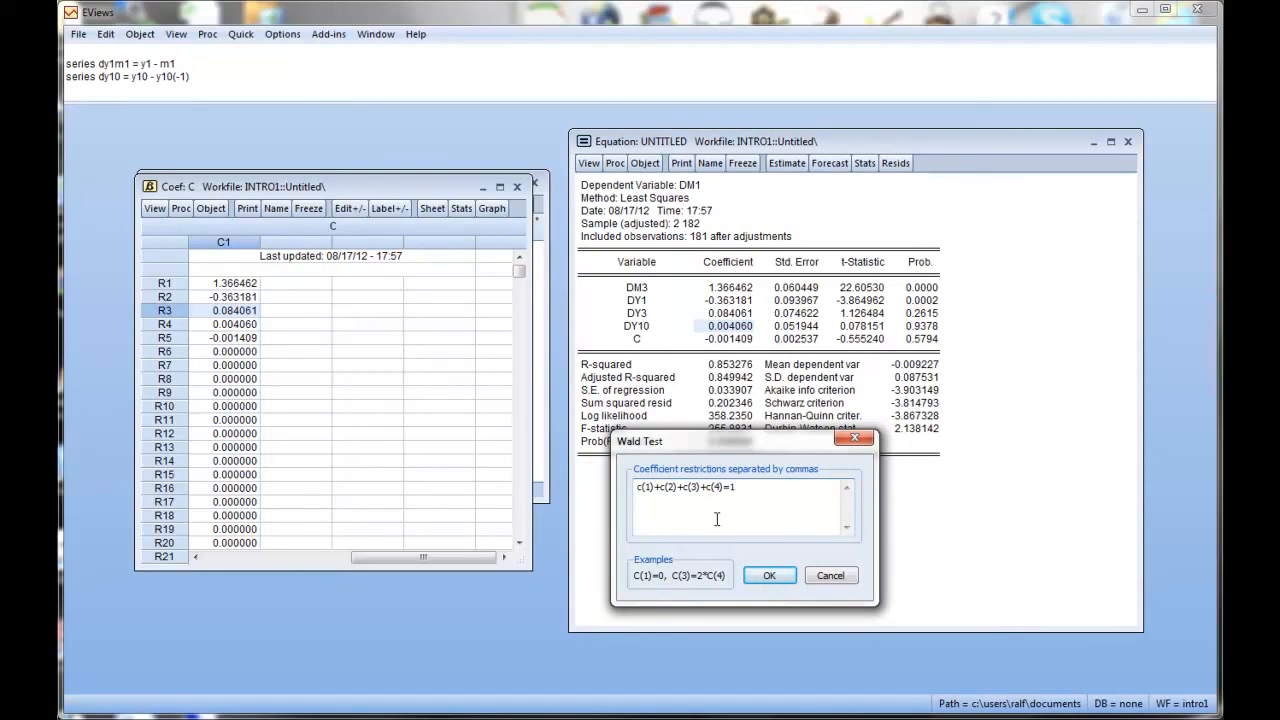
click(768, 576)
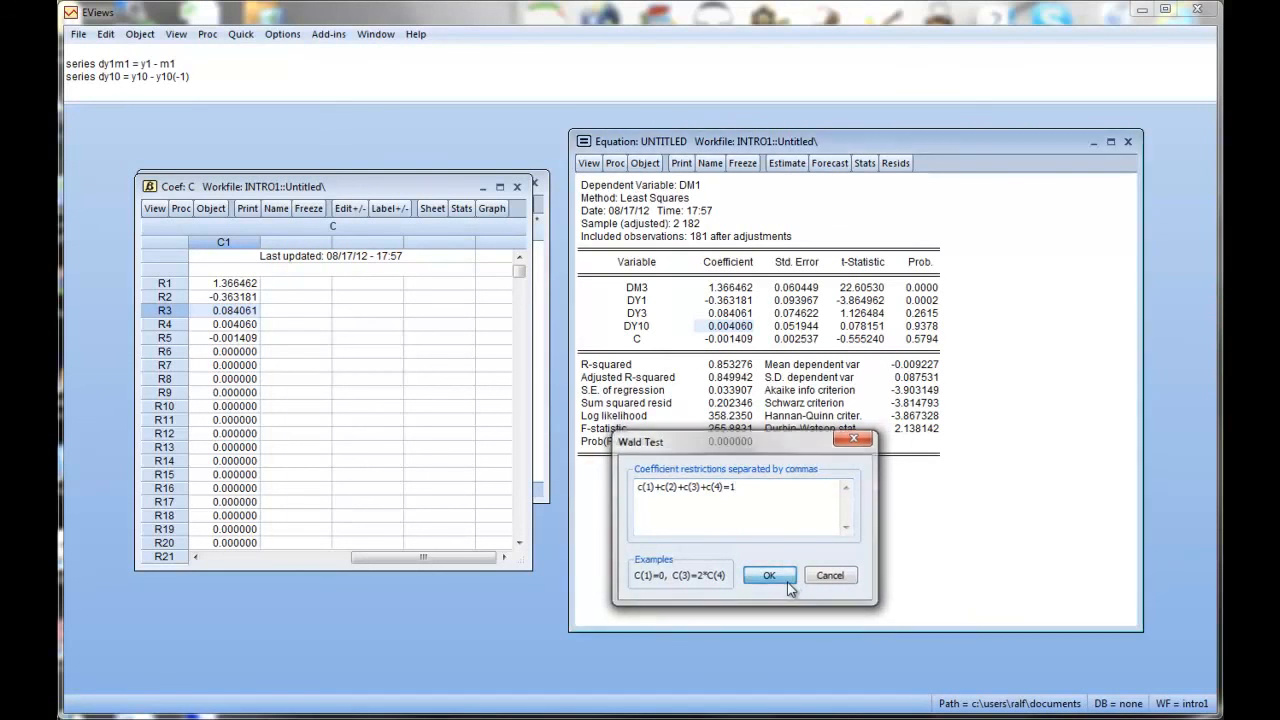
click(768, 576)
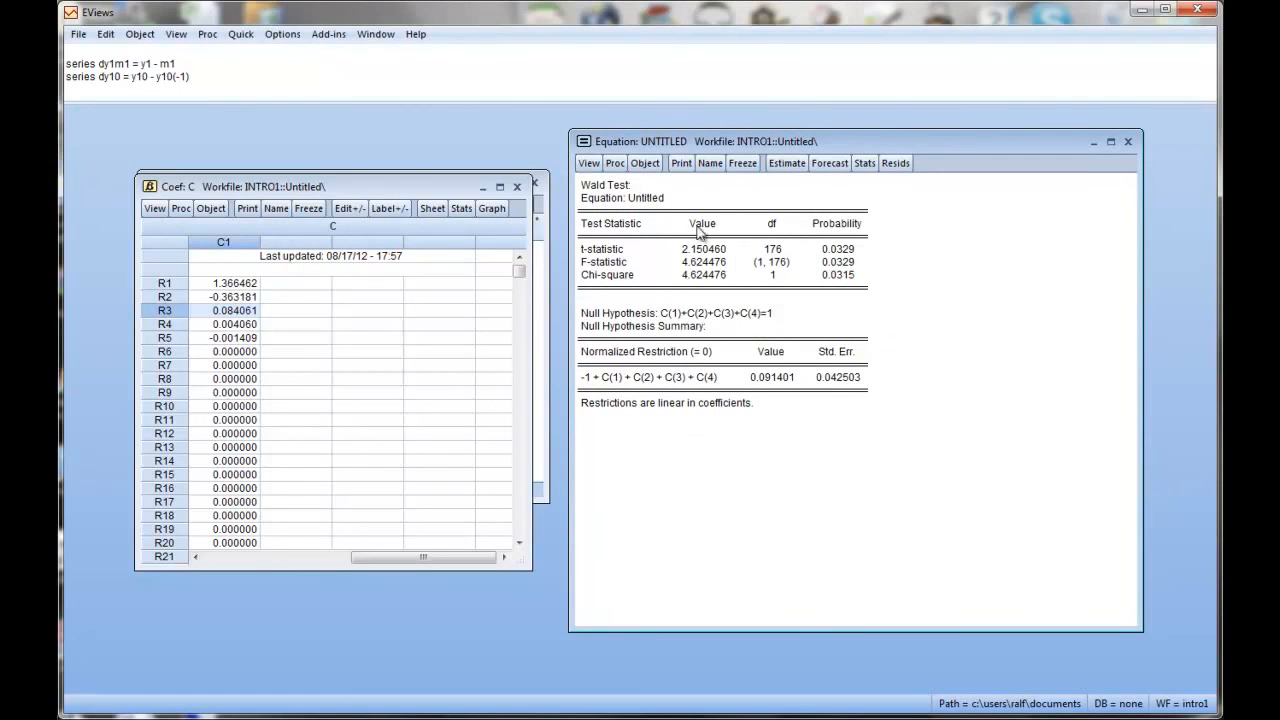
mouse_move(724, 256)
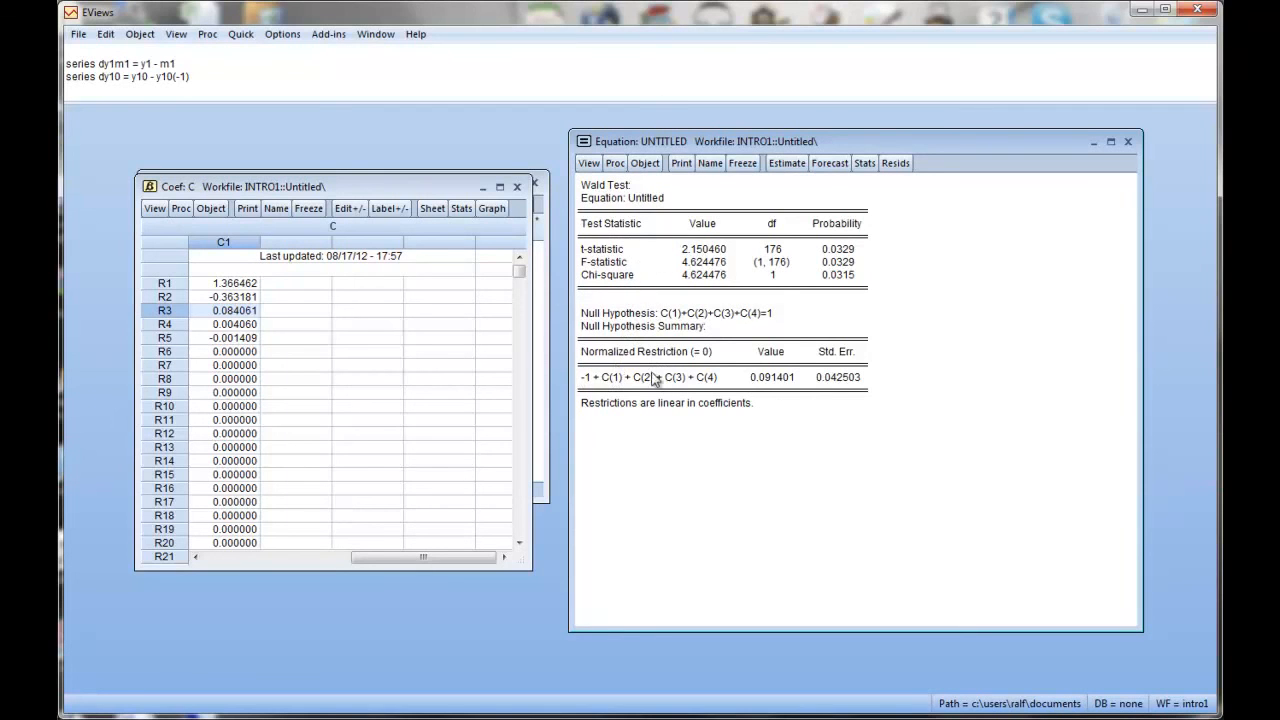
mouse_move(738, 364)
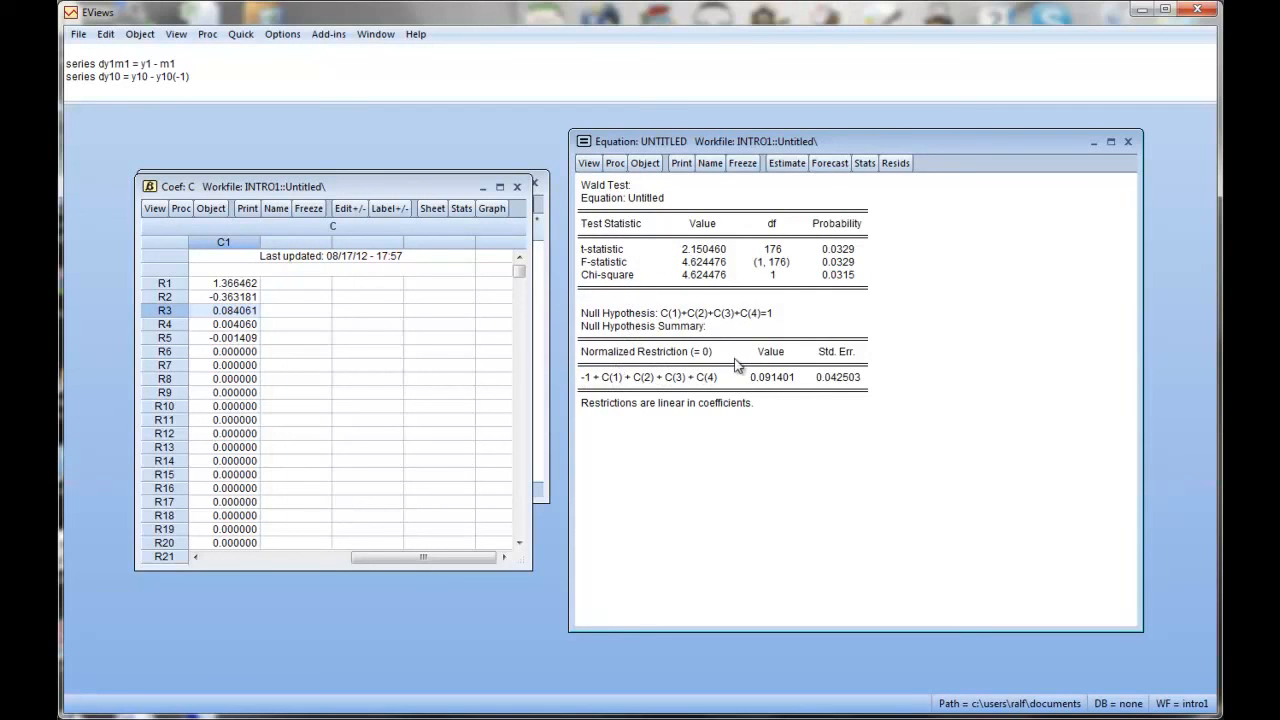
mouse_move(710, 320)
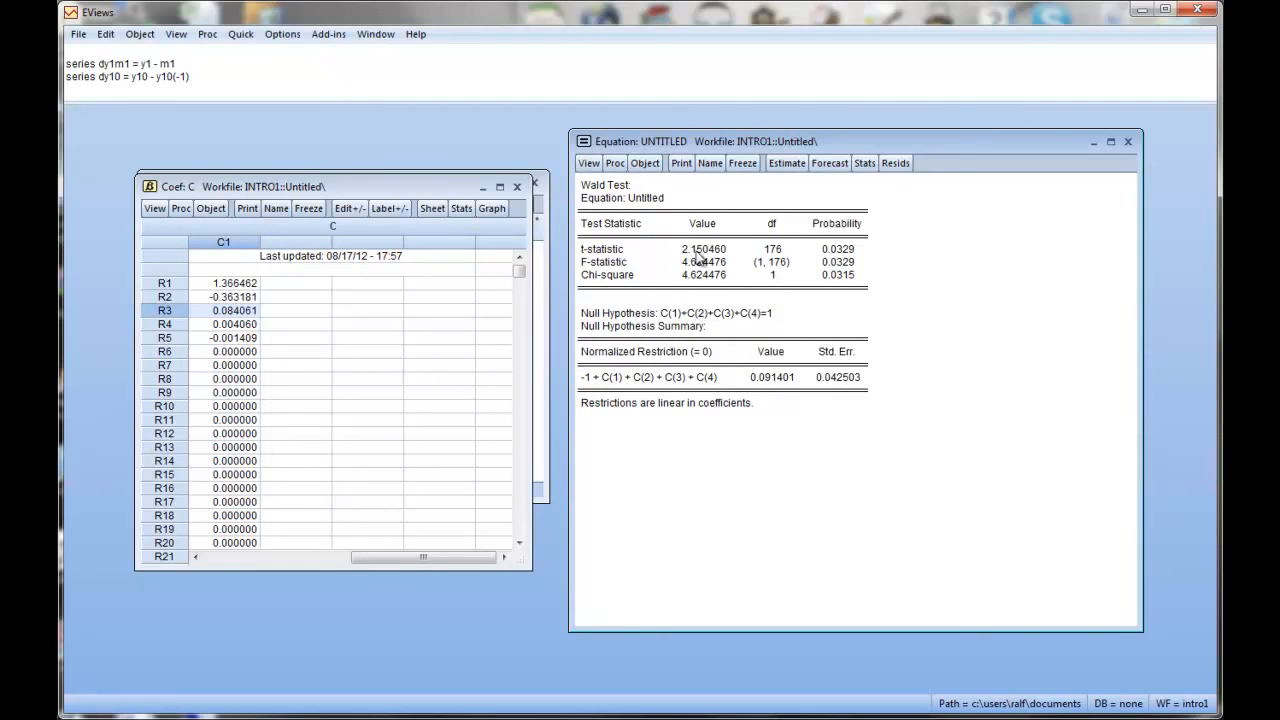
mouse_move(620, 262)
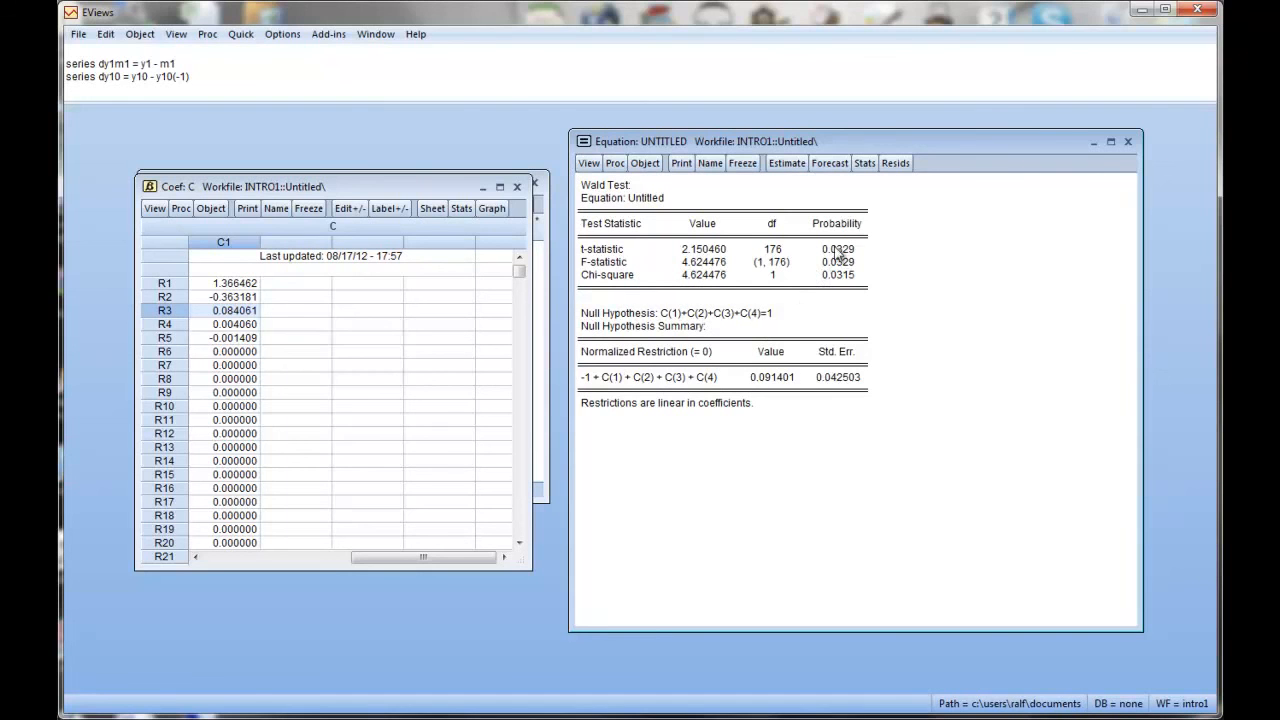
mouse_move(840, 278)
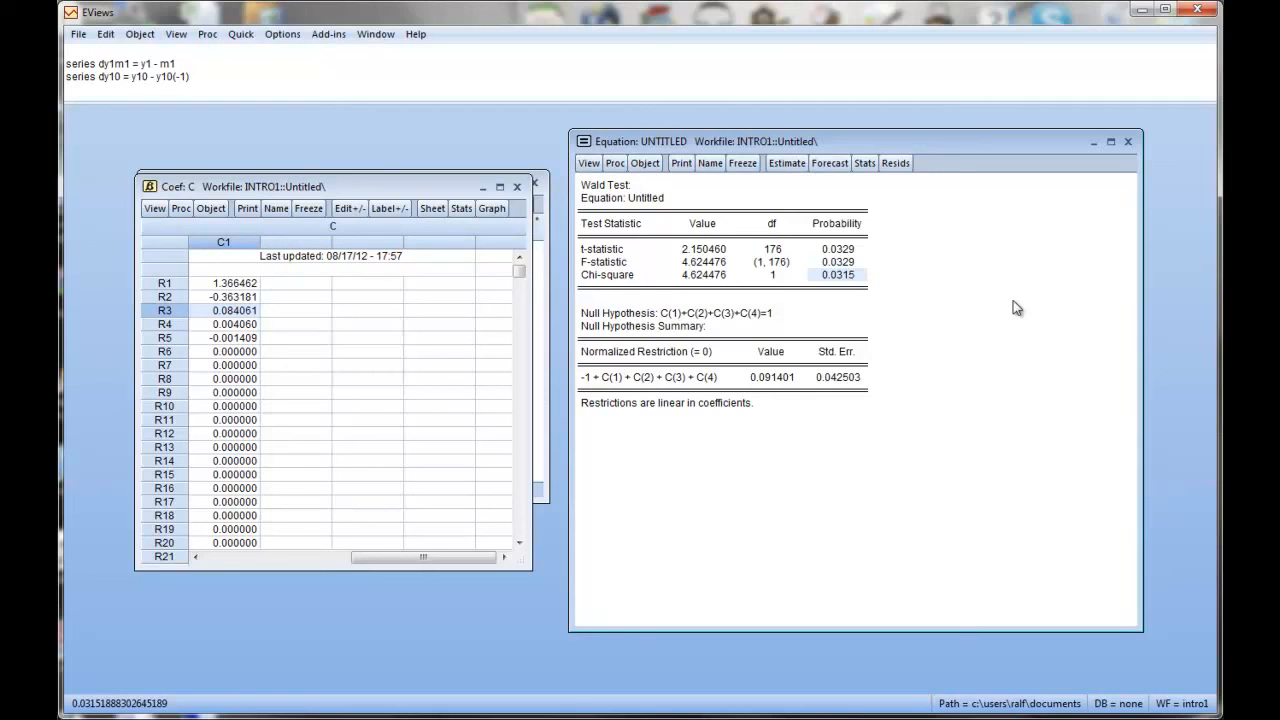
mouse_move(948, 282)
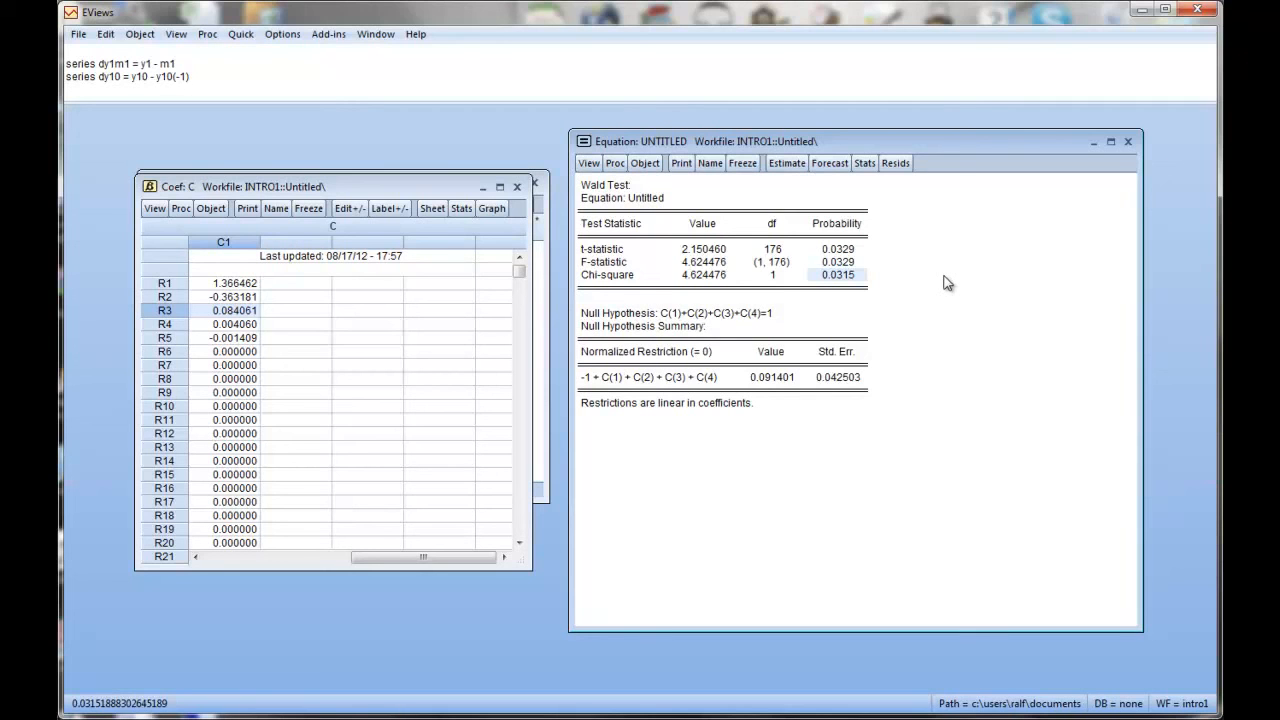
mouse_move(880, 324)
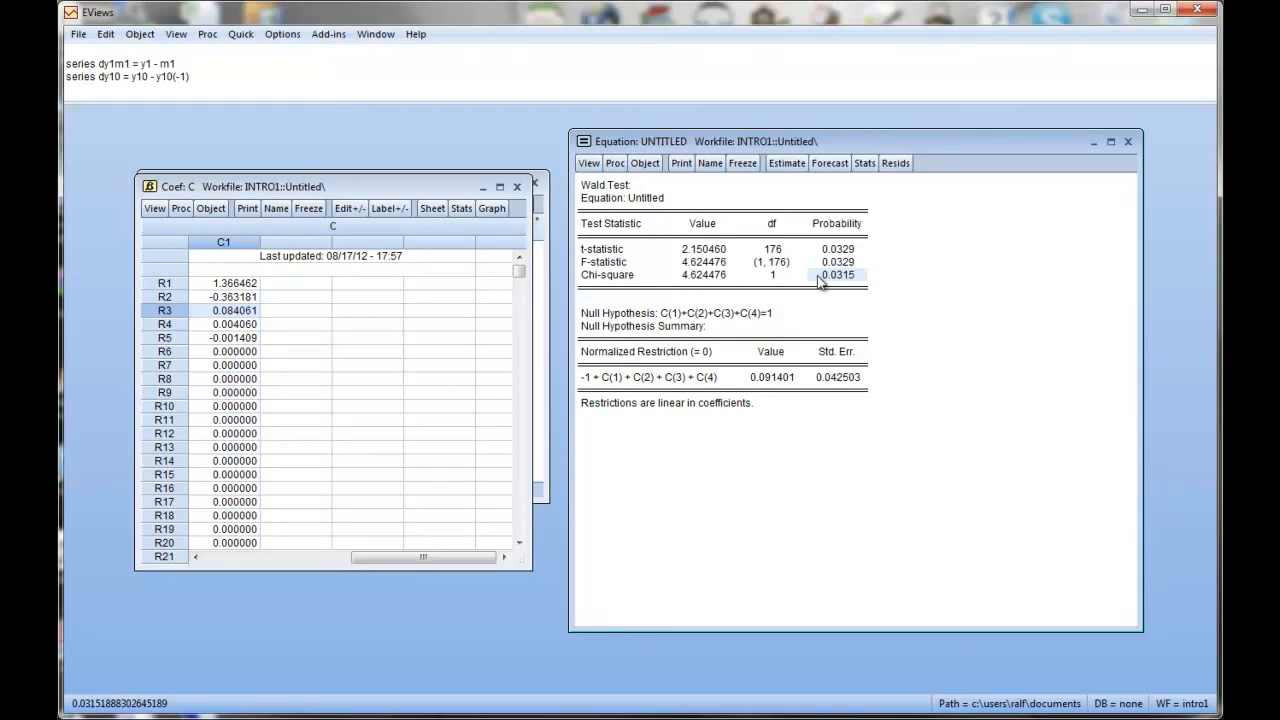
mouse_move(1032, 152)
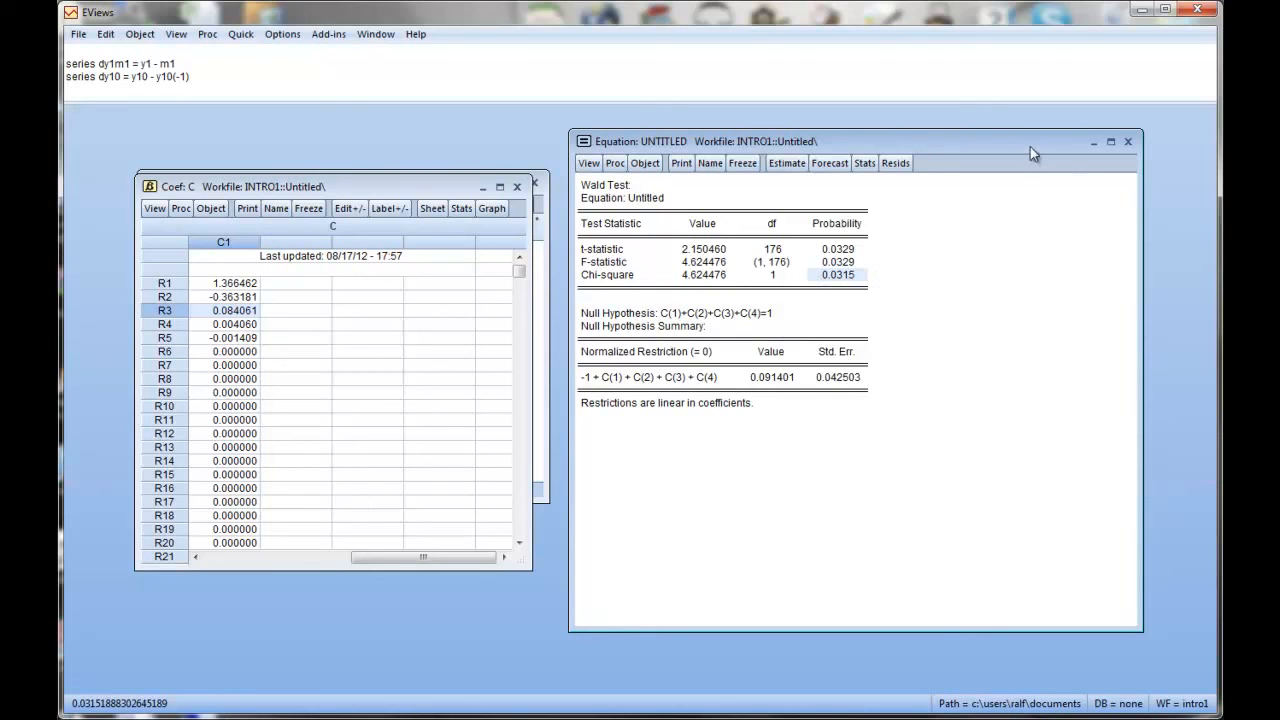
mouse_move(1104, 192)
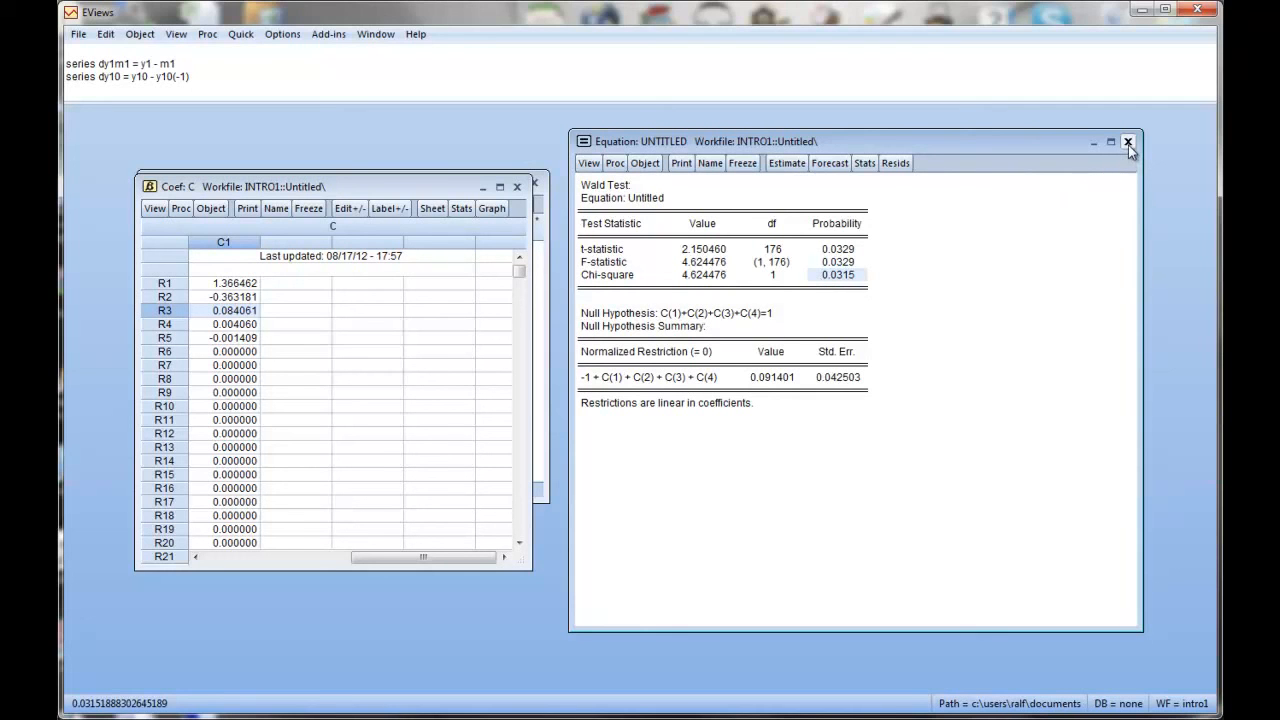
- Close the equation window showing the Wald test results
click(1128, 140)
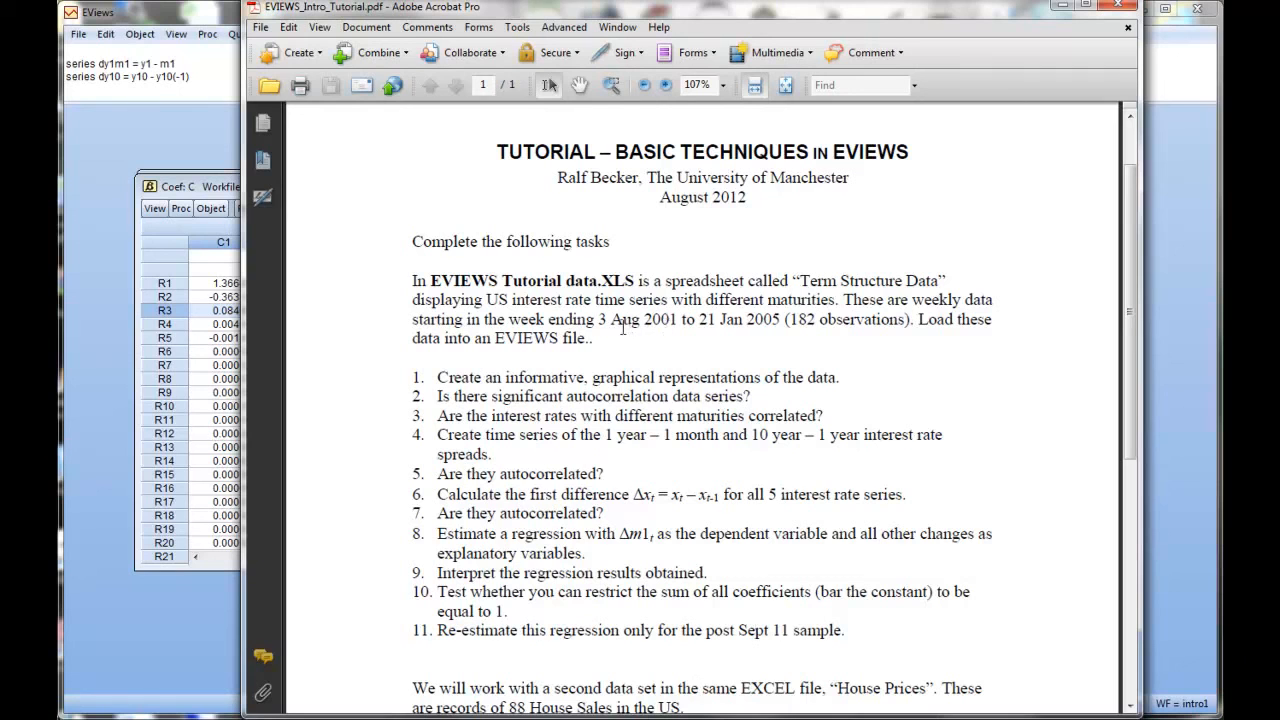
mouse_move(616, 328)
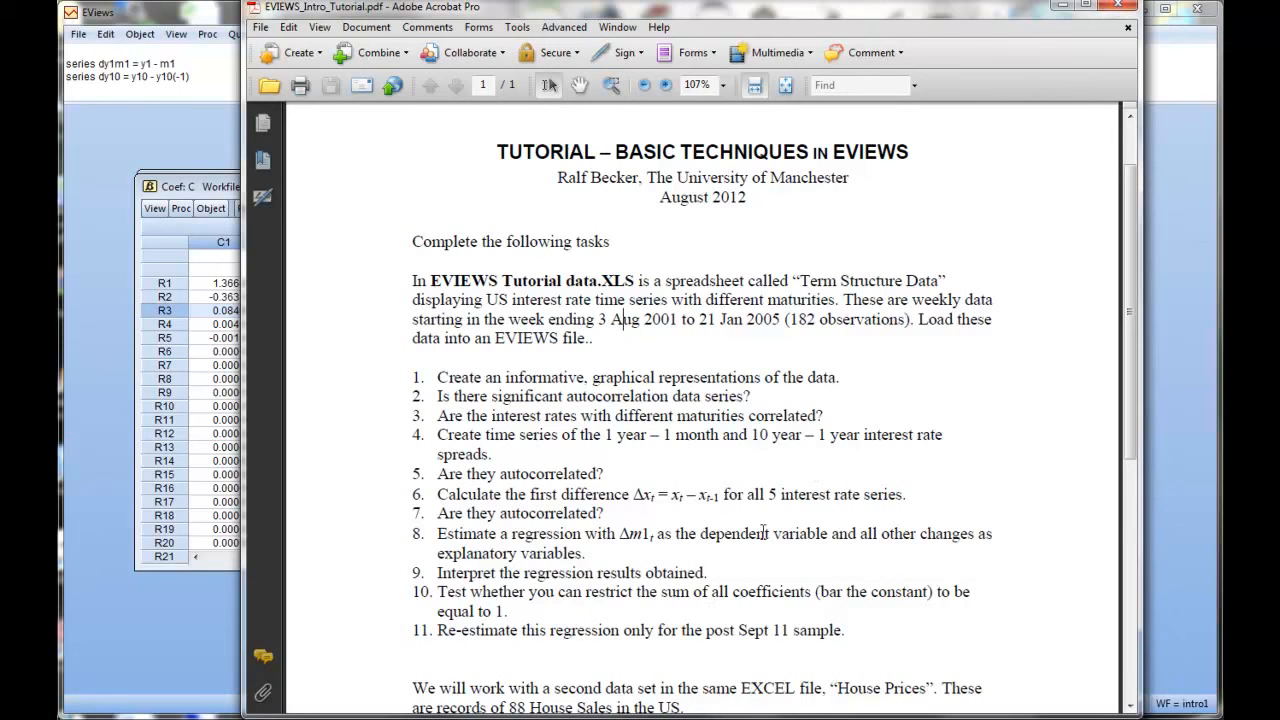
mouse_move(1044, 30)
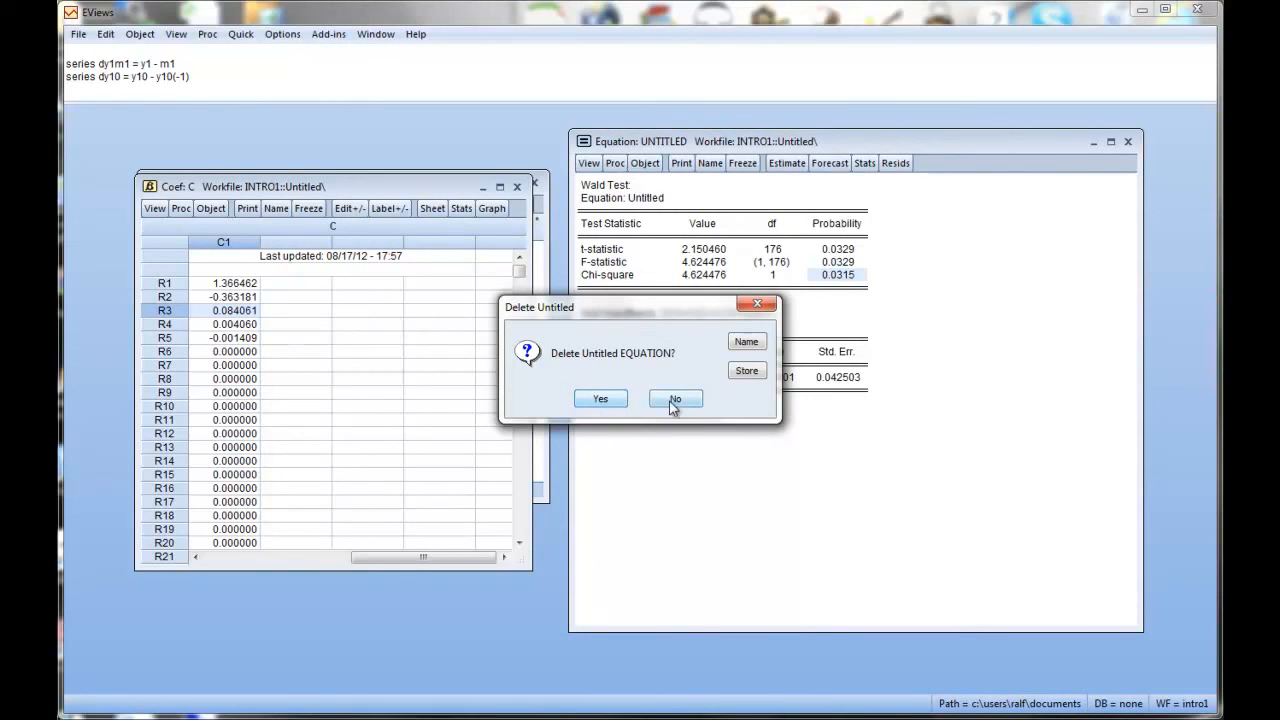
- Keep the untitled equation, cancelling the estimation settings so its dm1 output shows again
click(676, 400)
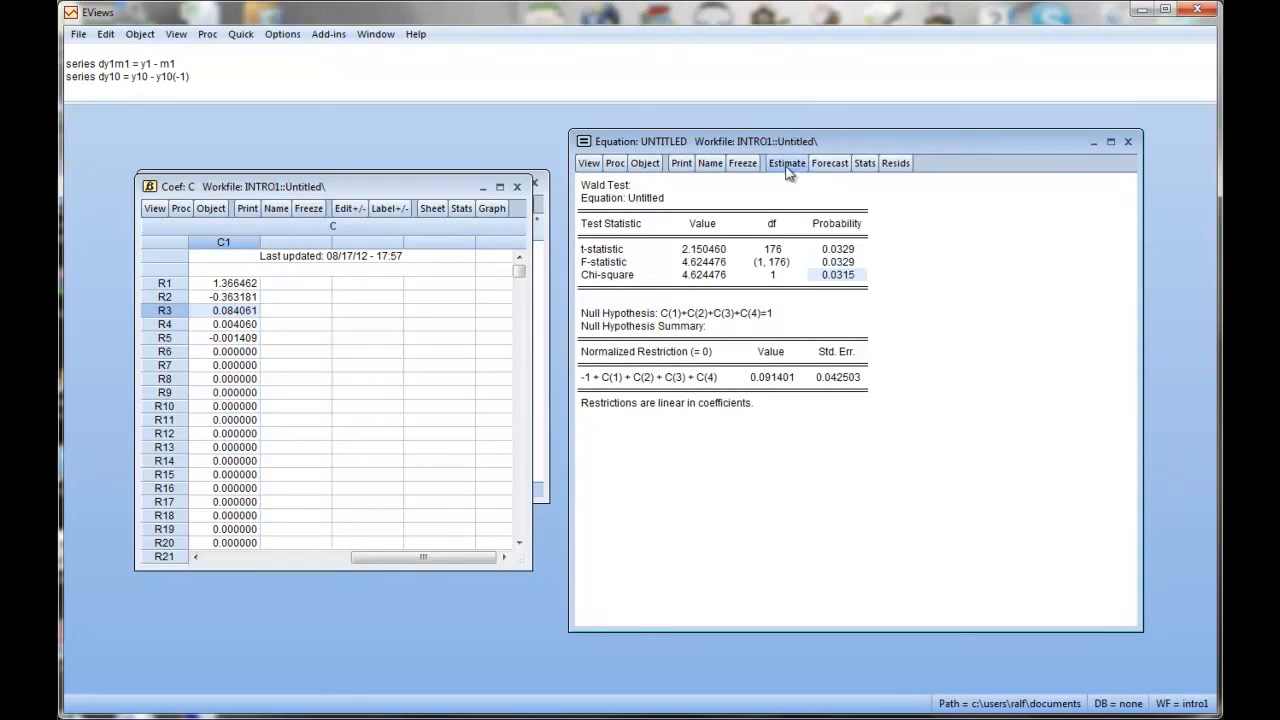
click(786, 164)
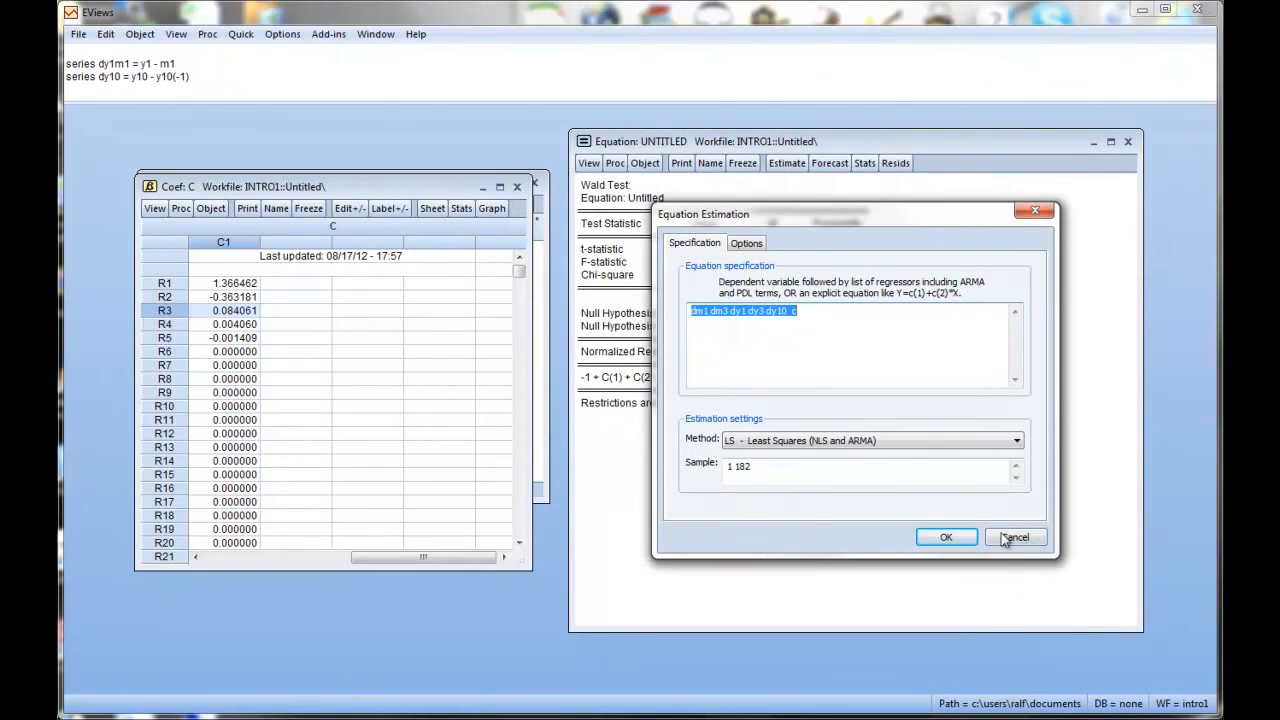
click(944, 536)
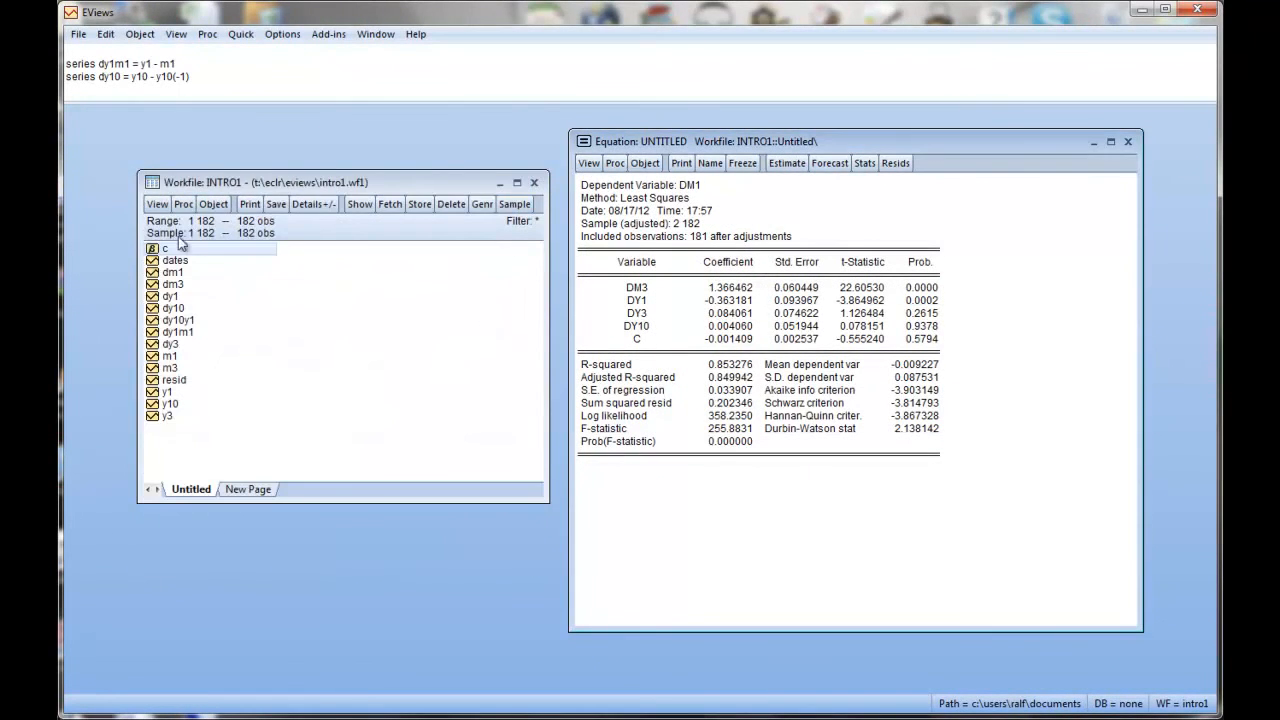
double_click(176, 260)
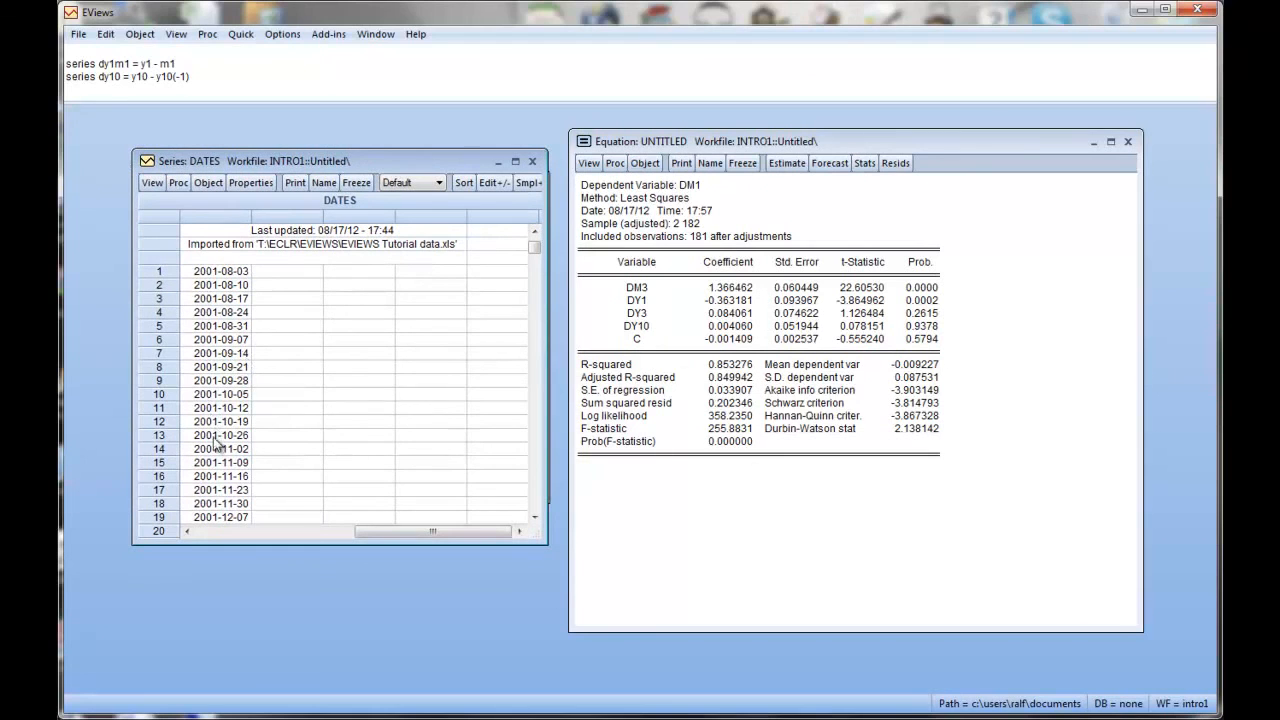
click(220, 352)
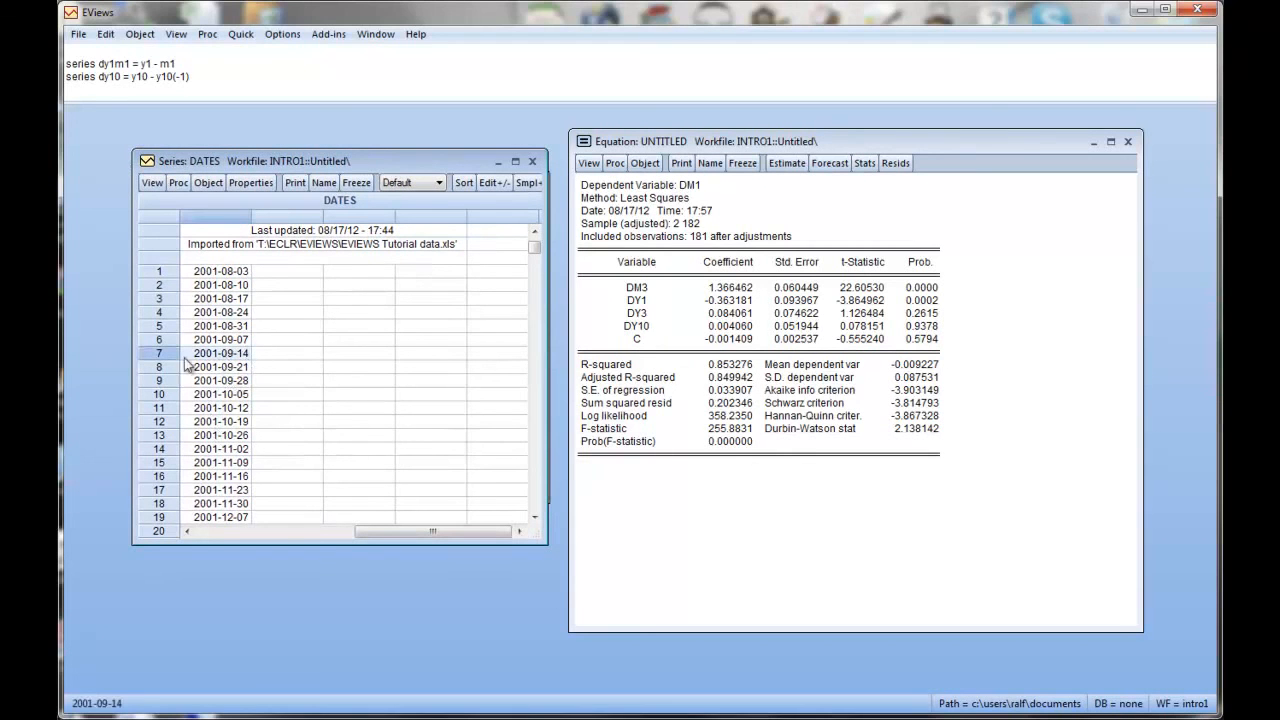
mouse_move(230, 364)
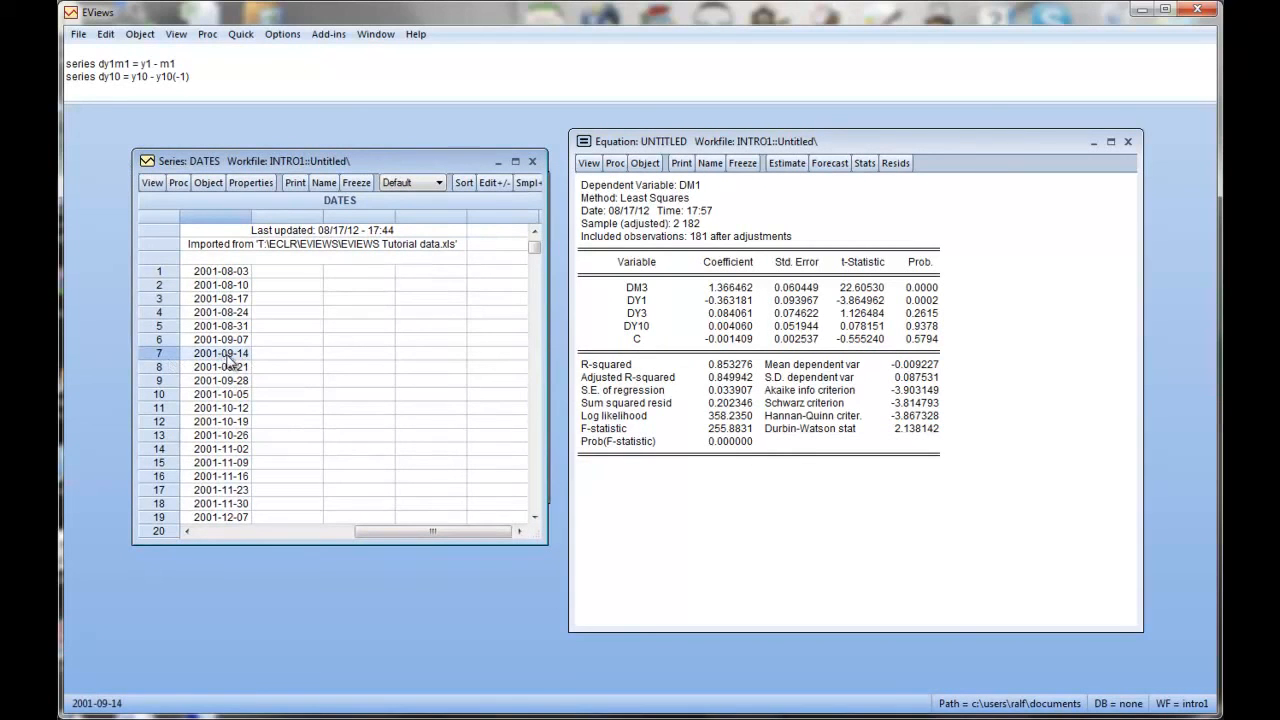
mouse_move(220, 362)
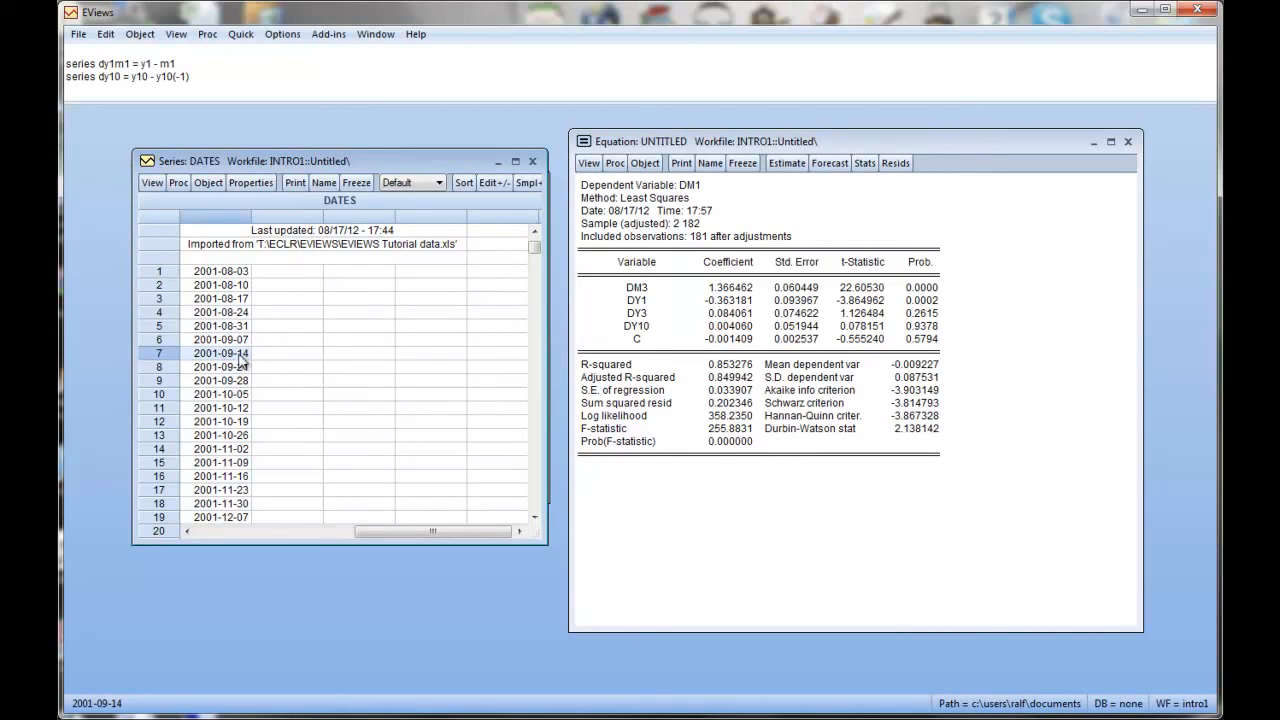
mouse_move(236, 366)
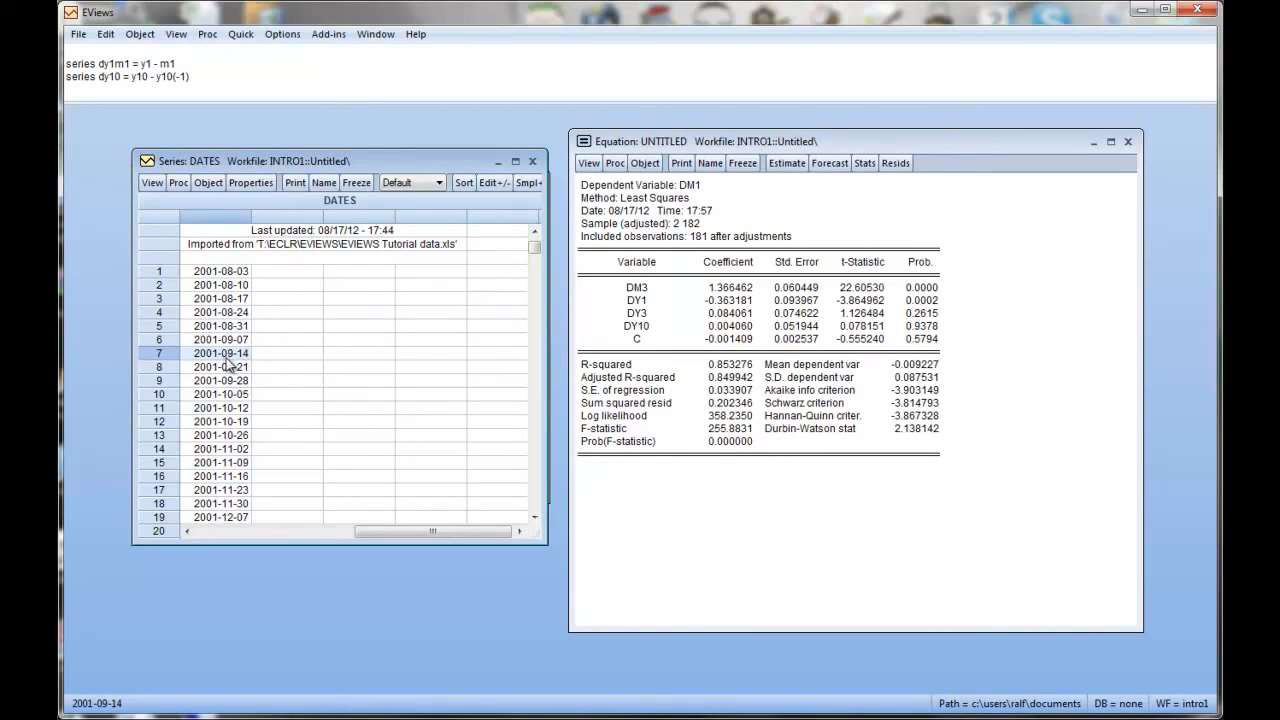
mouse_move(222, 362)
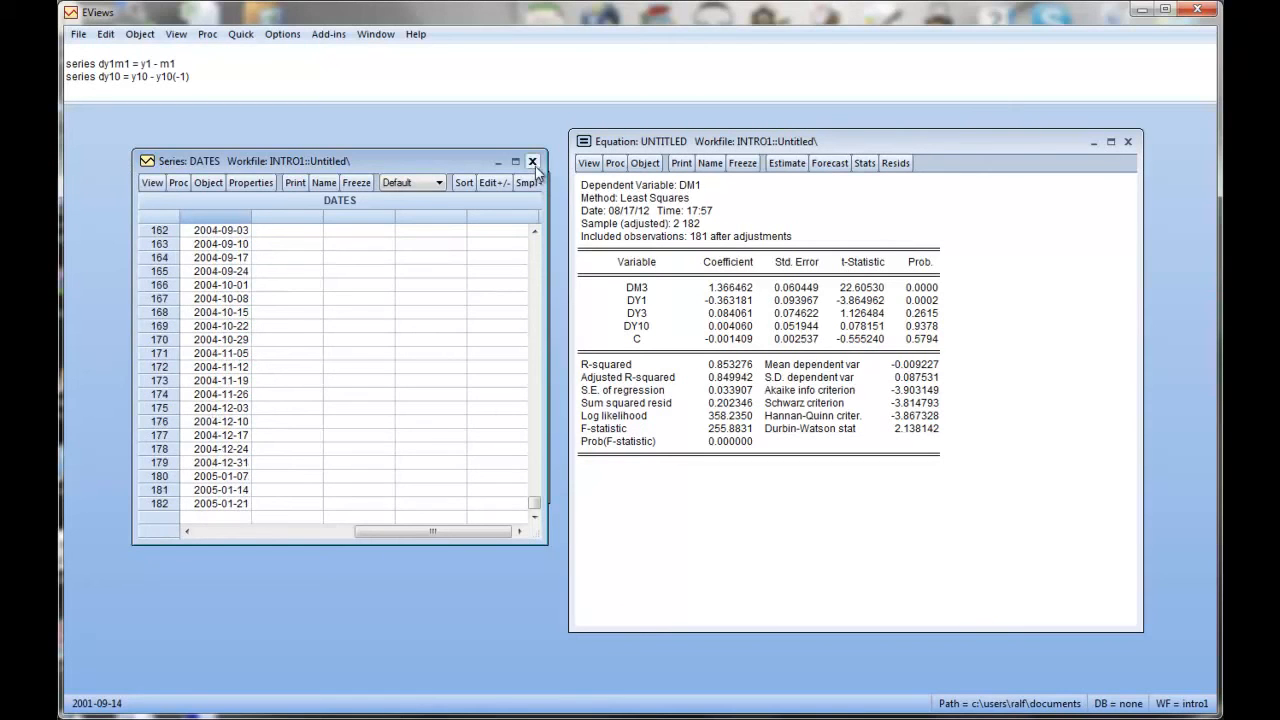
click(532, 160)
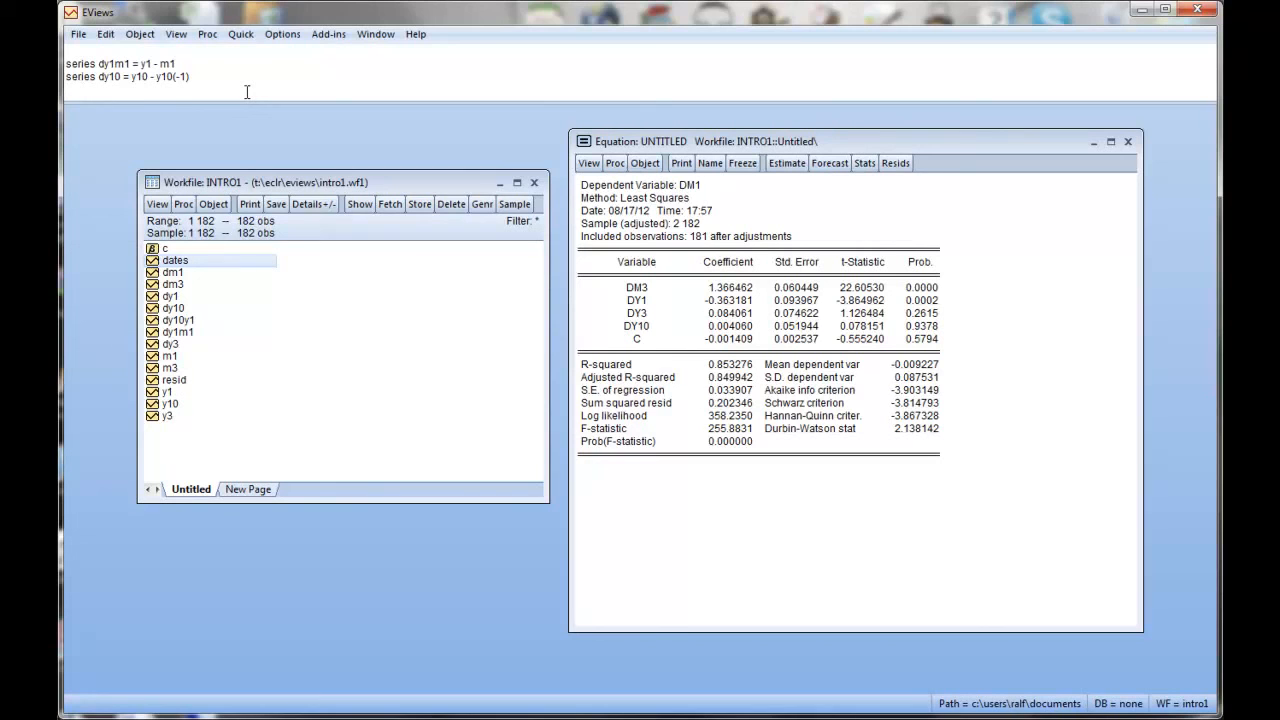
- Restrict the workfile sample to observations 7 through 182 with smpl 7 182
text(smpl)
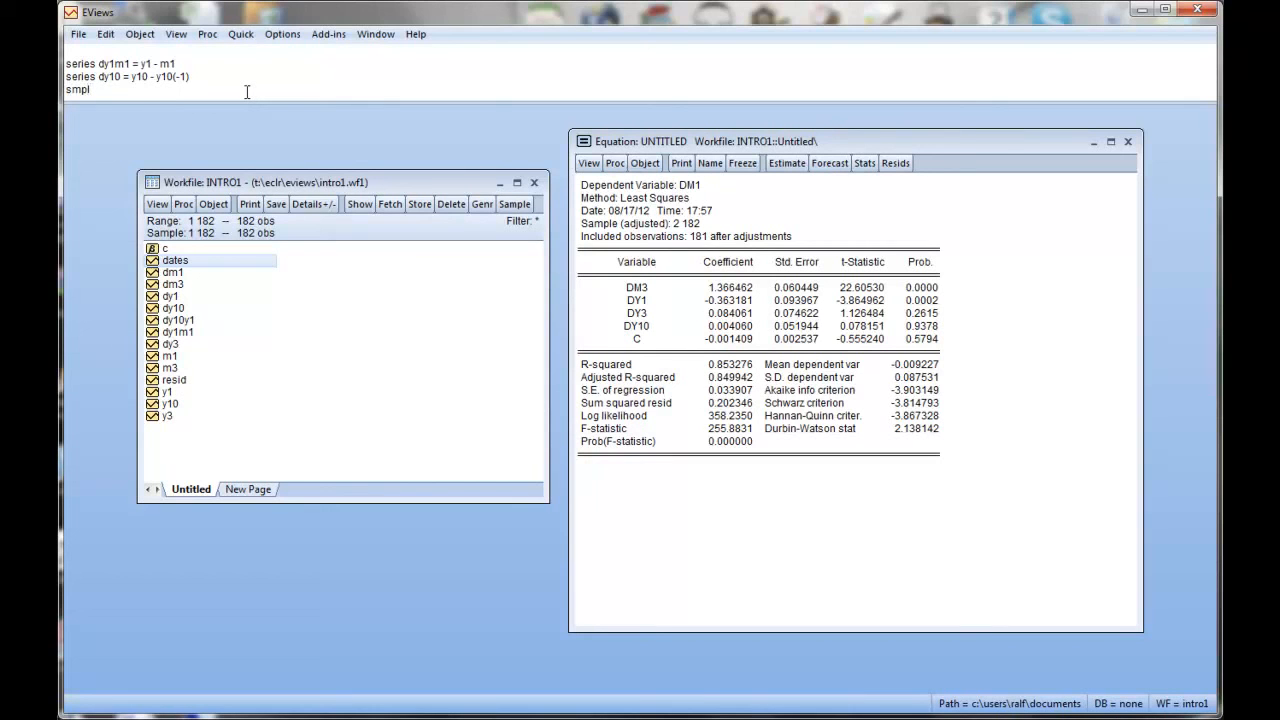
text(7 182)
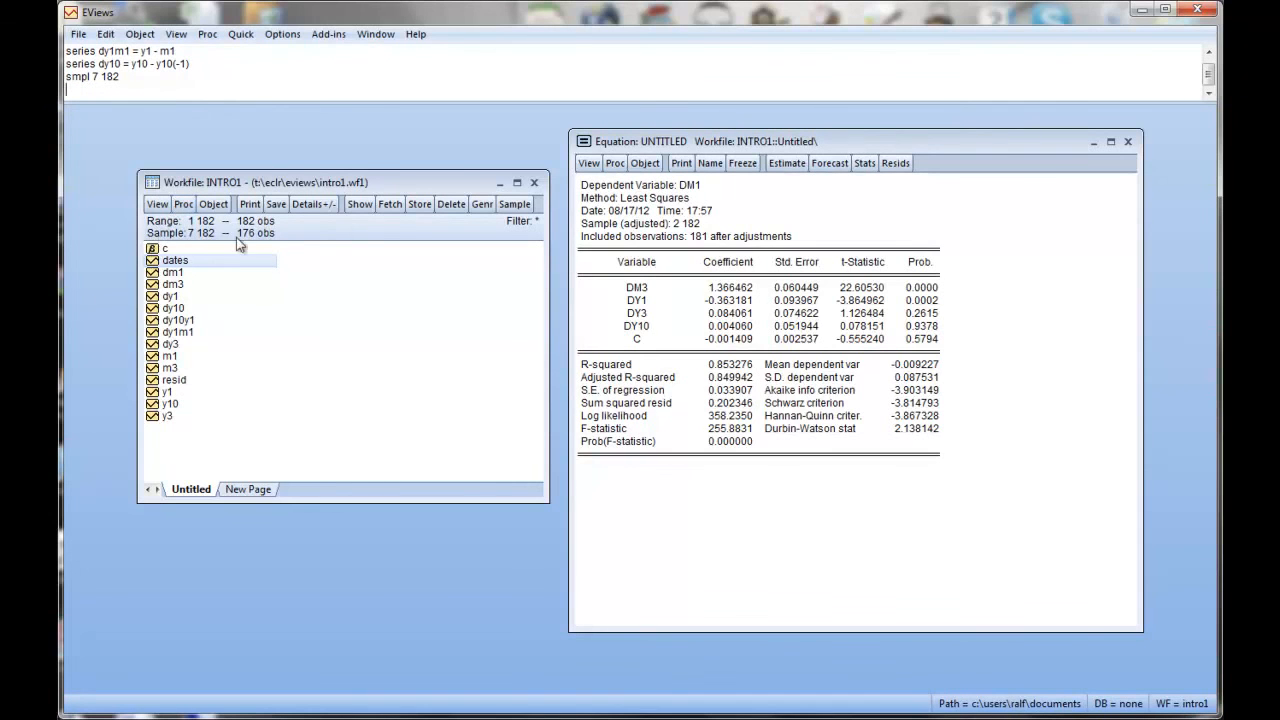
mouse_move(276, 240)
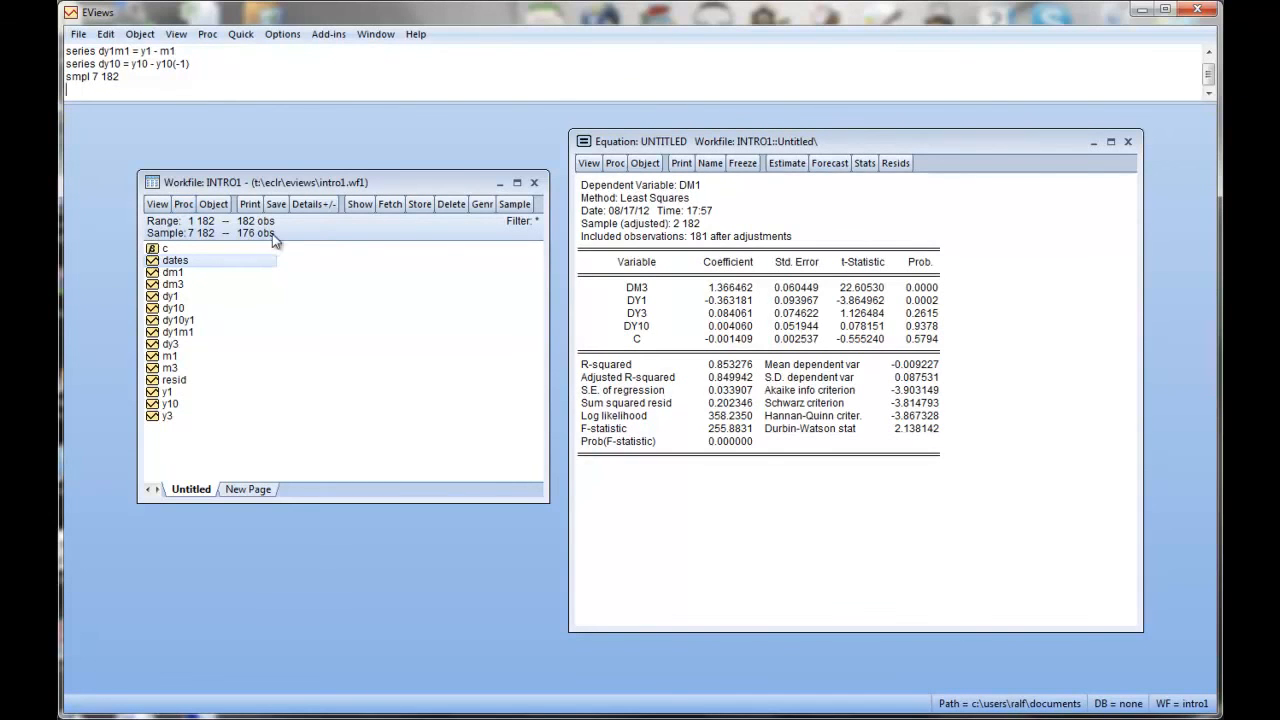
mouse_move(200, 242)
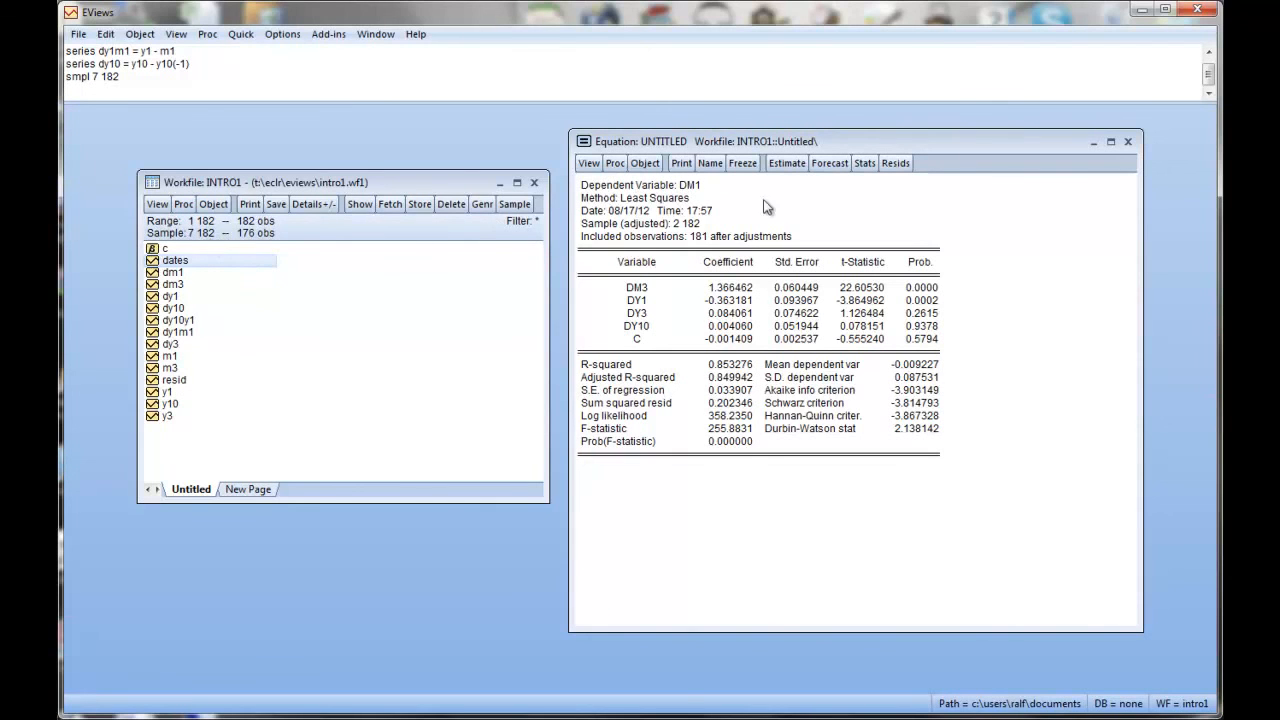
- Cancel re-estimation and delete the untitled equation, keeping only the intro1 workfile
click(786, 164)
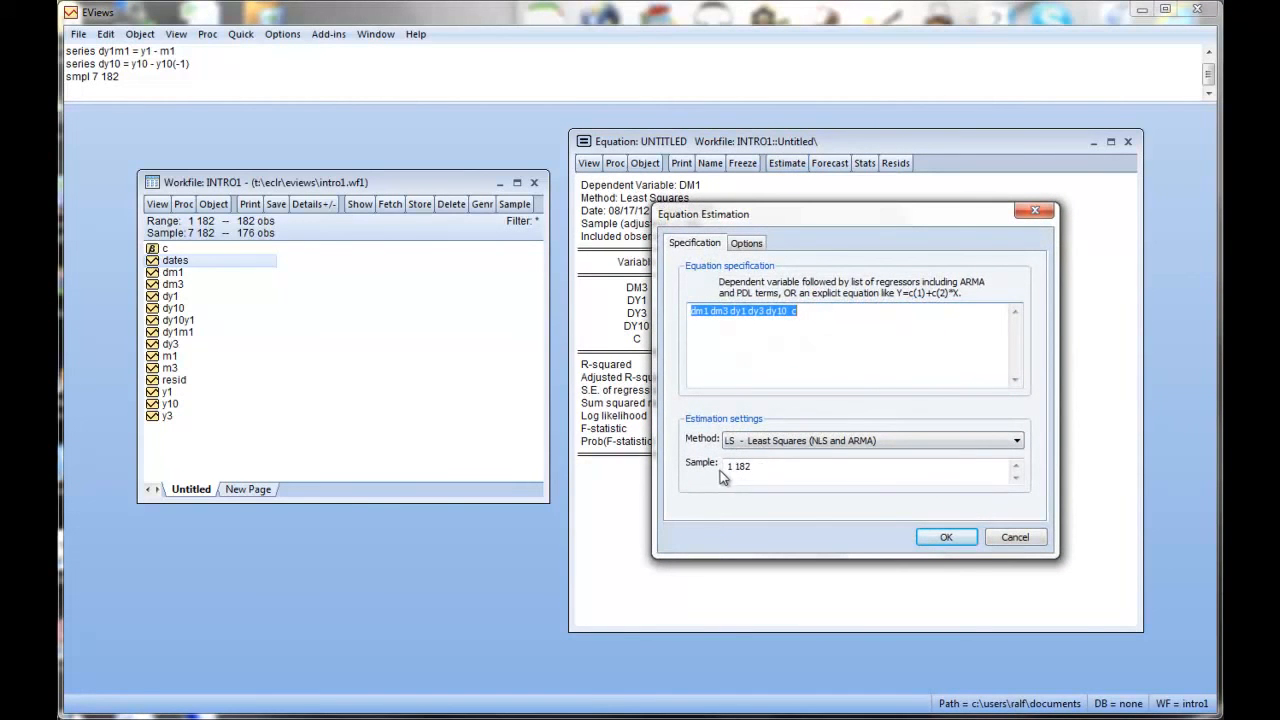
click(944, 536)
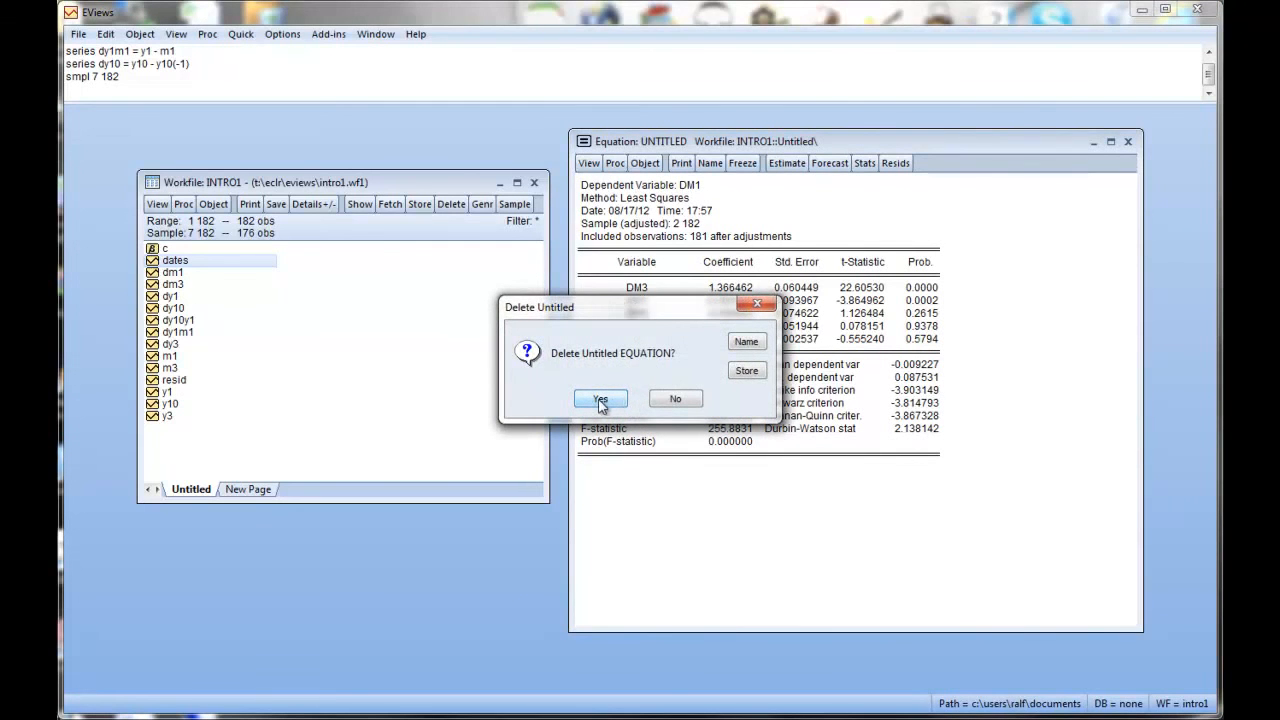
click(600, 400)
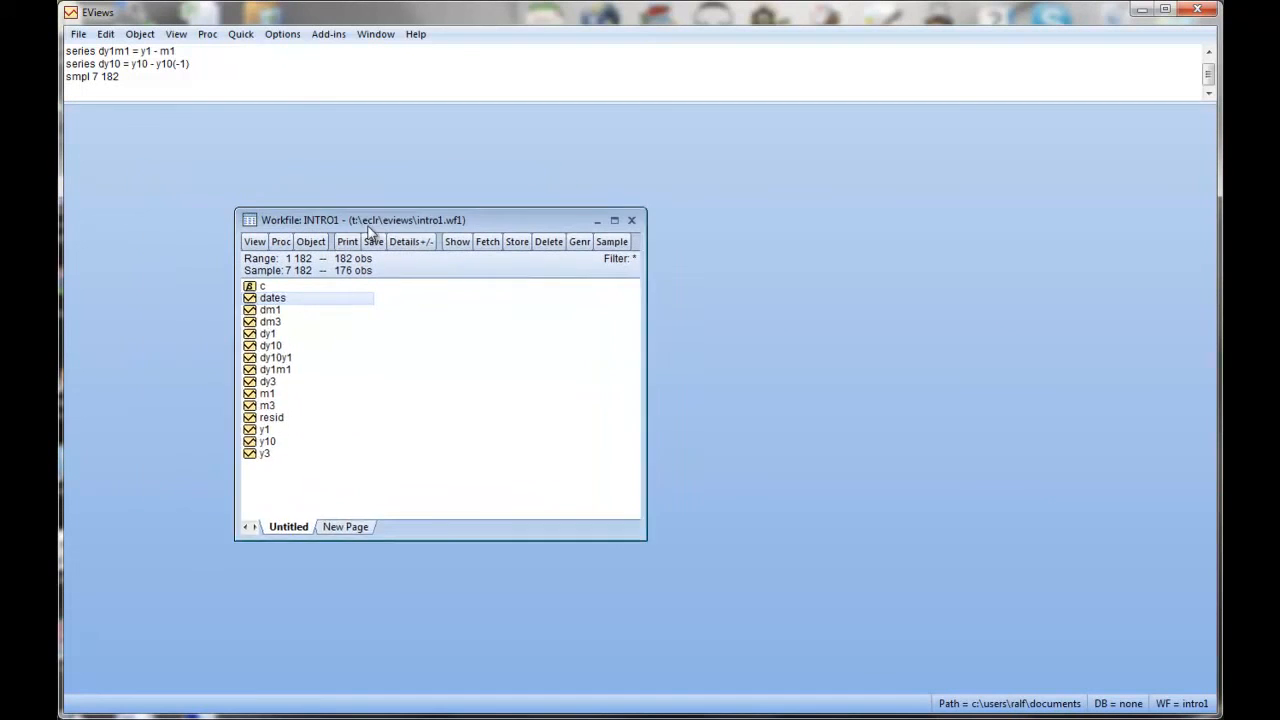
drag(364, 220, 380, 228)
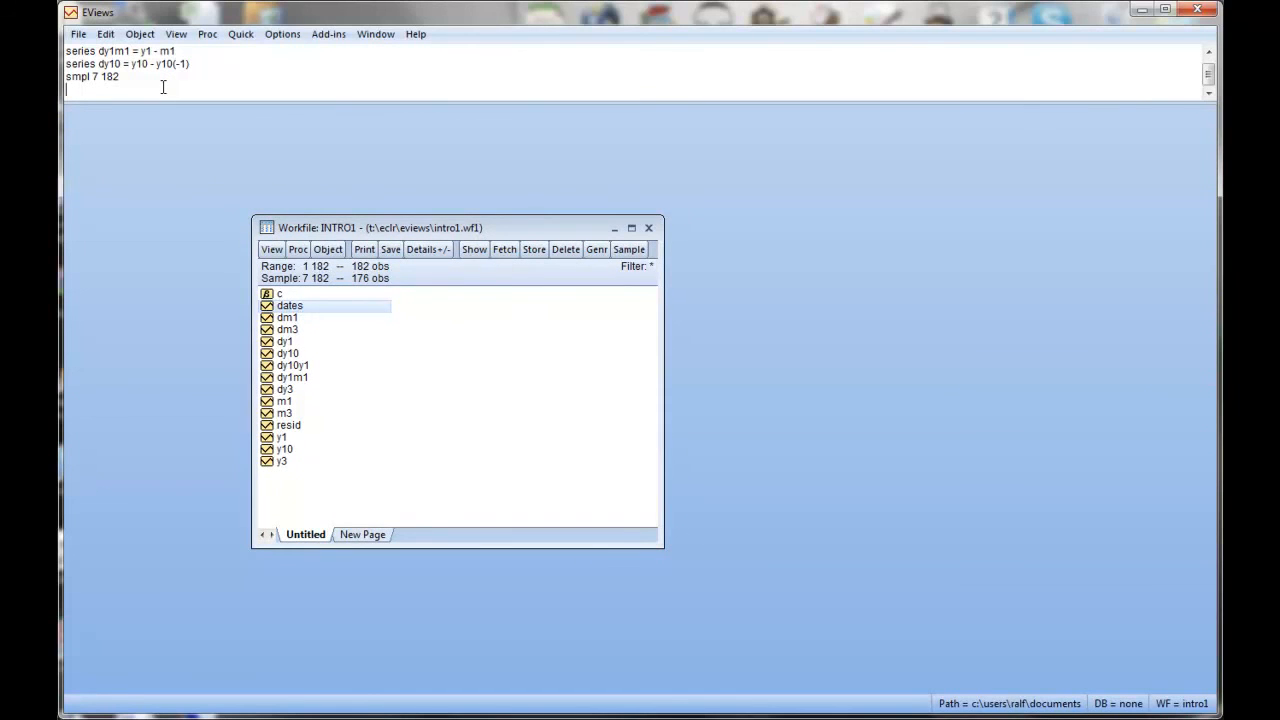
- Run the command 'ls dm1 dm3 dy1 dy3 dy10' to estimate OLS over 176 observations
text(ls)
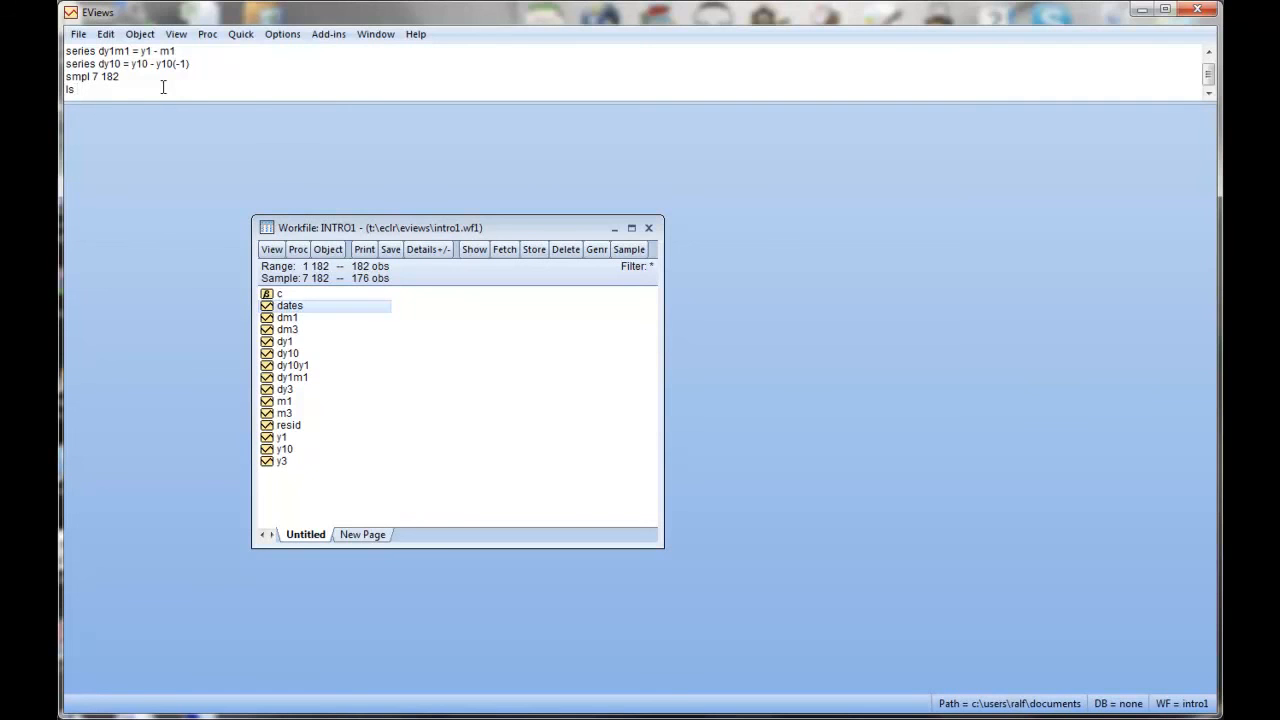
text(d)
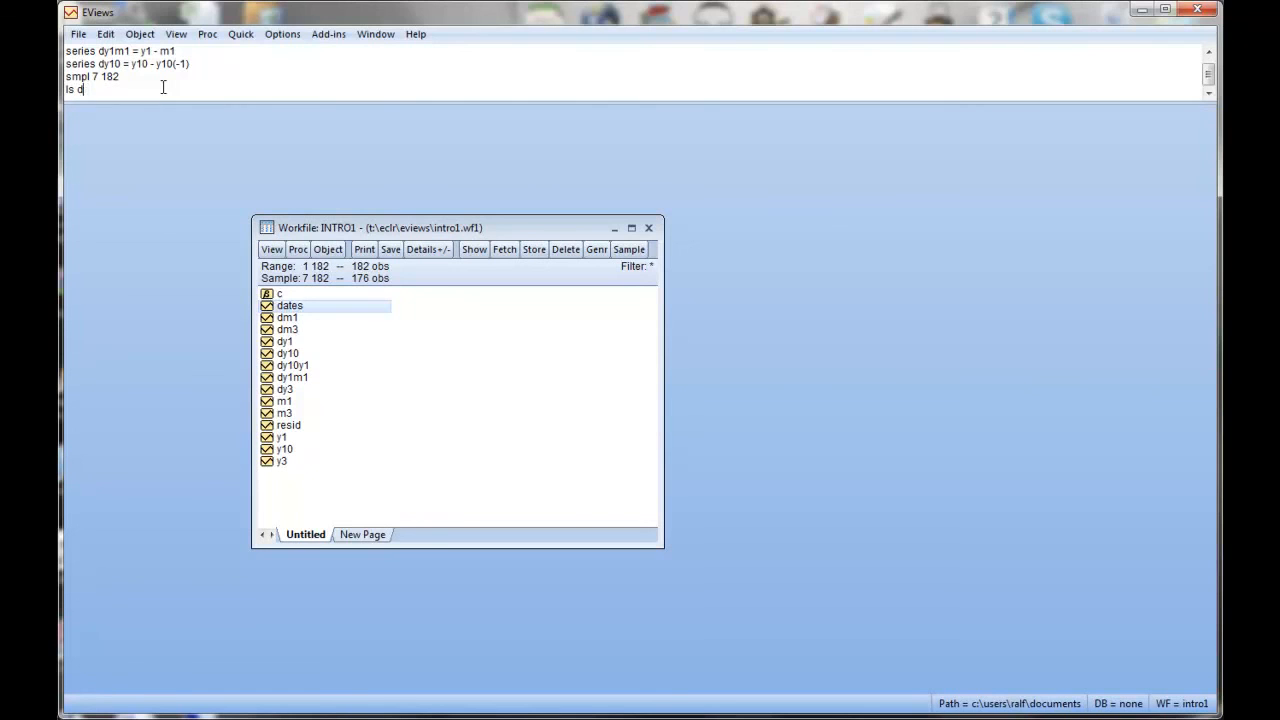
text(m1)
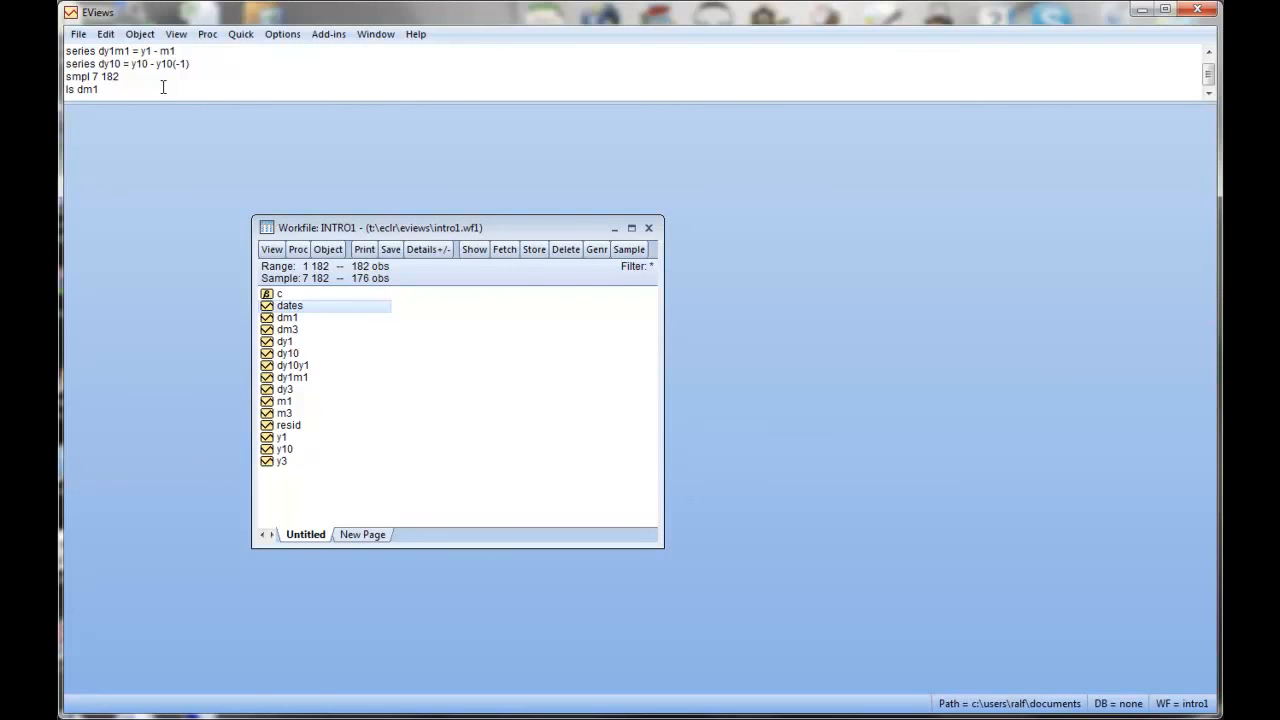
text(dm3 d)
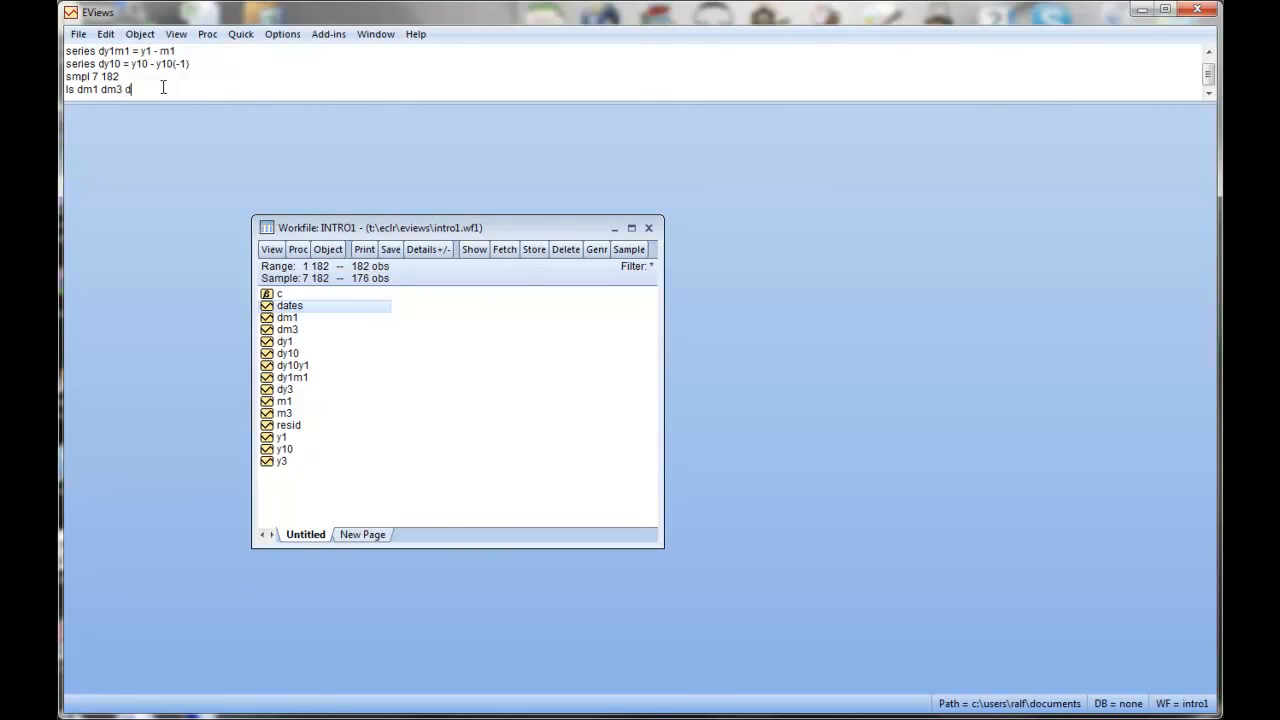
text(y1)
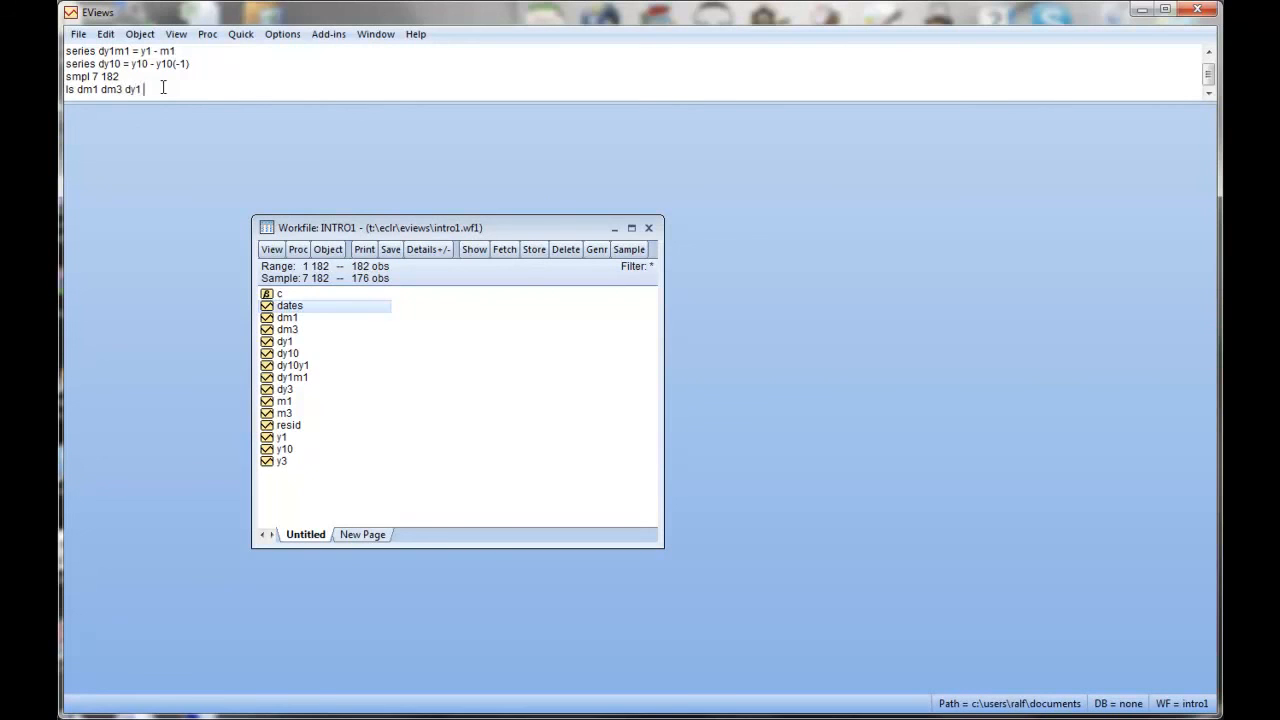
text(dy3 dy10)
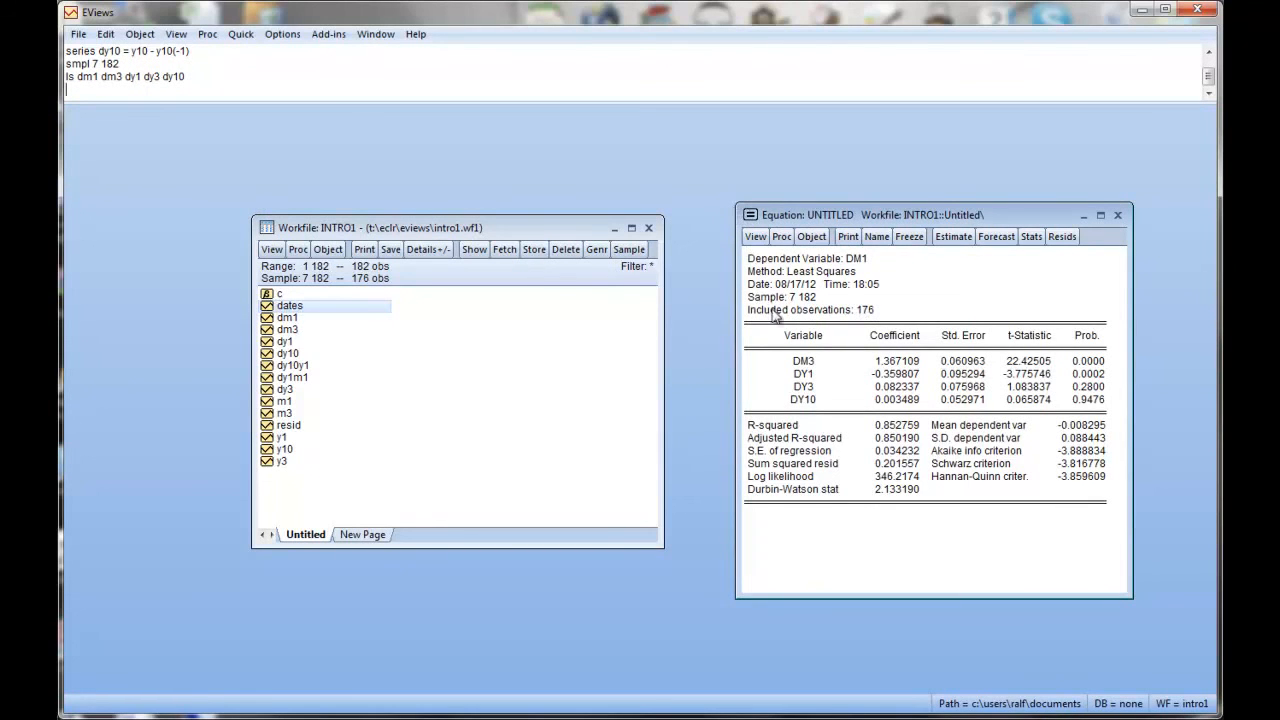
click(782, 296)
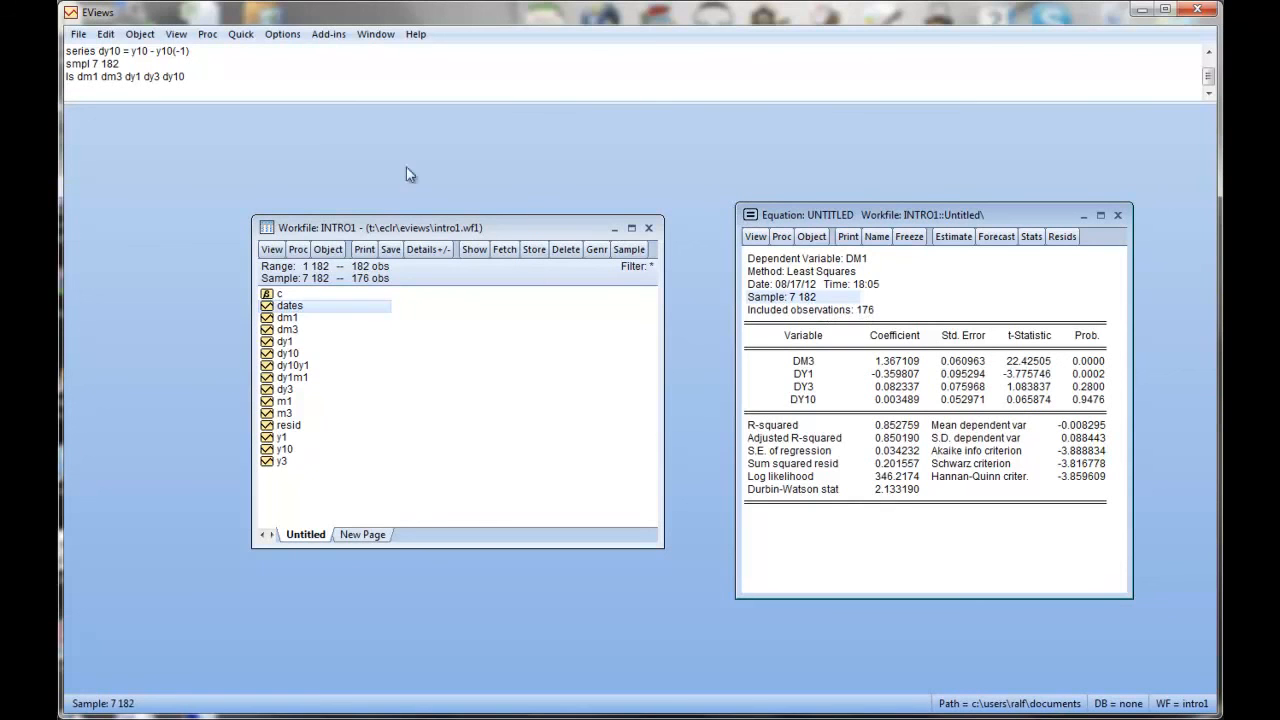
mouse_move(910, 436)
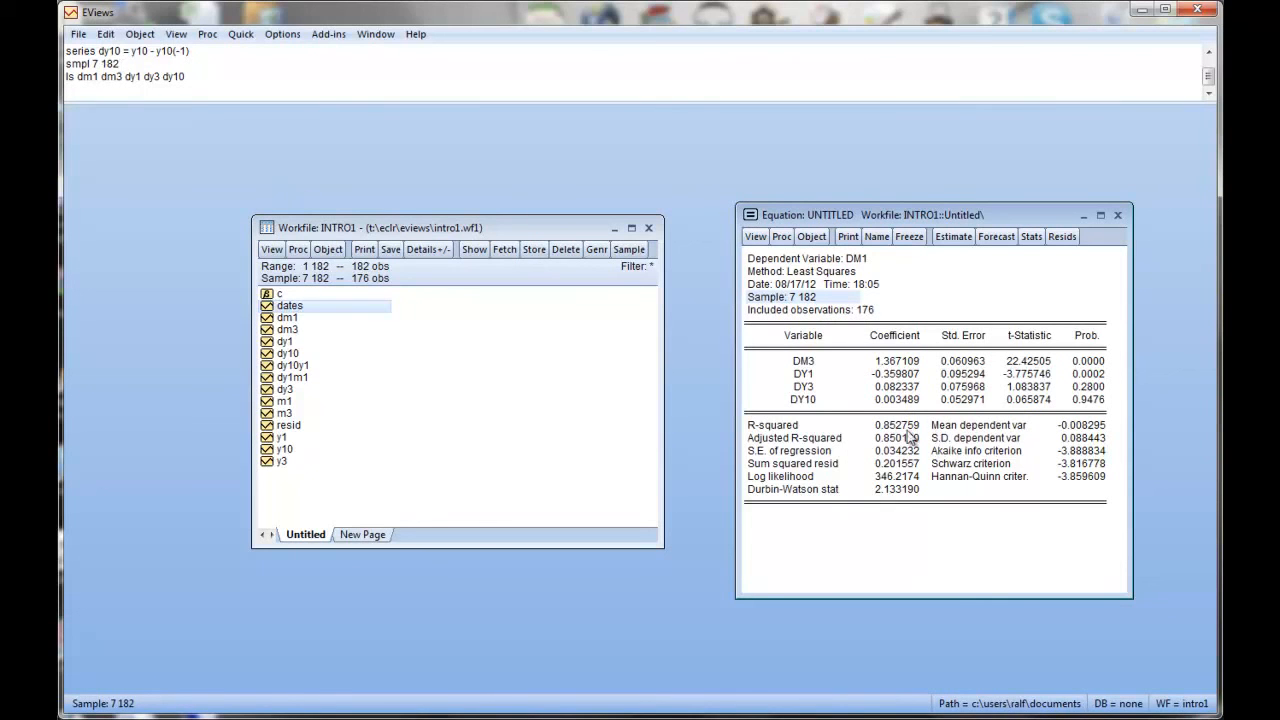
mouse_move(868, 378)
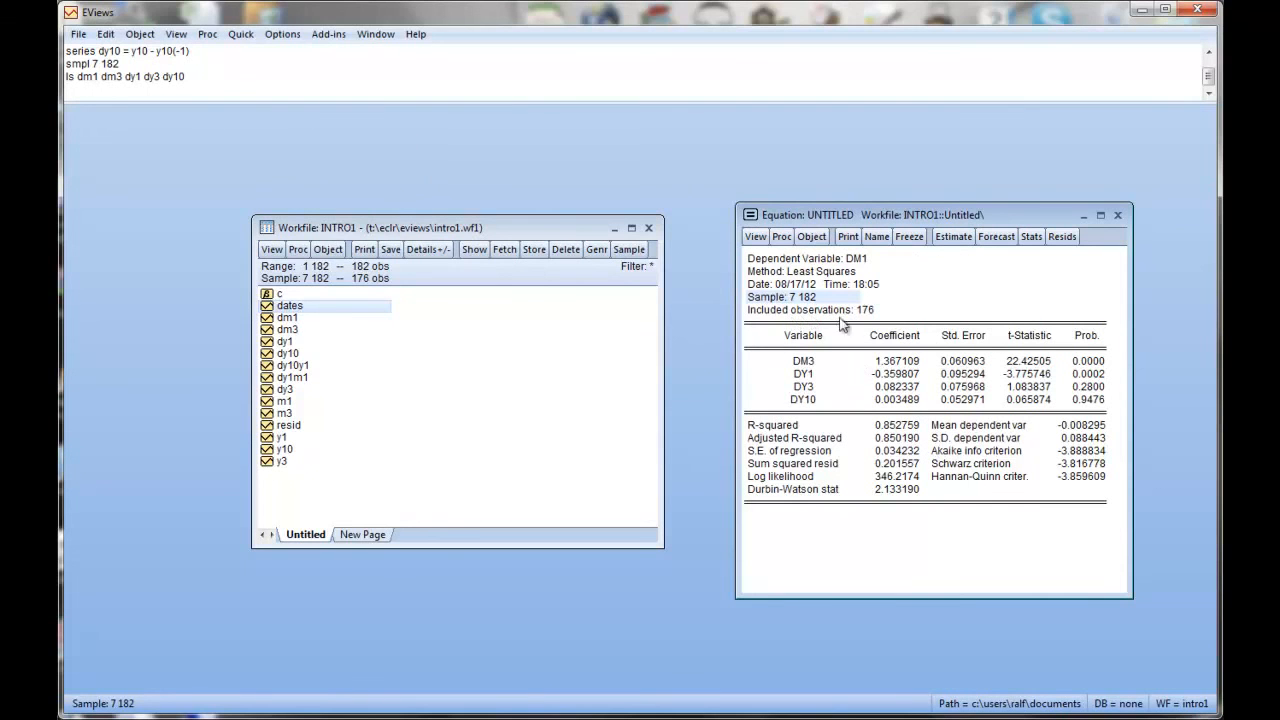
- Add constant 'c' to the specification and re-estimate, giving R-squared 0.853 and F-statistic 248.08
click(952, 236)
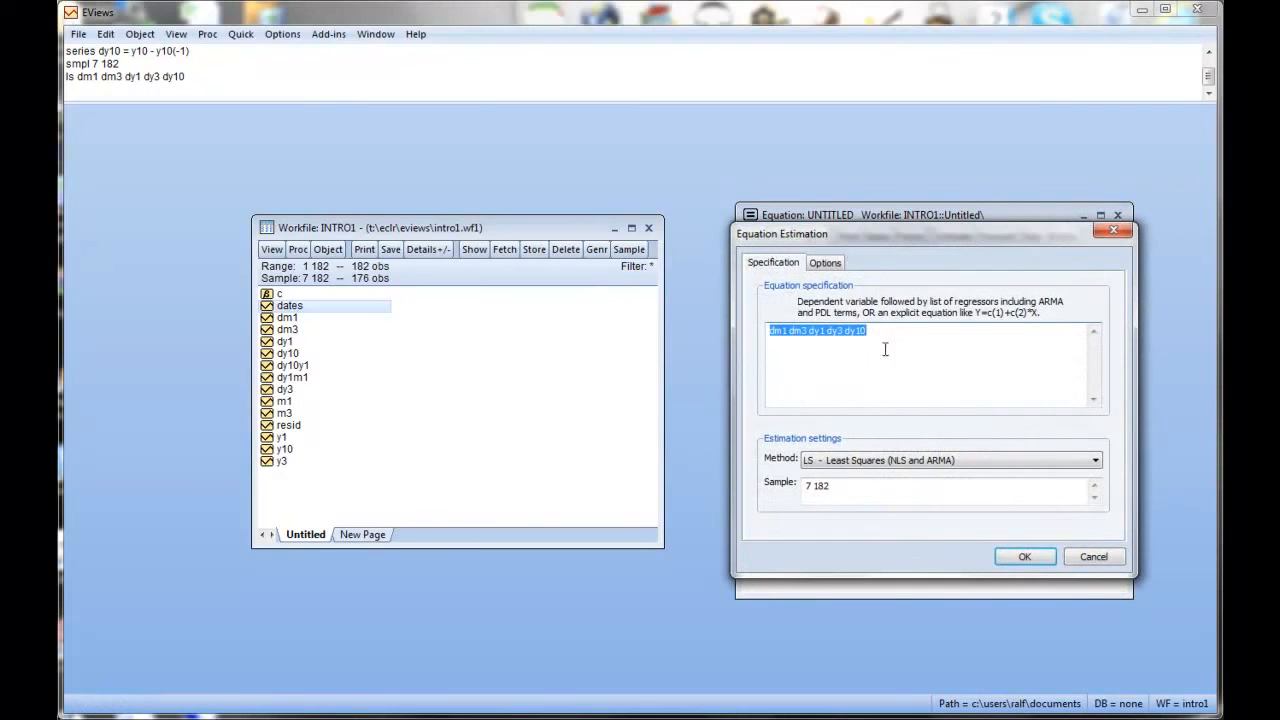
text(c)
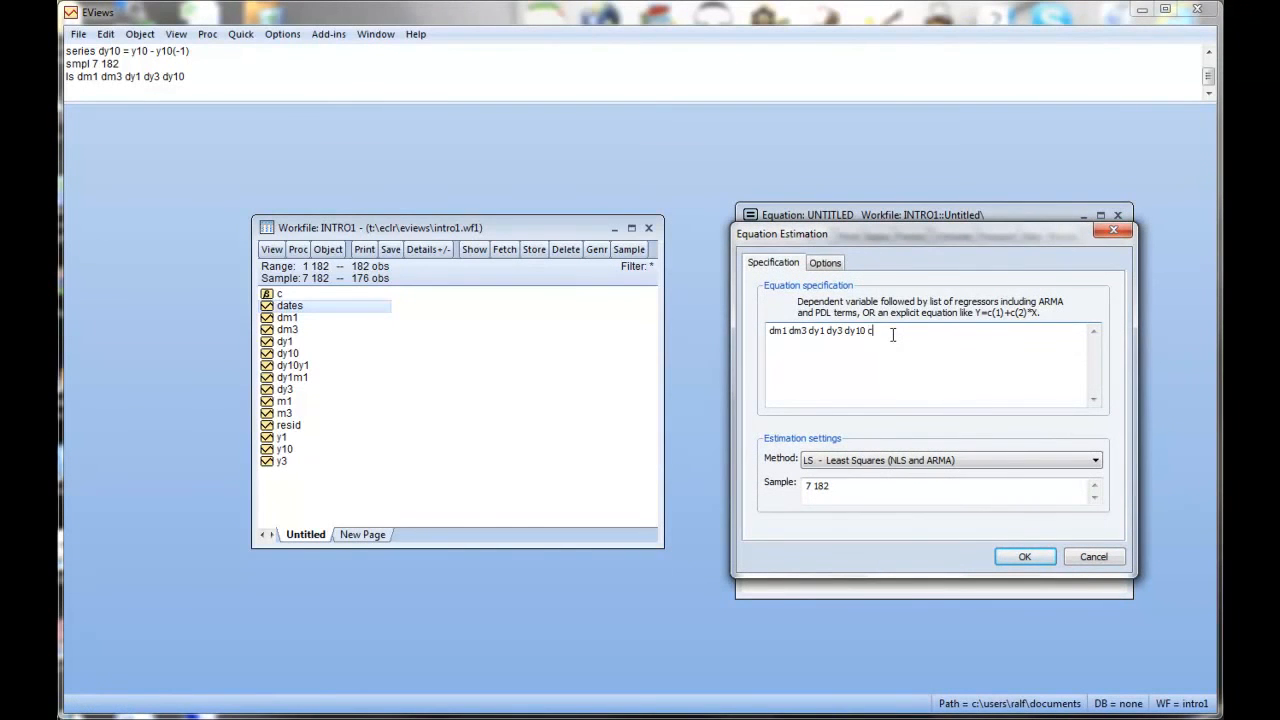
click(1024, 556)
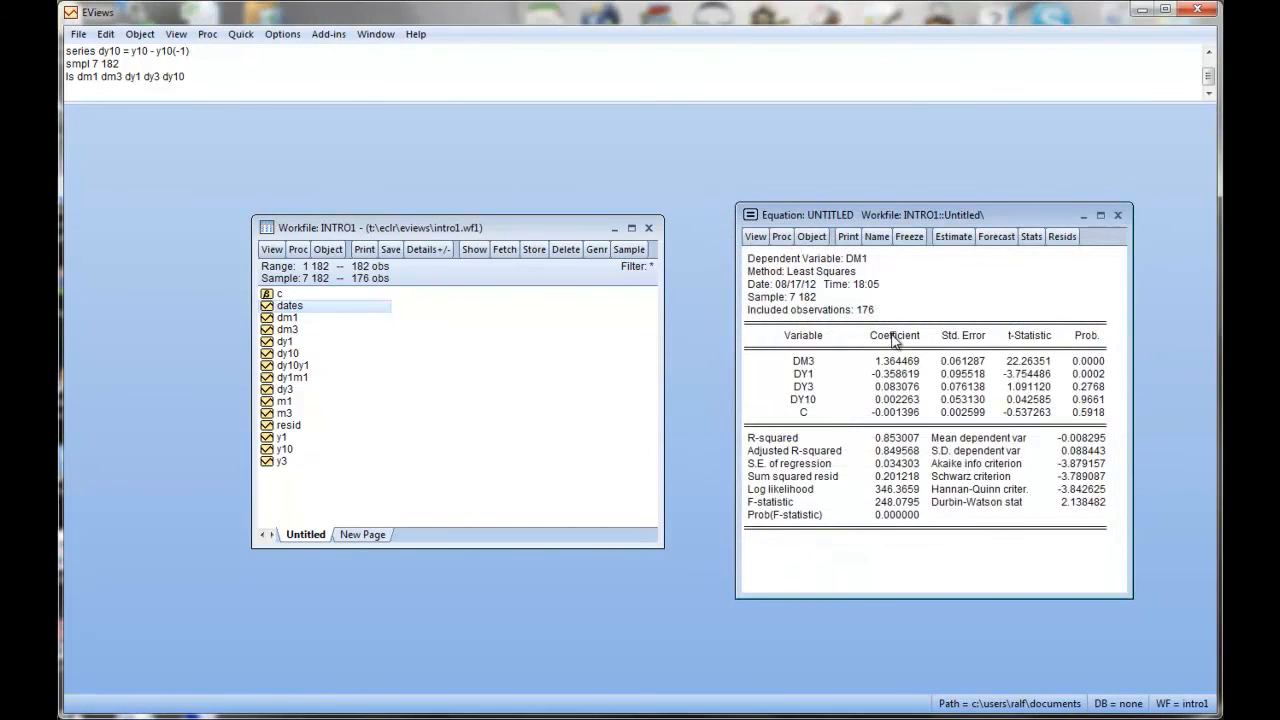
mouse_move(884, 348)
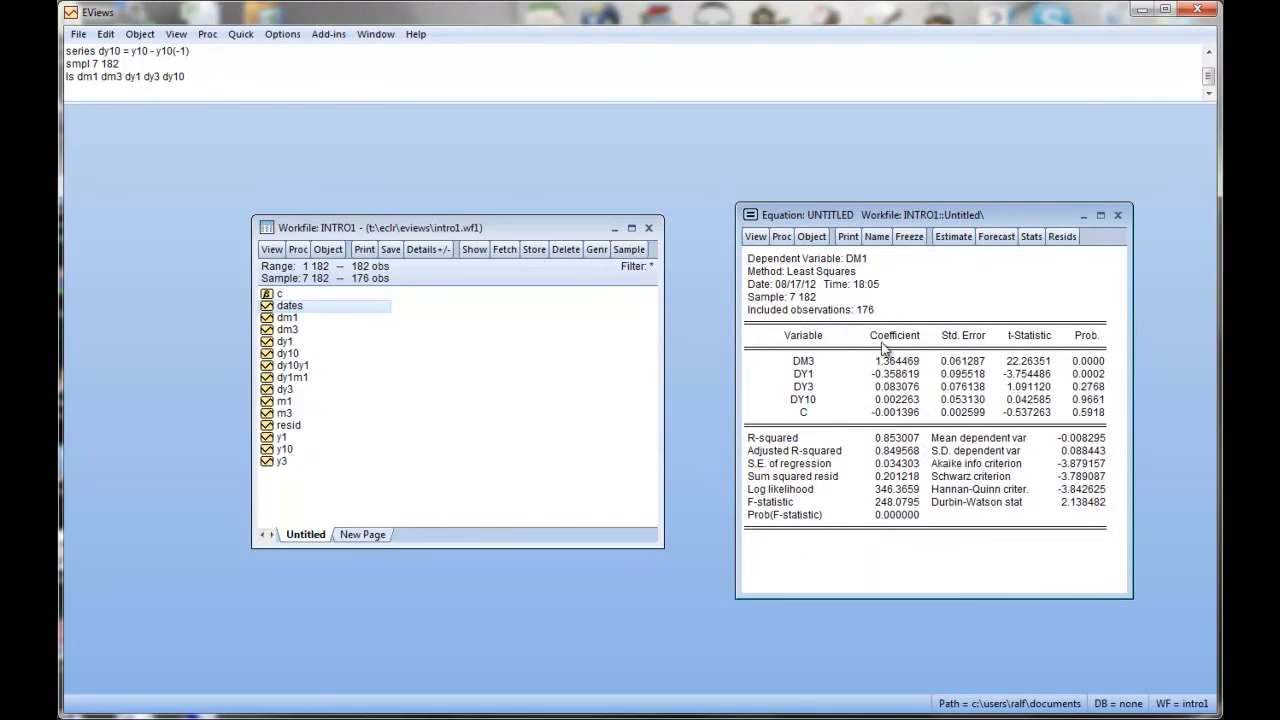
mouse_move(880, 404)
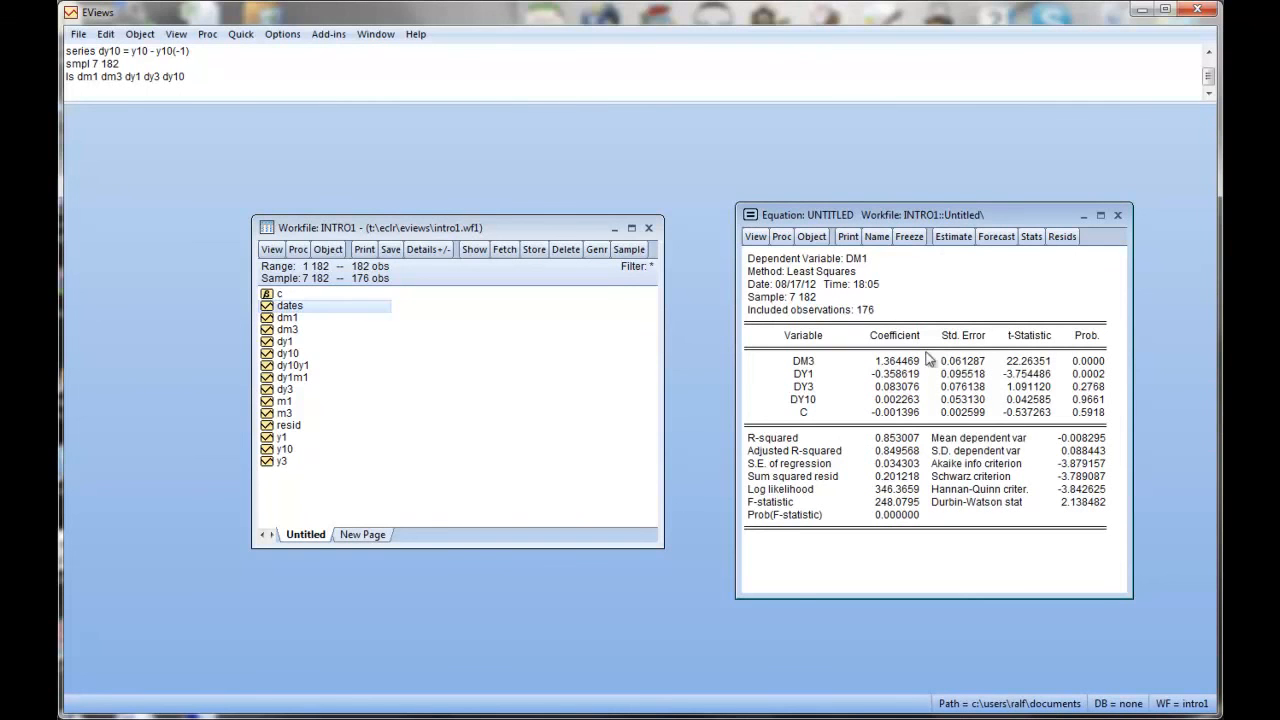
click(952, 236)
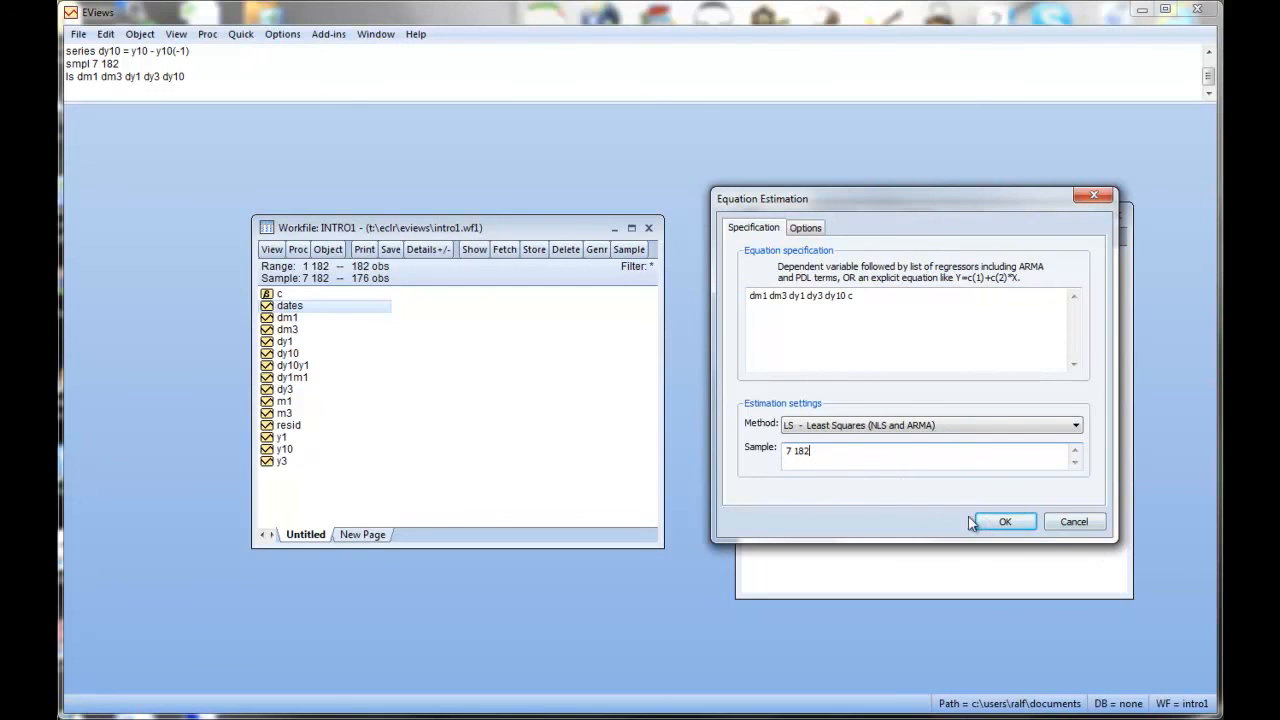
click(1004, 520)
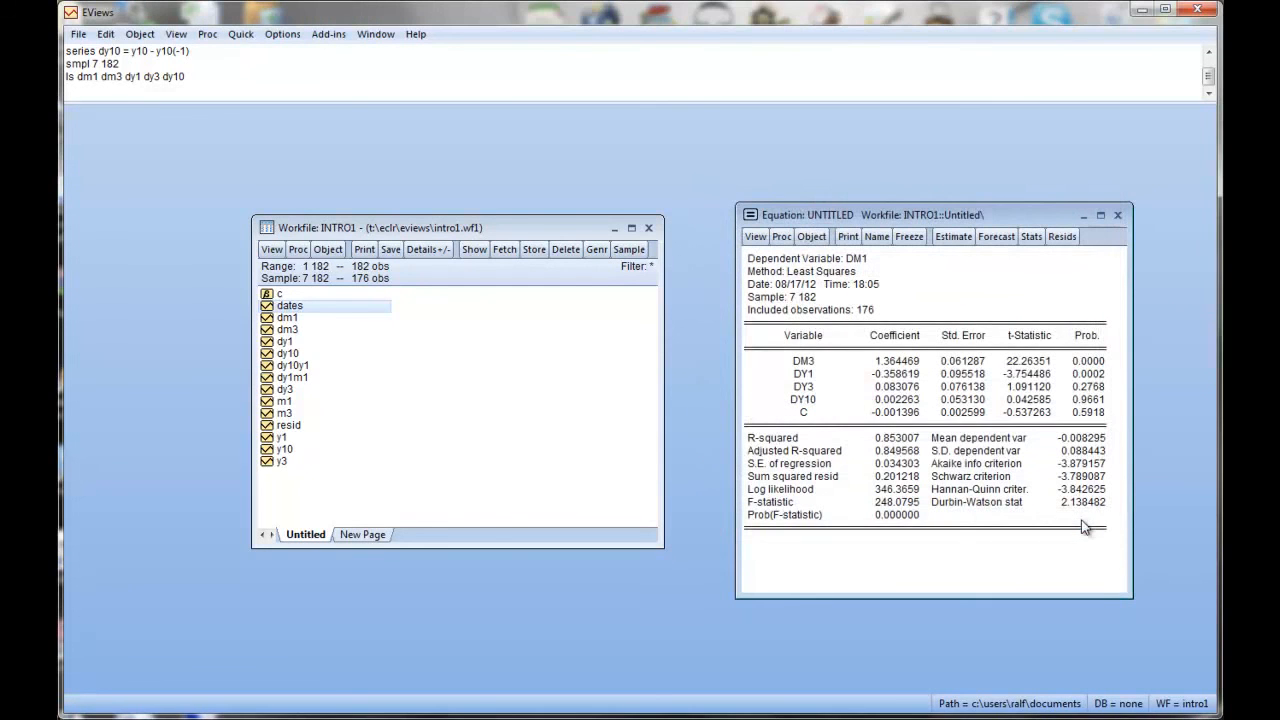
mouse_move(828, 352)
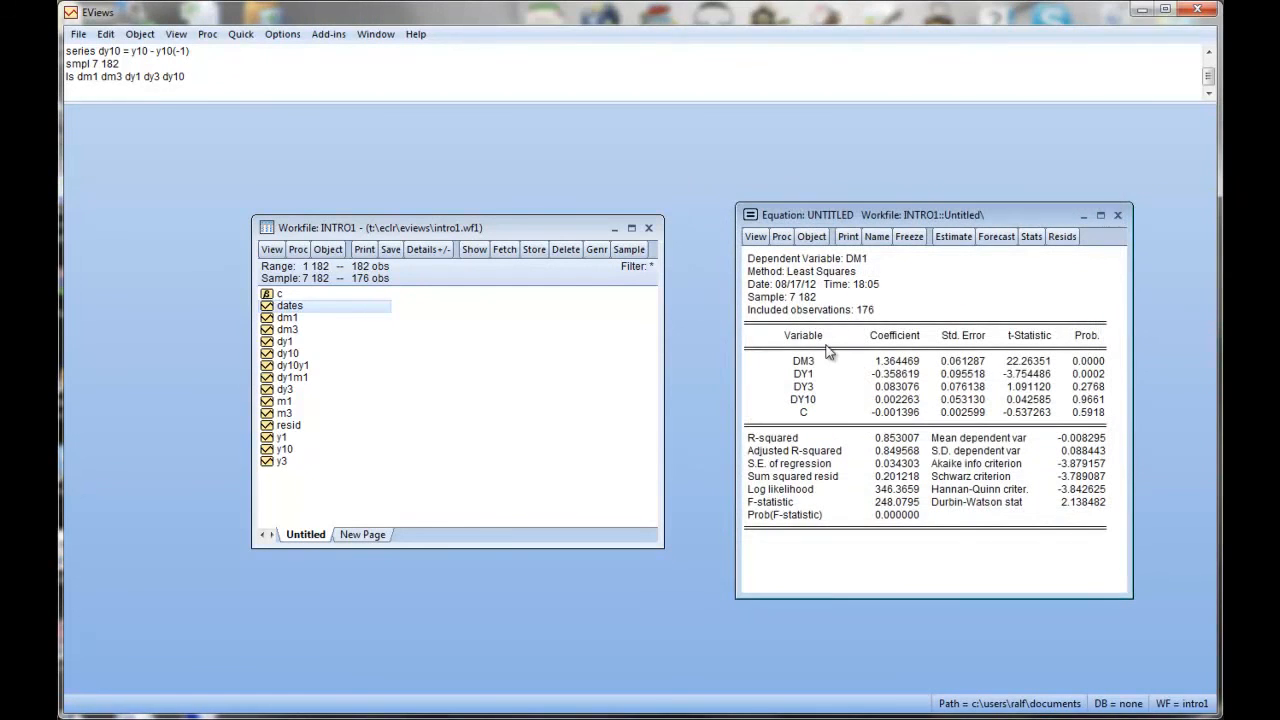